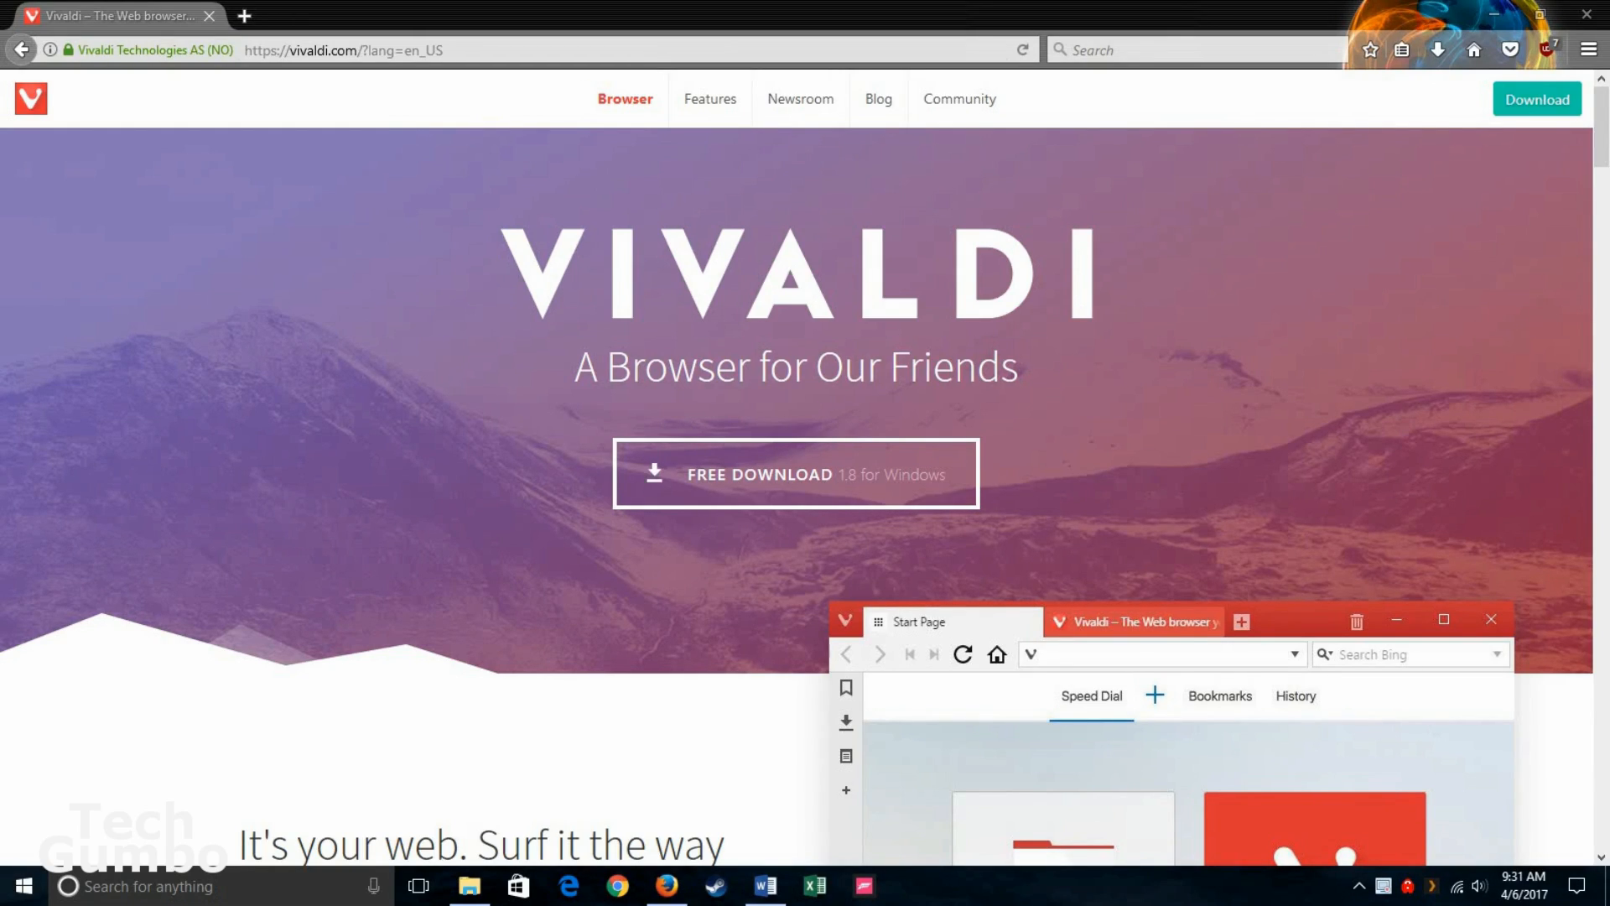
Step: Download the Vivaldi 1.8 Windows installer and save the file into Downloads
{"action": "left_click", "coordinate": [795, 473]}
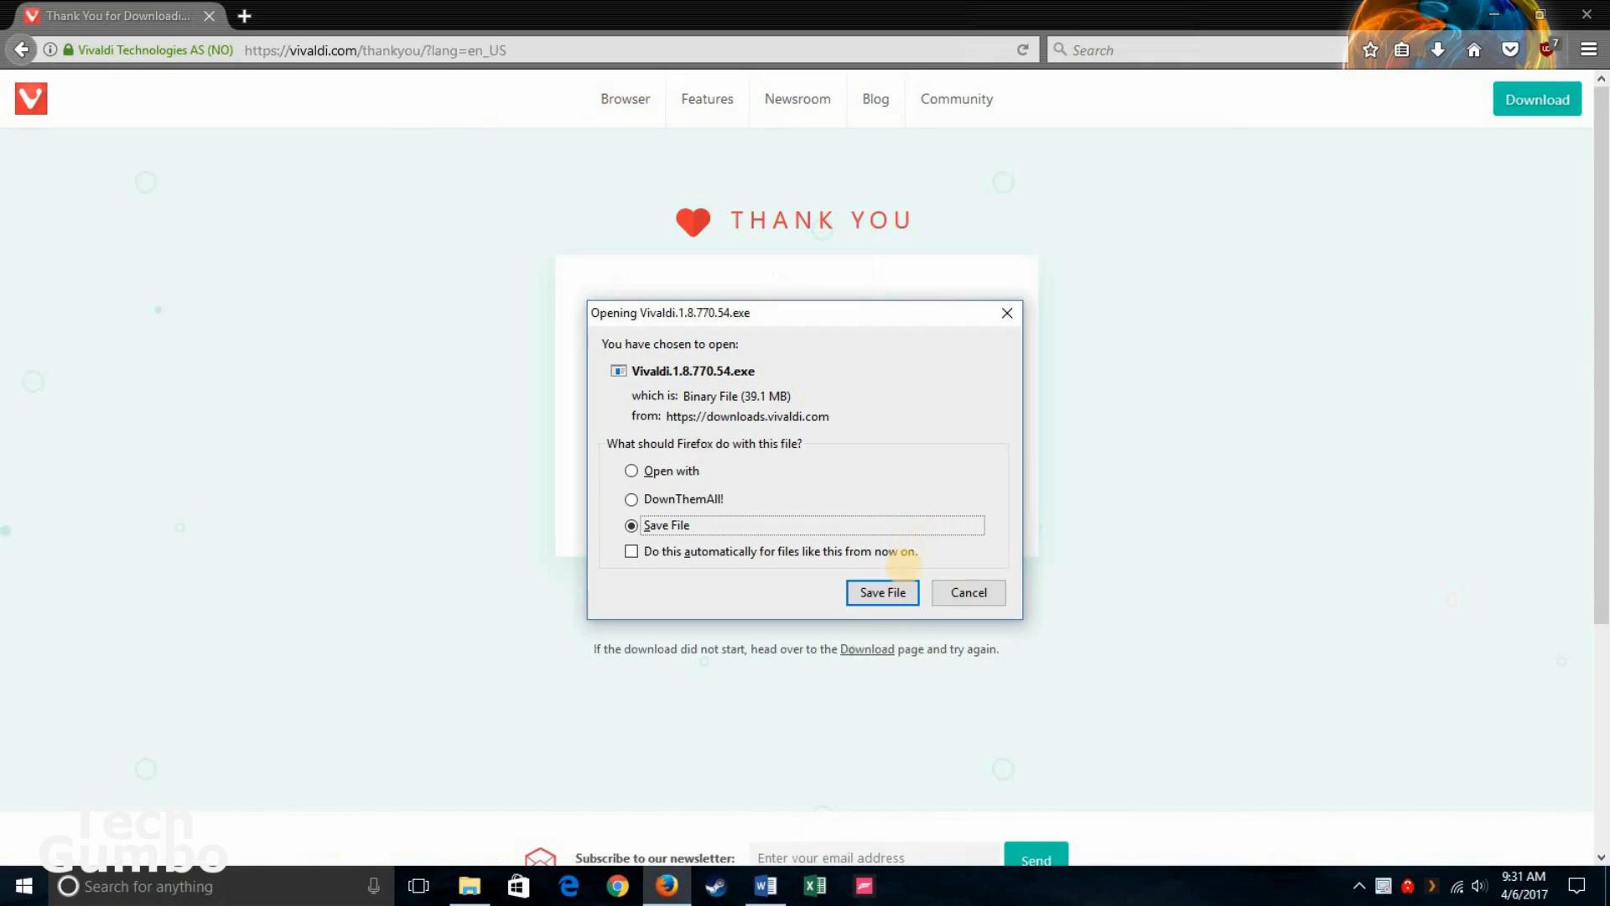
{"action": "mouse_move", "coordinate": [884, 592]}
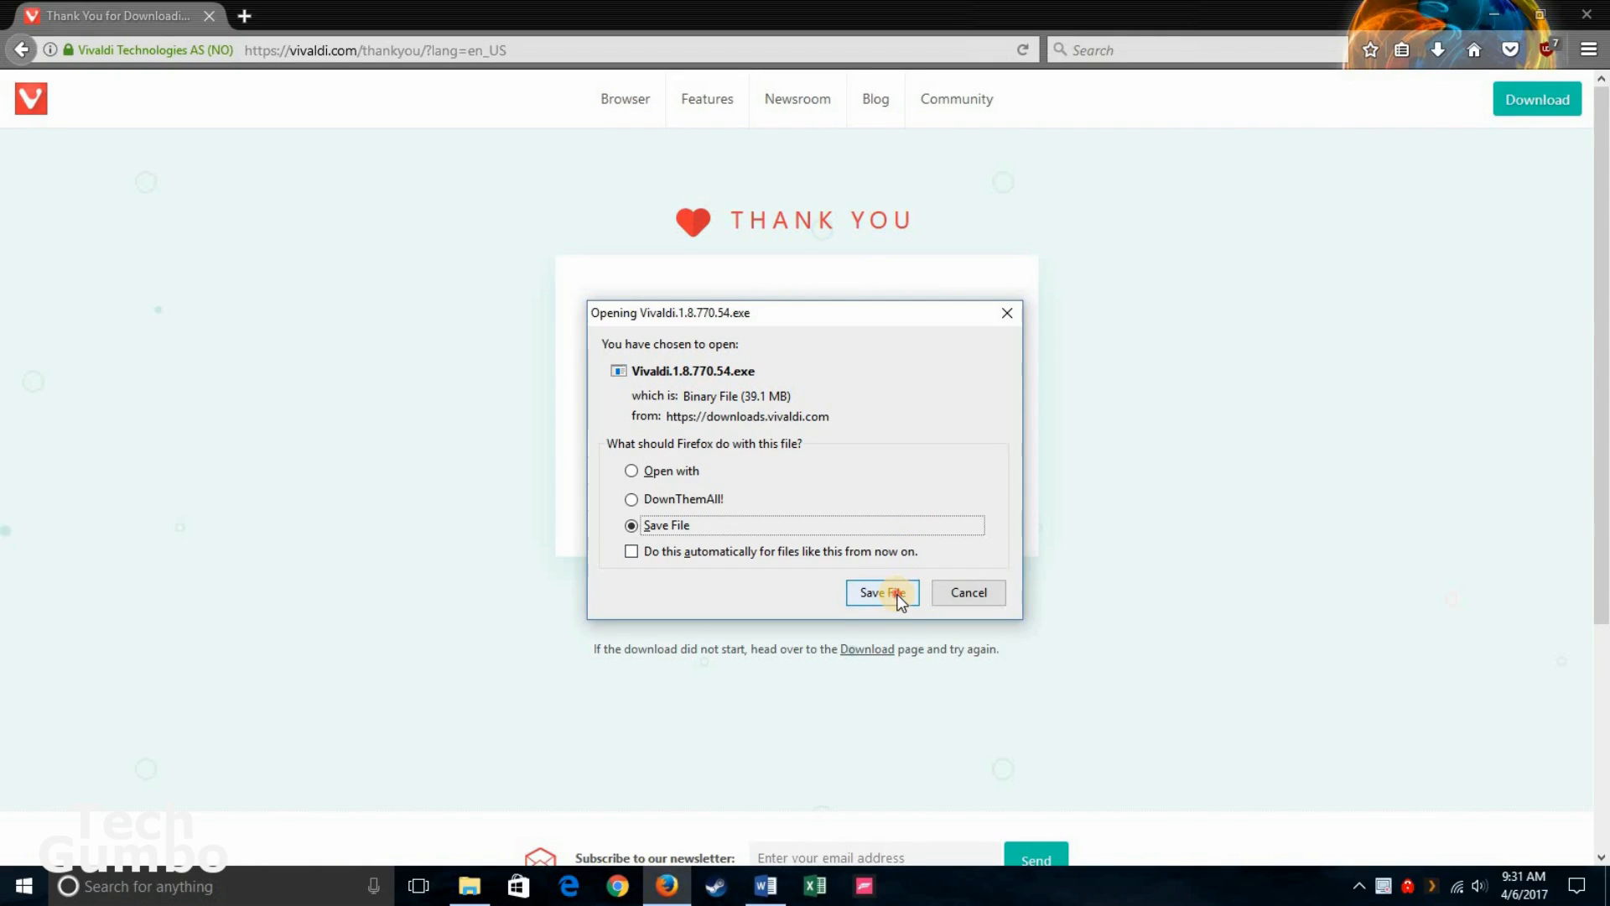
{"action": "left_click", "coordinate": [880, 592]}
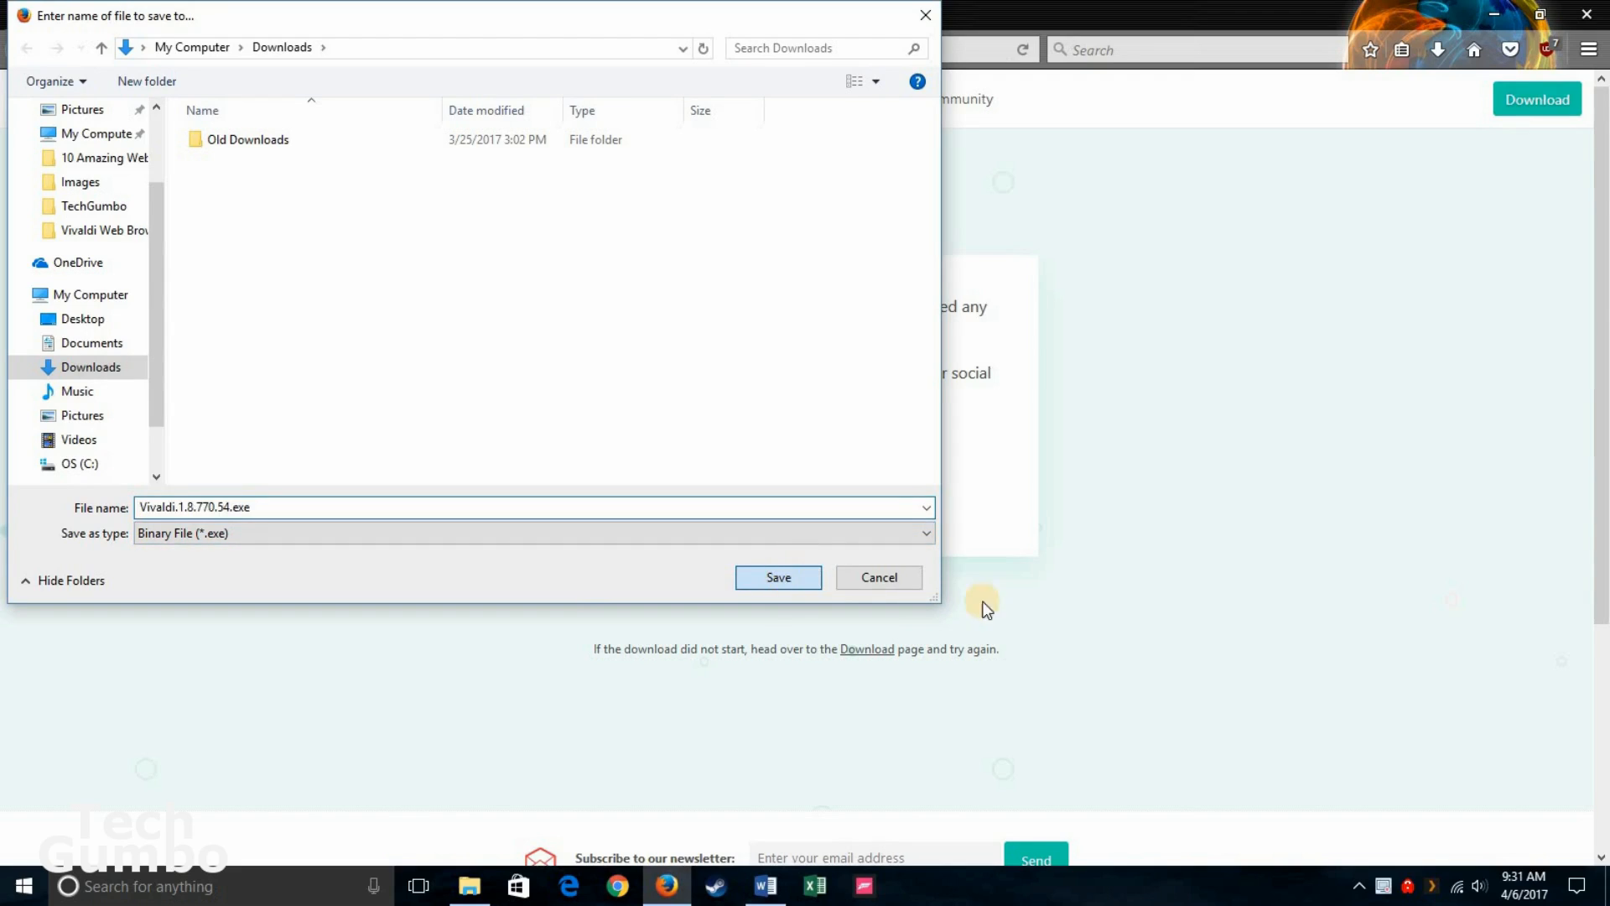
{"action": "left_click", "coordinate": [777, 577]}
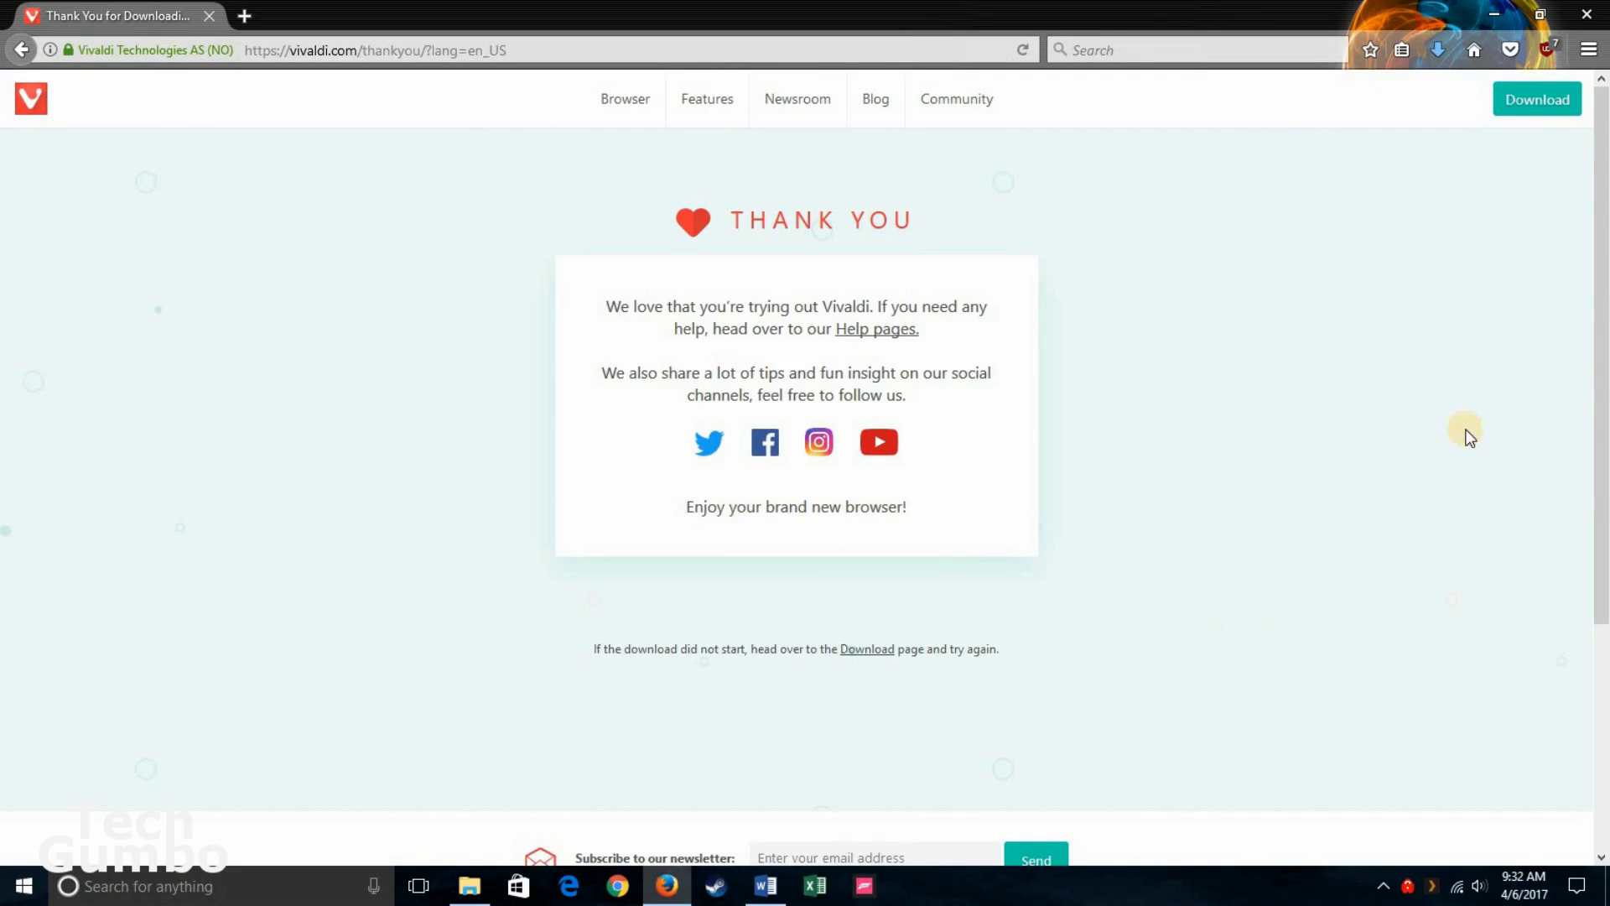
{"action": "mouse_move", "coordinate": [1453, 255]}
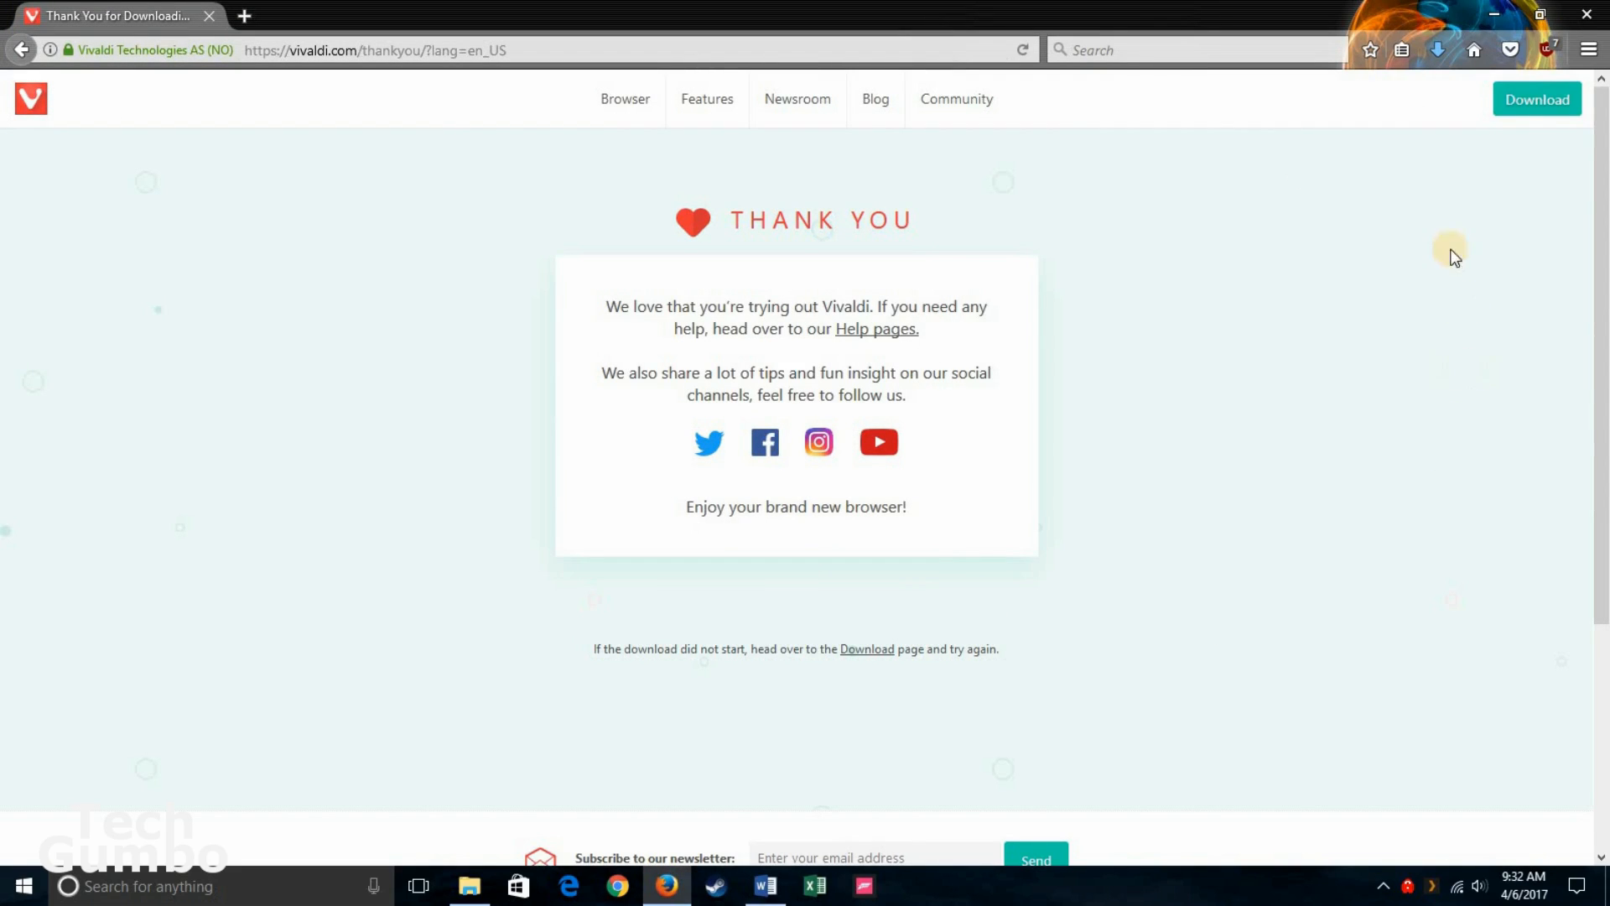
{"action": "mouse_move", "coordinate": [1435, 67]}
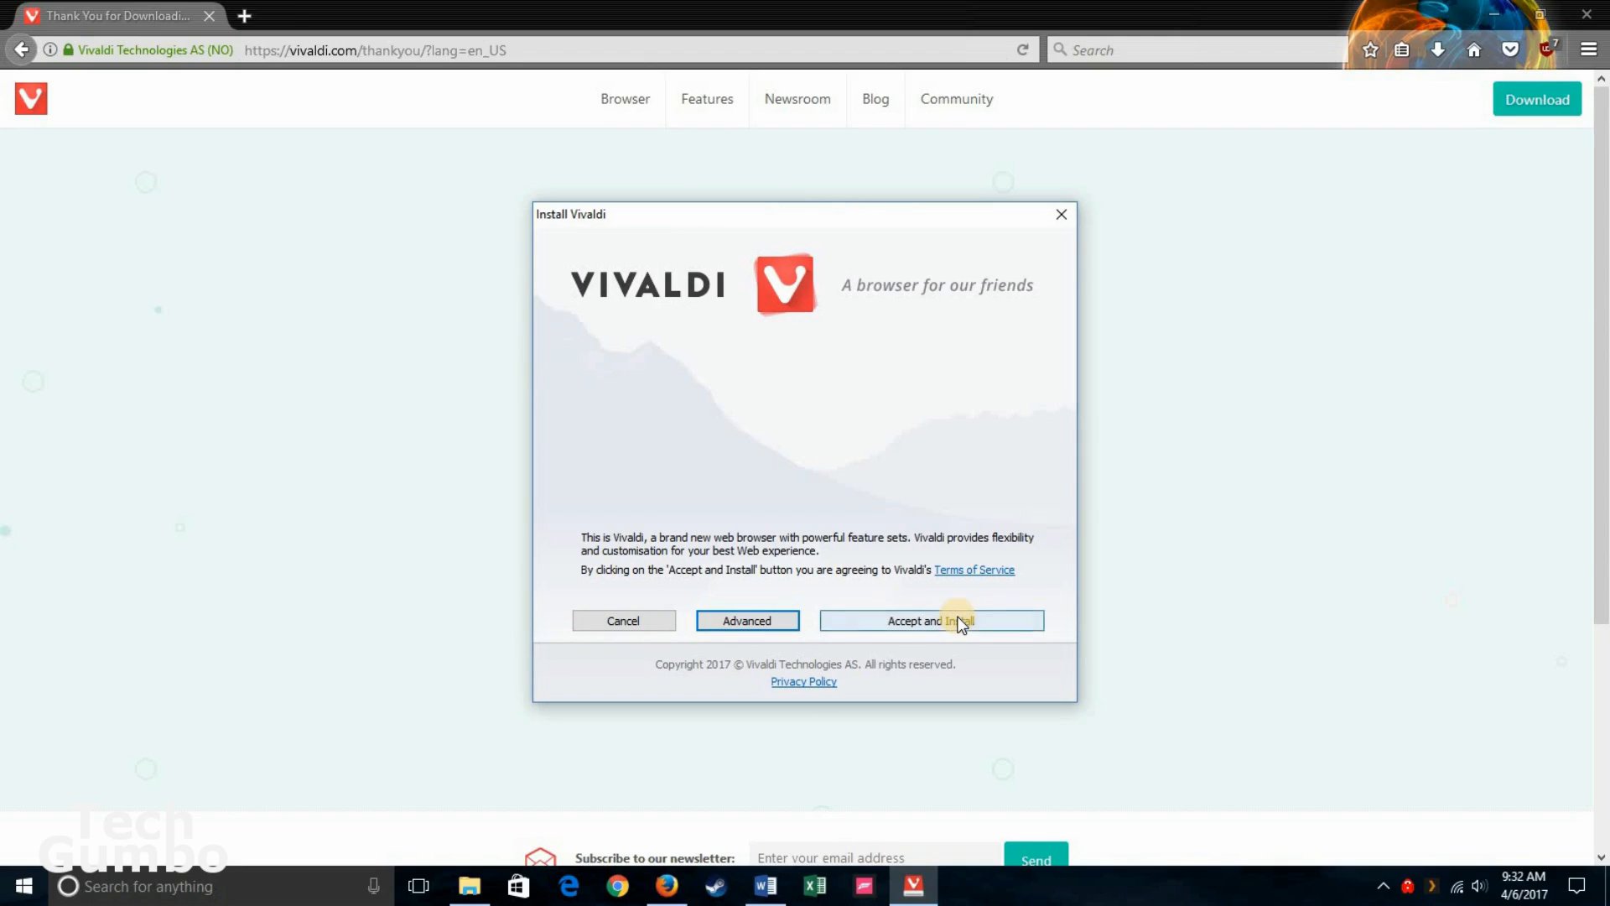
Step: Accept the terms of service and install Vivaldi
{"action": "left_click", "coordinate": [931, 621]}
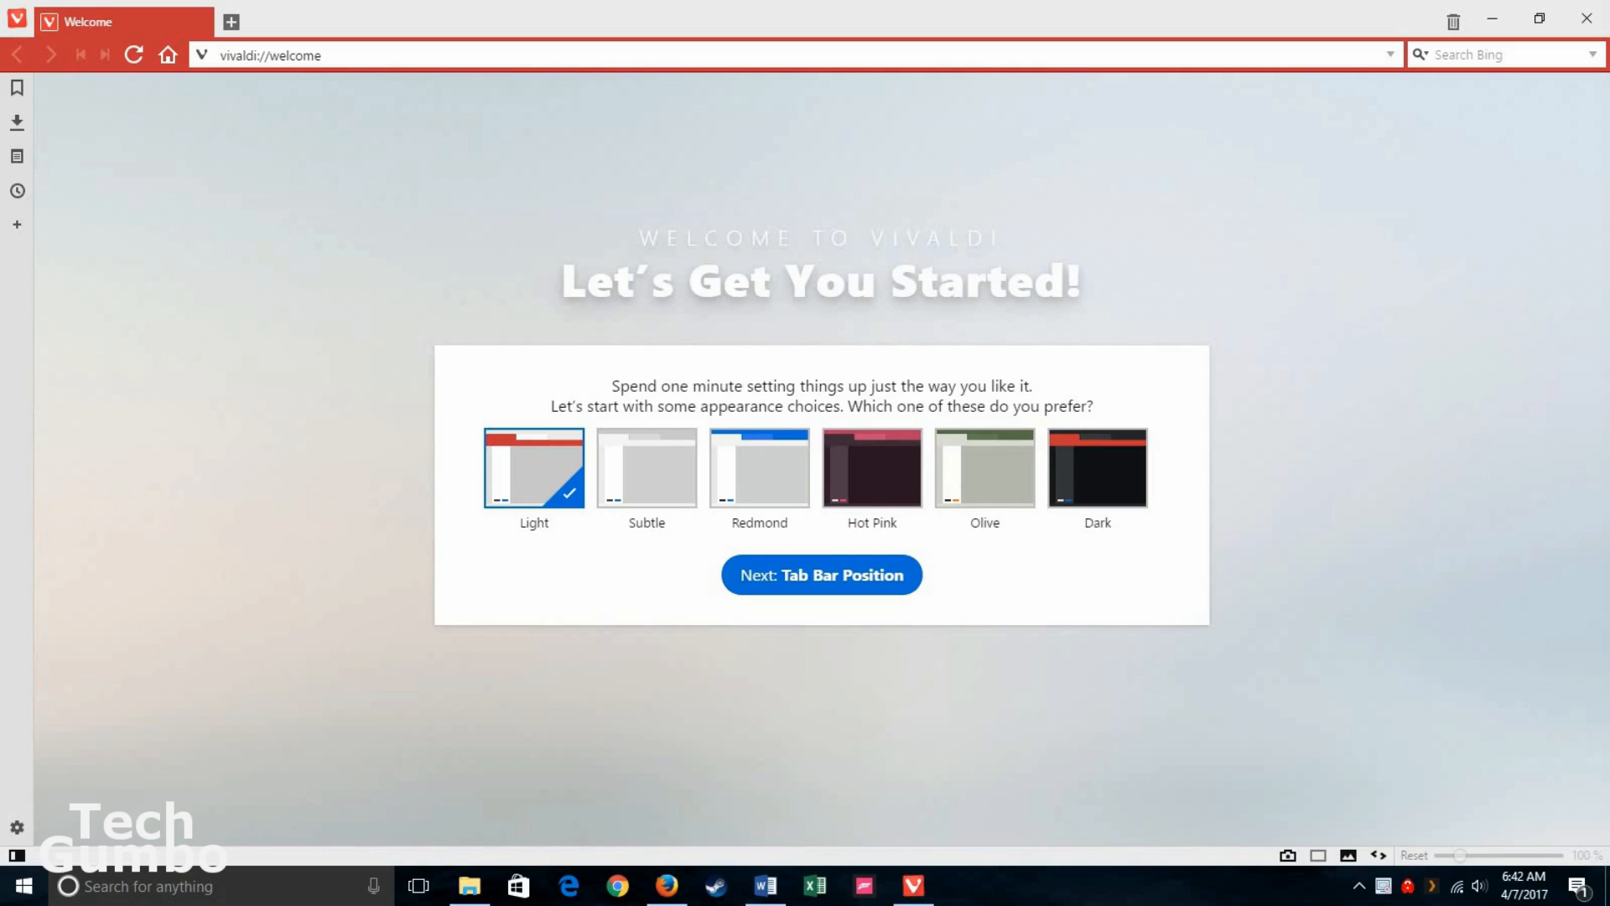
{"action": "mouse_move", "coordinate": [854, 396]}
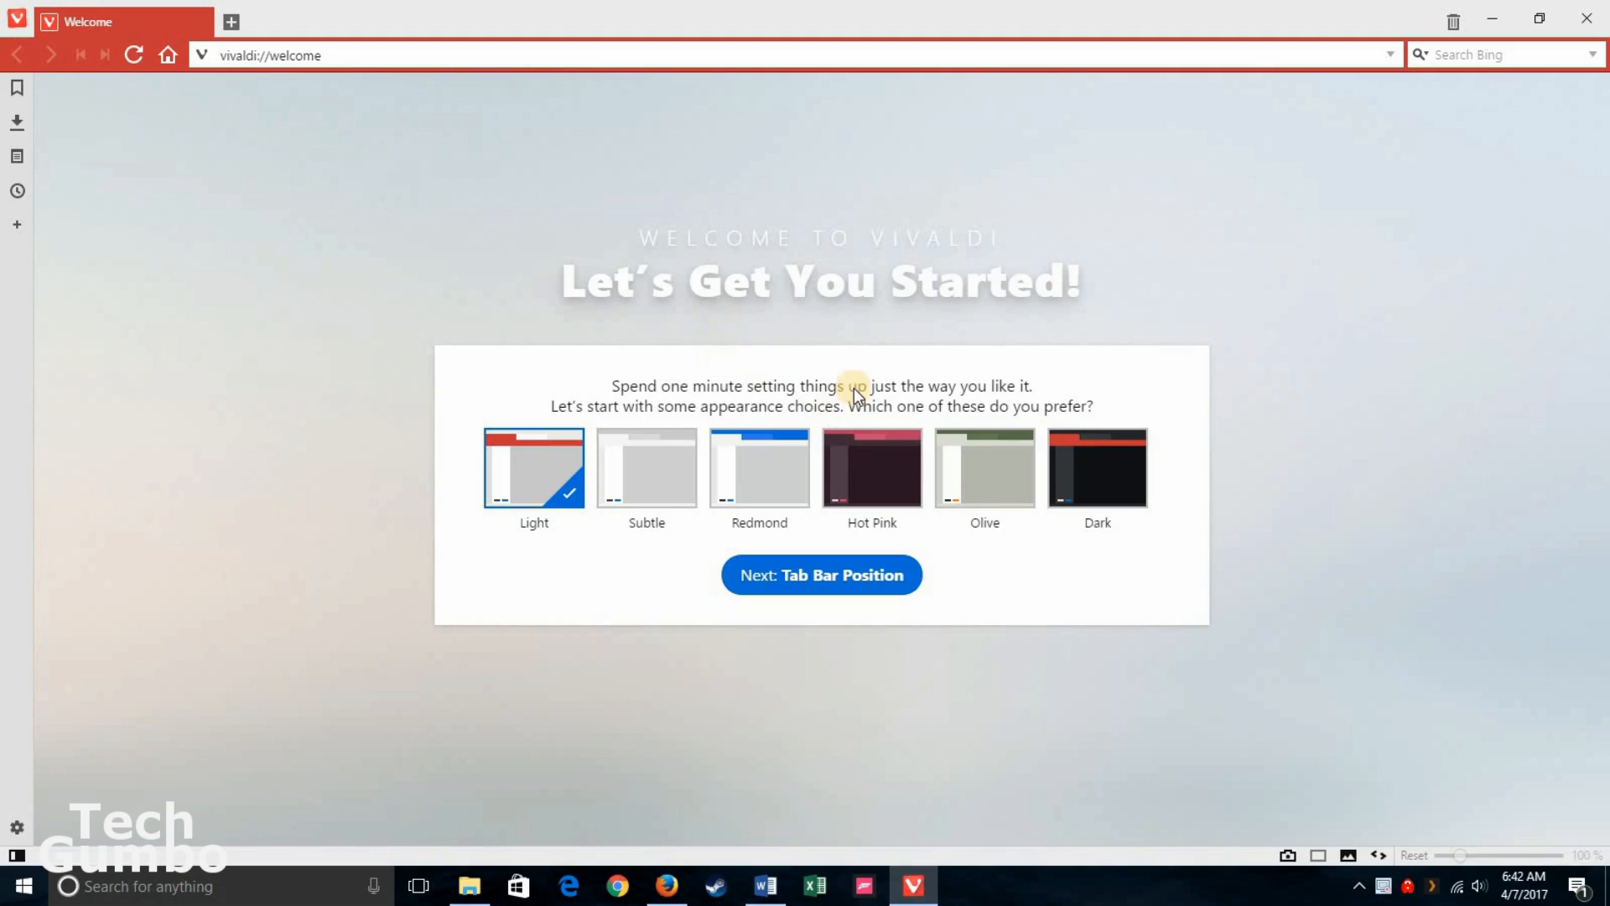
{"action": "mouse_move", "coordinate": [647, 492]}
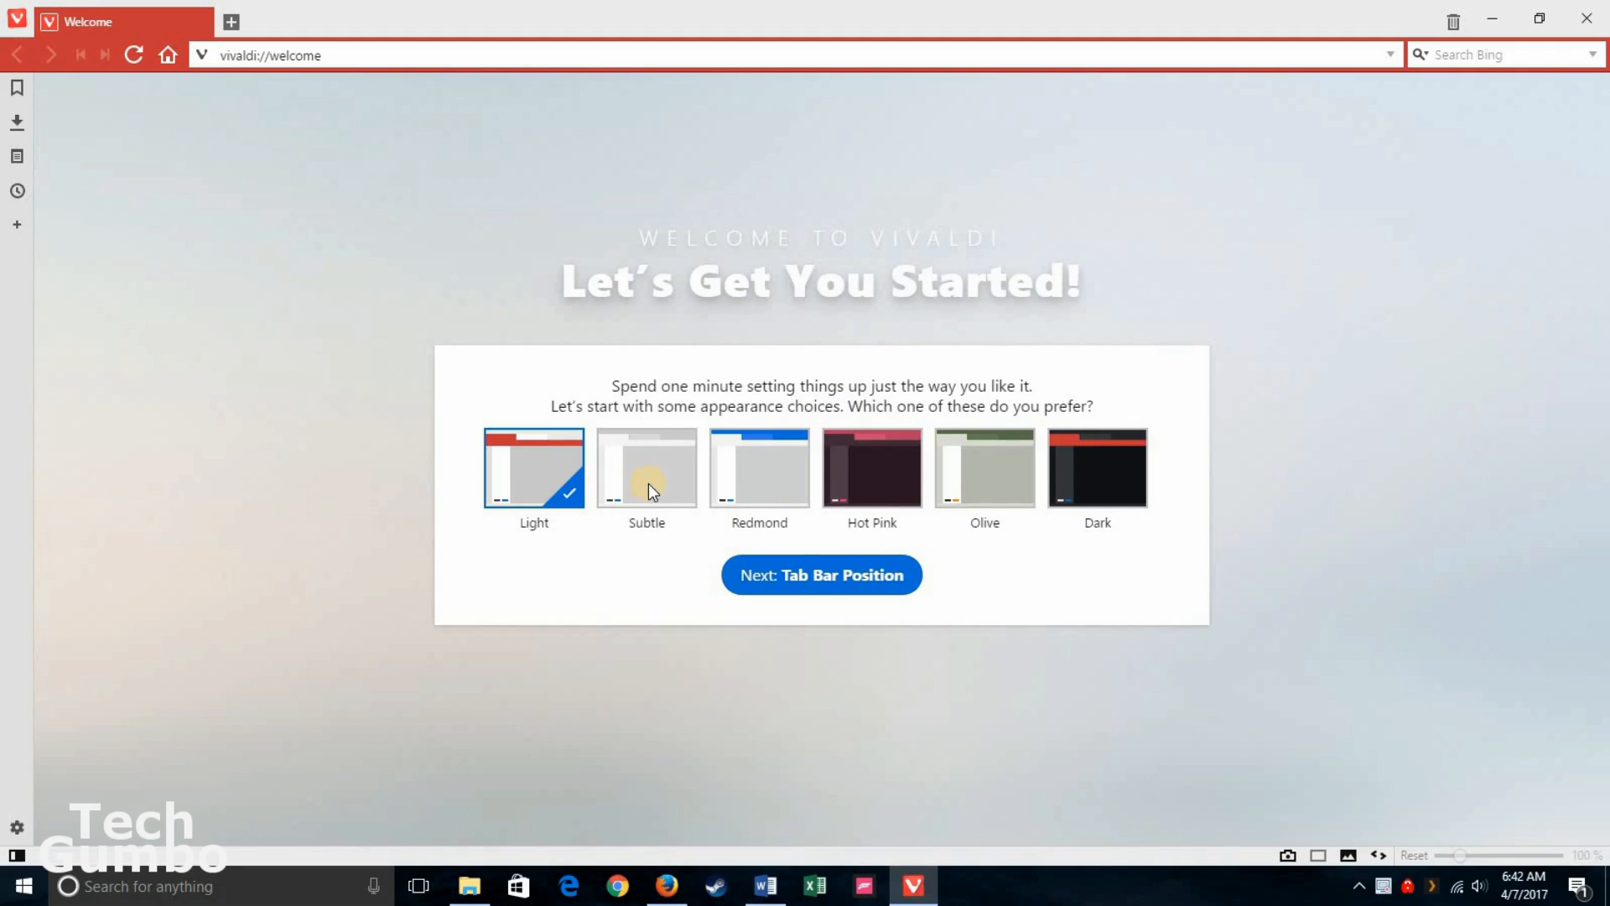
{"action": "mouse_move", "coordinate": [523, 513]}
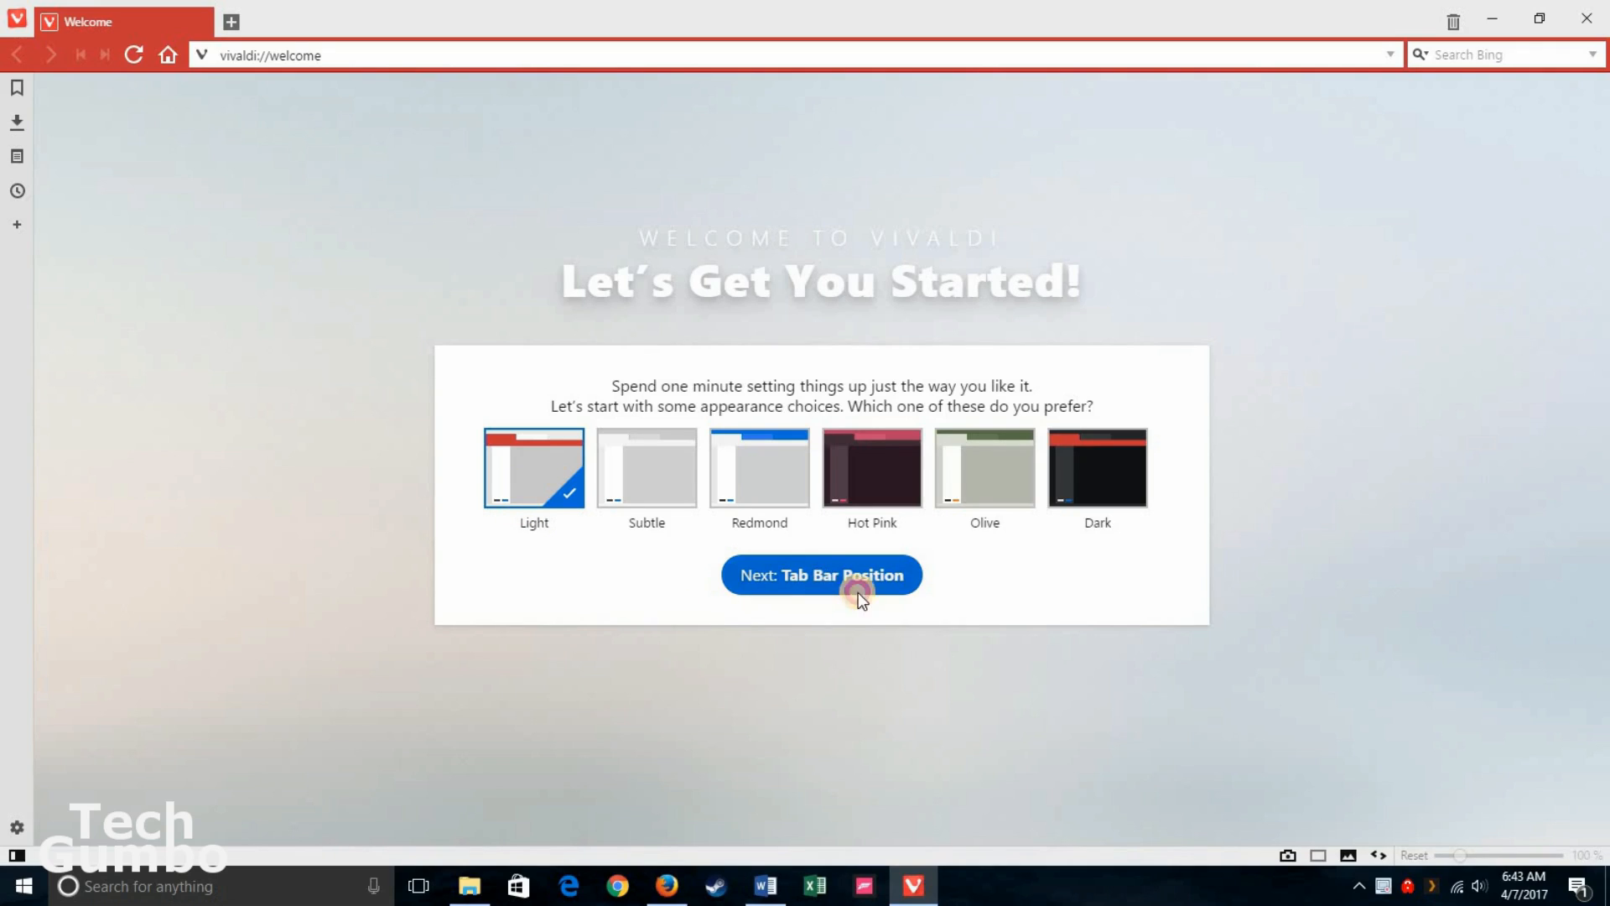
Step: Keep the Light theme and top tab bar, preview Wave, then choose the Jellyfish background
{"action": "left_click", "coordinate": [820, 574]}
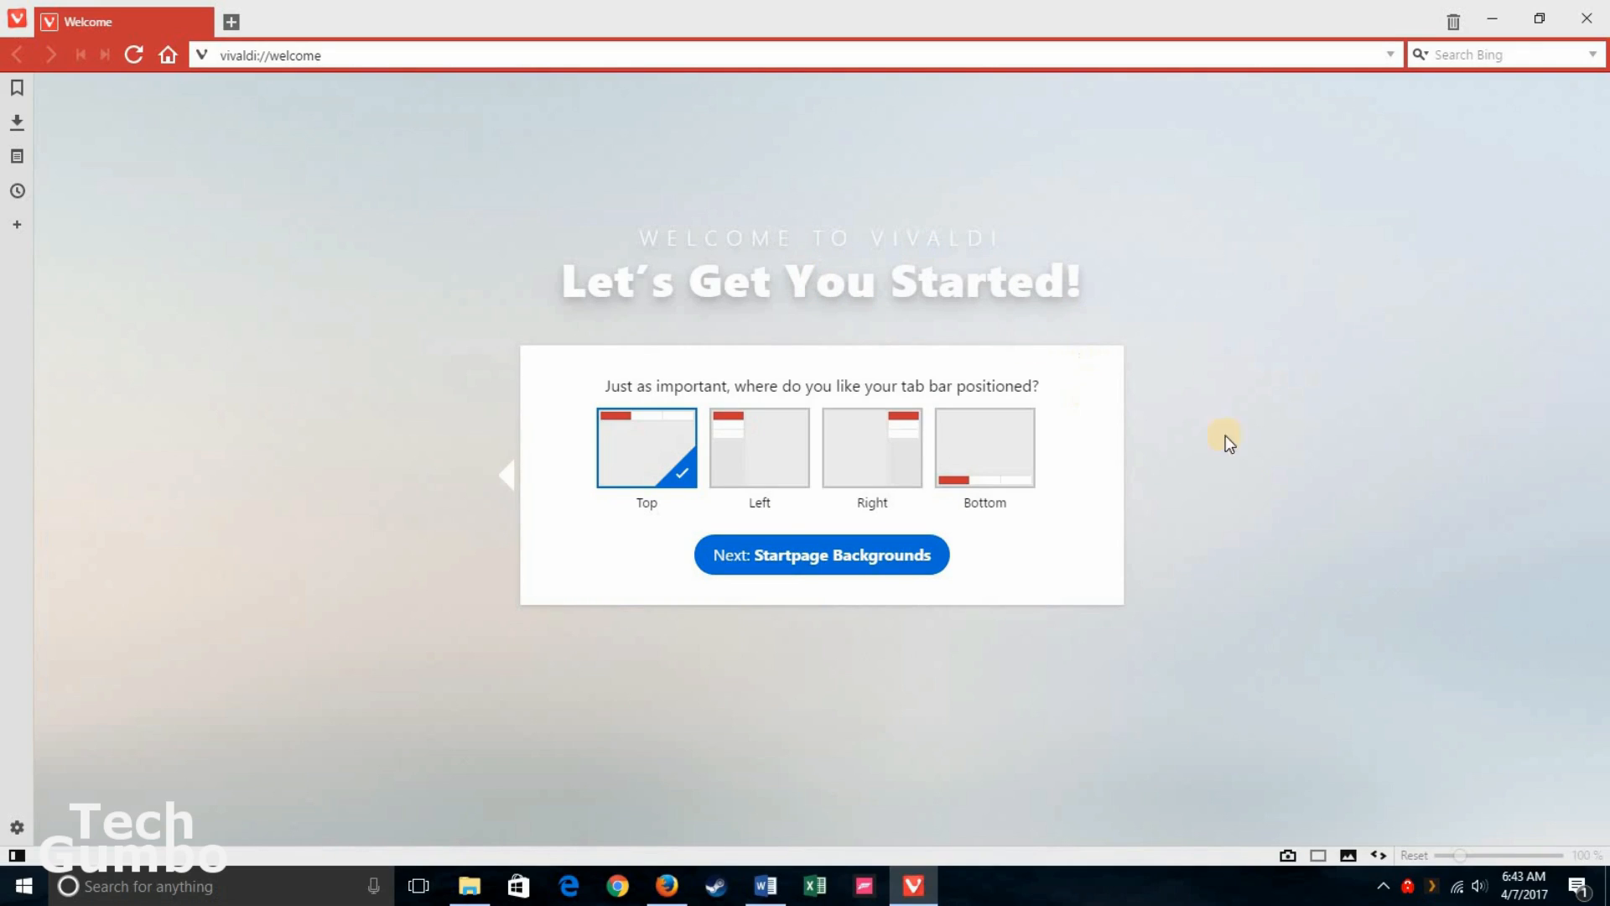
{"action": "mouse_move", "coordinate": [680, 446]}
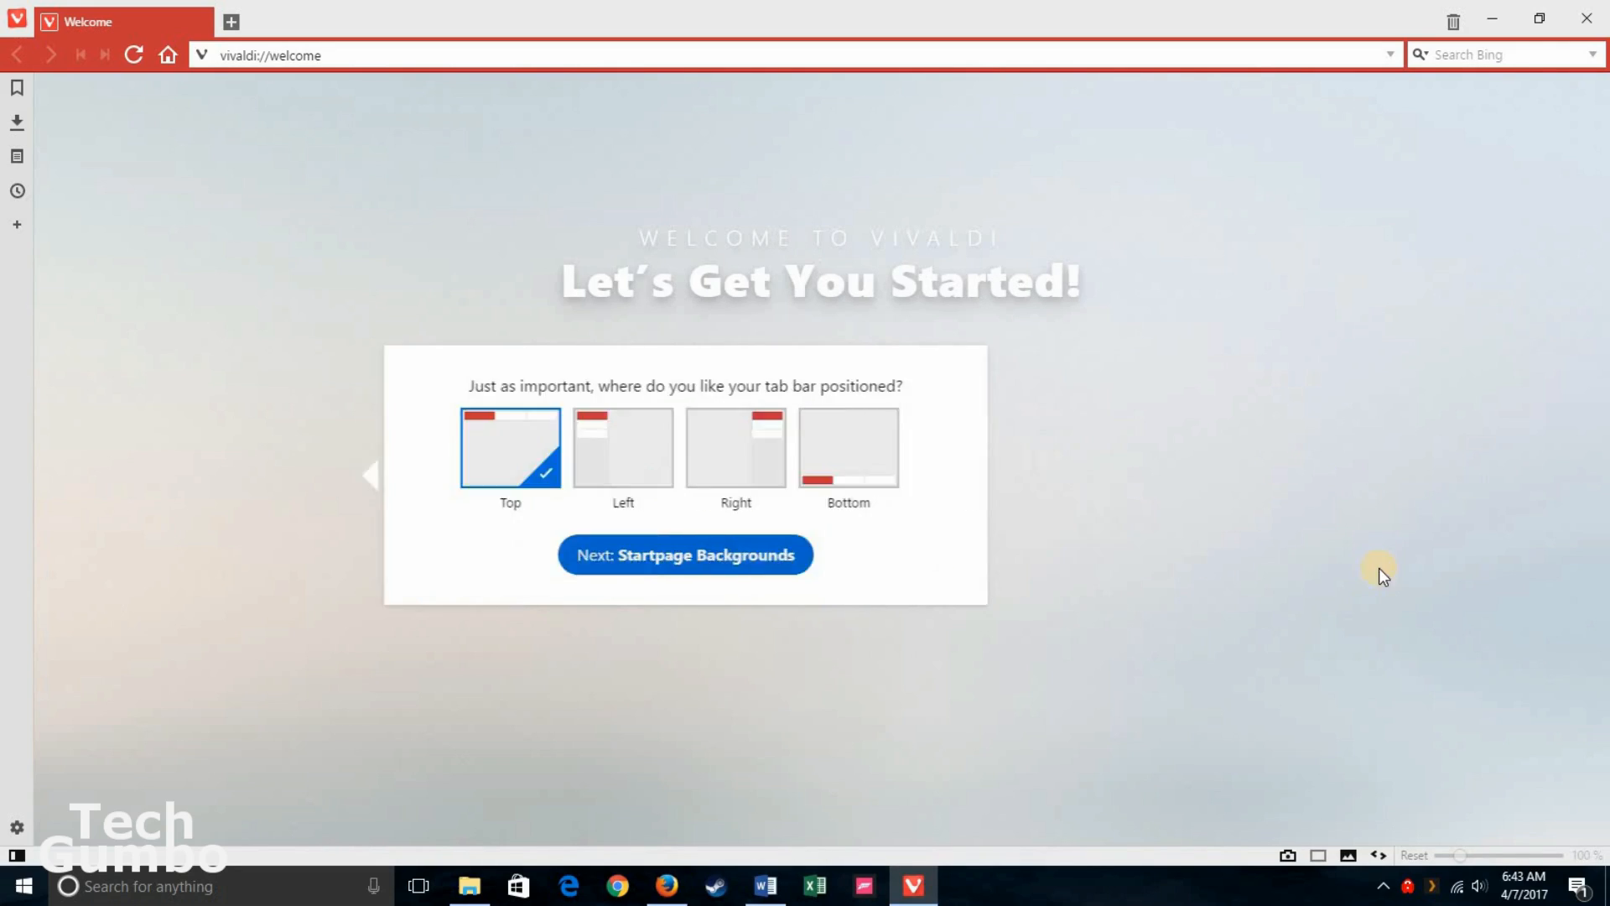
{"action": "left_click", "coordinate": [685, 556]}
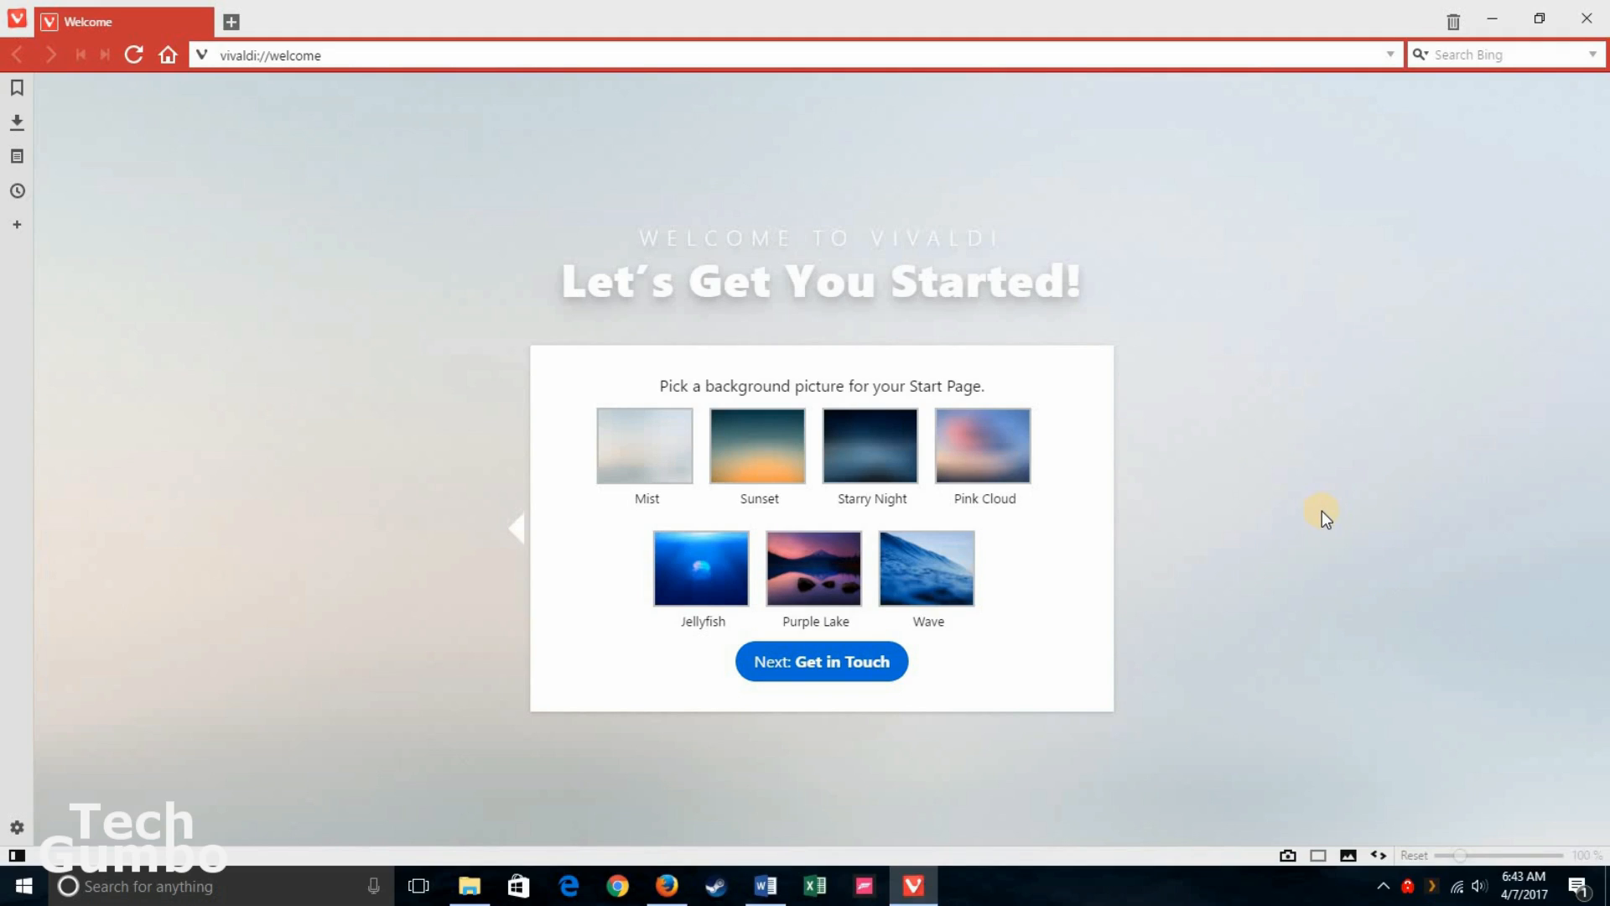
{"action": "mouse_move", "coordinate": [906, 582]}
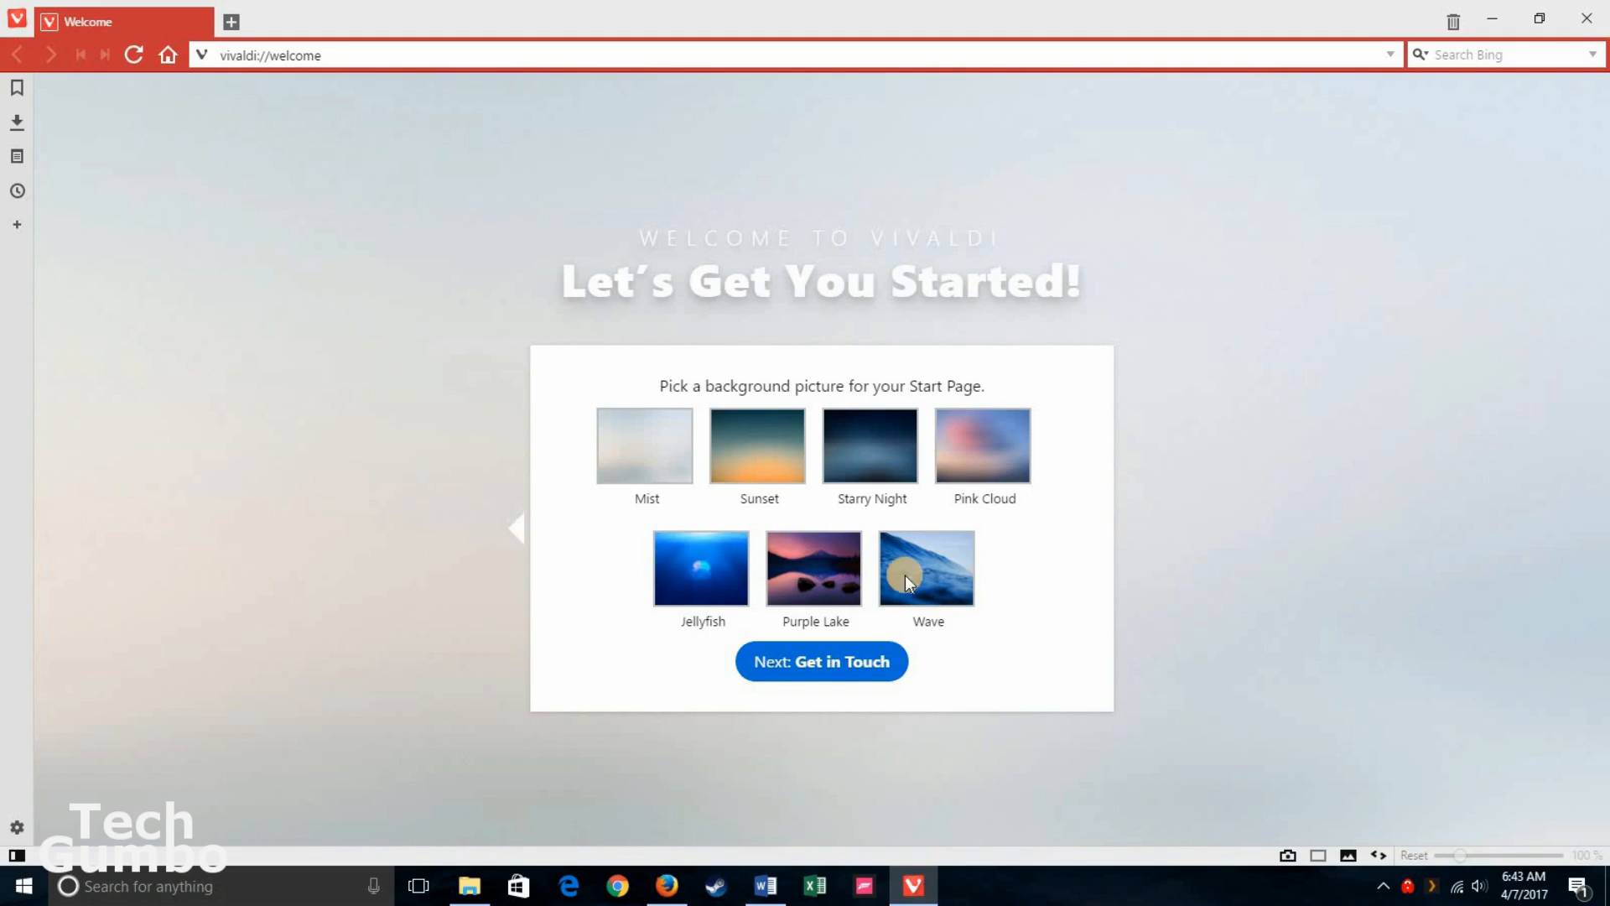
{"action": "left_click", "coordinate": [700, 567]}
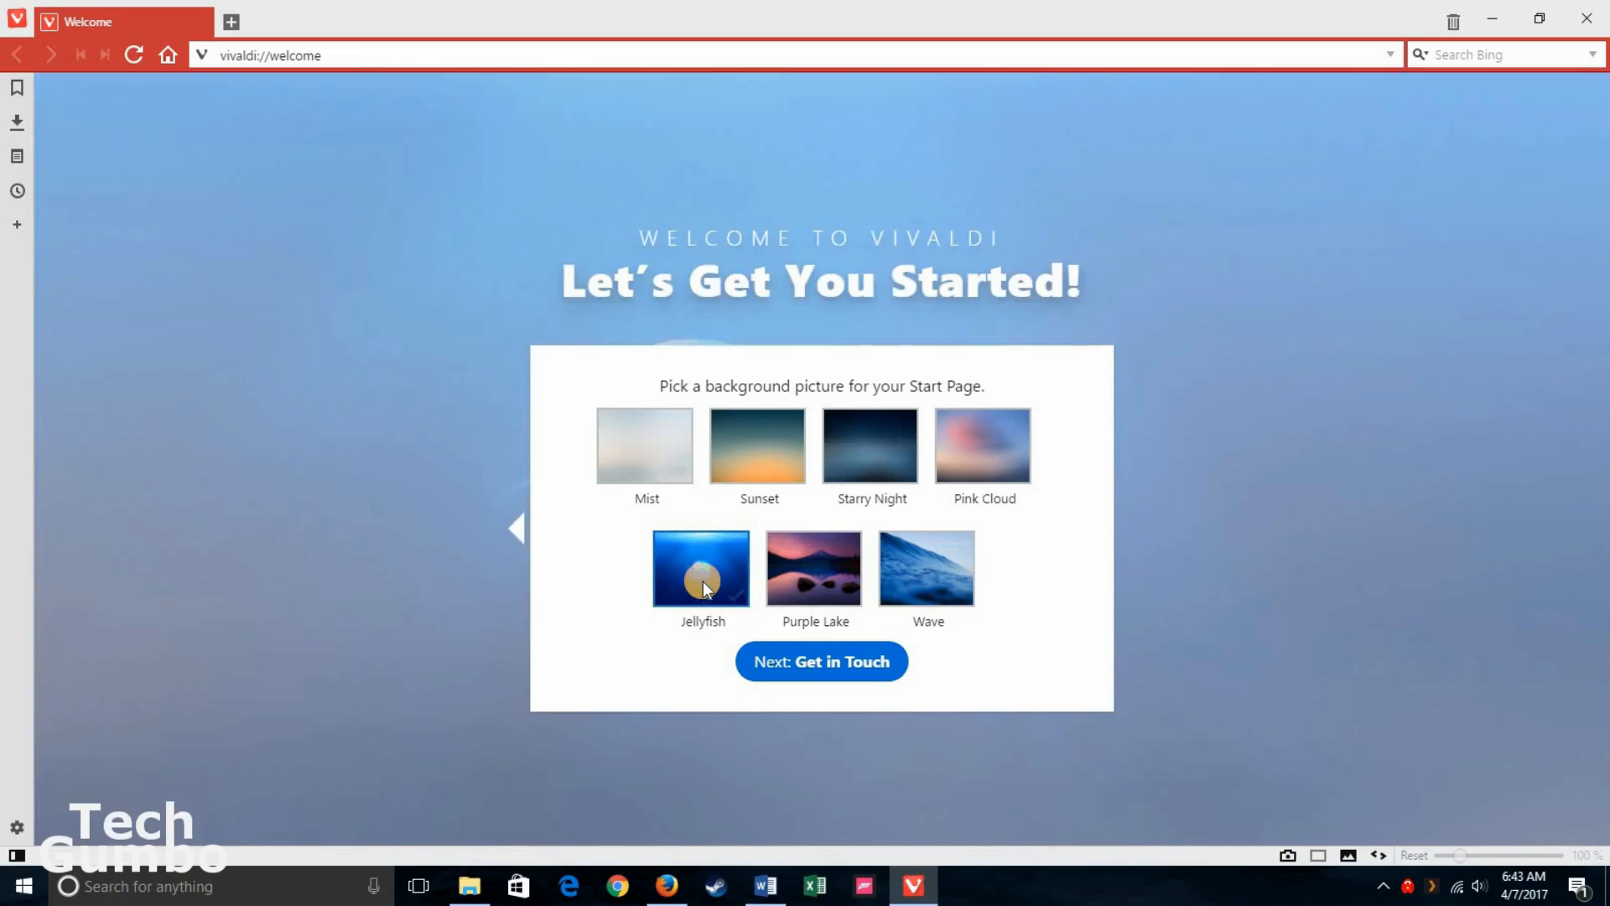
{"action": "left_click", "coordinate": [820, 661]}
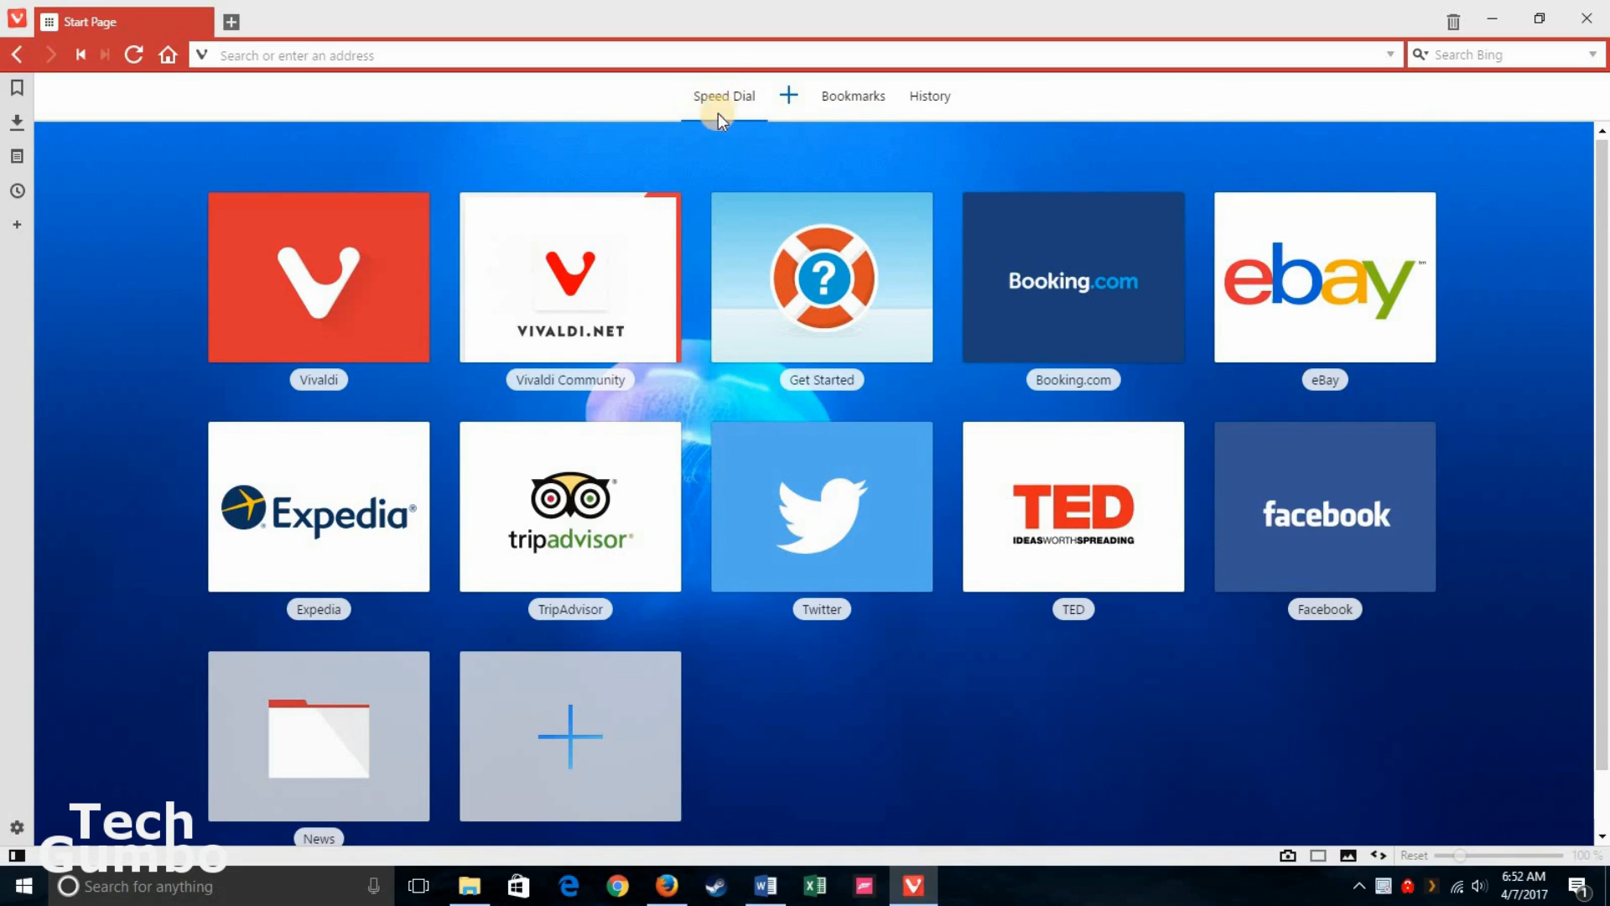
{"action": "mouse_move", "coordinate": [832, 367]}
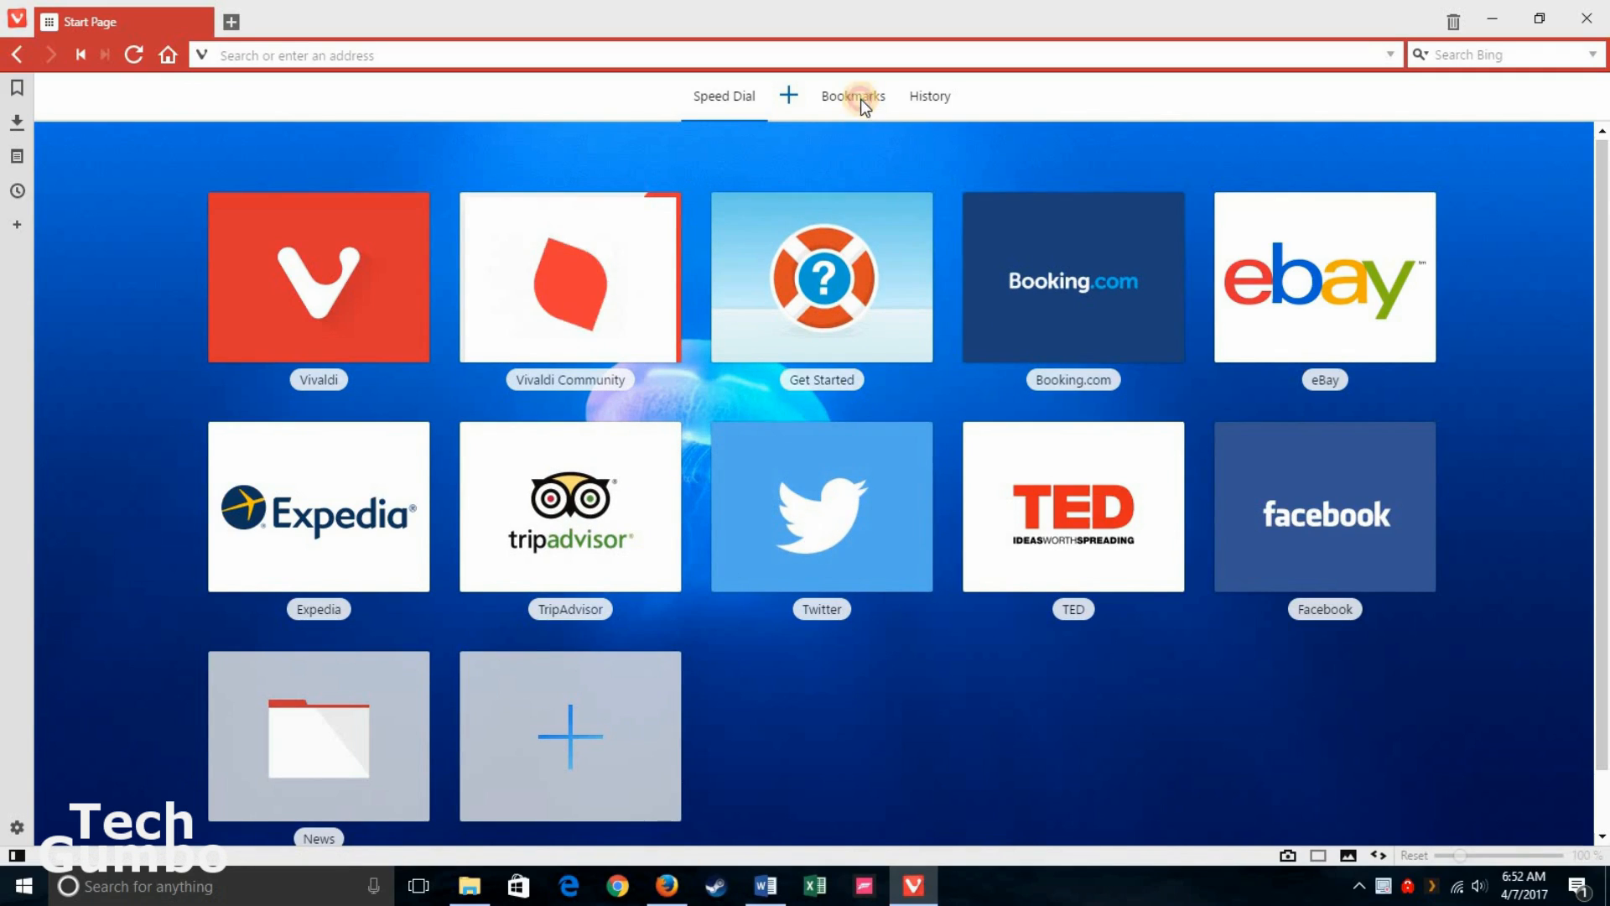
{"action": "left_click", "coordinate": [852, 95]}
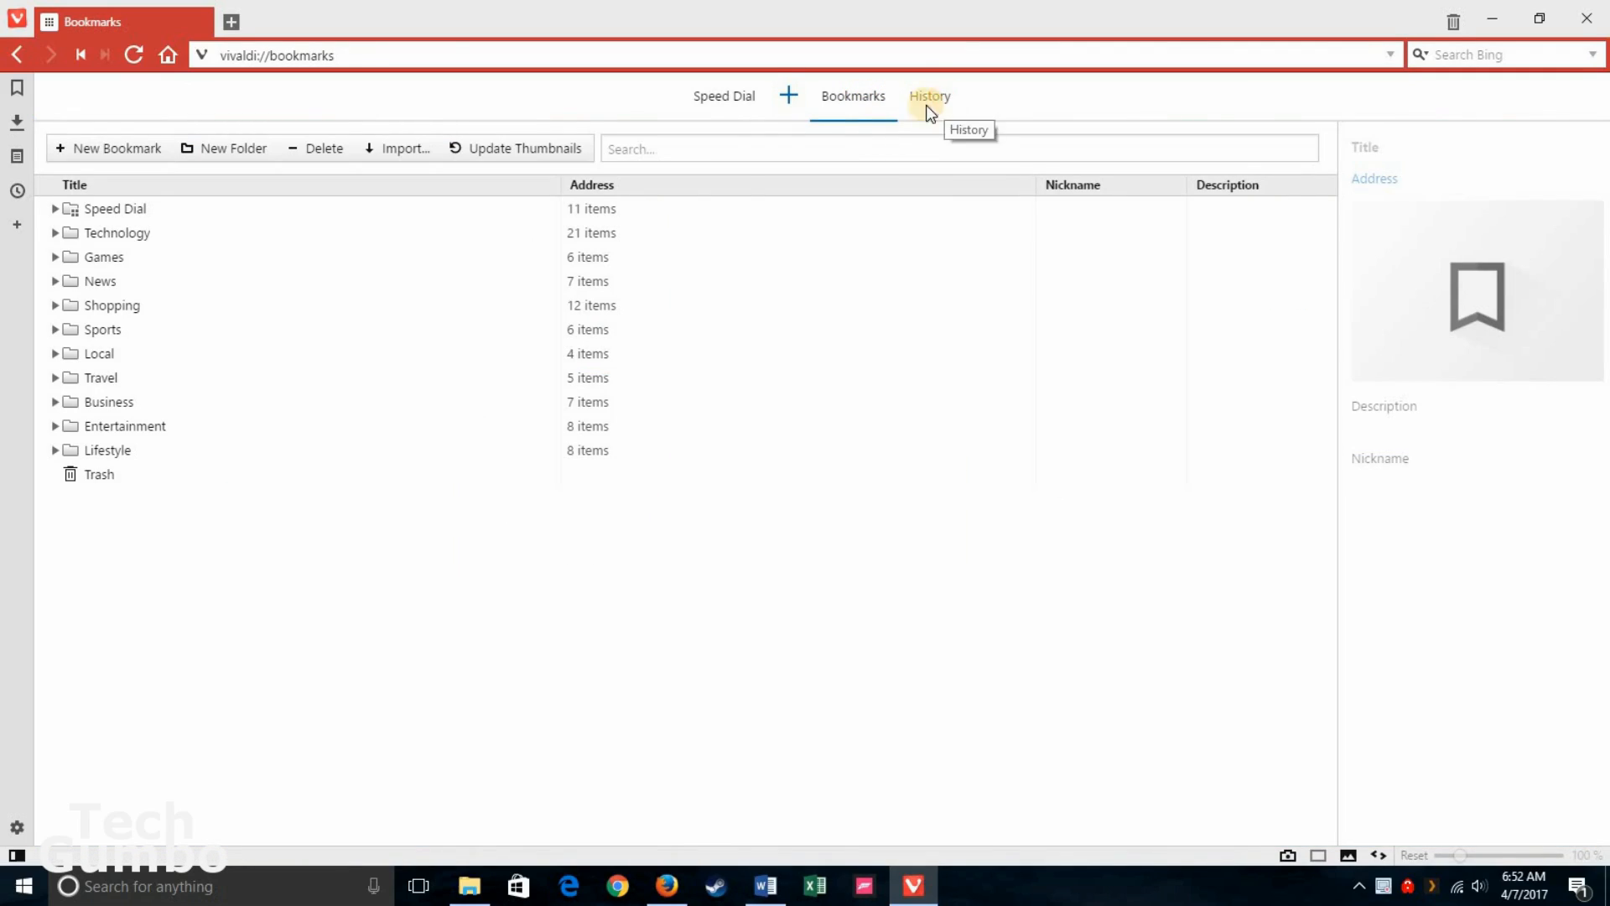
{"action": "left_click", "coordinate": [723, 95]}
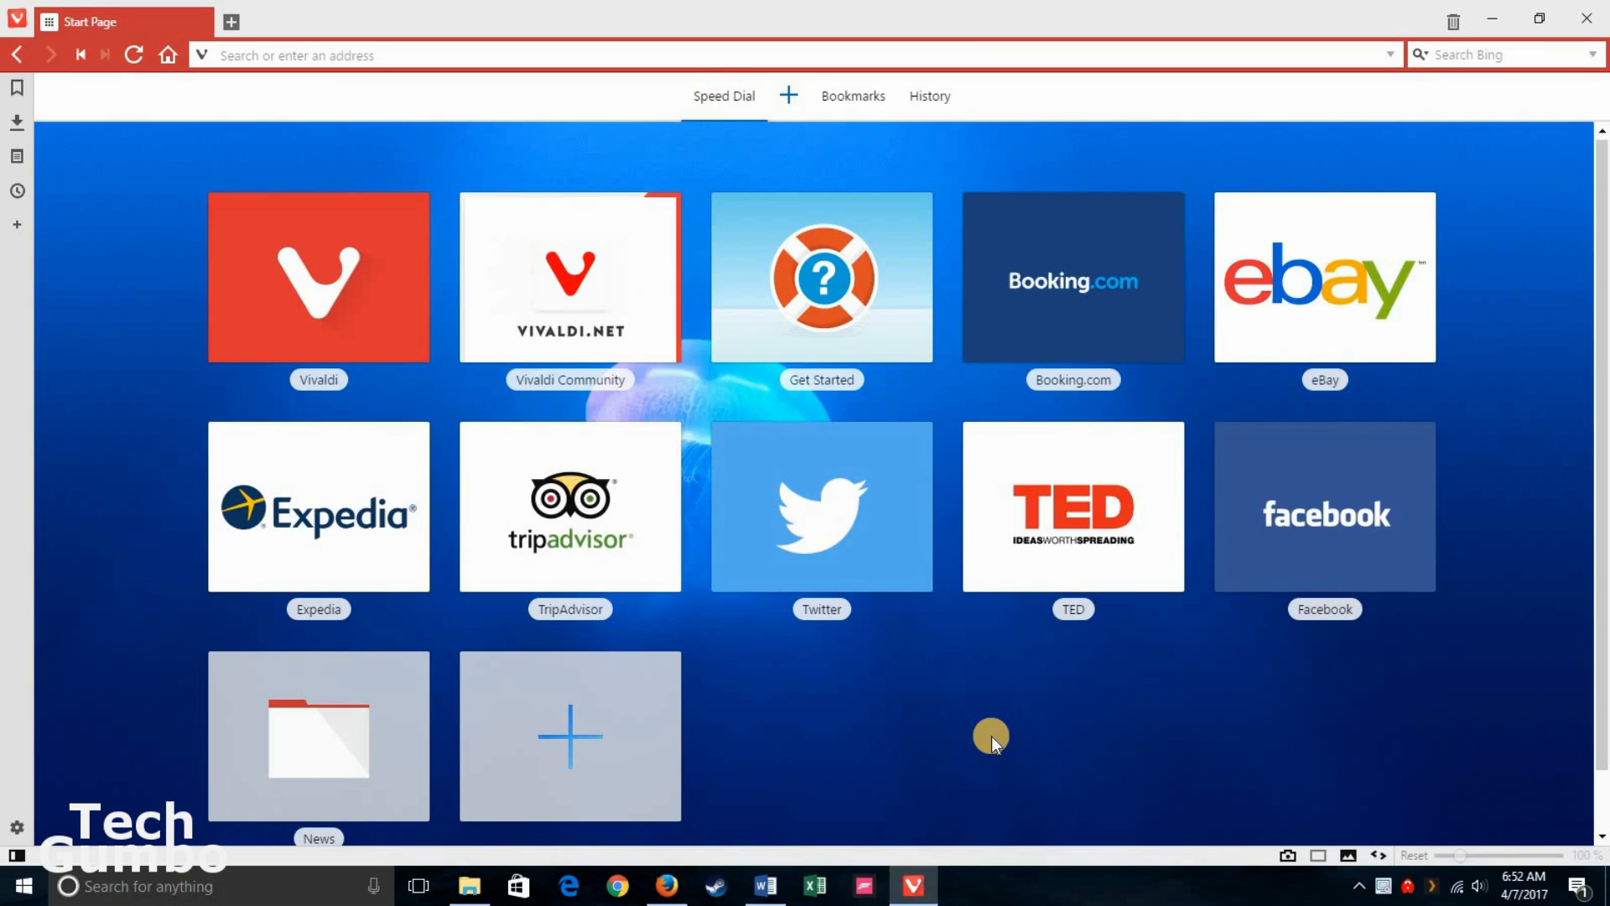
{"action": "mouse_move", "coordinate": [1052, 730]}
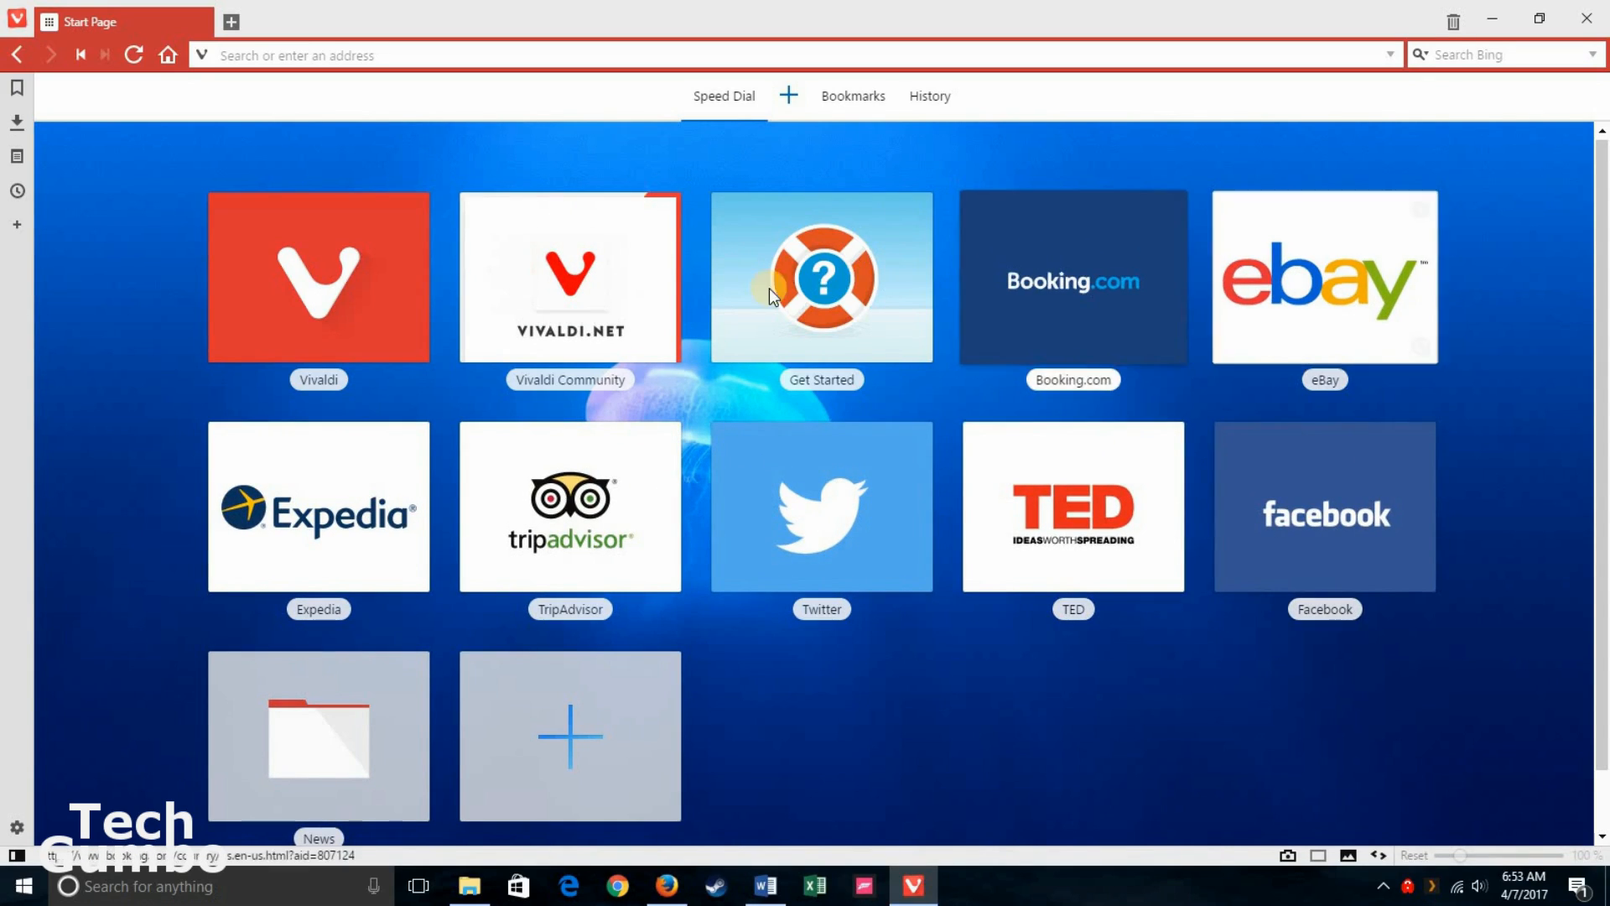
{"action": "mouse_move", "coordinate": [1006, 720]}
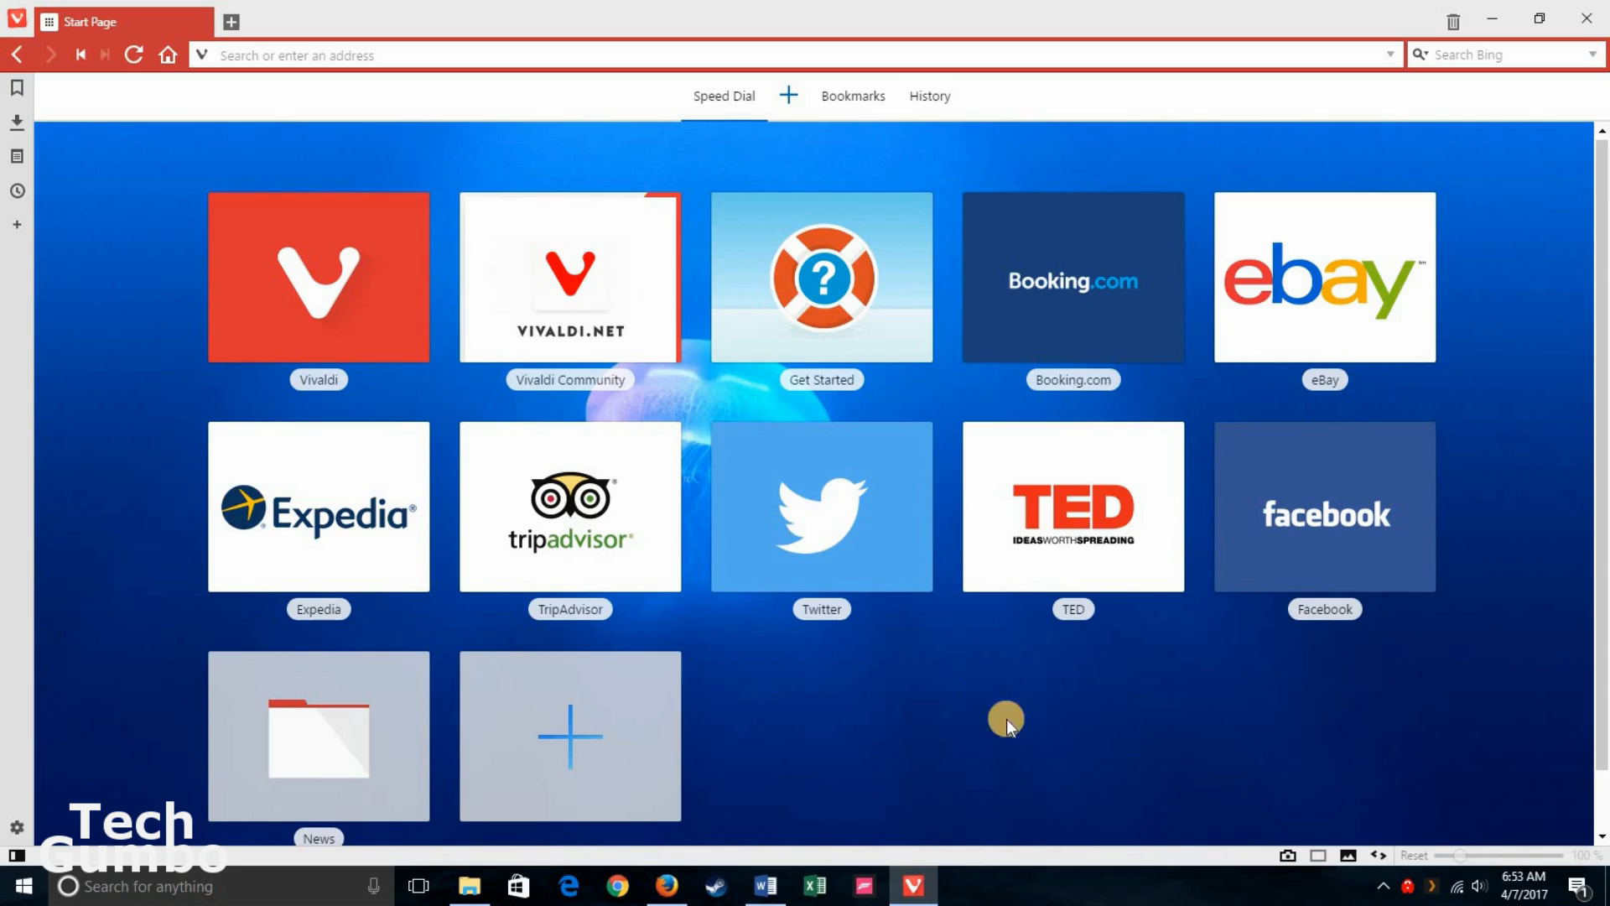
{"action": "mouse_move", "coordinate": [666, 441]}
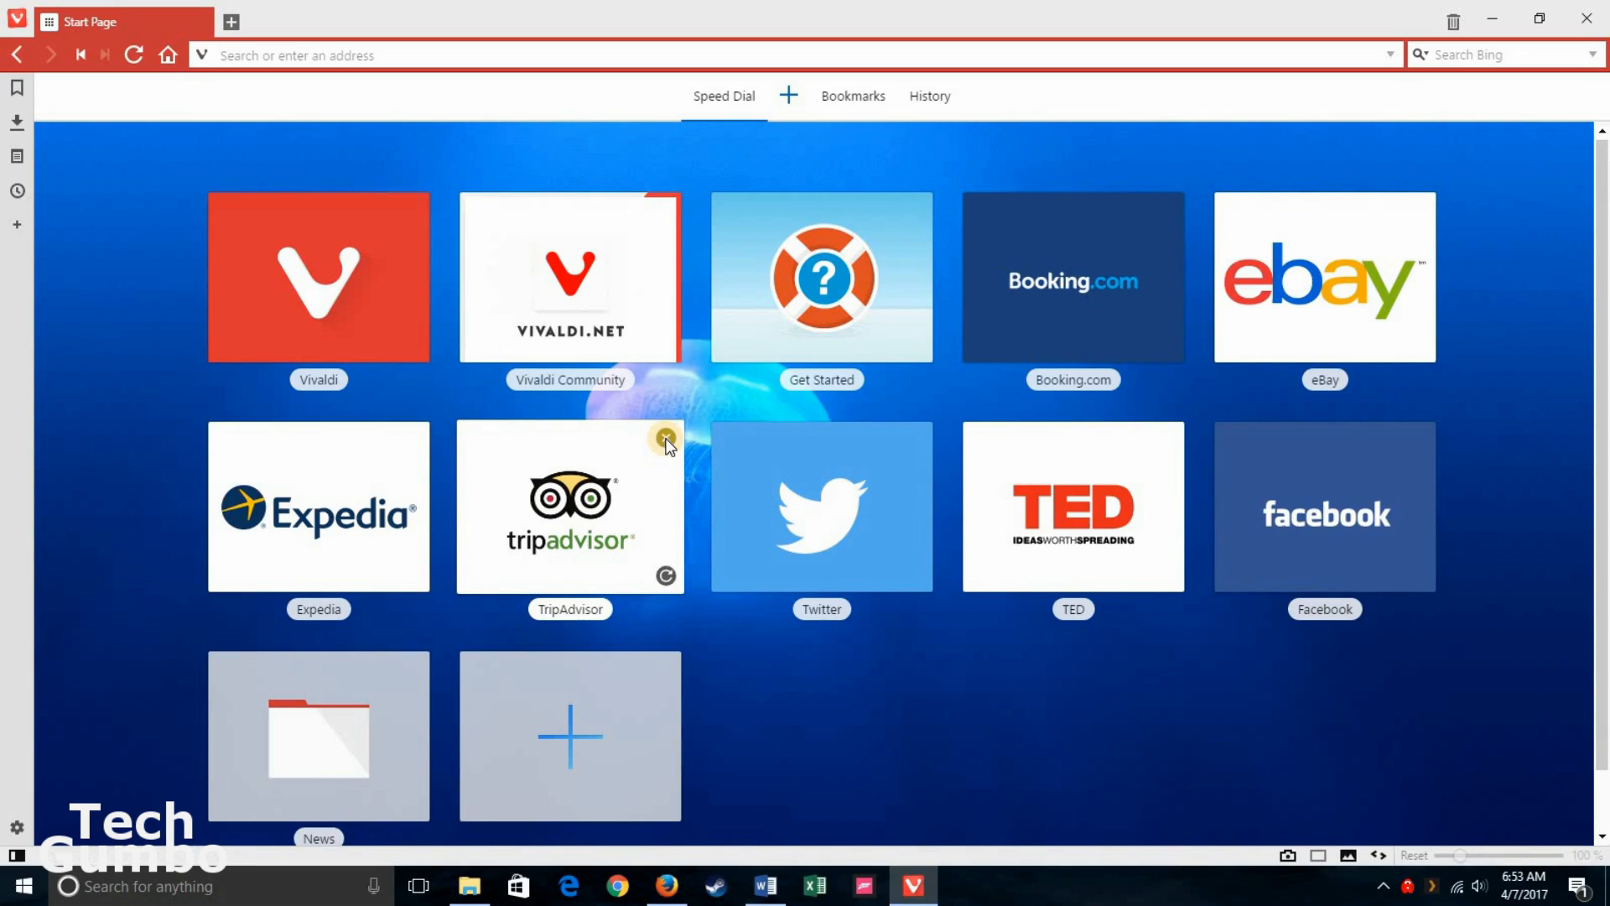
{"action": "mouse_move", "coordinate": [664, 438]}
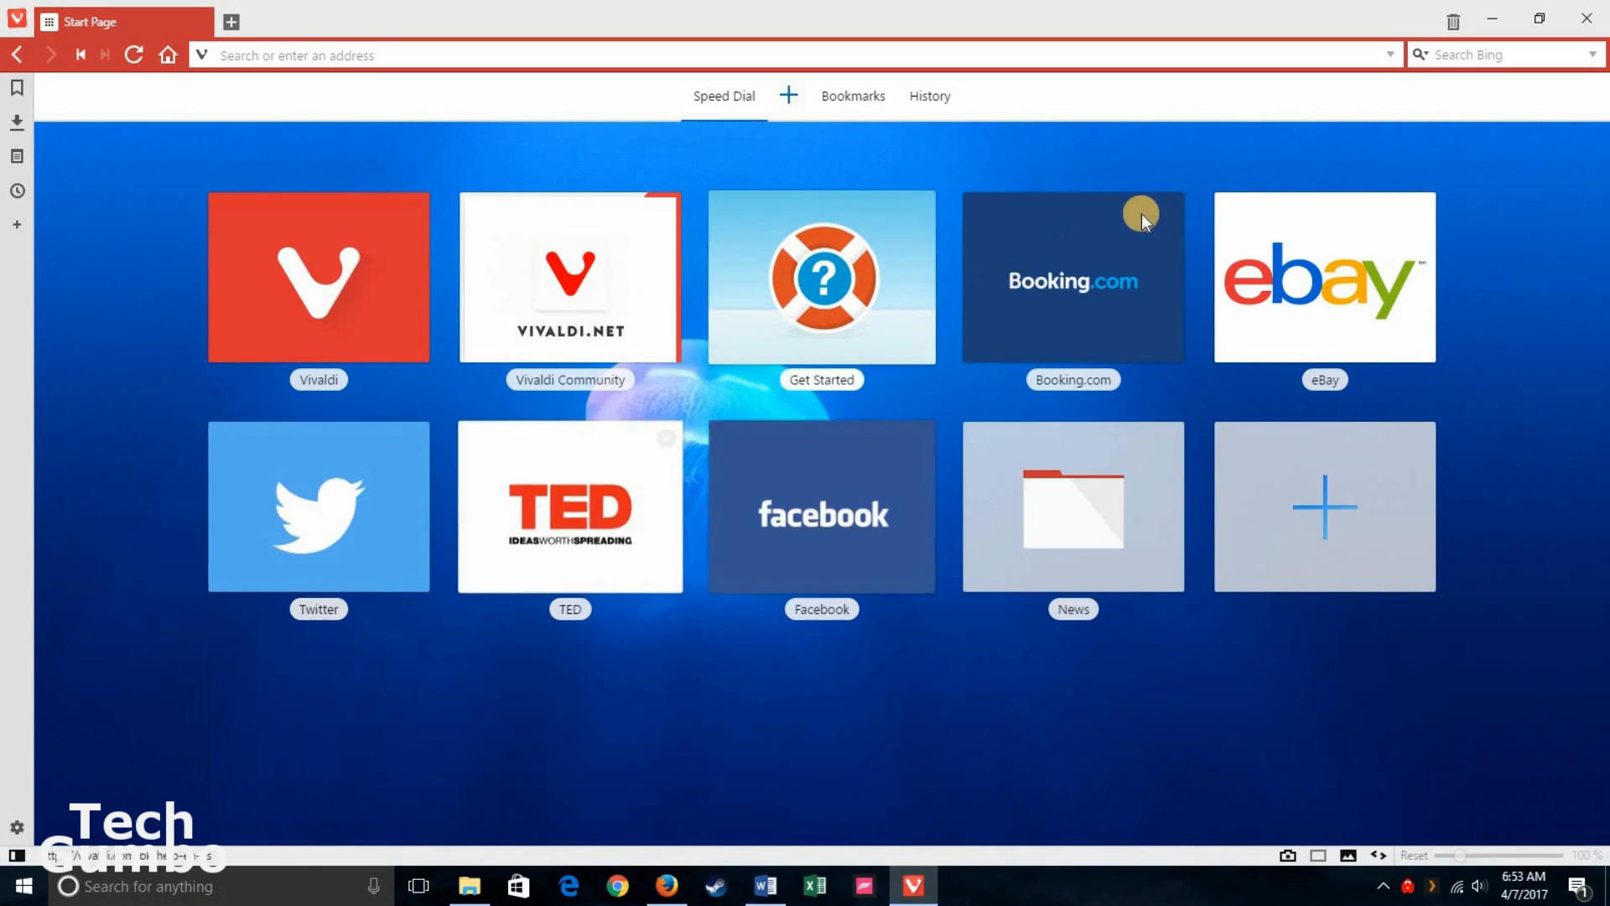
Step: Remove the Booking.com tile from Speed Dial
{"action": "left_click", "coordinate": [1142, 213]}
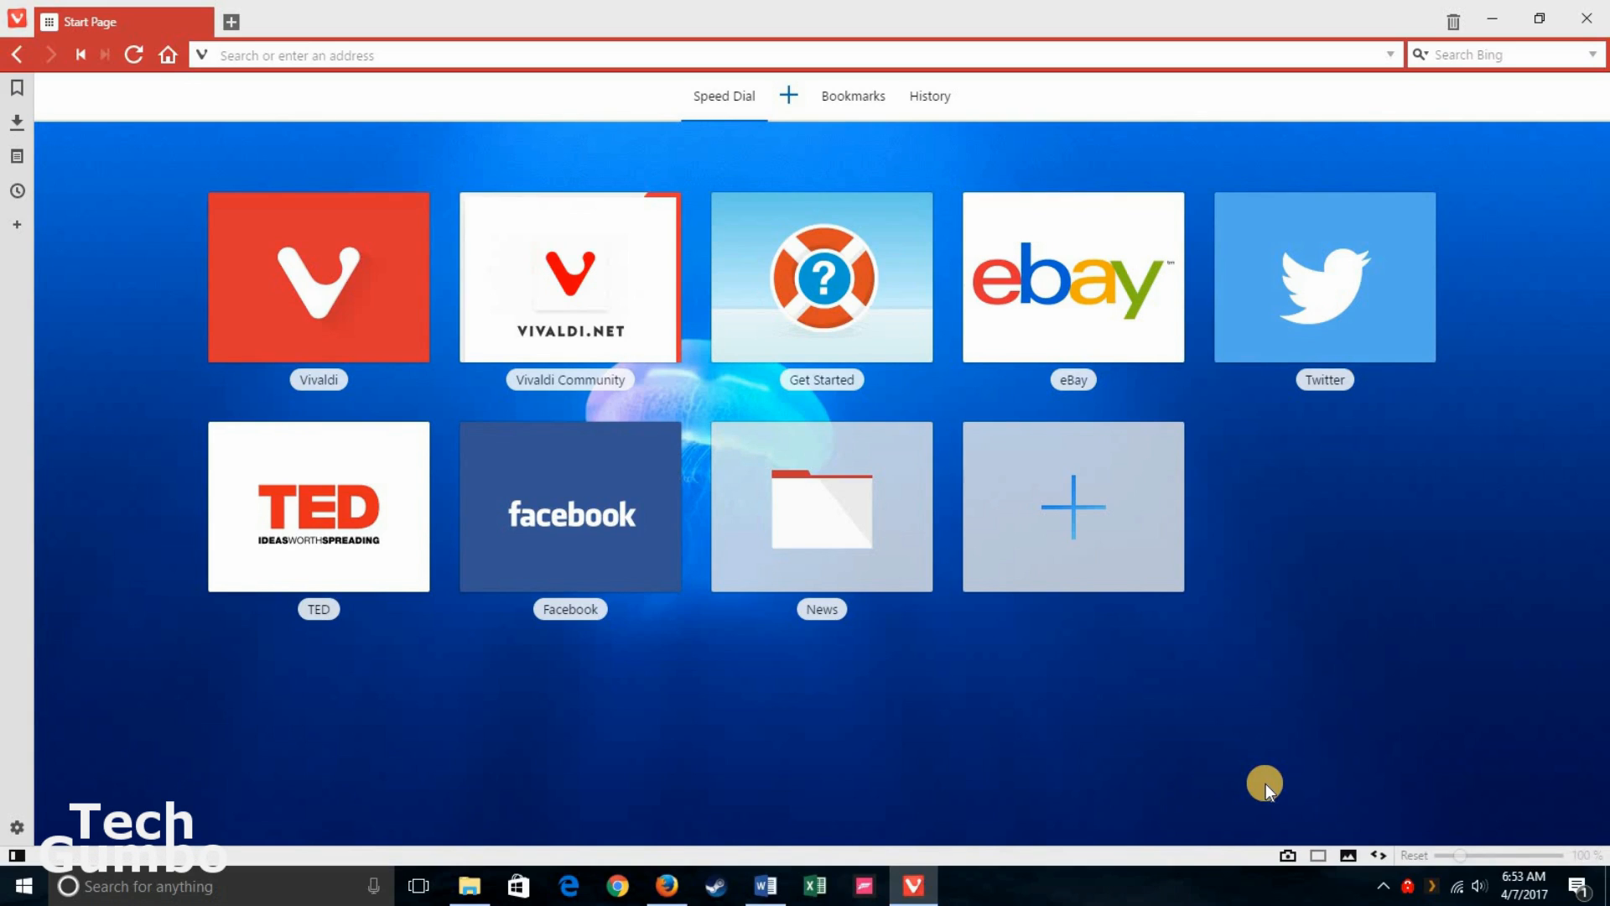
{"action": "mouse_move", "coordinate": [1197, 716]}
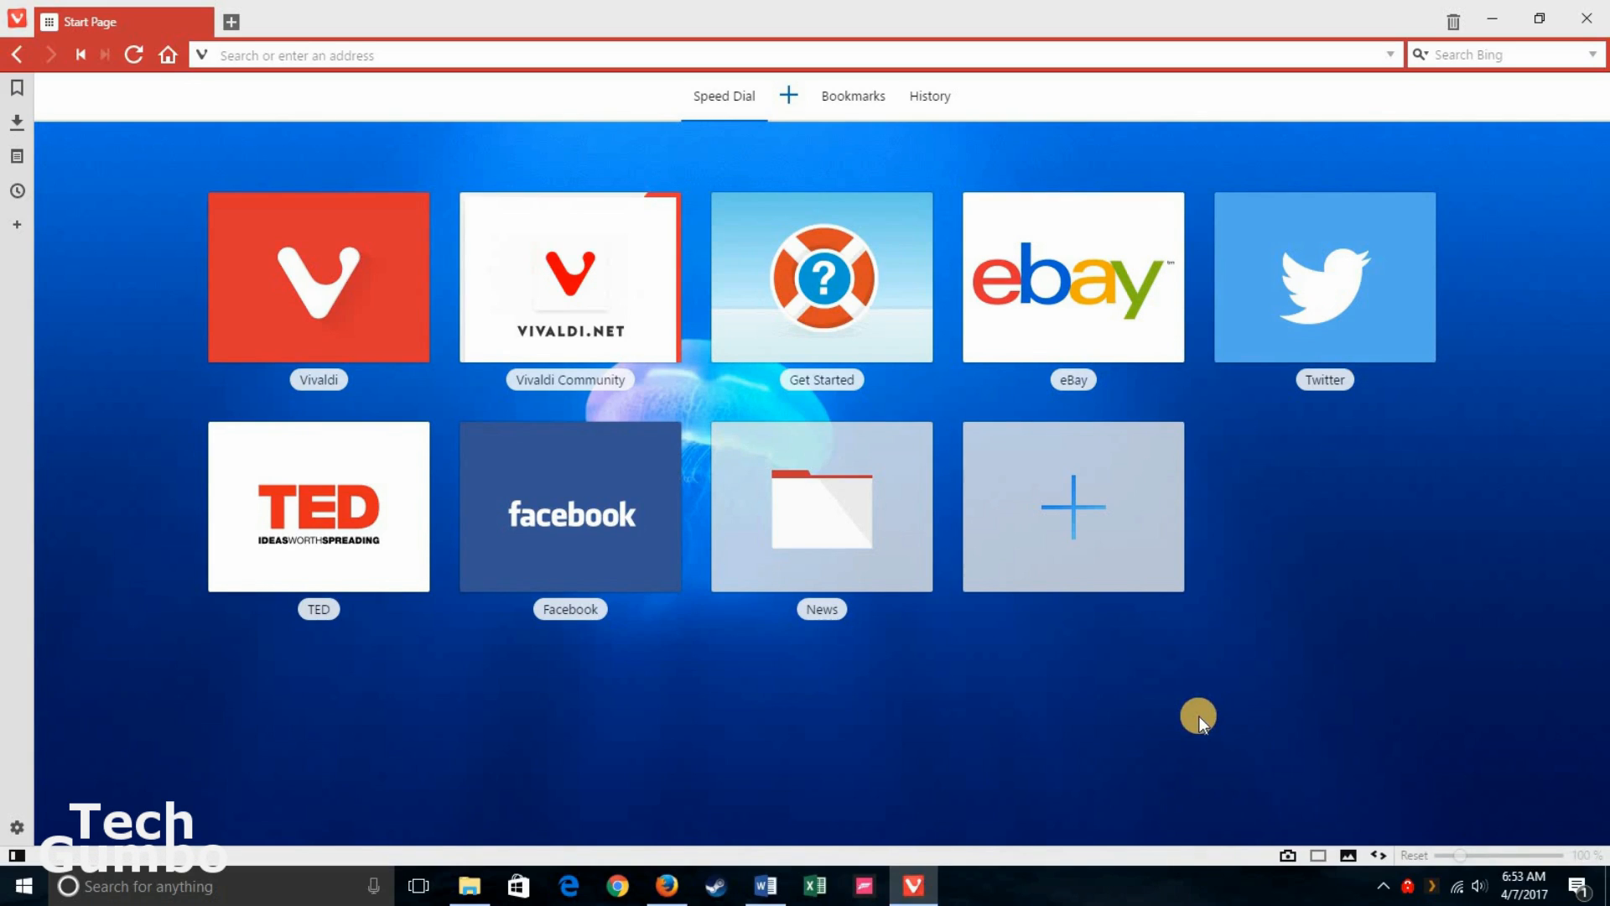
{"action": "mouse_move", "coordinate": [1071, 524]}
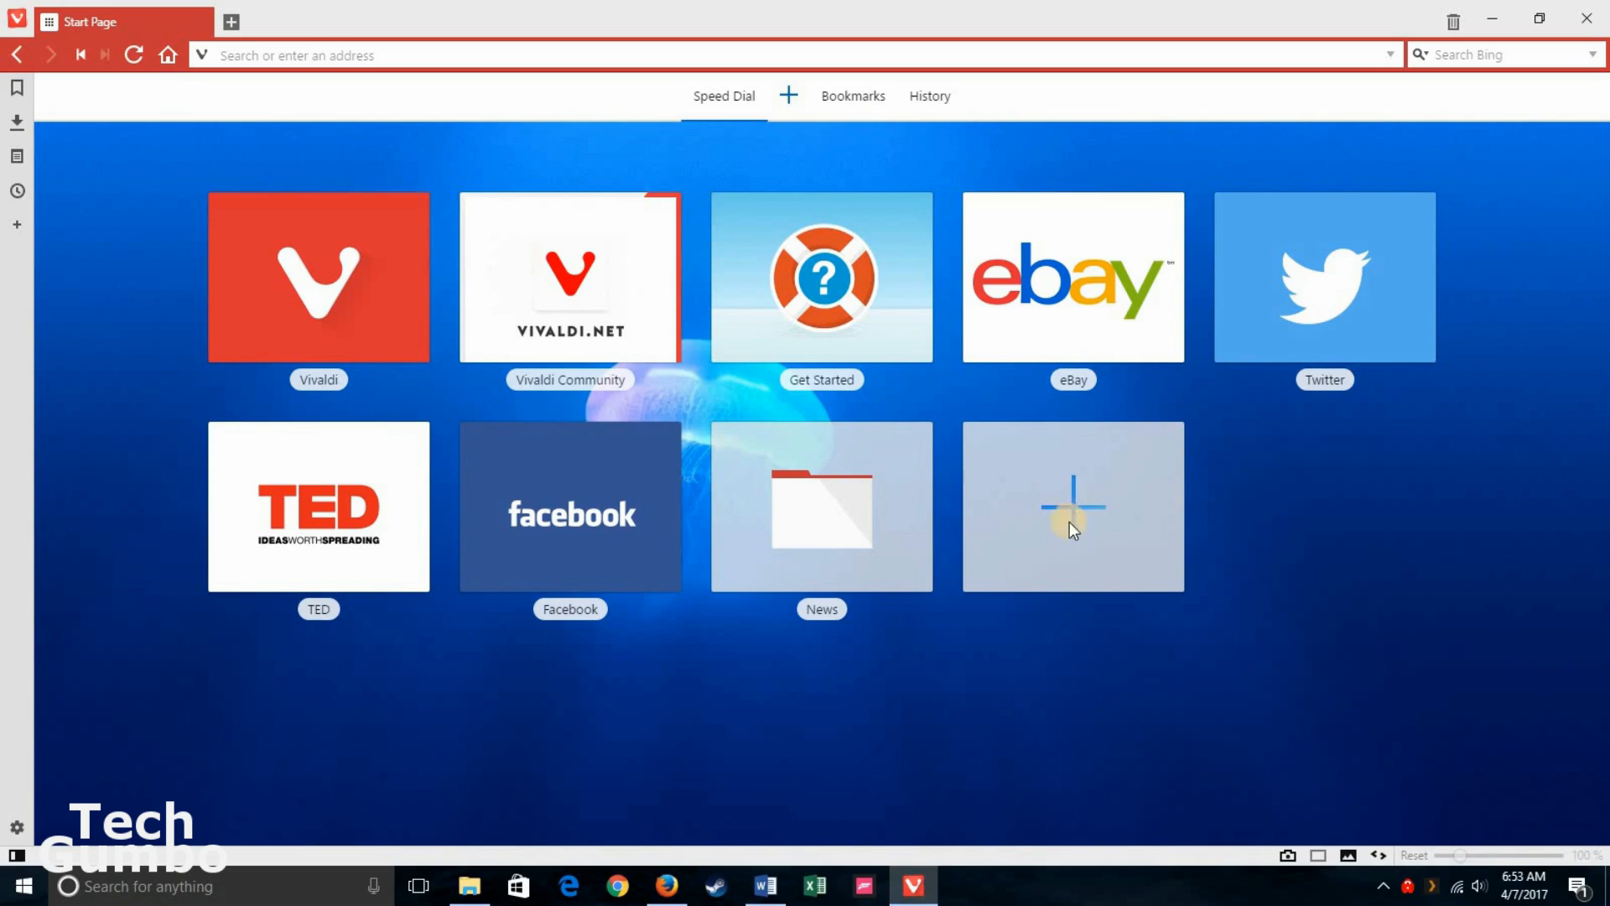
{"action": "mouse_move", "coordinate": [1020, 470]}
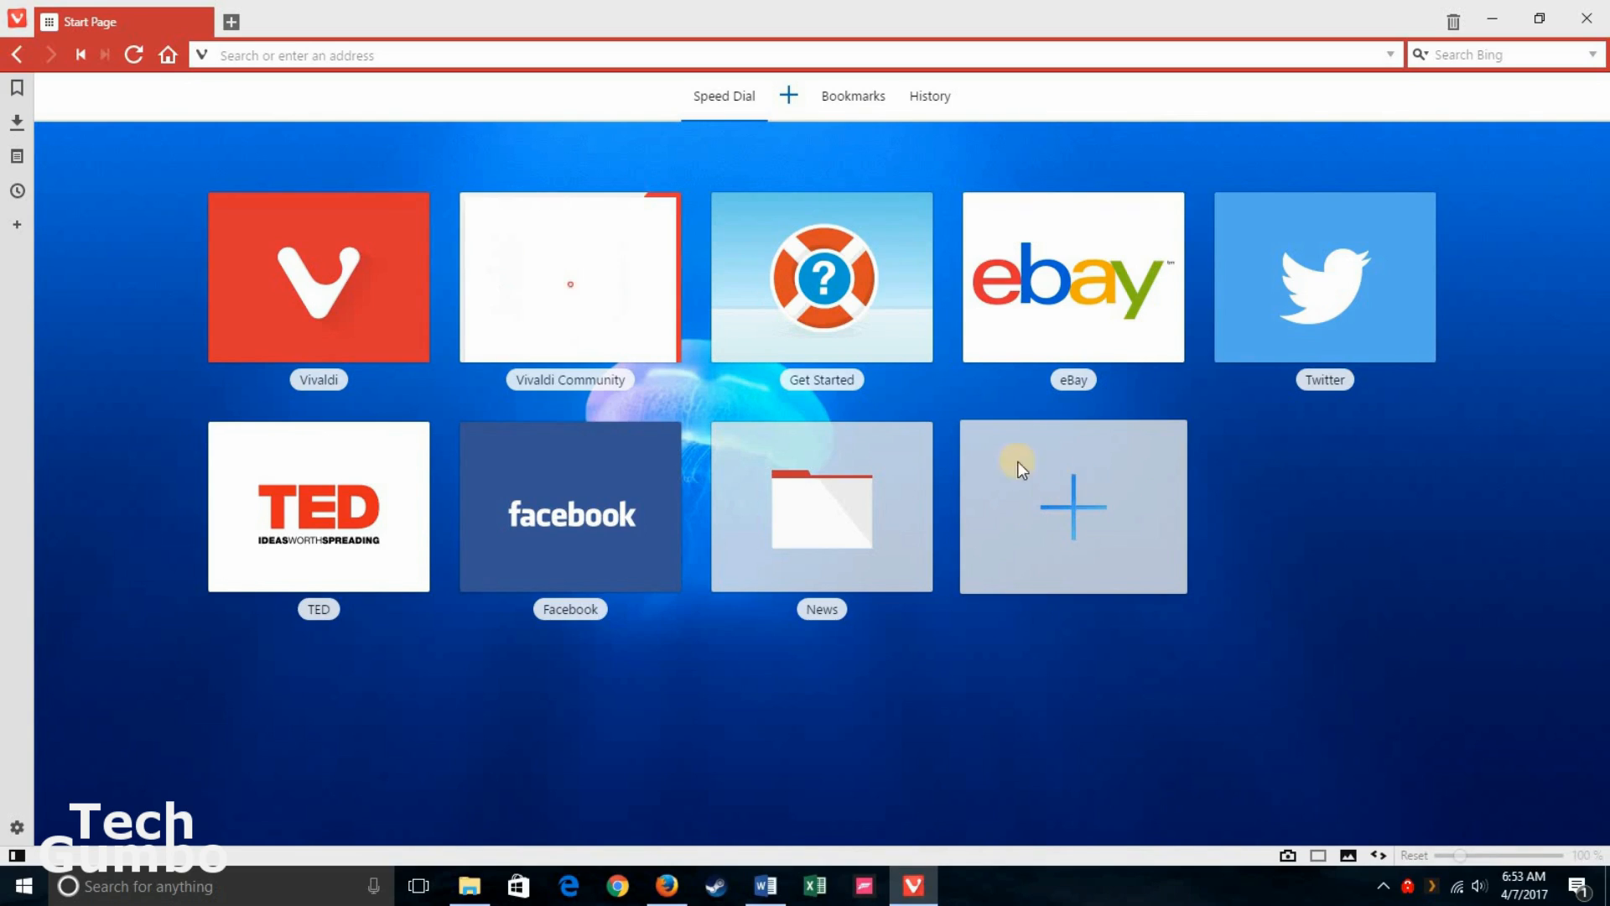
{"action": "mouse_move", "coordinate": [1080, 509]}
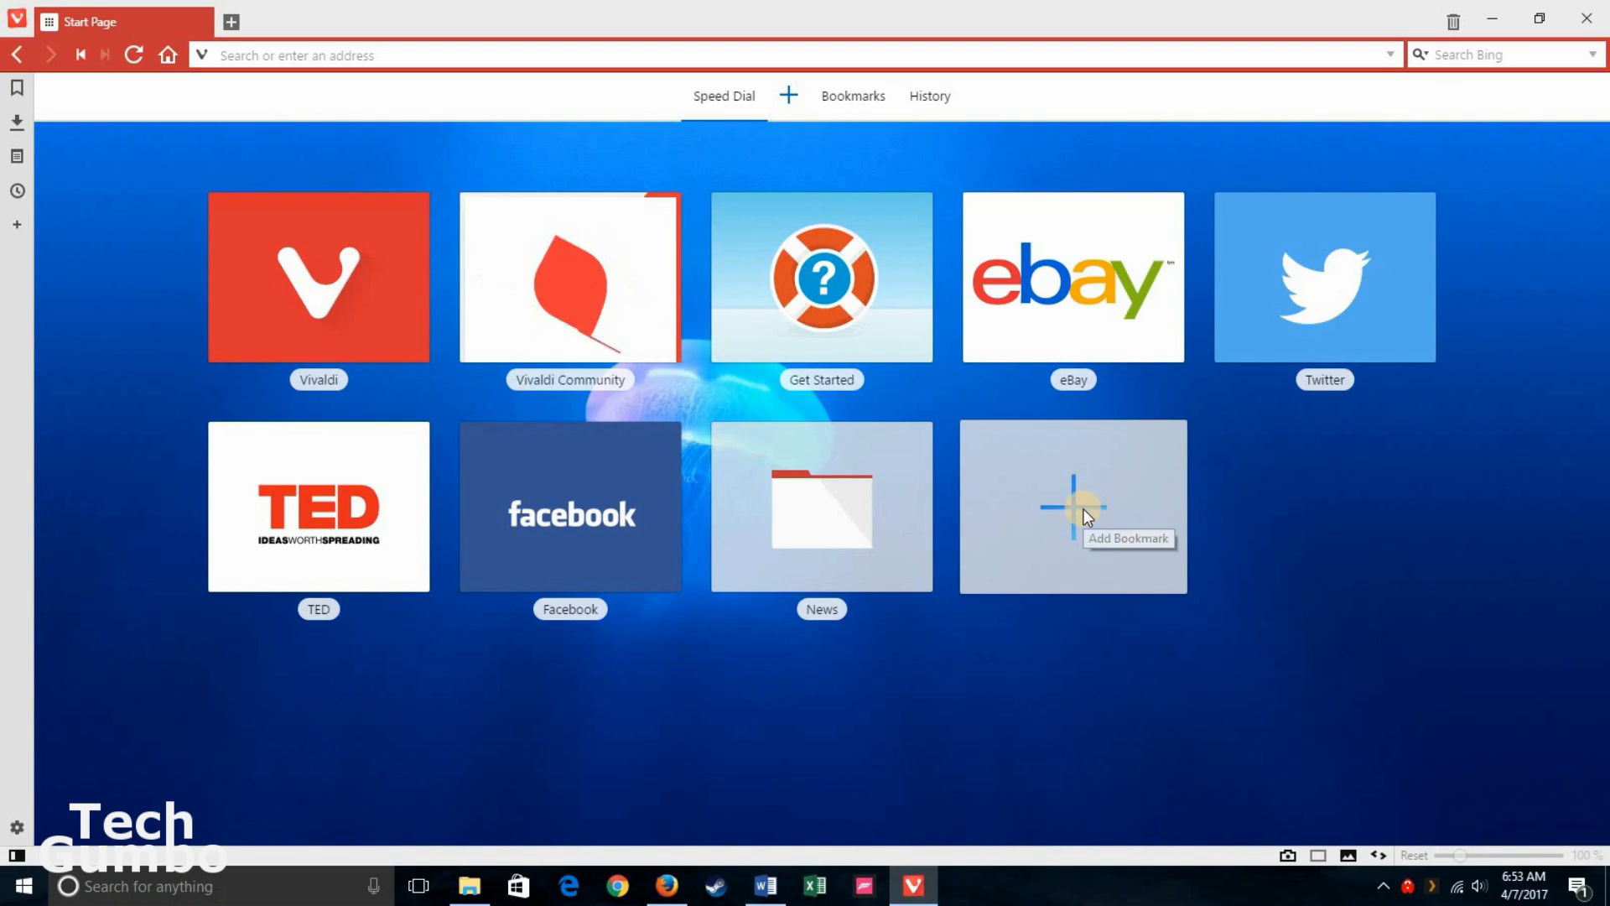
Step: Add youtube.com/ as a new Speed Dial tile and visit YouTube from it
{"action": "left_click", "coordinate": [1072, 506]}
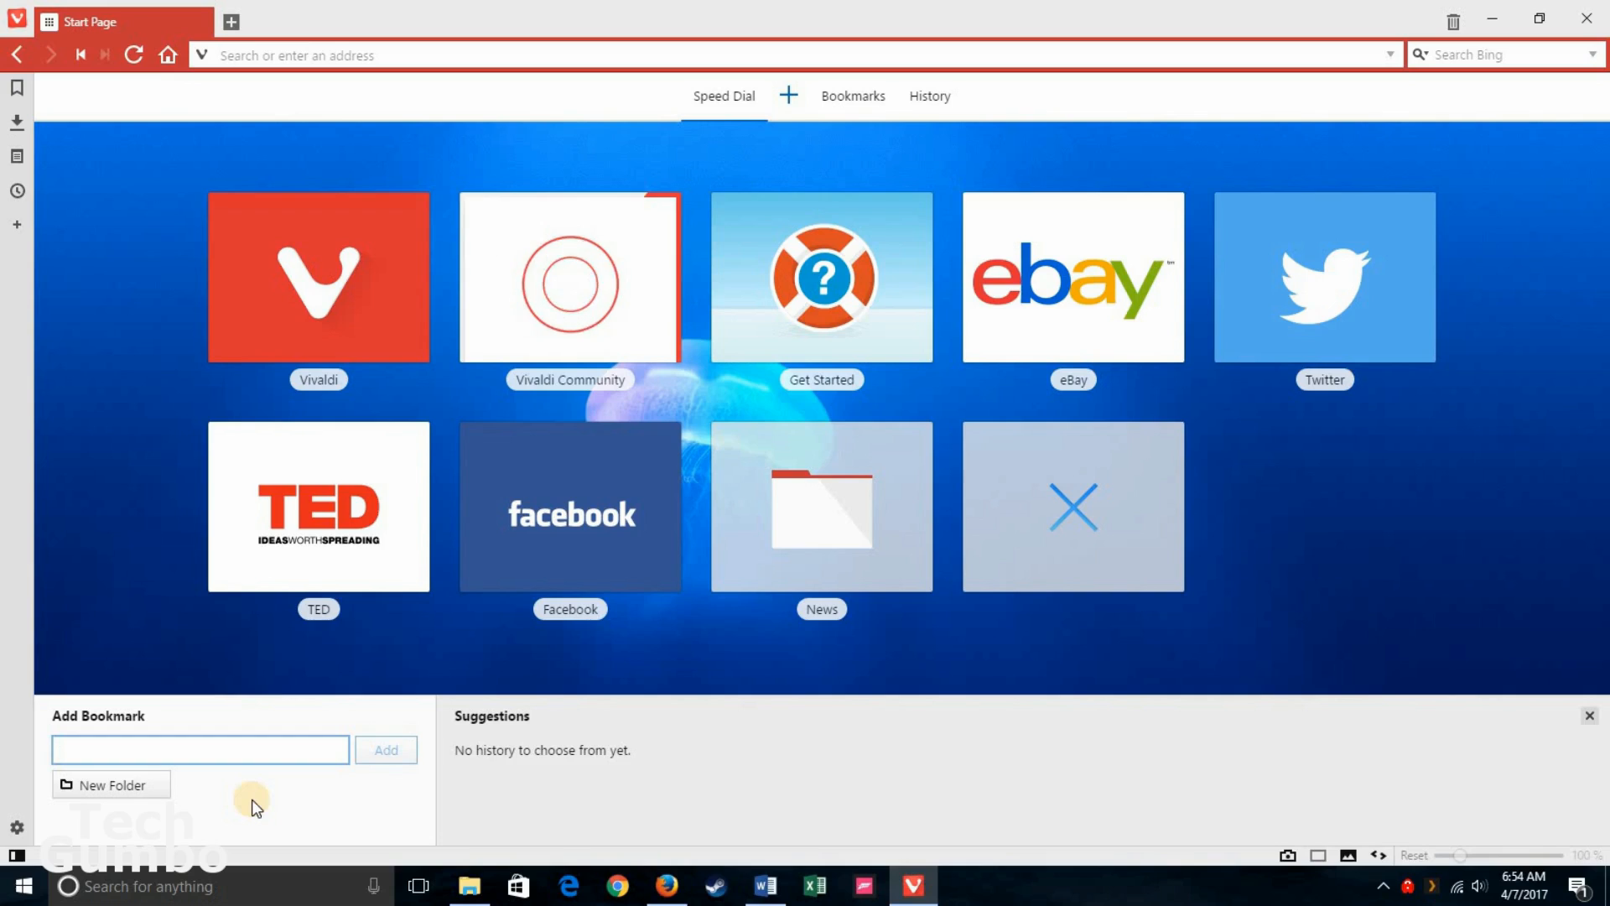
{"action": "type", "text": "youtube.com/"}
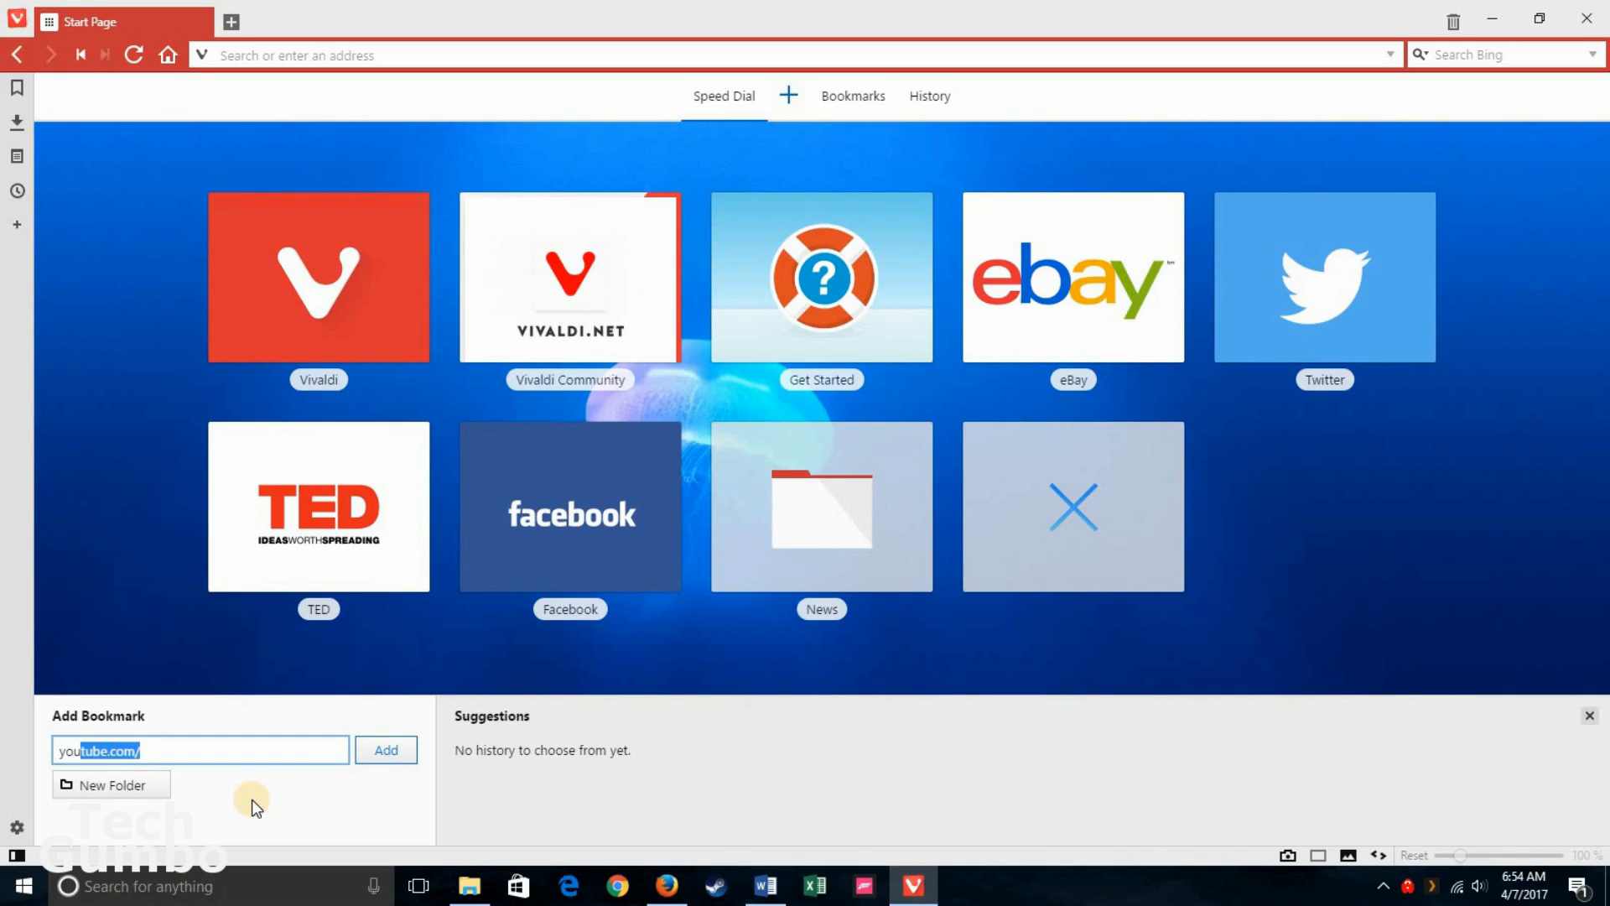
{"action": "left_click", "coordinate": [386, 750]}
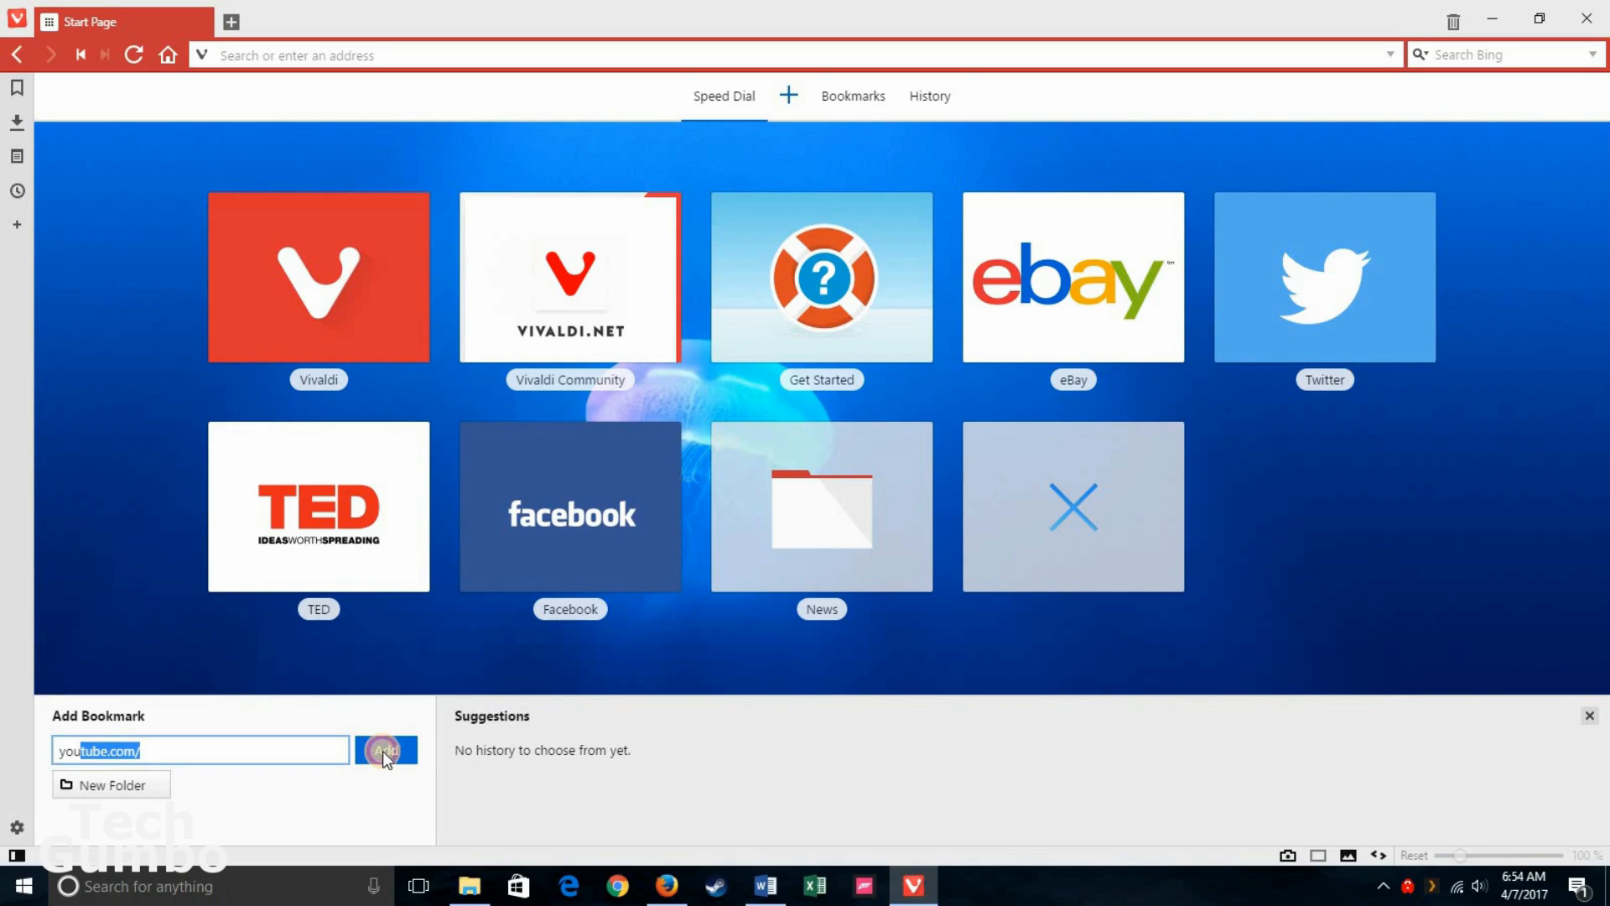
{"action": "left_click", "coordinate": [385, 750]}
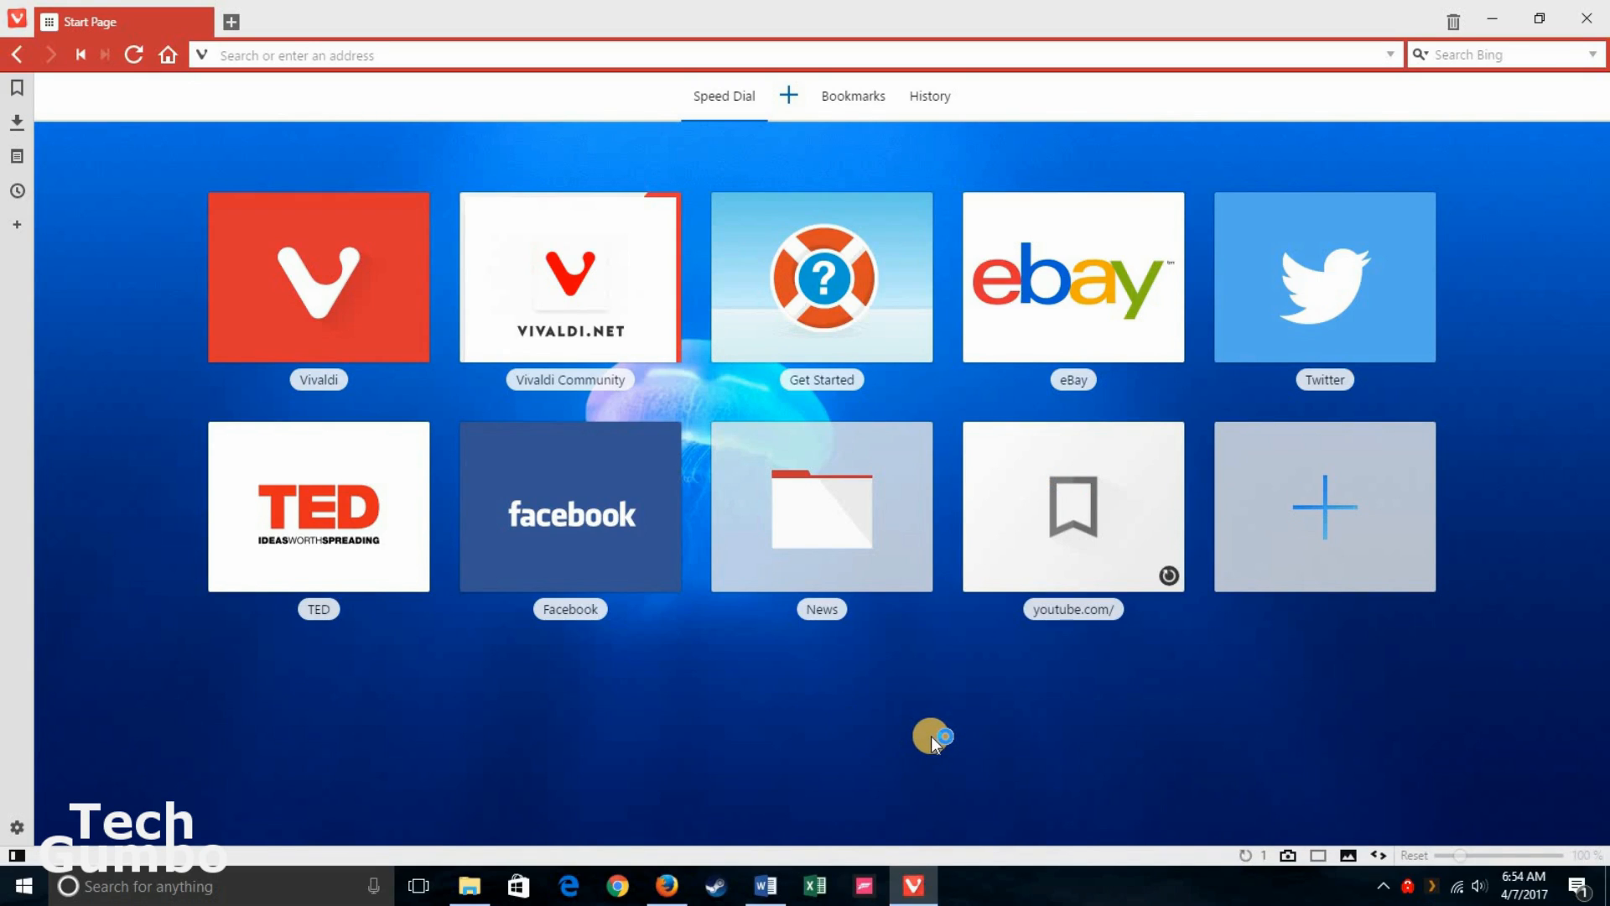
{"action": "mouse_move", "coordinate": [1170, 594]}
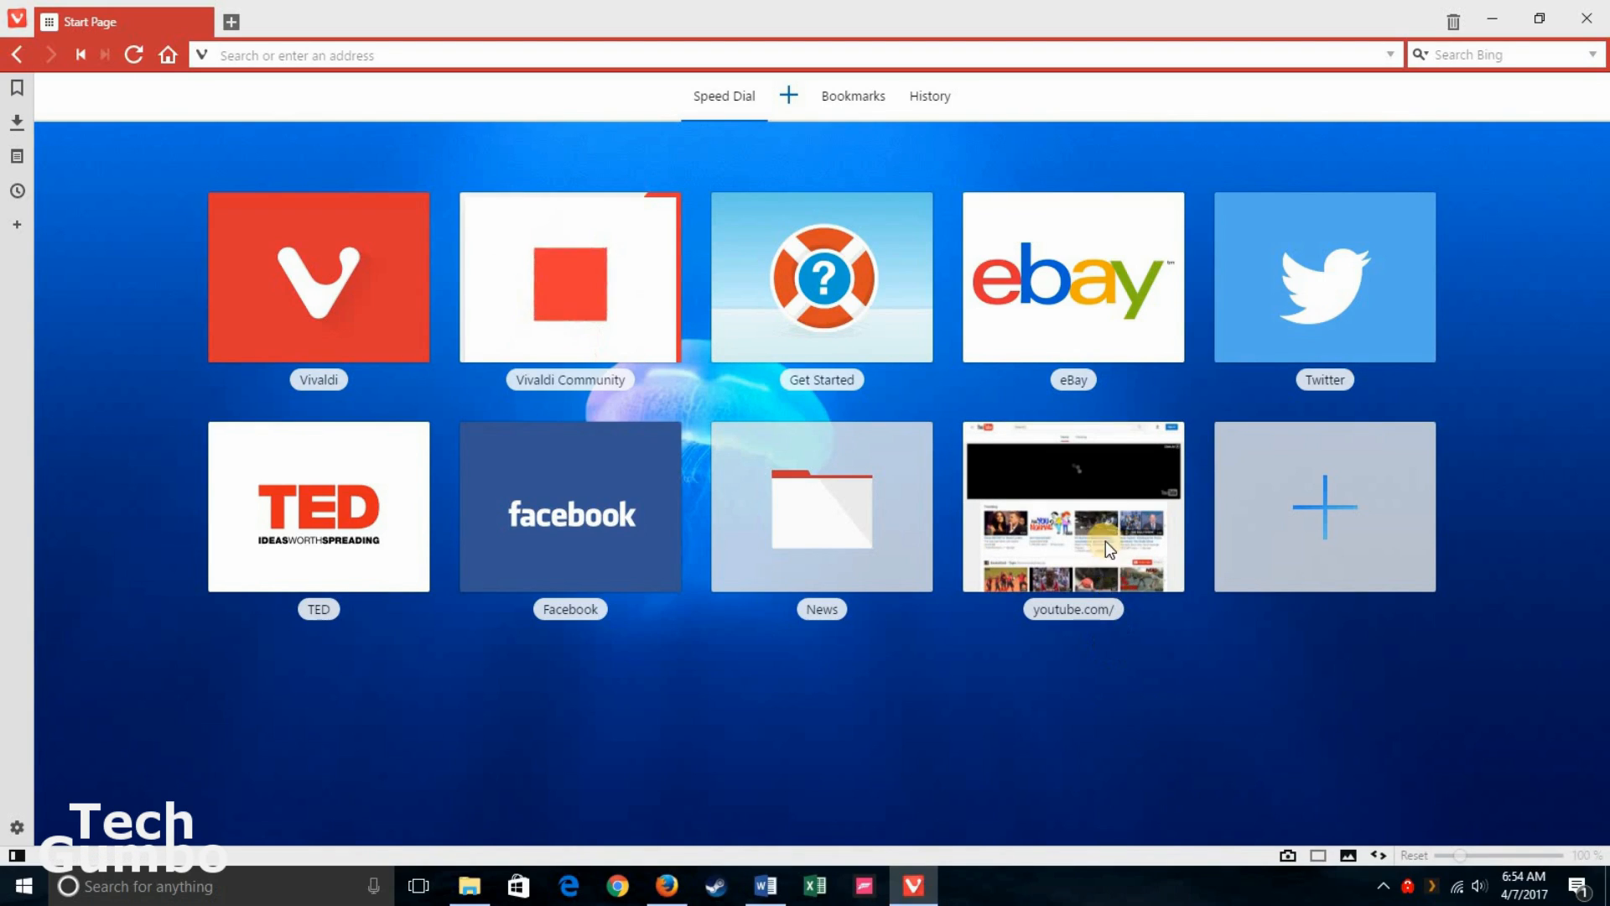
{"action": "left_click", "coordinate": [1072, 505]}
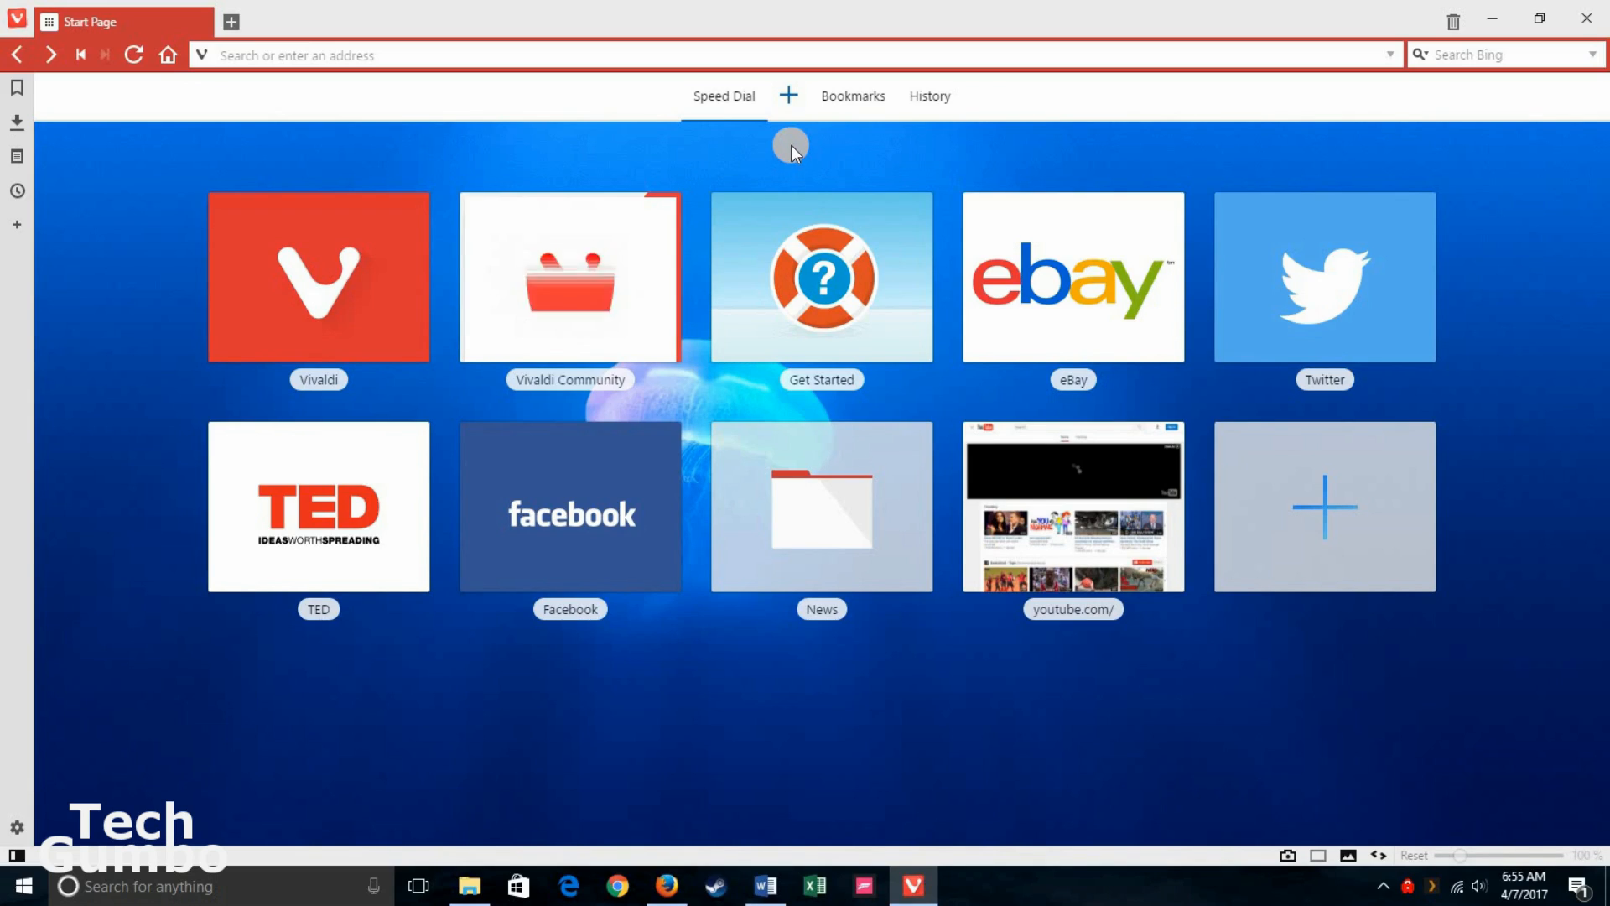
{"action": "mouse_move", "coordinate": [815, 161]}
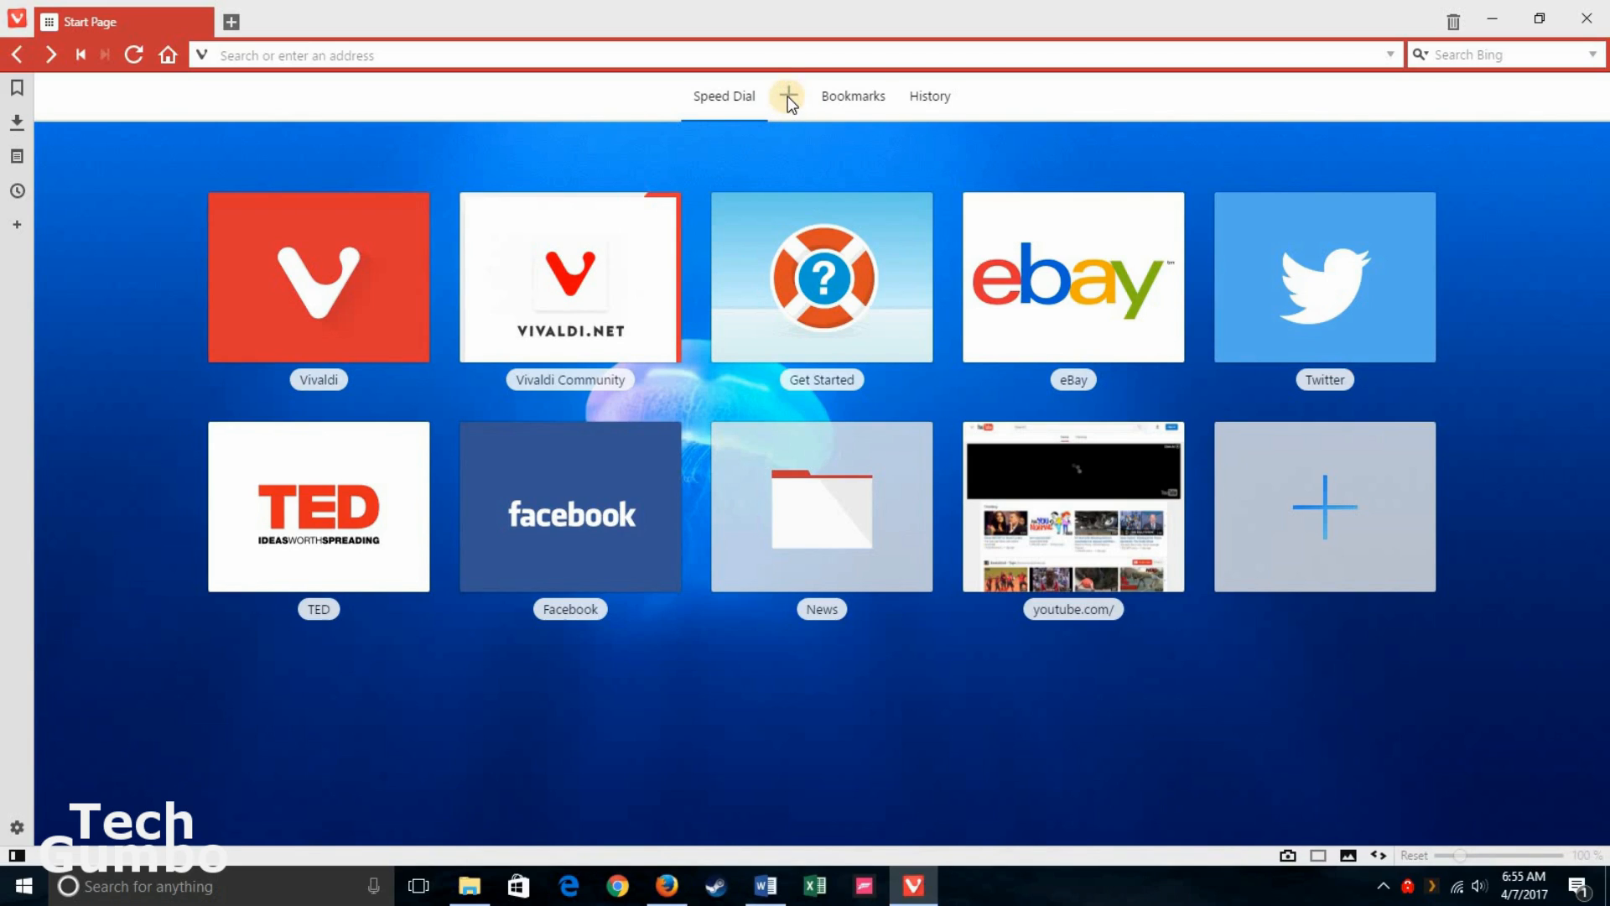
Step: Create a new, empty Speed Dial group
{"action": "left_click", "coordinate": [786, 96]}
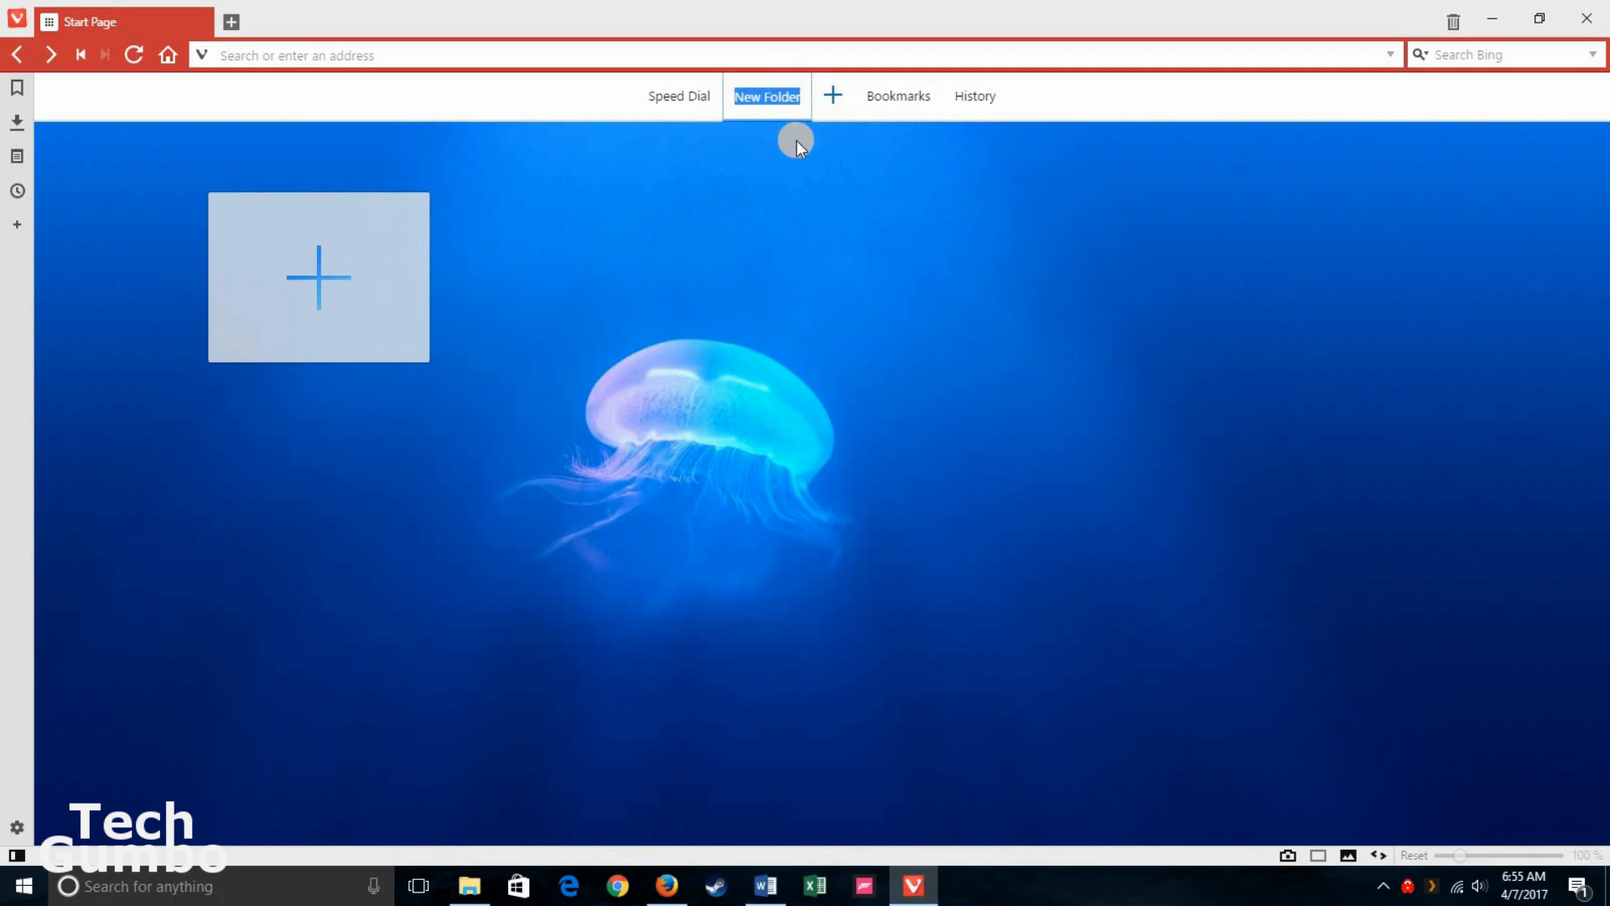
{"action": "mouse_move", "coordinate": [827, 194]}
{"action": "type", "text": "News"}
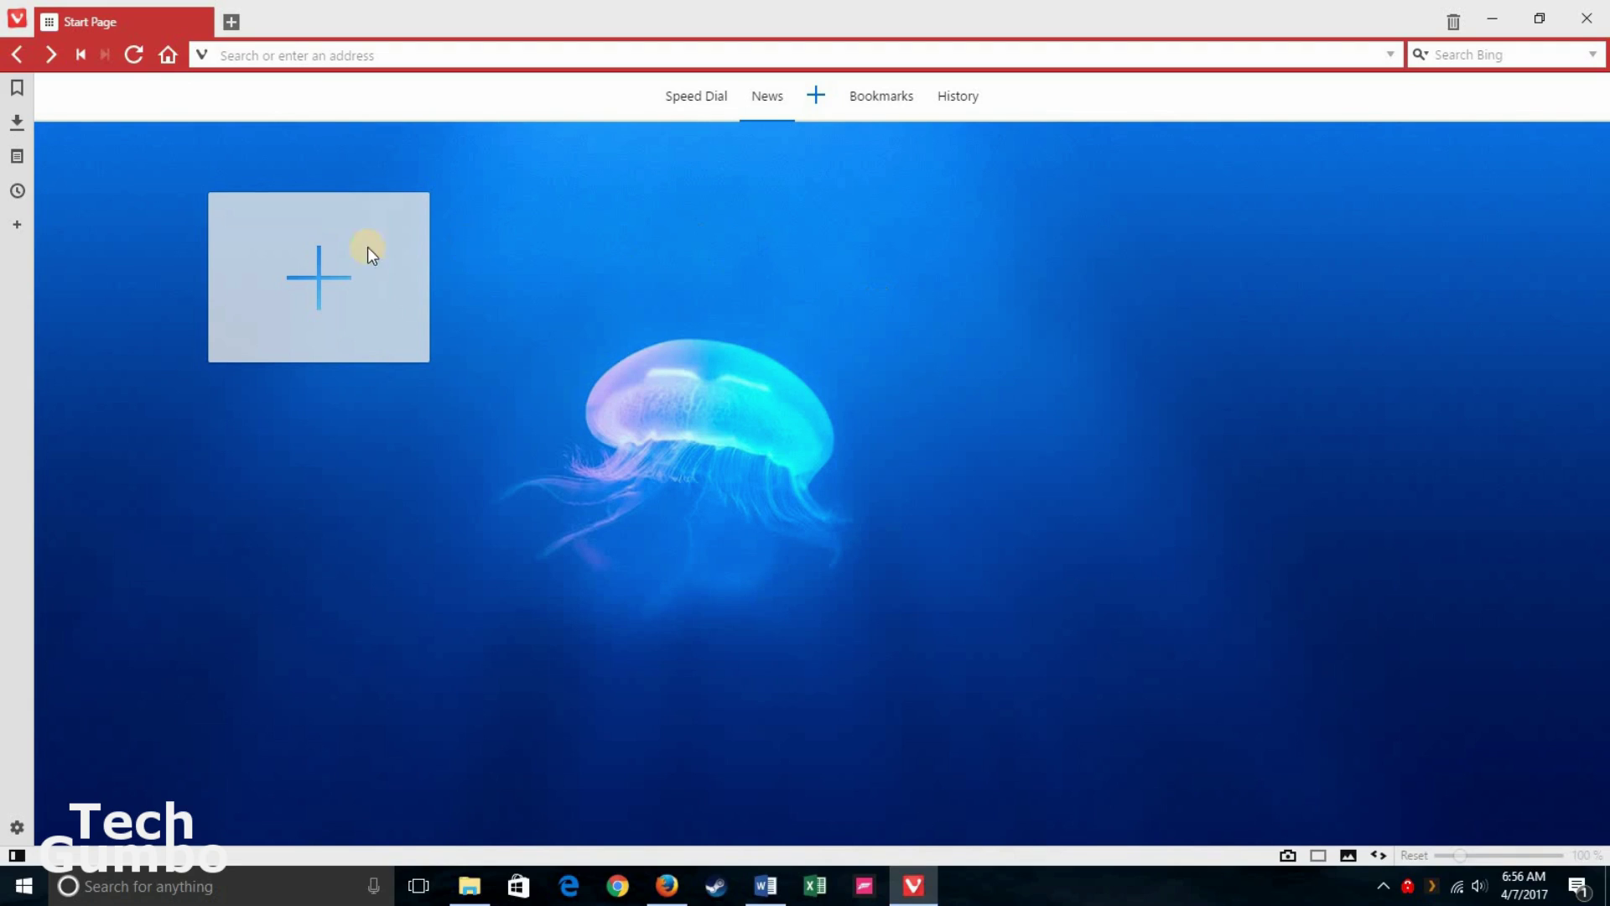
{"action": "mouse_move", "coordinate": [929, 340]}
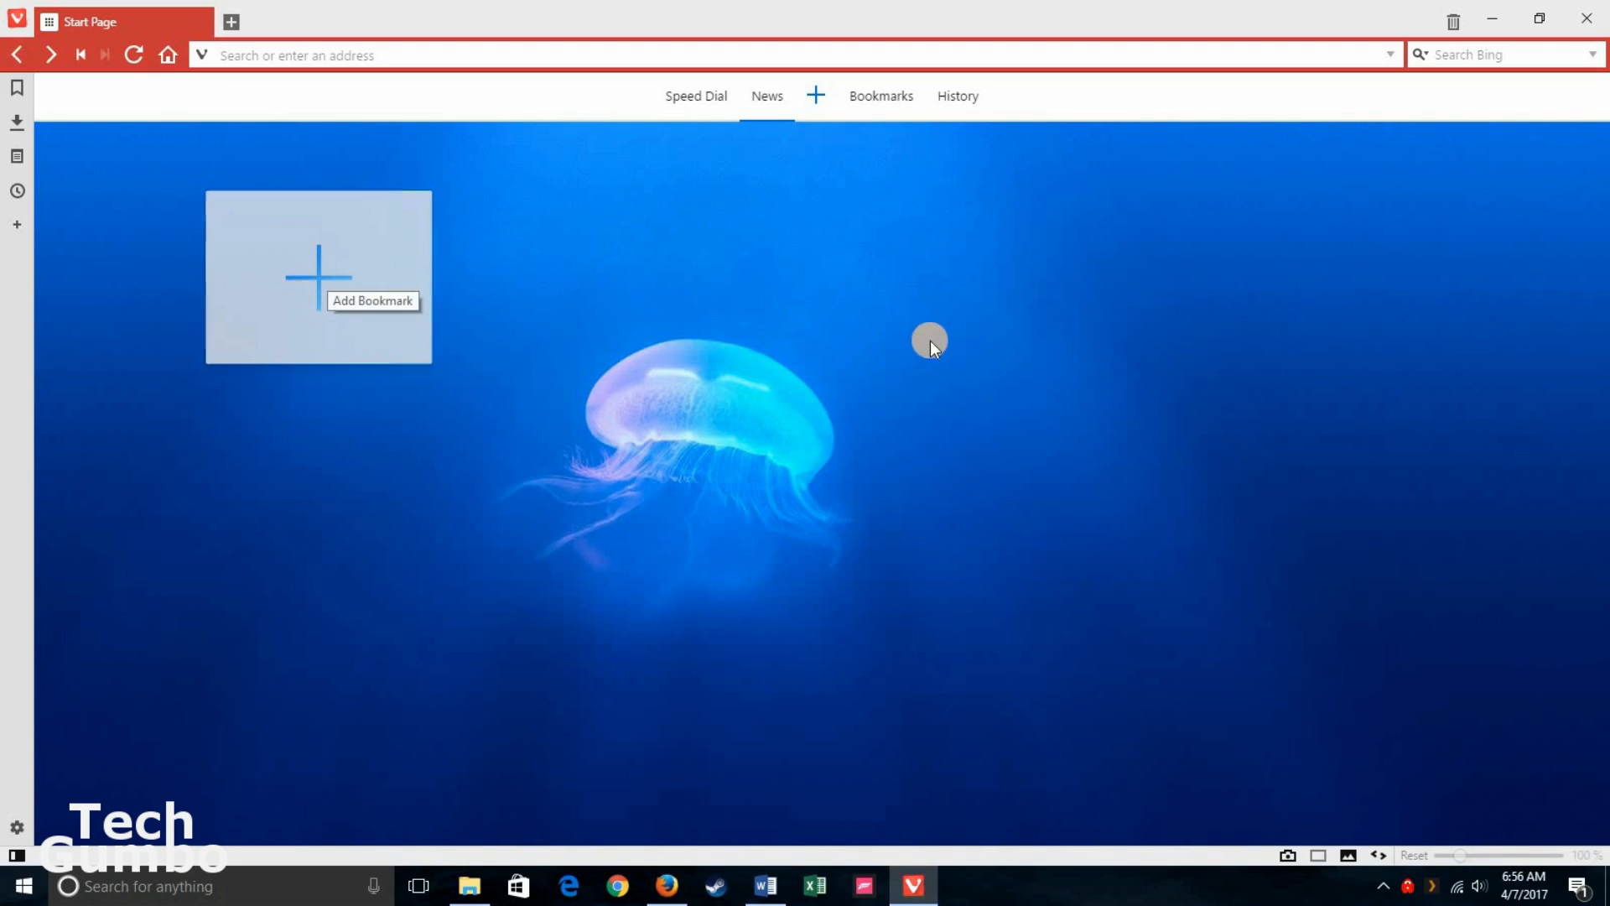
Step: Show the bookmarks manager listing all bookmark folders, including News
{"action": "left_click", "coordinate": [878, 96]}
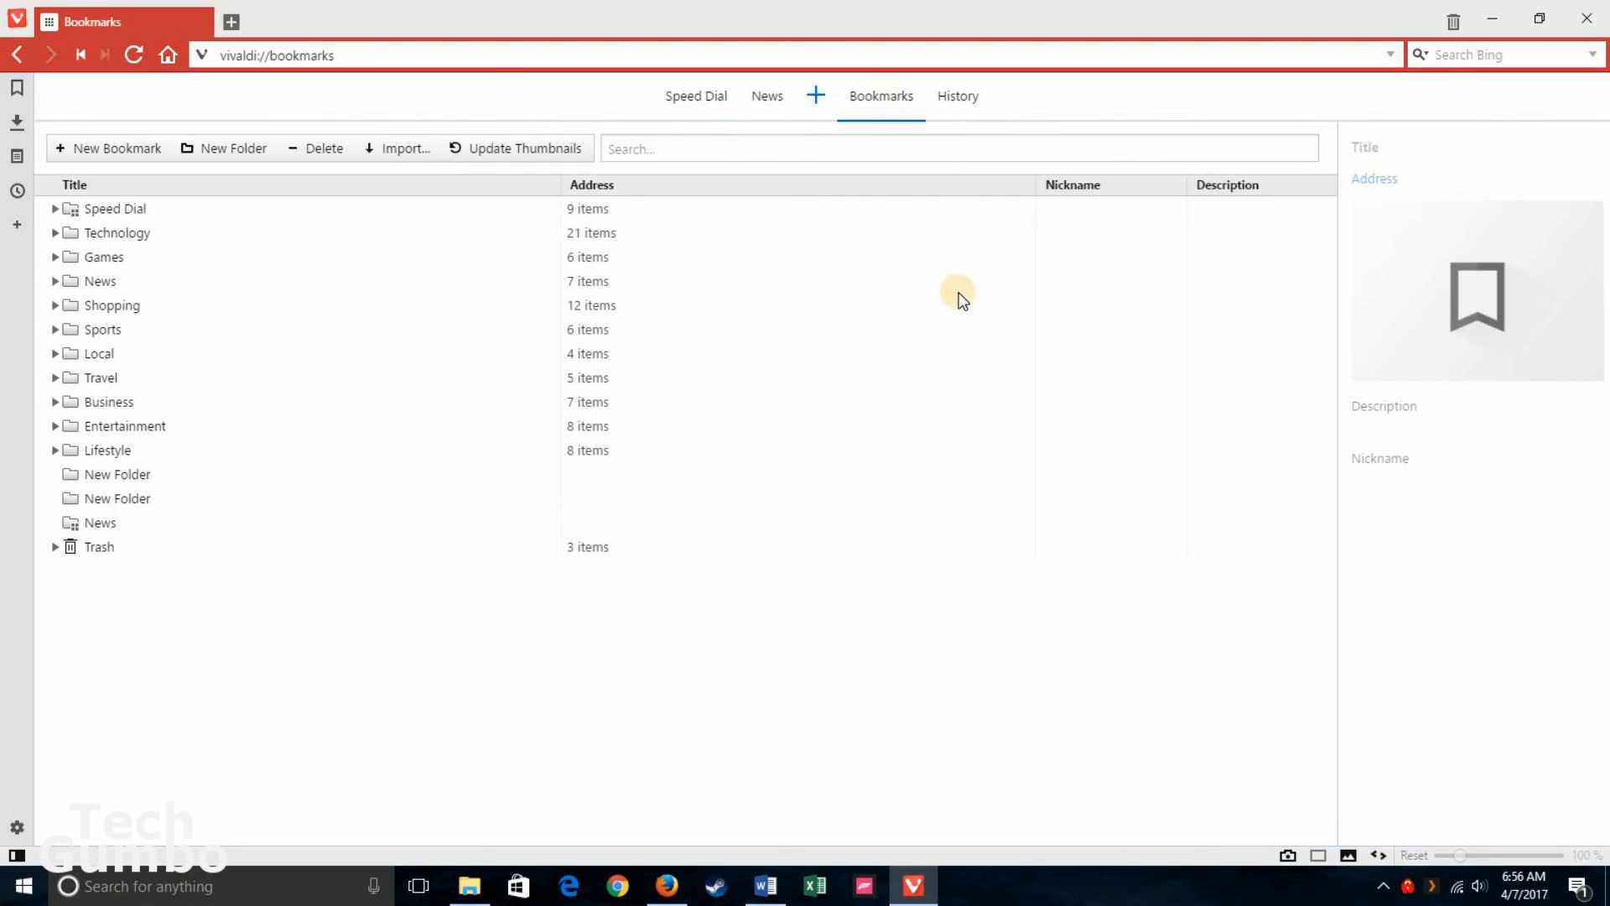
{"action": "mouse_move", "coordinate": [1035, 386]}
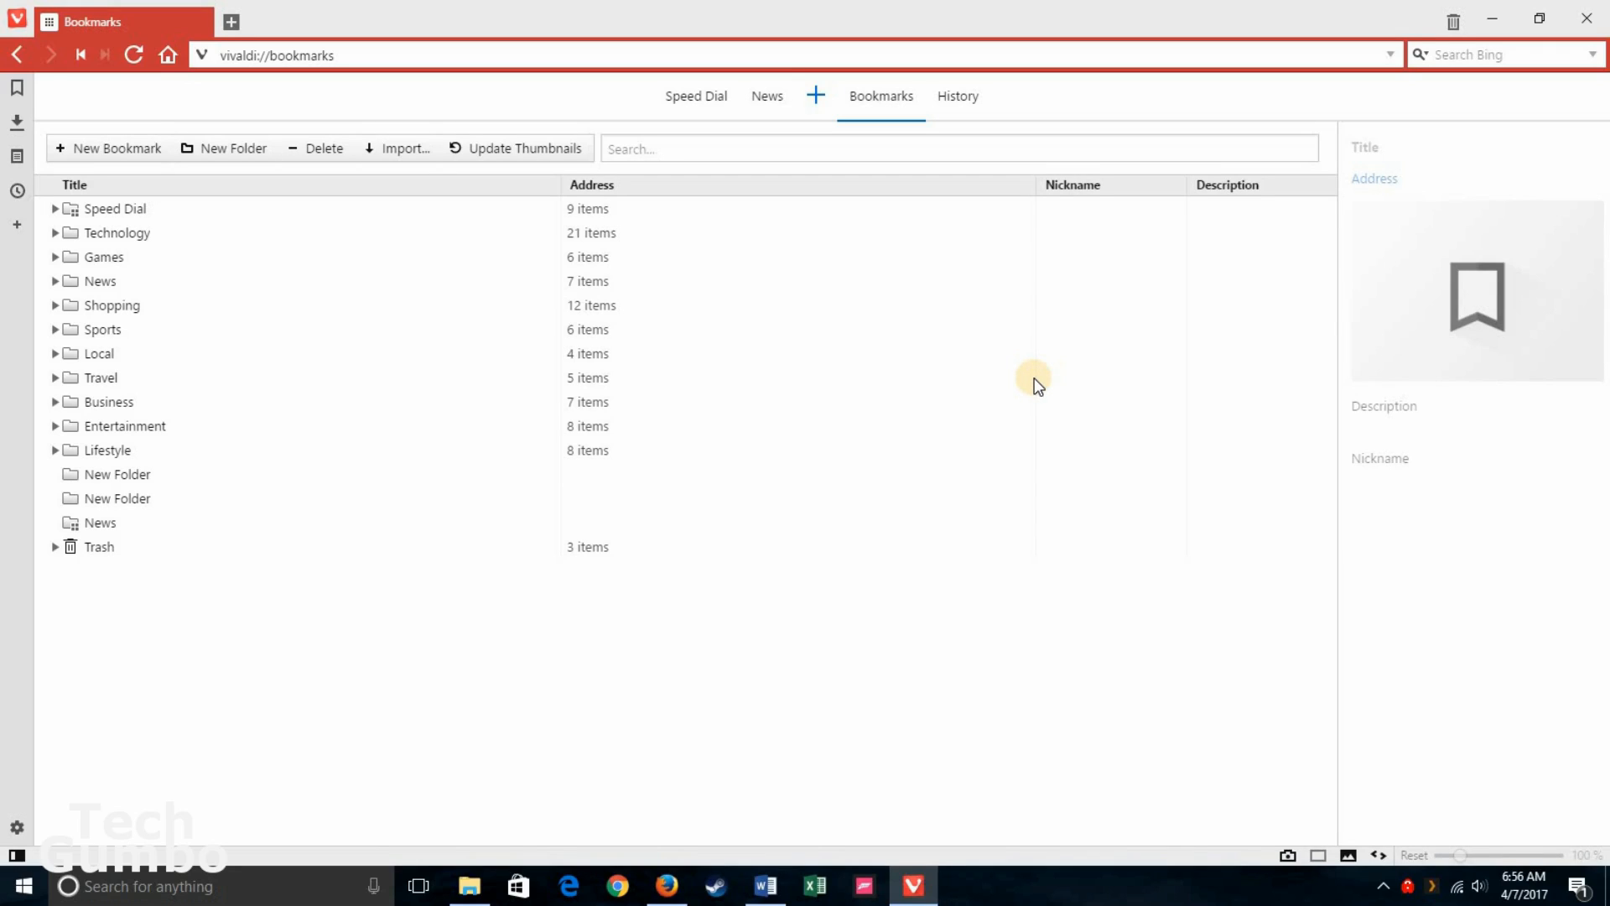
{"action": "mouse_move", "coordinate": [186, 246]}
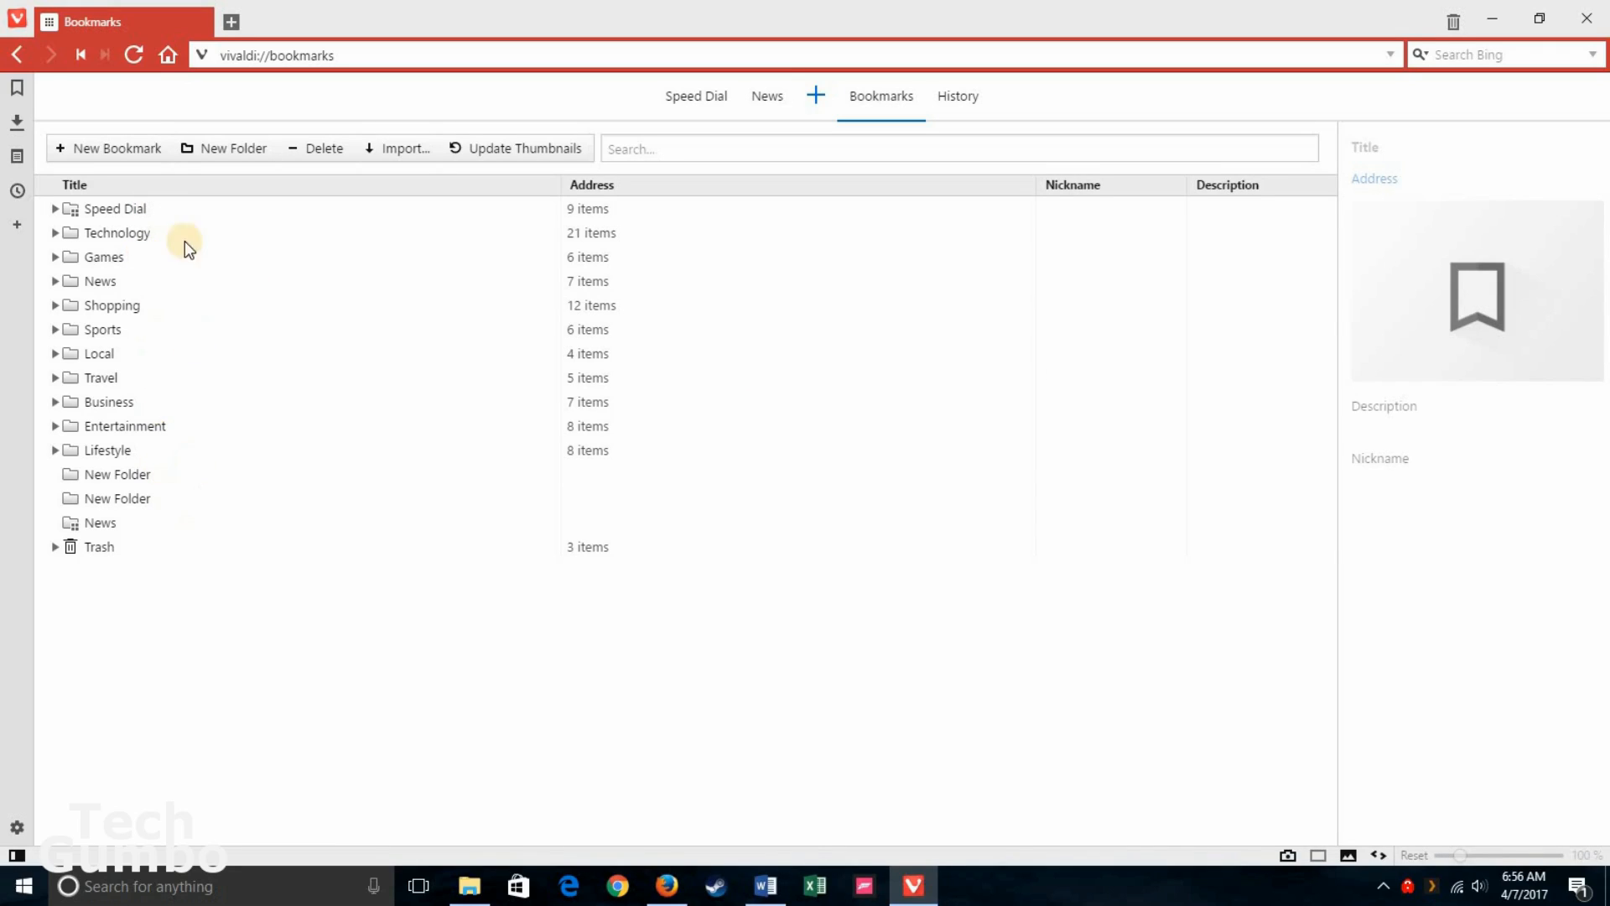
{"action": "mouse_move", "coordinate": [179, 339]}
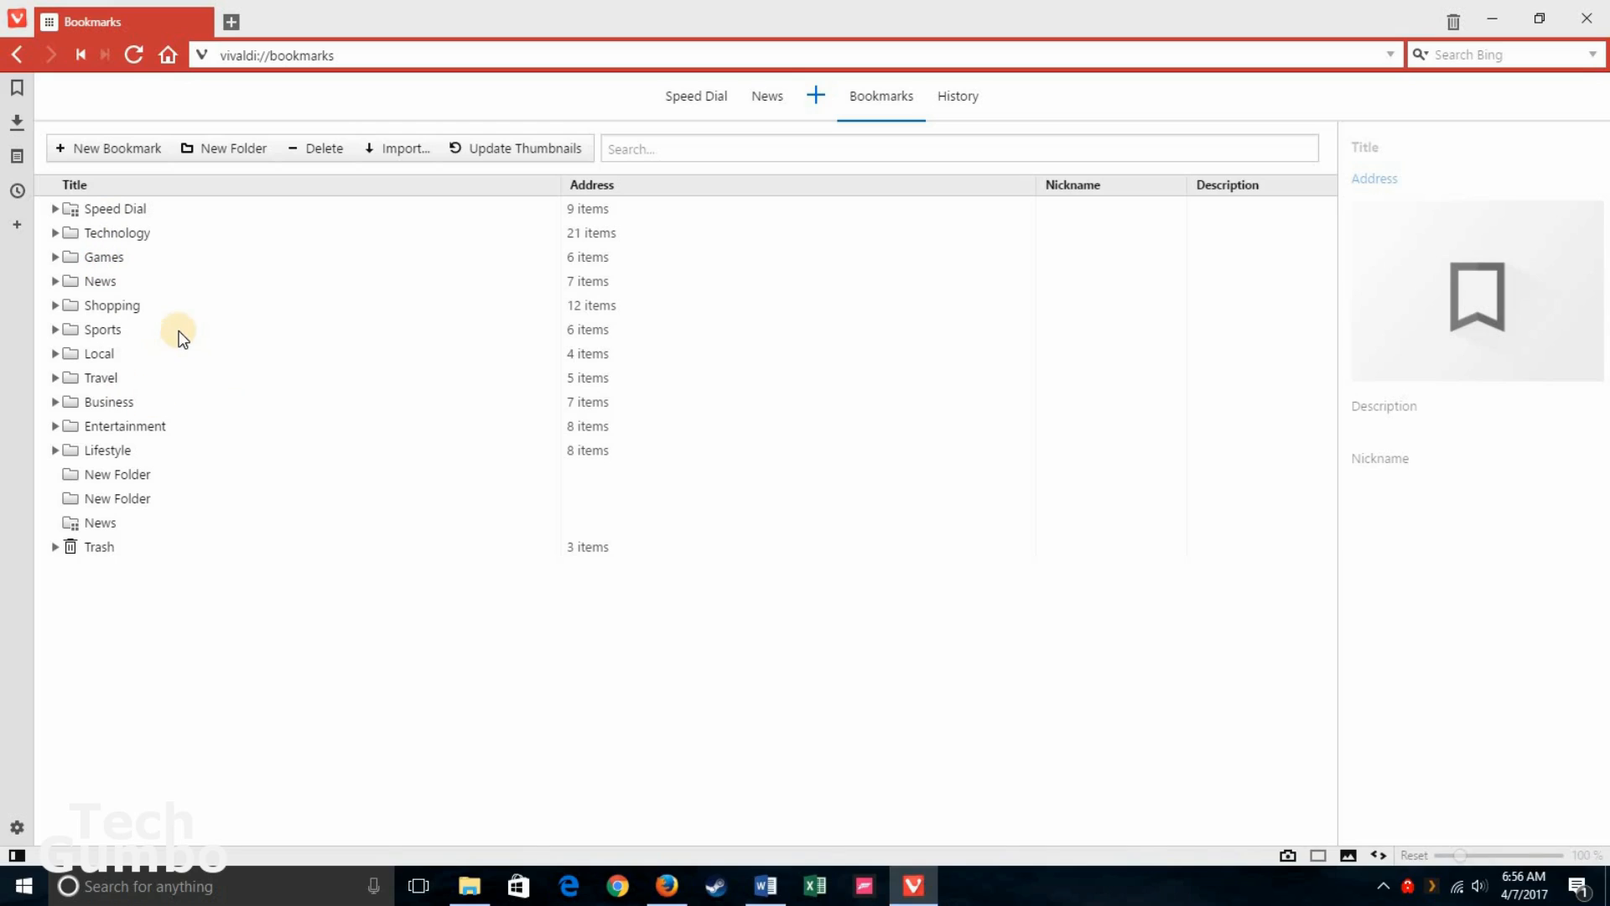
{"action": "mouse_move", "coordinate": [956, 95]}
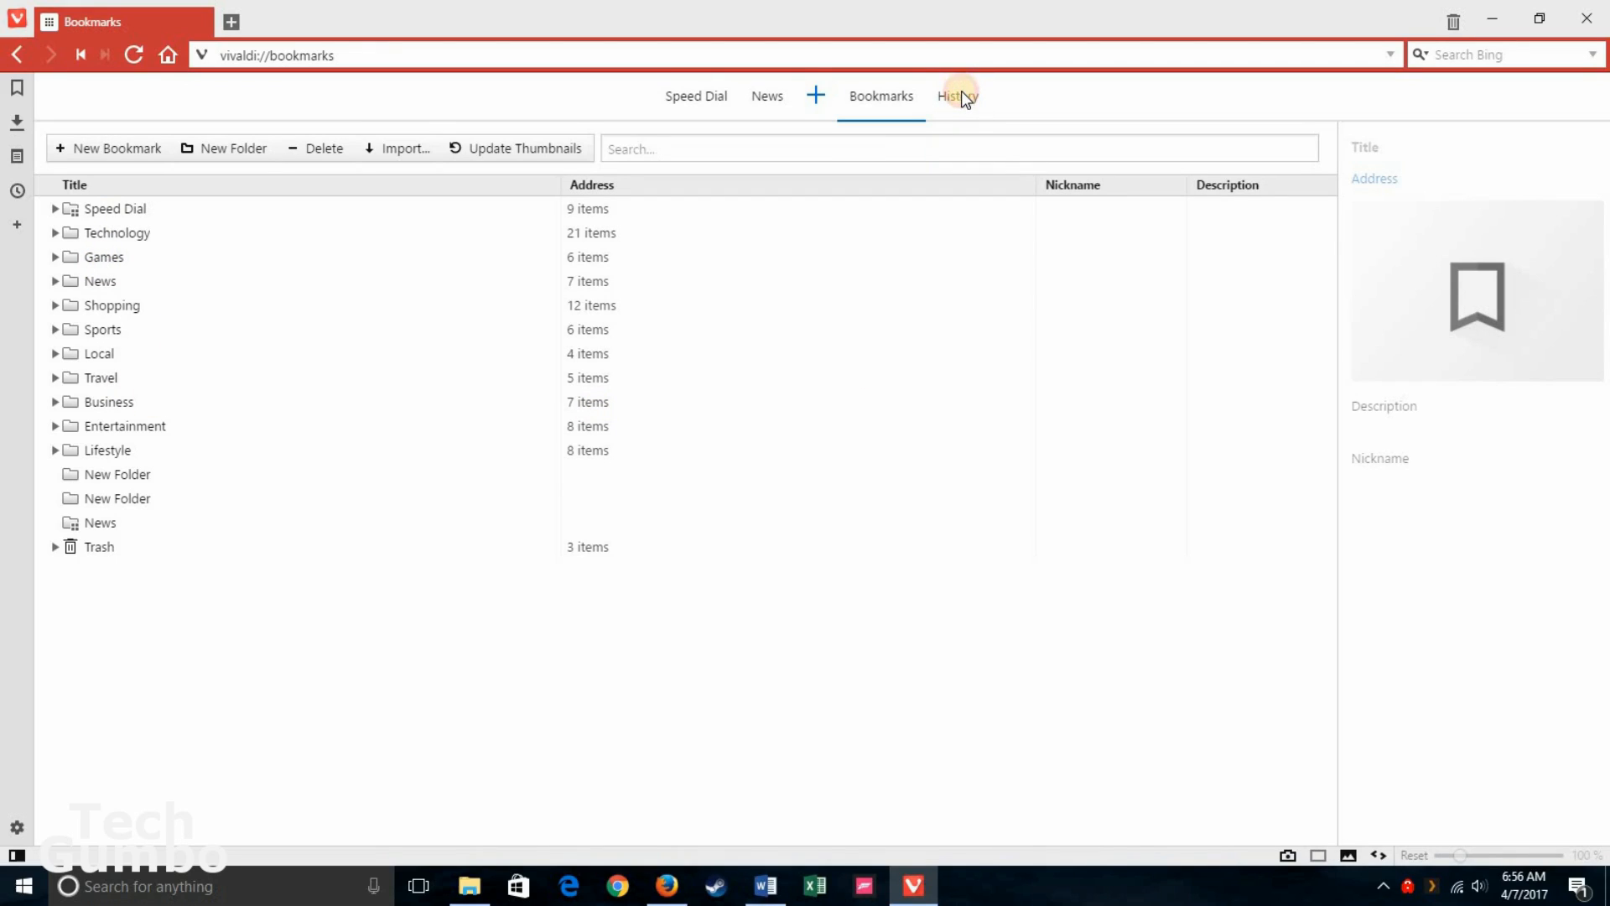
Step: Show the History page with today's YouTube visits and activity charts
{"action": "left_click", "coordinate": [956, 95]}
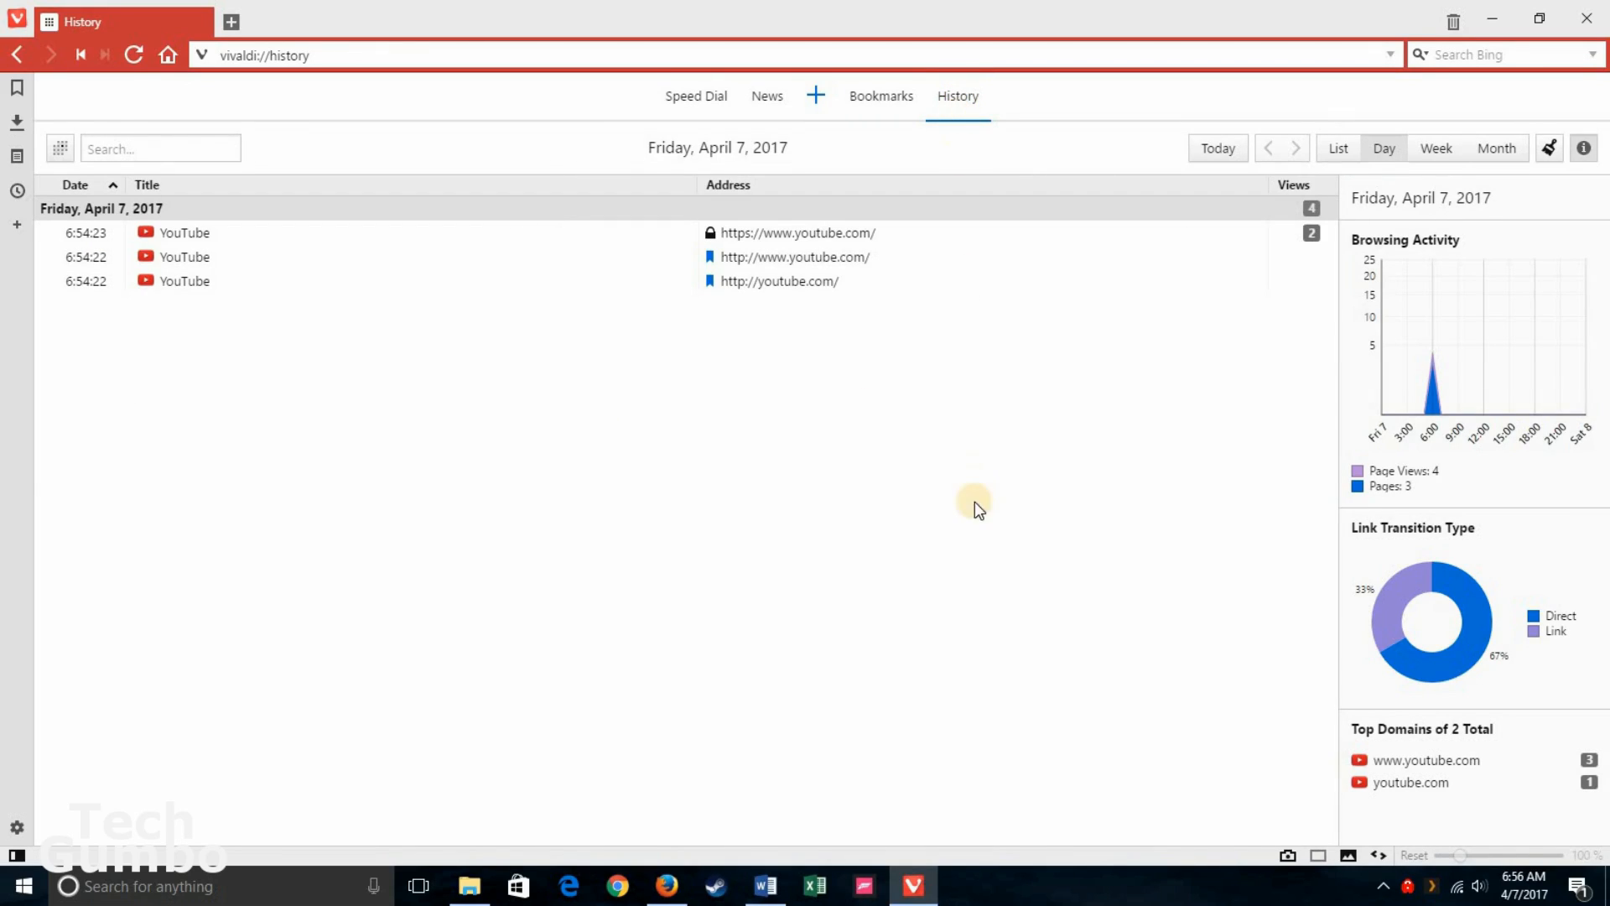
{"action": "mouse_move", "coordinate": [970, 513]}
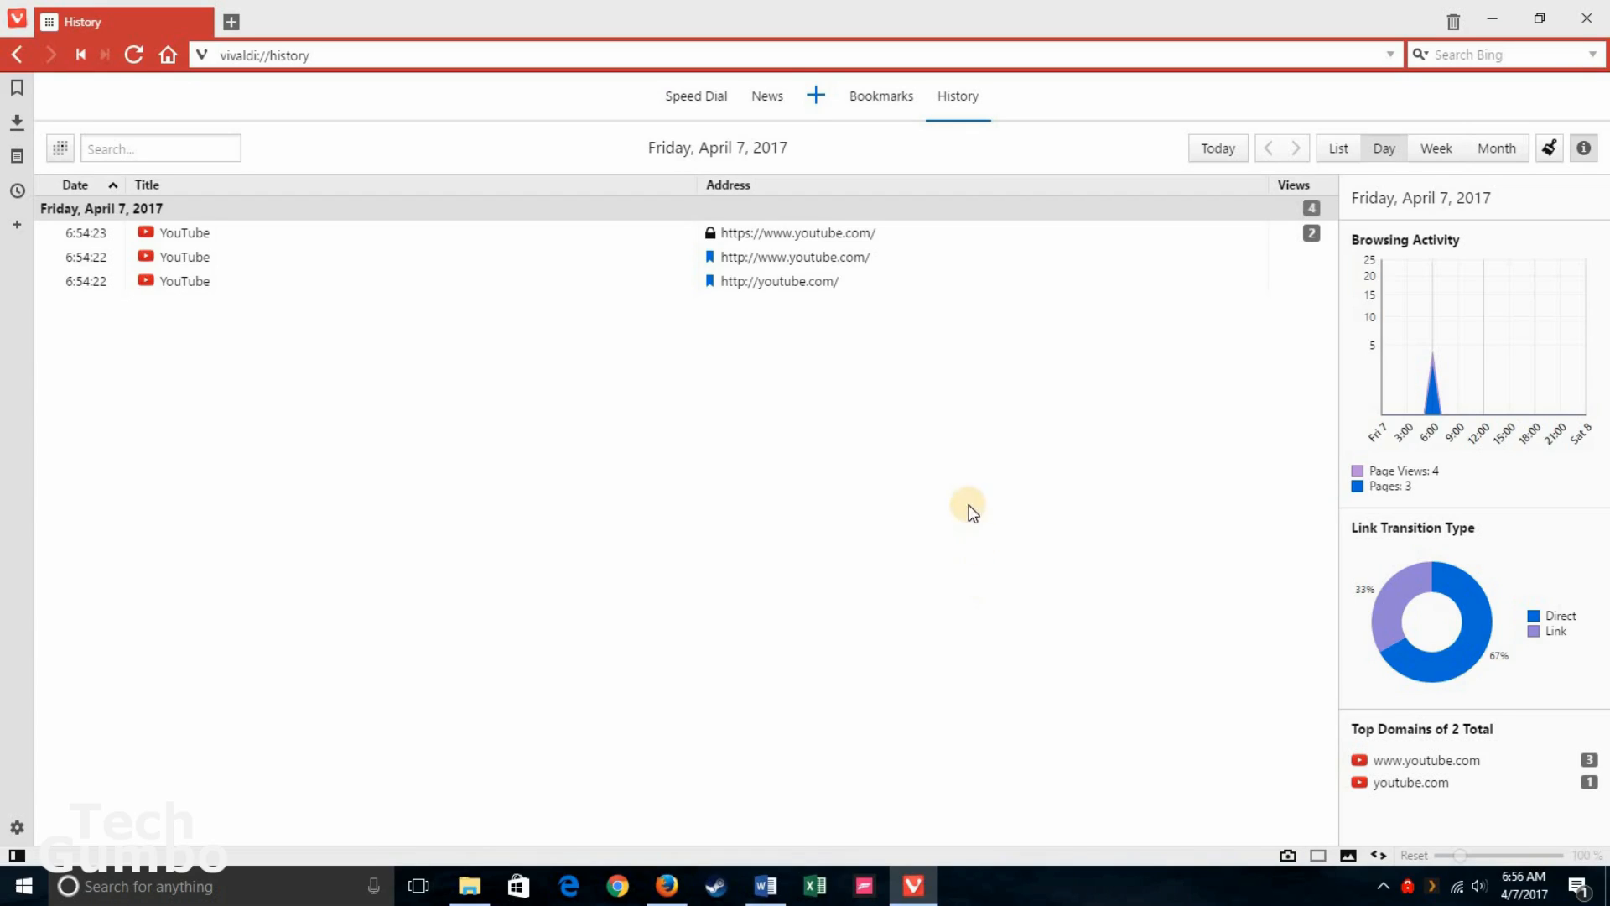
{"action": "mouse_move", "coordinate": [909, 393]}
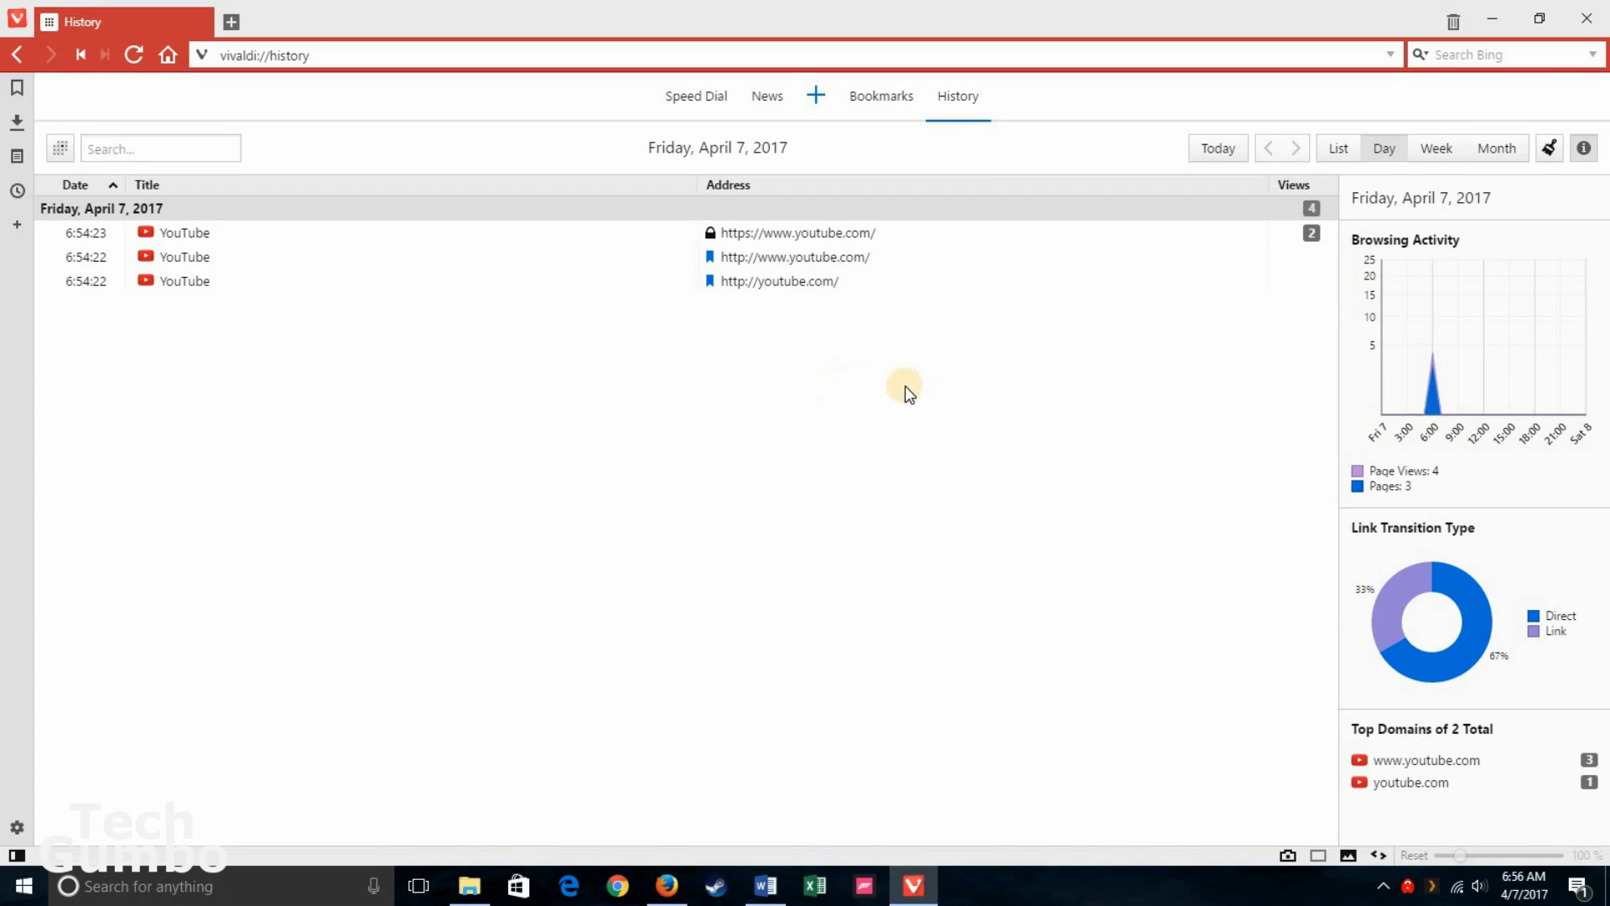
{"action": "mouse_move", "coordinate": [696, 95]}
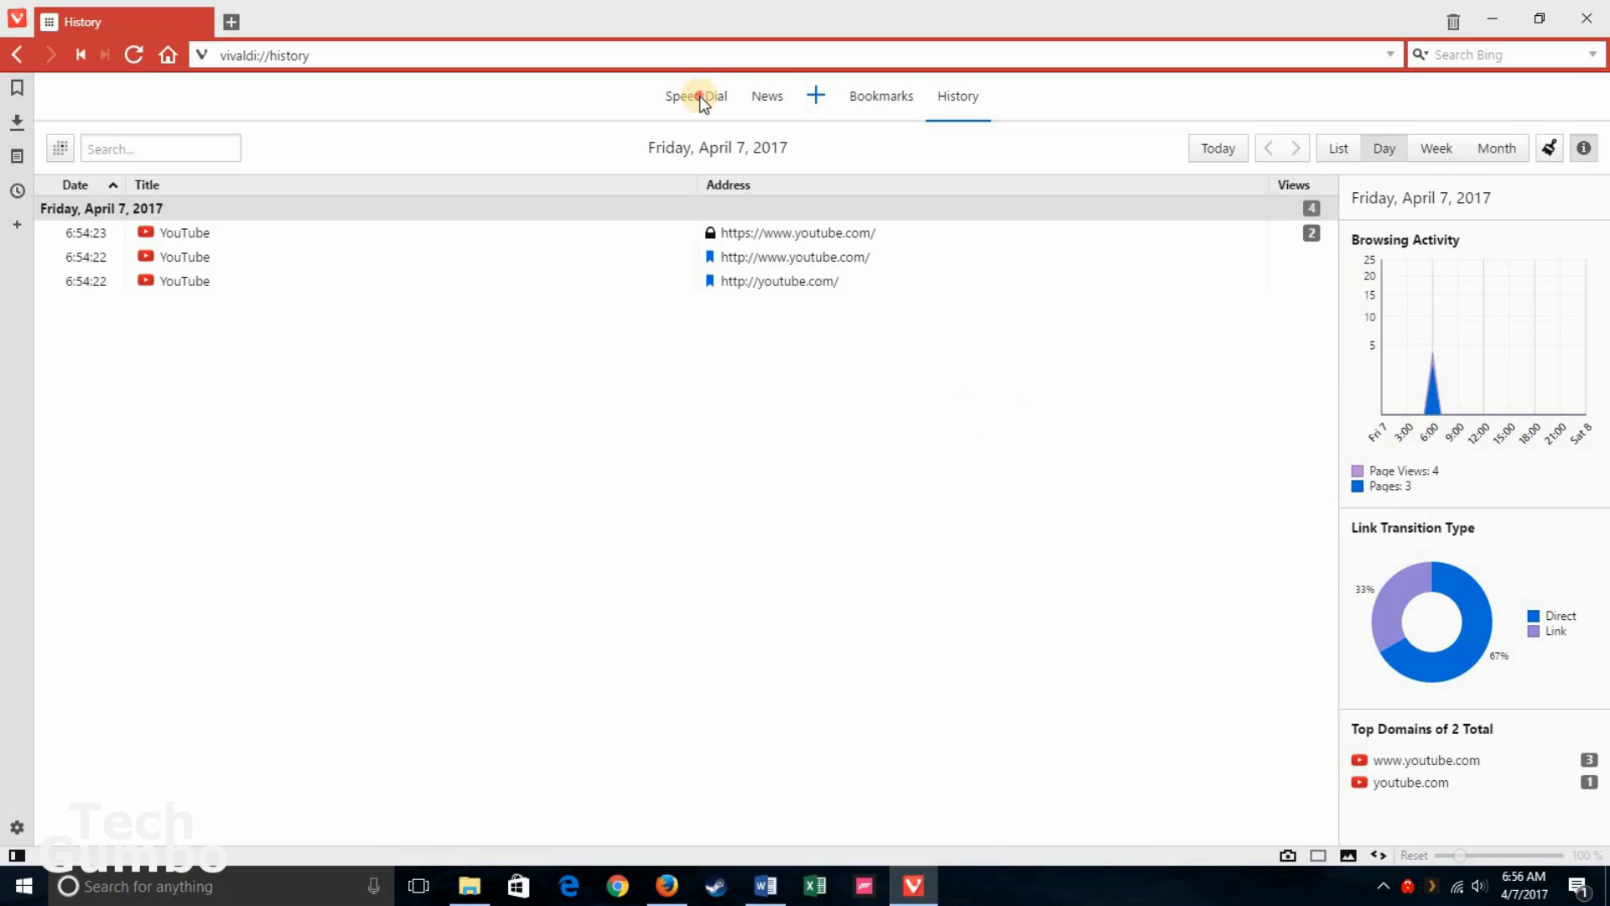
Step: Return to the Speed Dial start page with its nine site tiles
{"action": "left_click", "coordinate": [694, 95]}
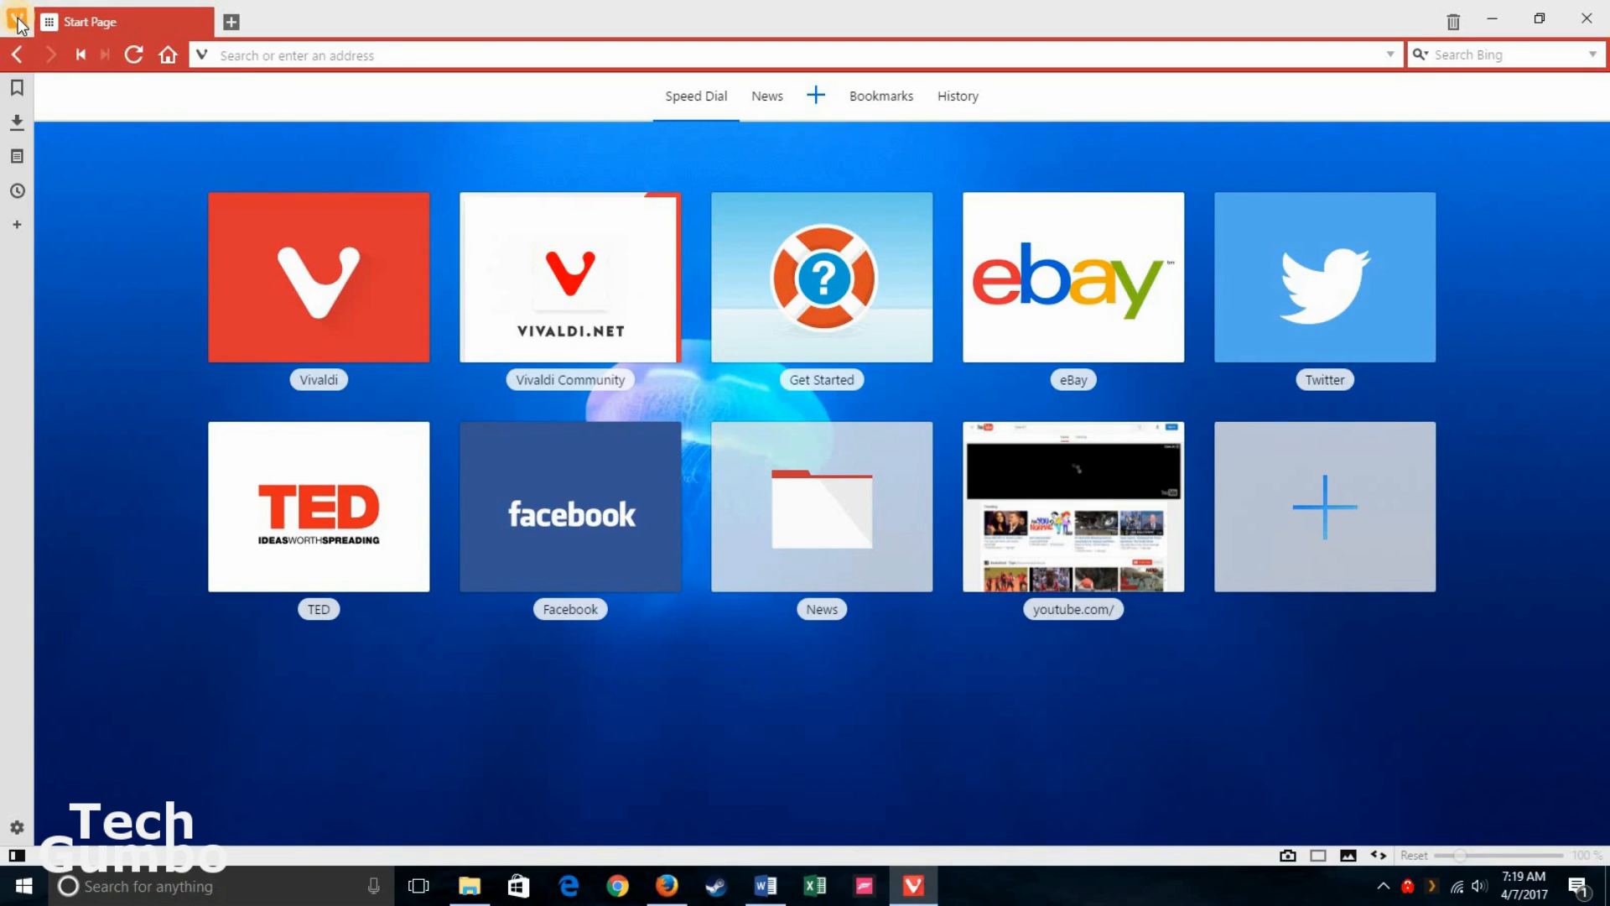
{"action": "mouse_move", "coordinate": [16, 21]}
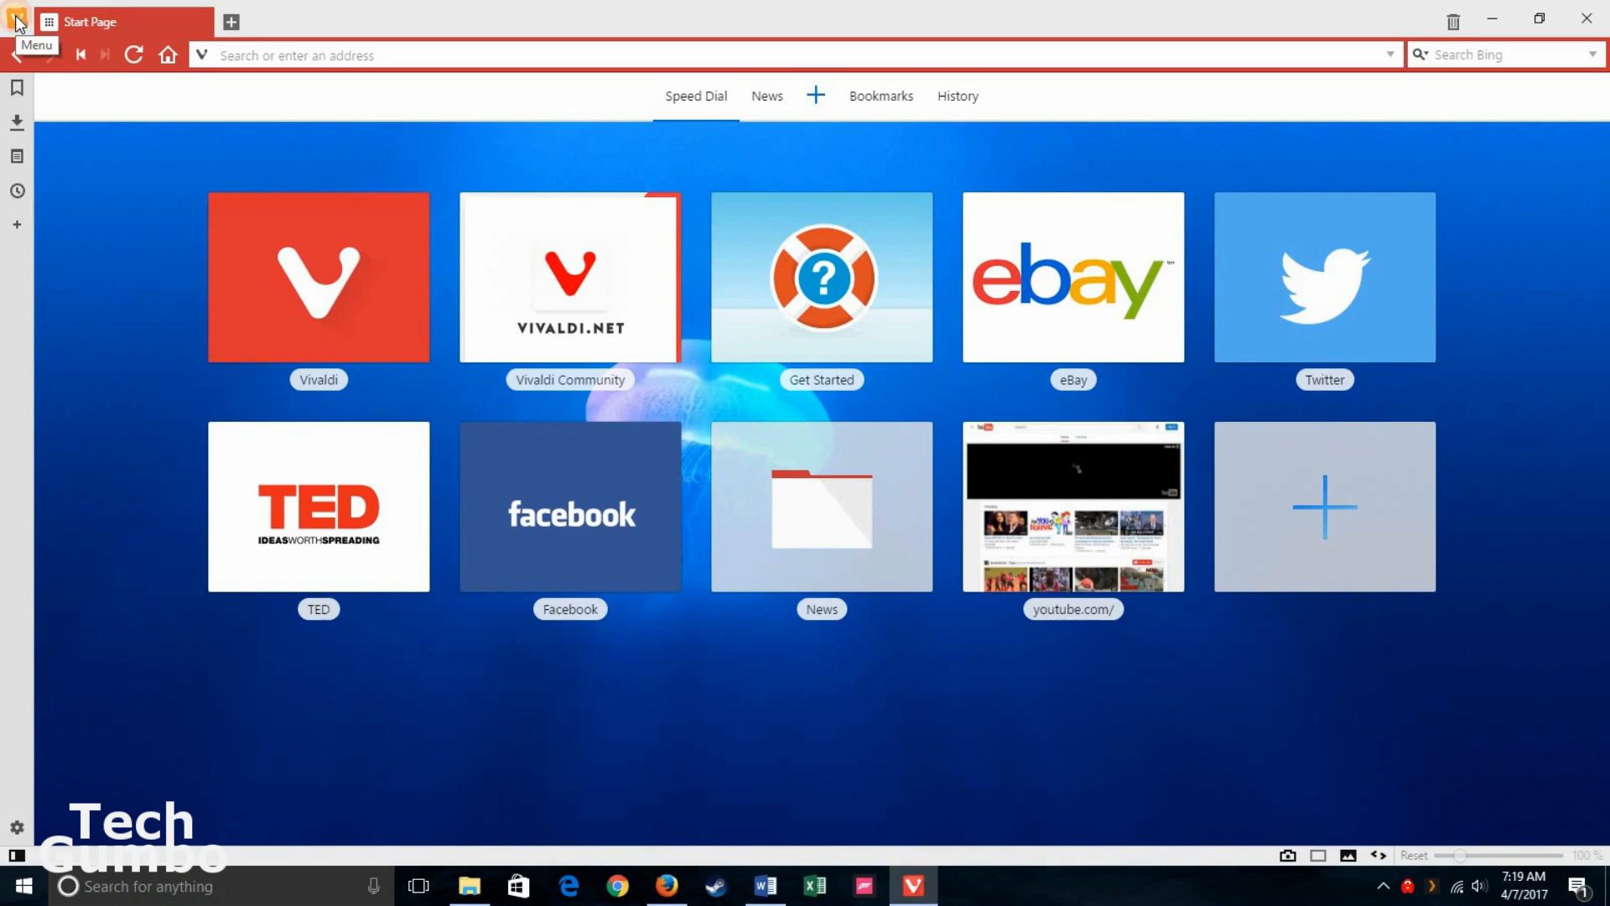
Step: Browse the main Vivaldi menu's Edit, Help and File command groups
{"action": "left_click", "coordinate": [16, 21]}
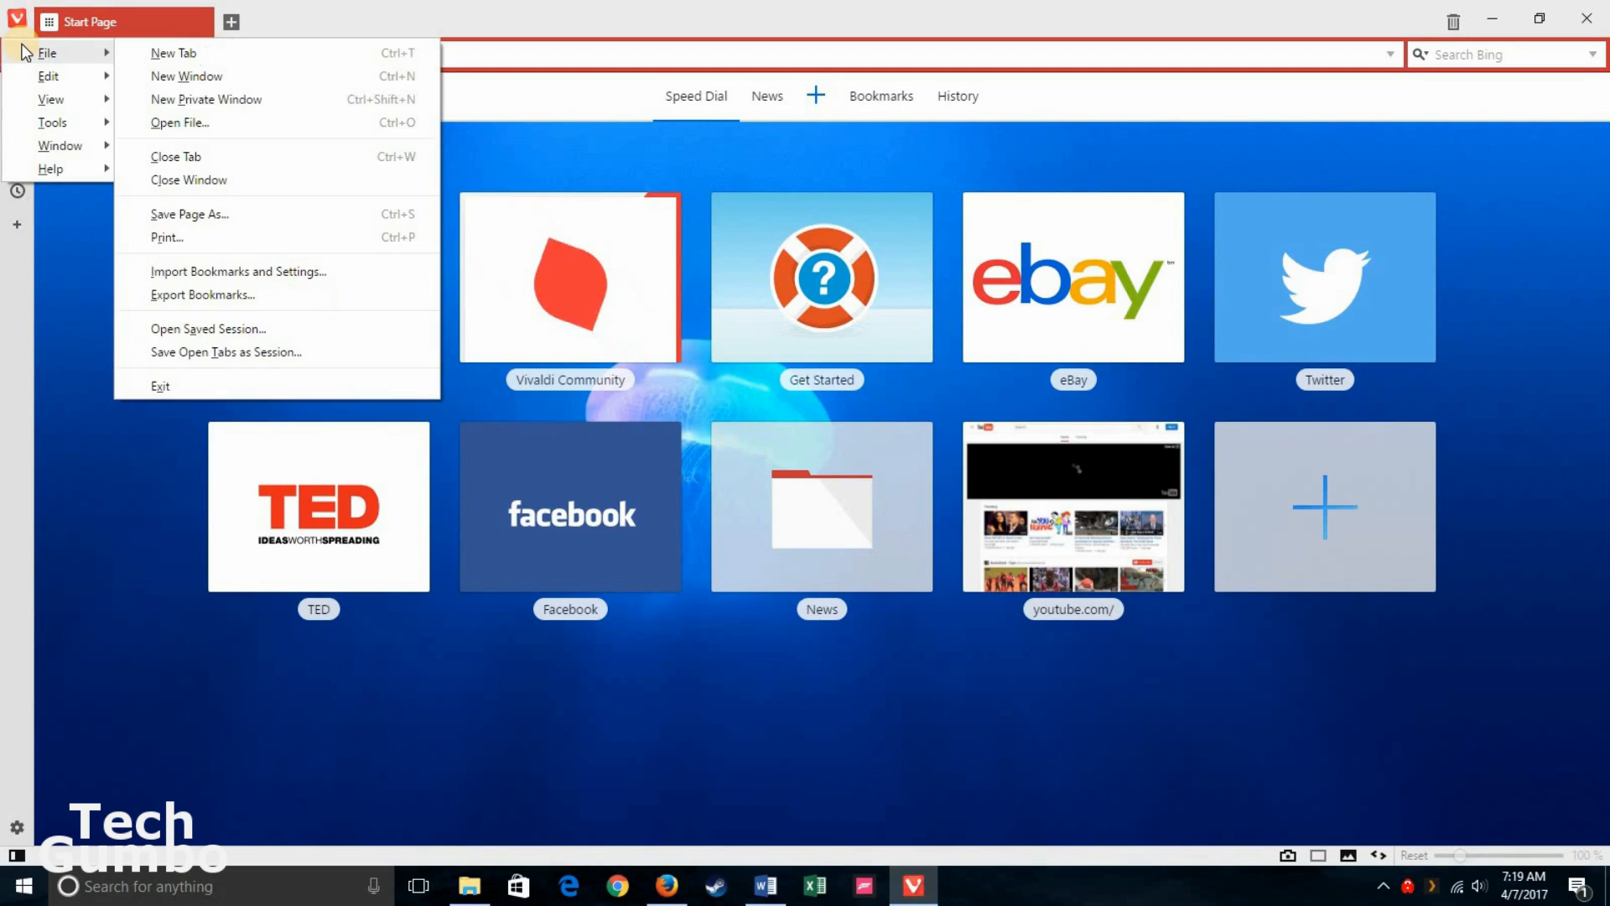
{"action": "left_click", "coordinate": [47, 75]}
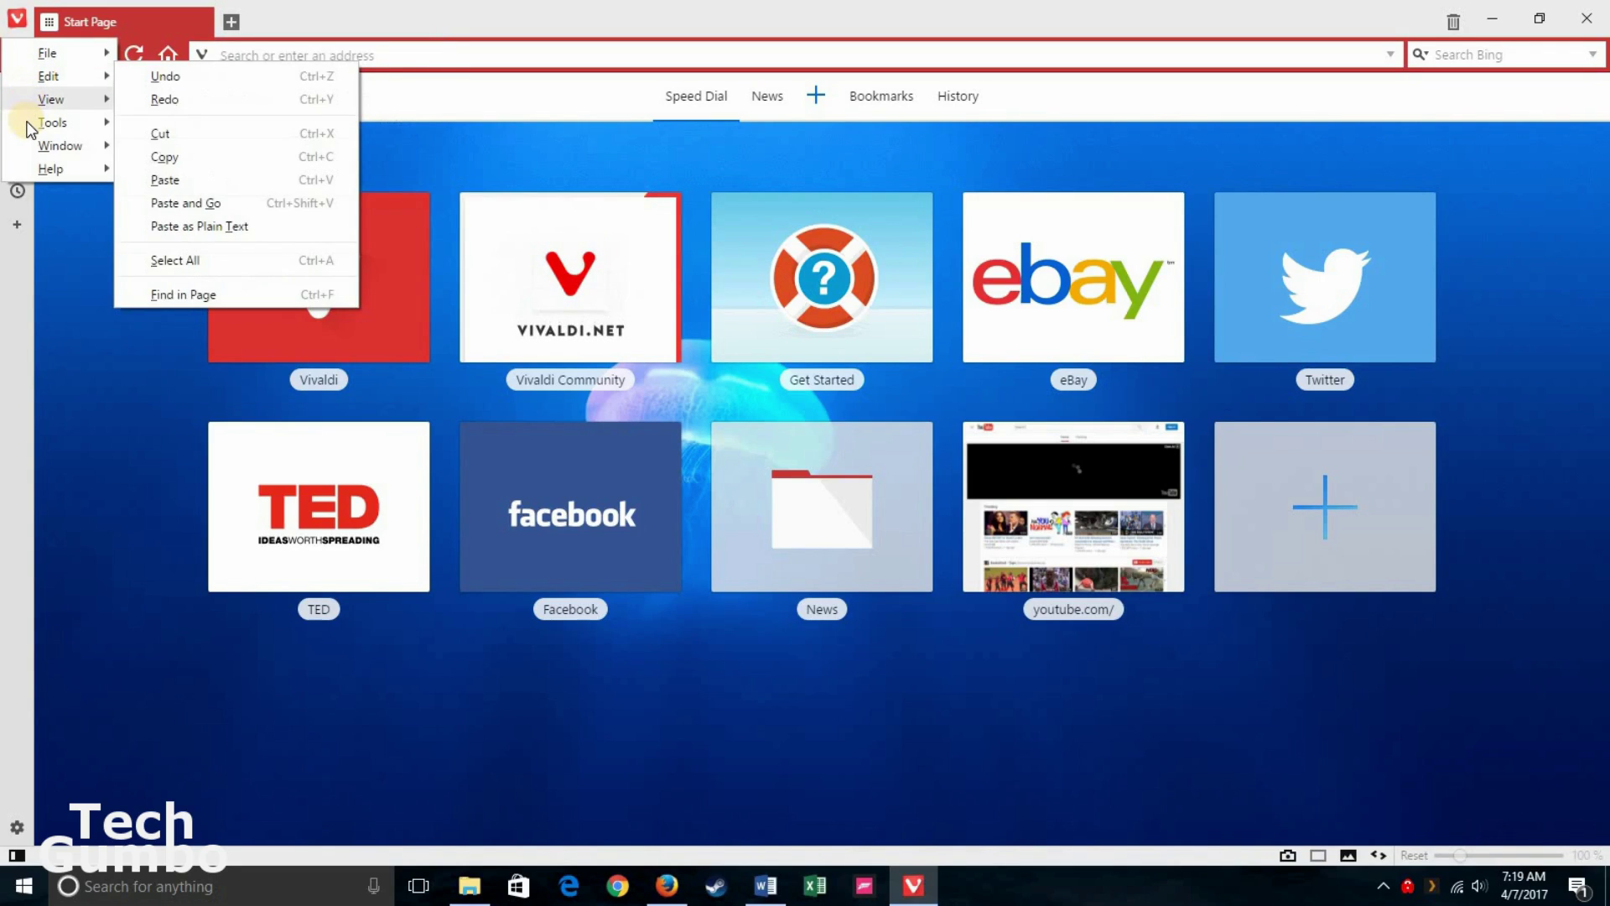
{"action": "left_click", "coordinate": [49, 168]}
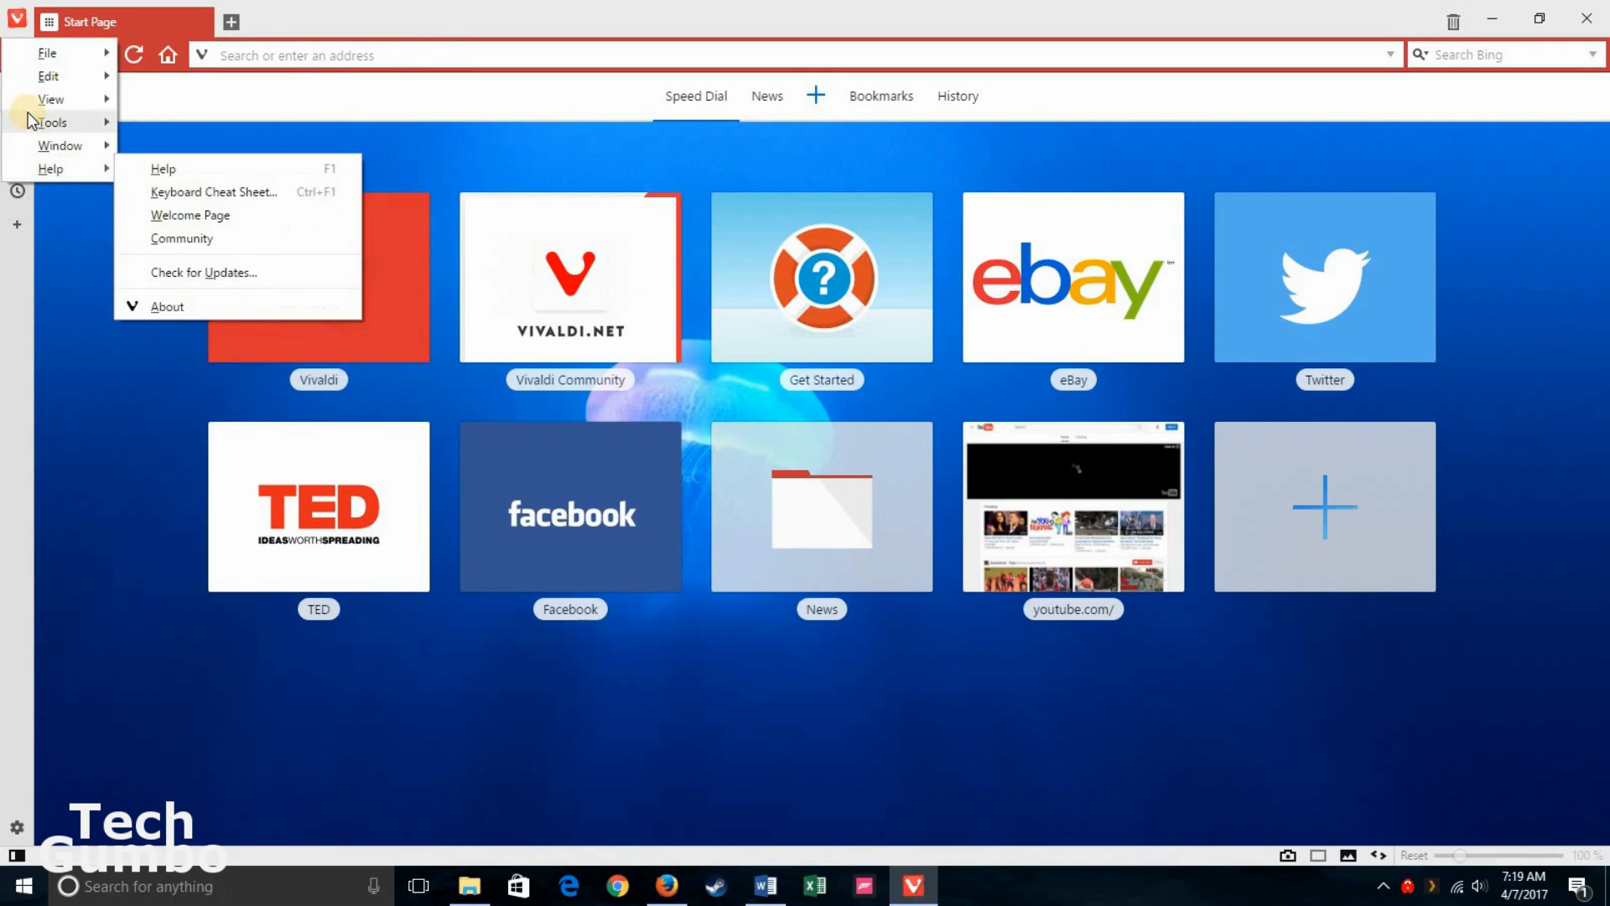
{"action": "left_click", "coordinate": [47, 52]}
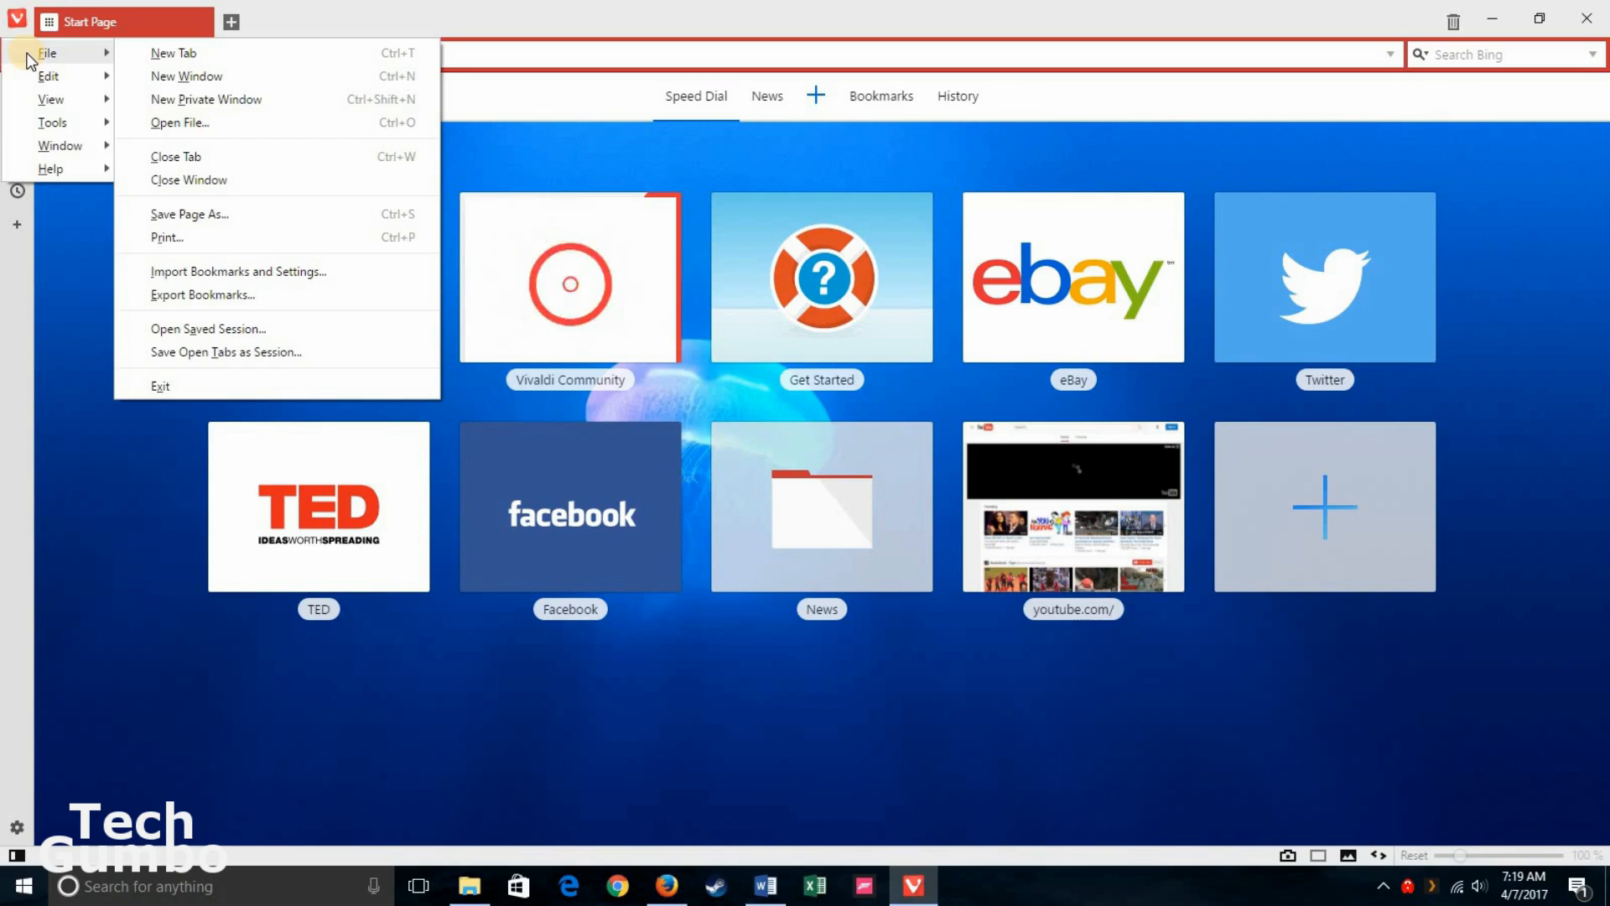
{"action": "mouse_move", "coordinate": [190, 75]}
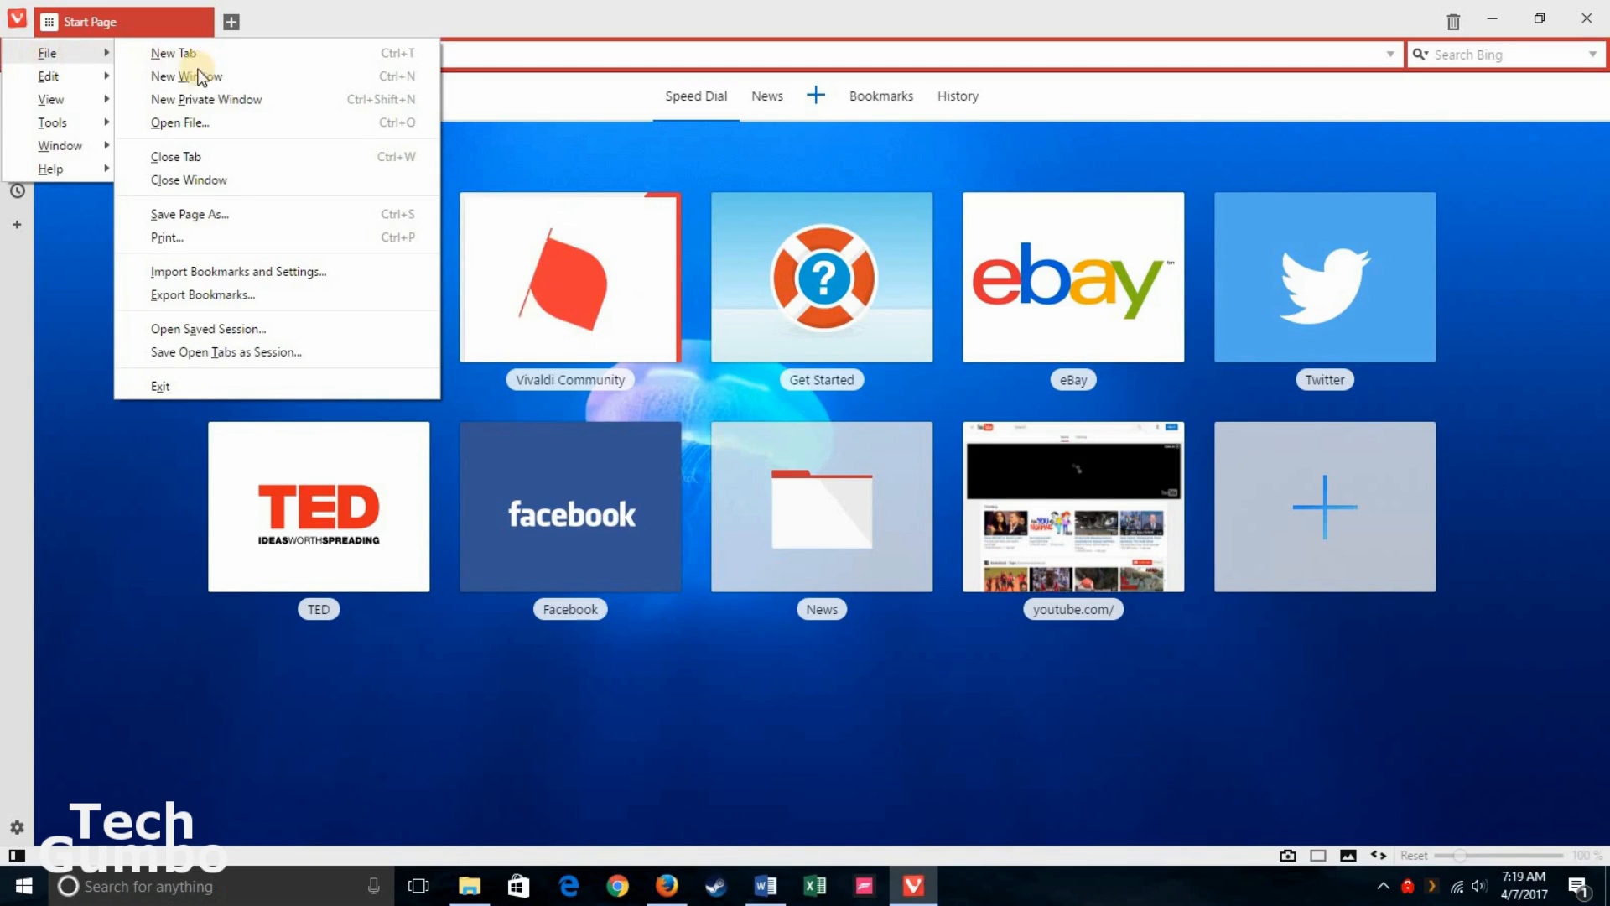
{"action": "mouse_move", "coordinate": [240, 277]}
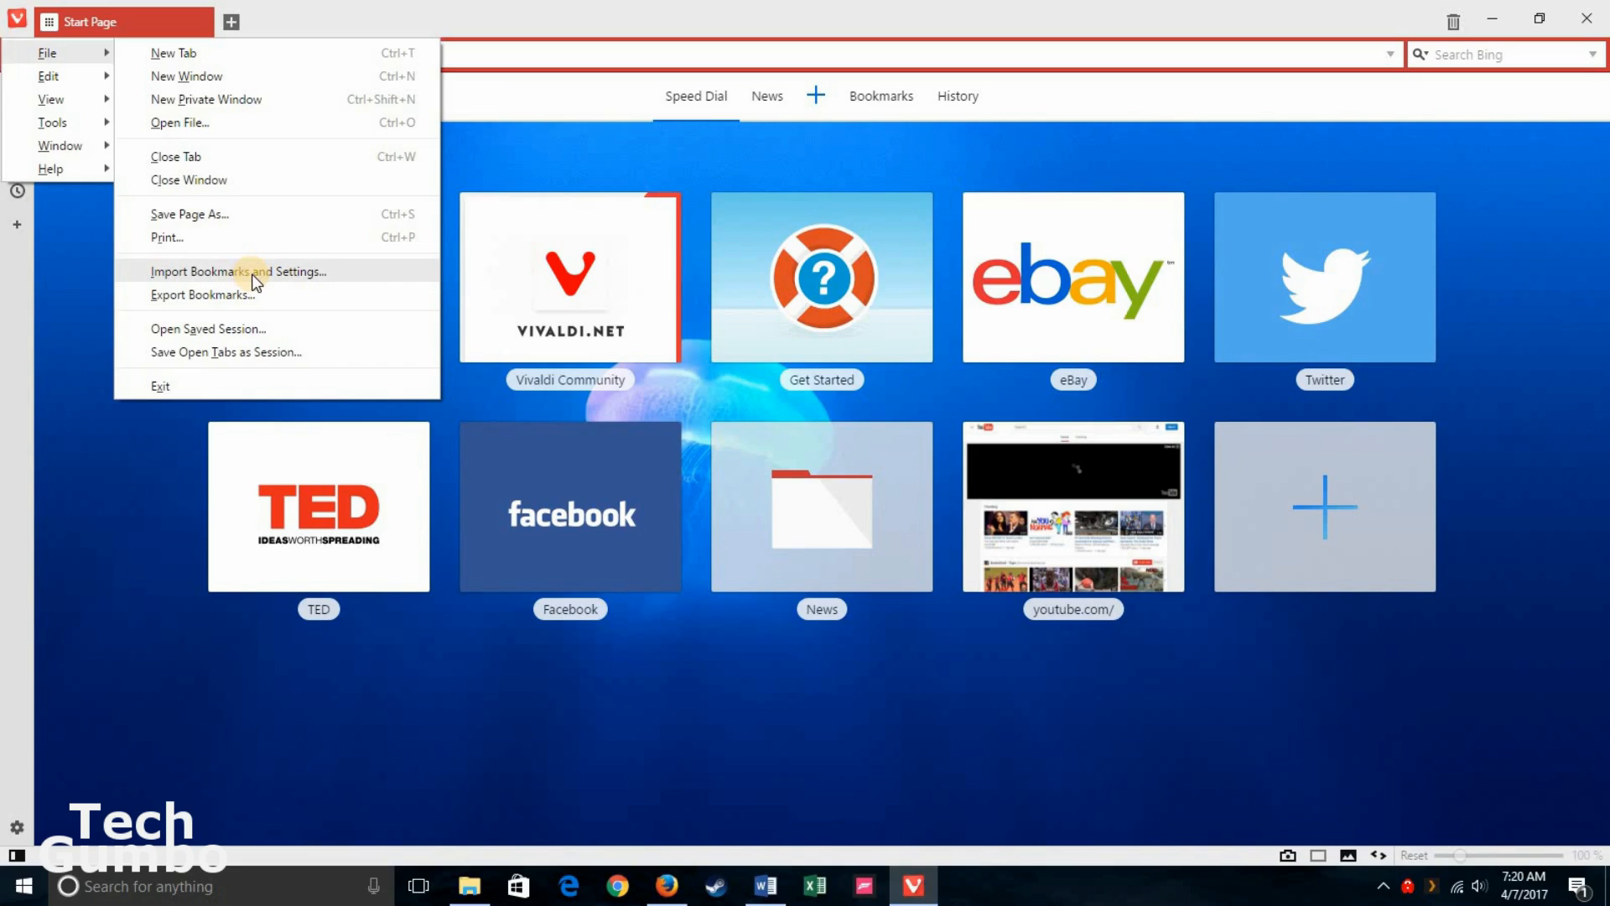
Step: Review the Import Bookmarks and Settings dialog with Firefox as source, then dismiss it
{"action": "left_click", "coordinate": [238, 271]}
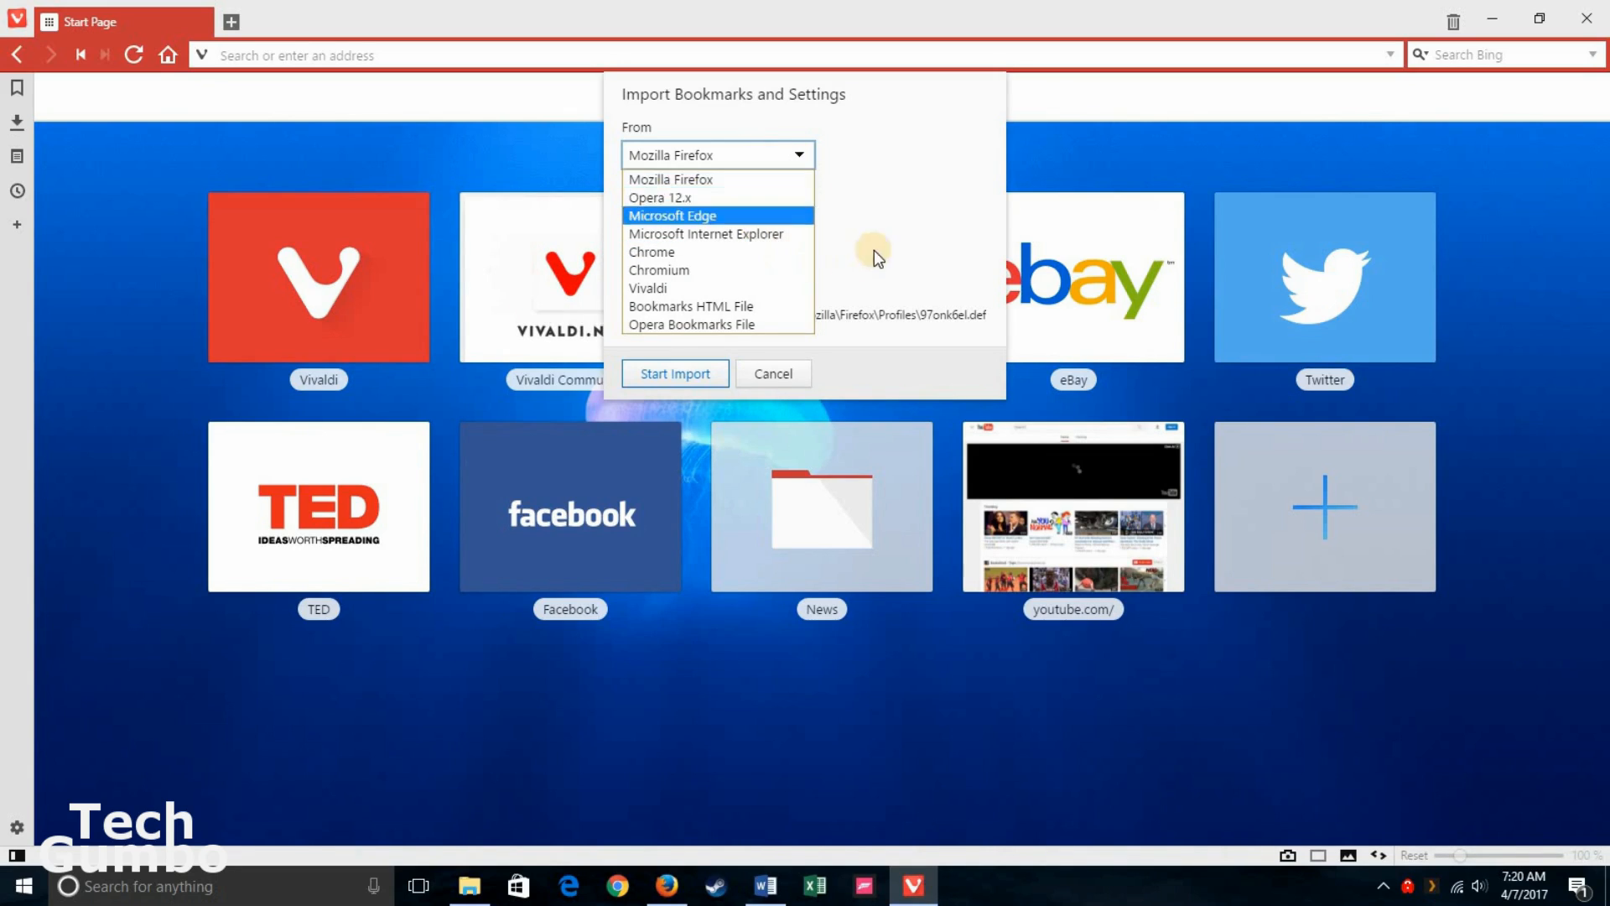
{"action": "left_click", "coordinate": [714, 155]}
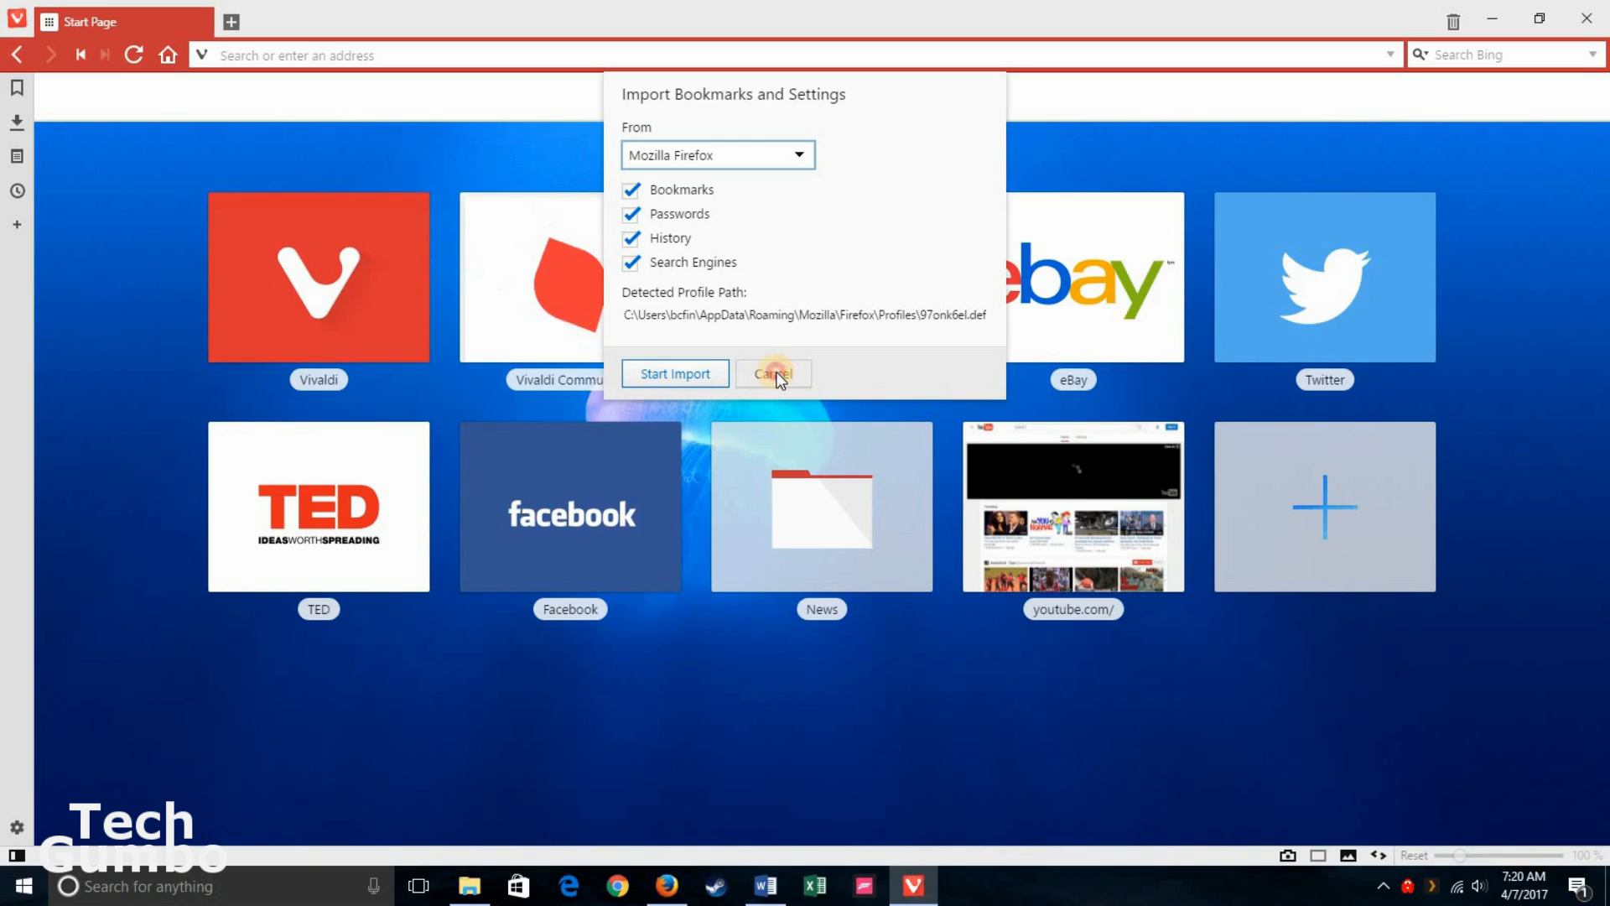
{"action": "left_click", "coordinate": [772, 373]}
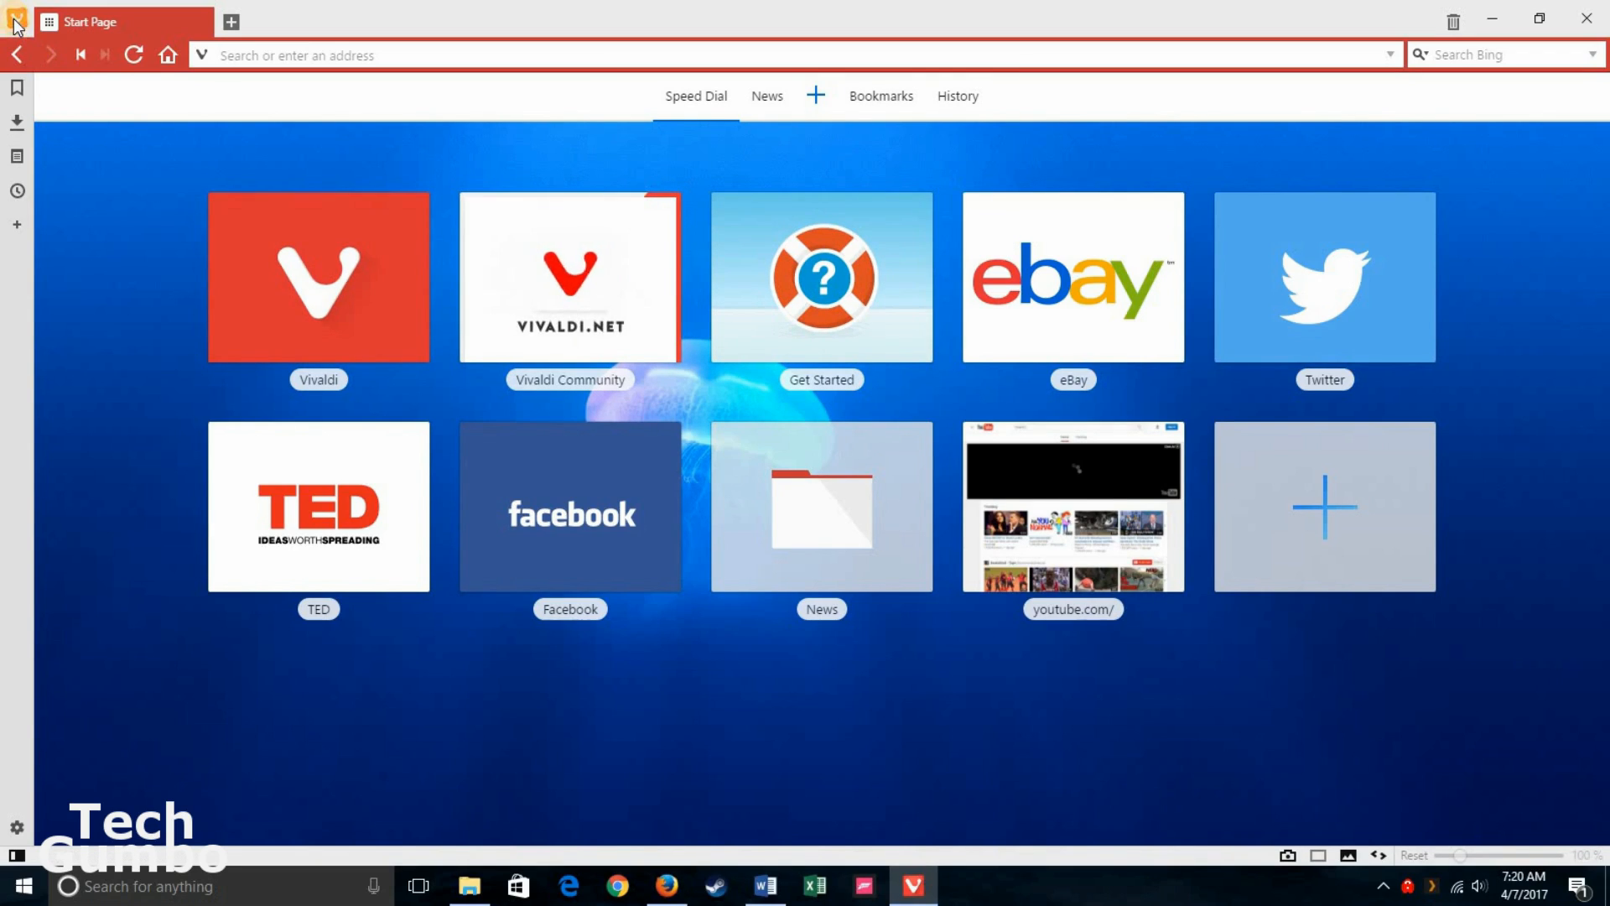
Step: Turn on the bookmarks bar from the Vivaldi menu's View submenu
{"action": "left_click", "coordinate": [16, 20]}
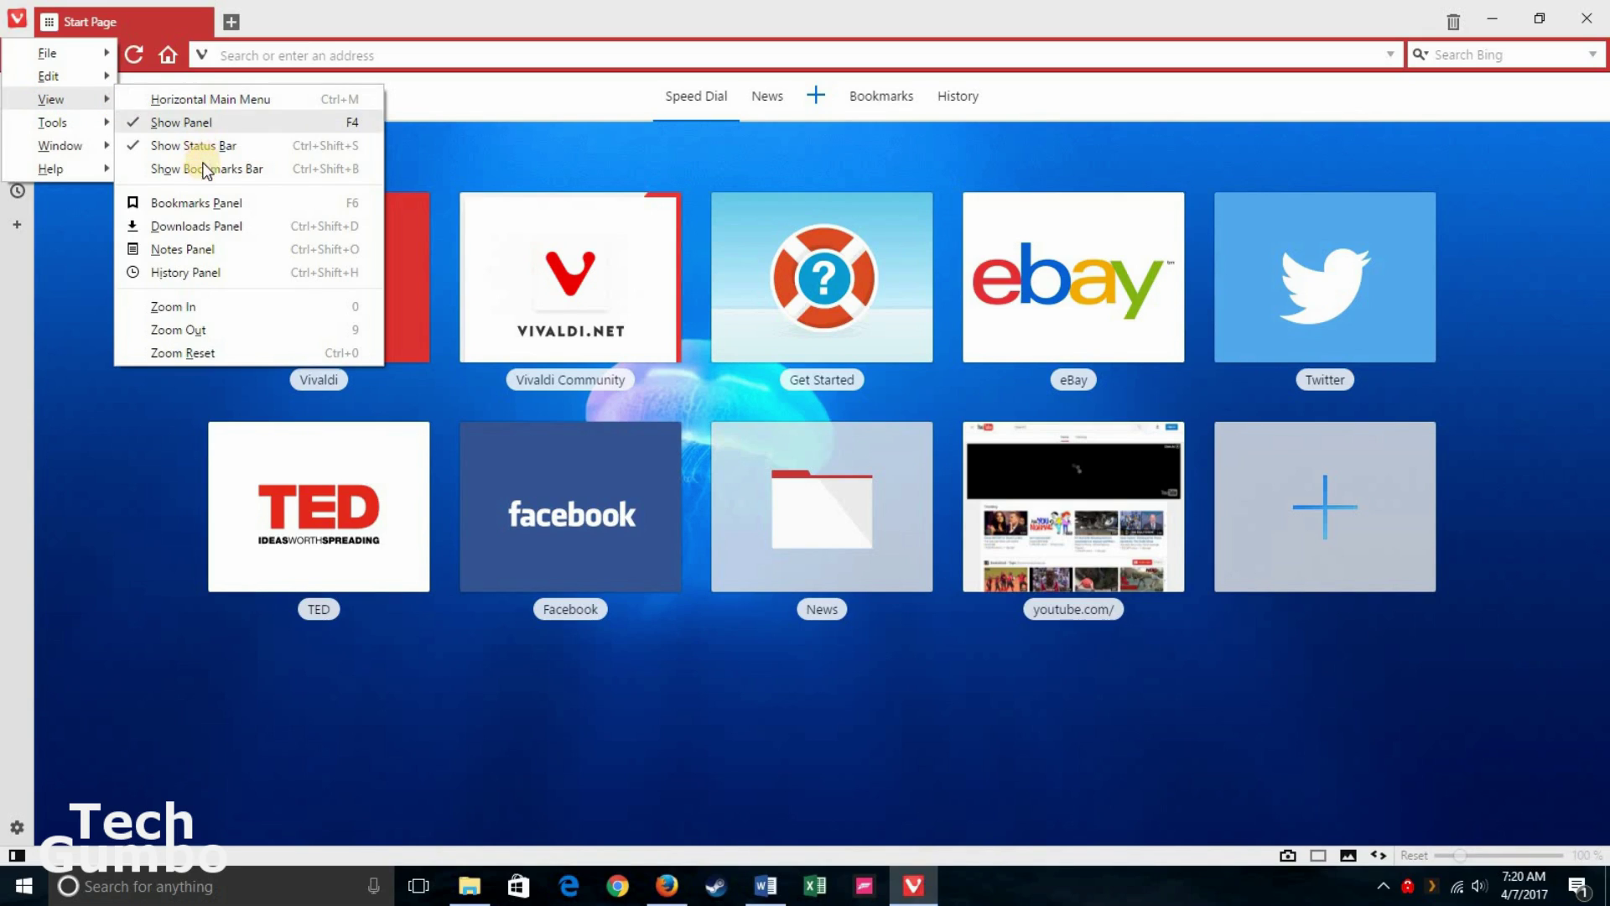
{"action": "mouse_move", "coordinate": [208, 171]}
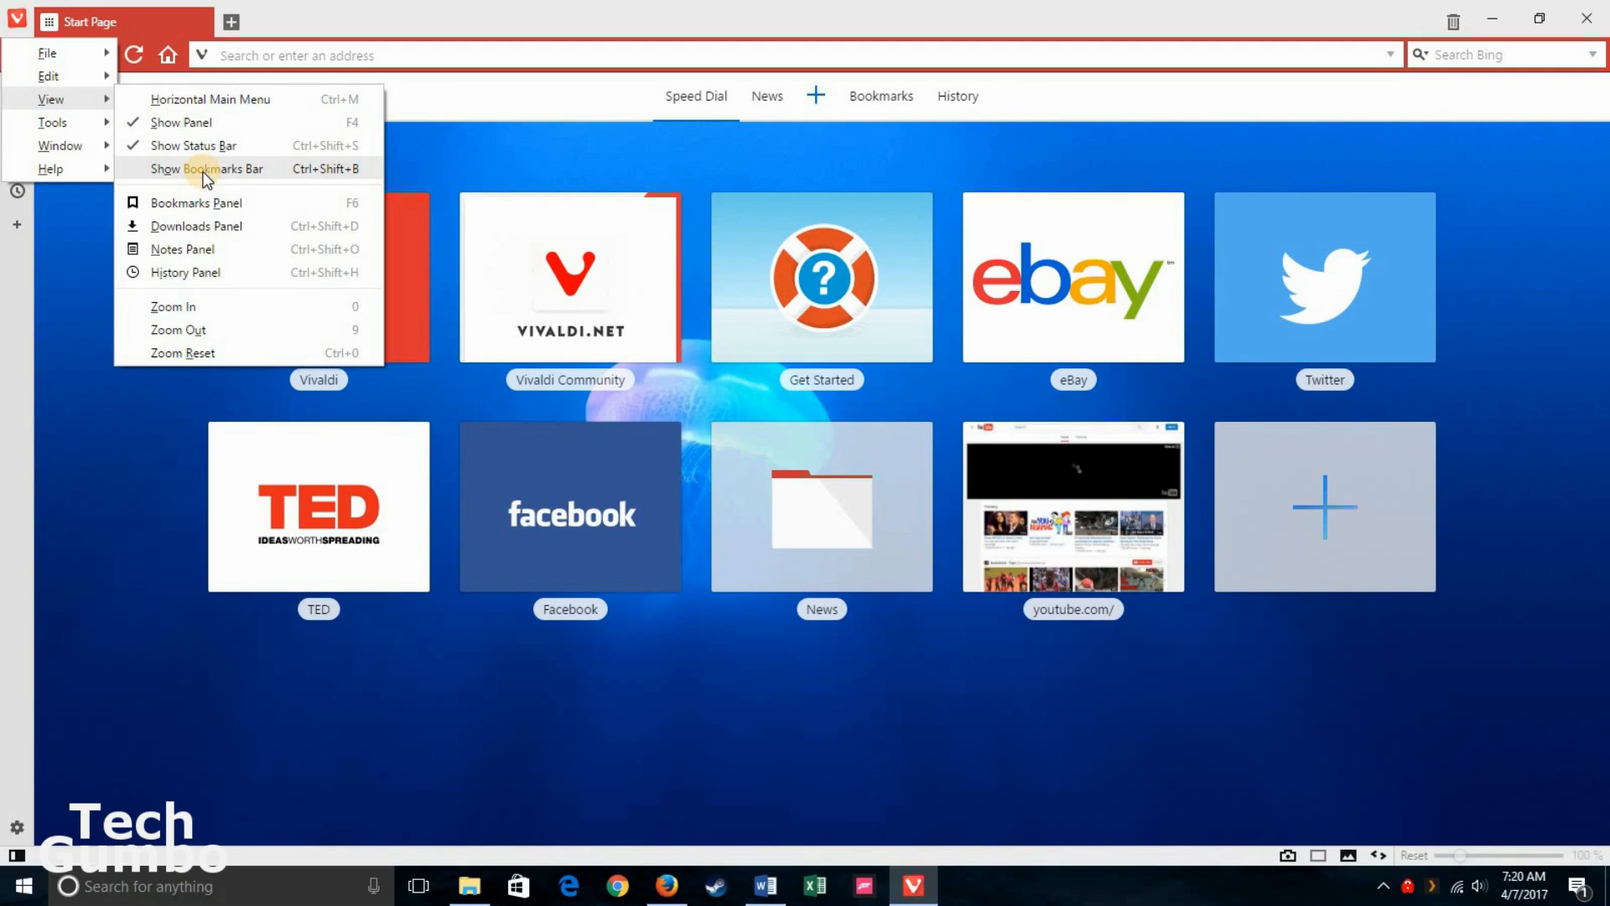
{"action": "mouse_move", "coordinate": [198, 277]}
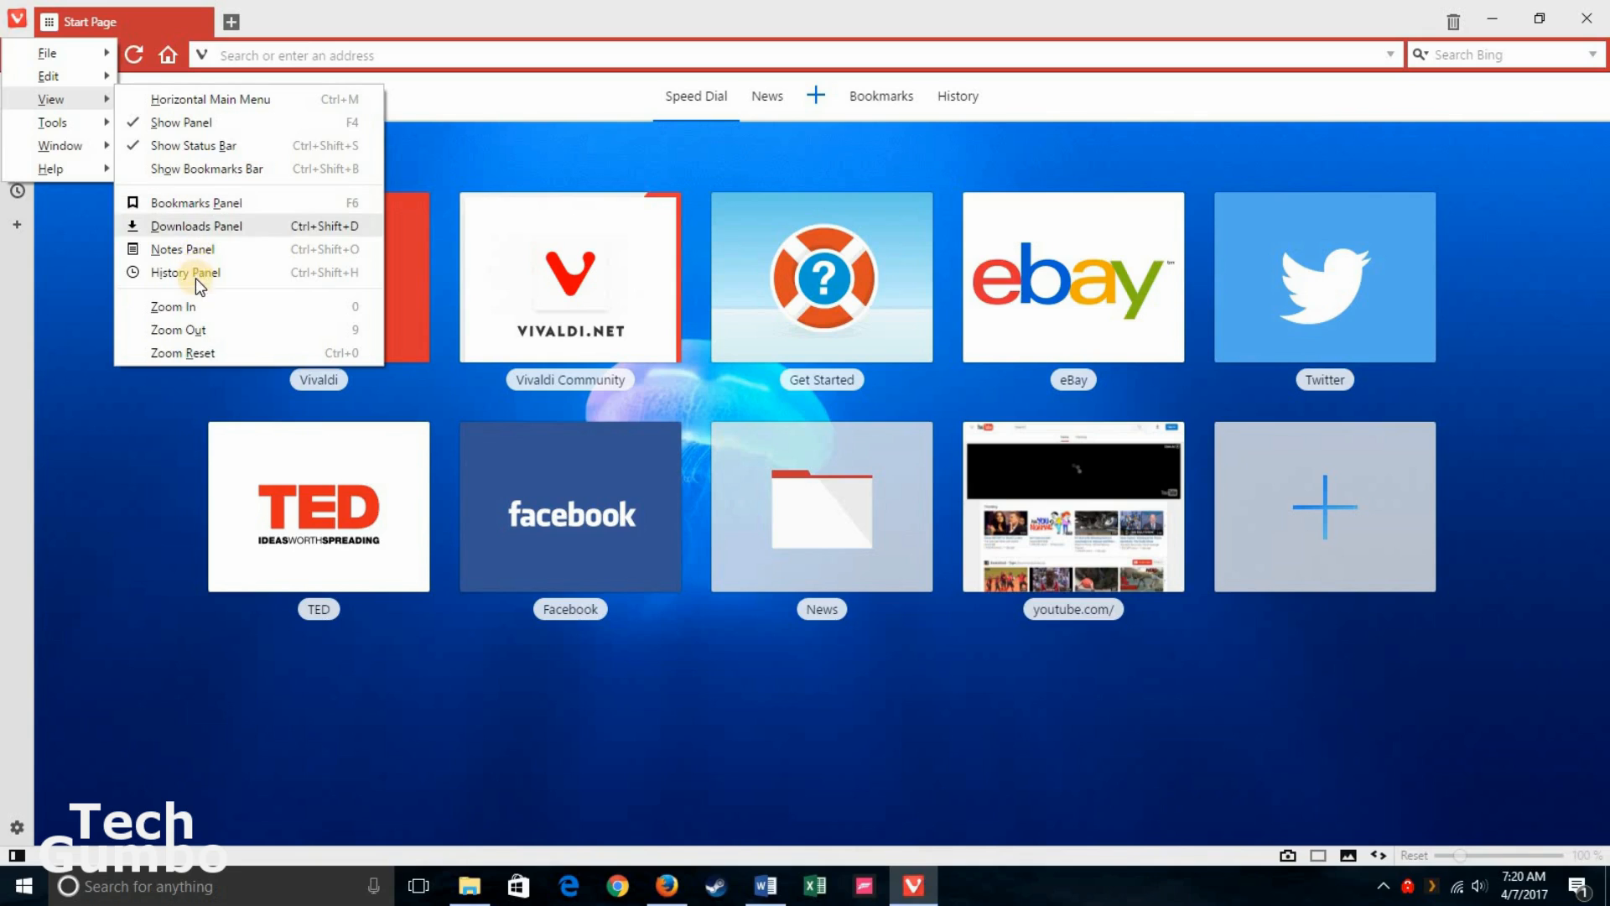
{"action": "mouse_move", "coordinate": [211, 180]}
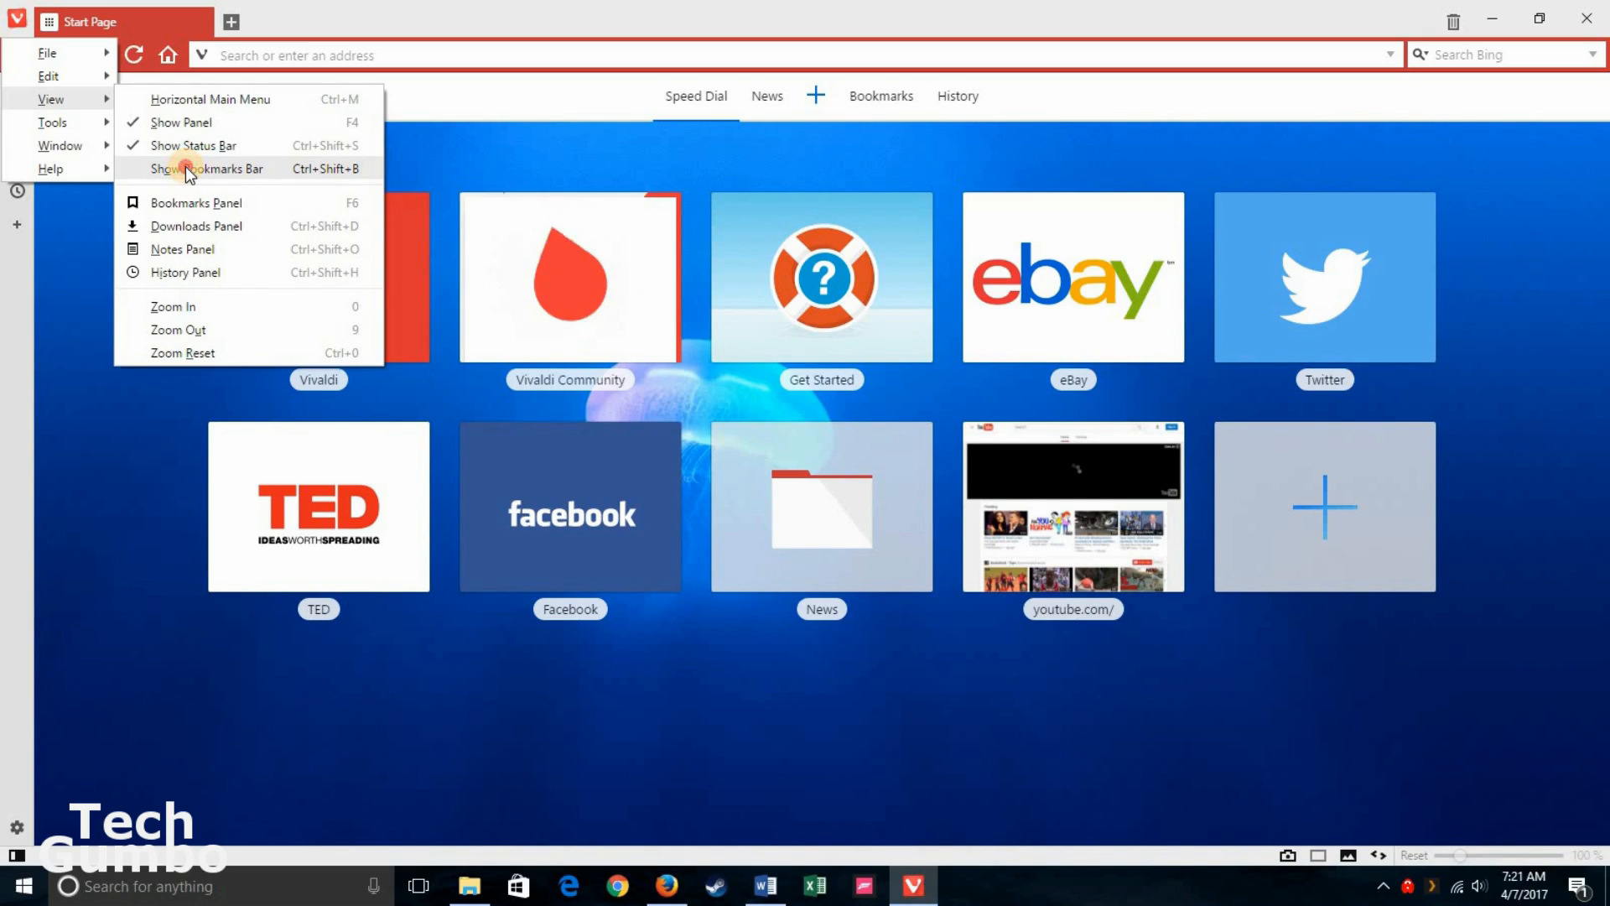
{"action": "left_click", "coordinate": [210, 167]}
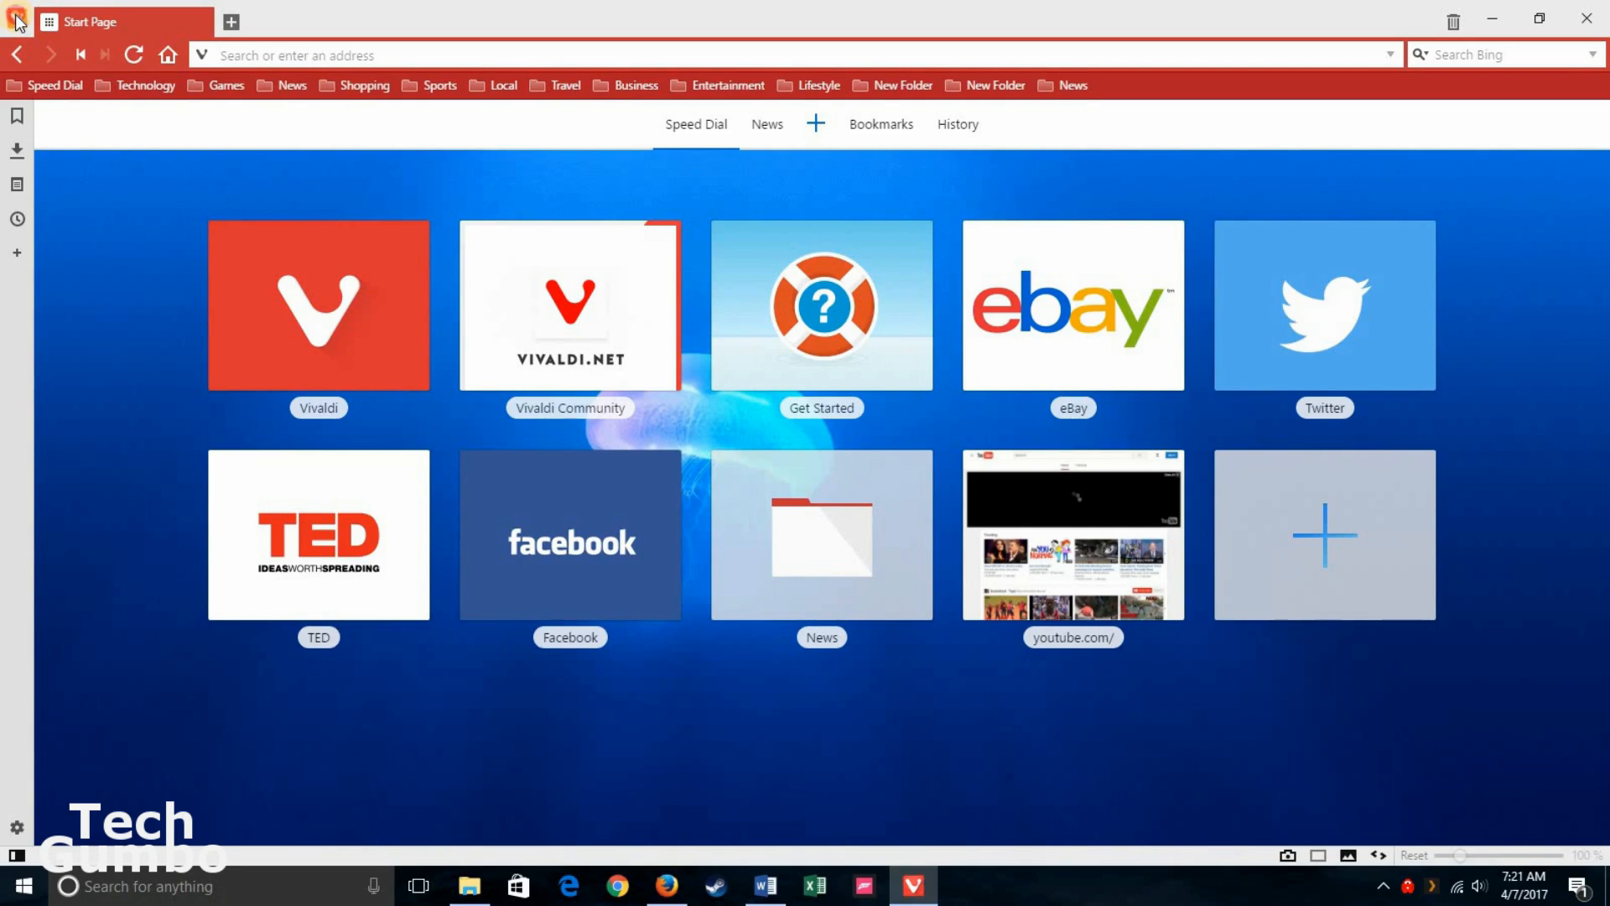
Step: Launch Settings from the Vivaldi menu's Tools submenu, landing on Startup
{"action": "left_click", "coordinate": [15, 20]}
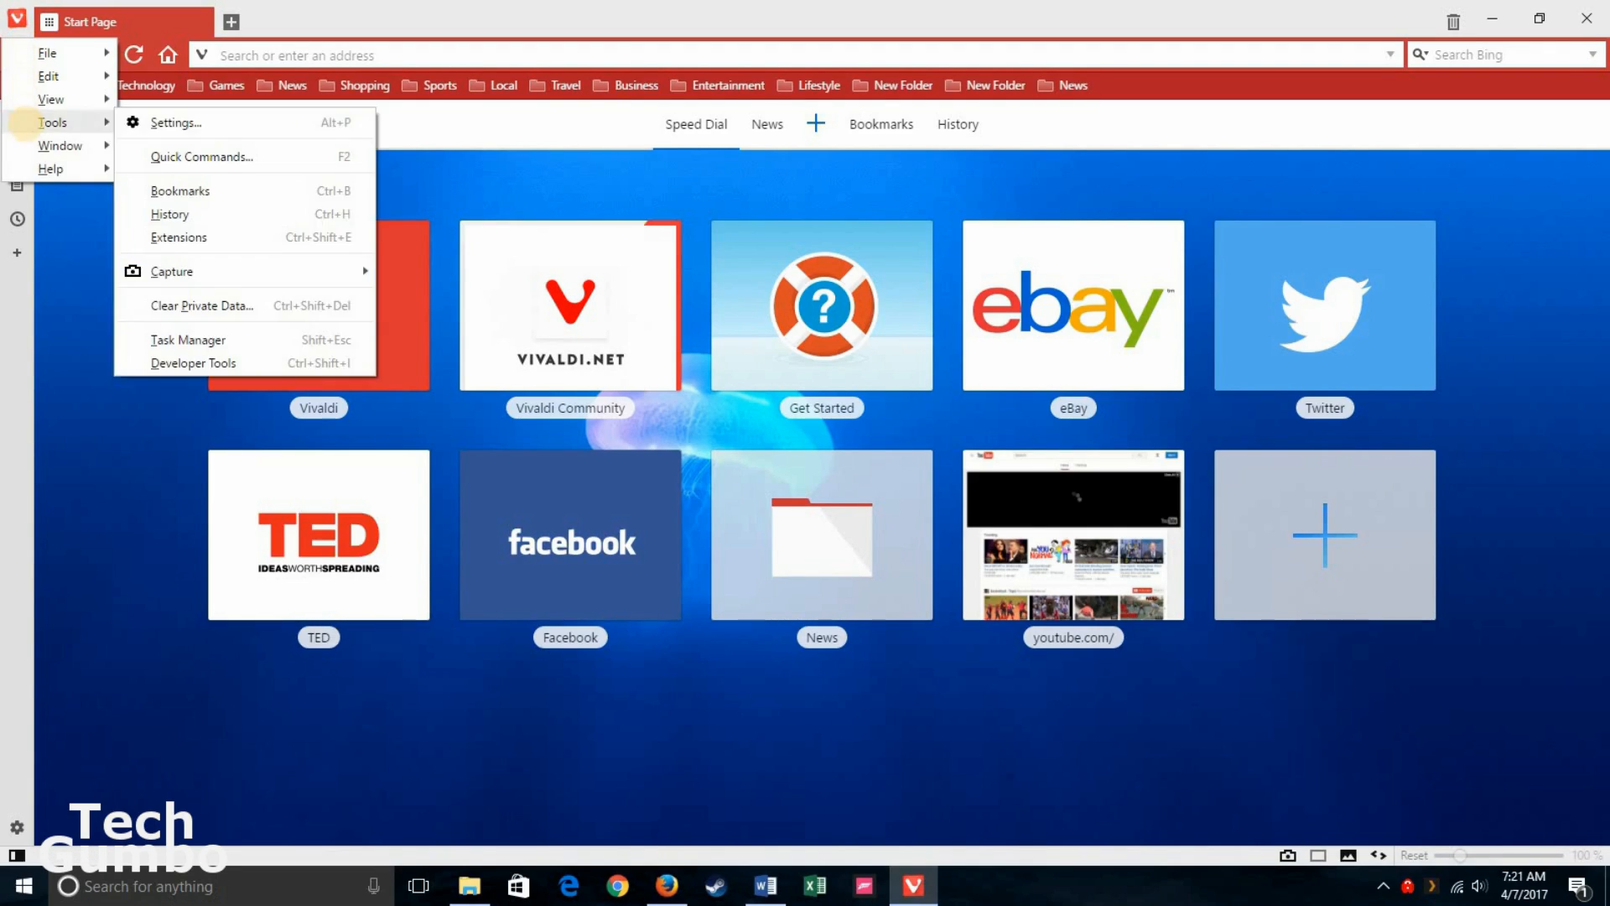
{"action": "mouse_move", "coordinate": [194, 123]}
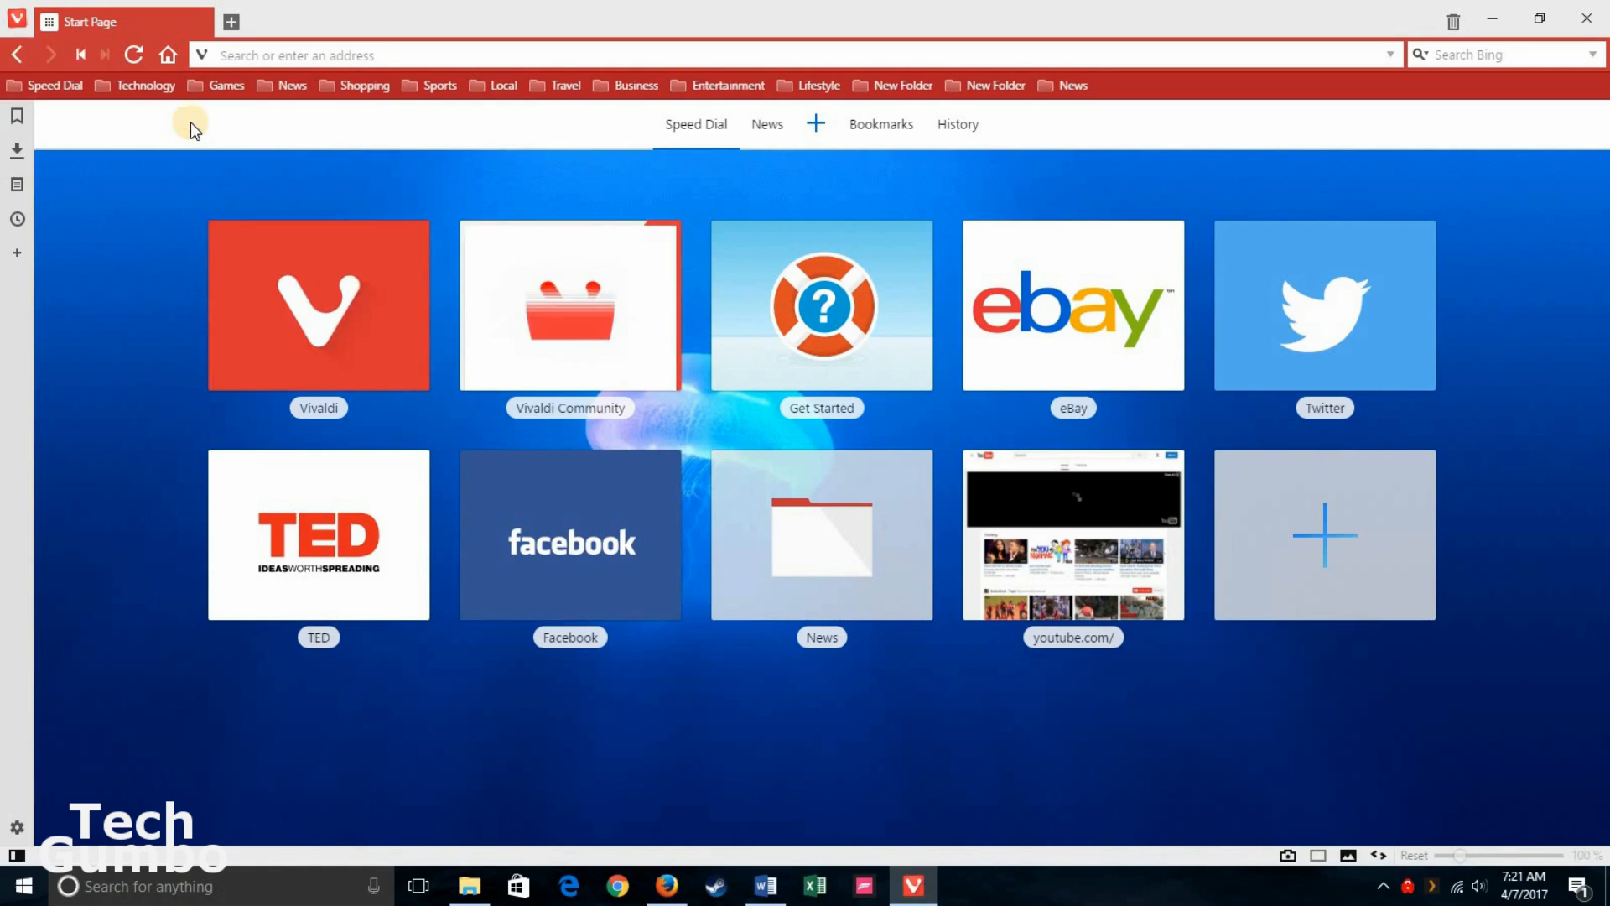
{"action": "left_click", "coordinate": [16, 827]}
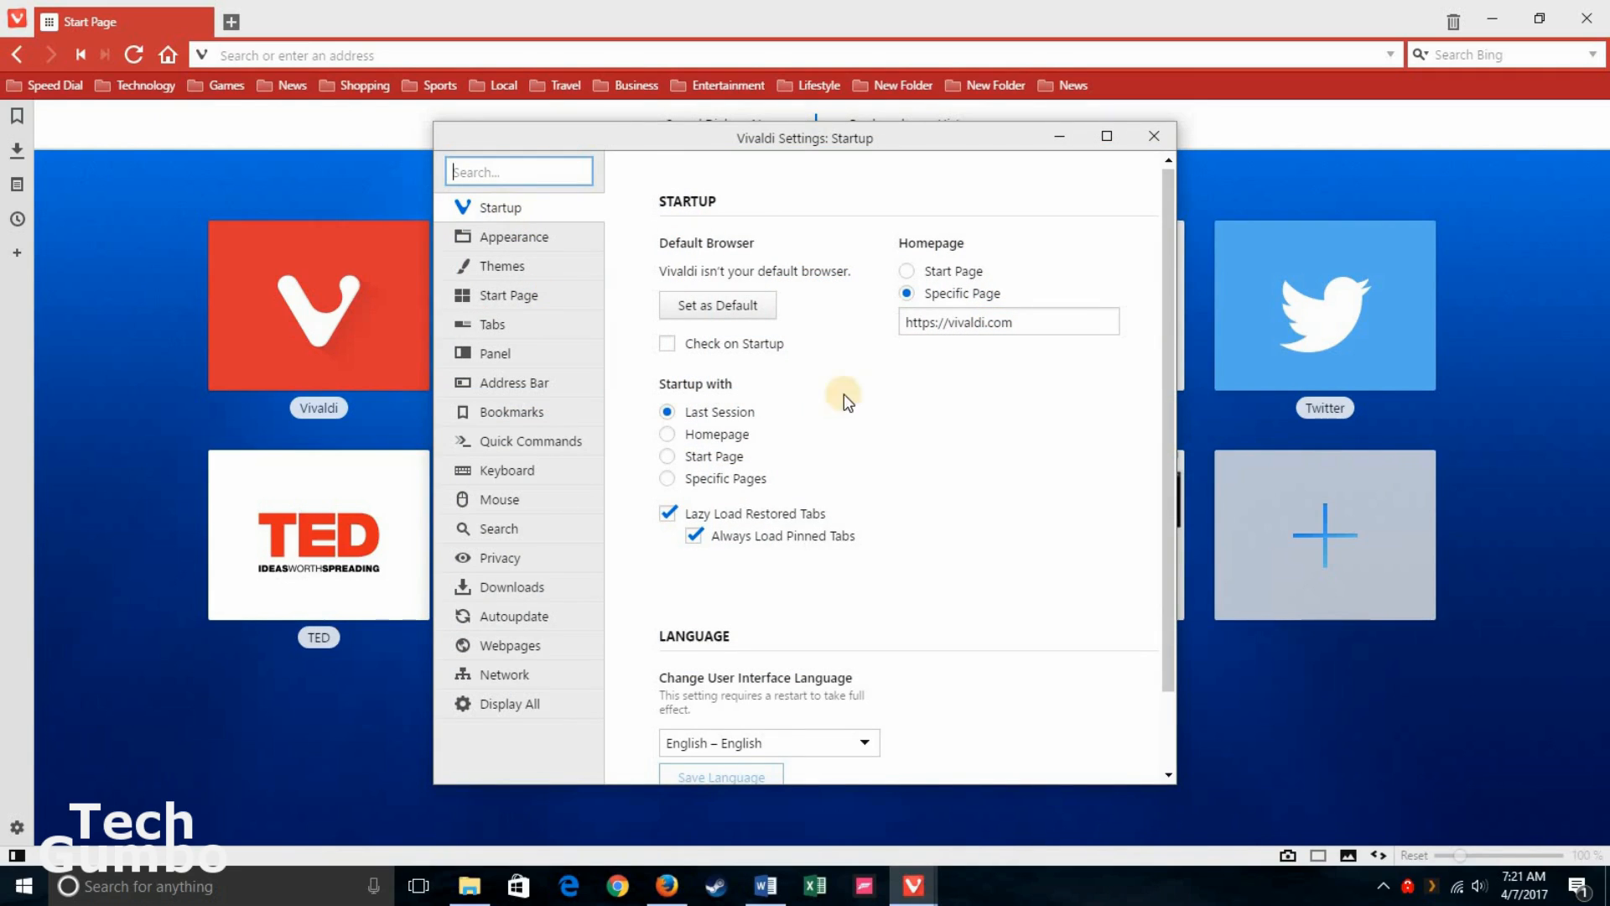
{"action": "mouse_move", "coordinate": [1065, 421]}
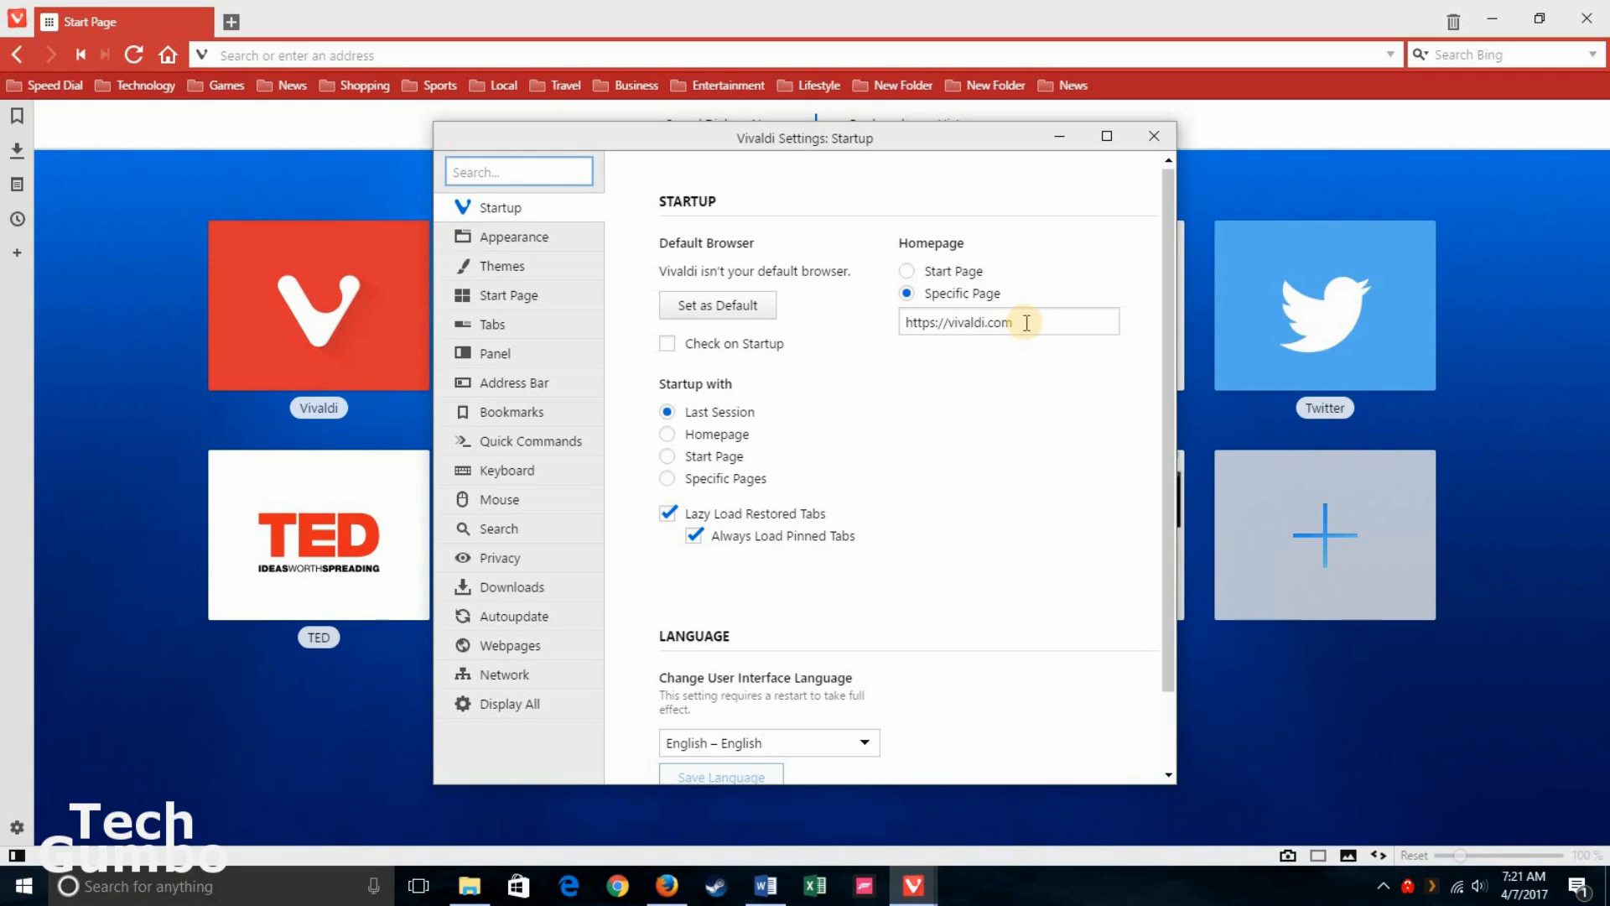
{"action": "mouse_move", "coordinate": [503, 243]}
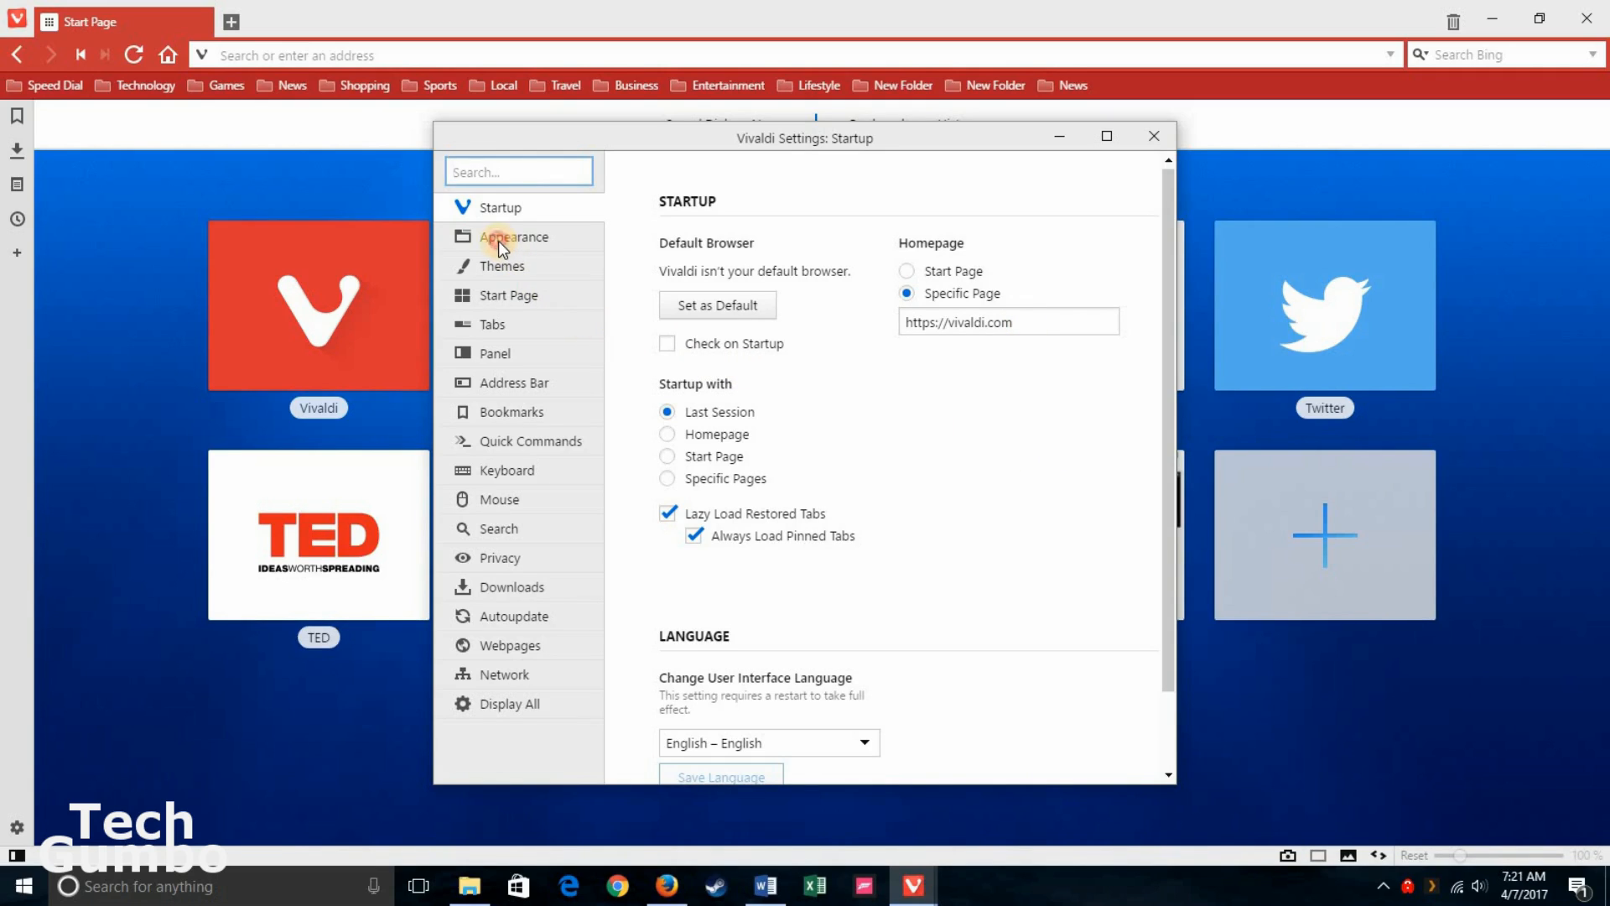
Step: Step through Appearance, Themes, Start Page, Tabs, Panel, Address Bar, then Bookmarks settings
{"action": "left_click", "coordinate": [514, 237]}
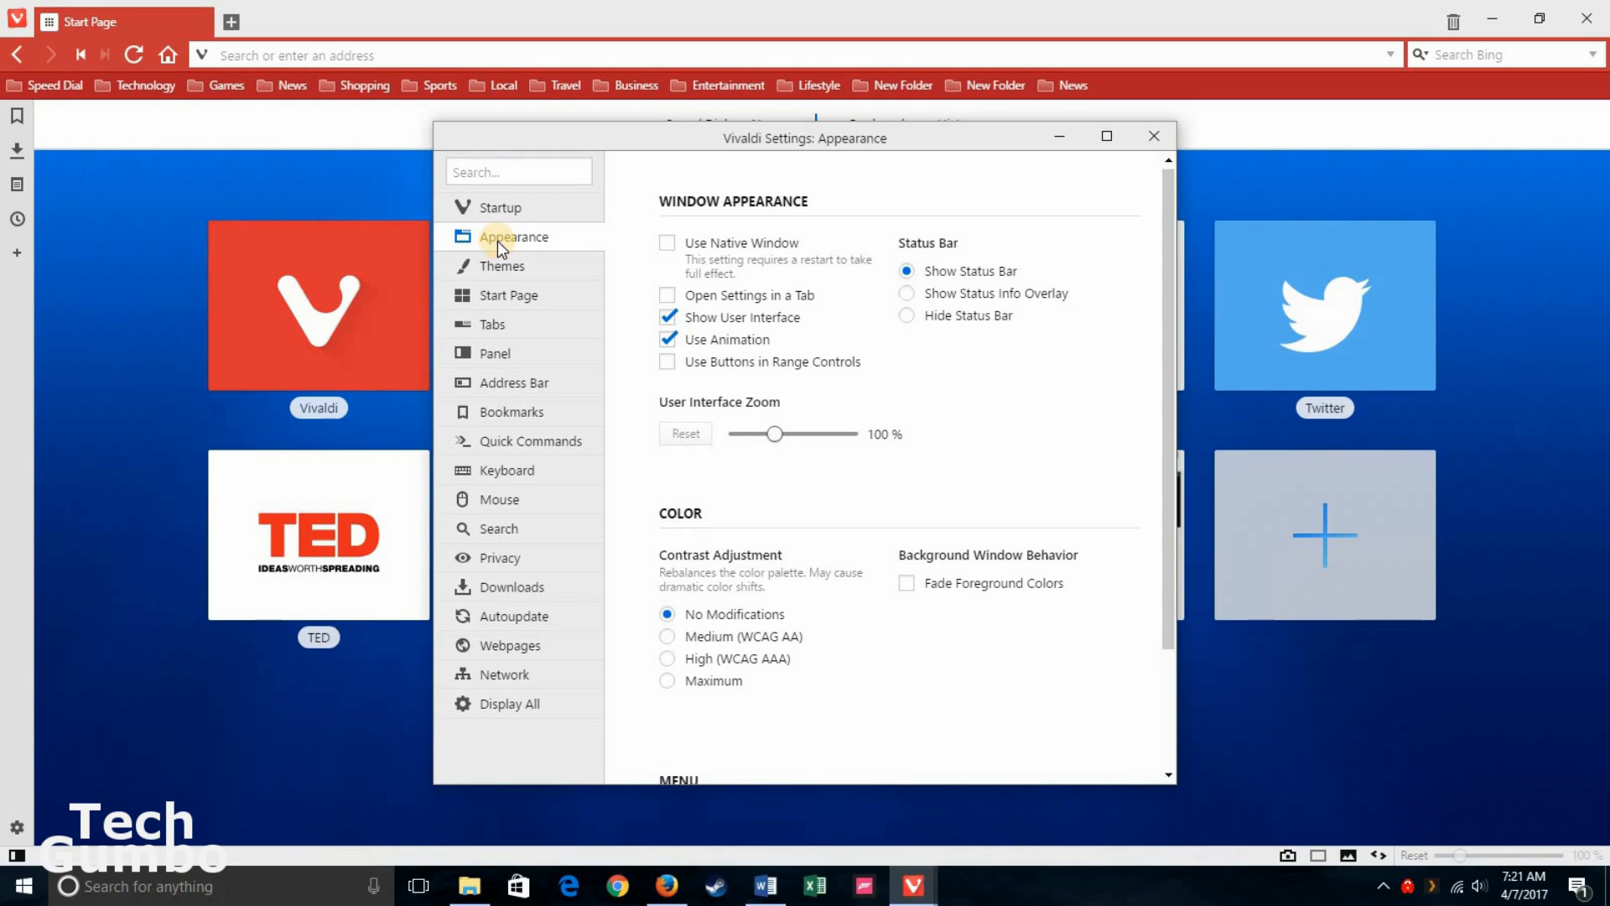
{"action": "left_click", "coordinate": [501, 266]}
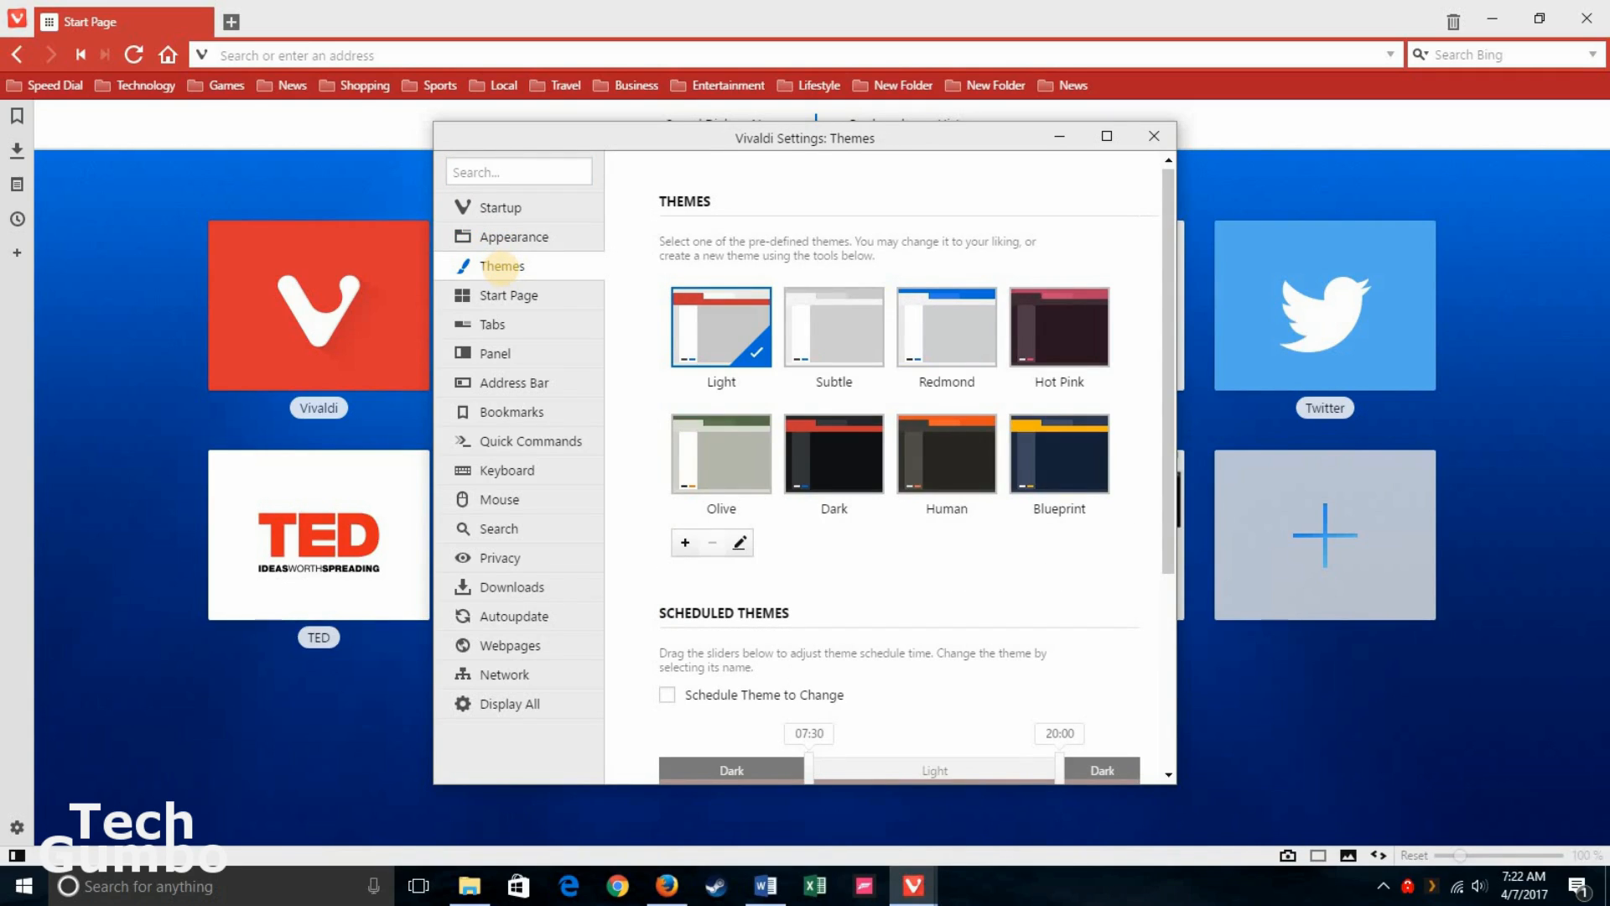
{"action": "mouse_move", "coordinate": [505, 277]}
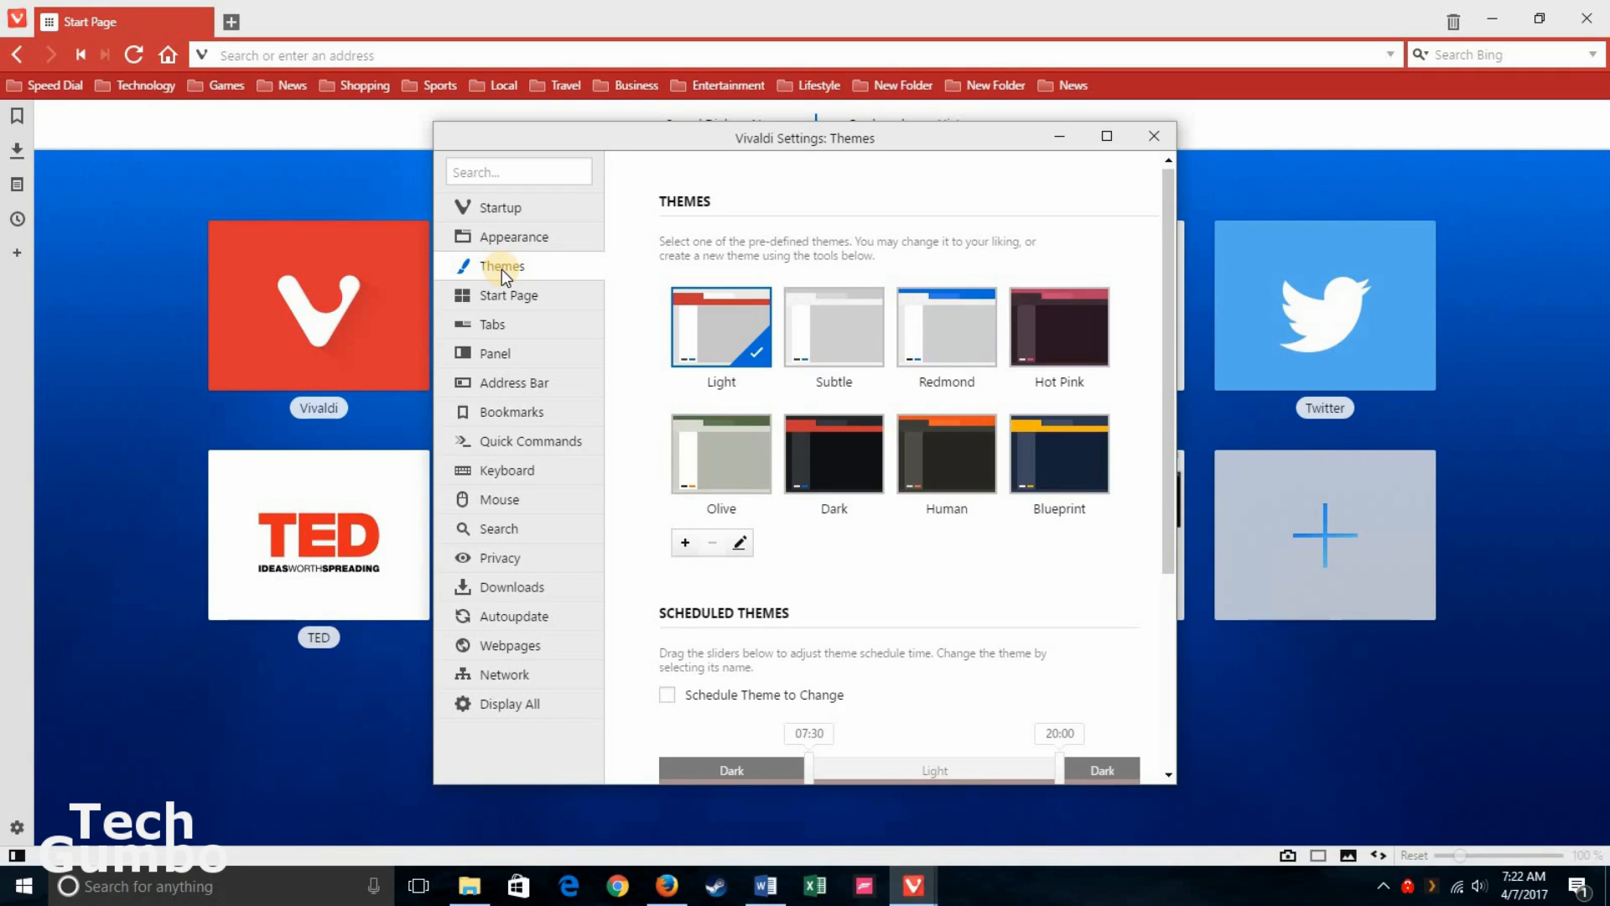
{"action": "mouse_move", "coordinate": [1072, 429]}
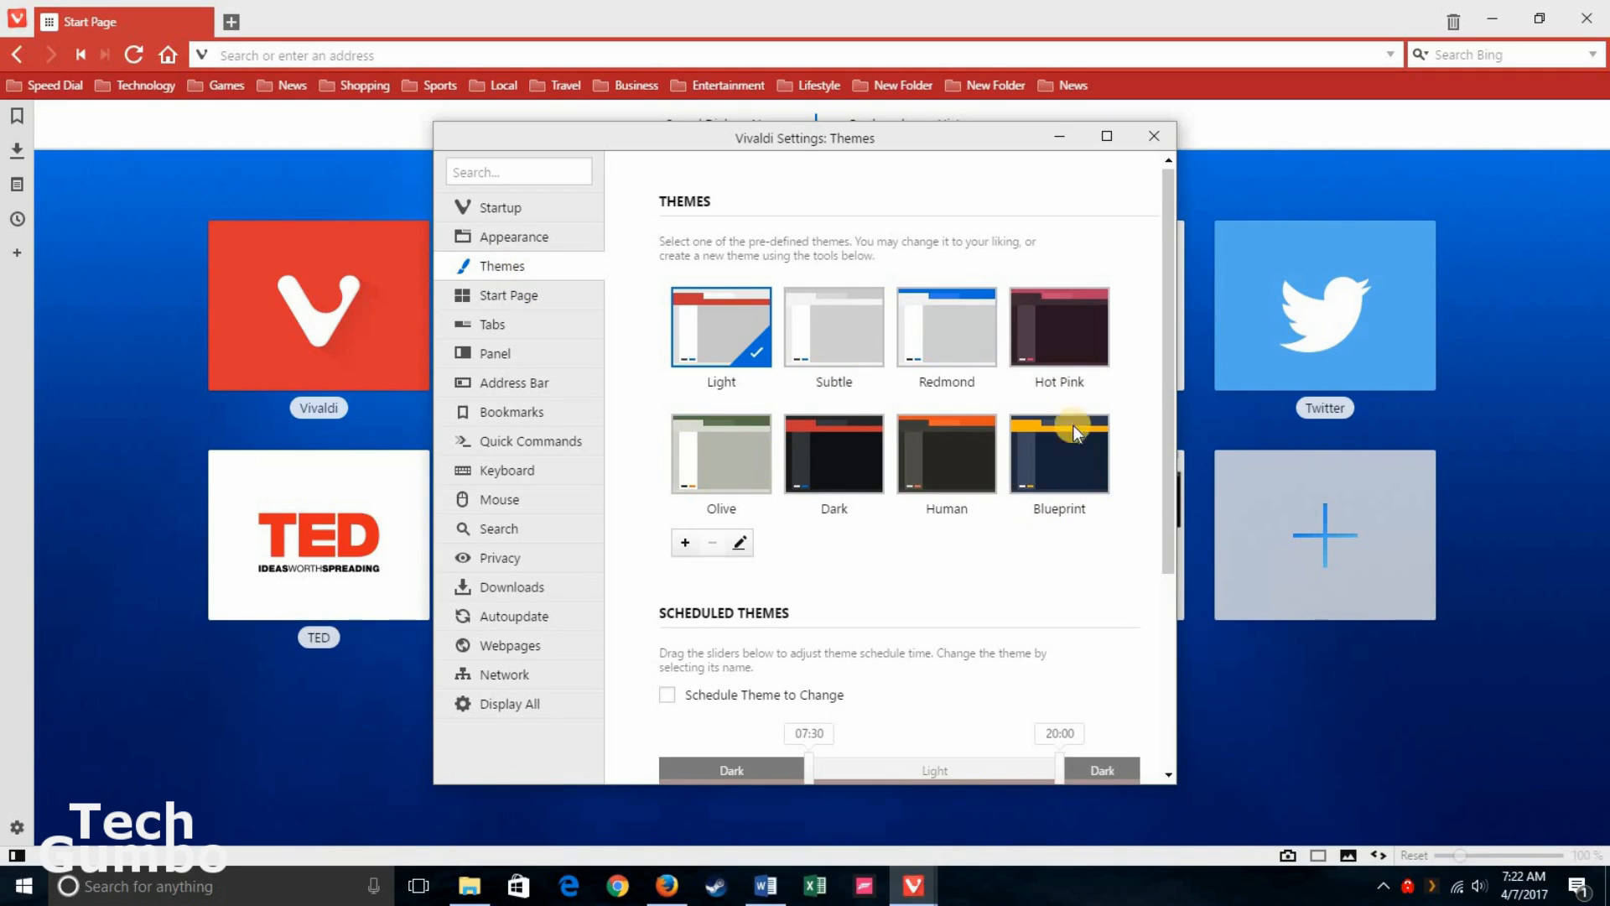
{"action": "mouse_move", "coordinate": [493, 324]}
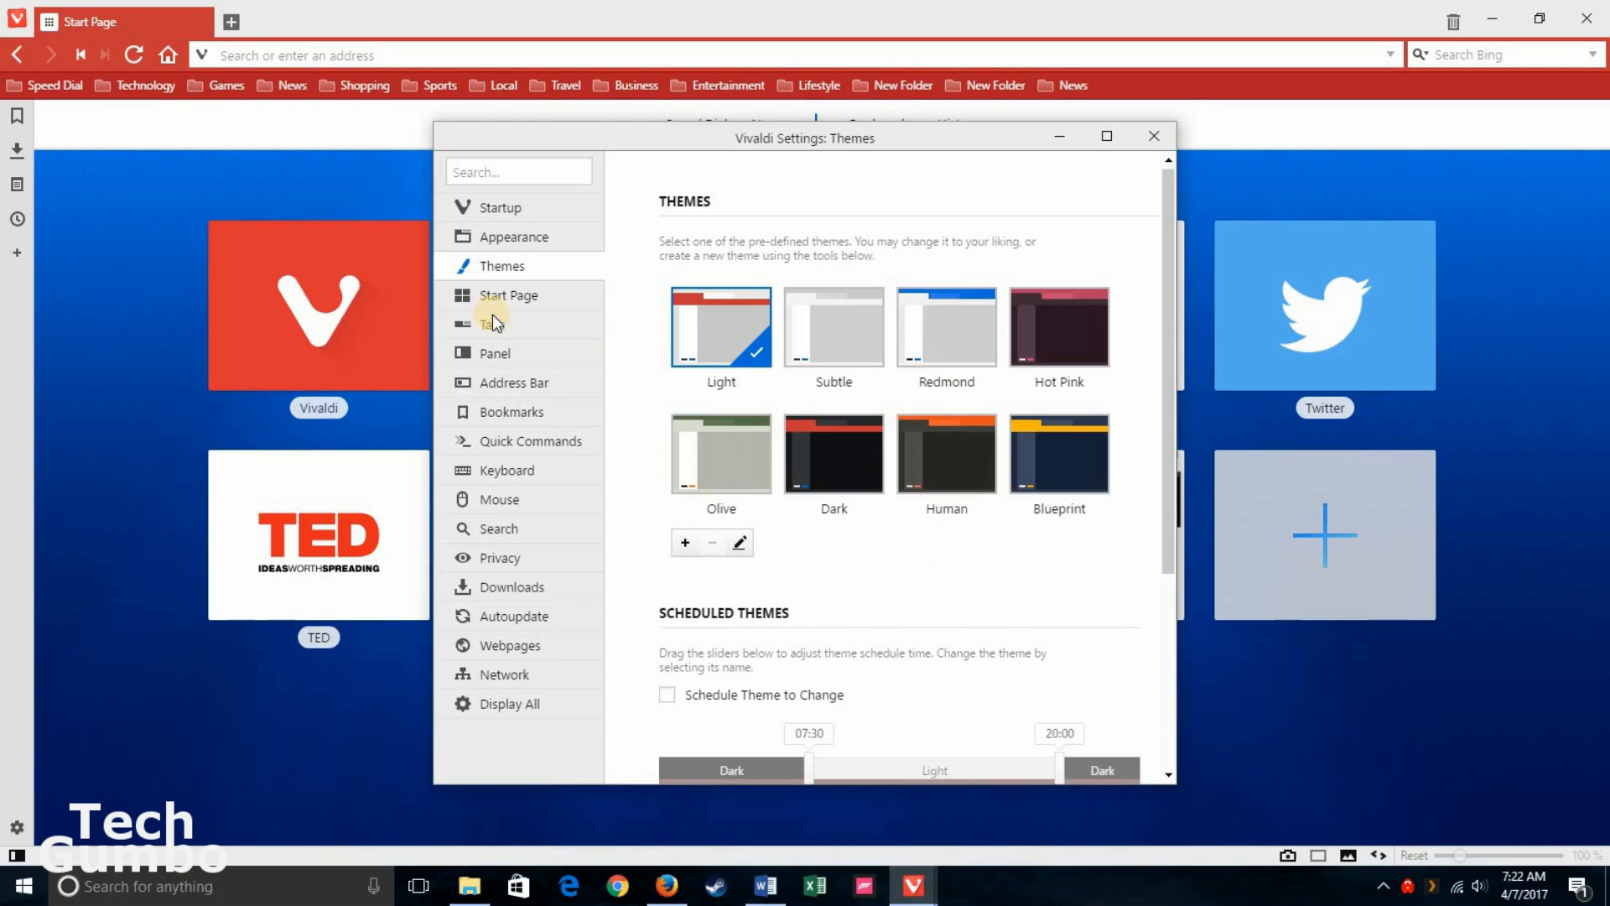
{"action": "left_click", "coordinate": [508, 295]}
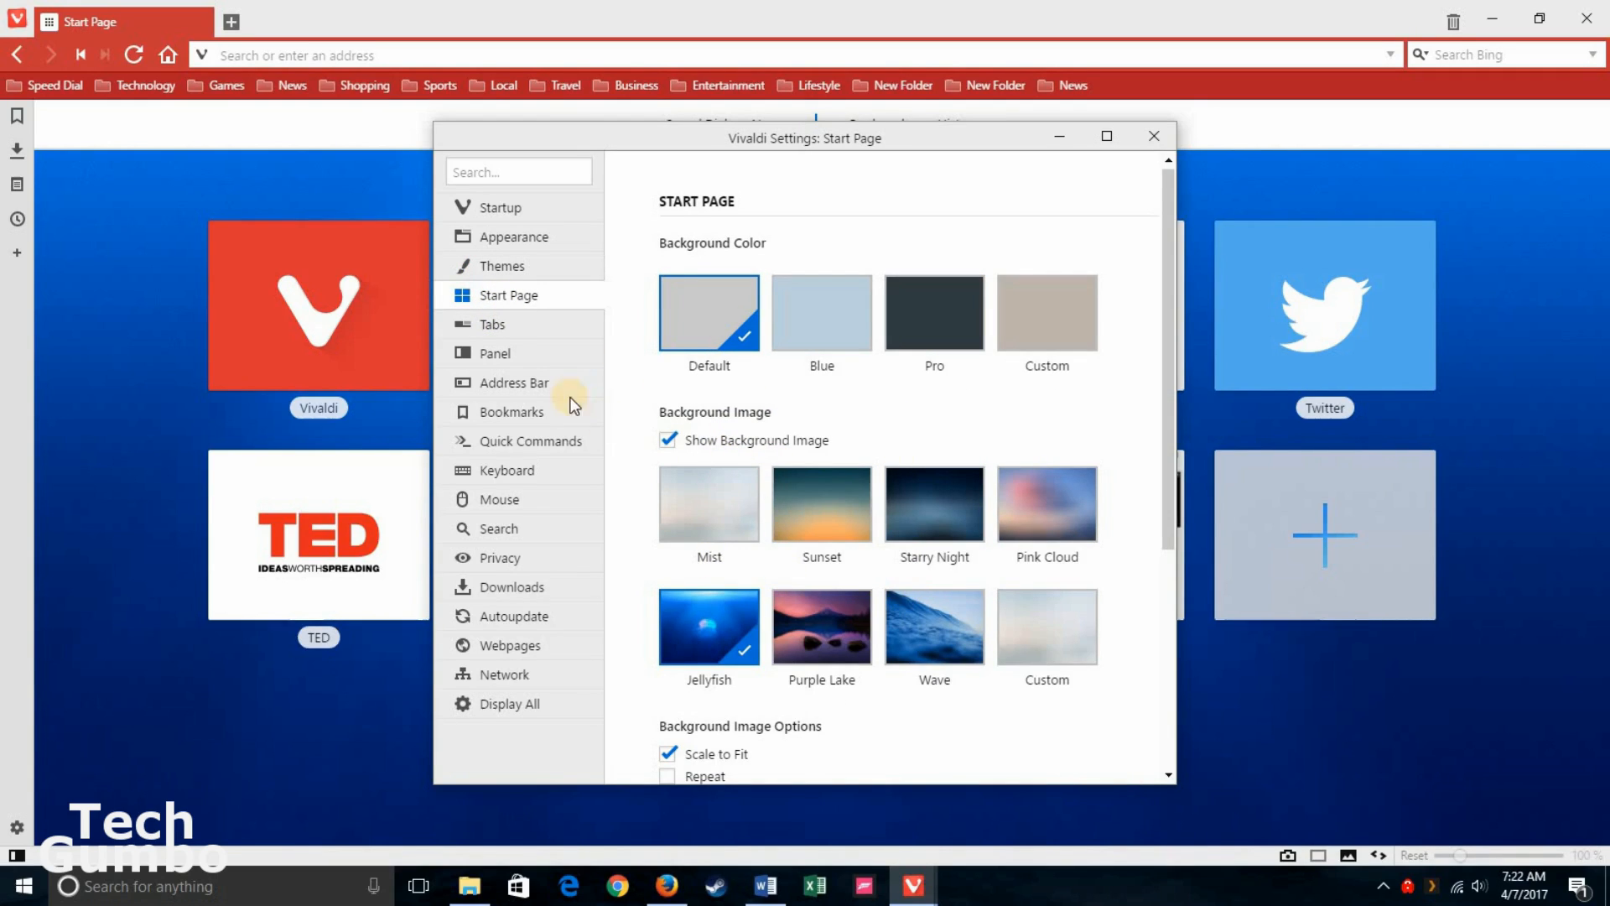
{"action": "left_click", "coordinate": [492, 323]}
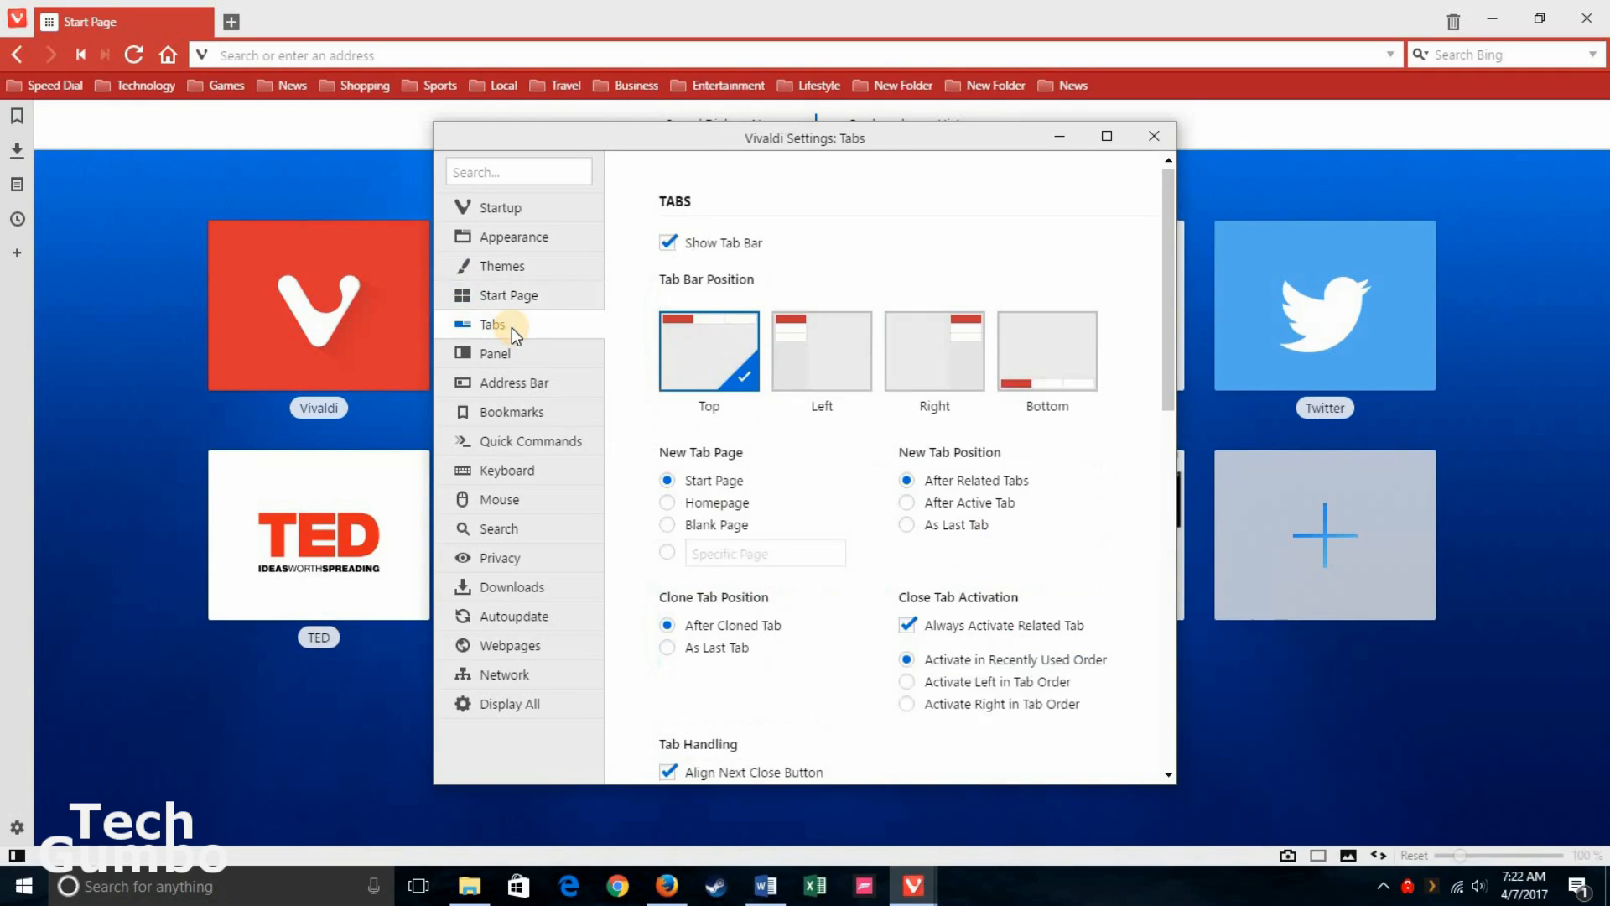
{"action": "mouse_move", "coordinate": [497, 352]}
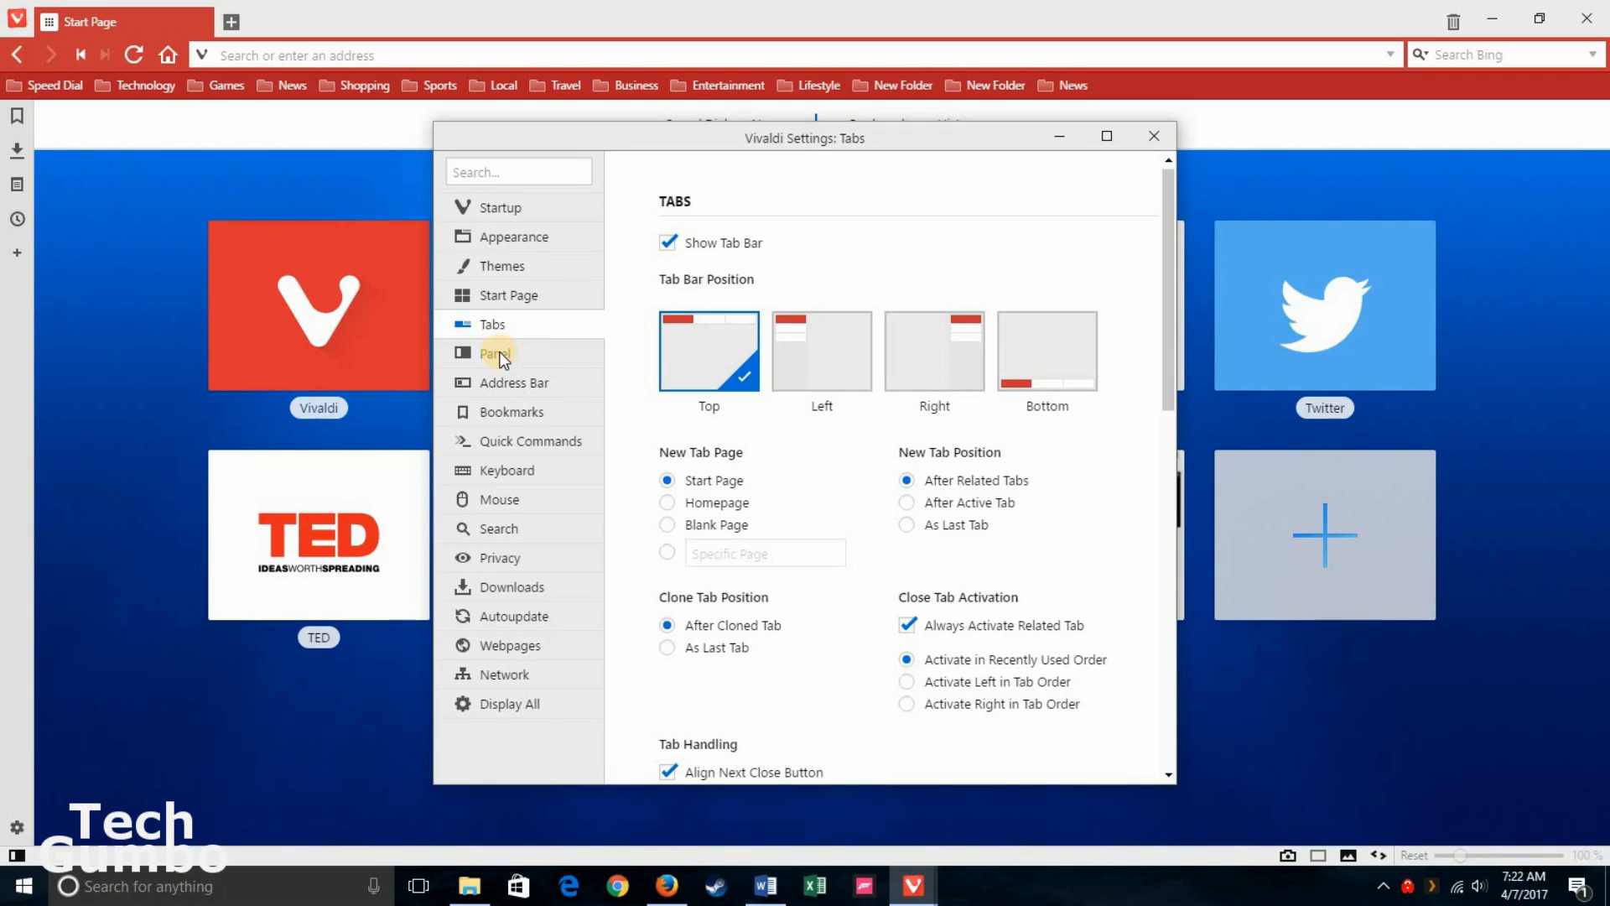
{"action": "left_click", "coordinate": [493, 352]}
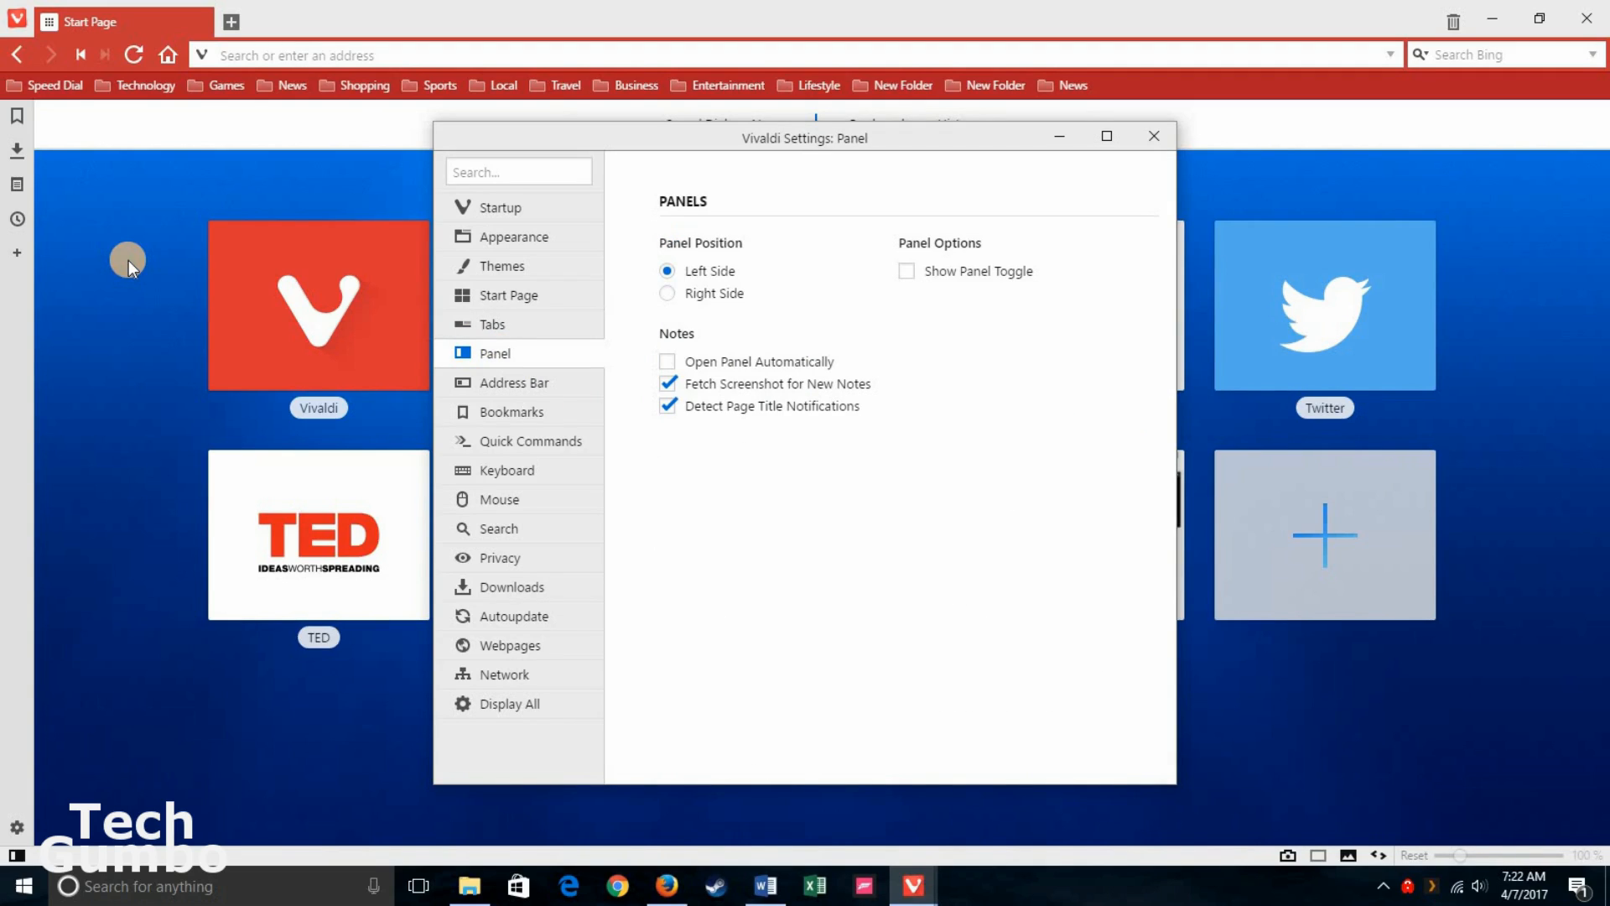
{"action": "mouse_move", "coordinate": [60, 252]}
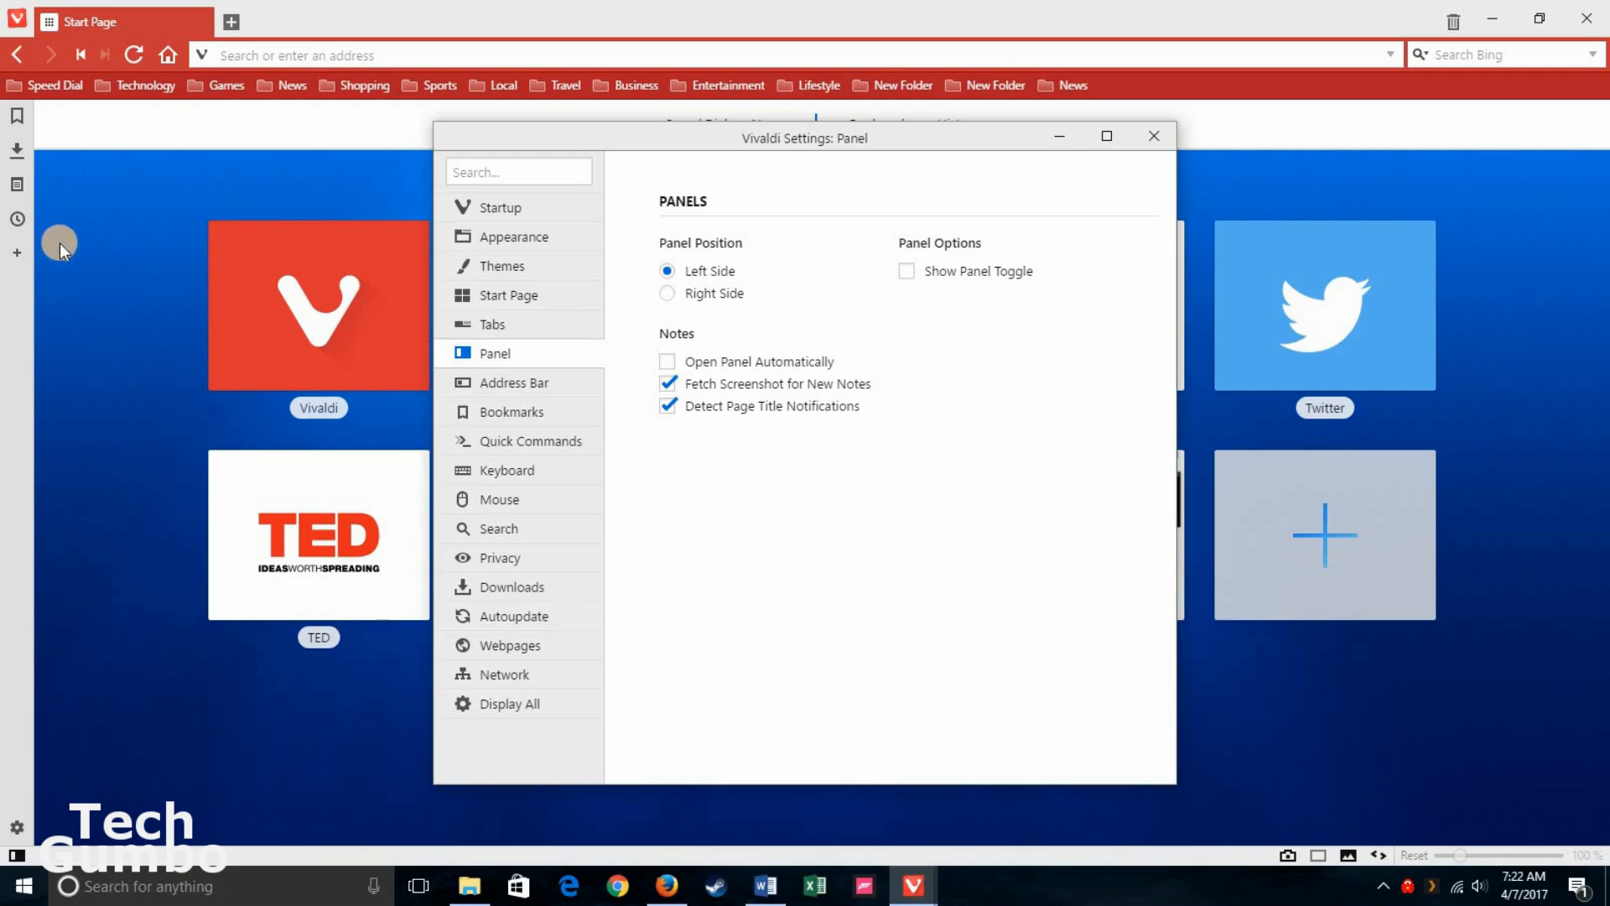
{"action": "mouse_move", "coordinate": [667, 322]}
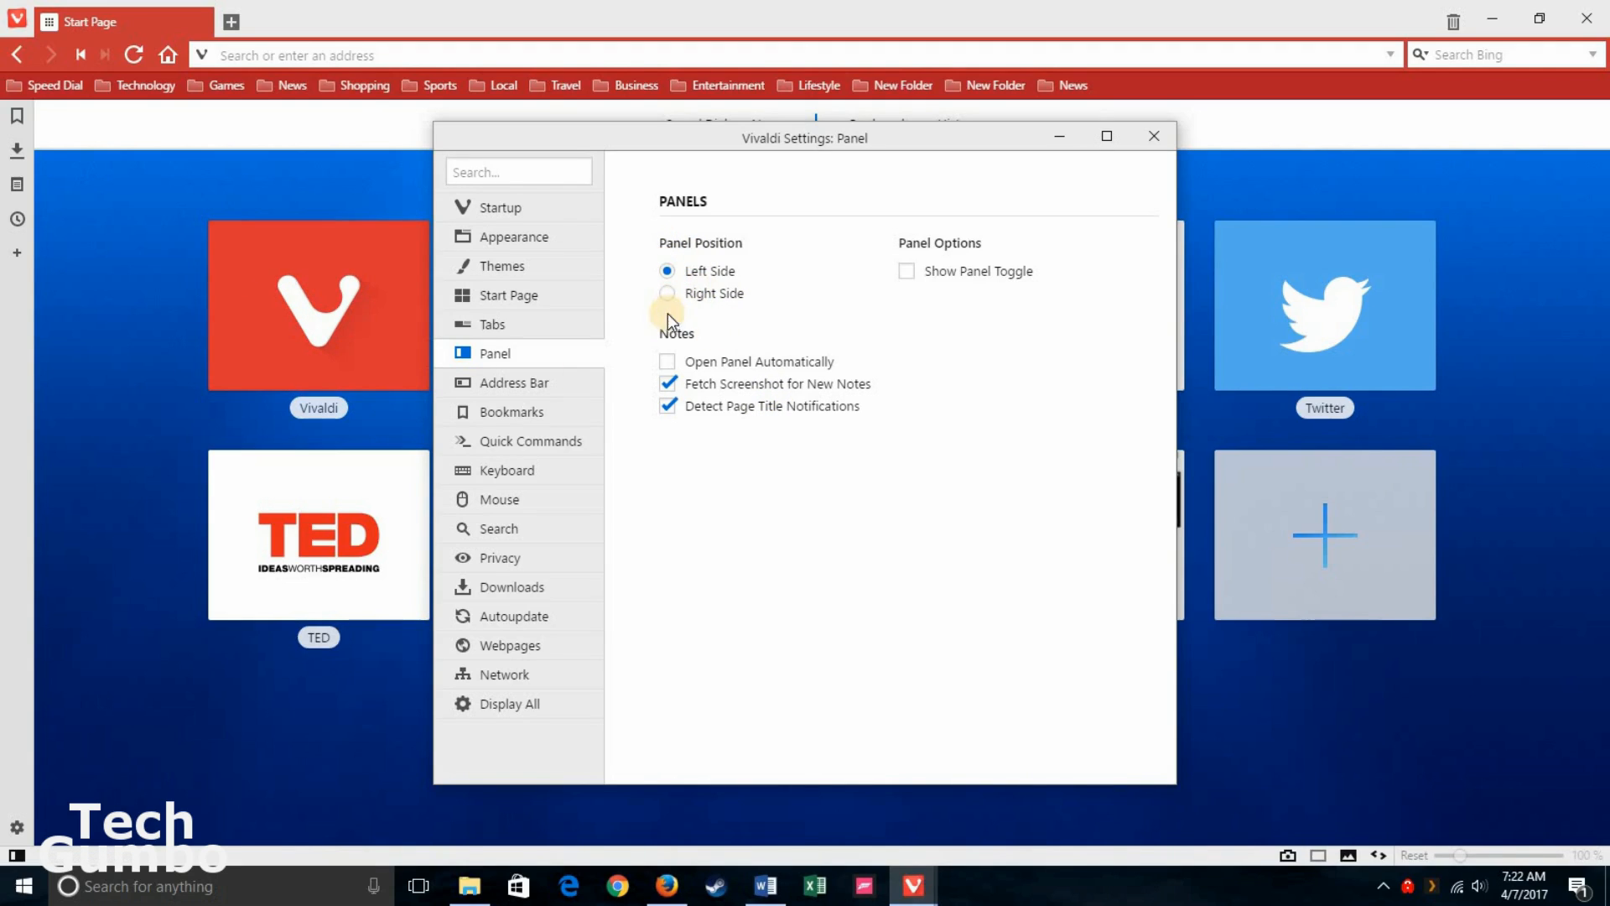
{"action": "mouse_move", "coordinate": [550, 383]}
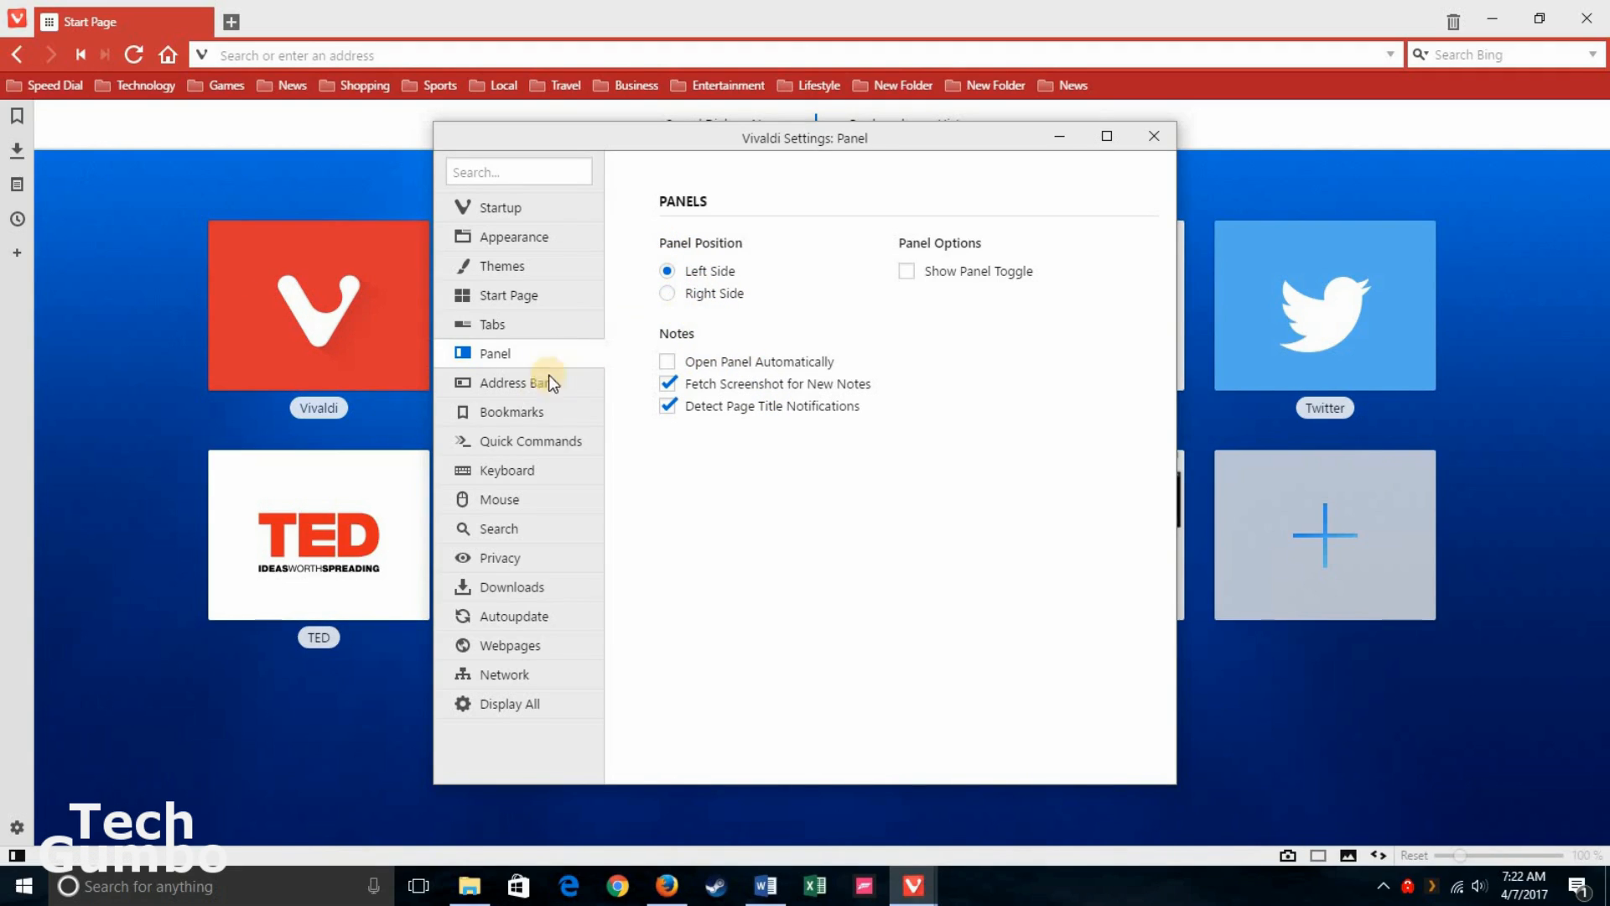
{"action": "left_click", "coordinate": [514, 383]}
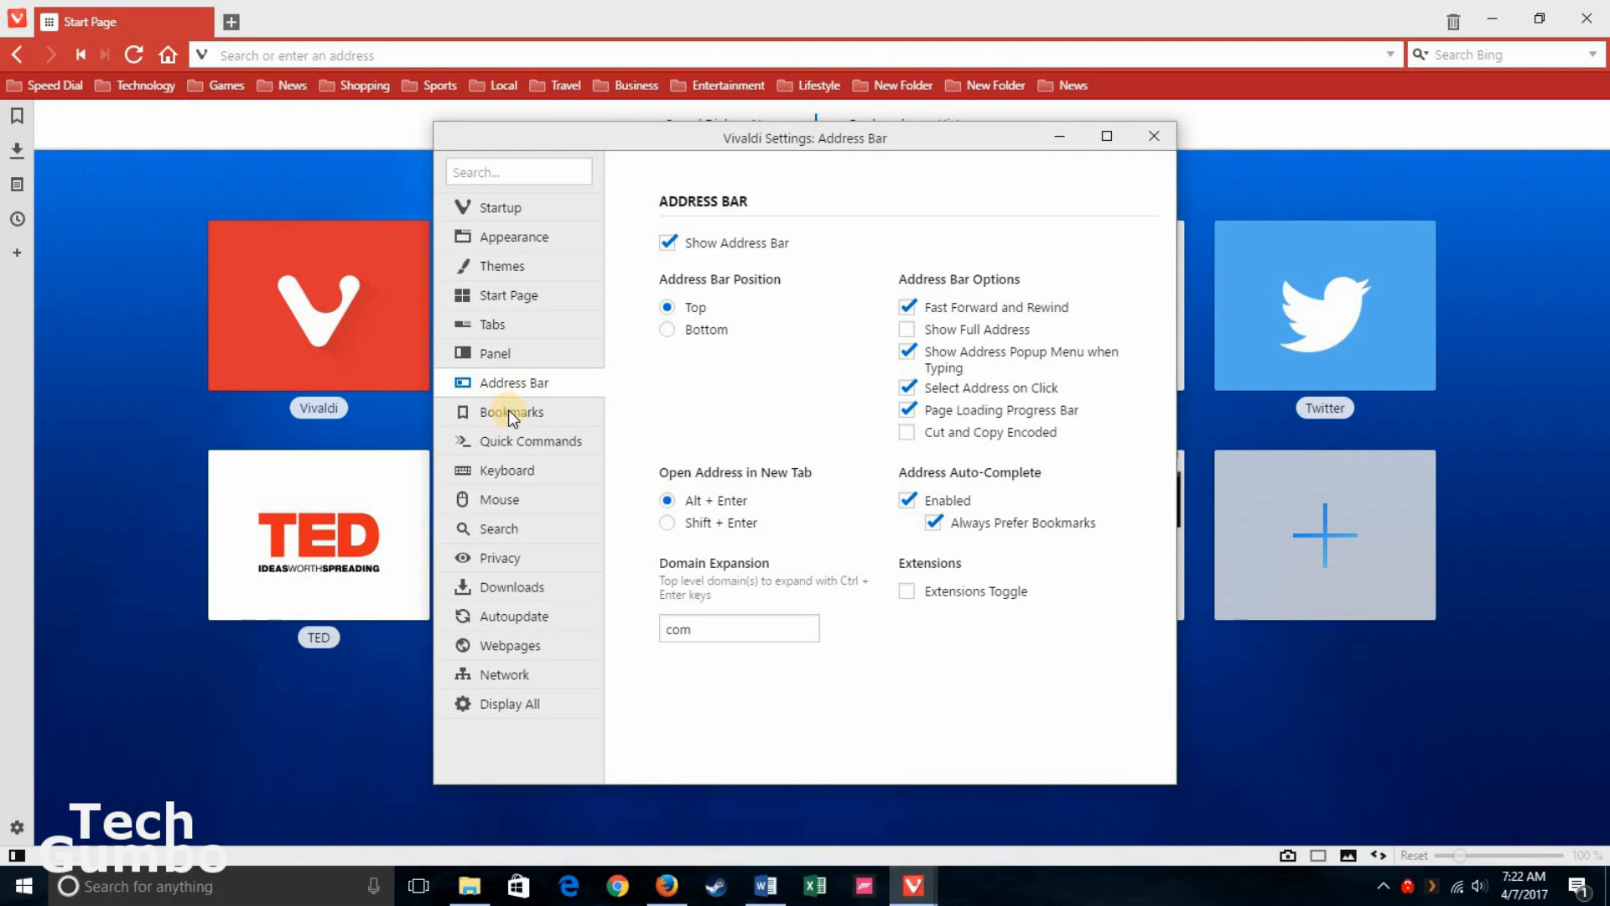
{"action": "left_click", "coordinate": [510, 413]}
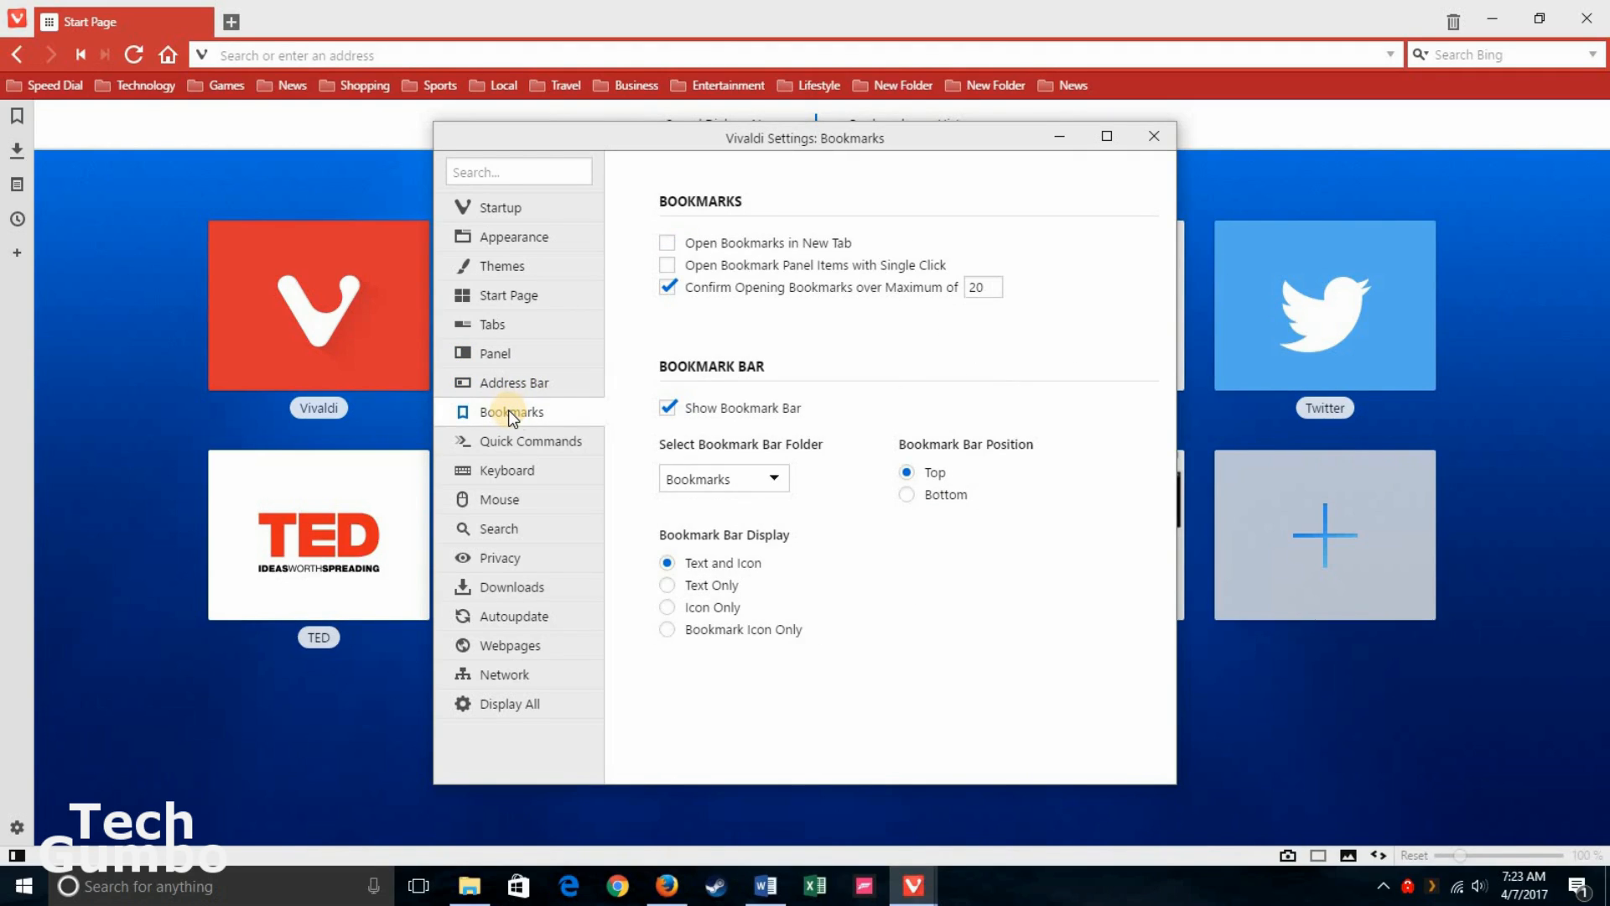
{"action": "mouse_move", "coordinate": [765, 575]}
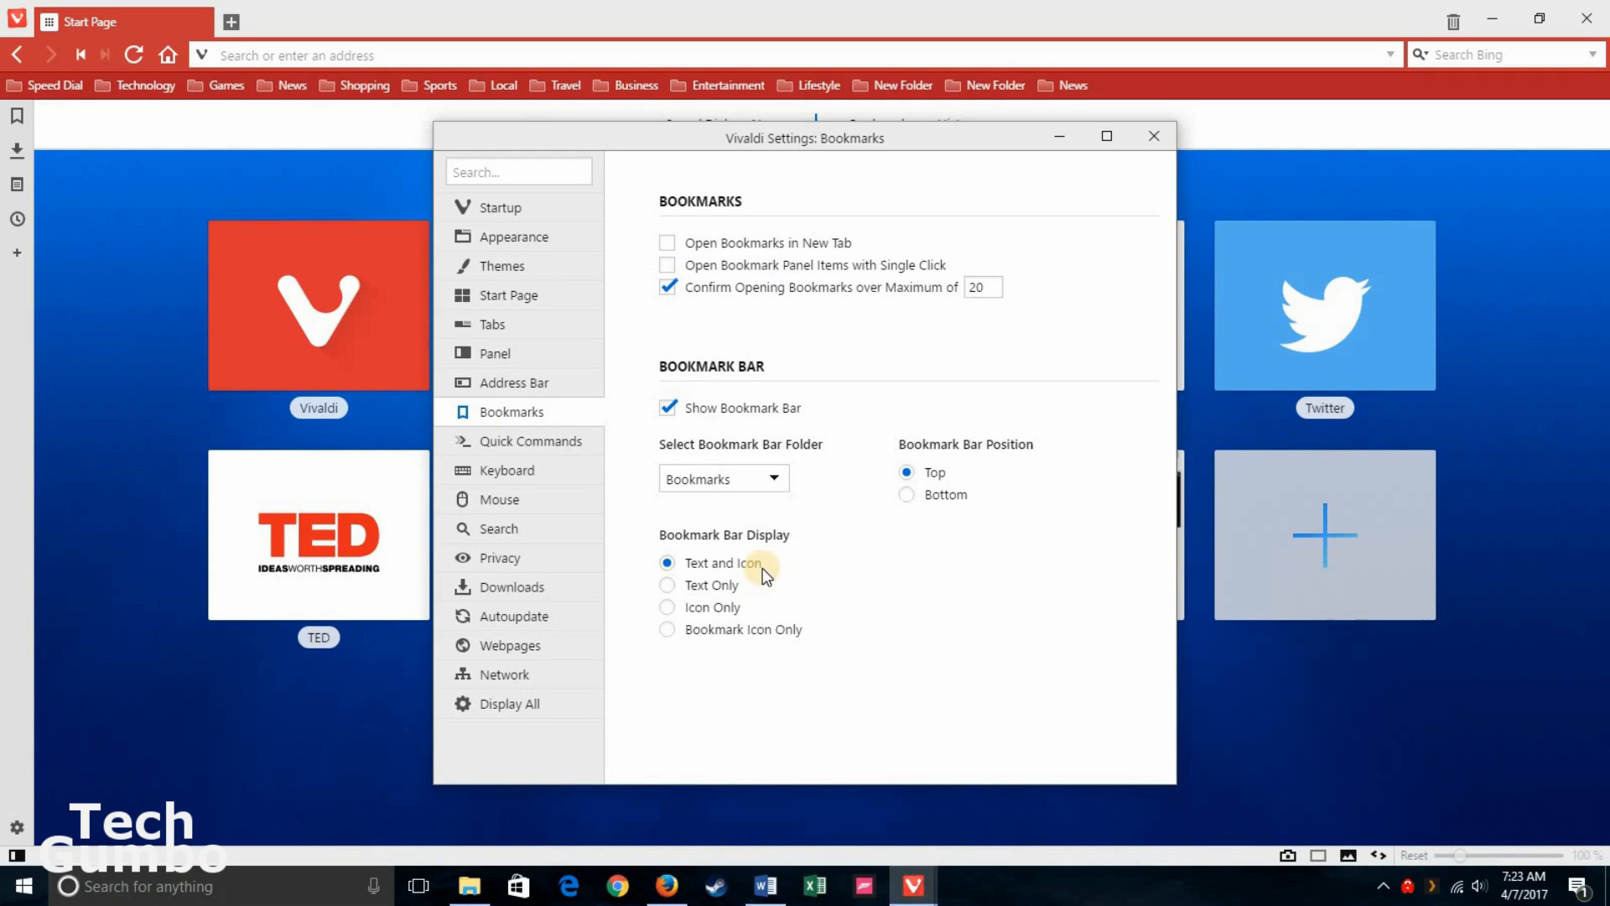
{"action": "mouse_move", "coordinate": [852, 503]}
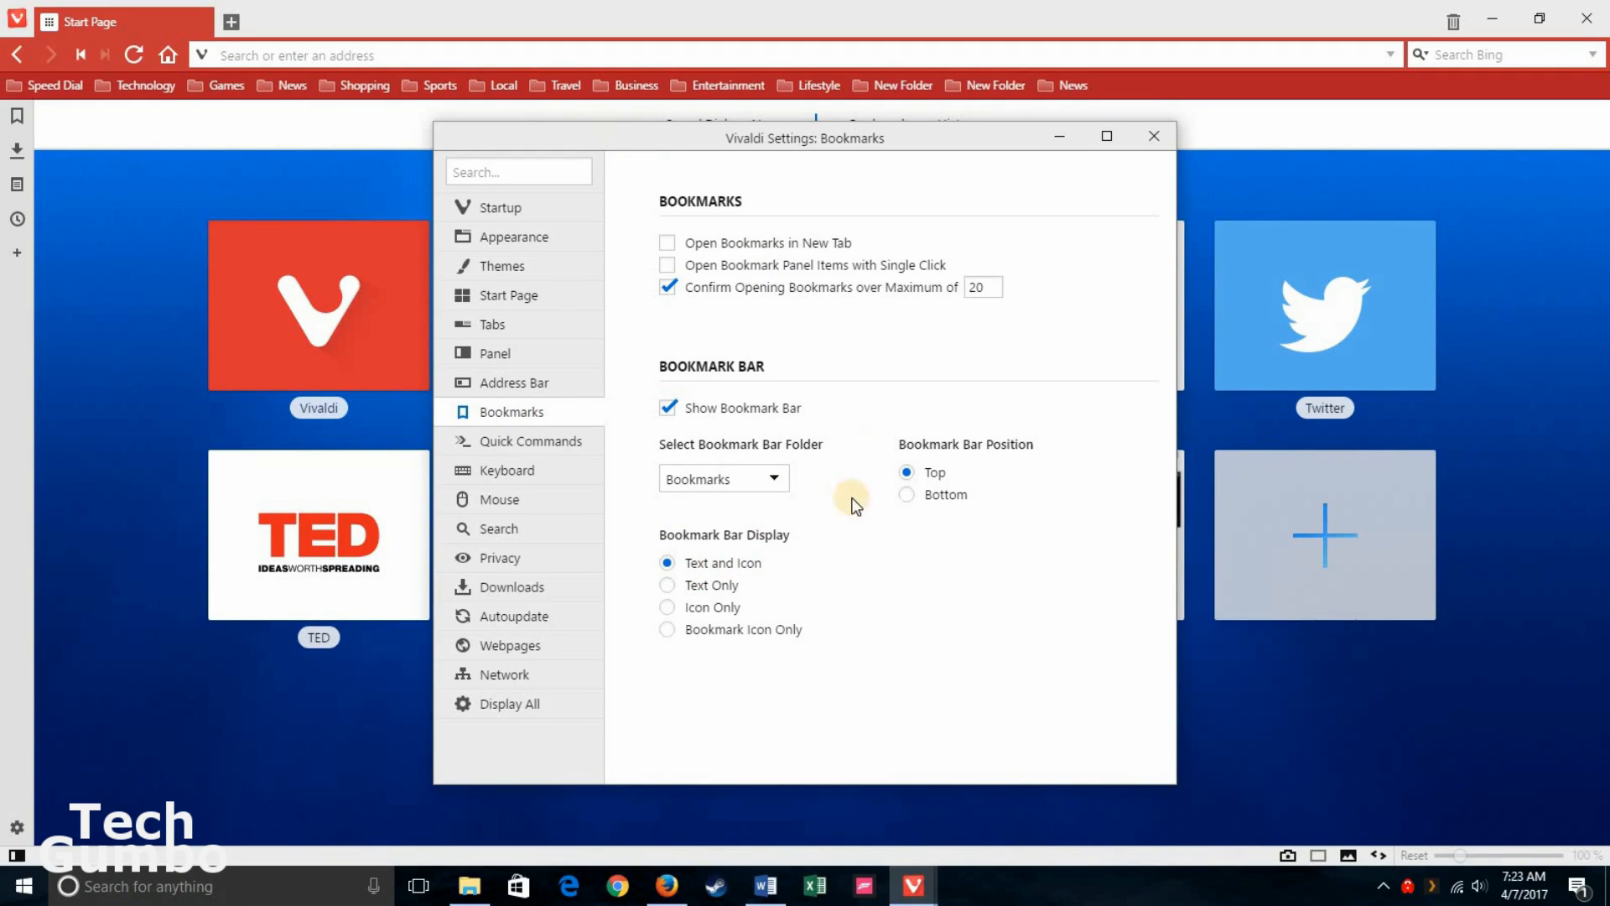
{"action": "mouse_move", "coordinate": [688, 591]}
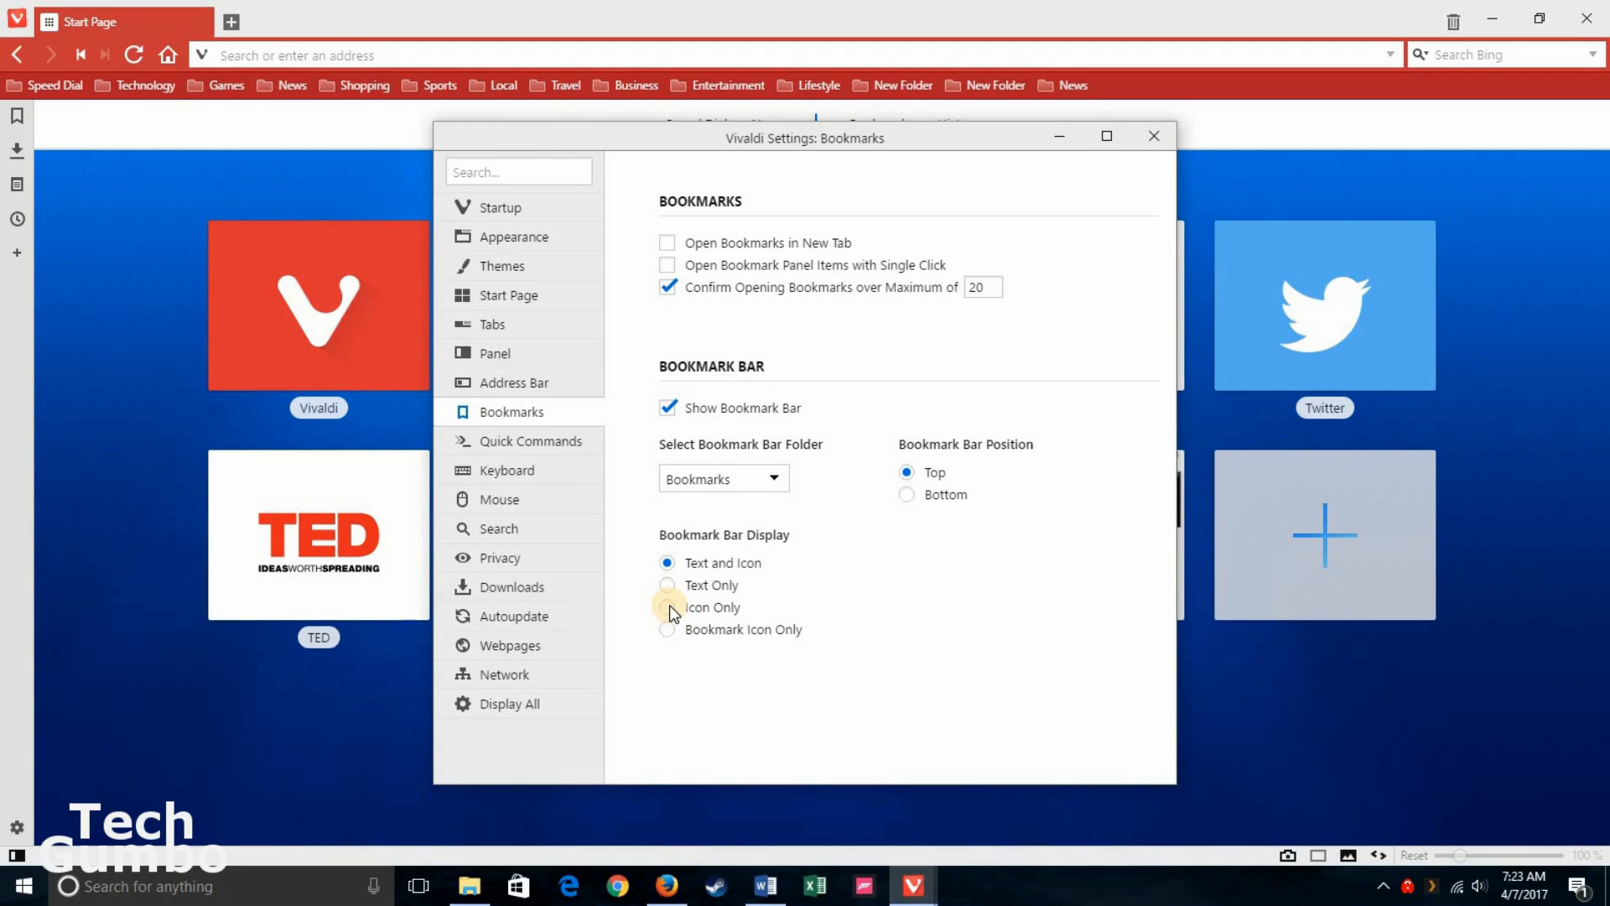
Step: Make Google the default search engine in Search settings, then show Autoupdate
{"action": "left_click", "coordinate": [500, 528]}
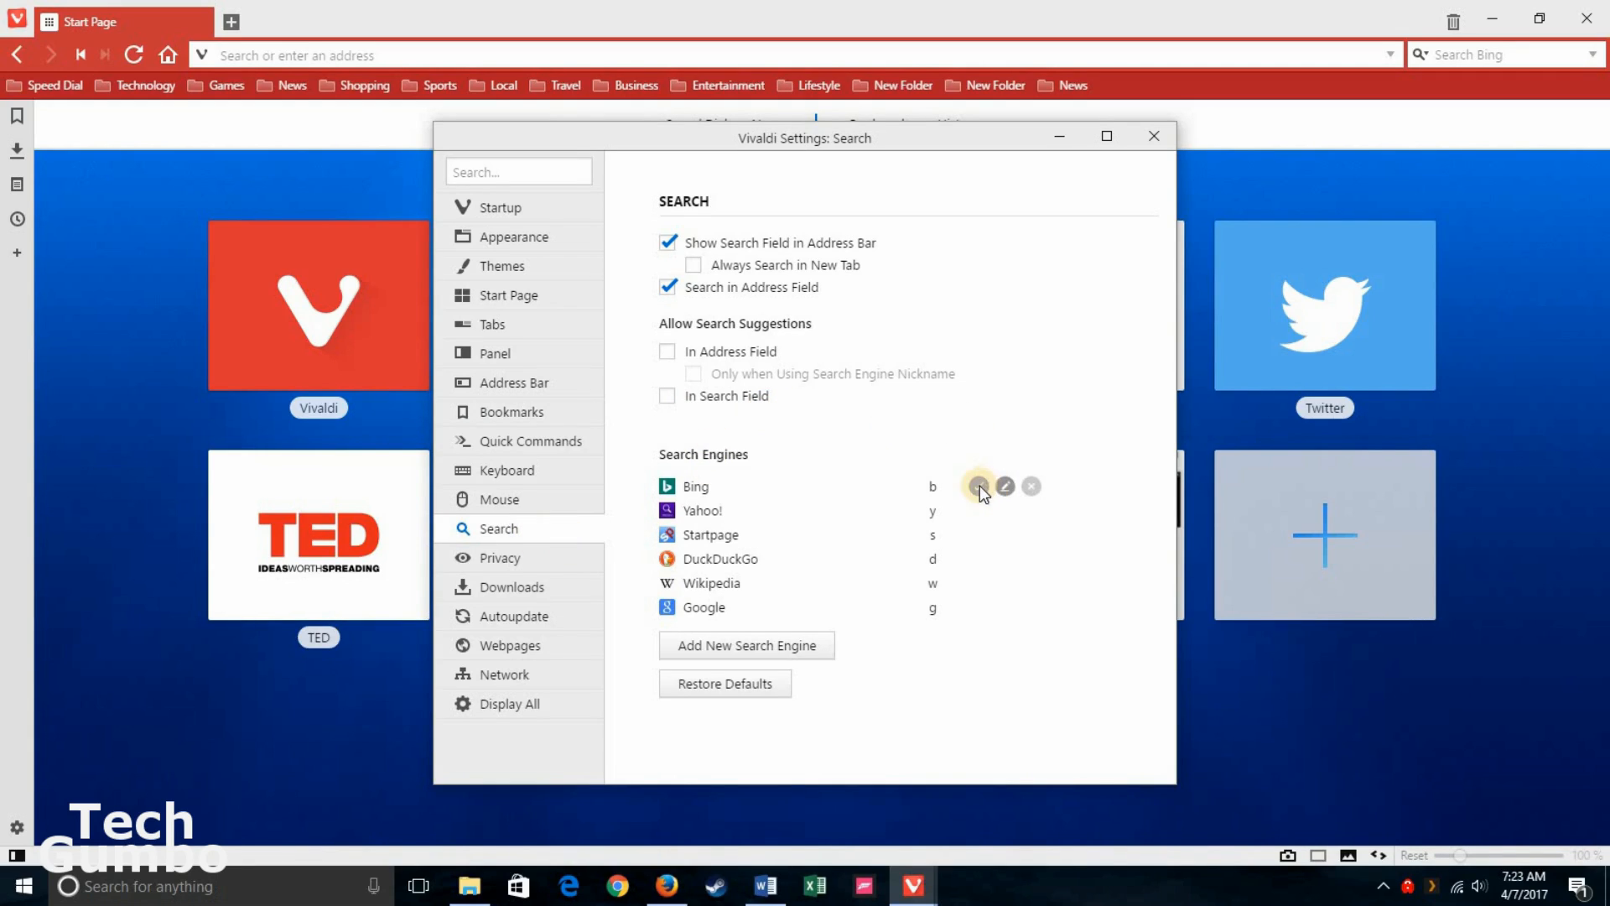
{"action": "left_click", "coordinate": [978, 486]}
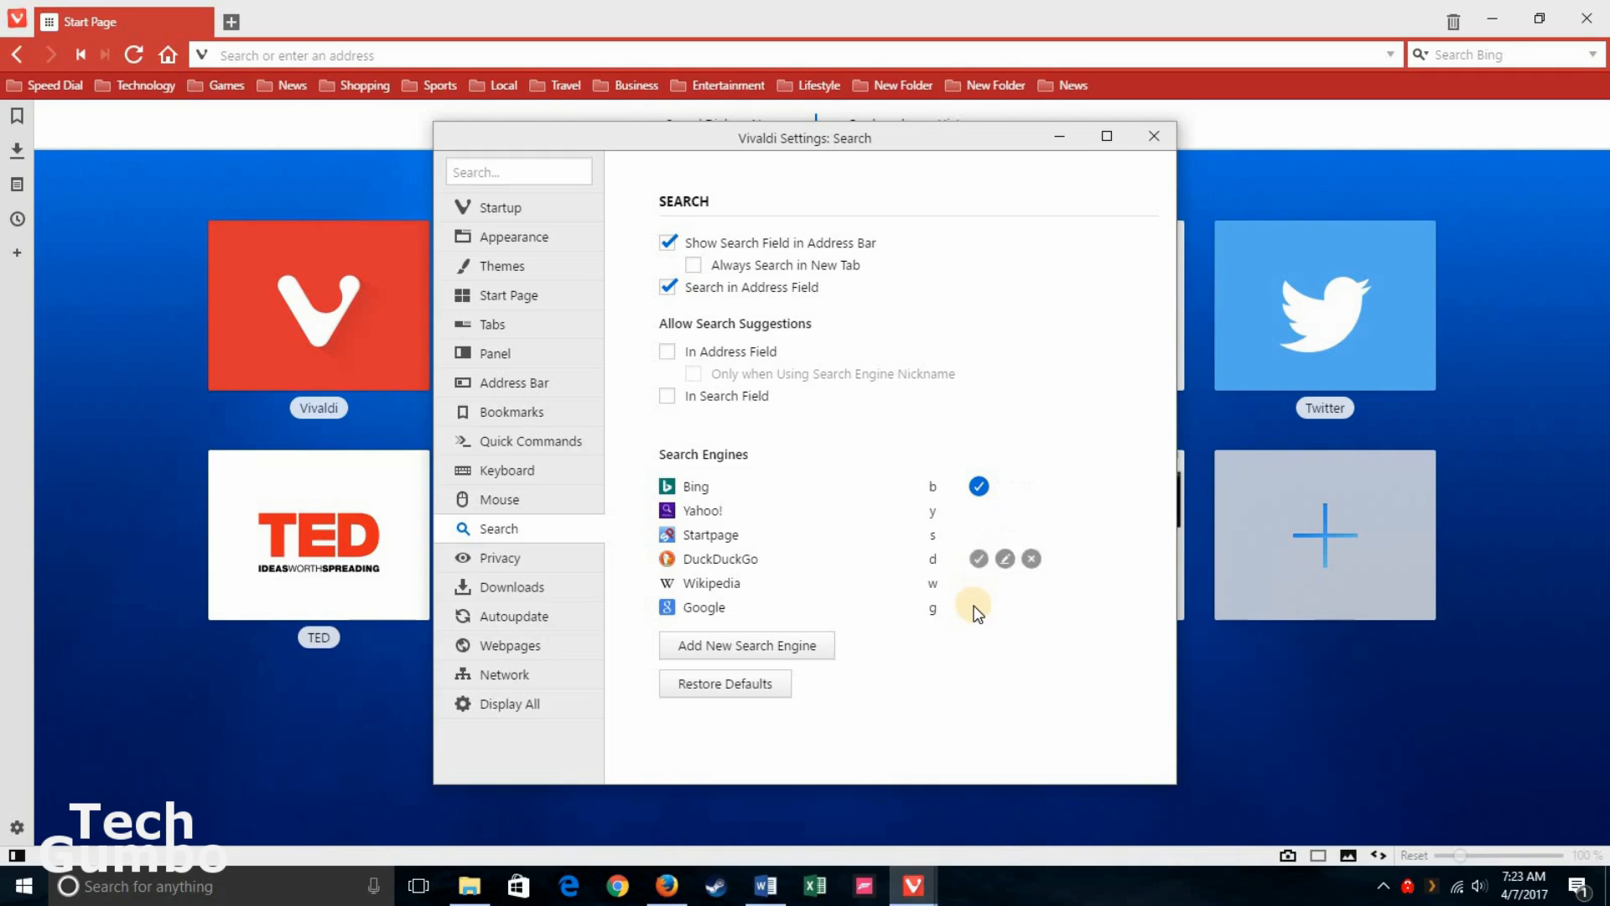
{"action": "mouse_move", "coordinate": [976, 607]}
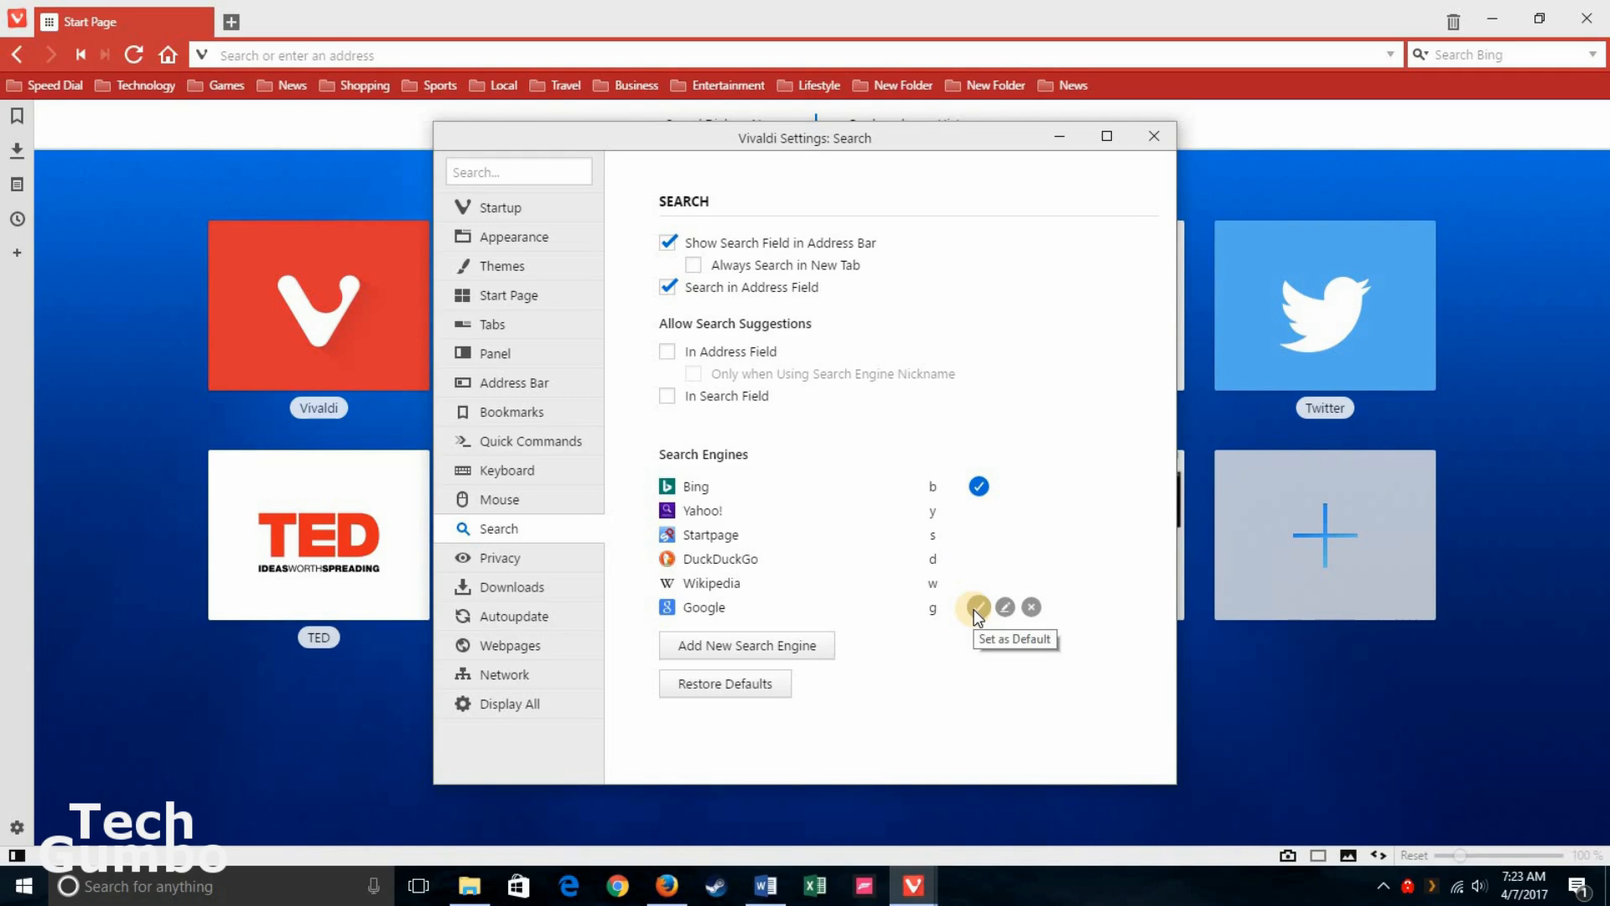
{"action": "left_click", "coordinate": [976, 607]}
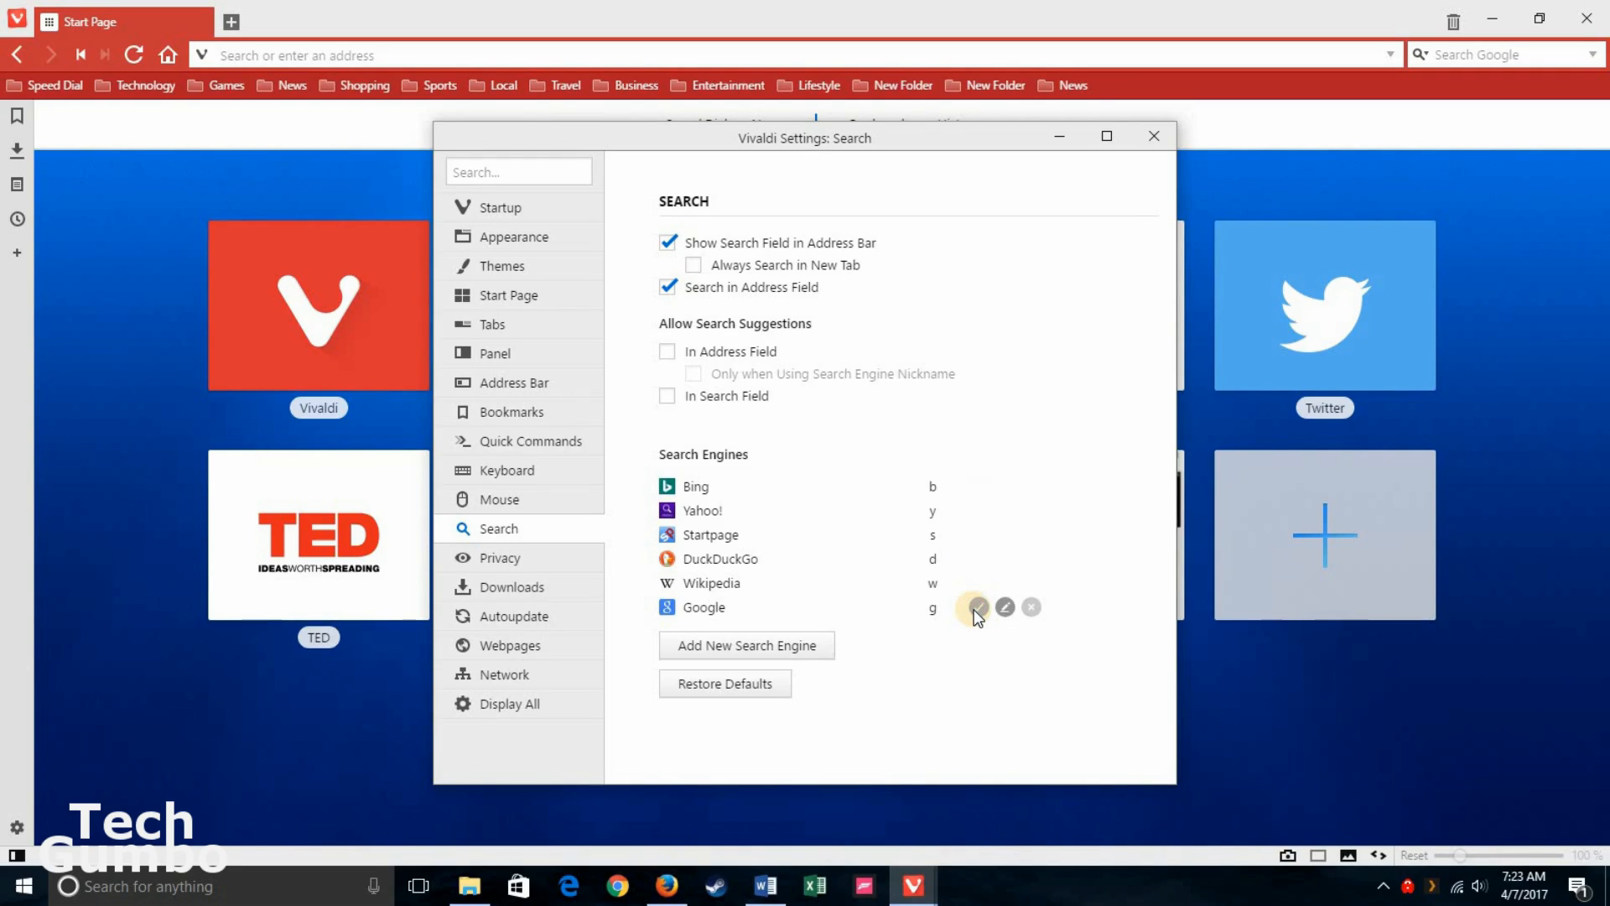
{"action": "left_click", "coordinate": [513, 616]}
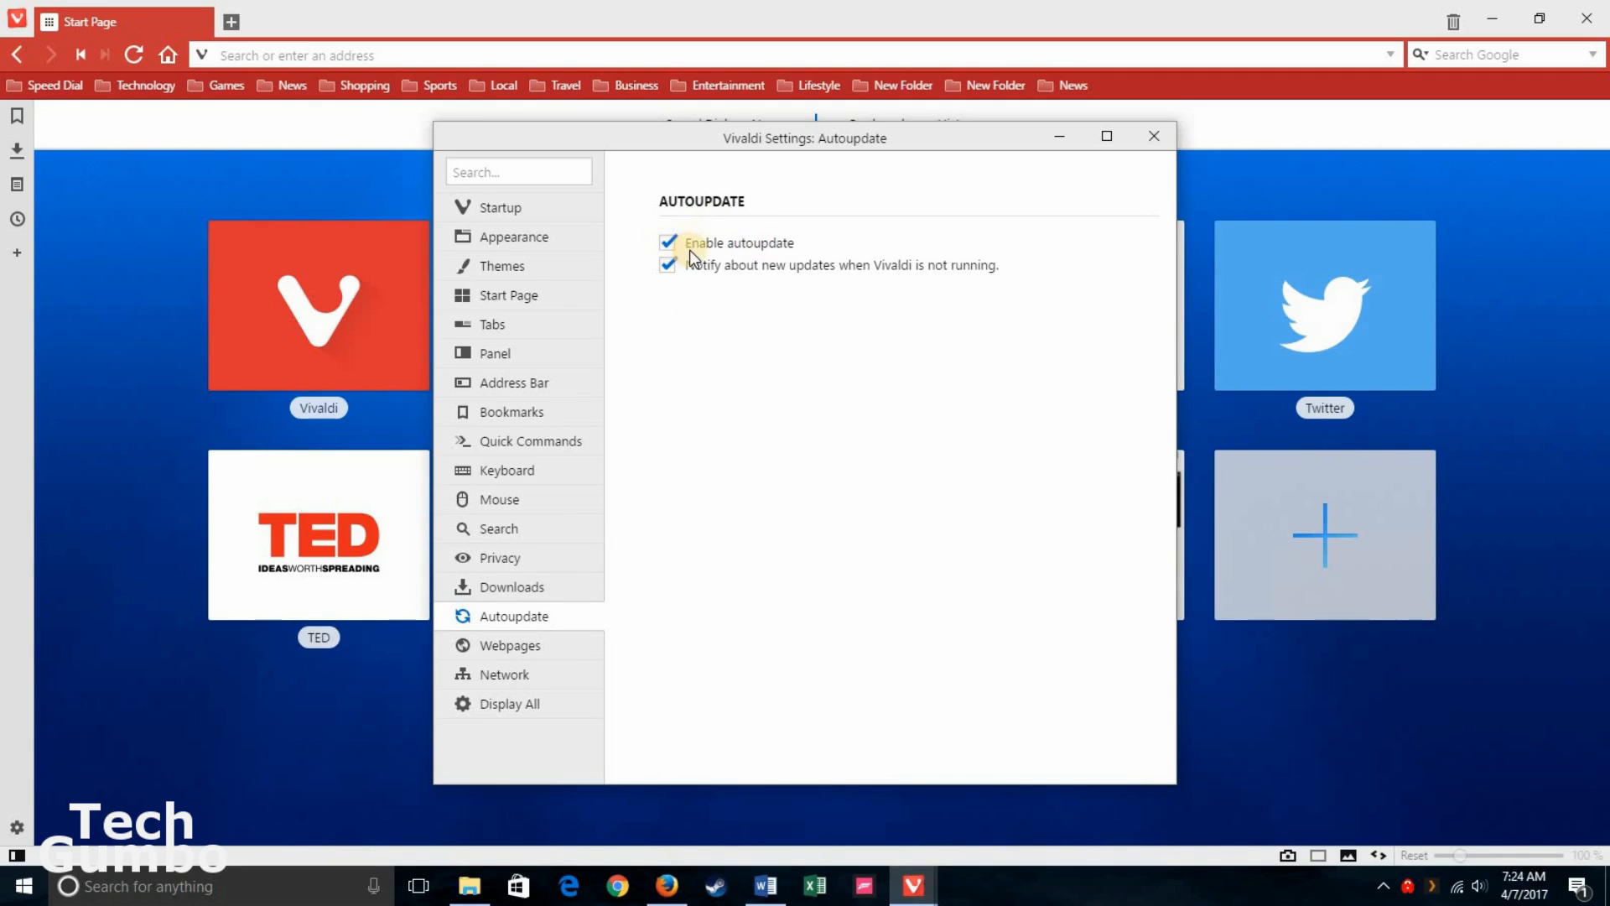
{"action": "mouse_move", "coordinate": [614, 380]}
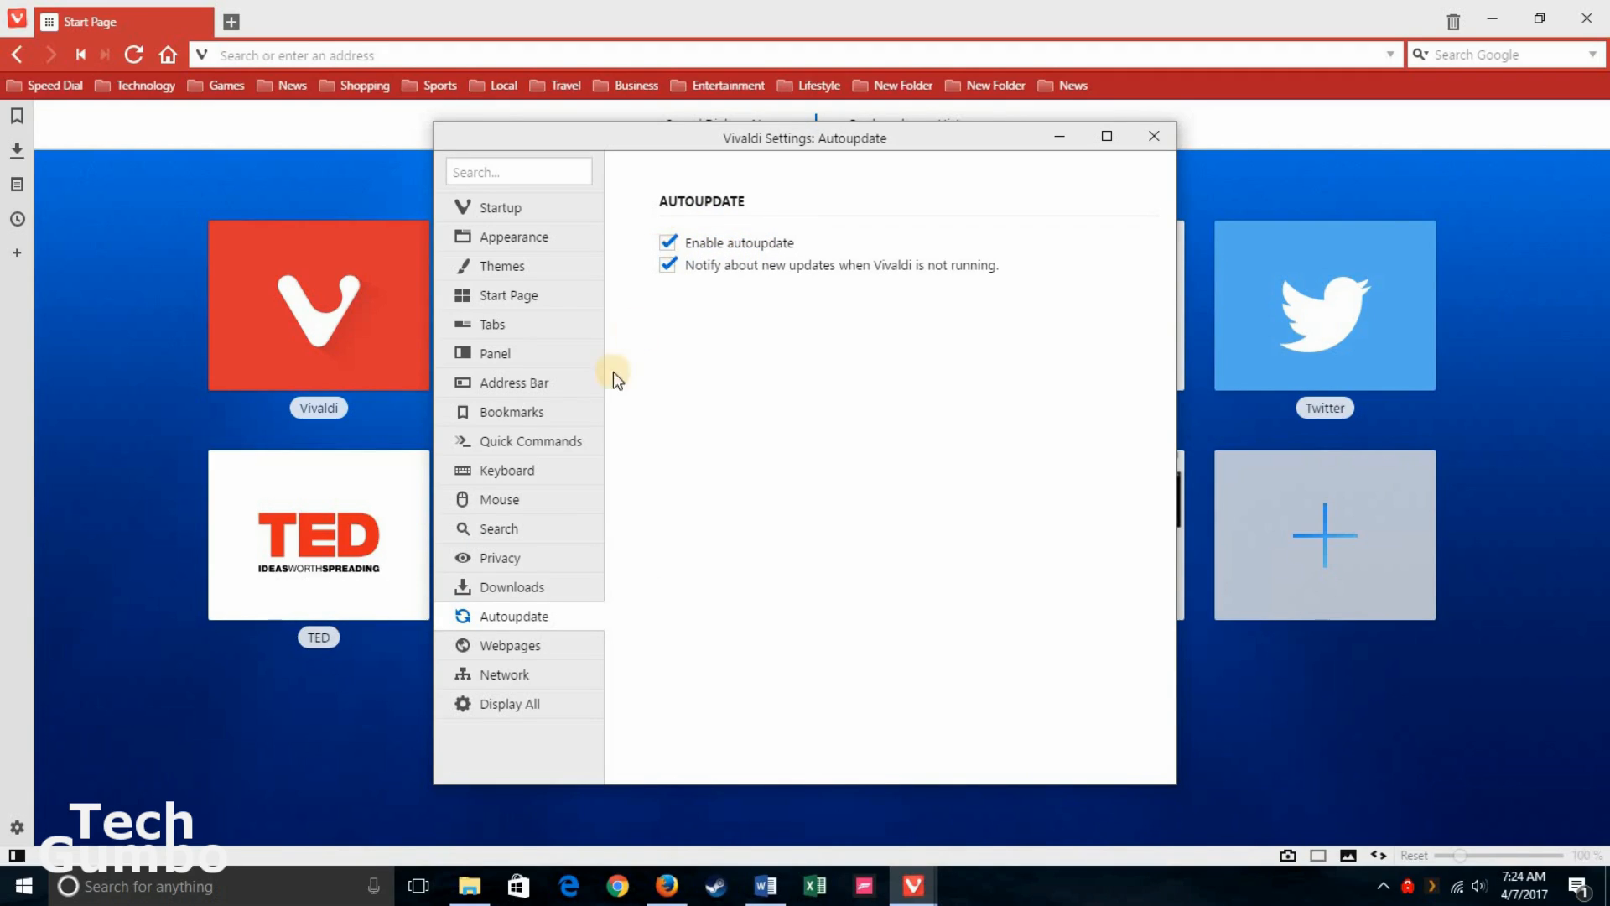
Step: Show the Themes settings and scroll to Scheduled Themes and Philips Hue integration
{"action": "left_click", "coordinate": [501, 267]}
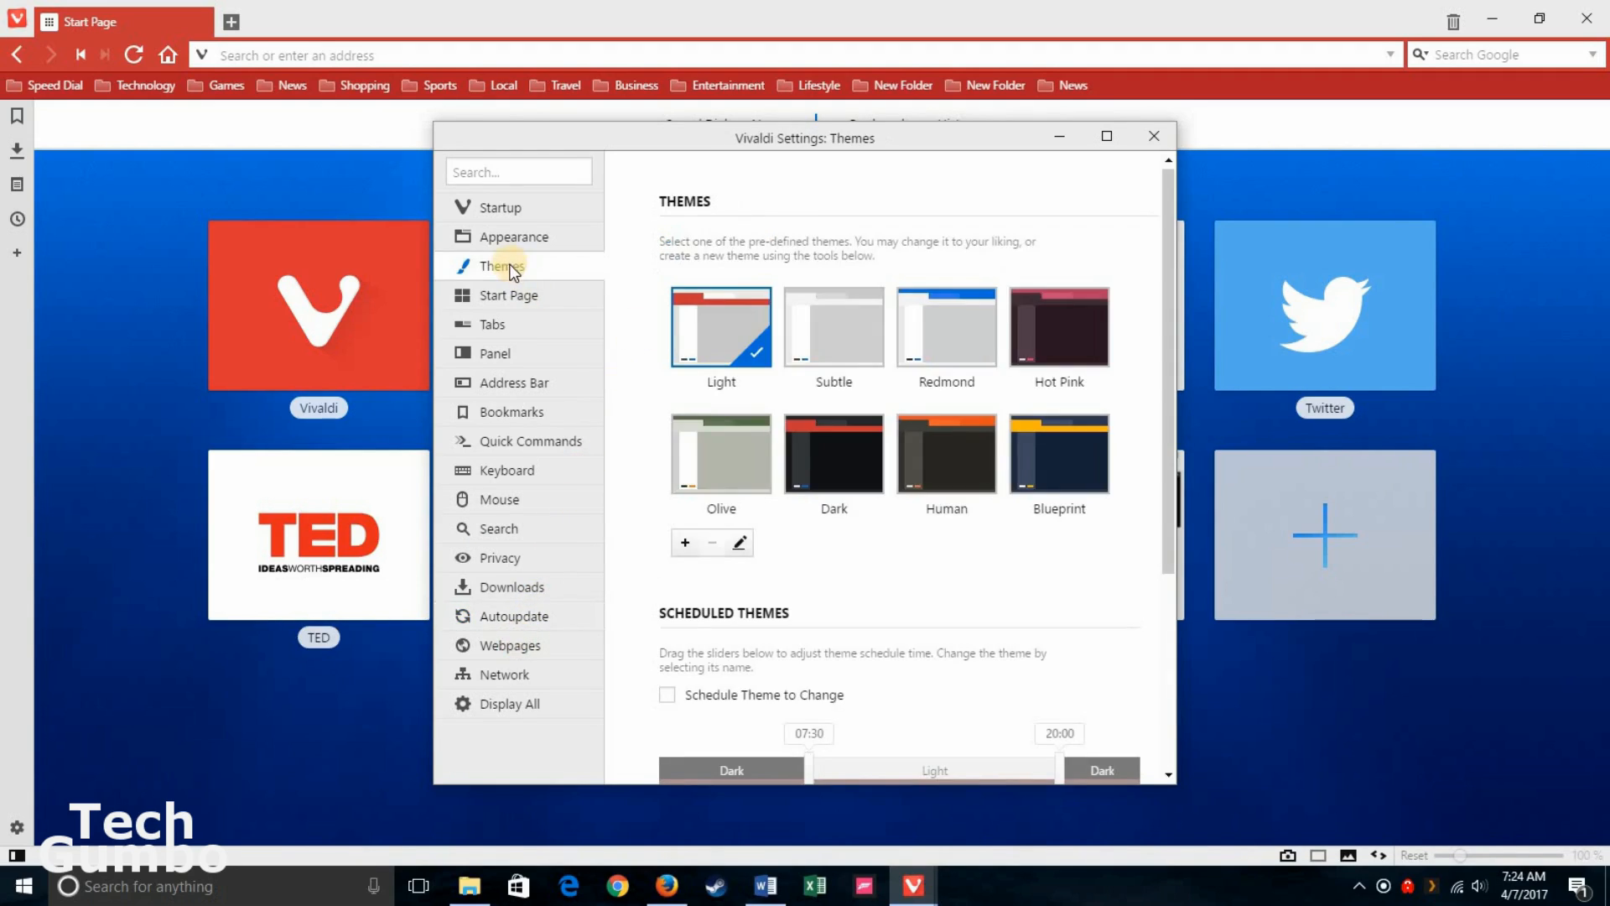
{"action": "mouse_move", "coordinate": [668, 359]}
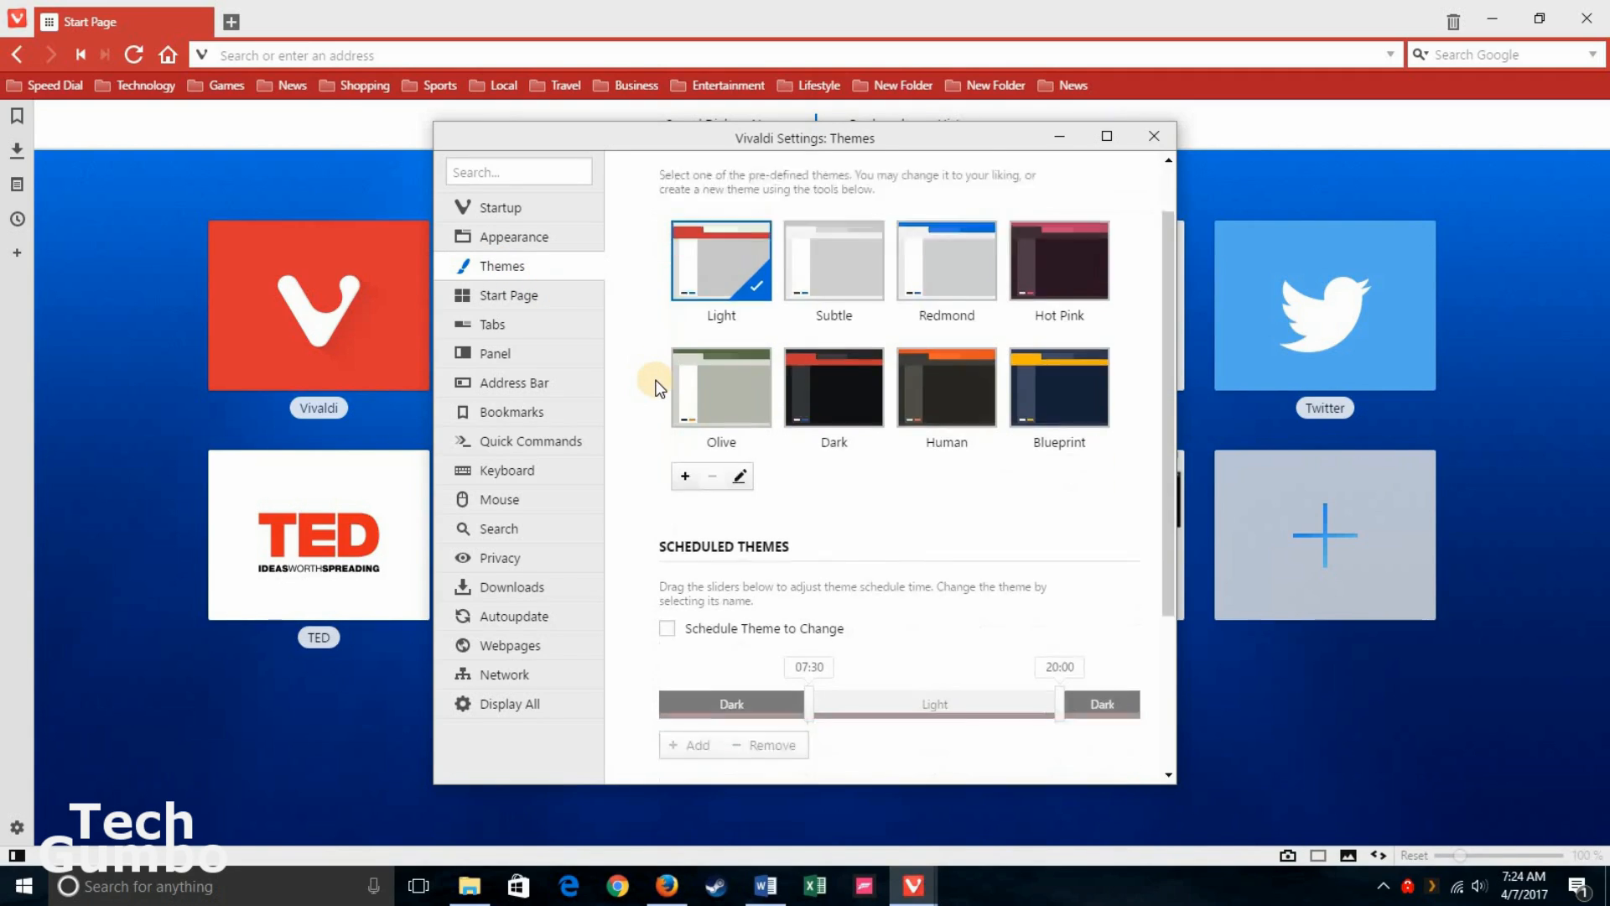
{"action": "scroll", "scroll_direction": "down", "scroll_amount": 3}
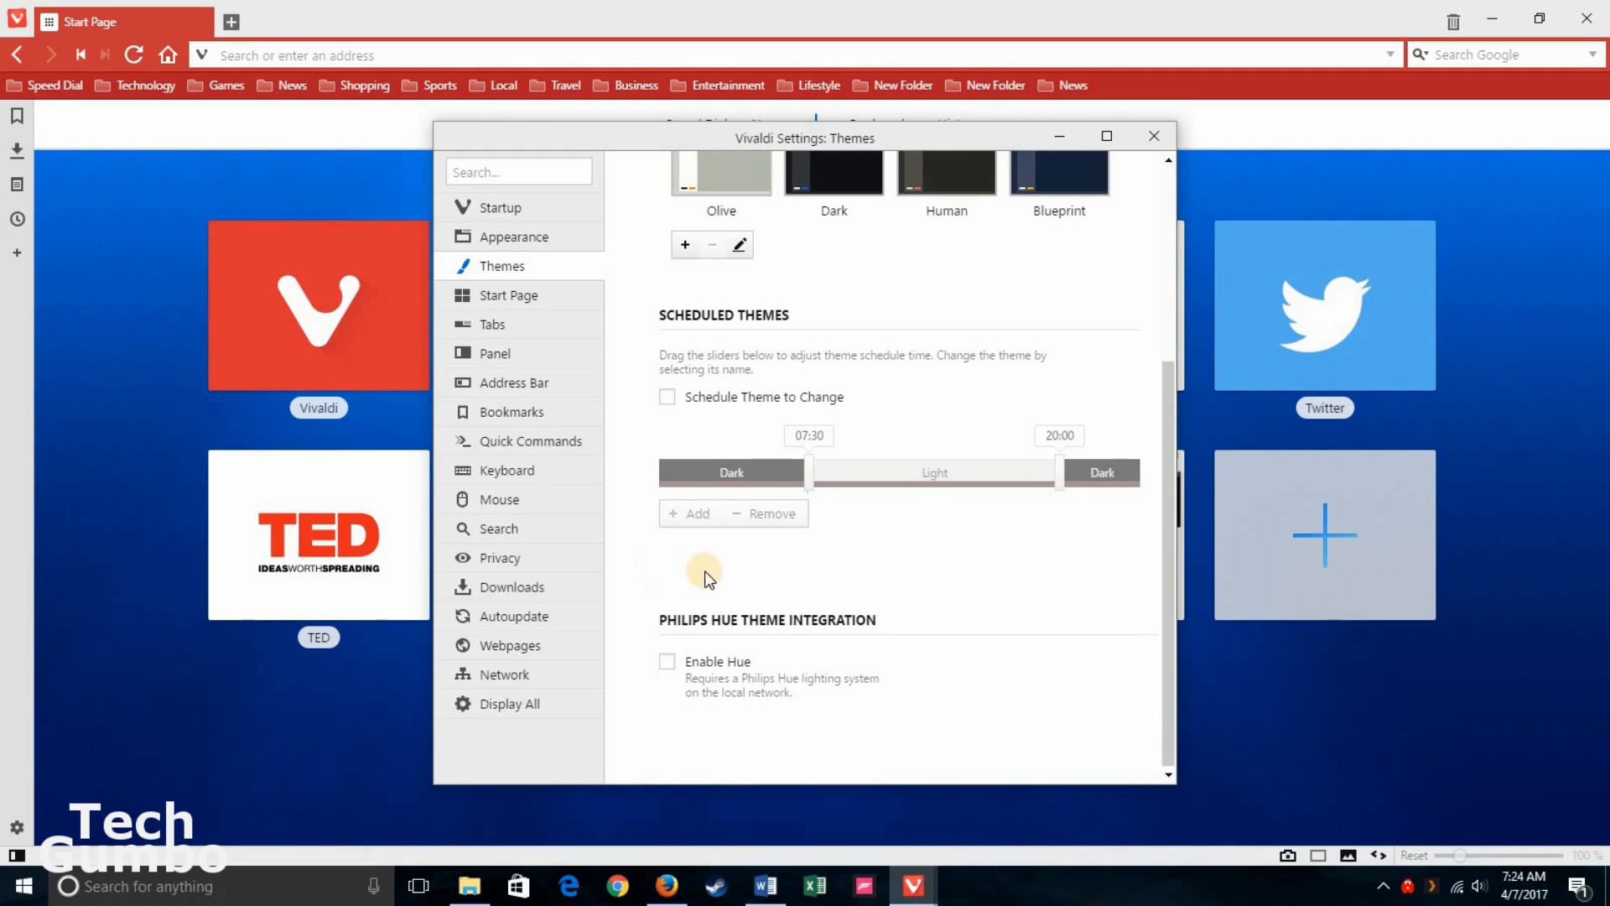
{"action": "mouse_move", "coordinate": [755, 637]}
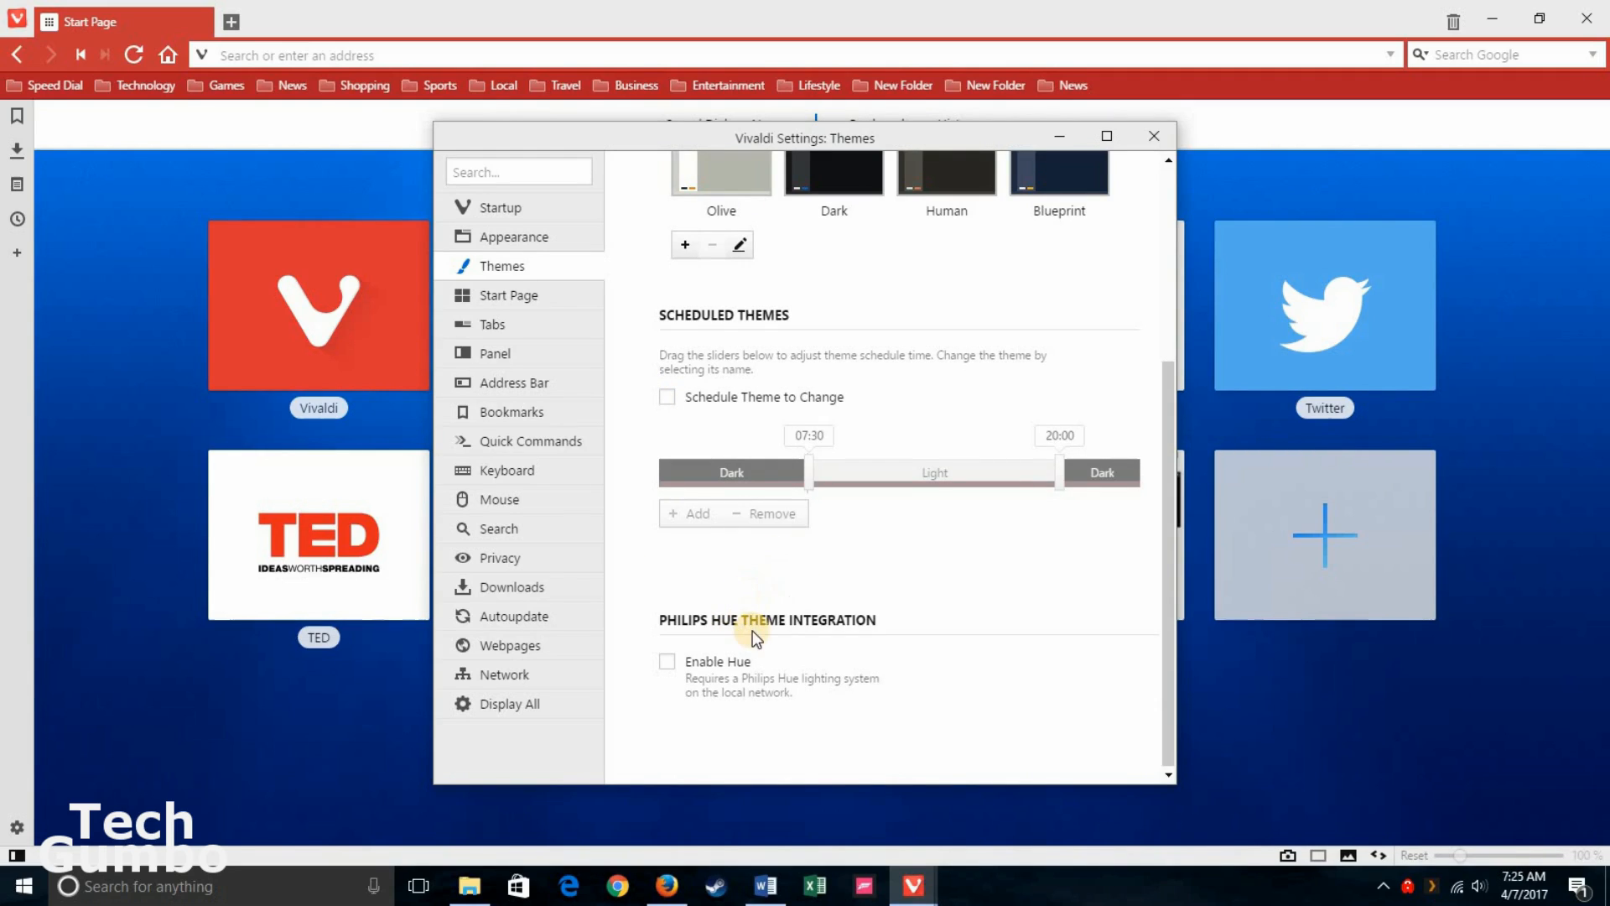
{"action": "mouse_move", "coordinate": [929, 634]}
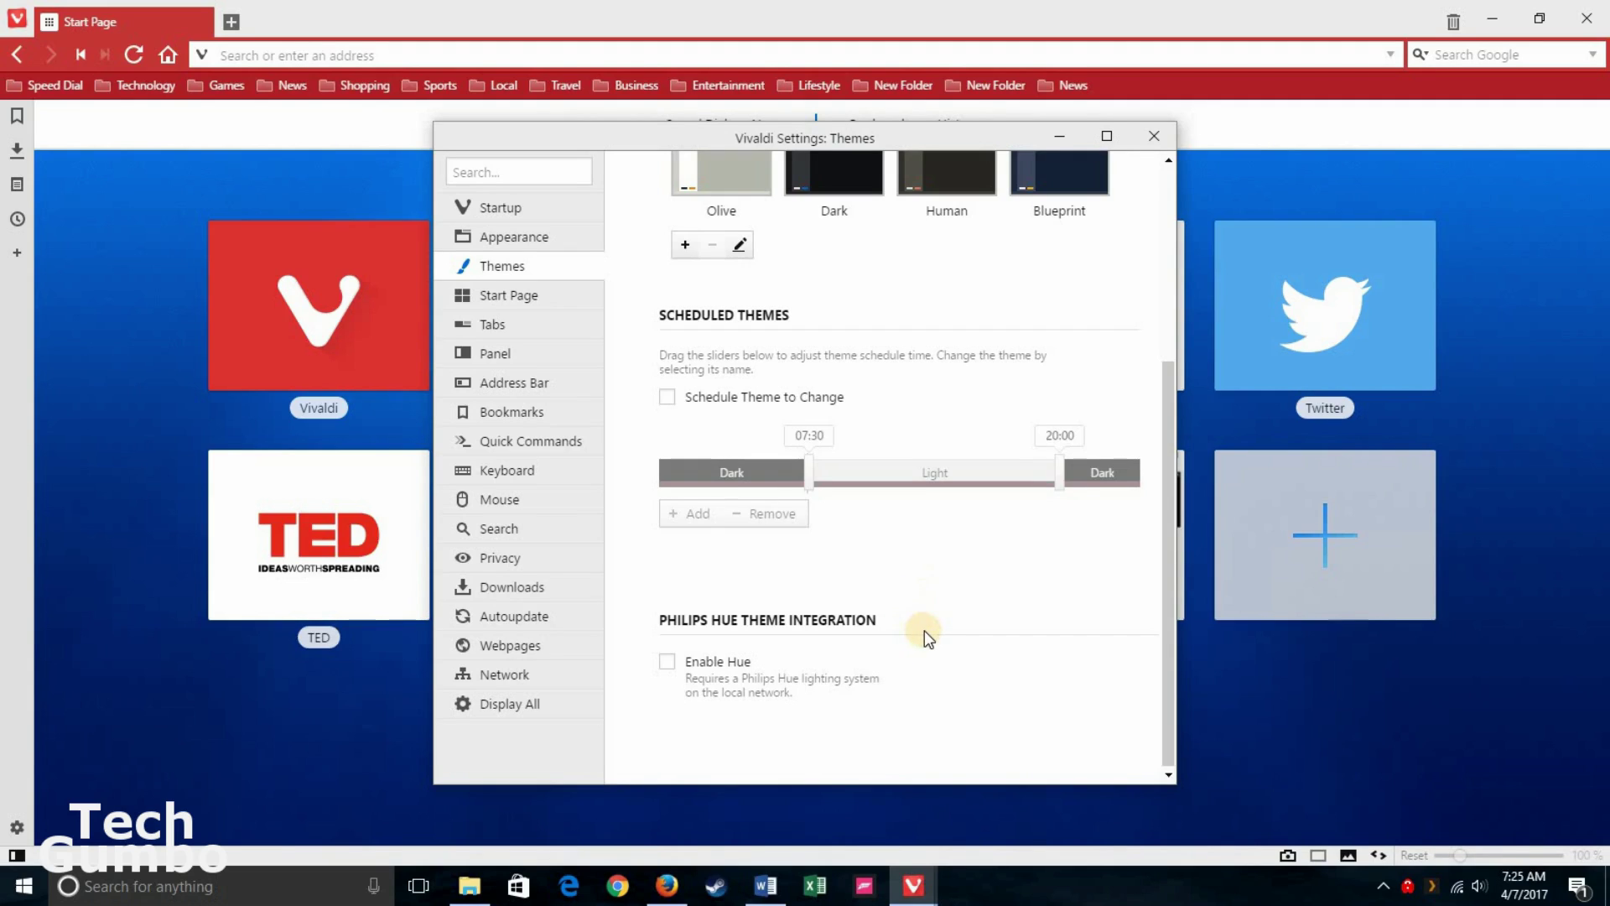
{"action": "mouse_move", "coordinate": [928, 614]}
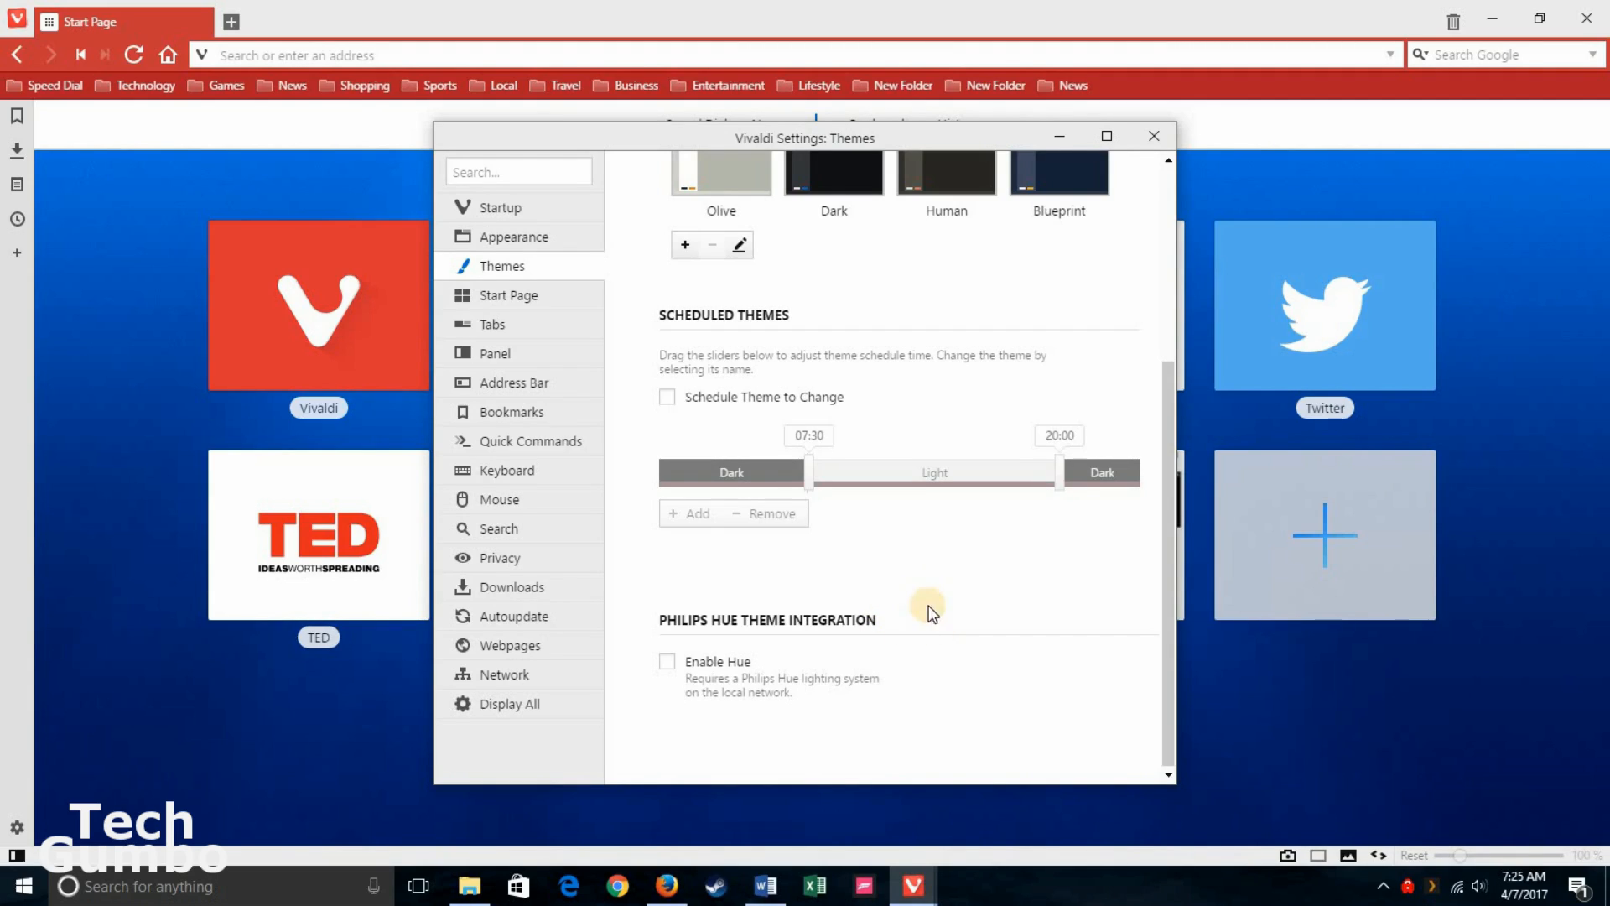
{"action": "mouse_move", "coordinate": [809, 710]}
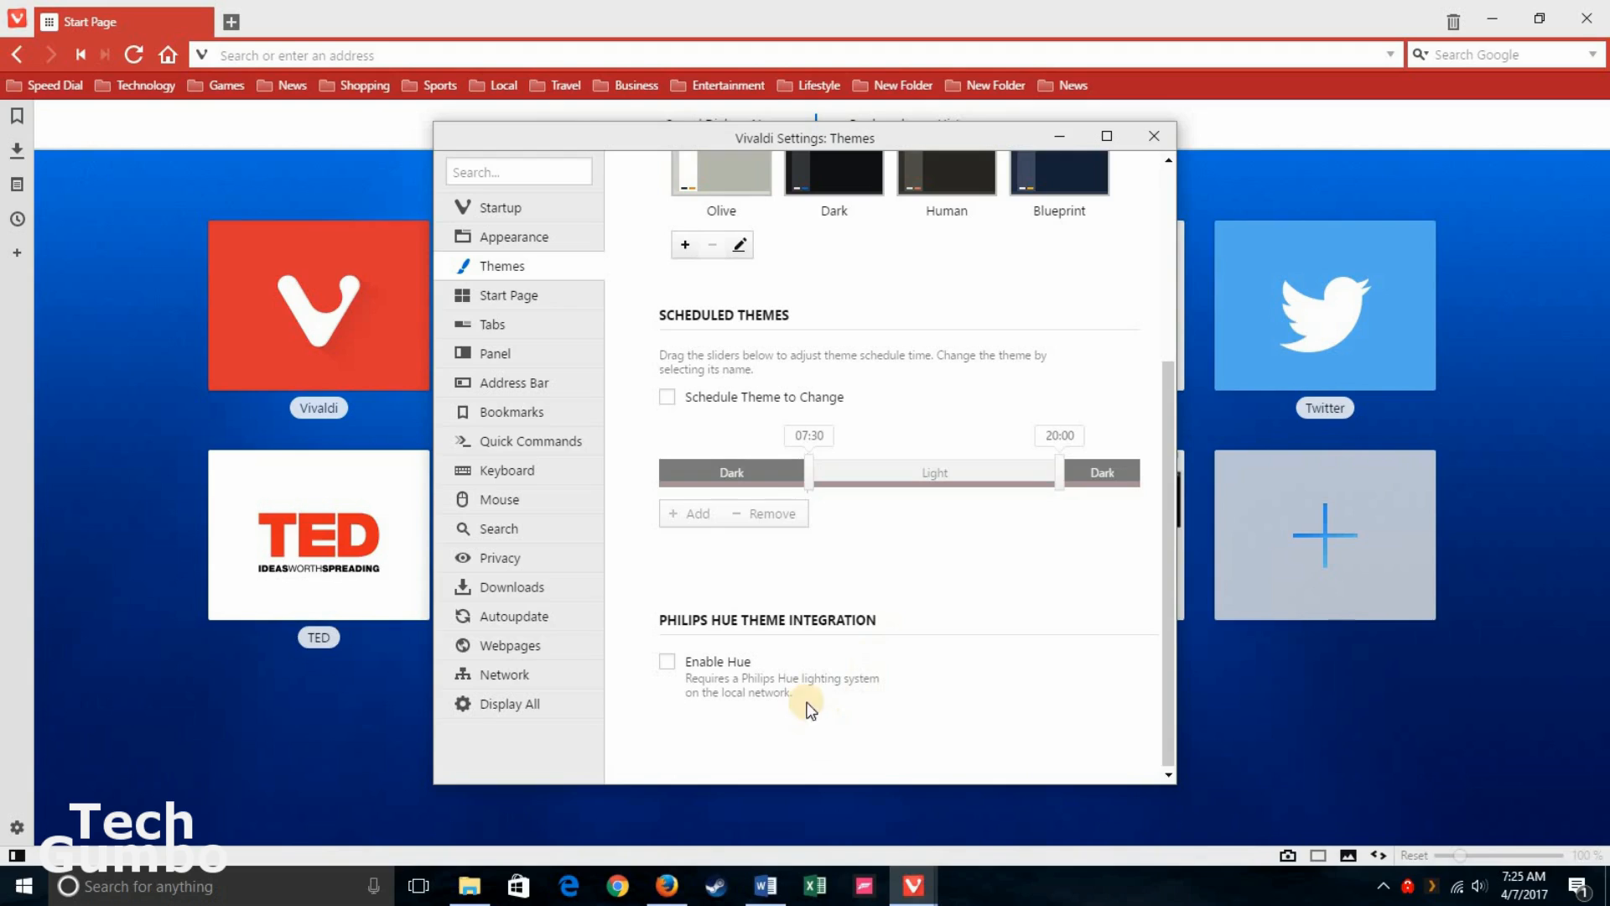
{"action": "mouse_move", "coordinate": [913, 647]}
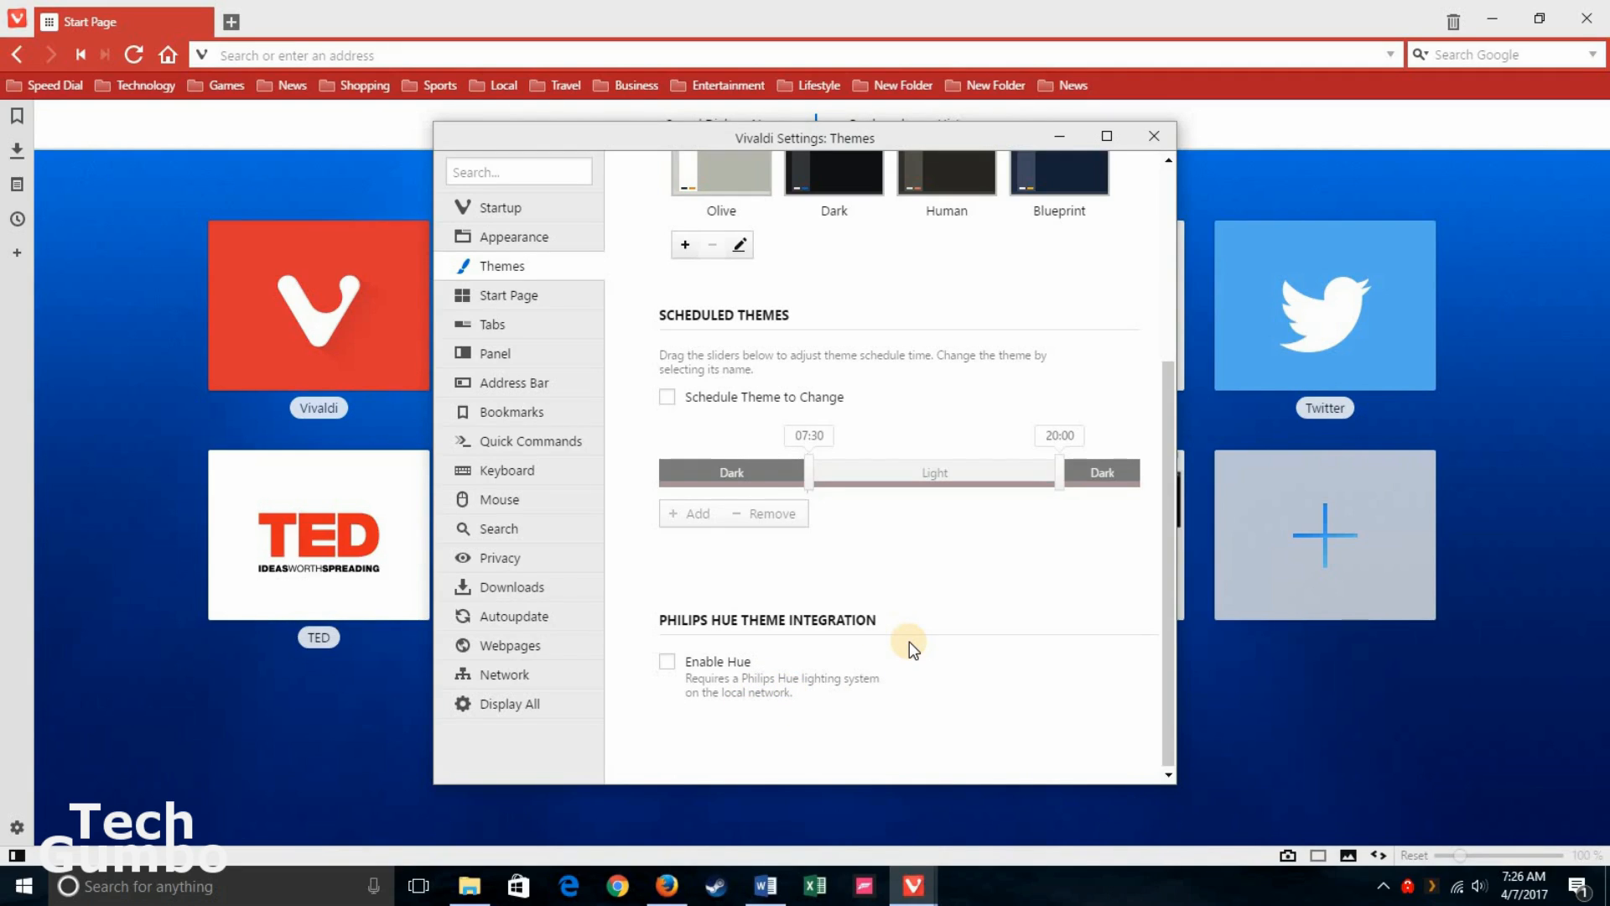
{"action": "mouse_move", "coordinate": [1040, 639]}
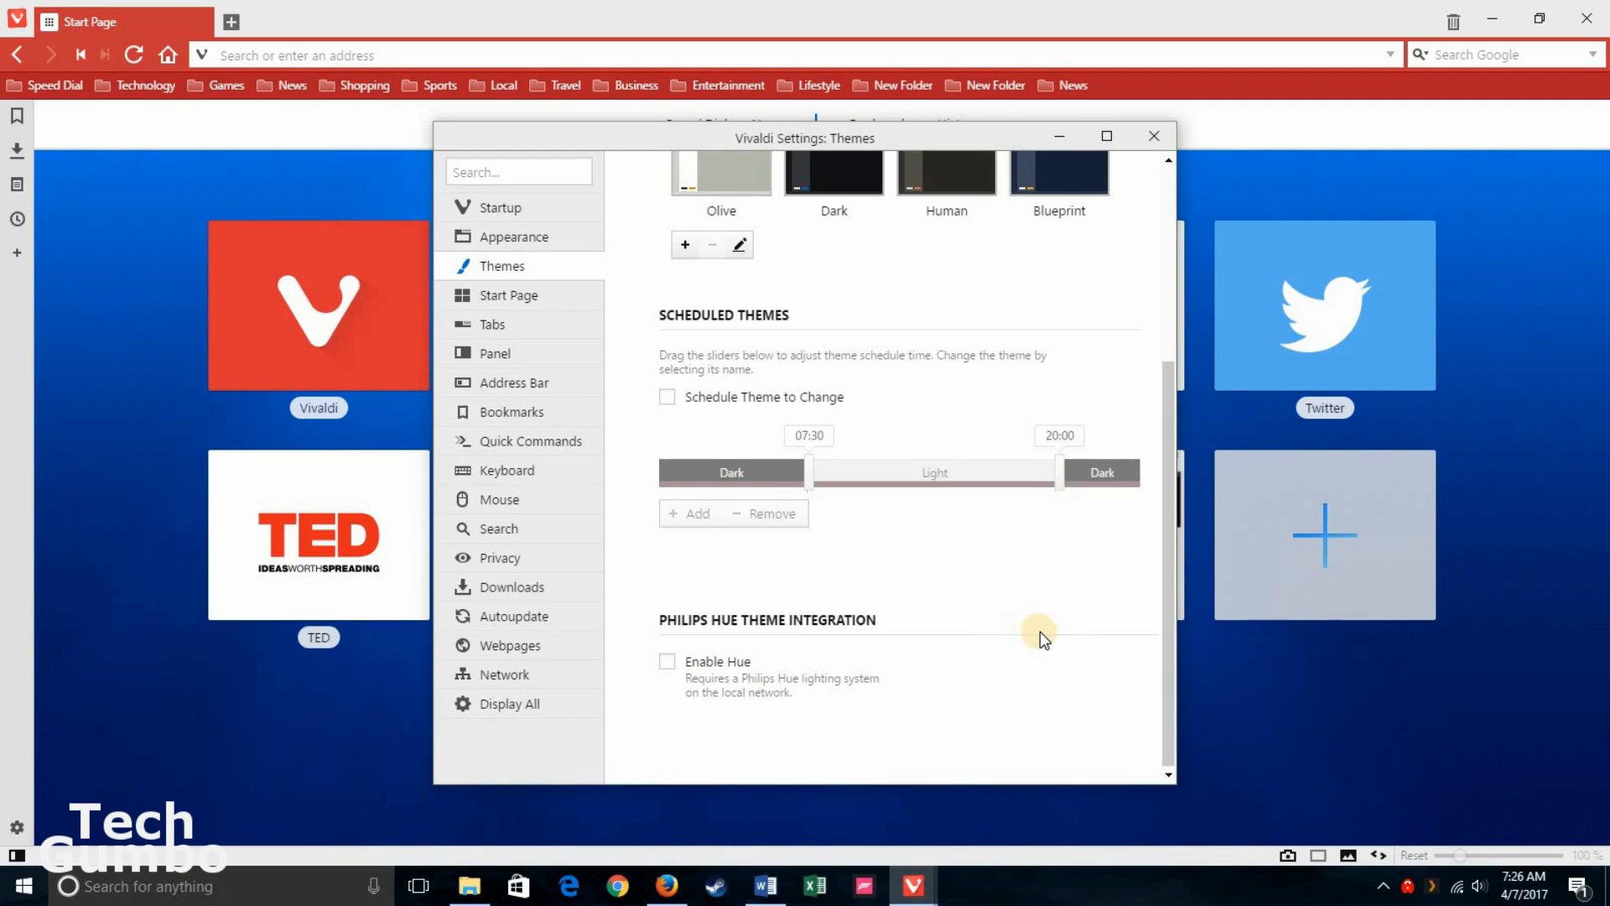
{"action": "mouse_move", "coordinate": [1065, 657]}
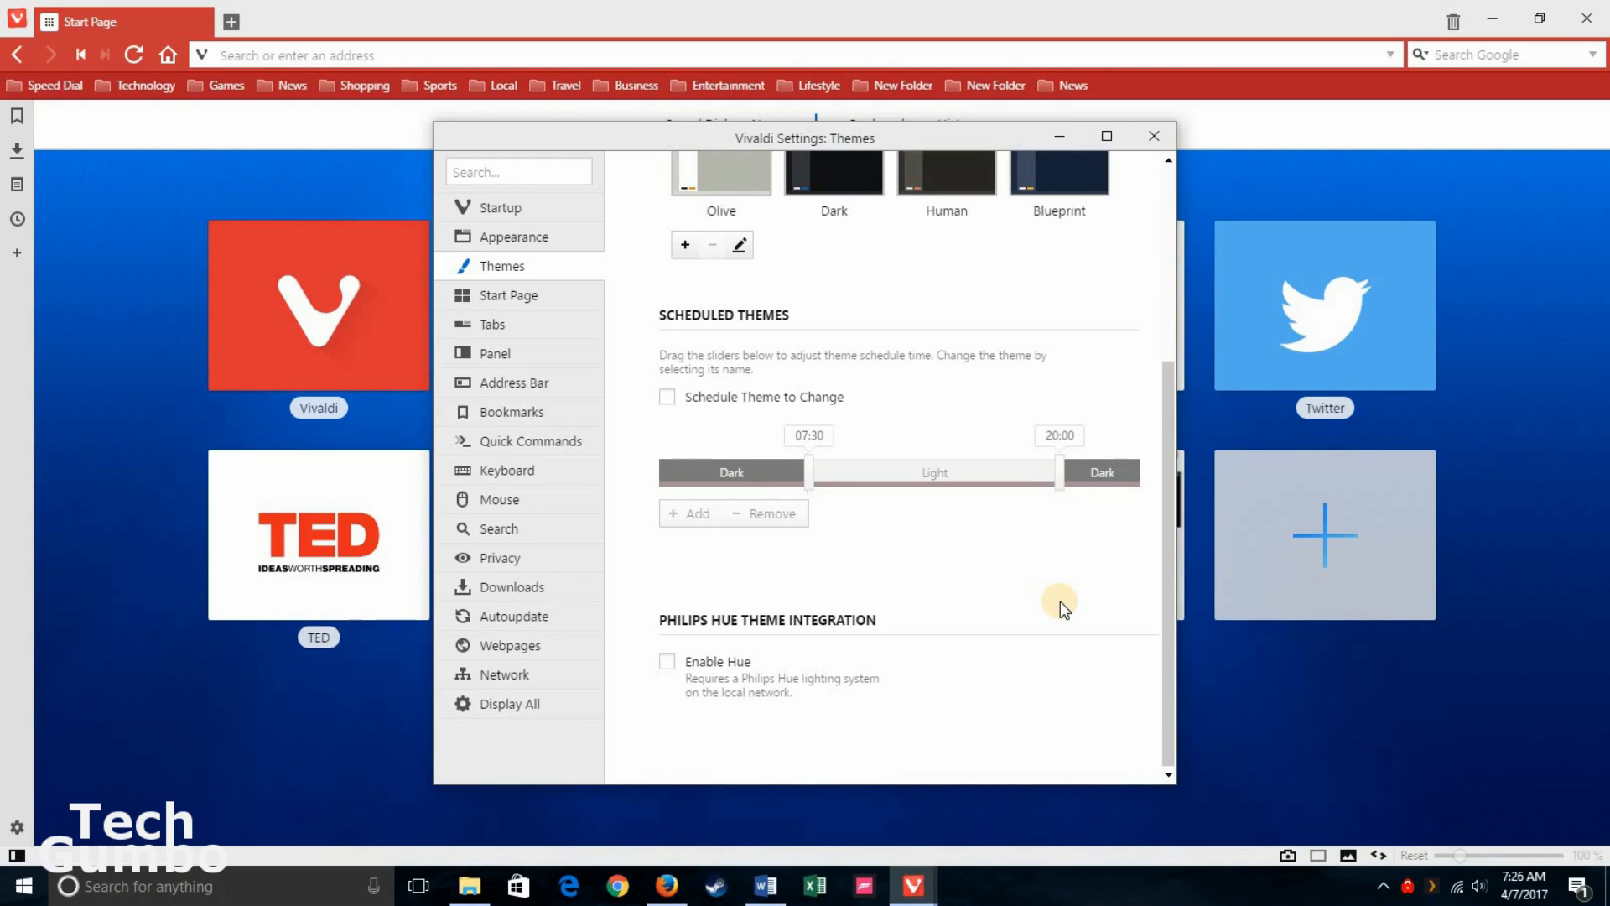
{"action": "mouse_move", "coordinate": [1154, 139]}
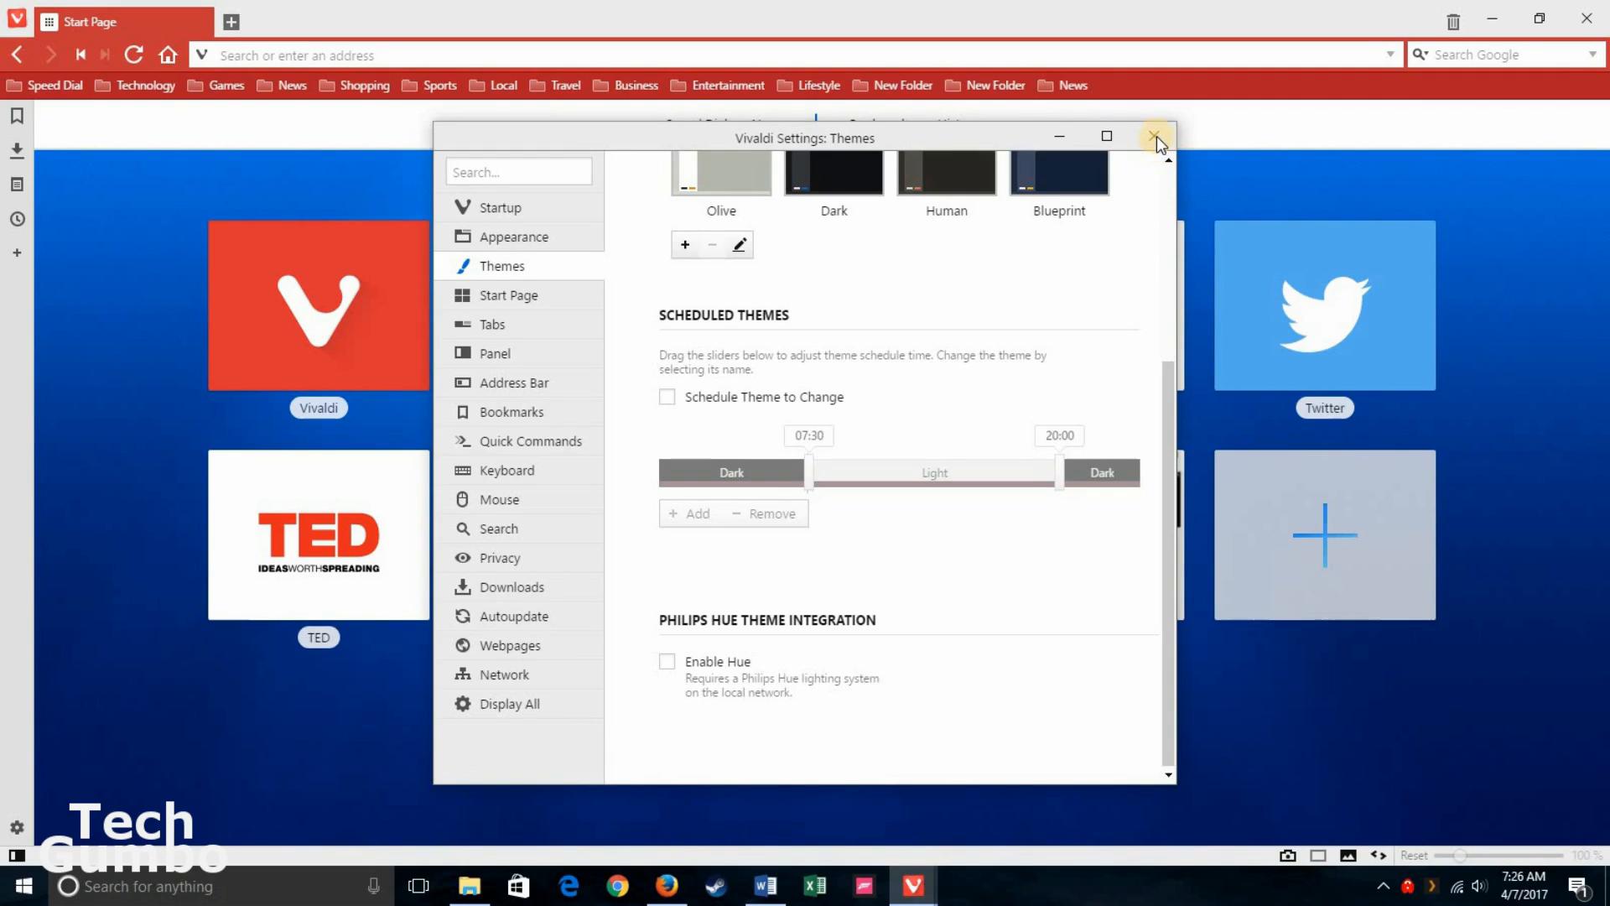
Step: Close Settings and view the Bookmarks, Downloads, Notes and History side panels in turn
{"action": "left_click", "coordinate": [1155, 136]}
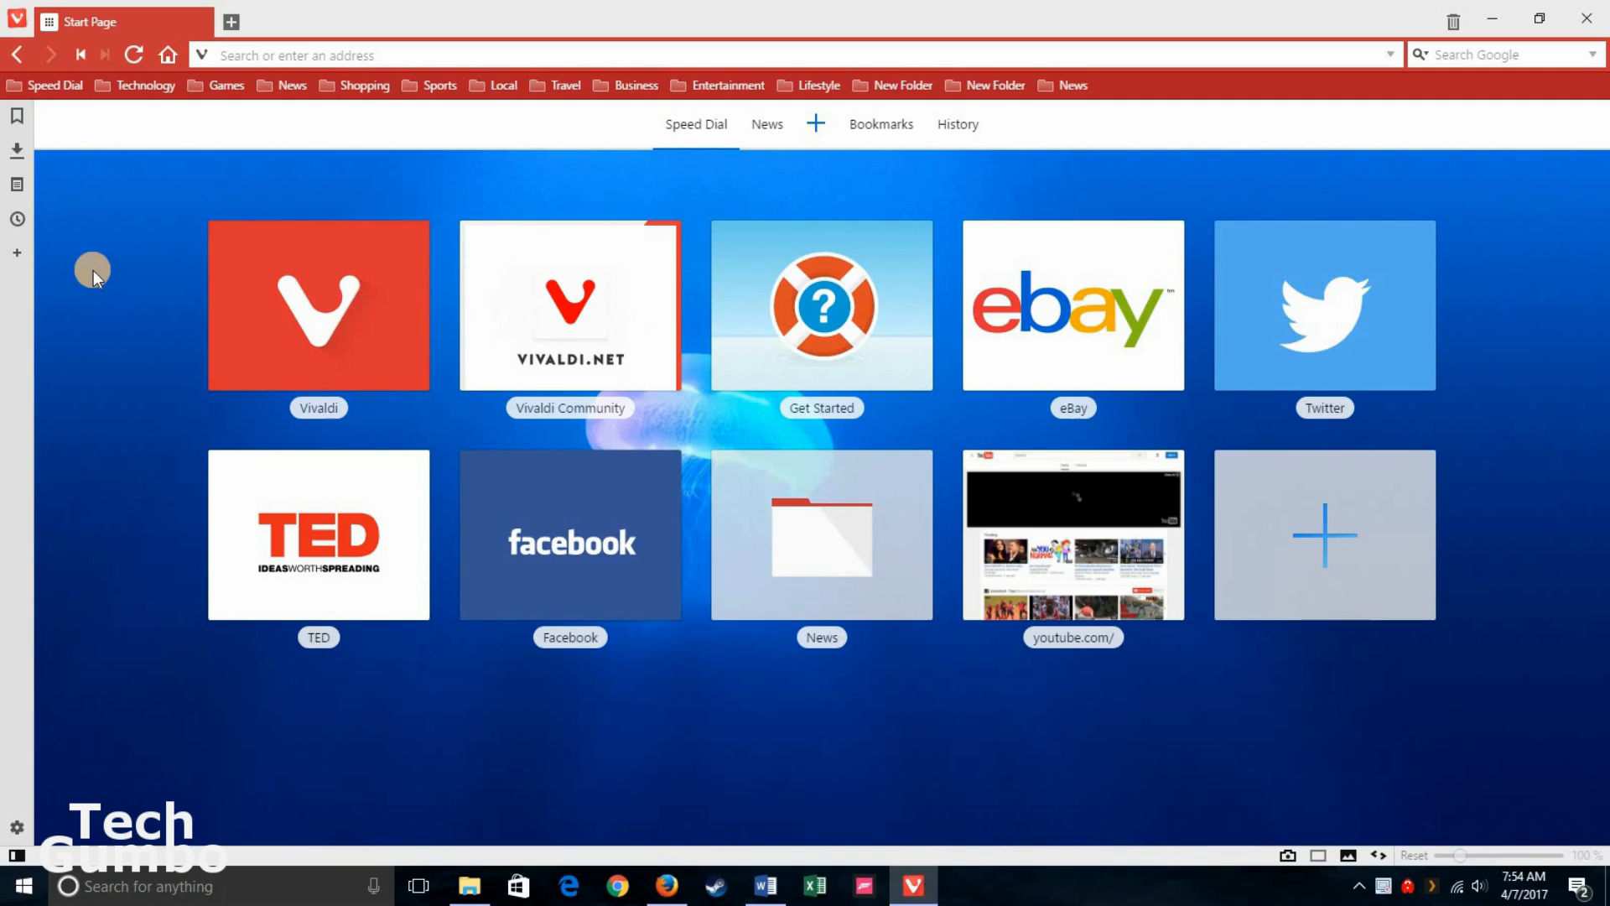
{"action": "left_click", "coordinate": [16, 116]}
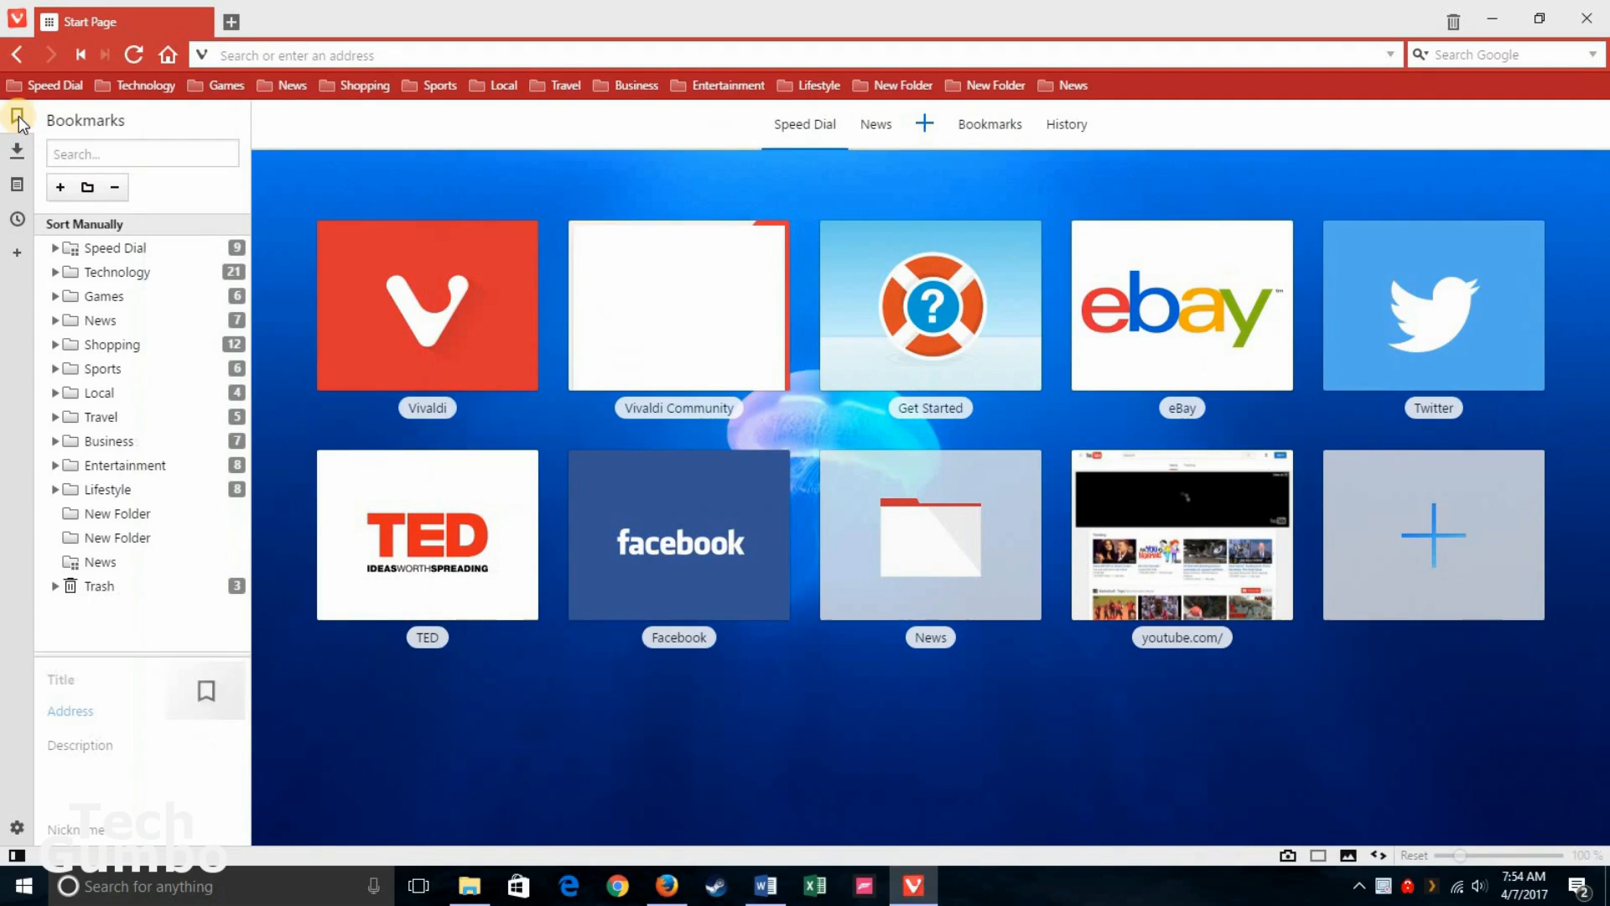
{"action": "left_click", "coordinate": [17, 153]}
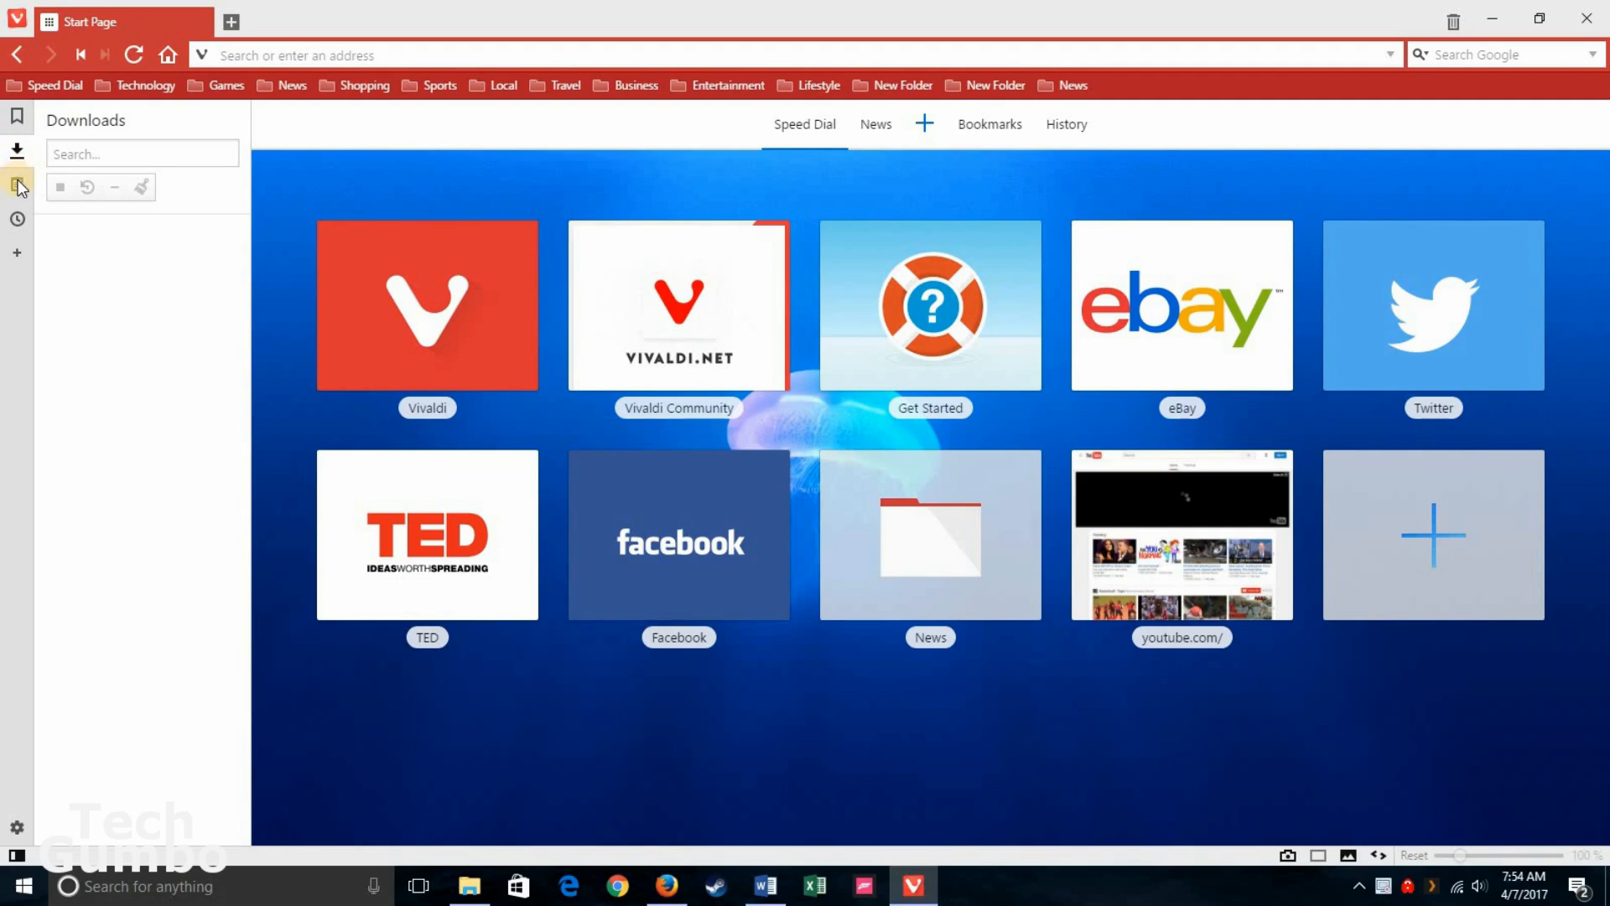
{"action": "left_click", "coordinate": [17, 186]}
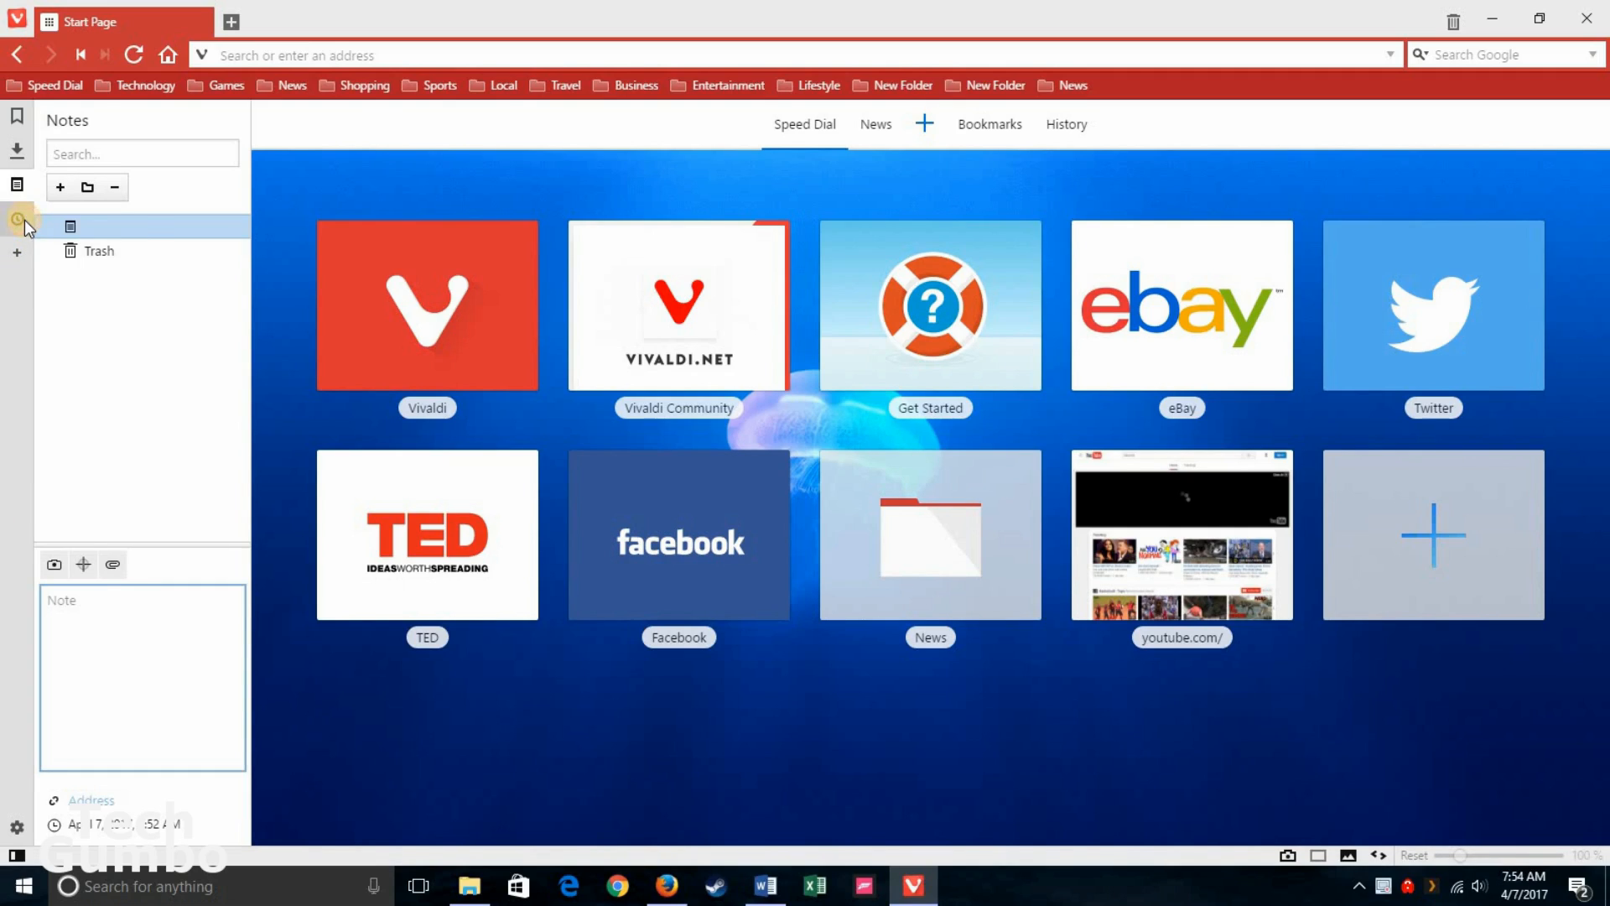
{"action": "left_click", "coordinate": [17, 218]}
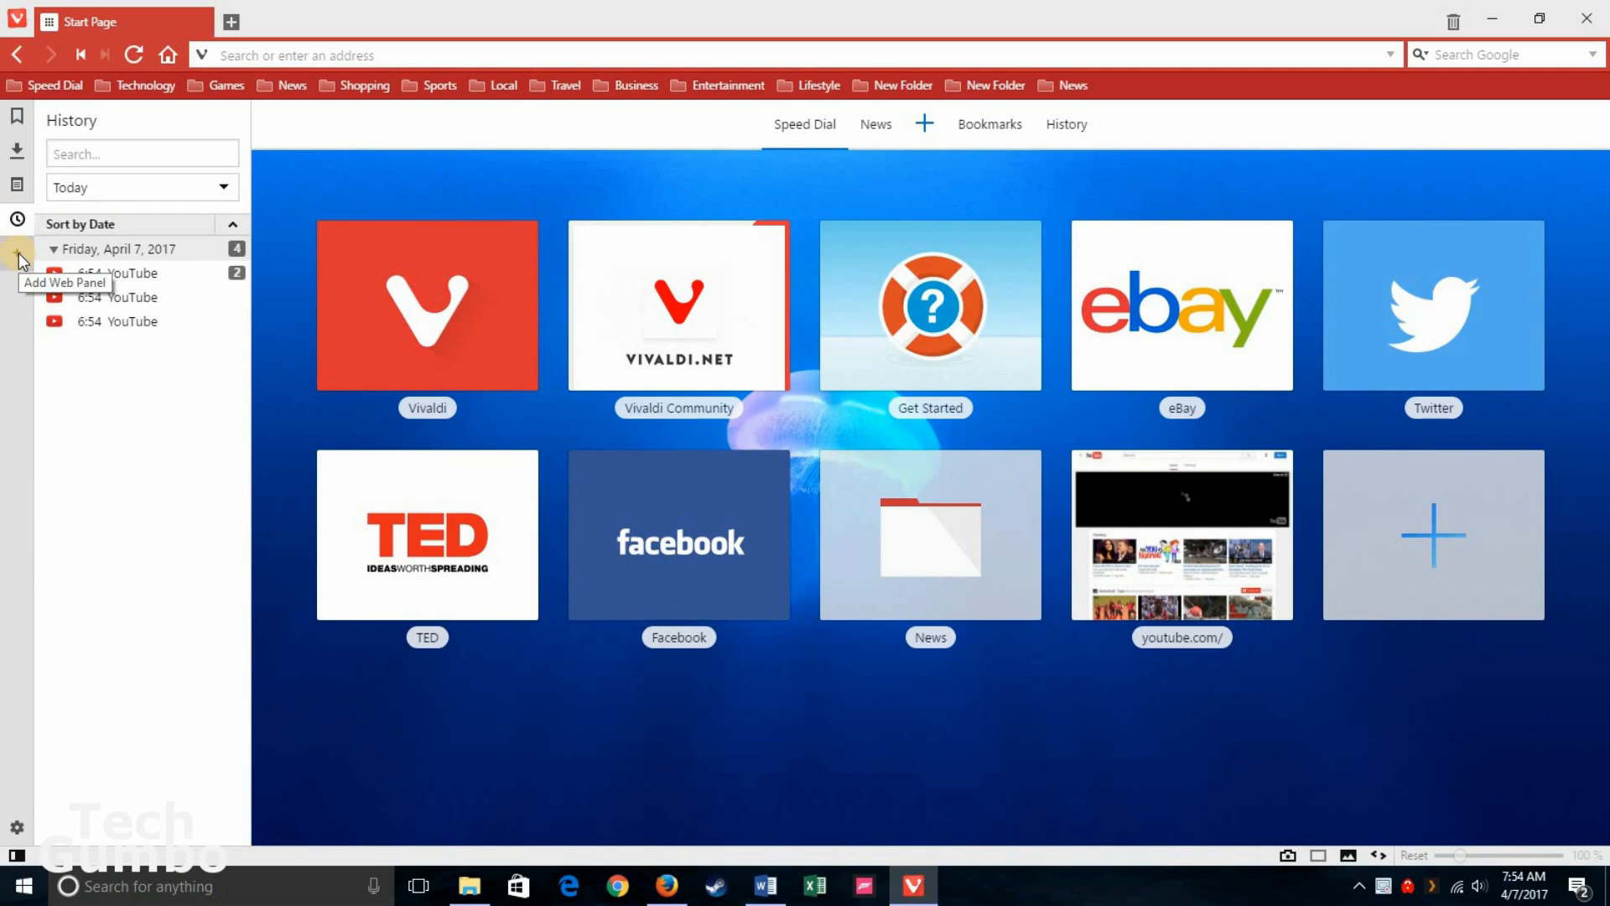
Step: Add amazon.com as a new web panel in the sidebar
{"action": "left_click", "coordinate": [16, 253]}
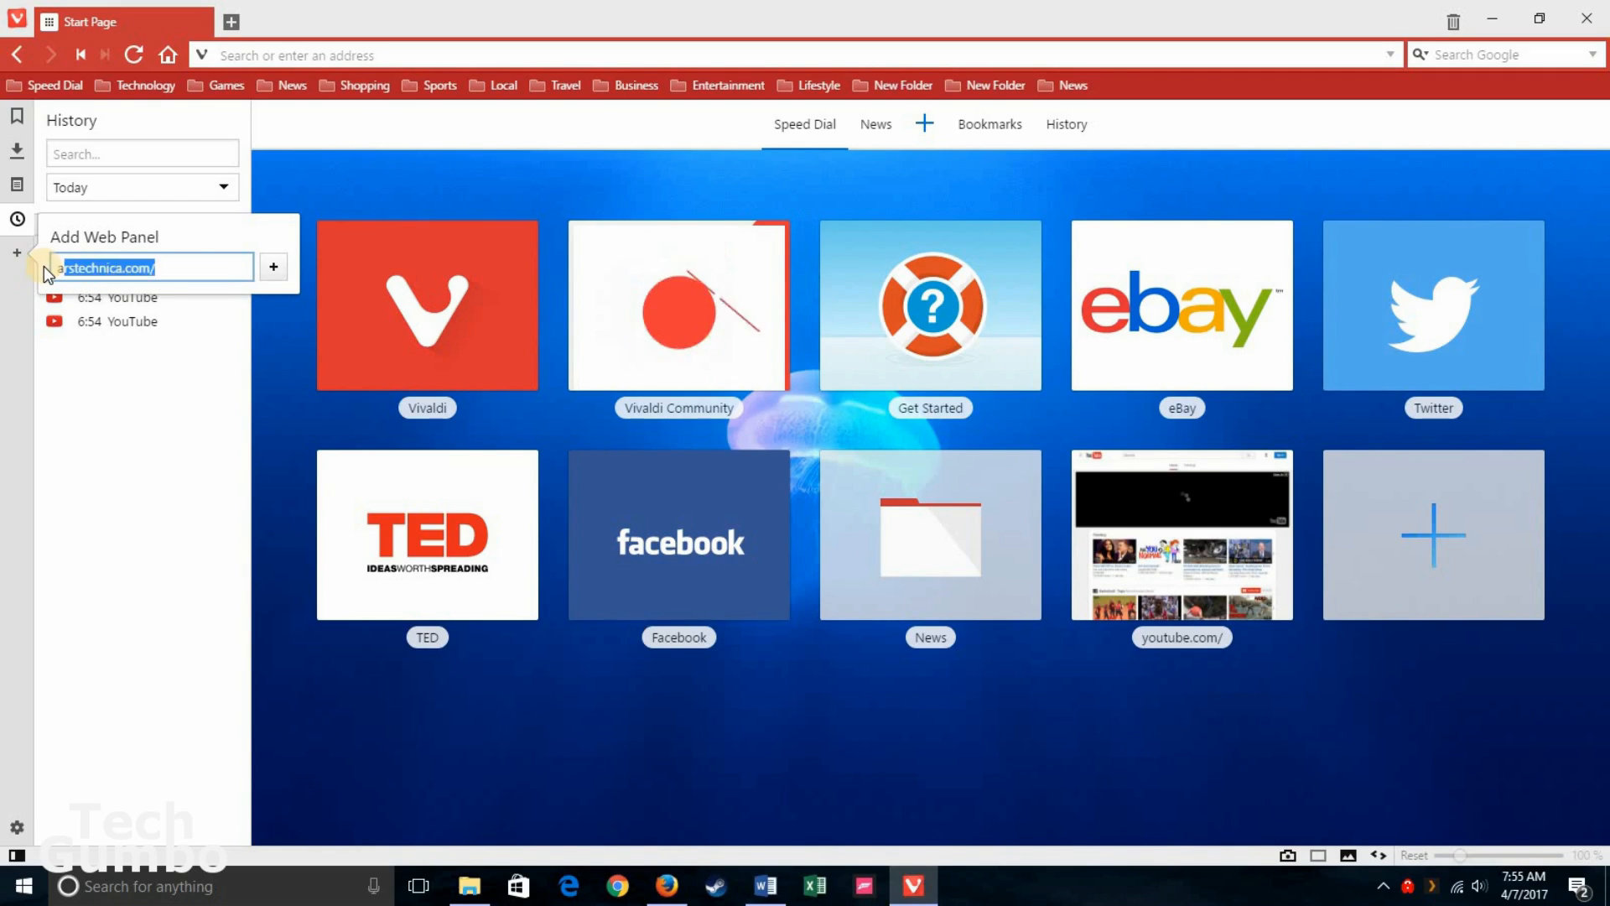
{"action": "type", "text": "amazon.com"}
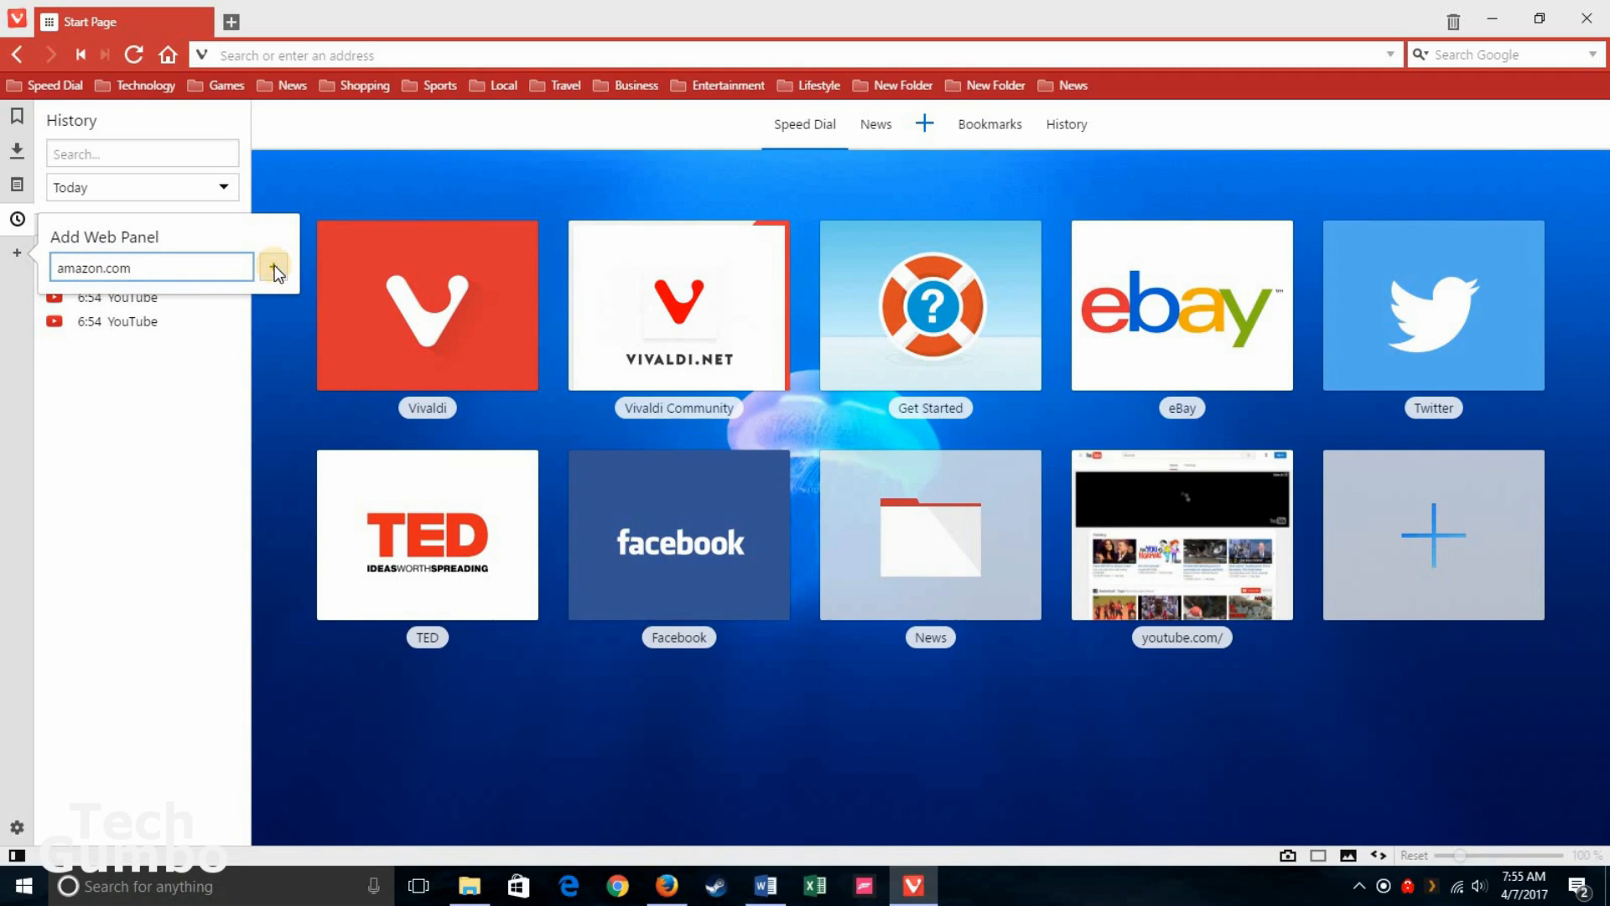
{"action": "left_click", "coordinate": [273, 267]}
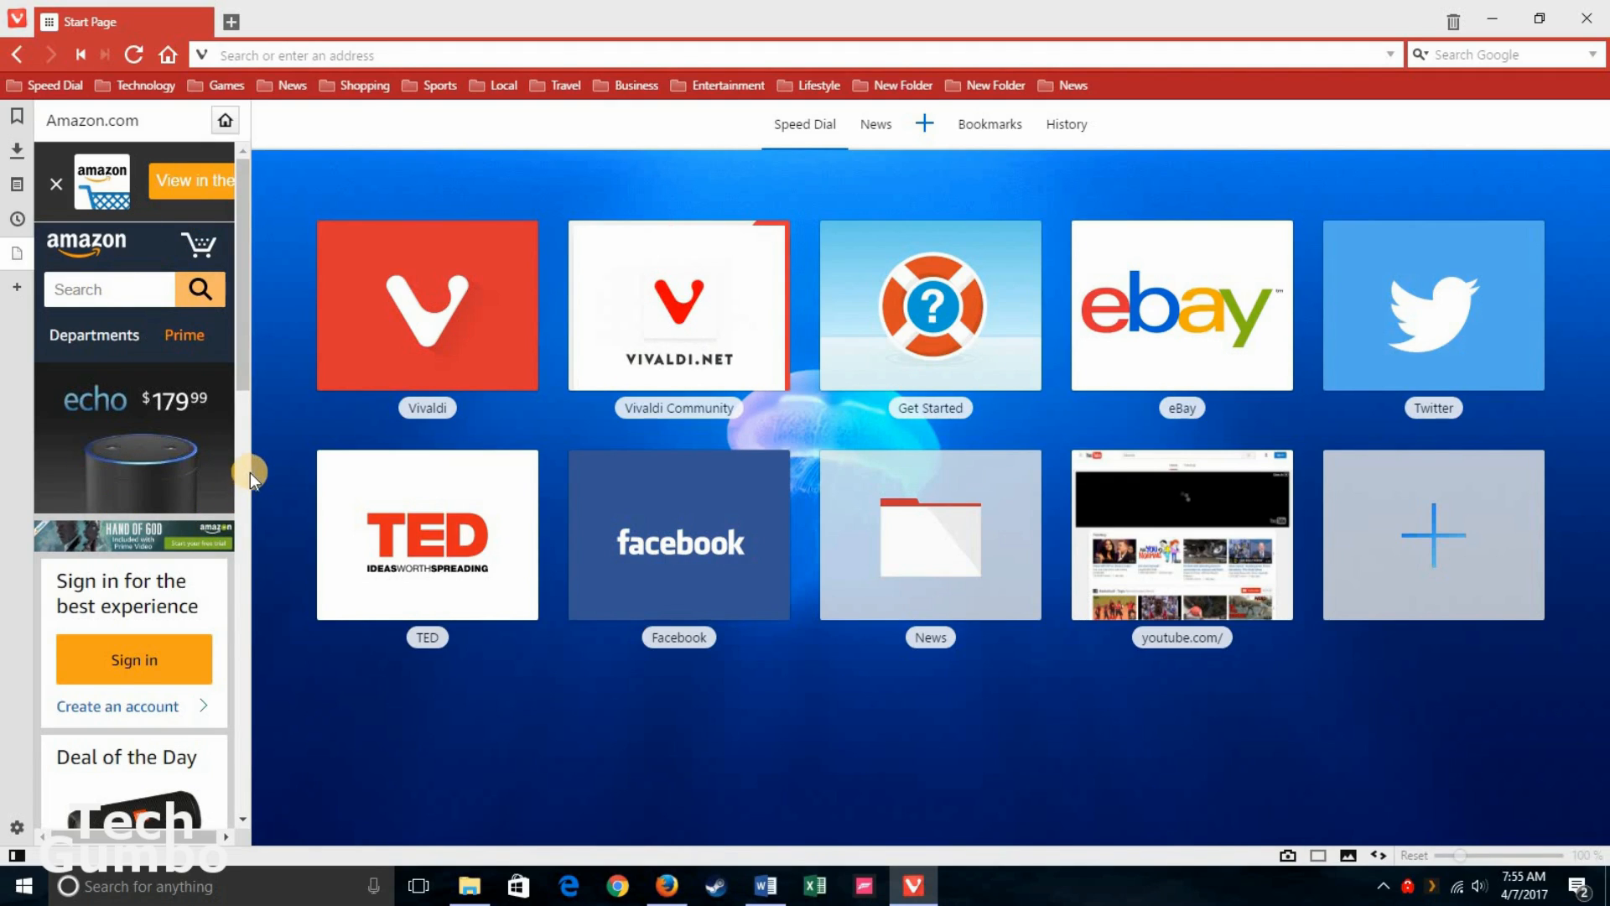
{"action": "mouse_move", "coordinate": [248, 446]}
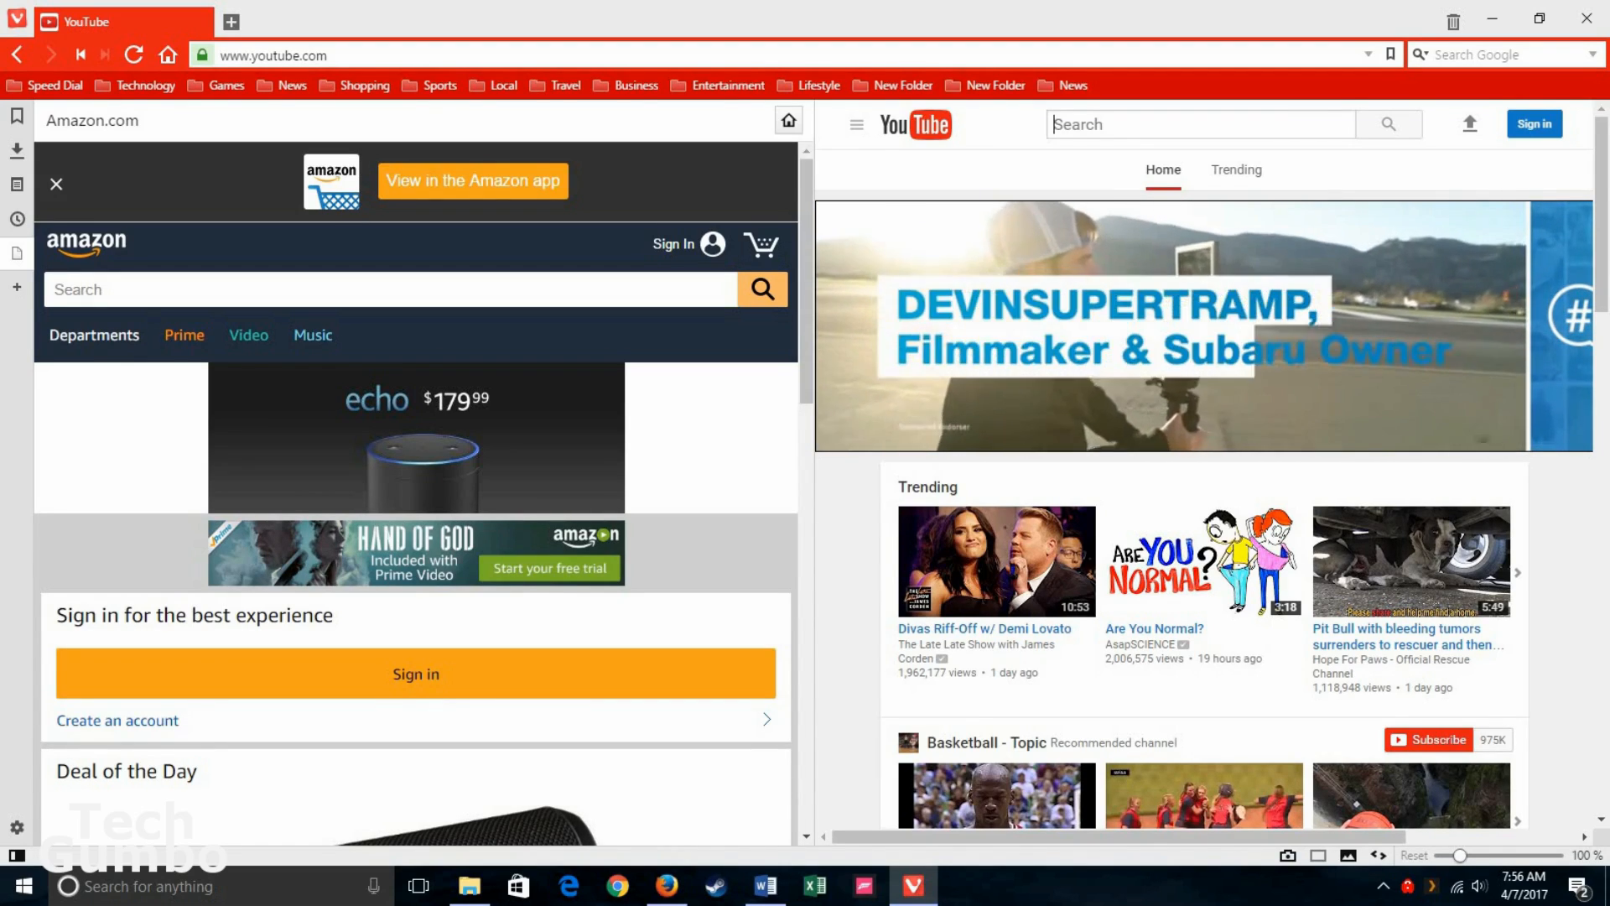
Step: Scroll down and back up the YouTube page beside the Amazon panel
{"action": "scroll", "scroll_direction": "down", "scroll_amount": 3}
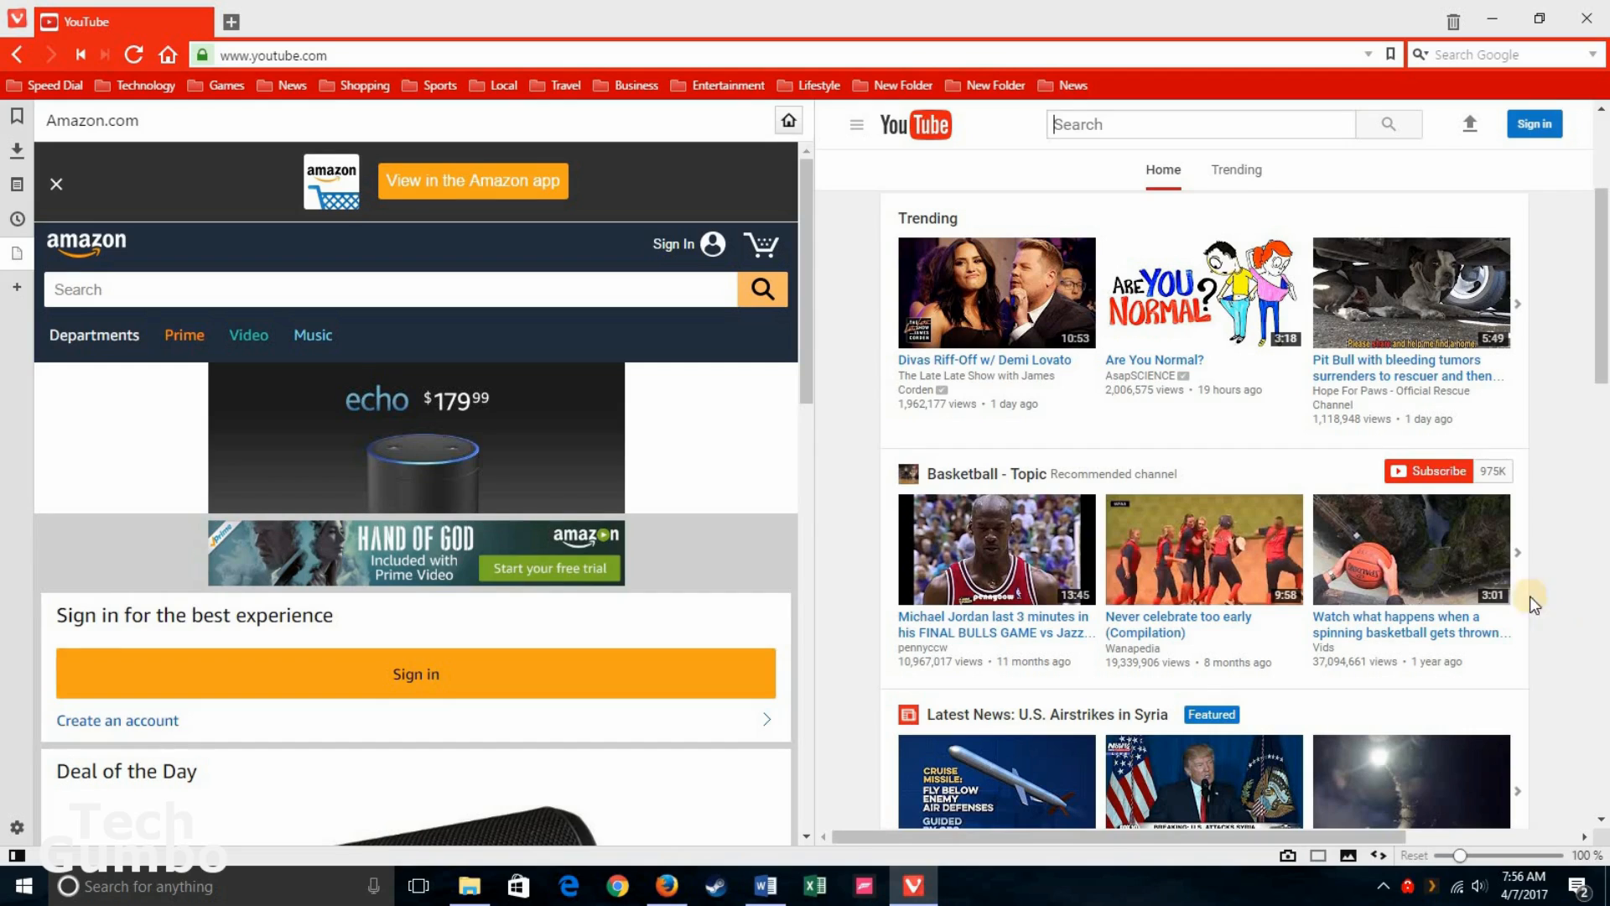
{"action": "mouse_move", "coordinate": [1137, 431]}
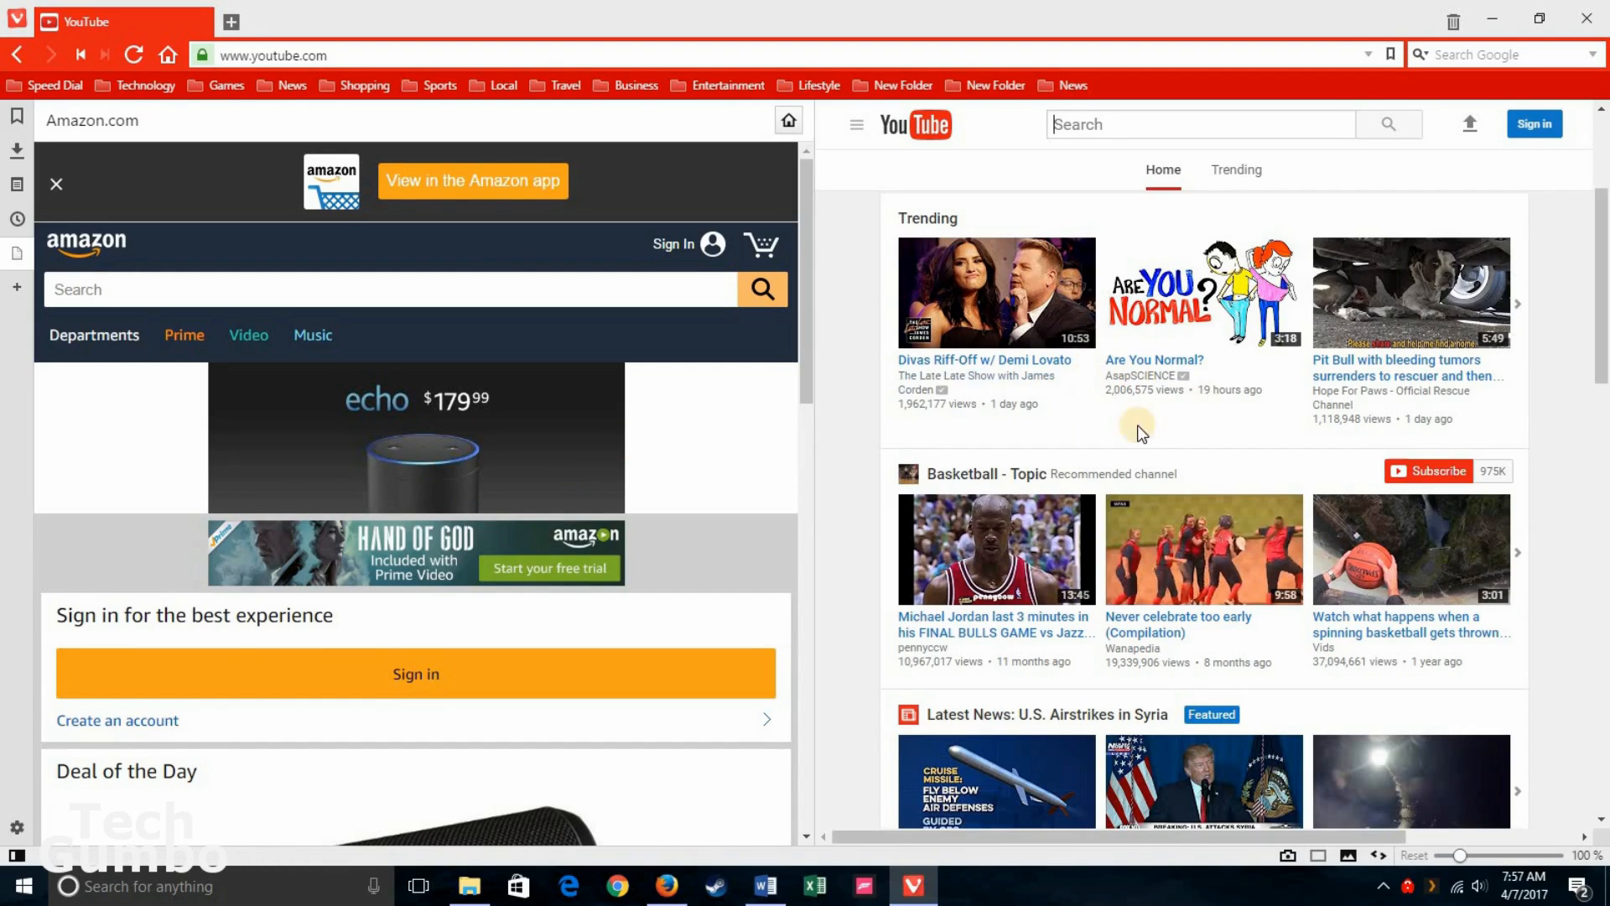
{"action": "mouse_move", "coordinate": [1577, 596]}
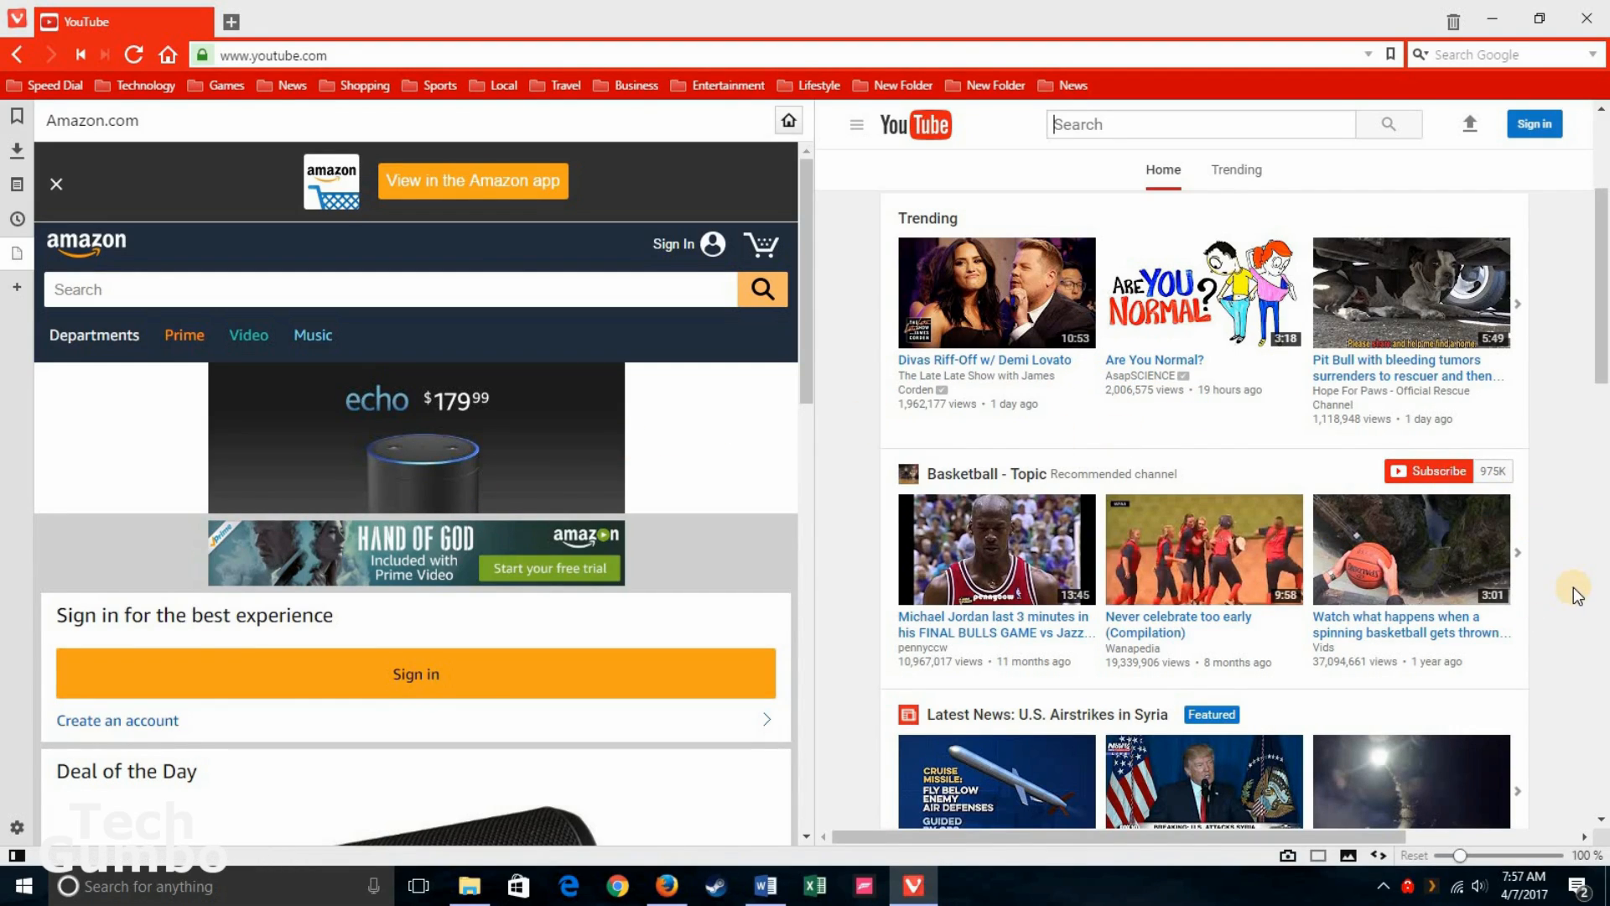
{"action": "scroll", "scroll_direction": "up", "scroll_amount": 3}
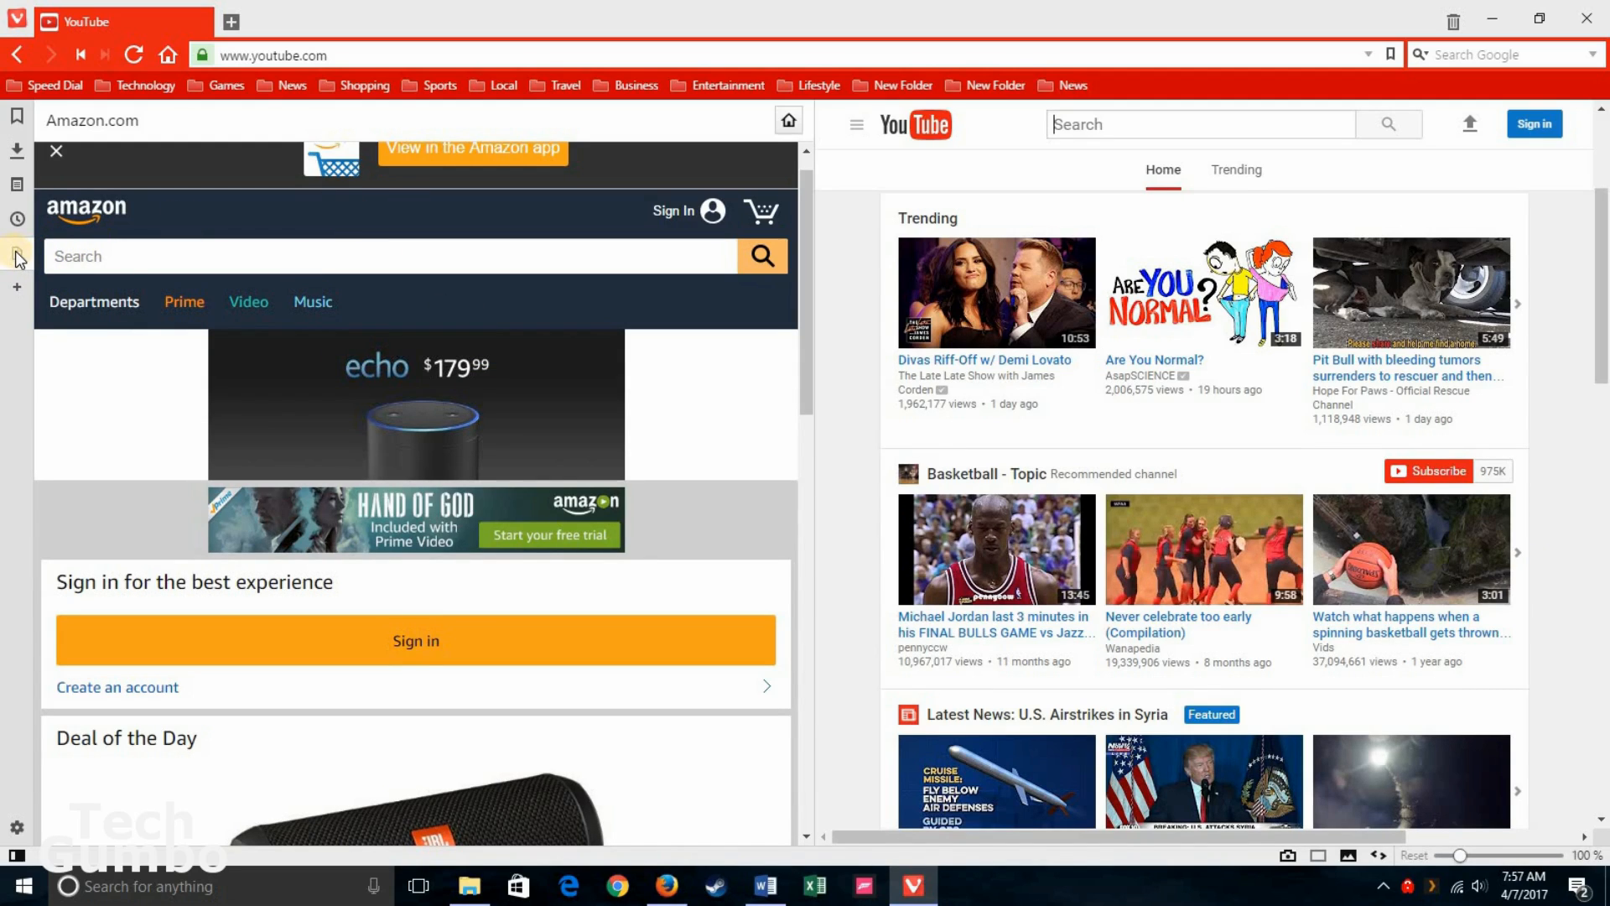
{"action": "left_click", "coordinate": [55, 153]}
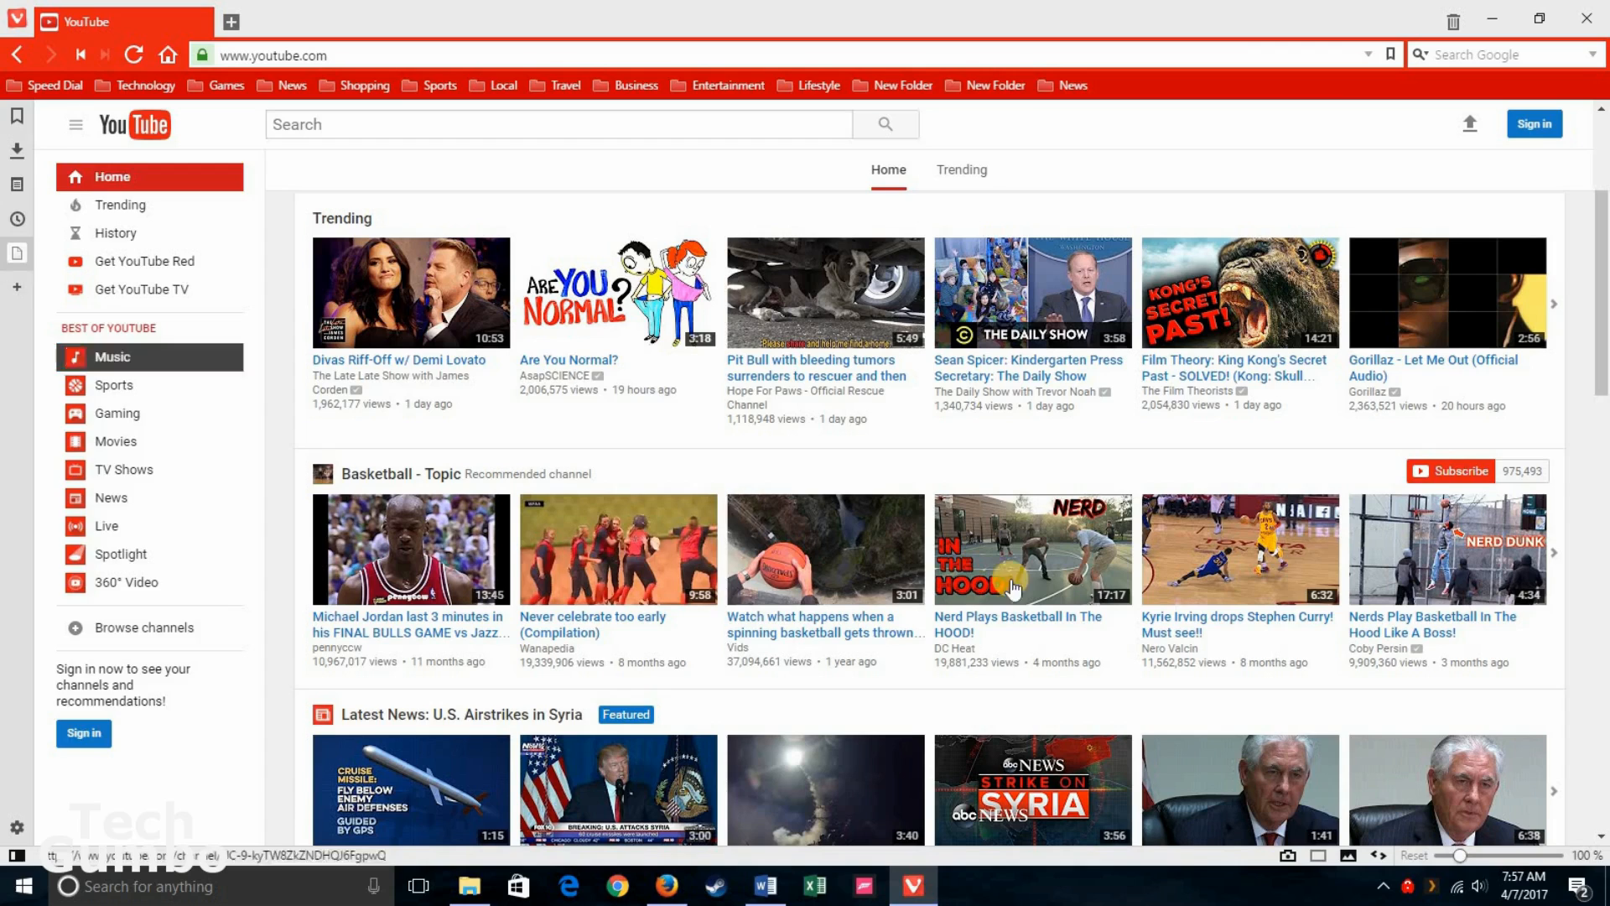
{"action": "left_click", "coordinate": [74, 124]}
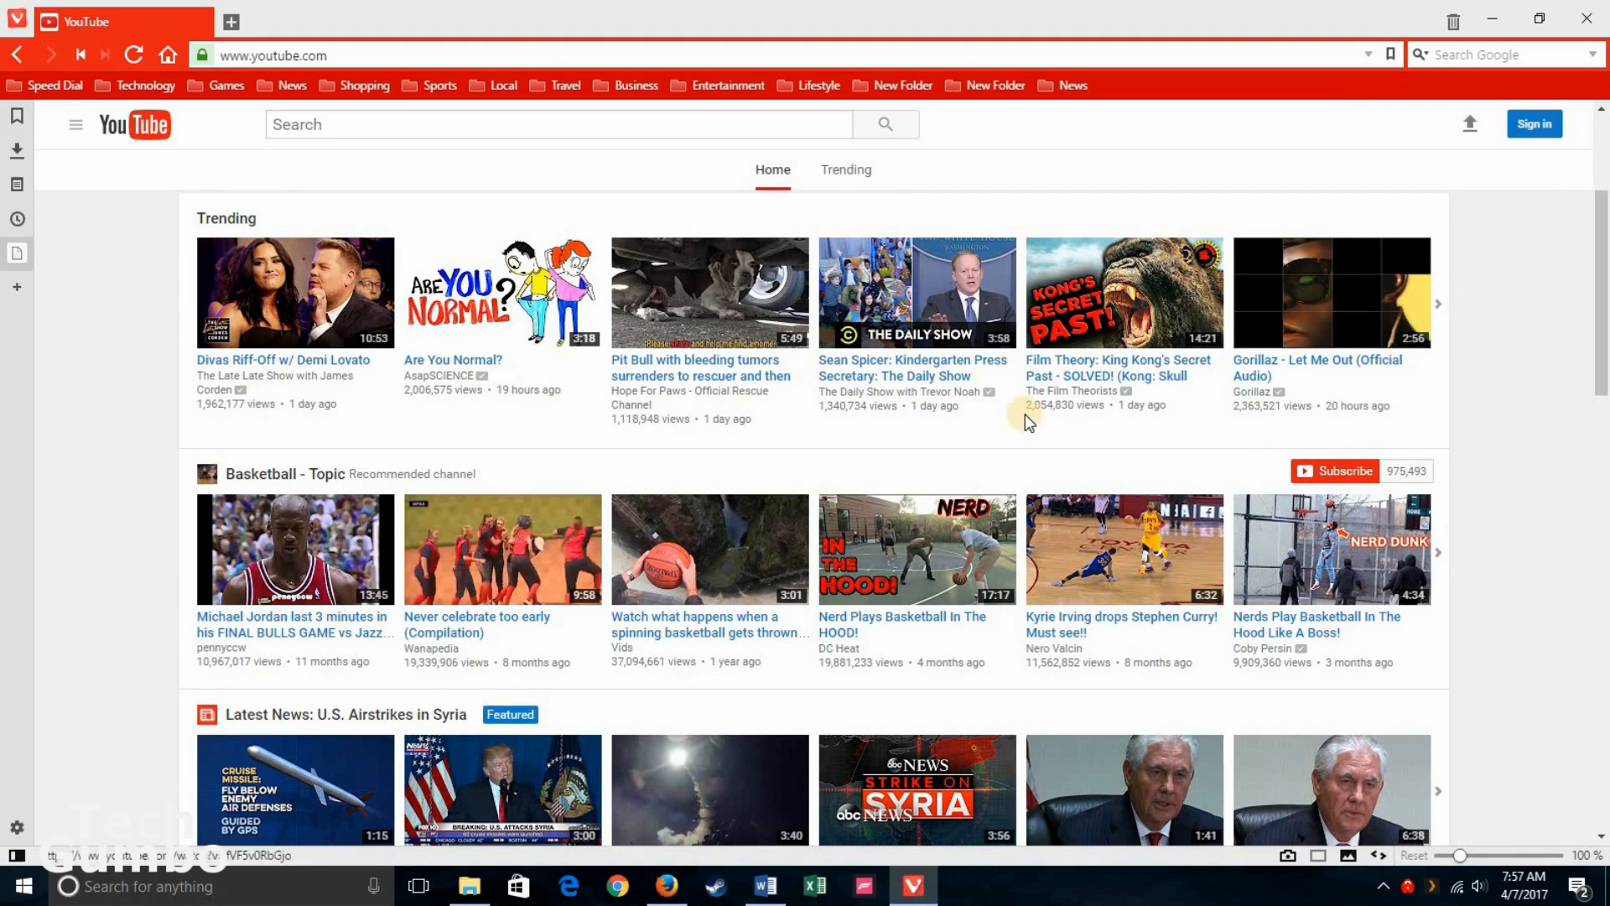
{"action": "mouse_move", "coordinate": [16, 253]}
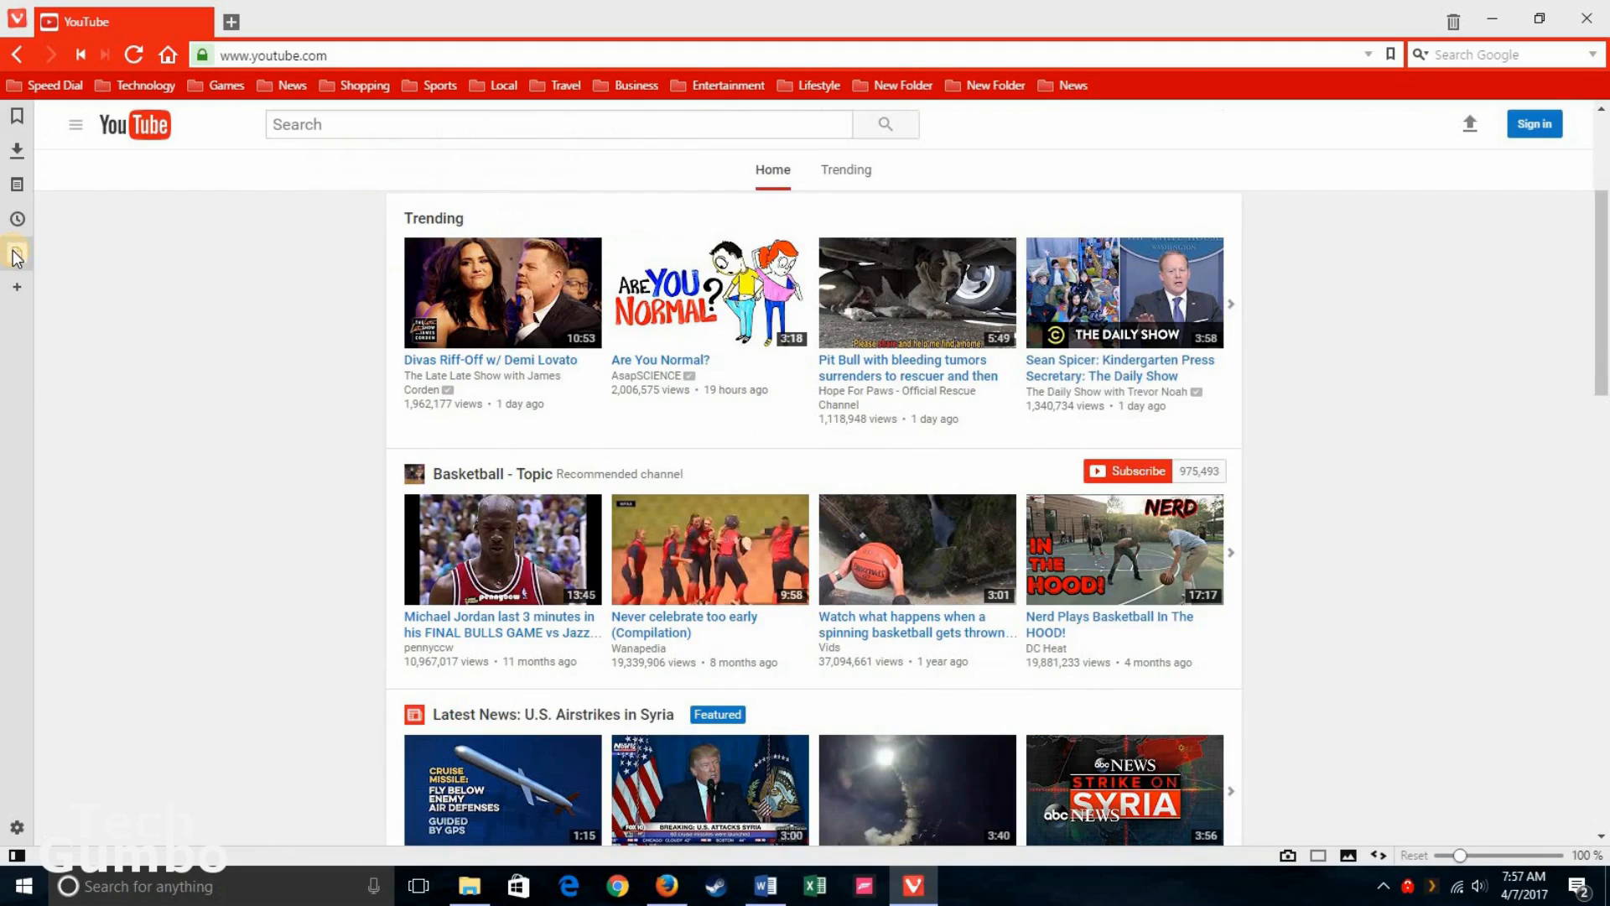
{"action": "left_click", "coordinate": [75, 124]}
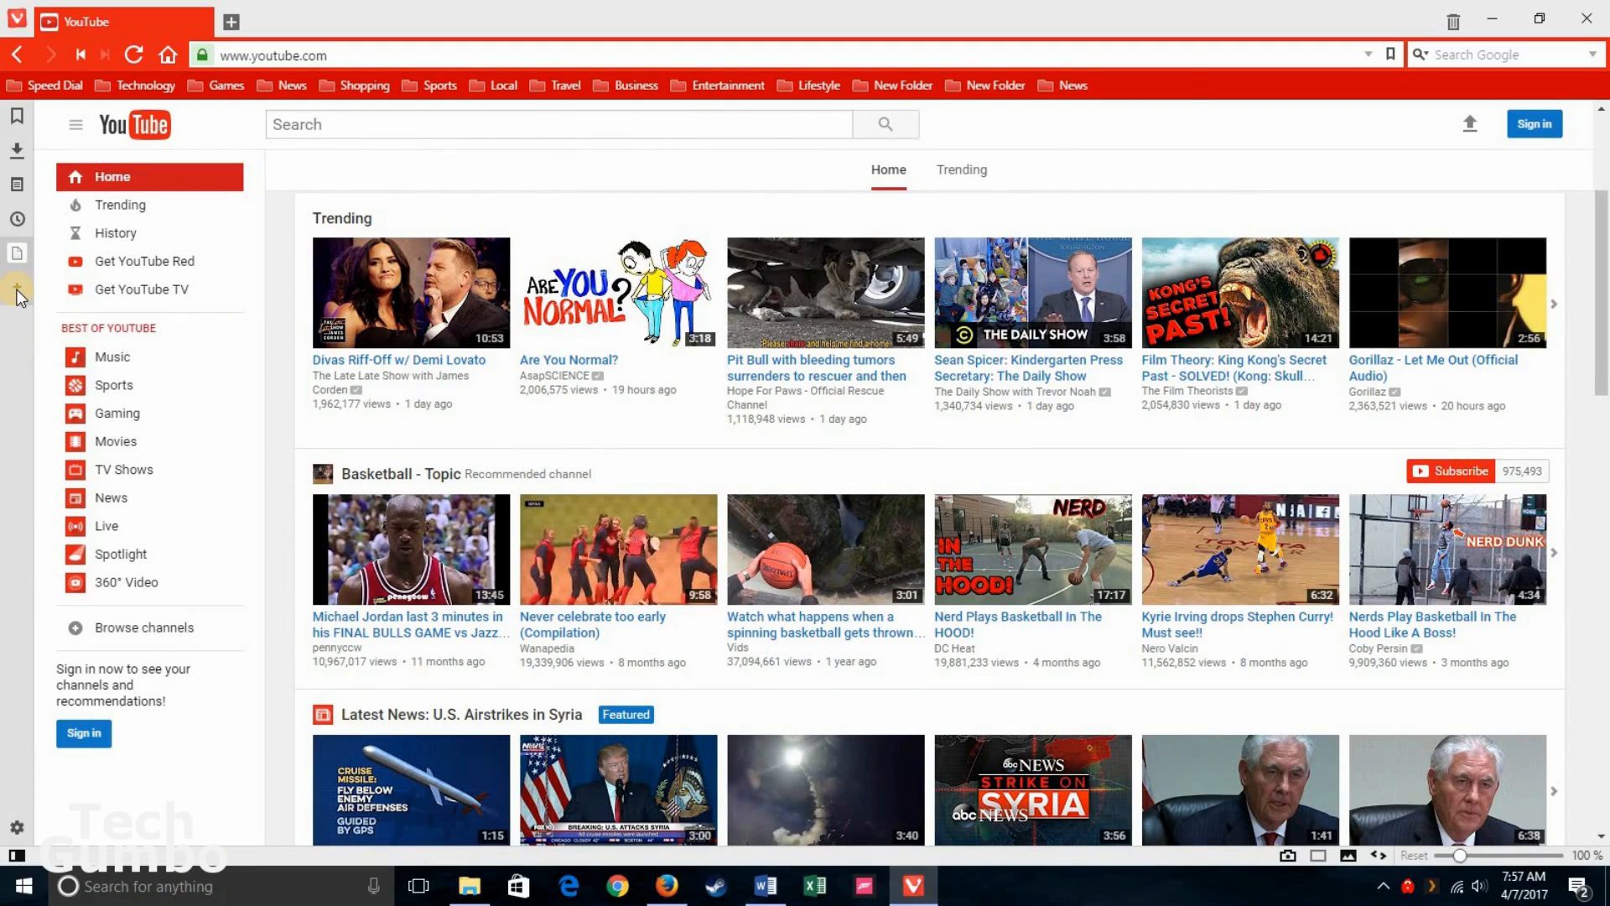
{"action": "left_click", "coordinate": [17, 295]}
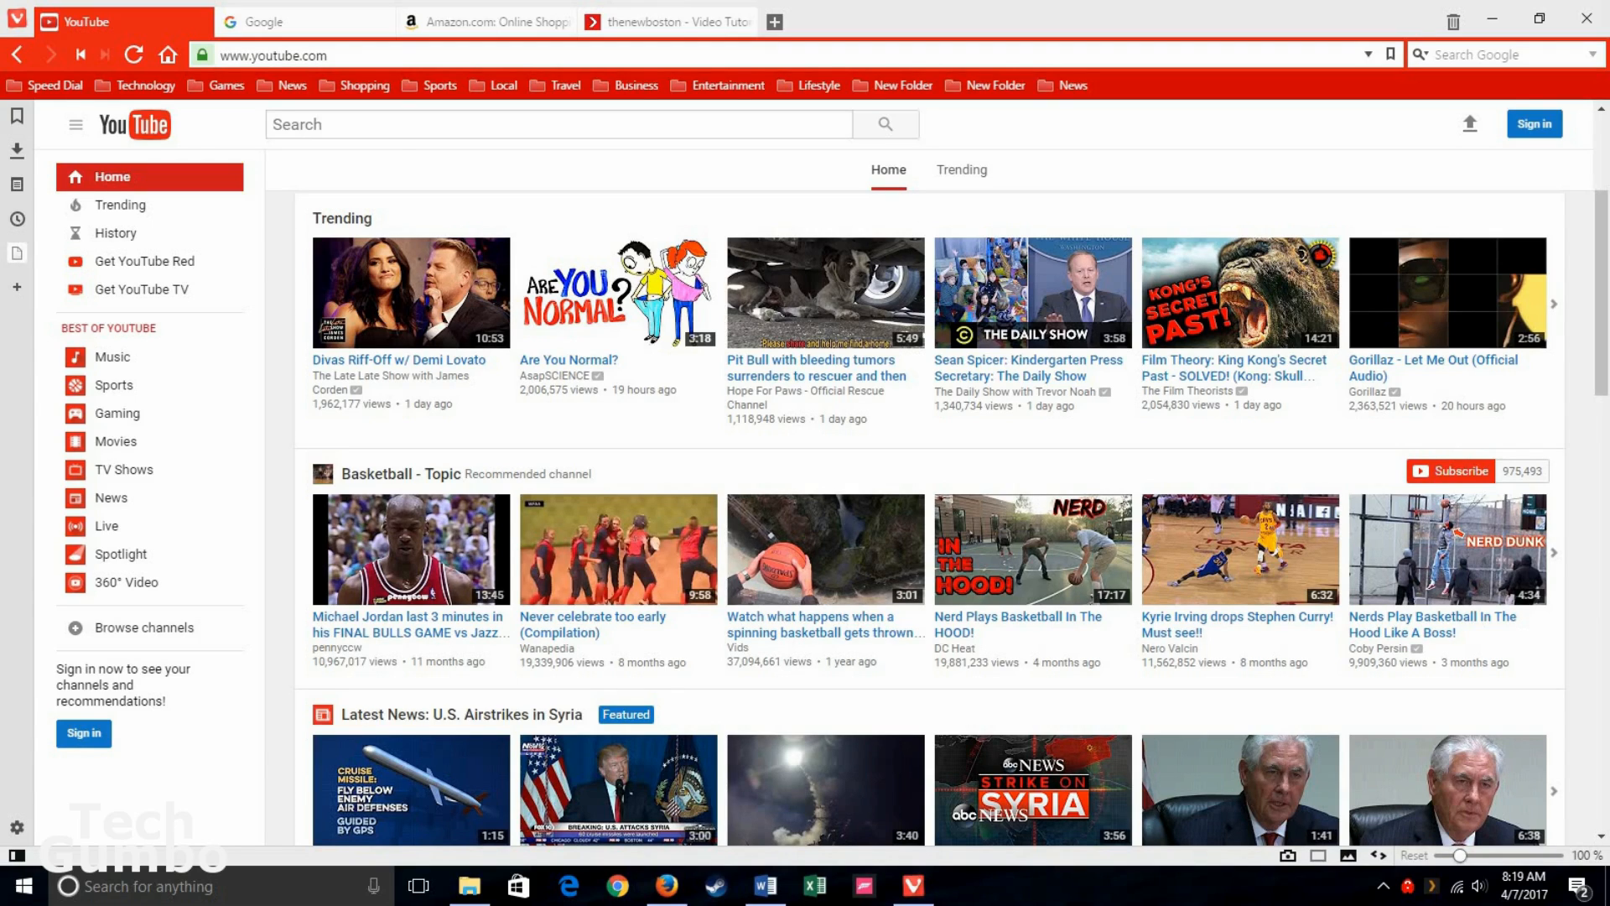
{"action": "mouse_move", "coordinate": [387, 111]}
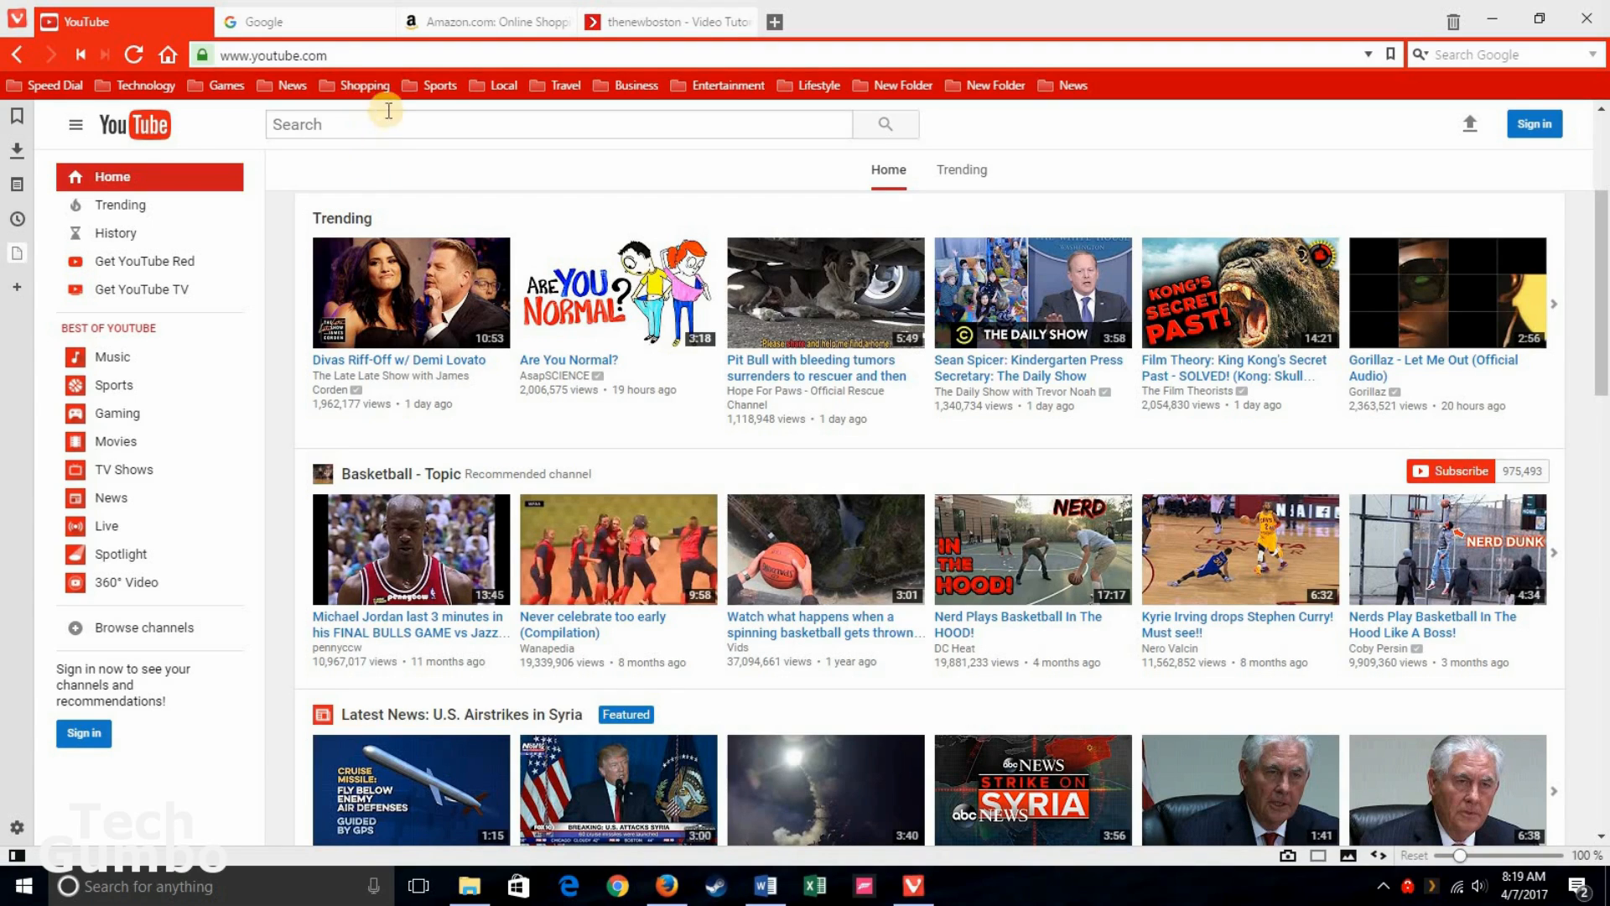
{"action": "mouse_move", "coordinate": [538, 47]}
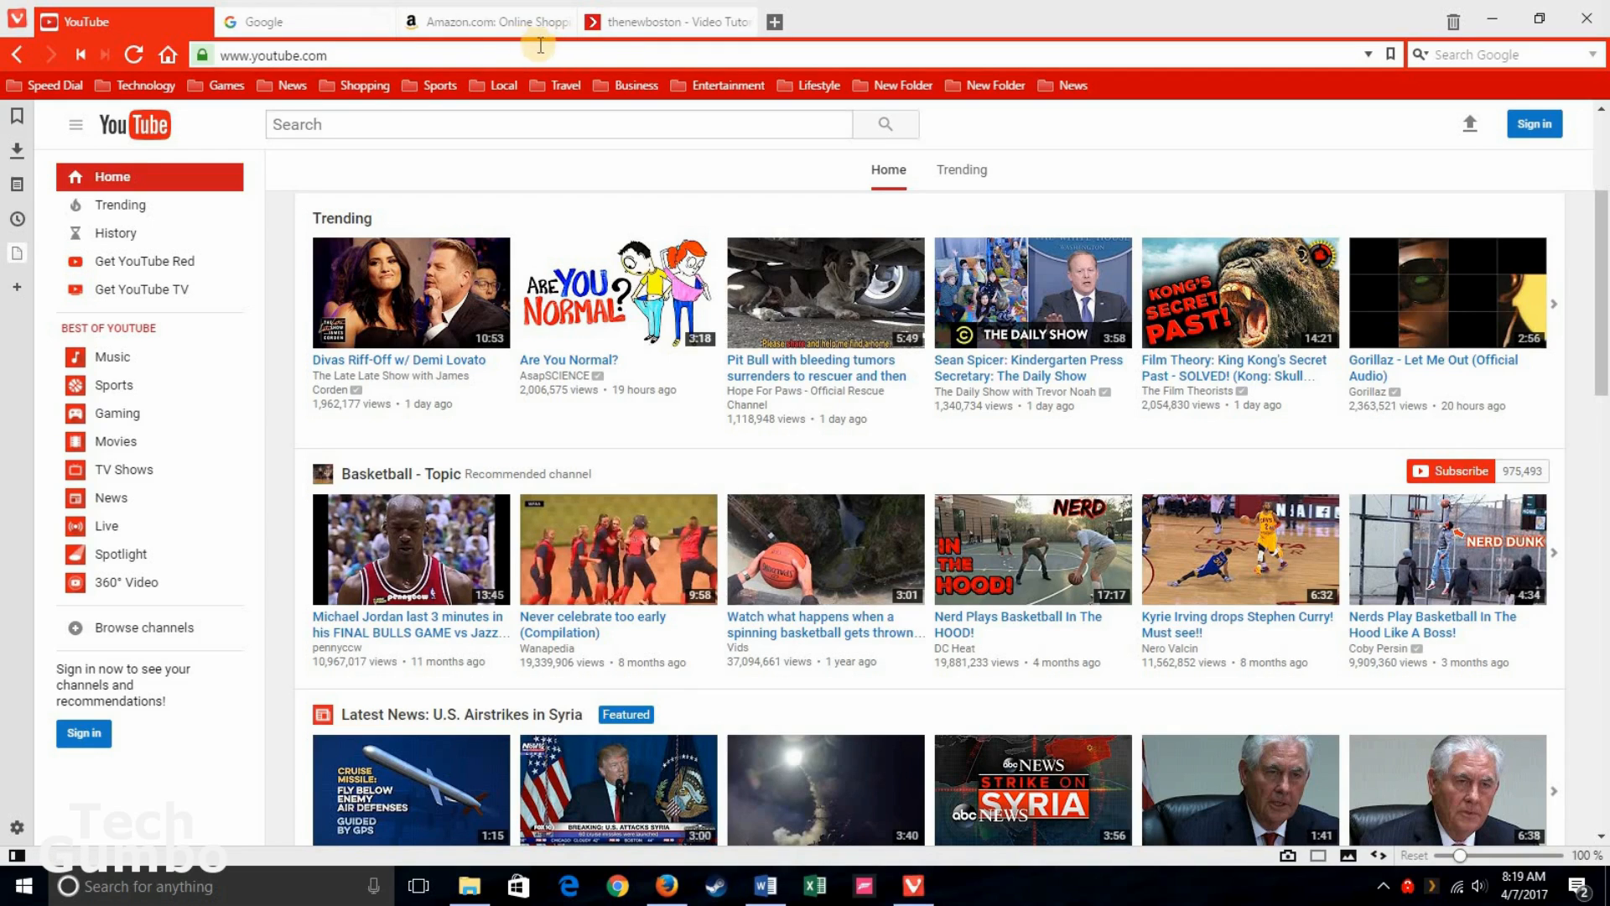
{"action": "mouse_move", "coordinate": [666, 22]}
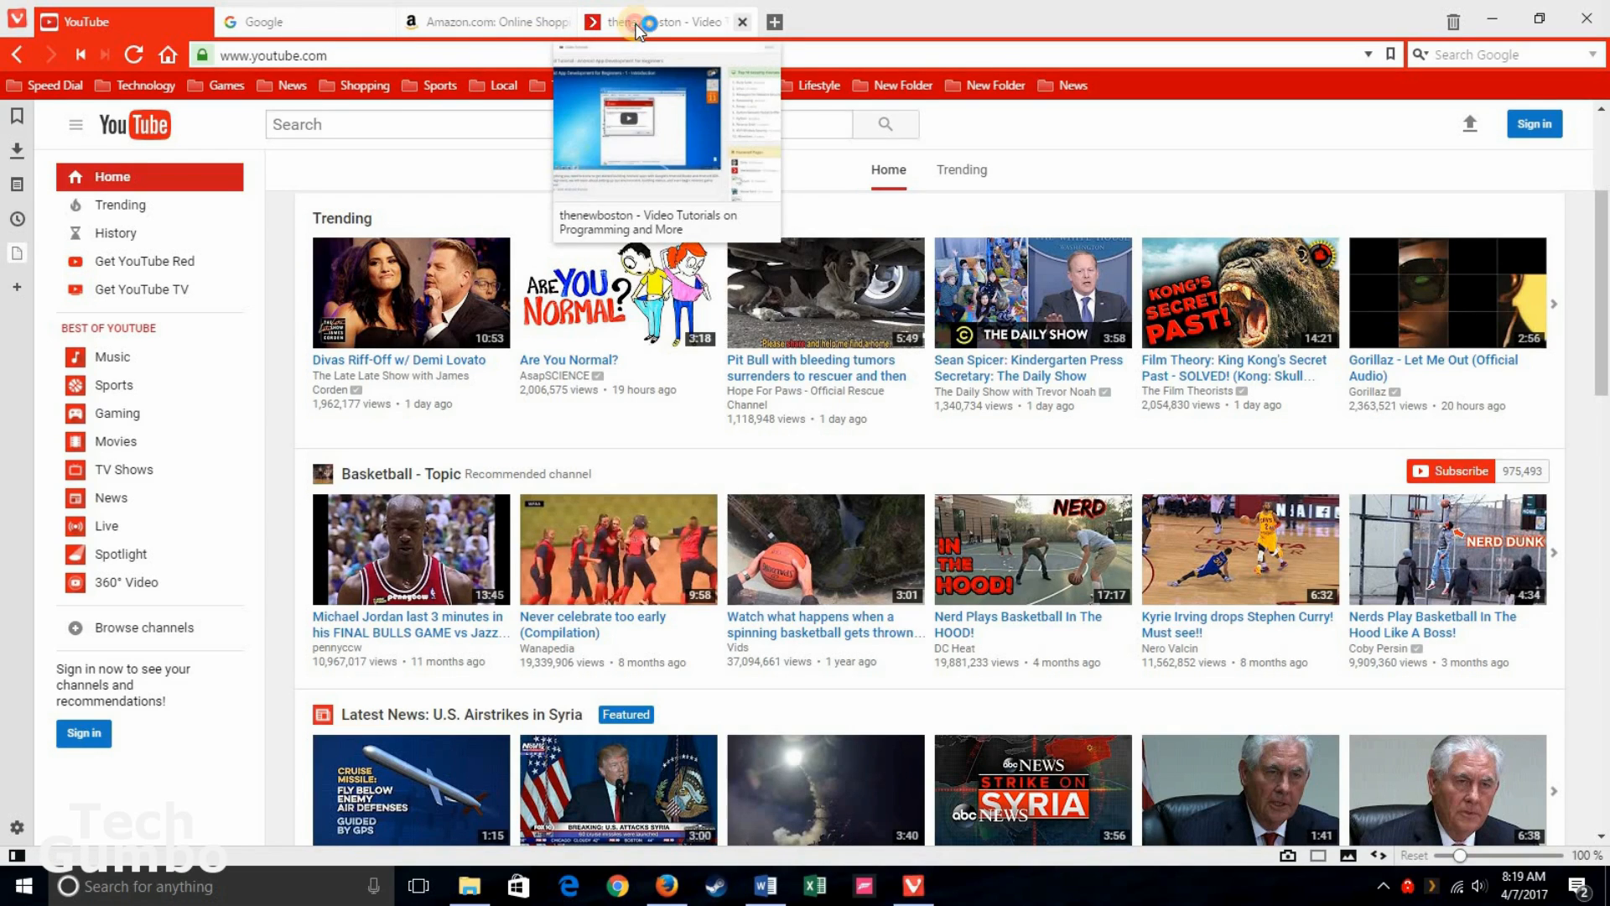
Step: Stack the thenewboston tab onto YouTube and preview the stack's pages
{"action": "left_click", "coordinate": [667, 20]}
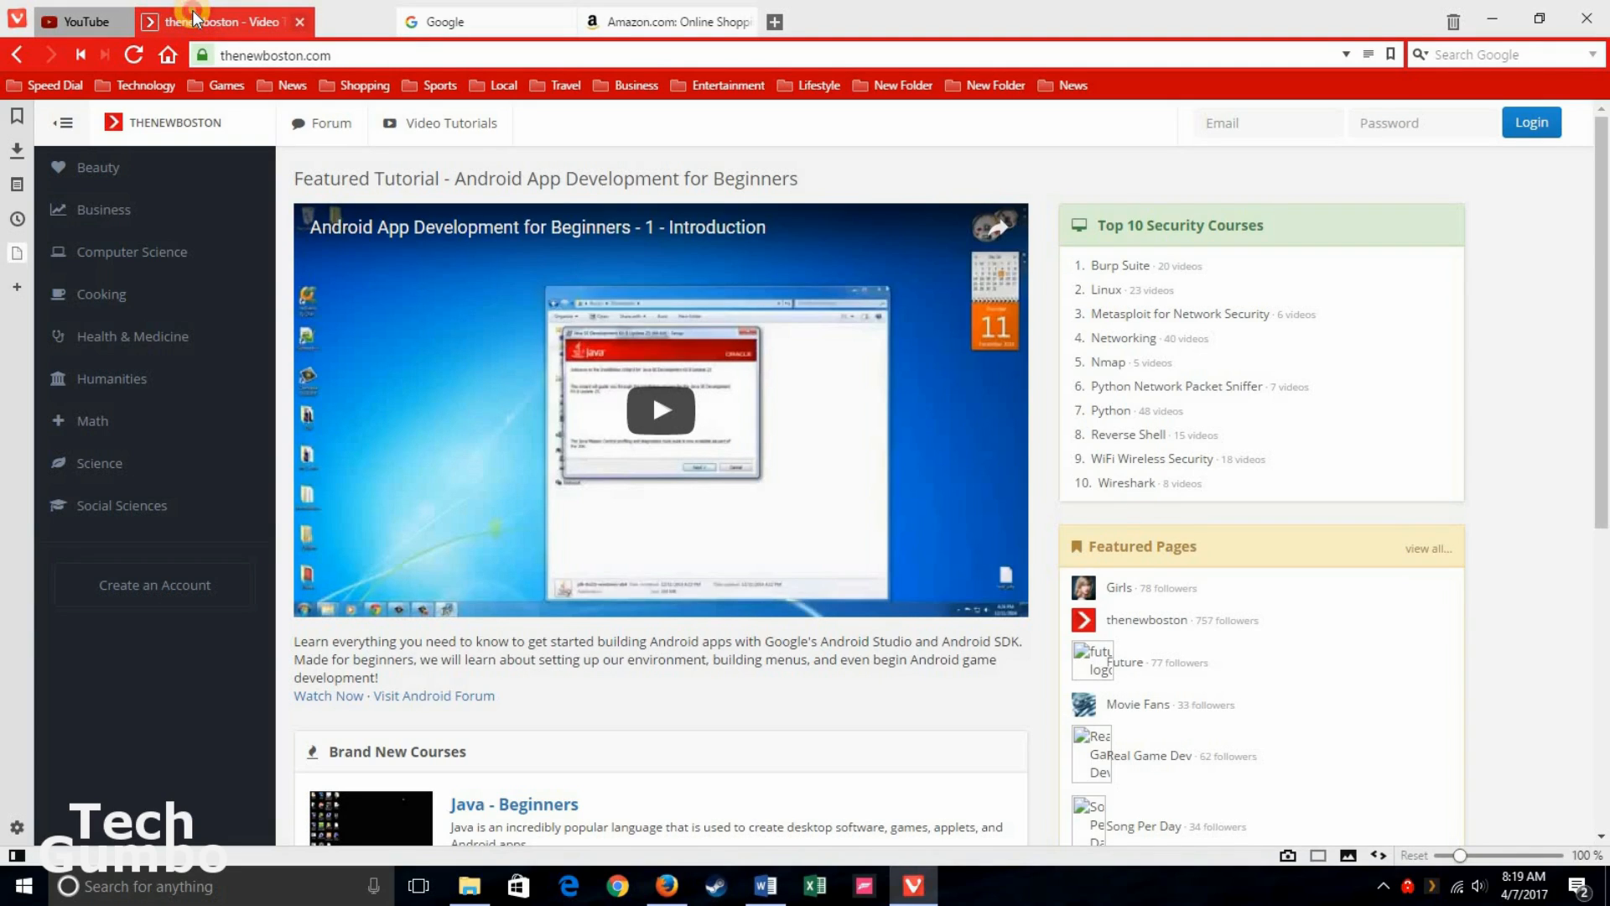
{"action": "left_click", "coordinate": [86, 22]}
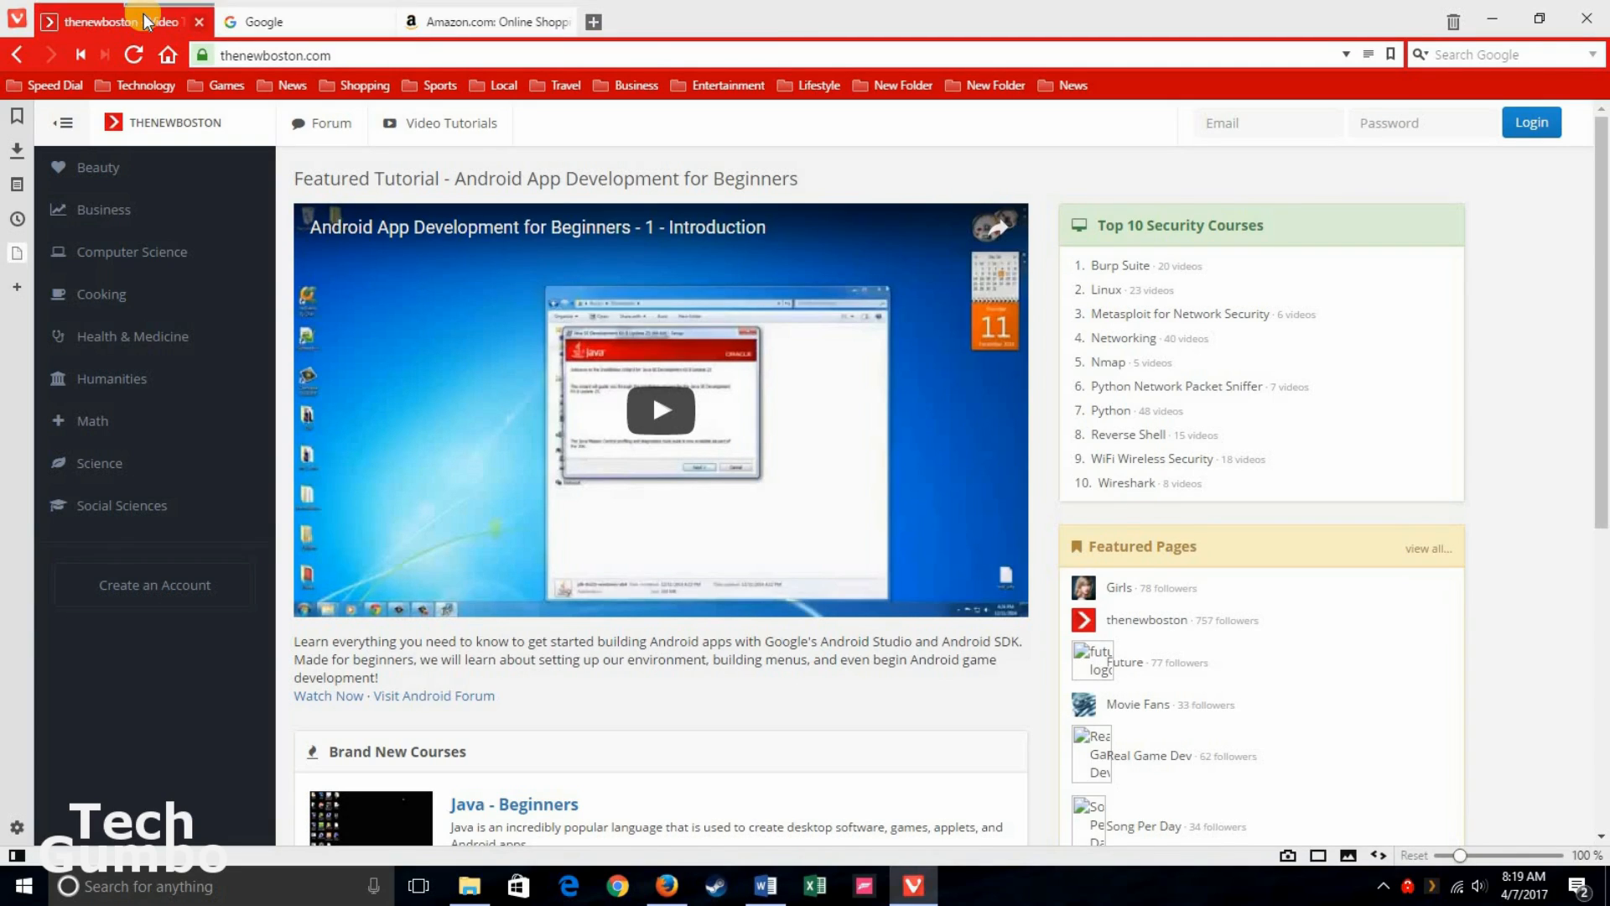
{"action": "mouse_move", "coordinate": [117, 21]}
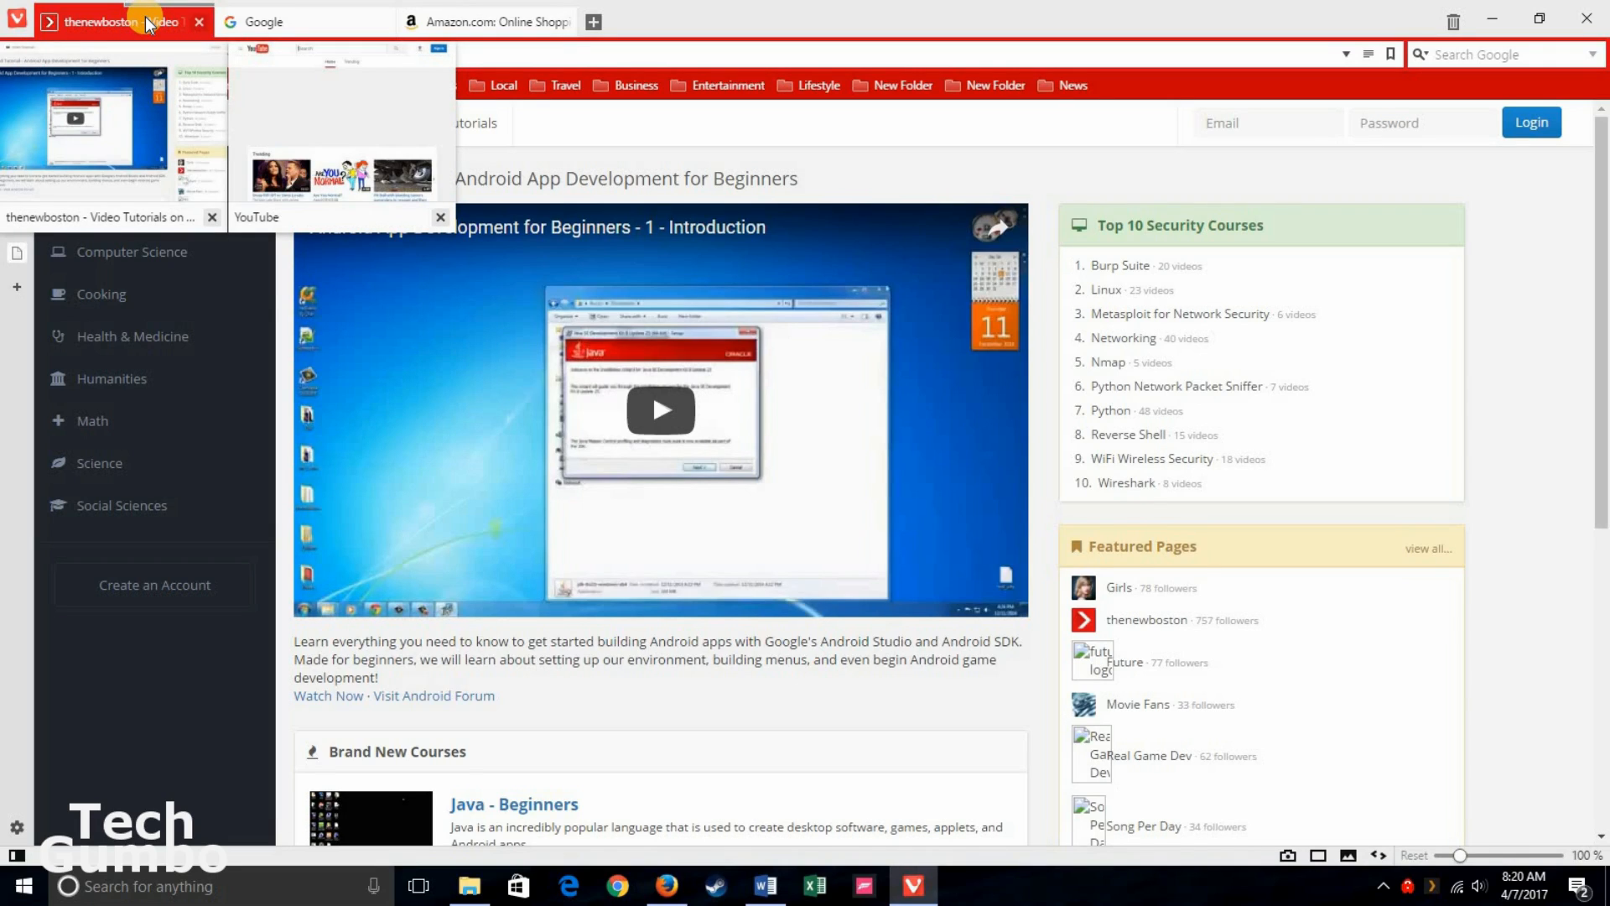
{"action": "mouse_move", "coordinate": [238, 154]}
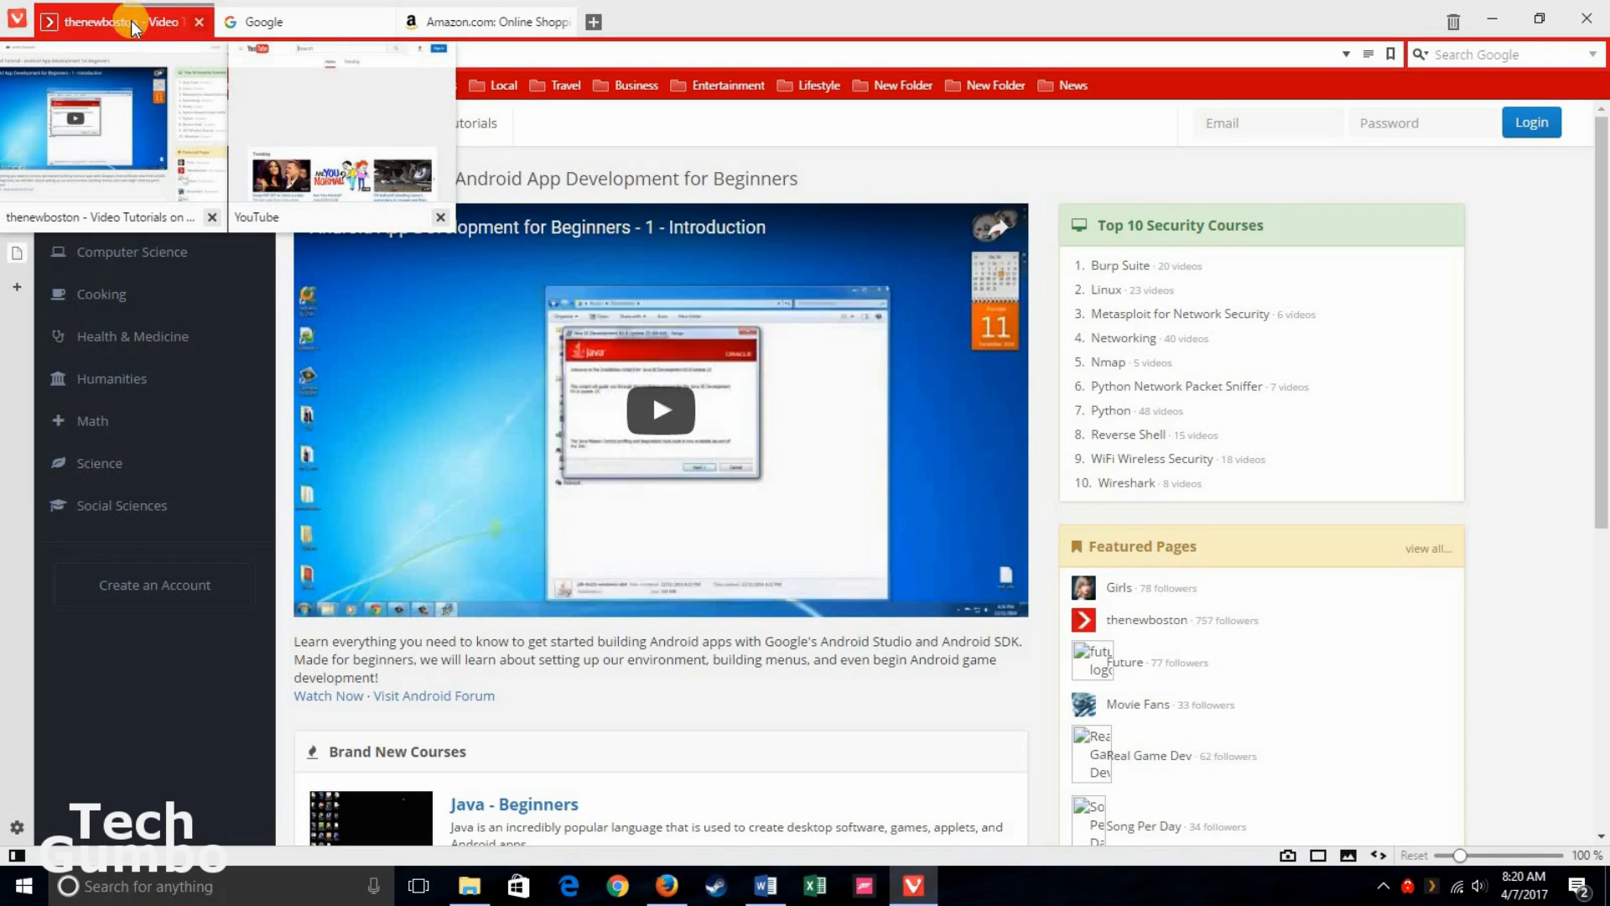
Step: Ungroup the tab stack from its right-click menu
{"action": "right_click", "coordinate": [122, 22]}
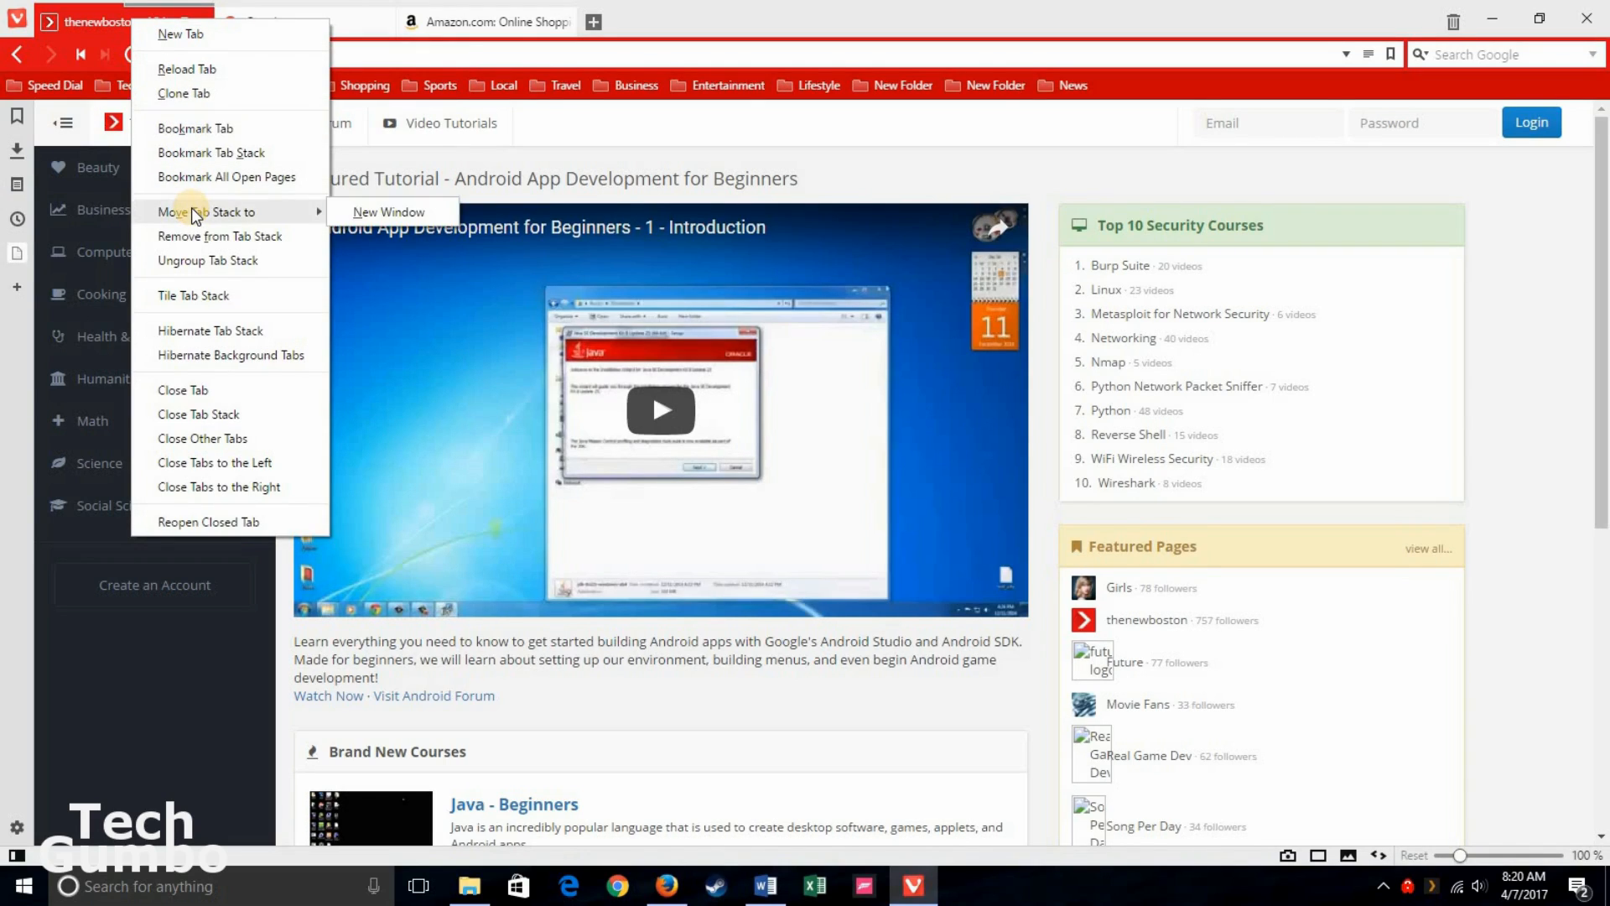
{"action": "mouse_move", "coordinate": [387, 211]}
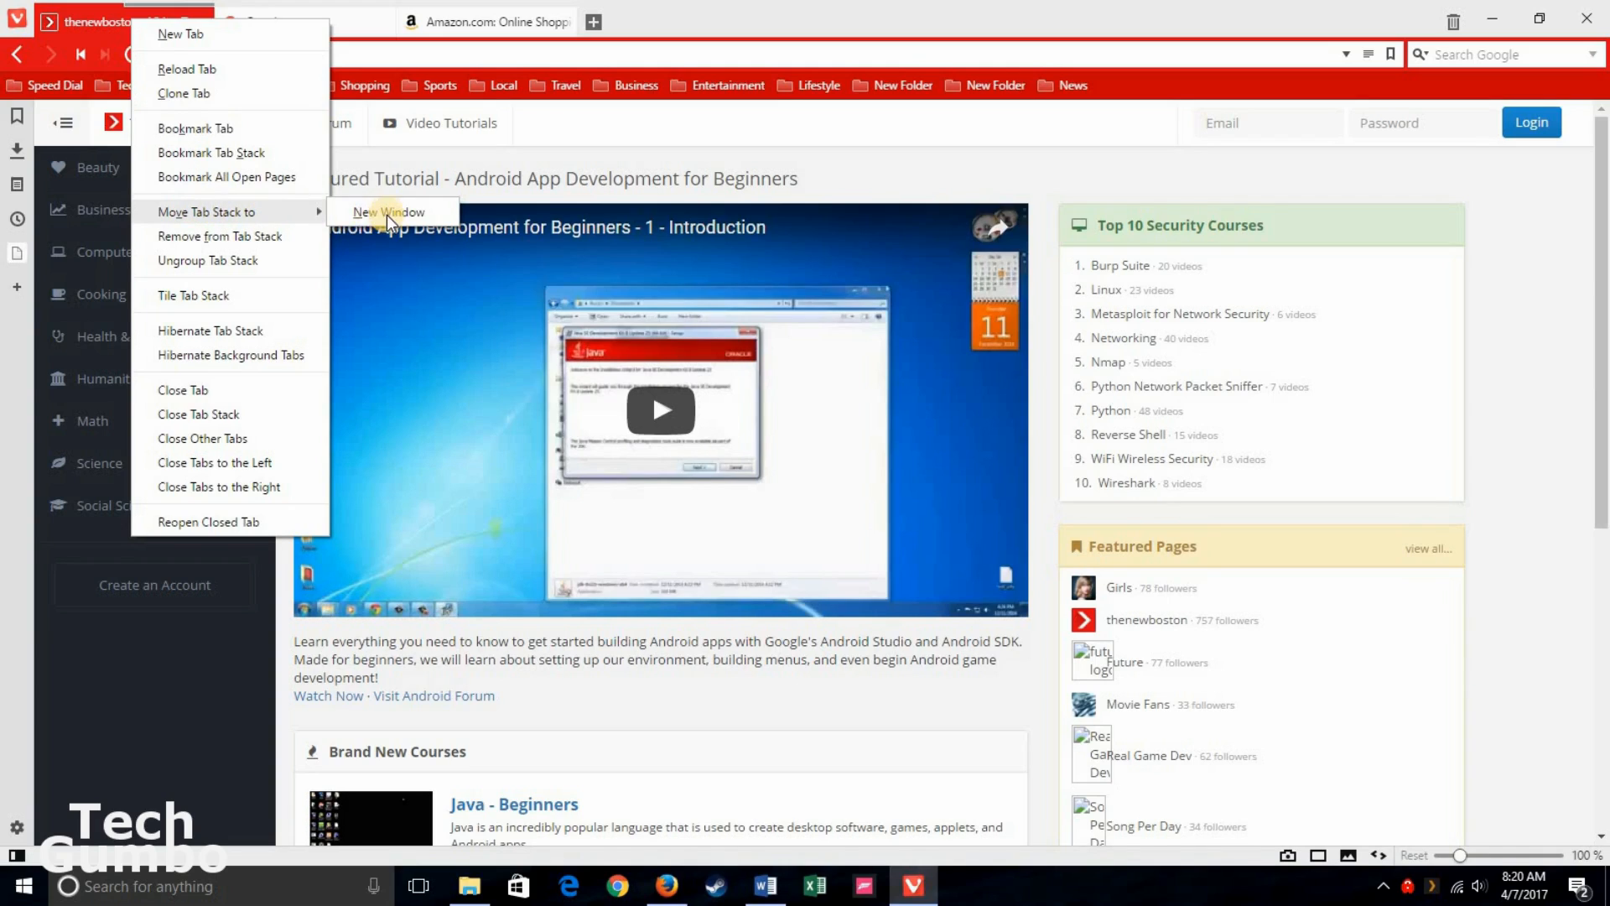
{"action": "mouse_move", "coordinate": [245, 242]}
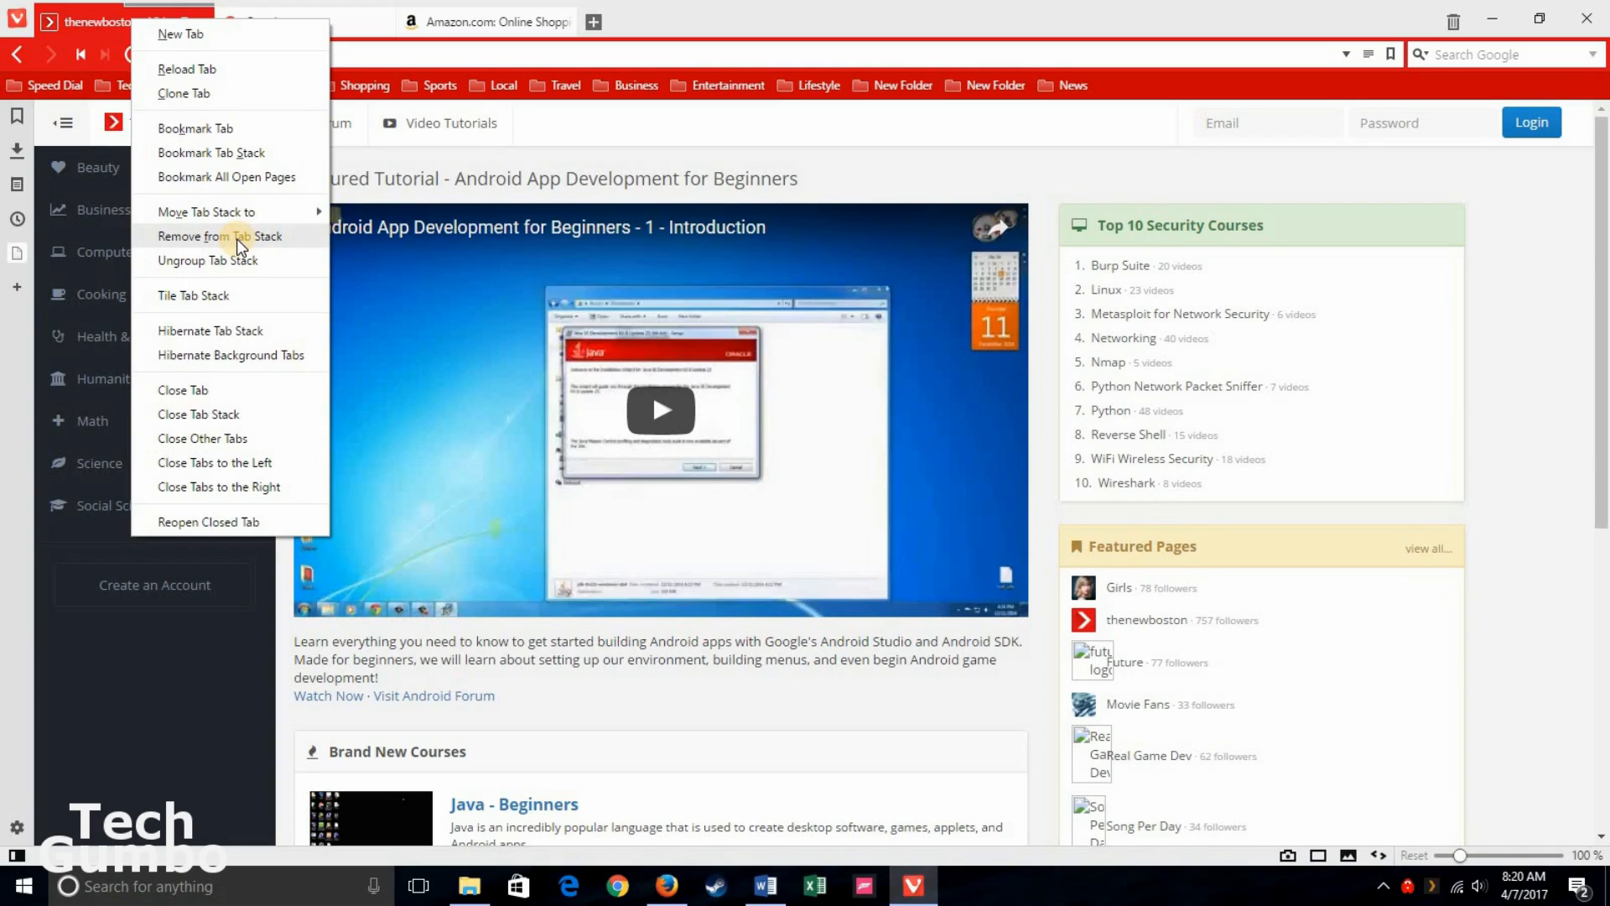
{"action": "mouse_move", "coordinate": [230, 260]}
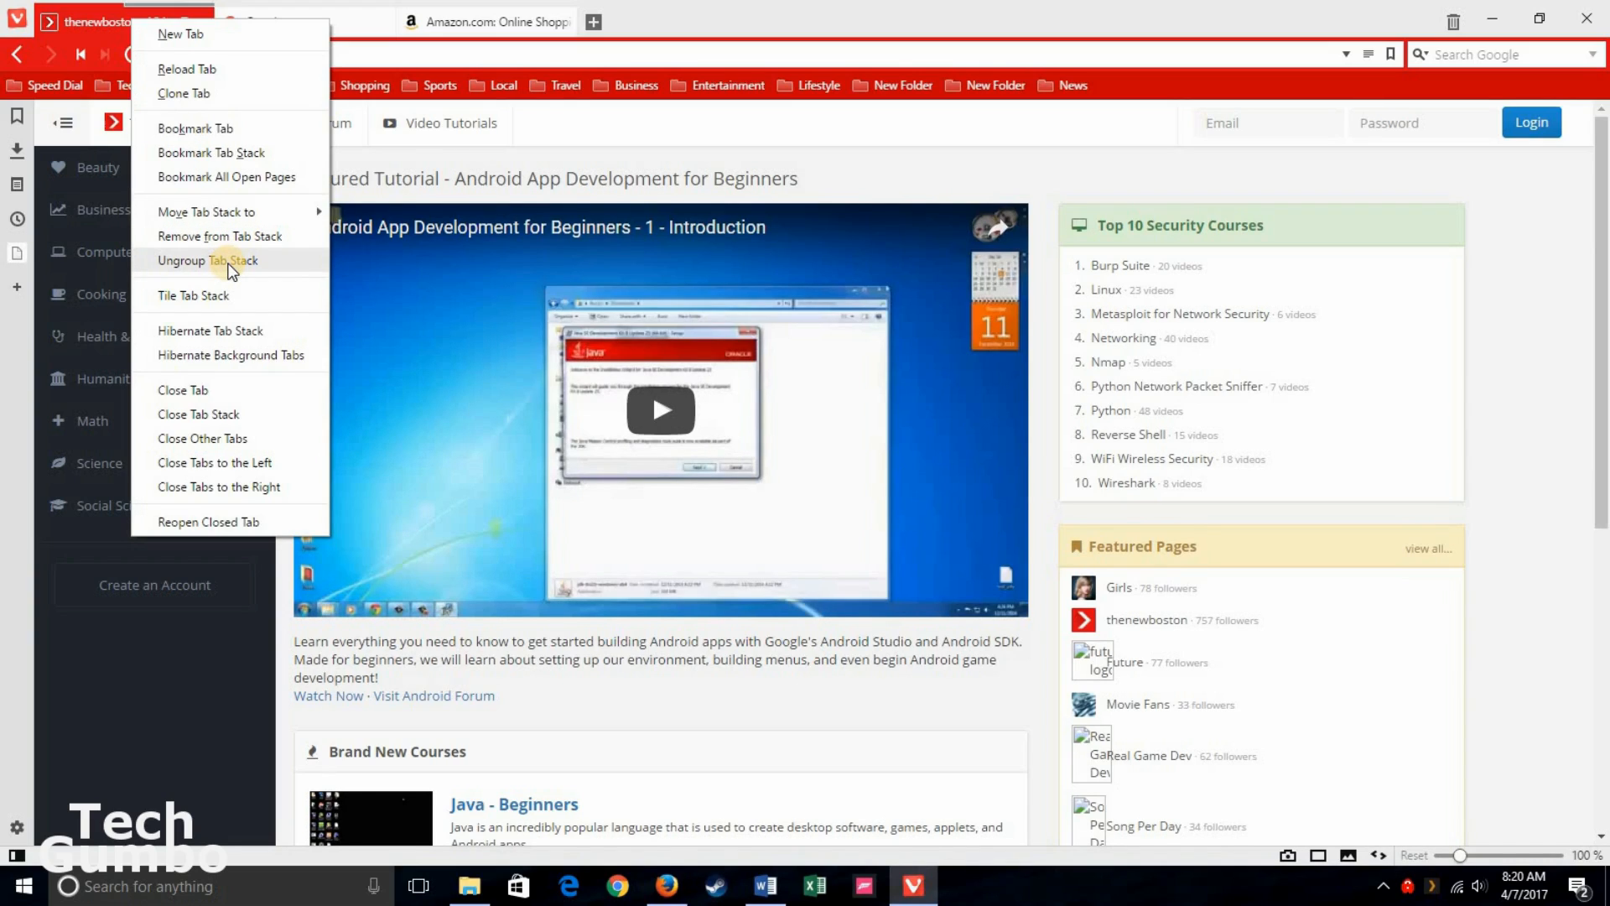
{"action": "left_click", "coordinate": [208, 260]}
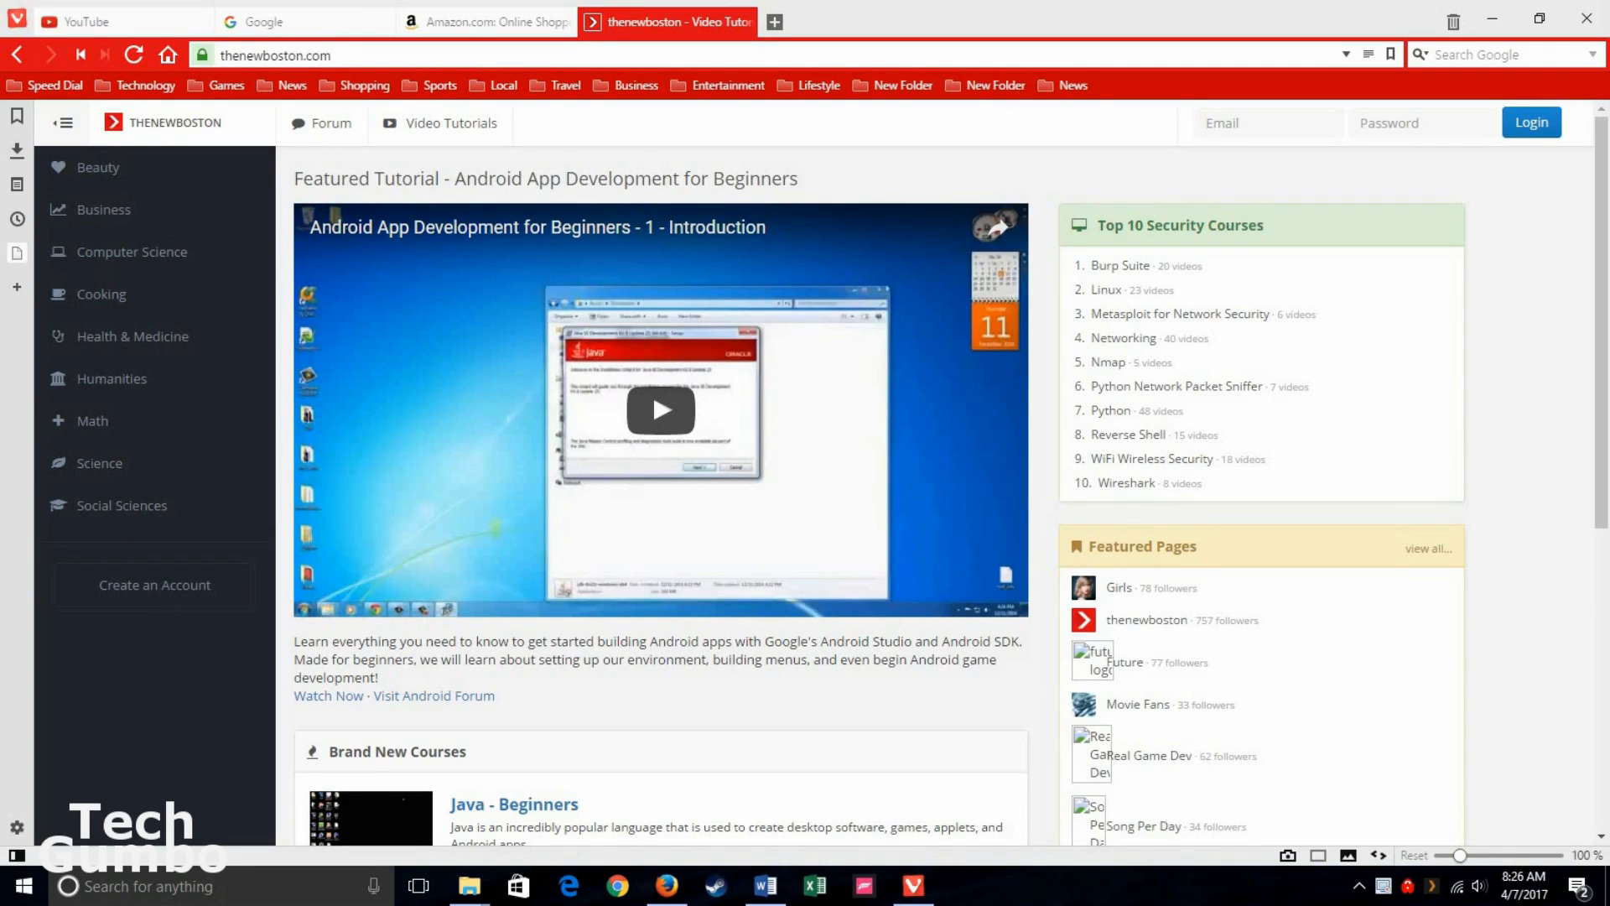
{"action": "mouse_move", "coordinate": [963, 141]}
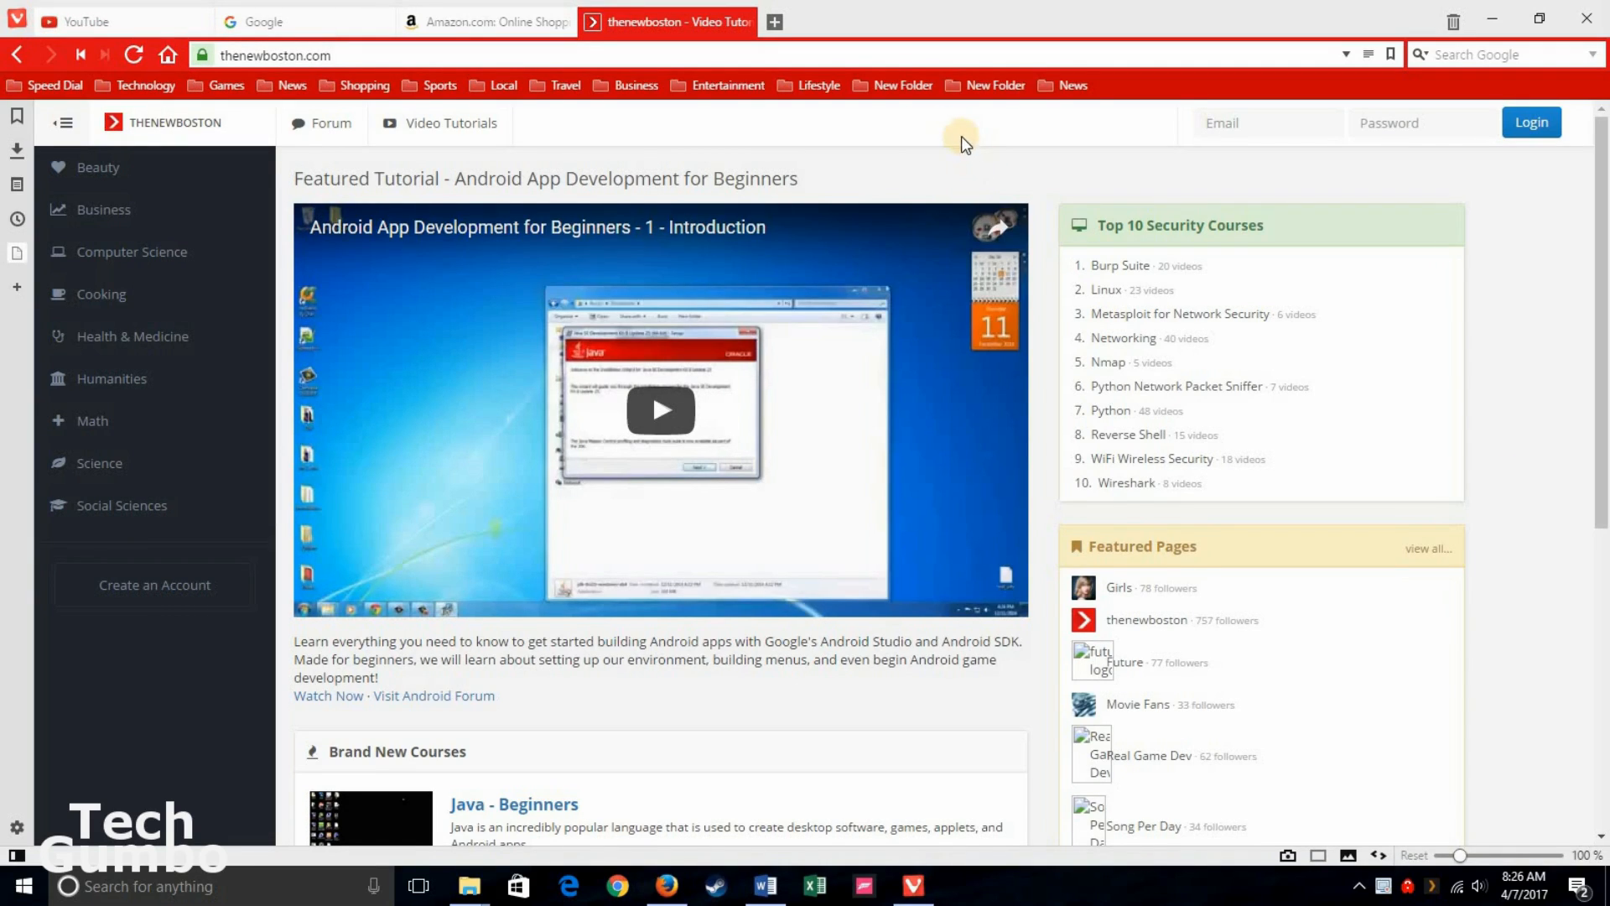
{"action": "mouse_move", "coordinate": [657, 20]}
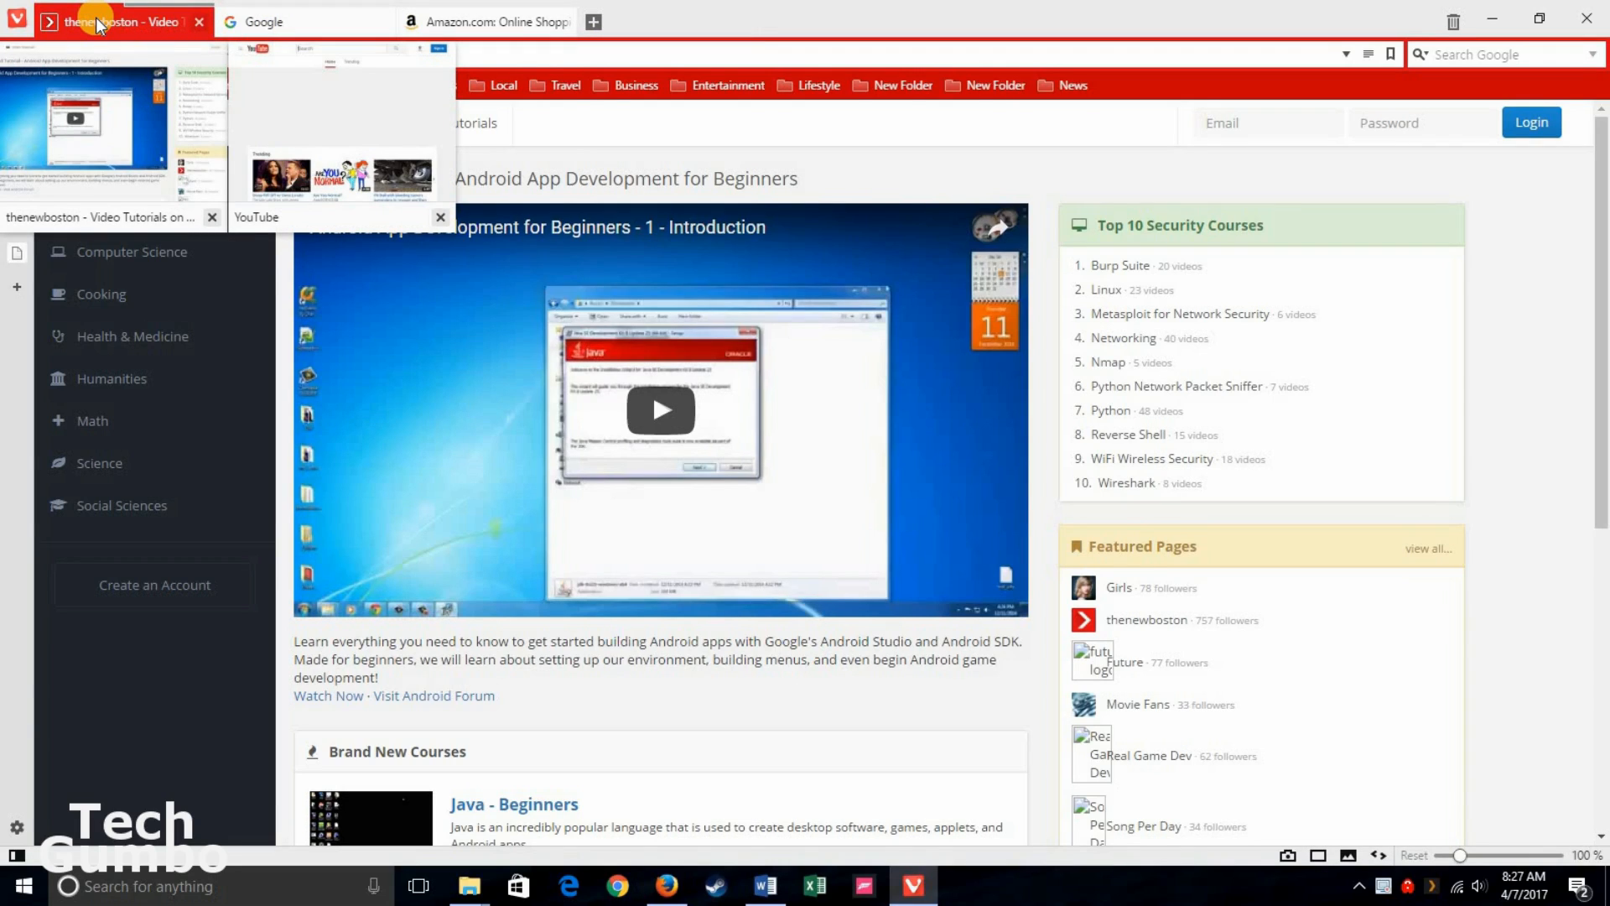
Step: Tile the thenewboston/YouTube tab stack so both pages show side by side
{"action": "right_click", "coordinate": [117, 20]}
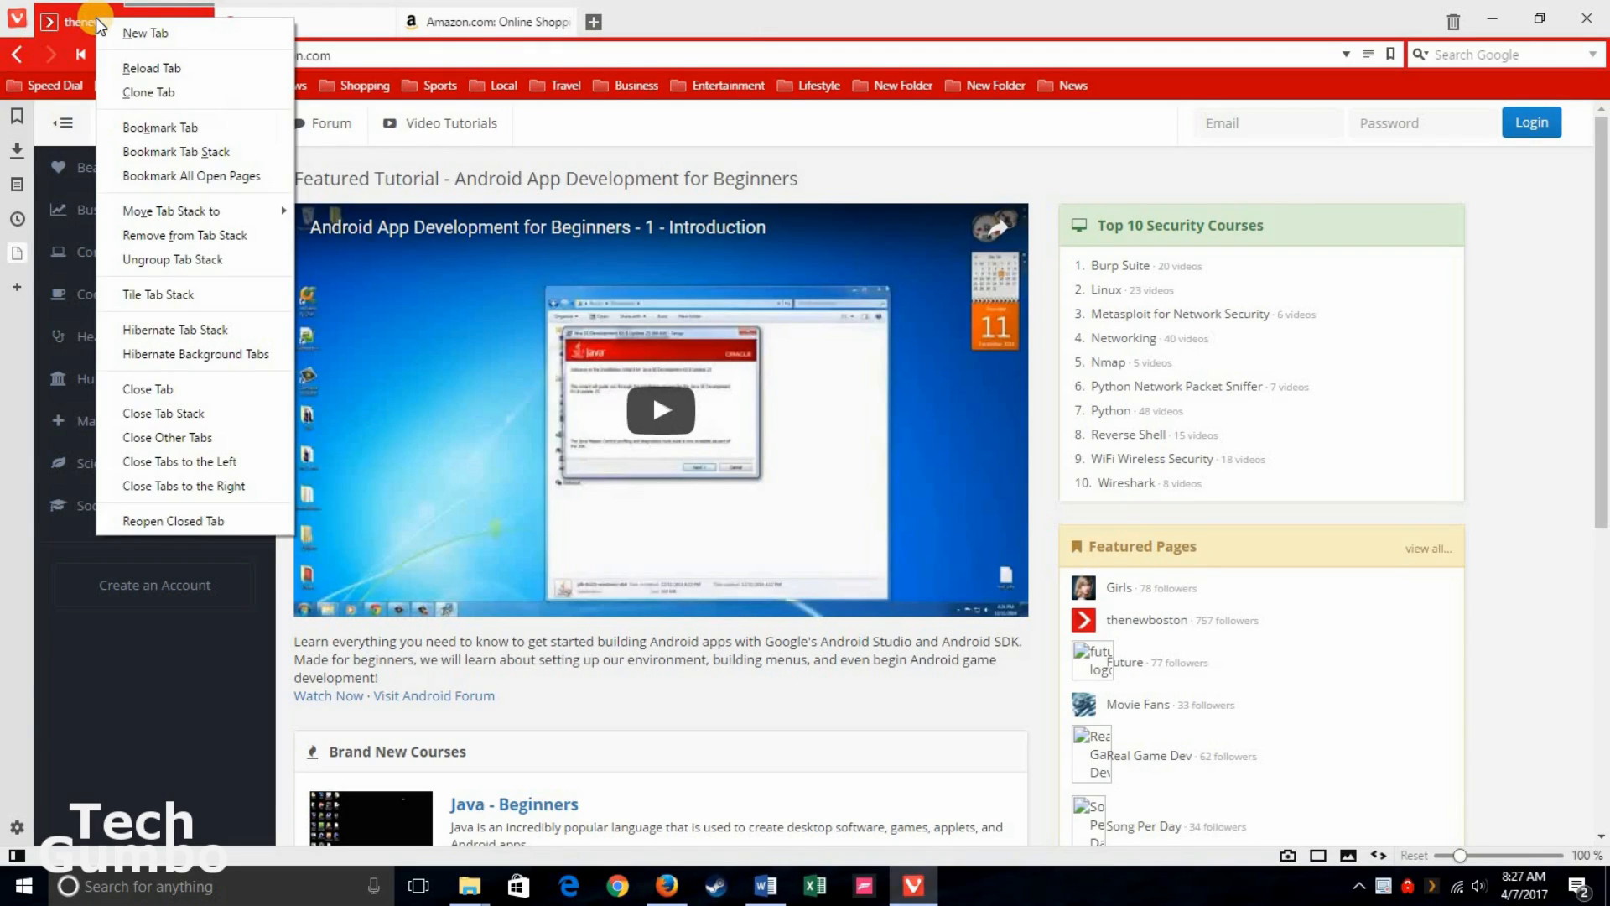
{"action": "mouse_move", "coordinate": [216, 303]}
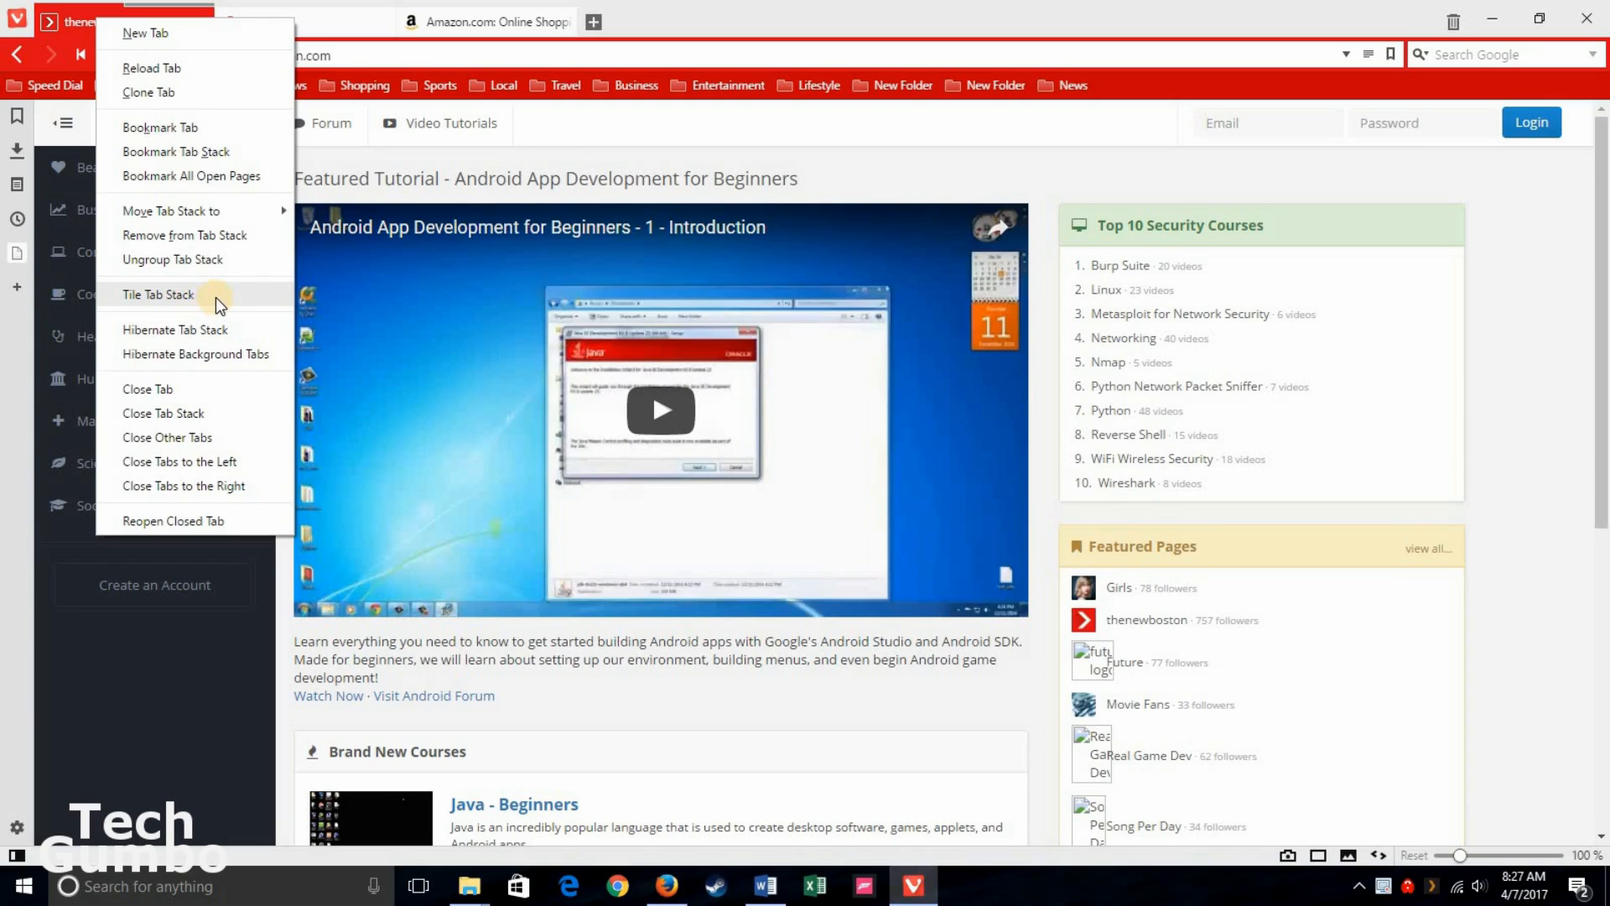
{"action": "left_click", "coordinate": [157, 296]}
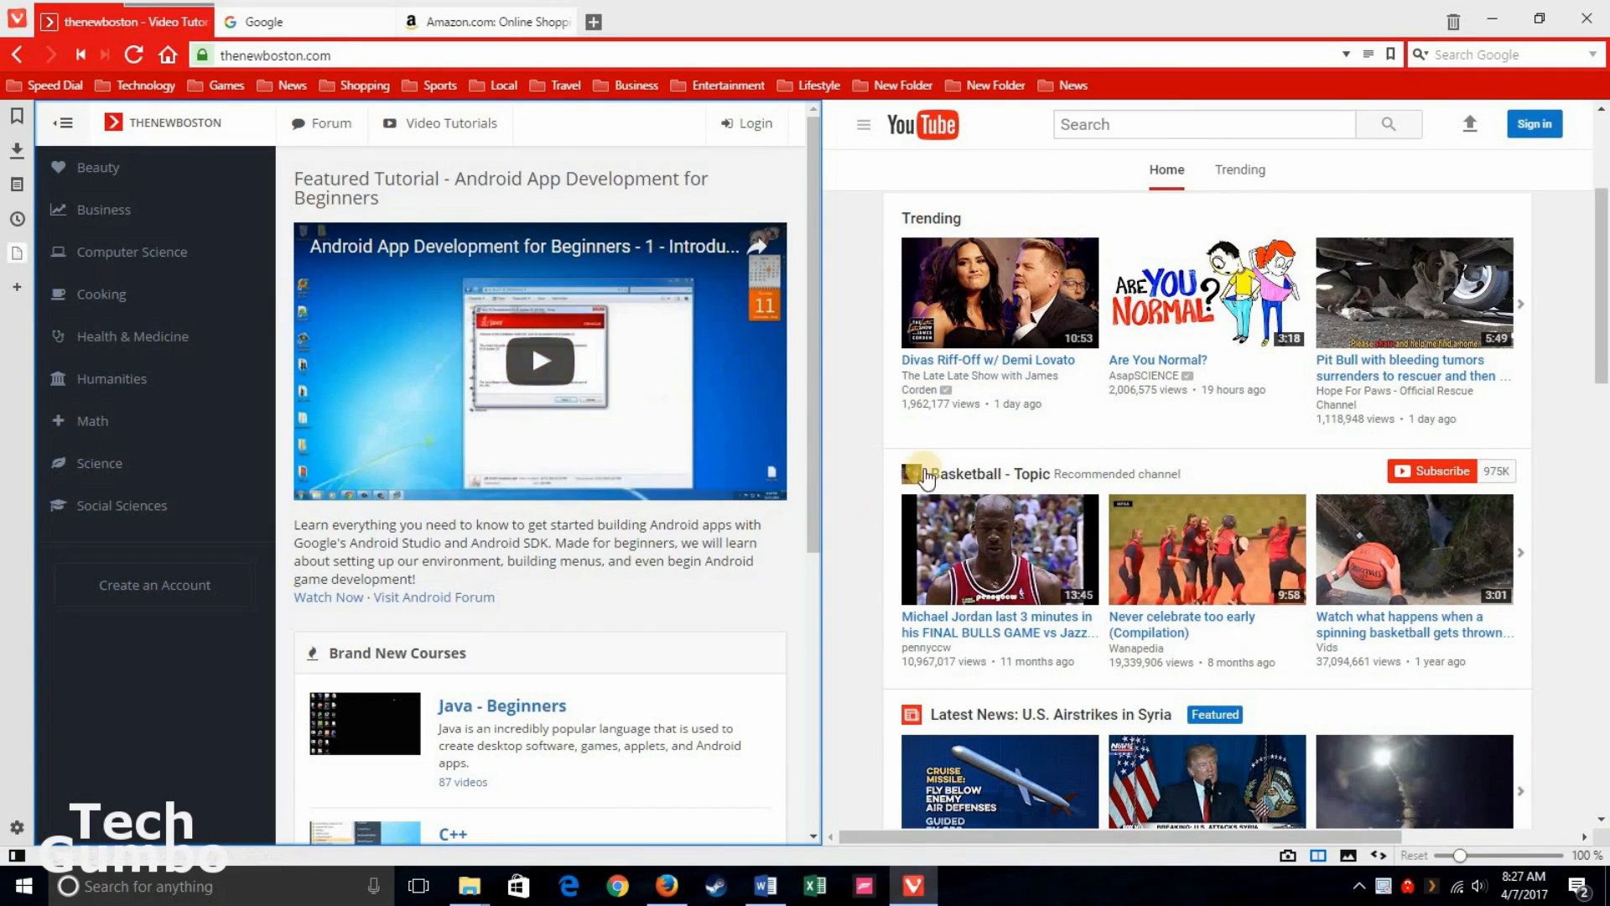
{"action": "mouse_move", "coordinate": [852, 20]}
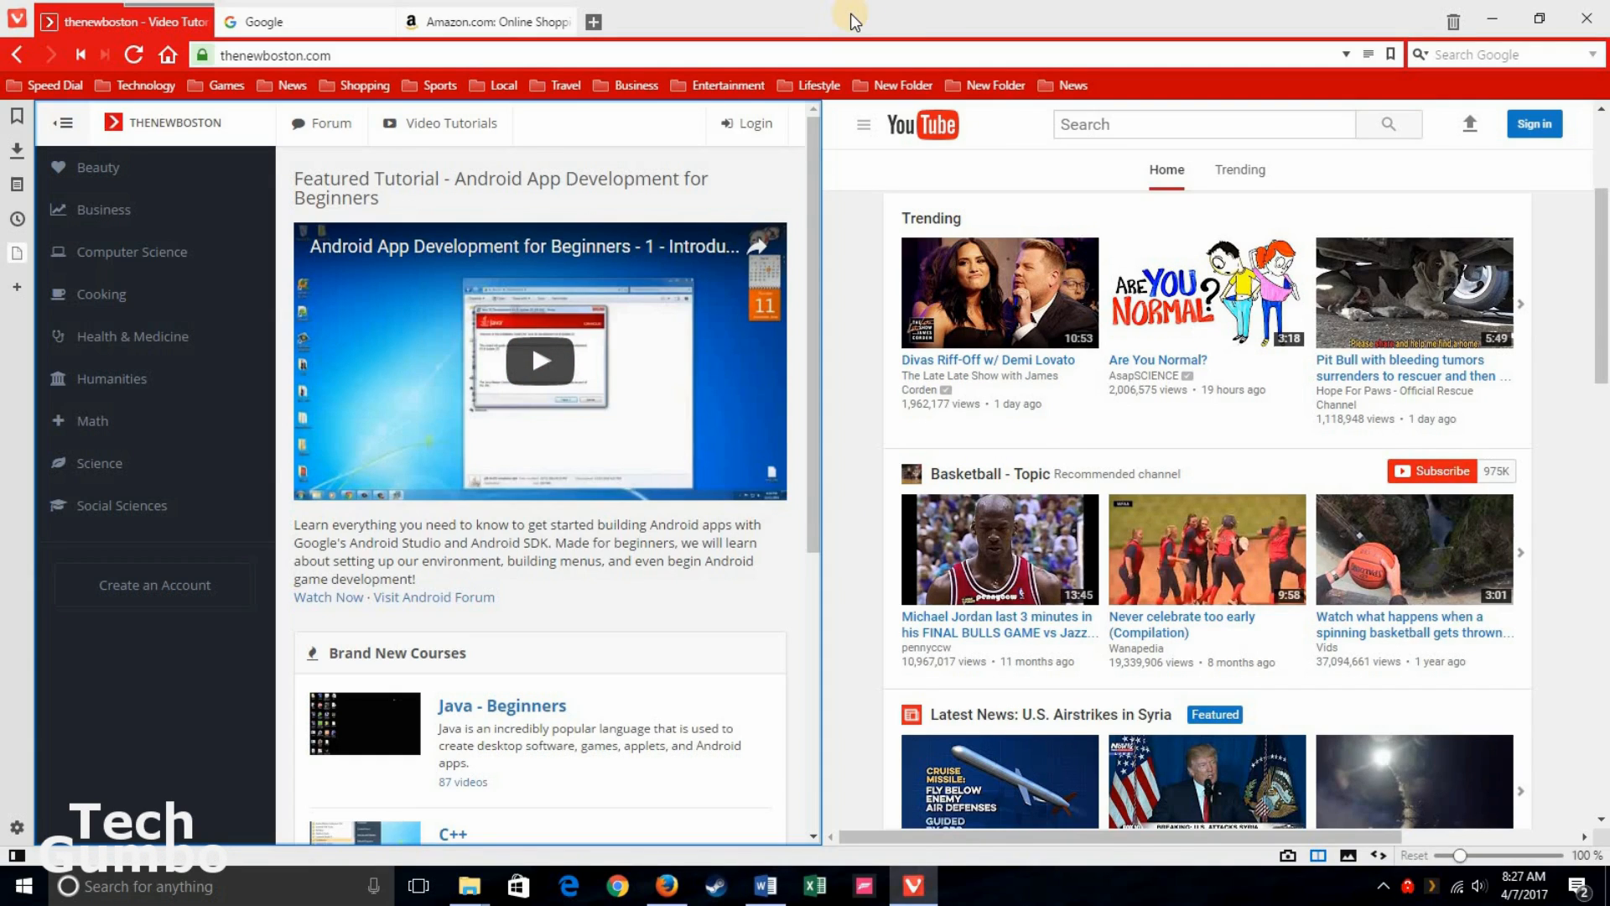
{"action": "mouse_move", "coordinate": [483, 20]}
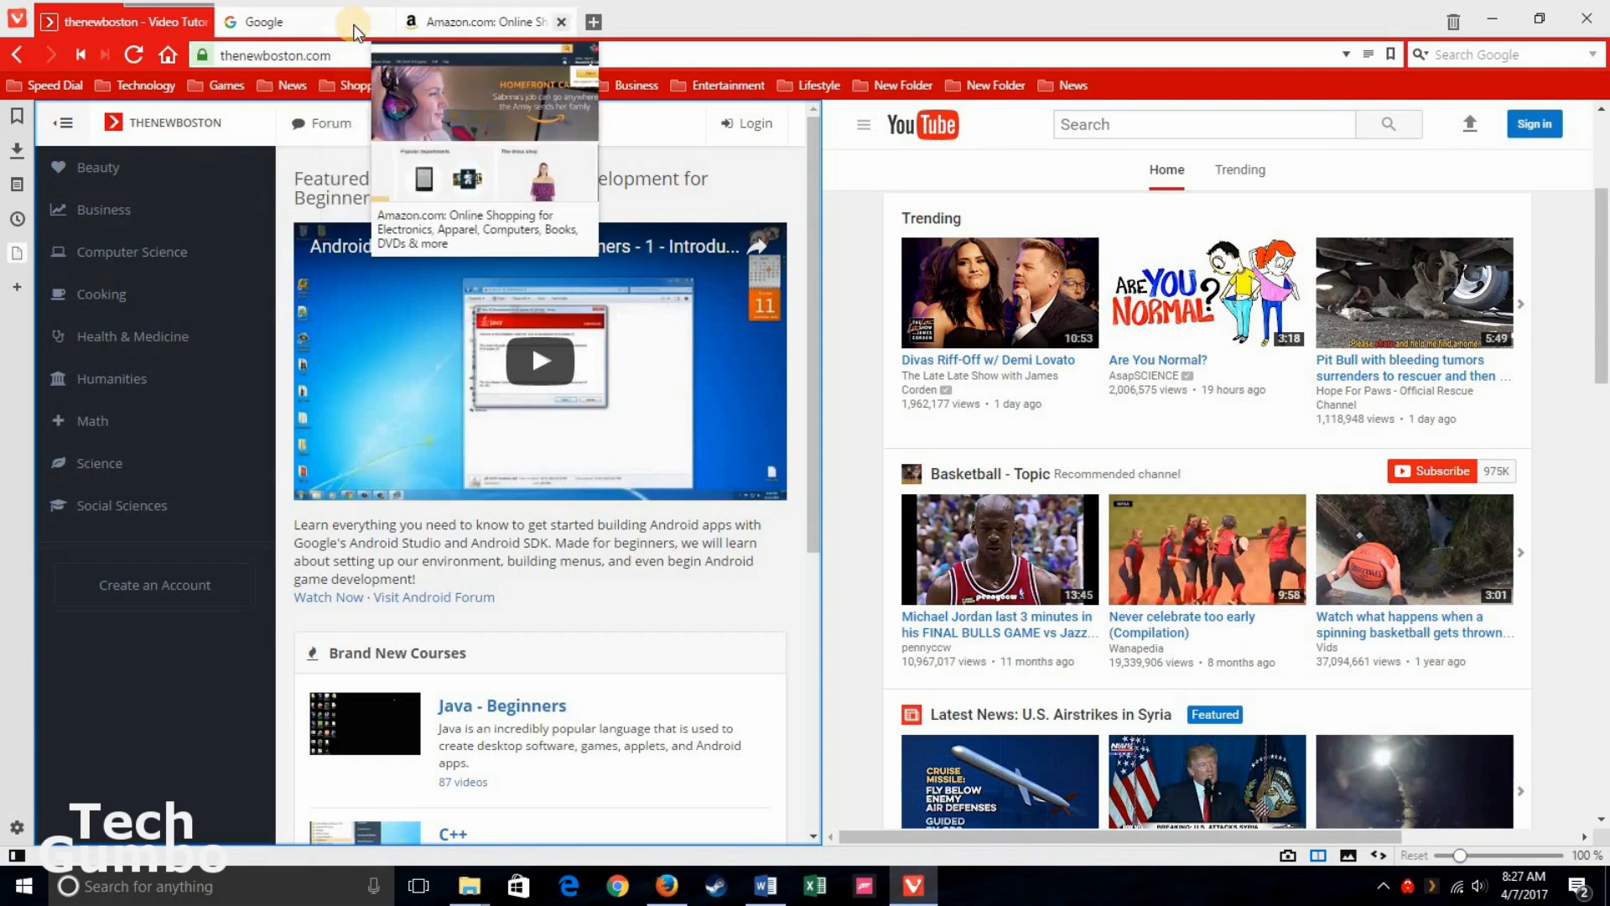
Step: Drag the Google tab into the tiled stack for a three-column view
{"action": "left_click", "coordinate": [246, 22]}
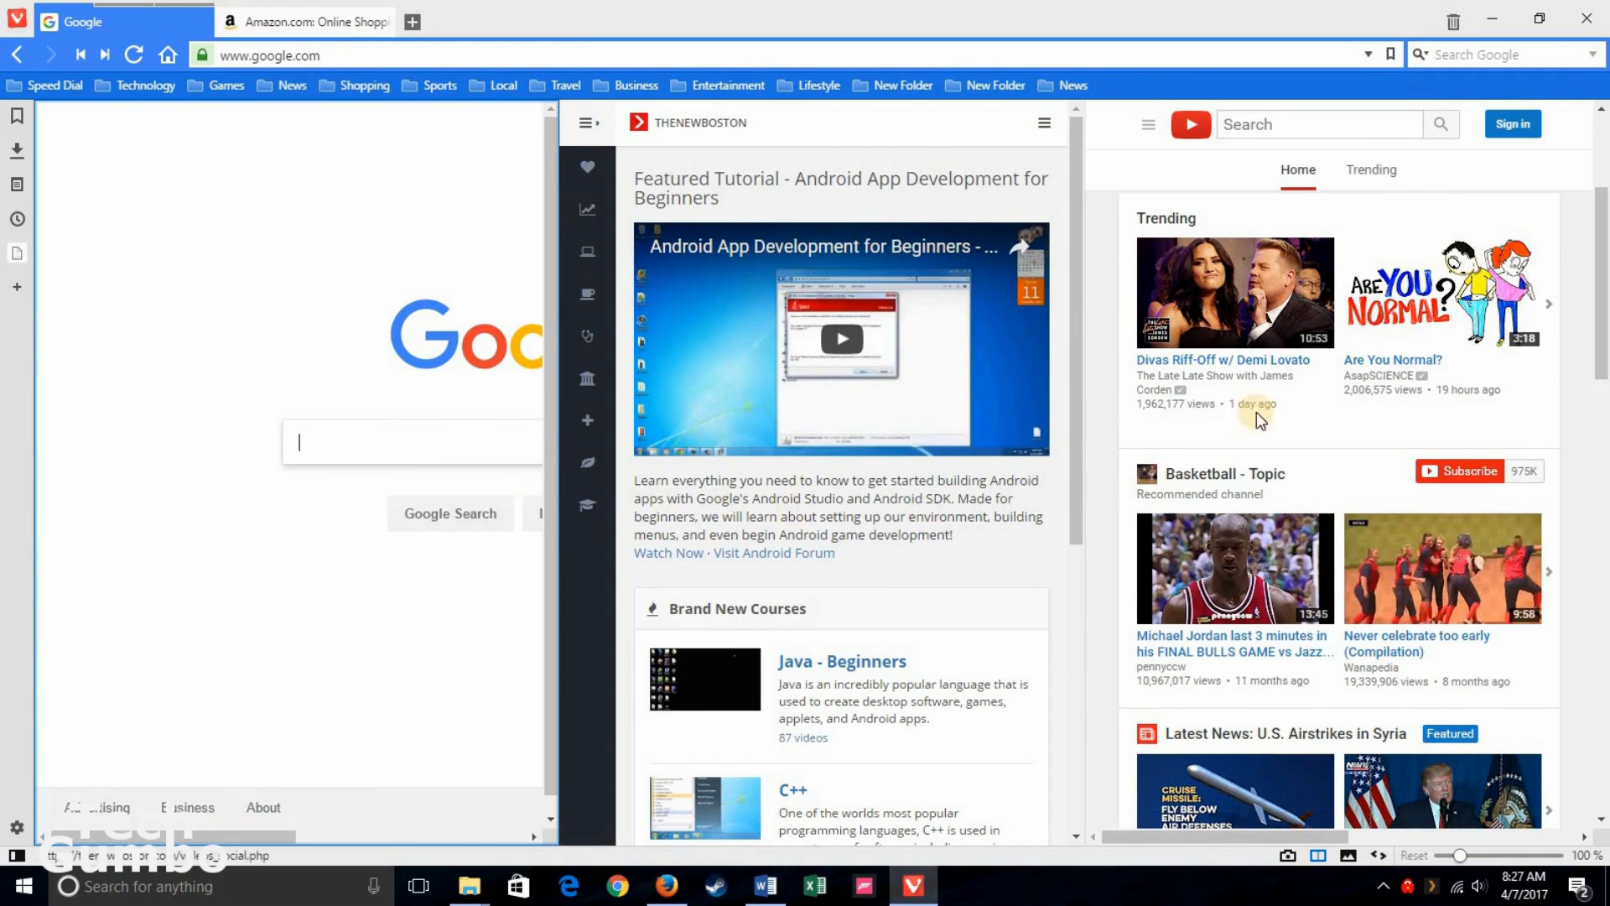
{"action": "mouse_move", "coordinate": [90, 92]}
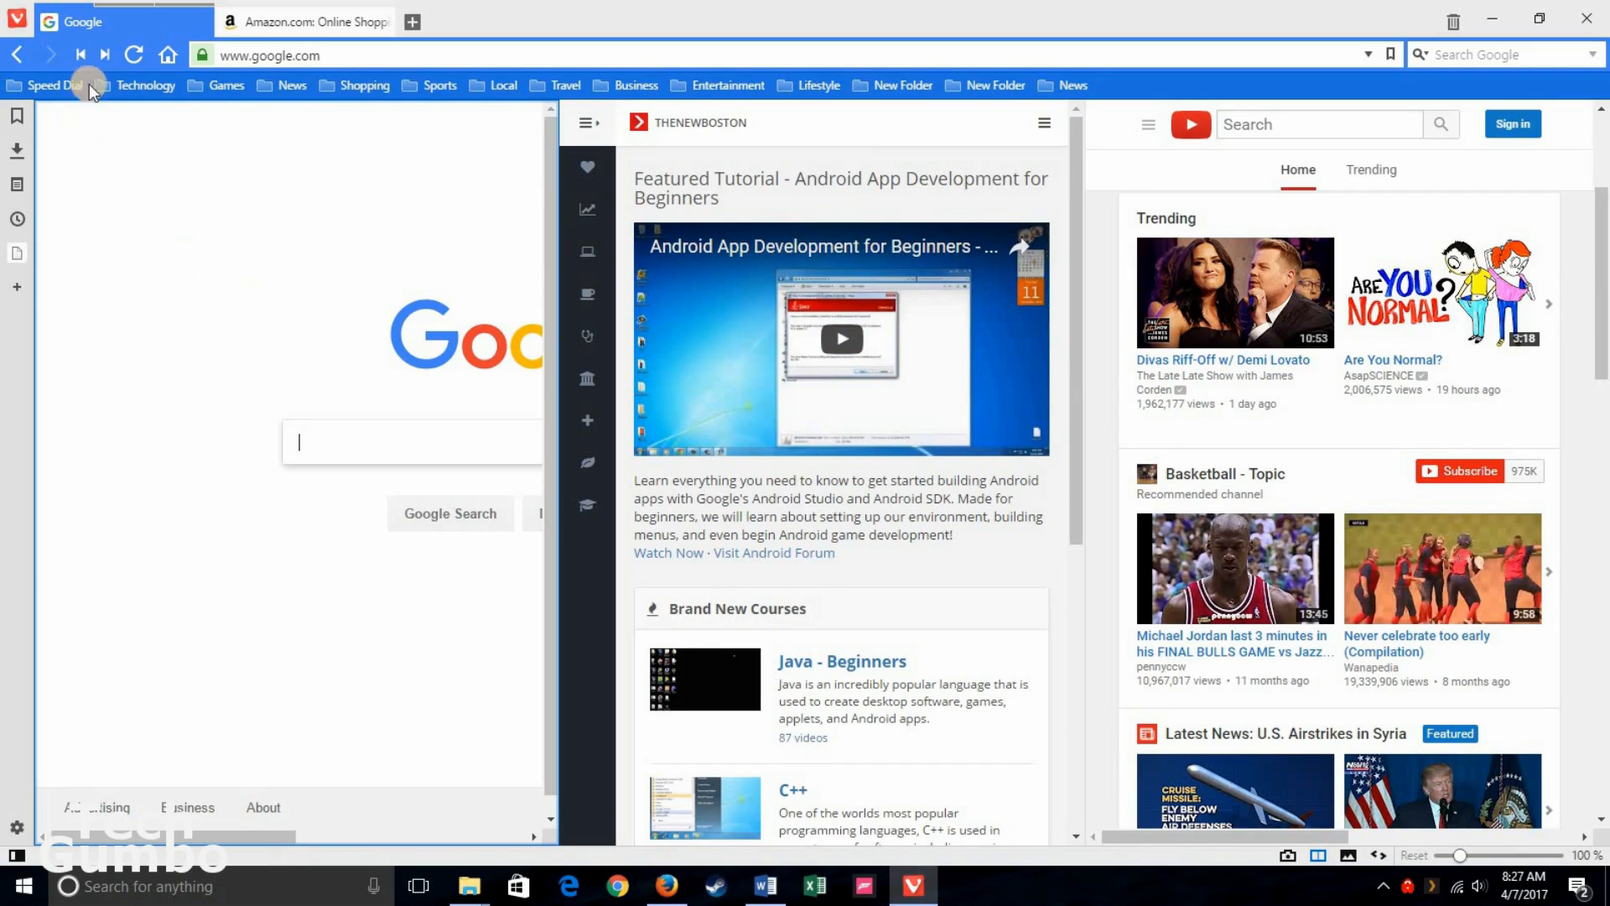
{"action": "mouse_move", "coordinate": [112, 21]}
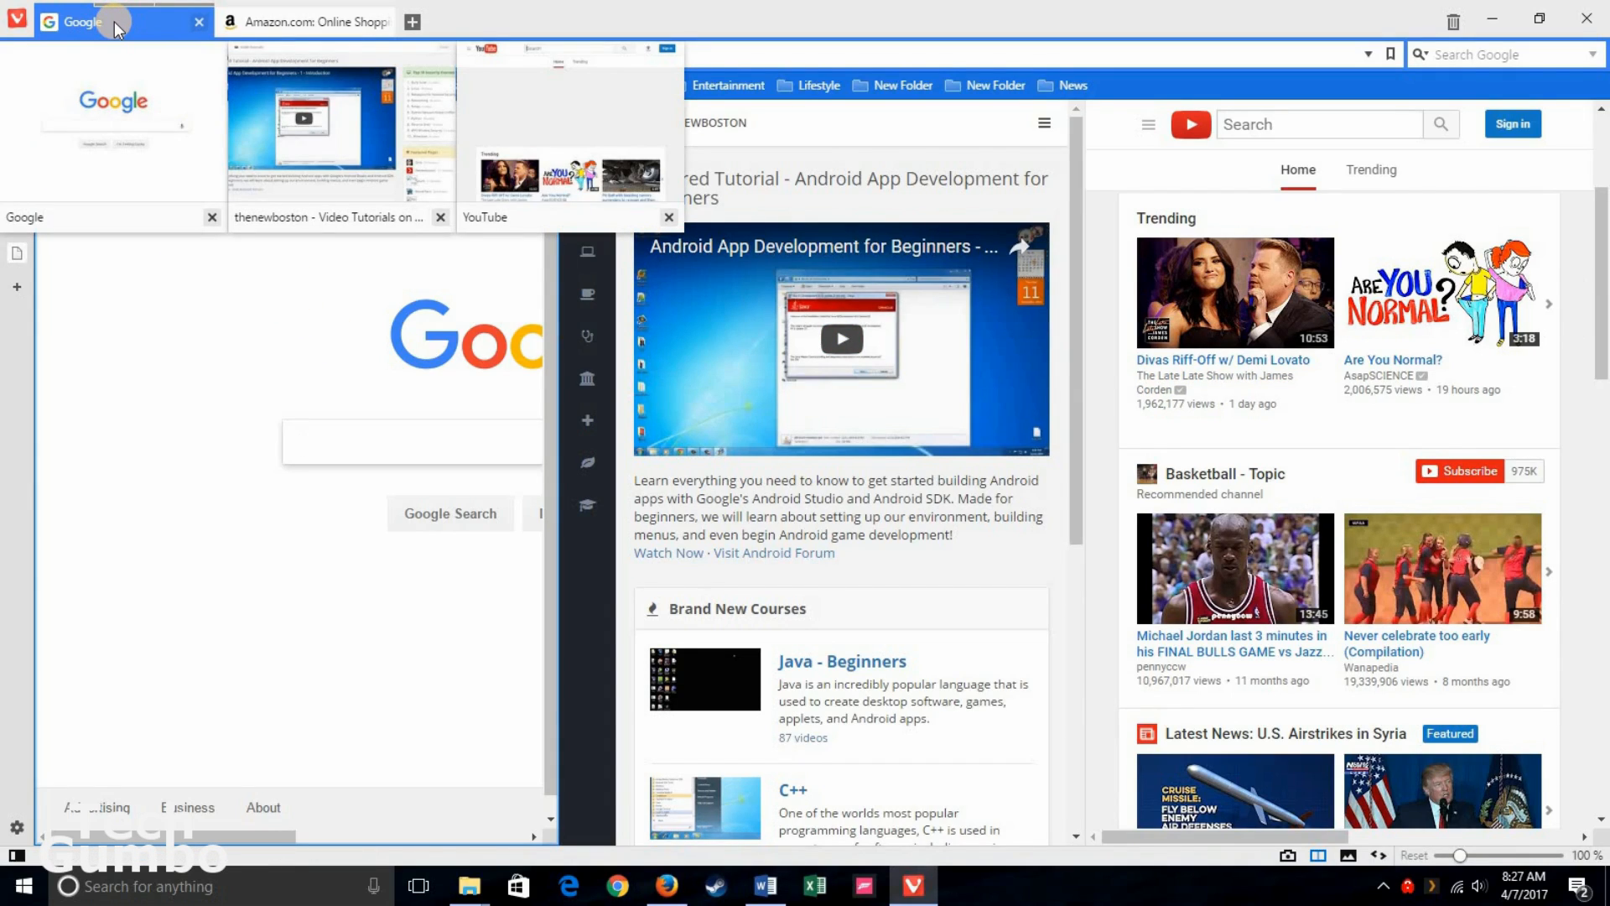
Step: Untile the tab stack so YouTube alone fills the window
{"action": "right_click", "coordinate": [117, 21]}
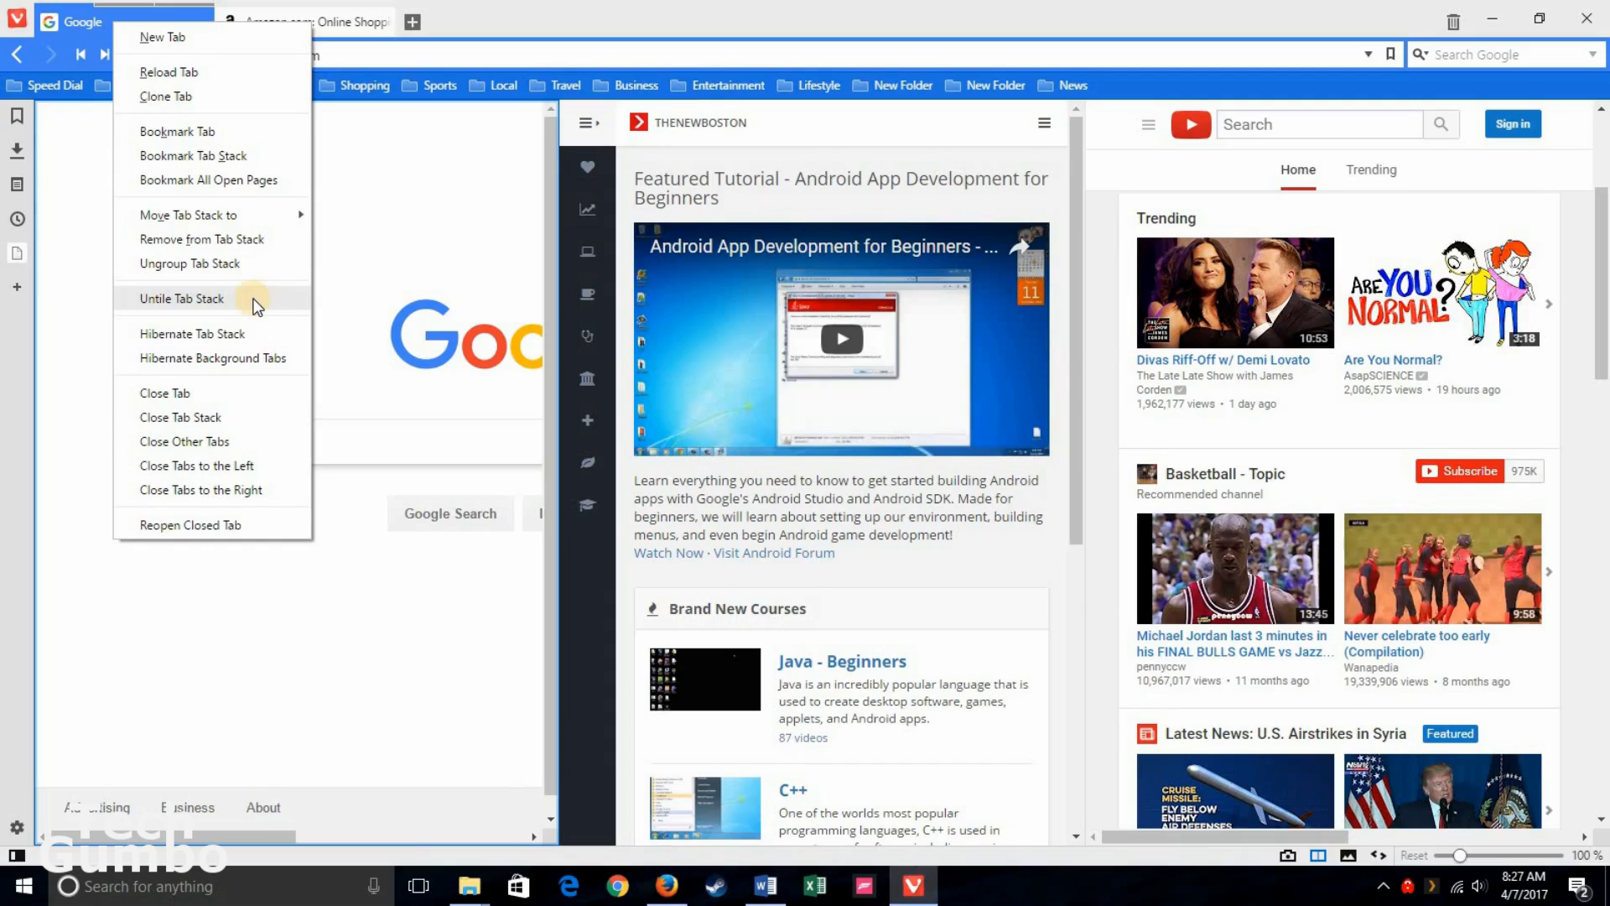
{"action": "left_click", "coordinate": [182, 298]}
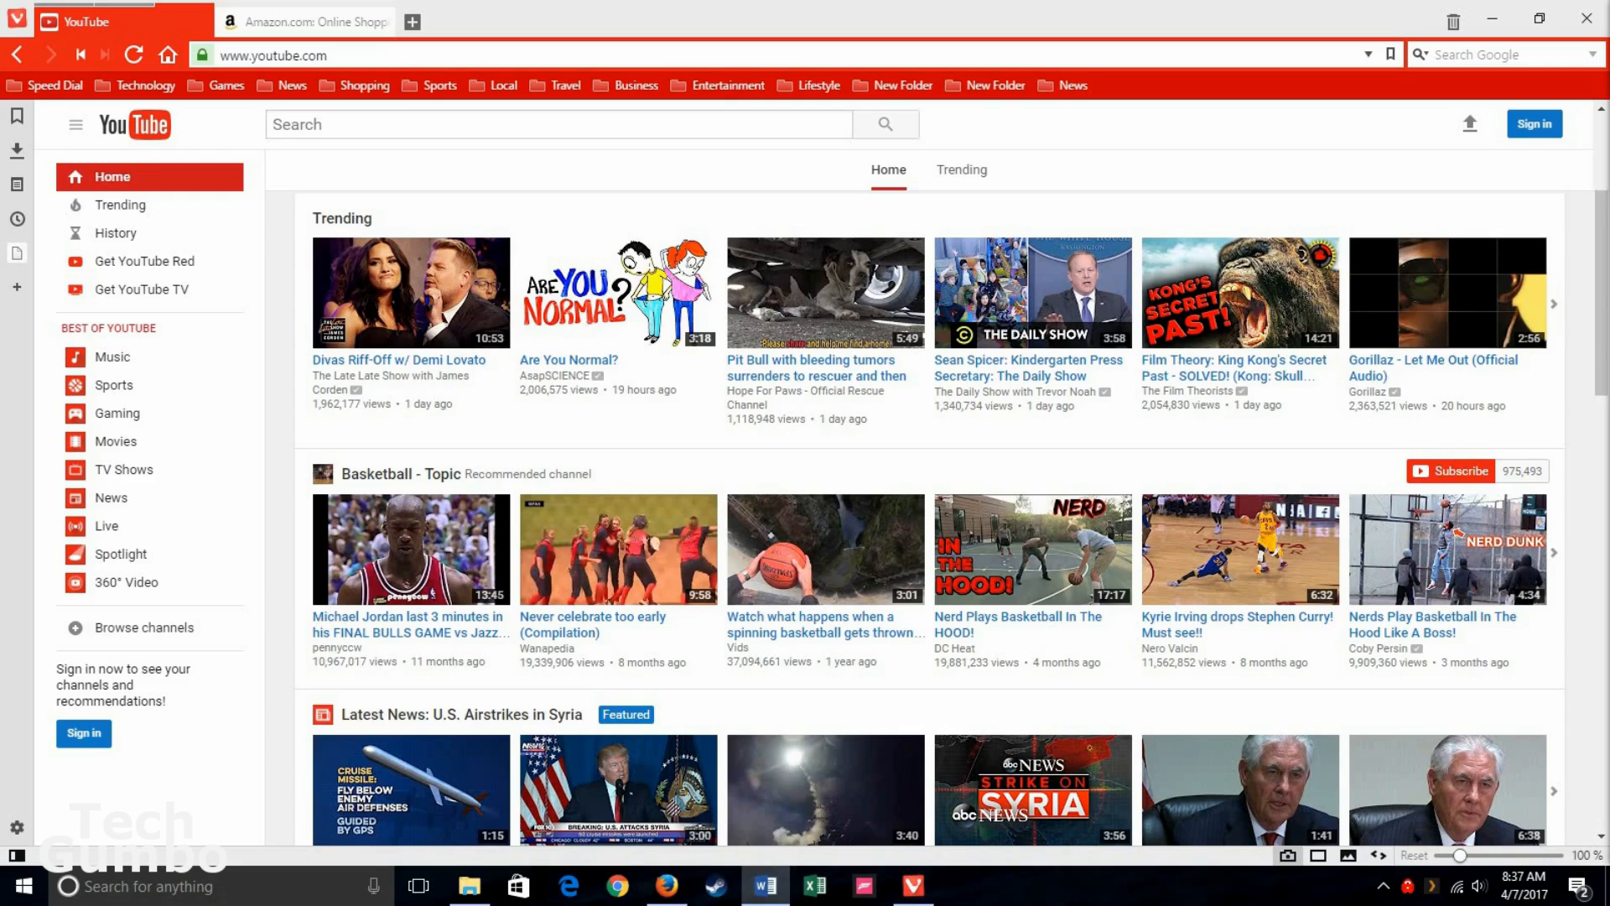
{"action": "left_click", "coordinate": [1303, 856]}
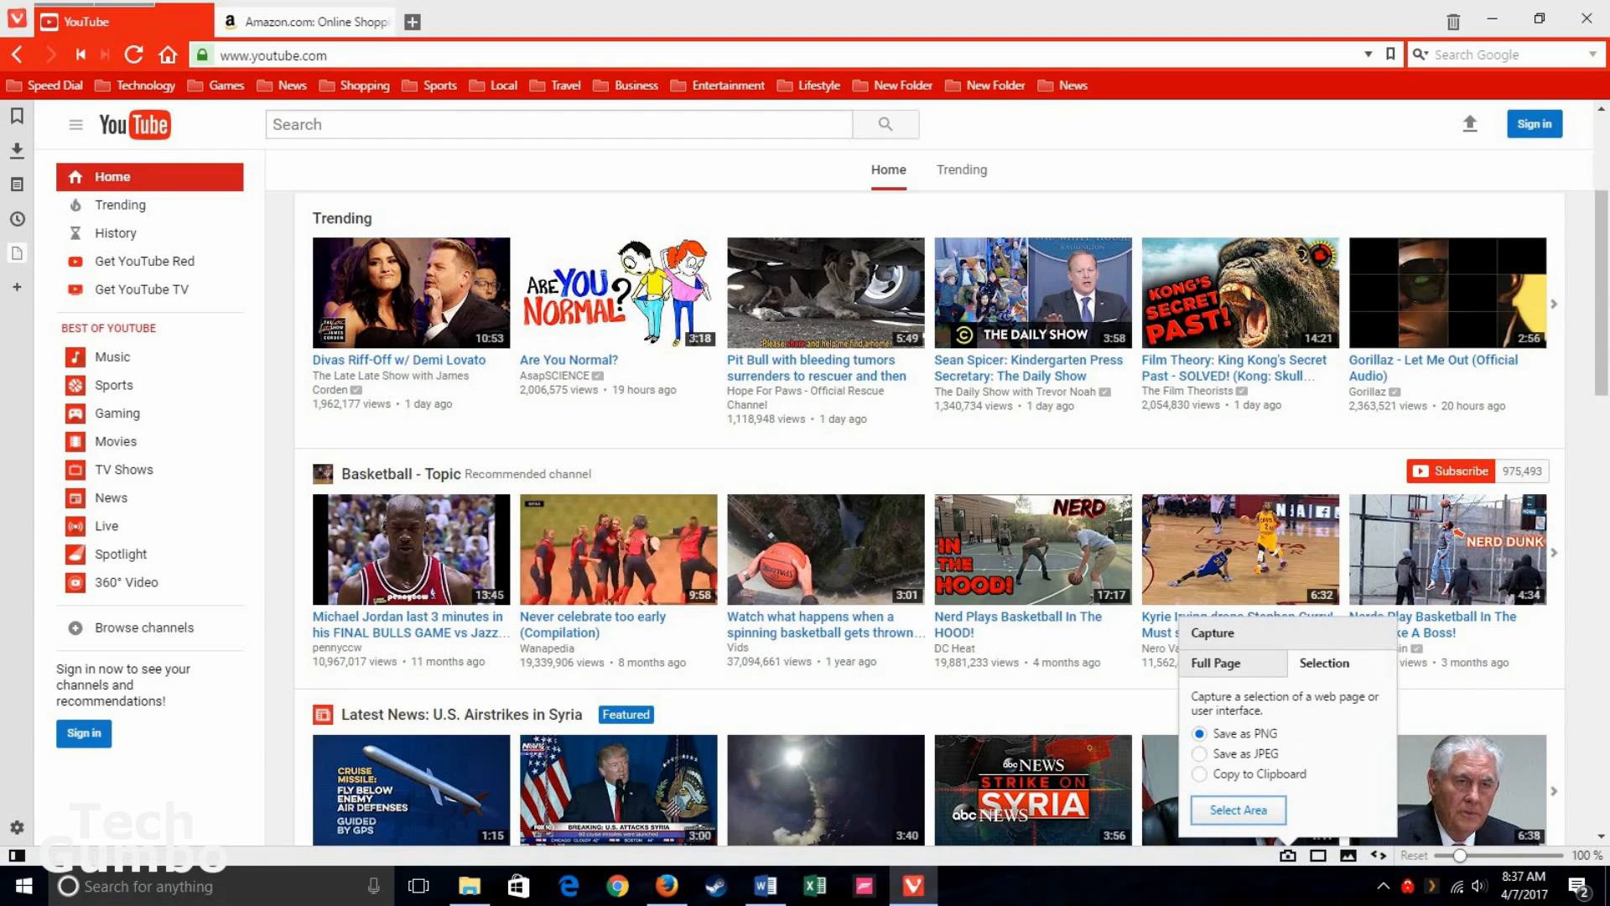
{"action": "left_click", "coordinate": [1221, 666]}
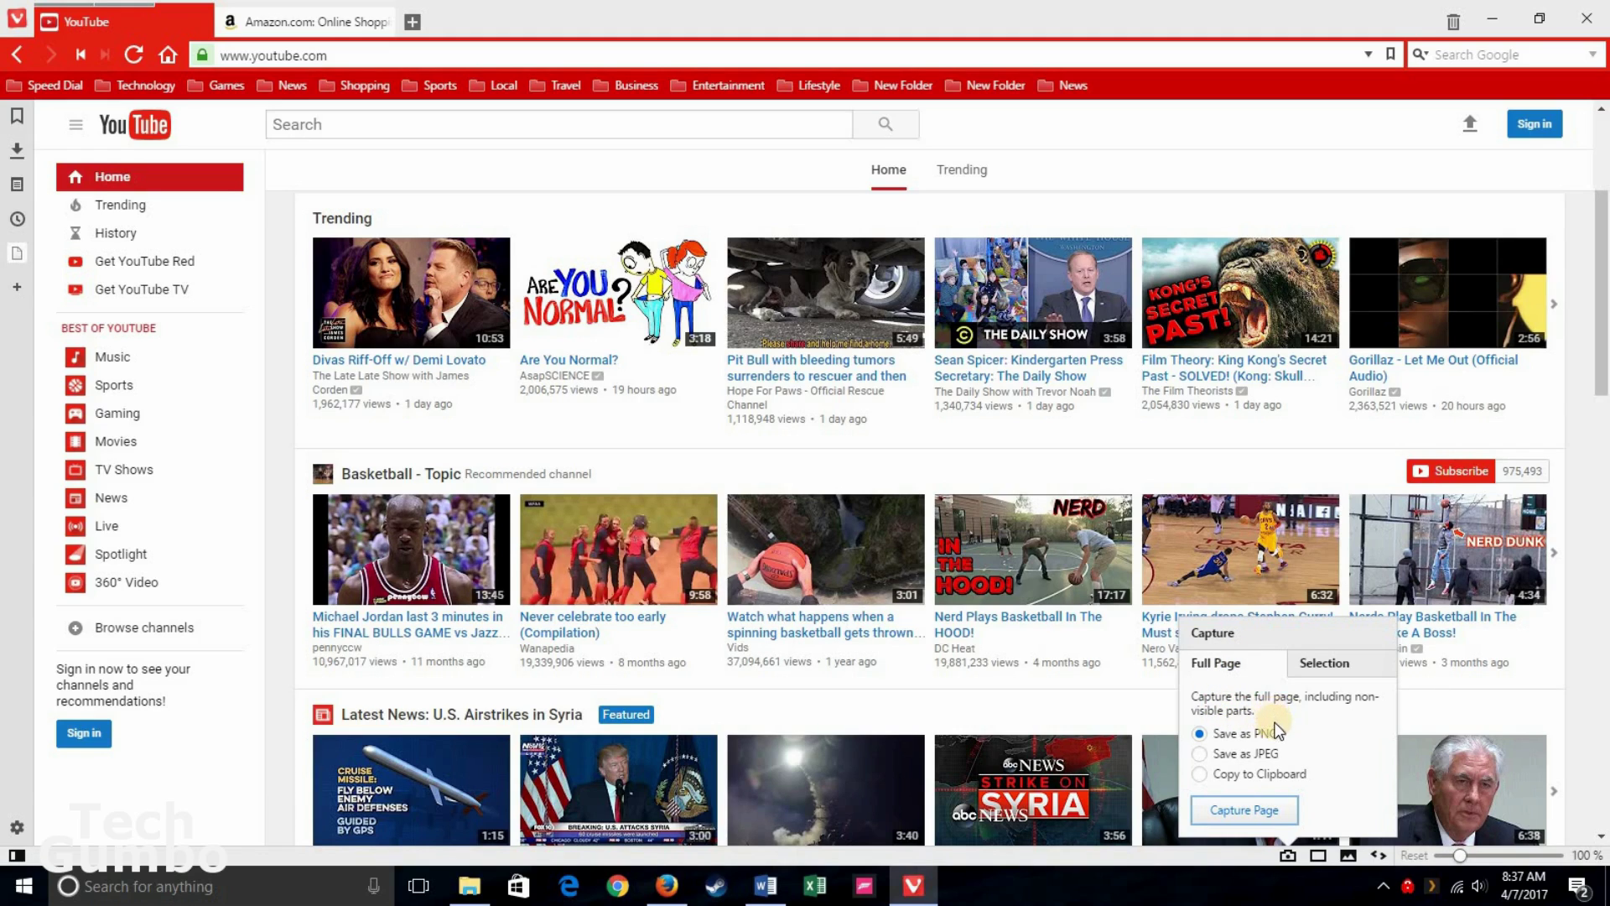
{"action": "mouse_move", "coordinate": [1200, 785]}
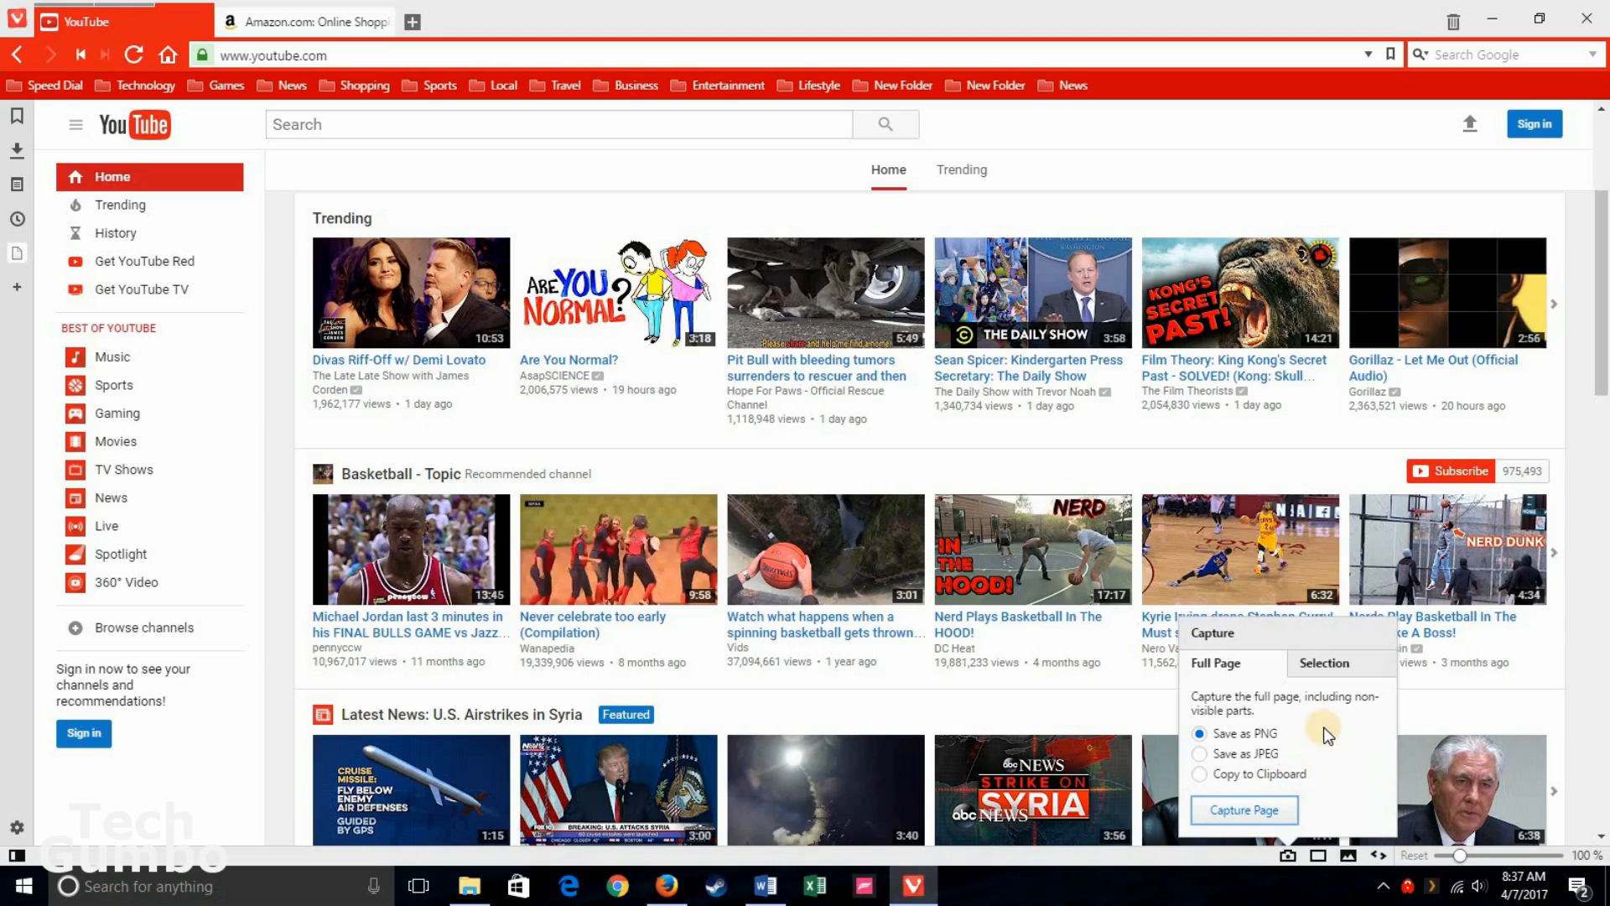
{"action": "left_click", "coordinate": [1334, 663]}
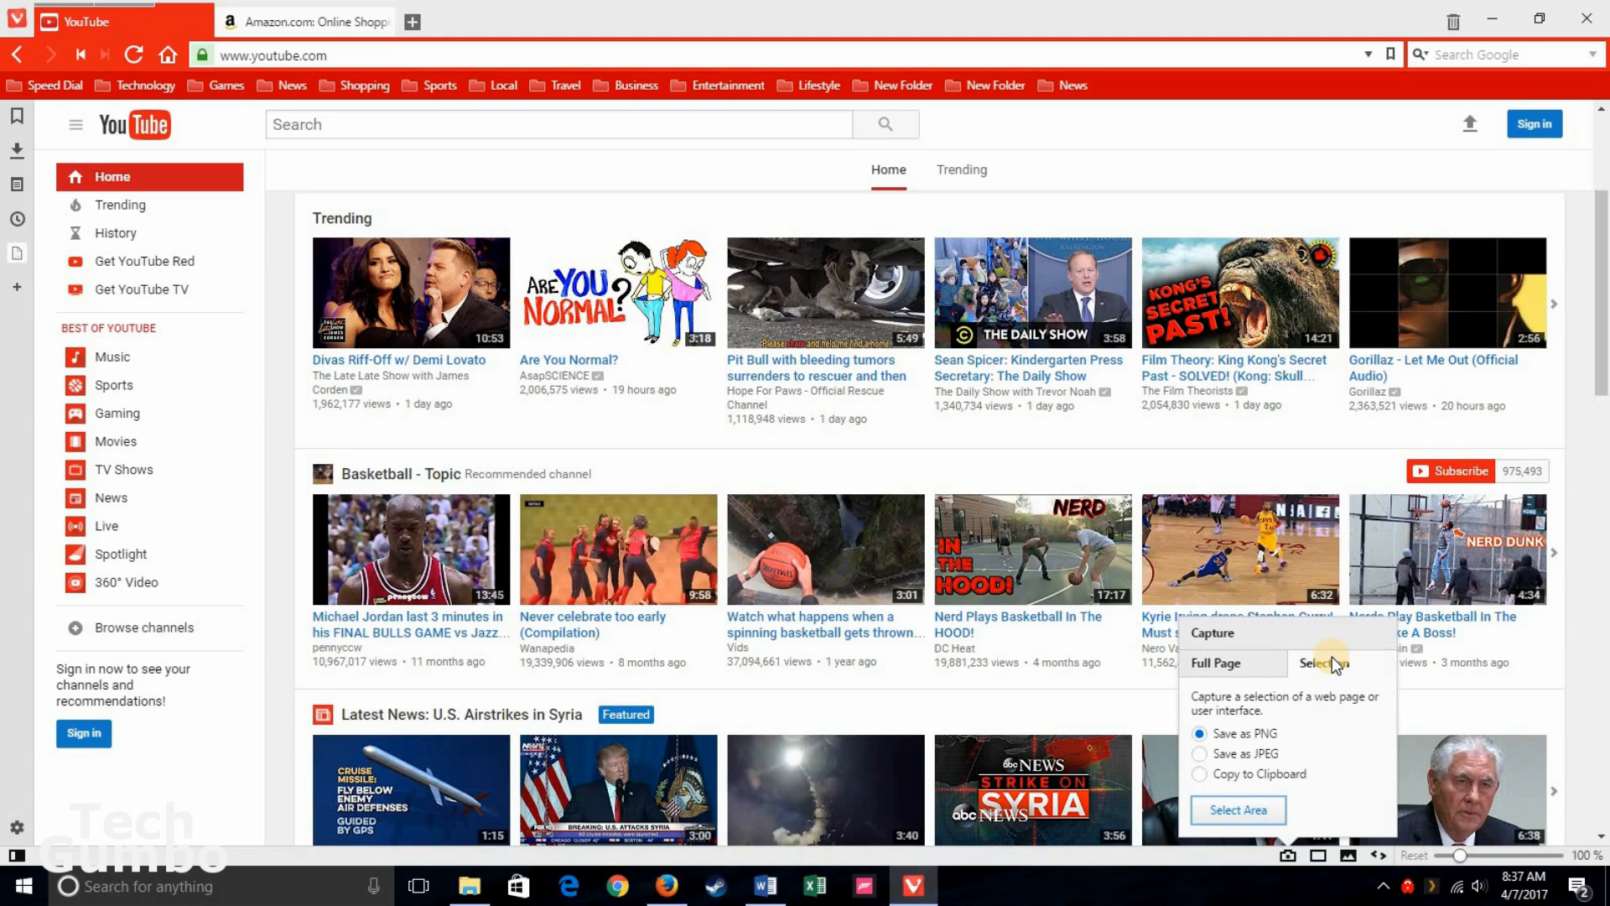
{"action": "mouse_move", "coordinate": [1332, 667]}
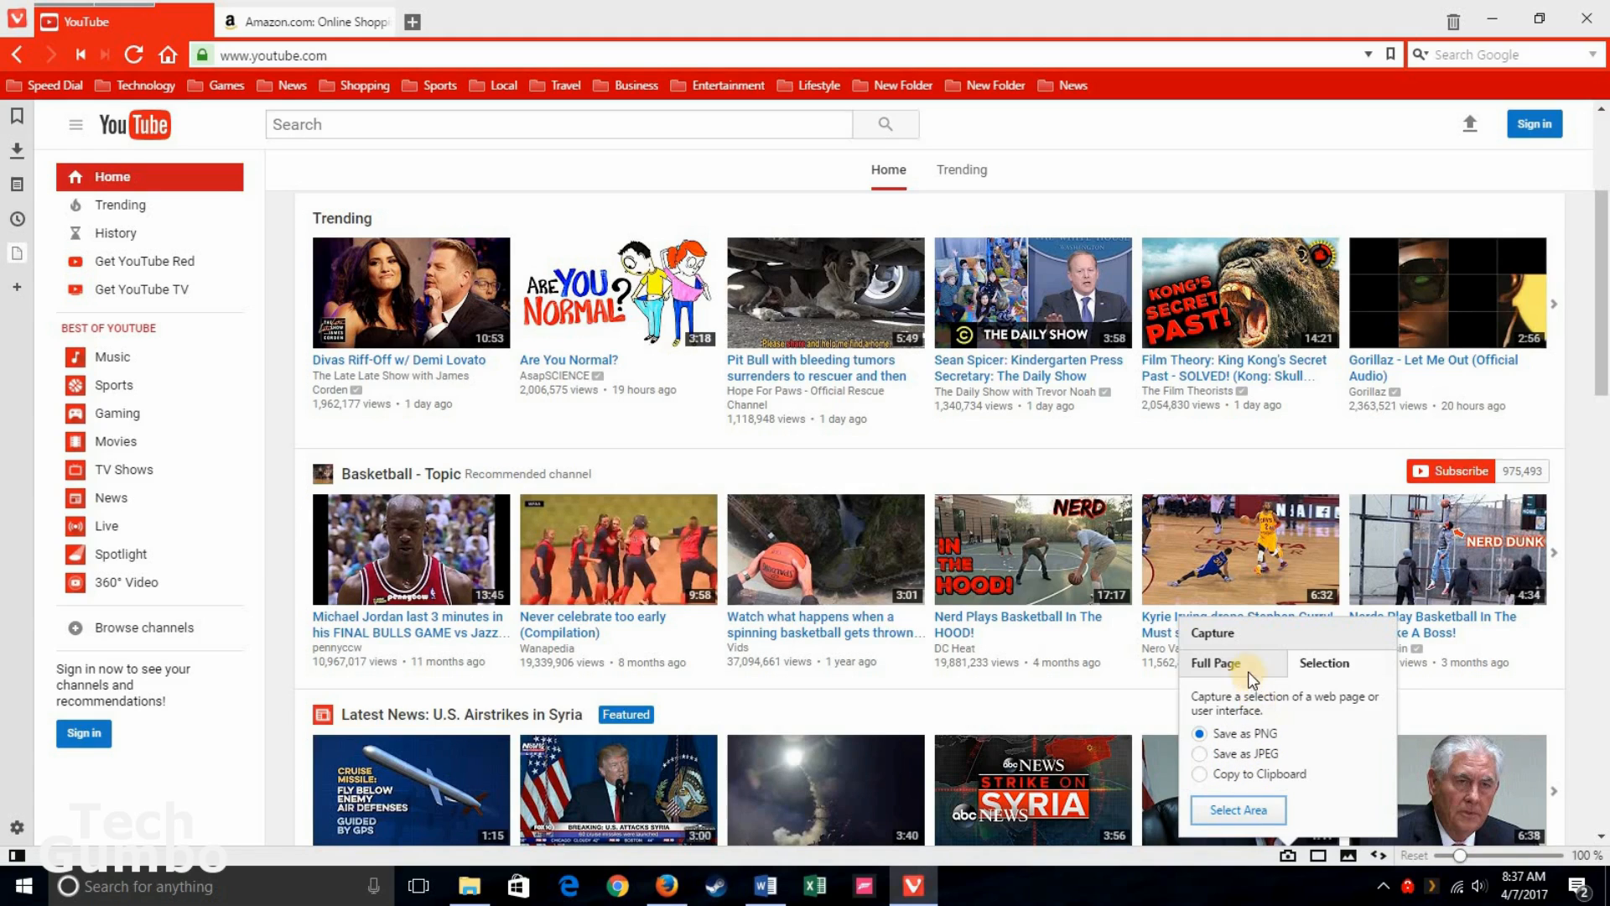
{"action": "left_click", "coordinate": [1228, 665]}
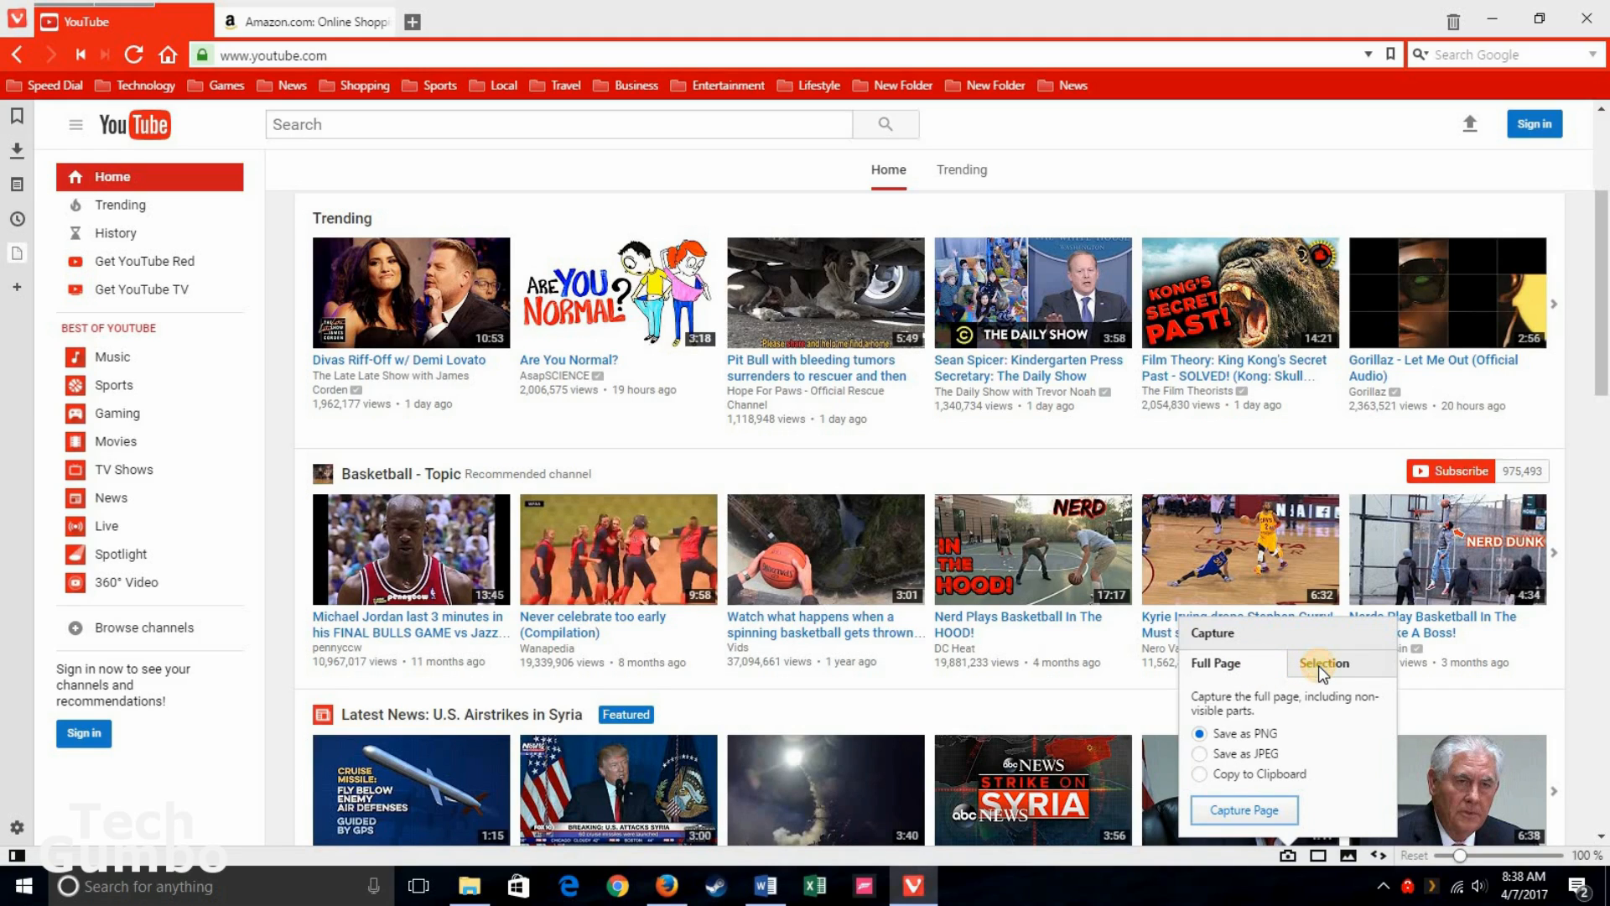
{"action": "left_click", "coordinate": [1324, 662]}
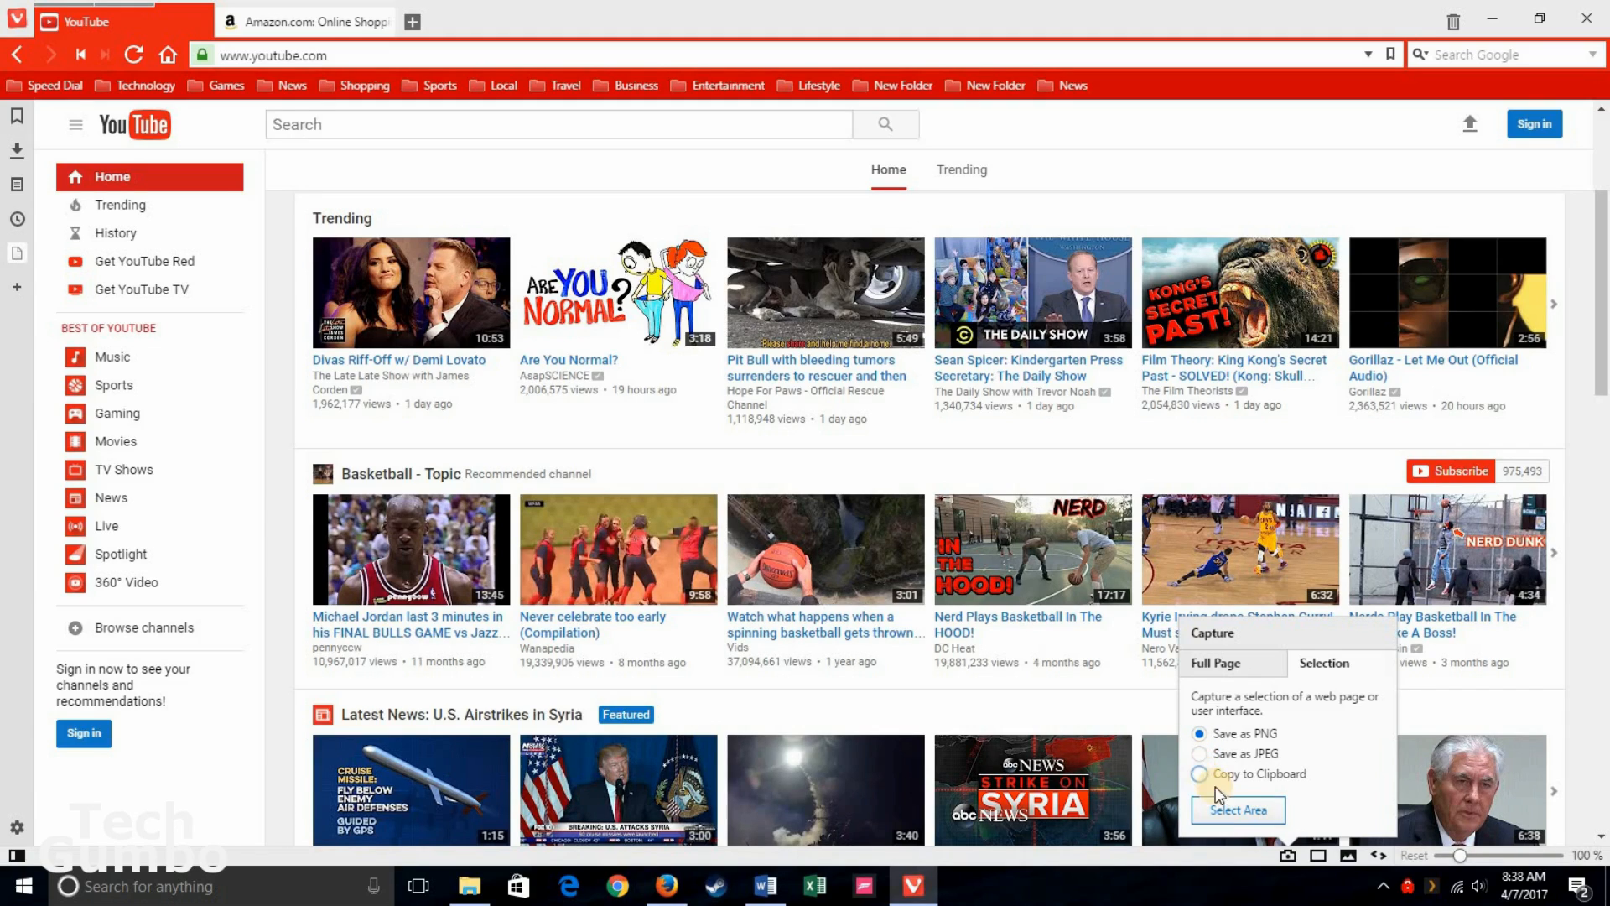
Step: Capture a selected area of the YouTube page and copy it to the clipboard
{"action": "left_click", "coordinate": [1200, 775]}
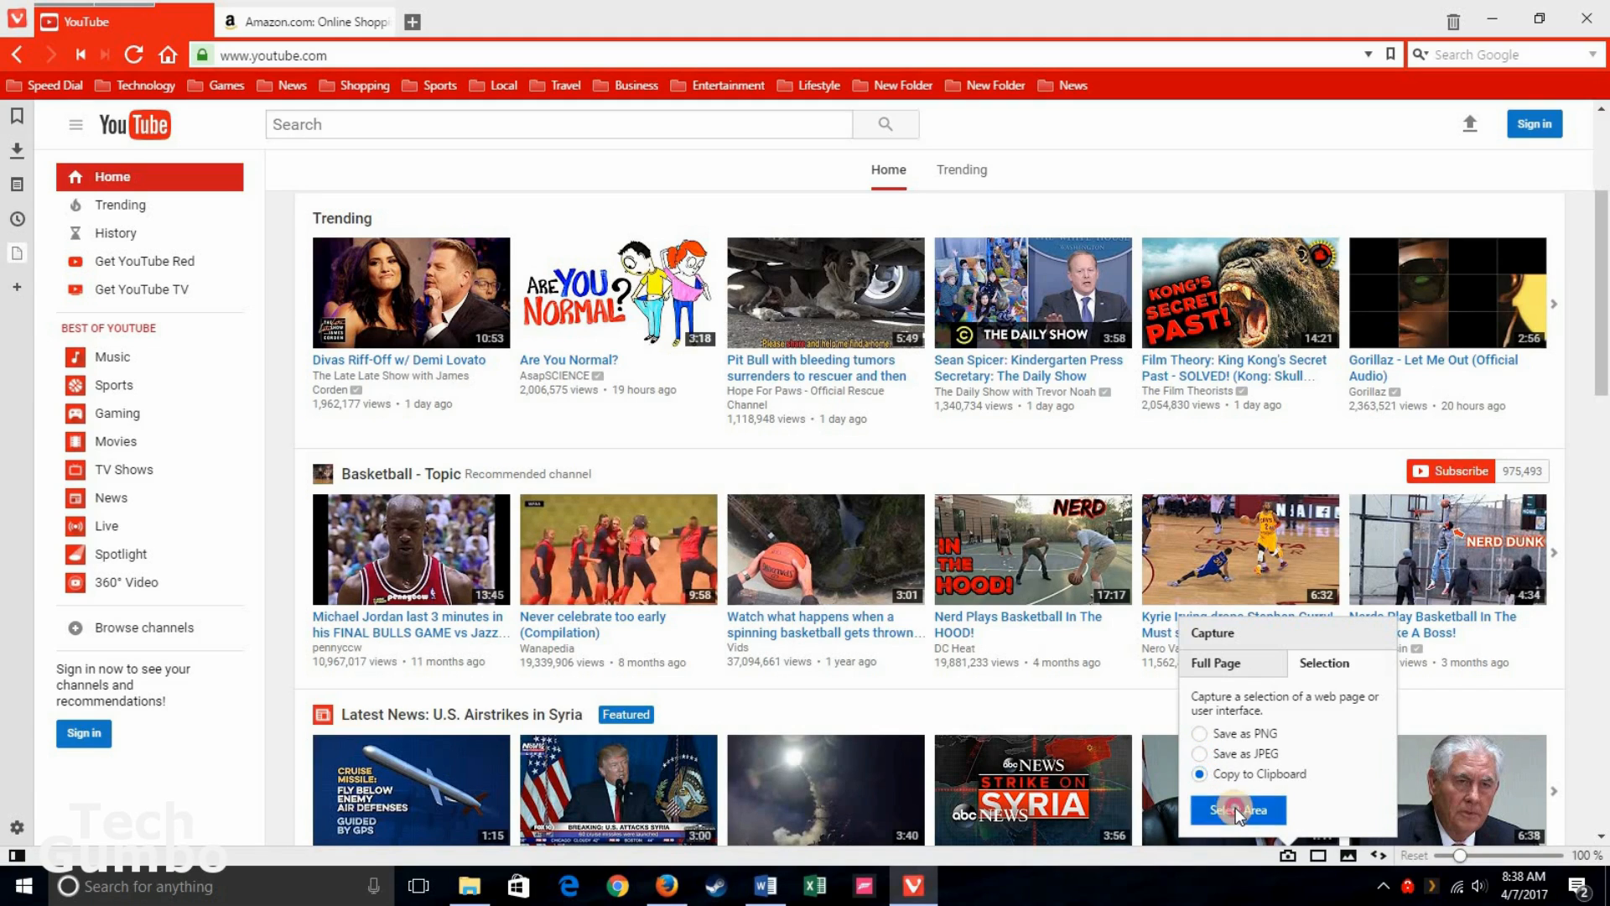
{"action": "left_click", "coordinate": [1236, 810]}
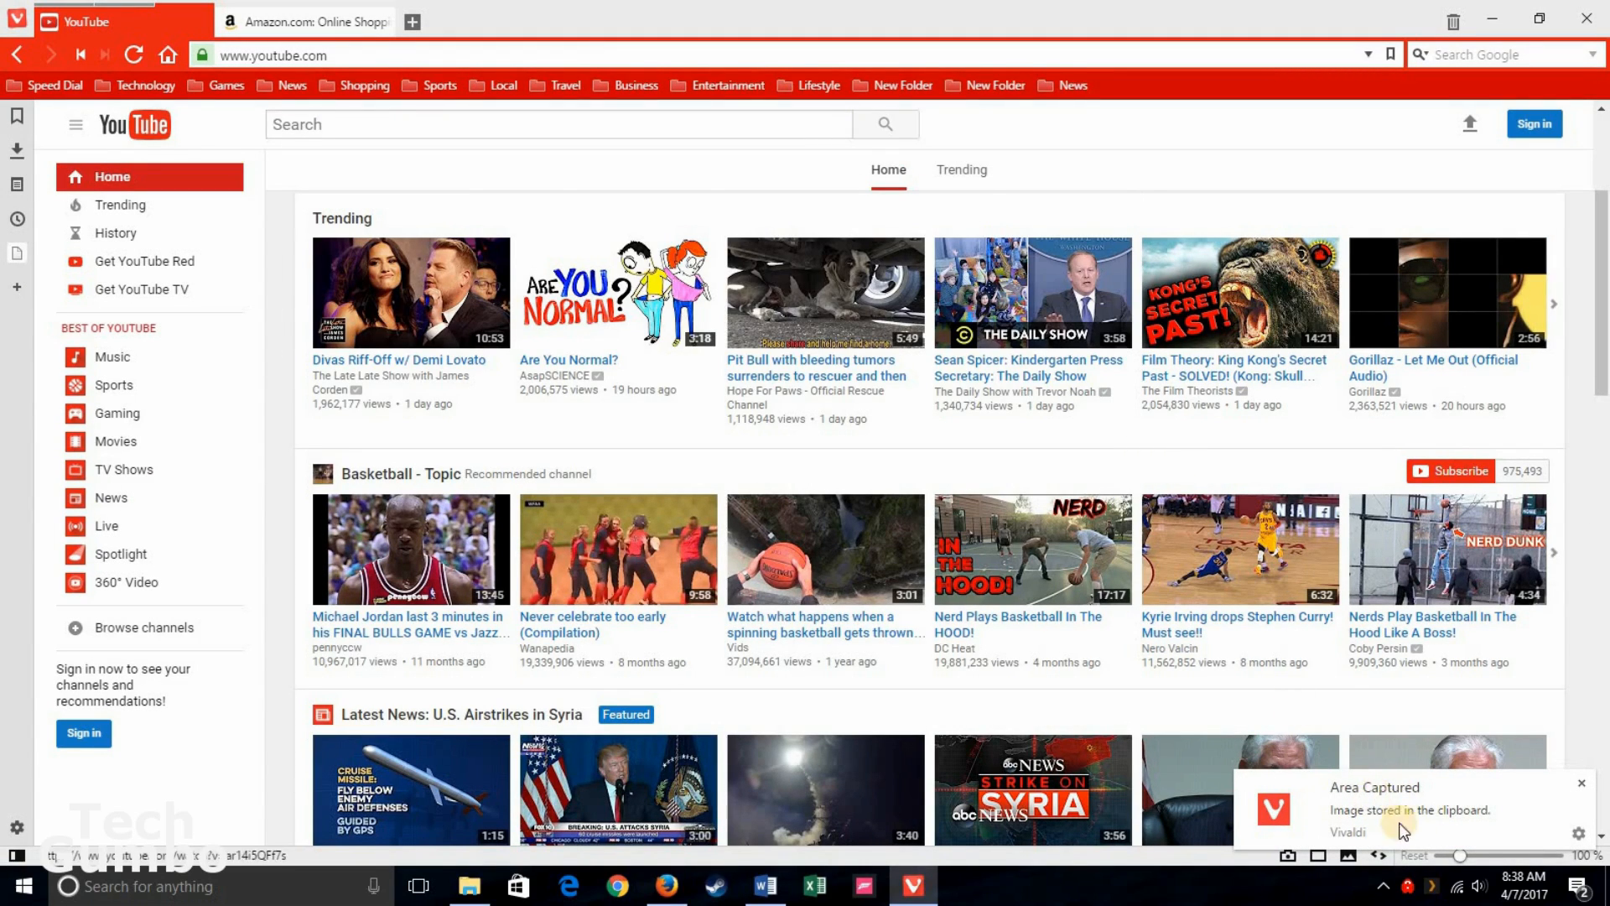
{"action": "mouse_move", "coordinate": [923, 451]}
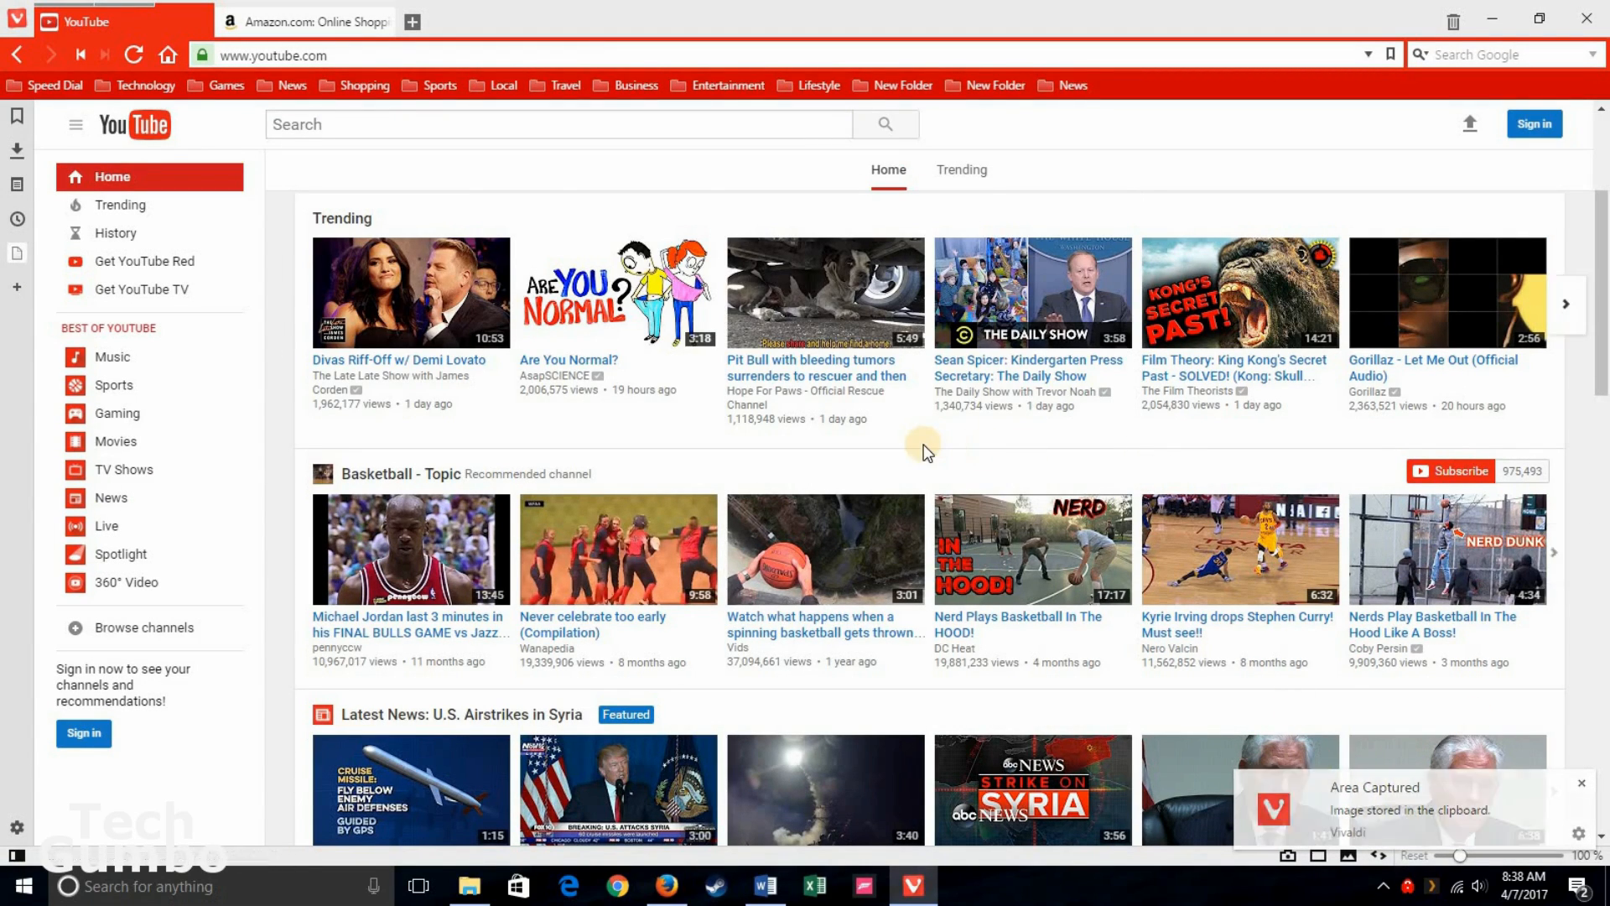
{"action": "mouse_move", "coordinate": [29, 468]}
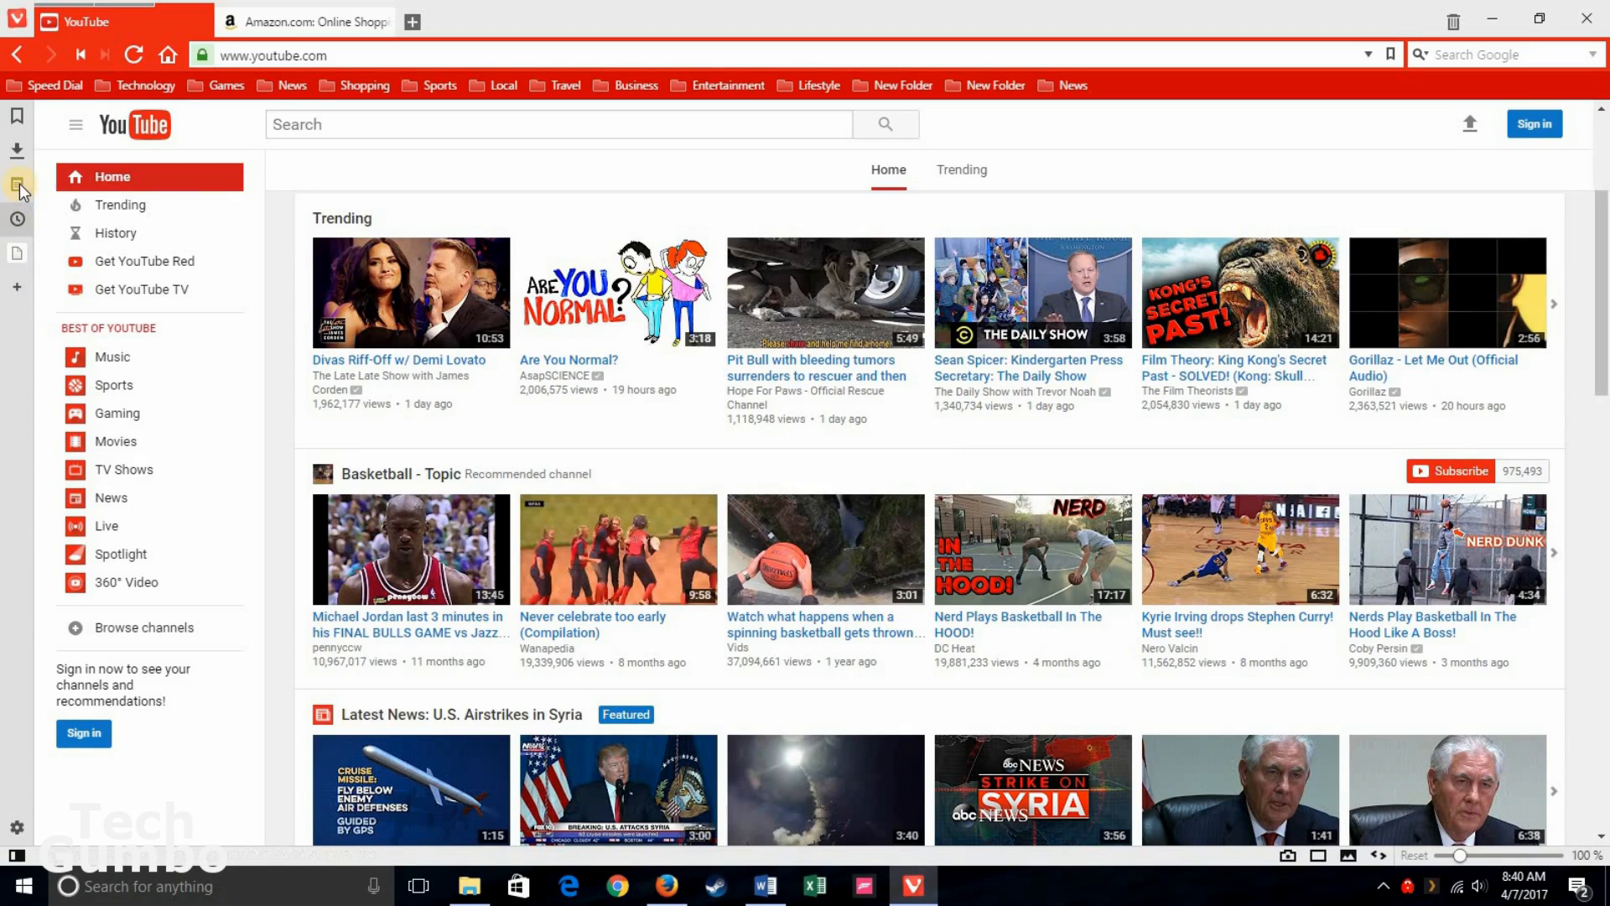
{"action": "mouse_move", "coordinate": [17, 191]}
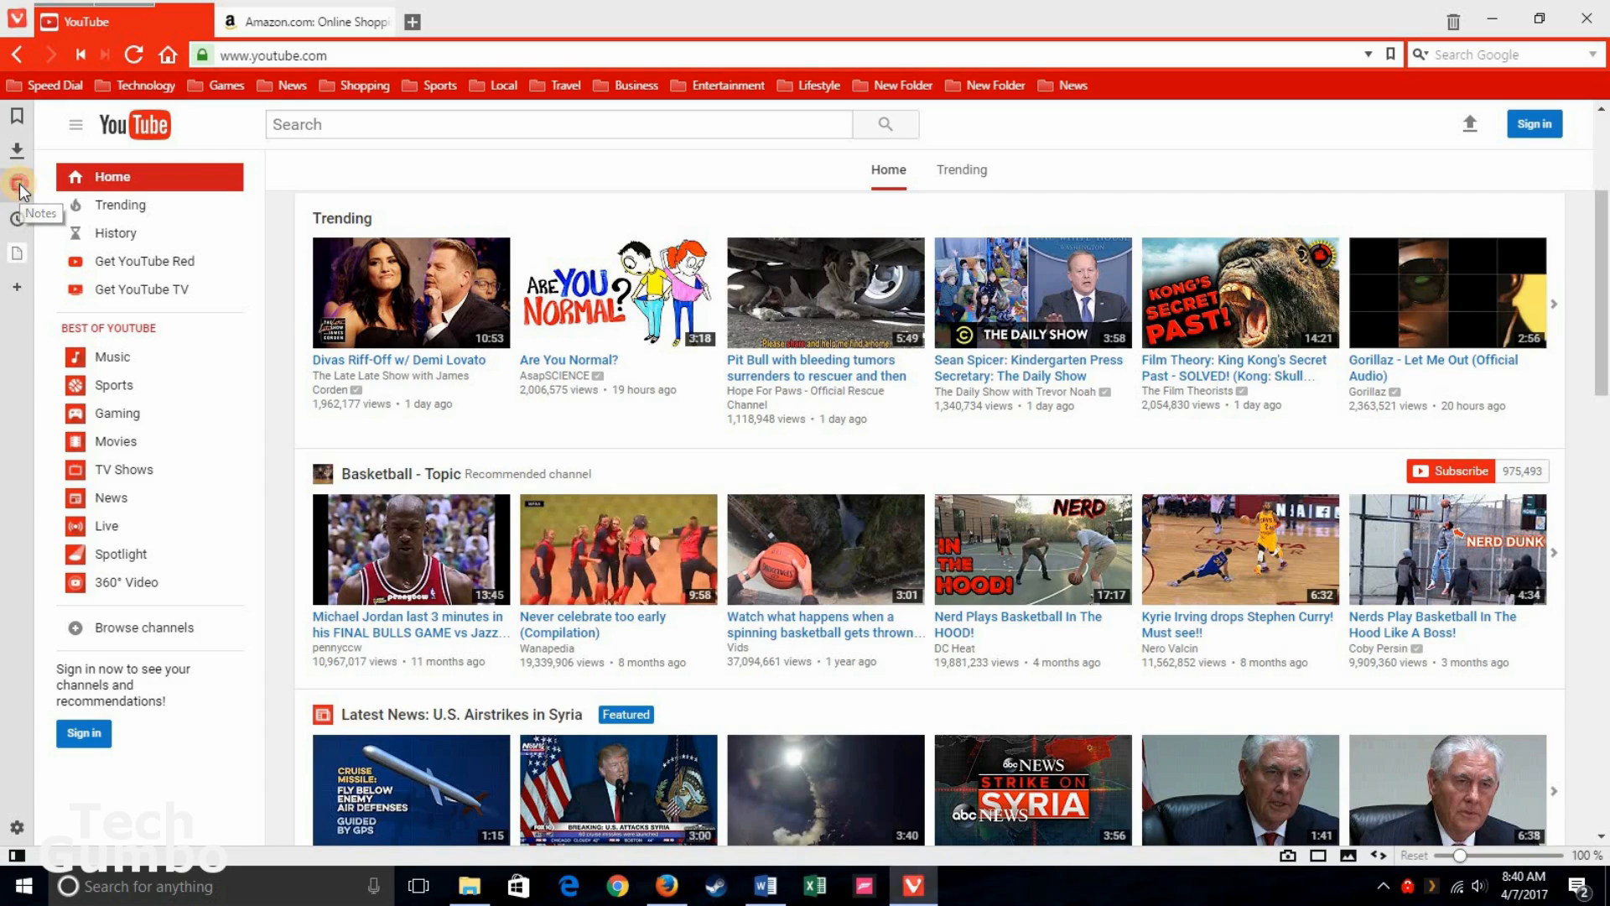
Step: Create a new note in the Notes panel titled 'Youtube'
{"action": "left_click", "coordinate": [17, 184]}
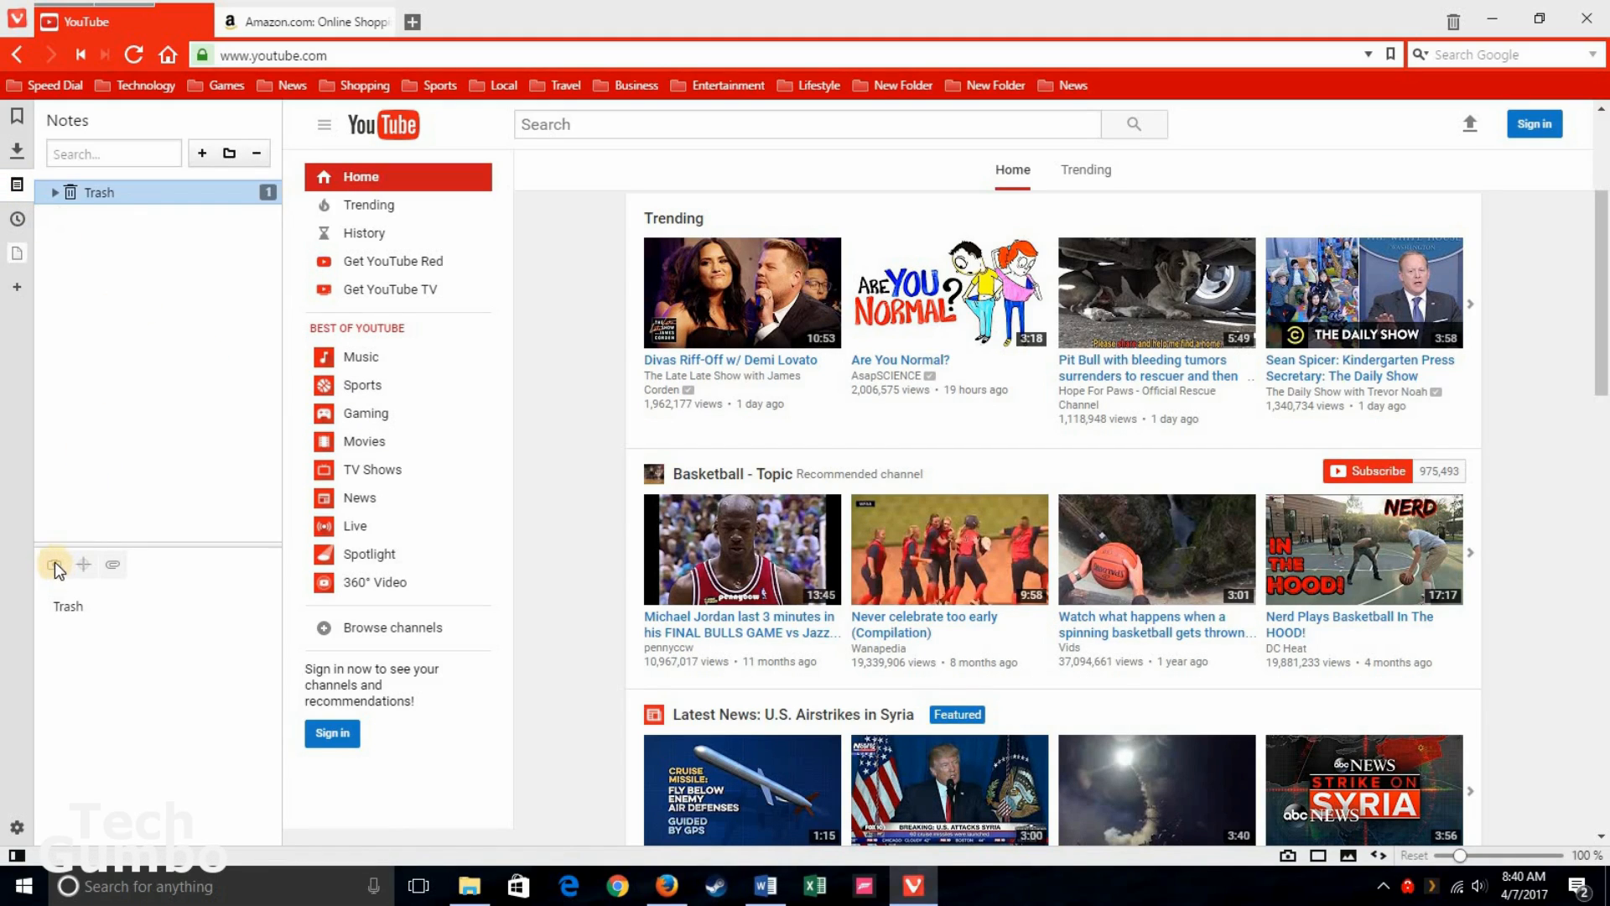
{"action": "left_click", "coordinate": [201, 153]}
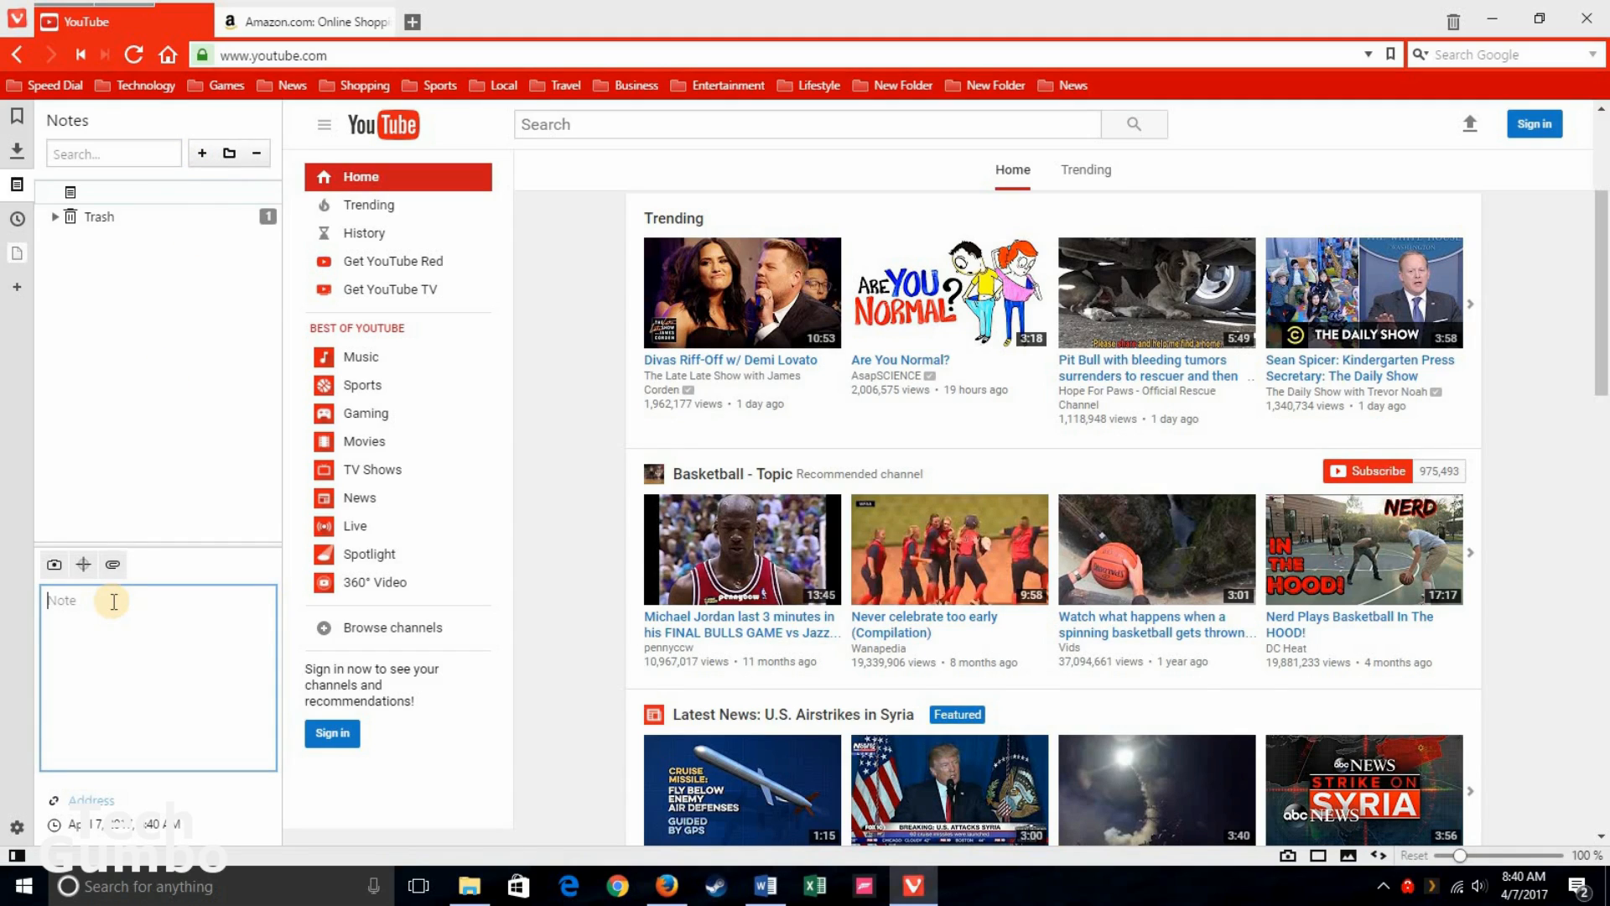
{"action": "type", "text": "Youtube"}
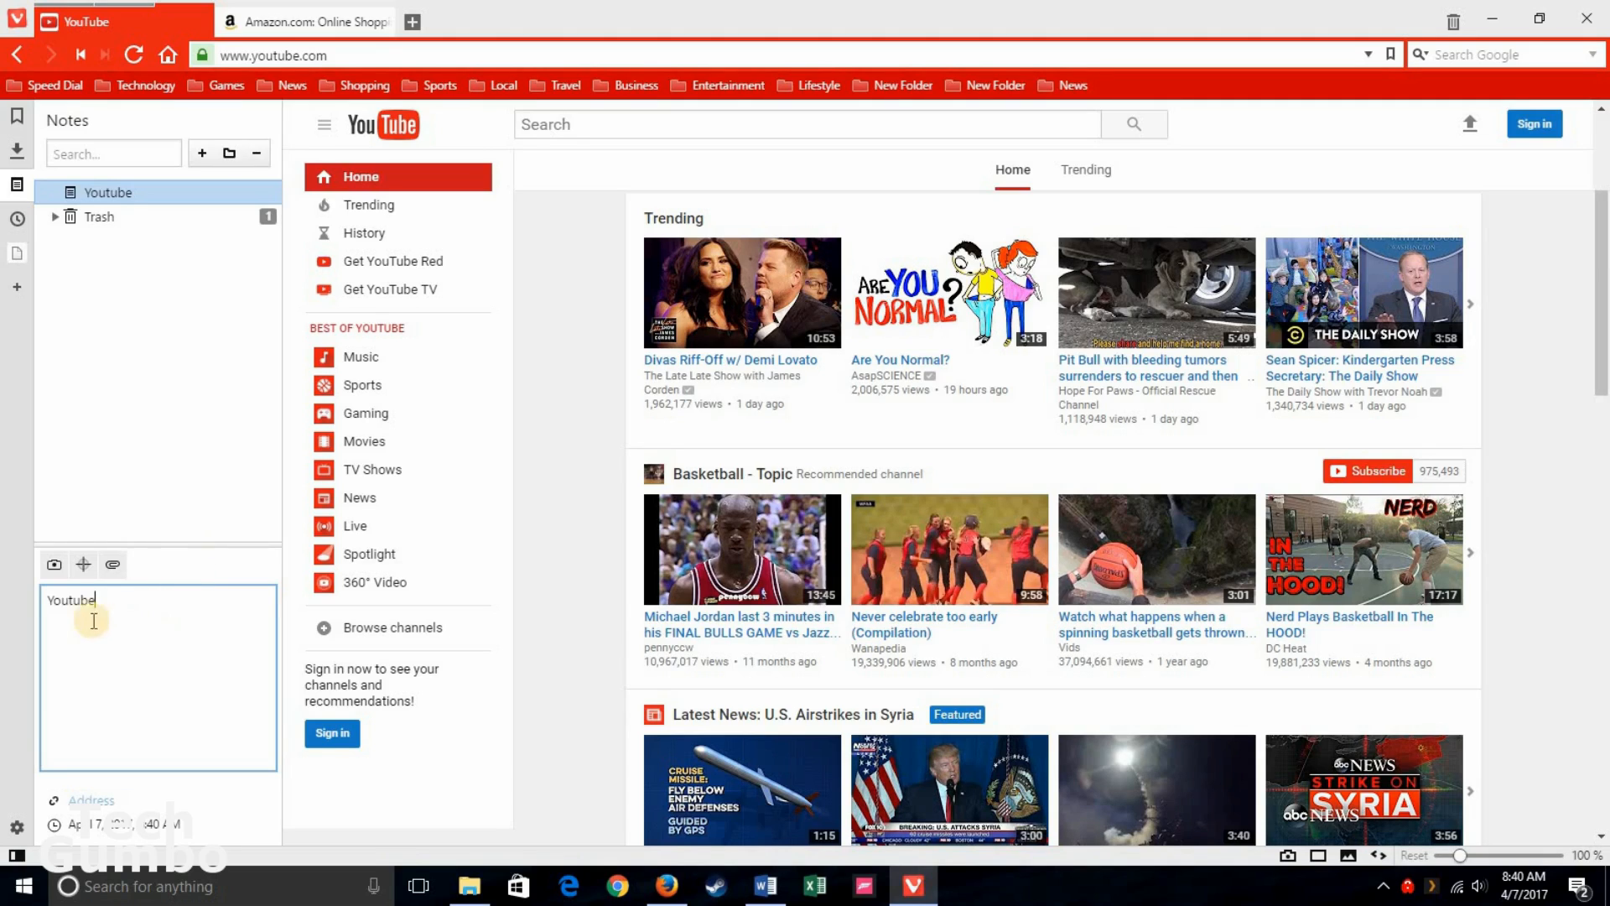
{"action": "mouse_move", "coordinate": [54, 564]}
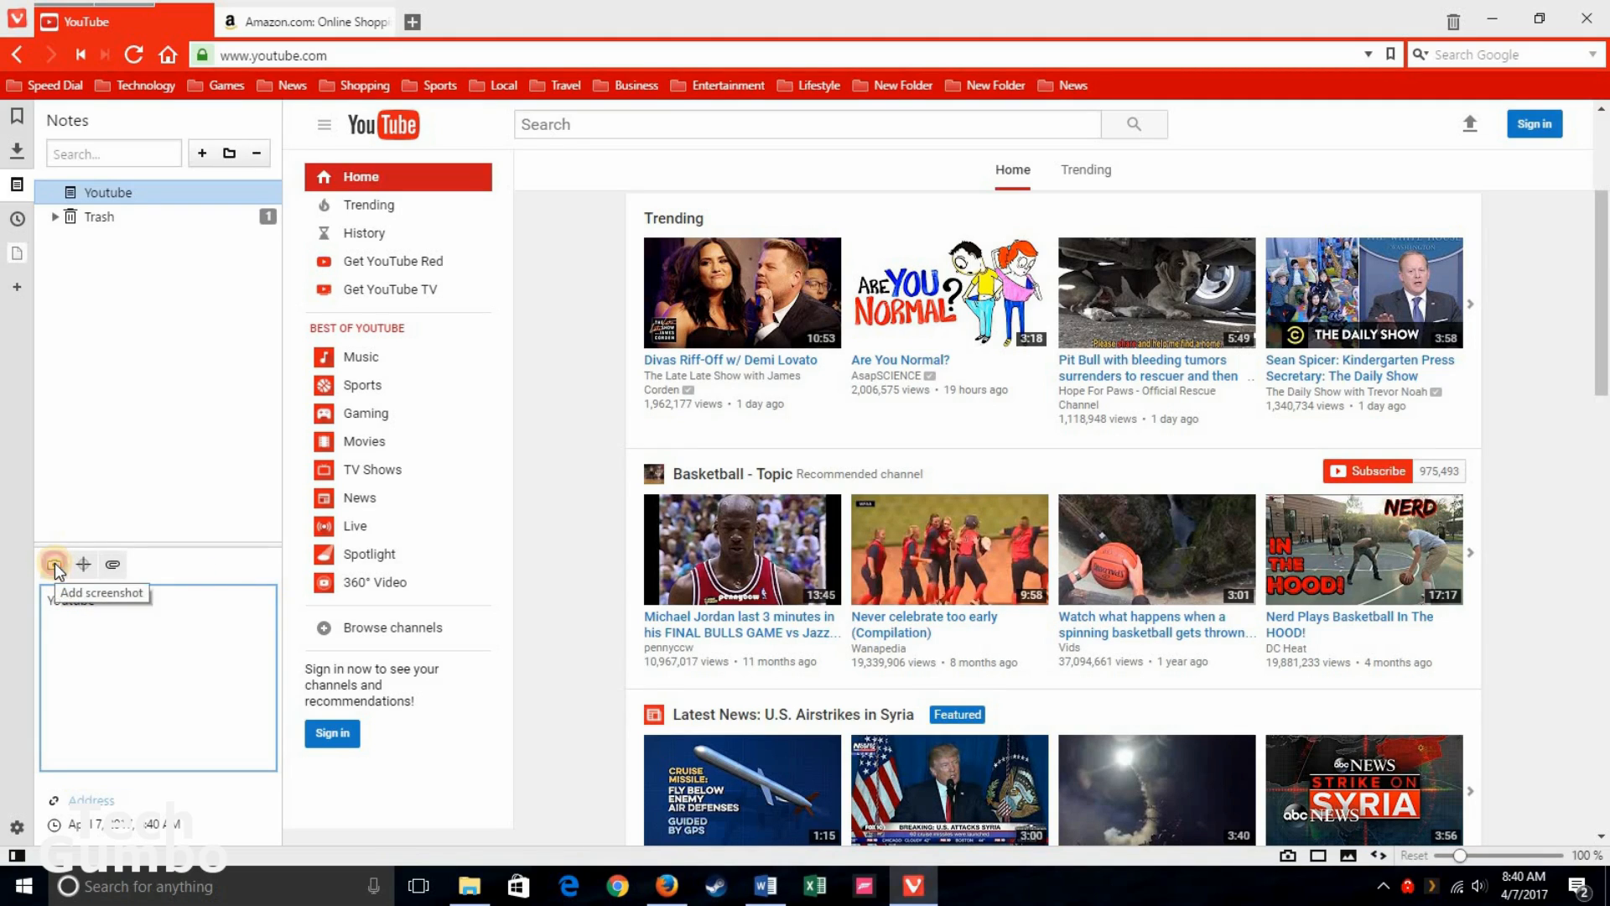
Step: Attach a screenshot of the YouTube page to the Youtube note
{"action": "left_click", "coordinate": [54, 563]}
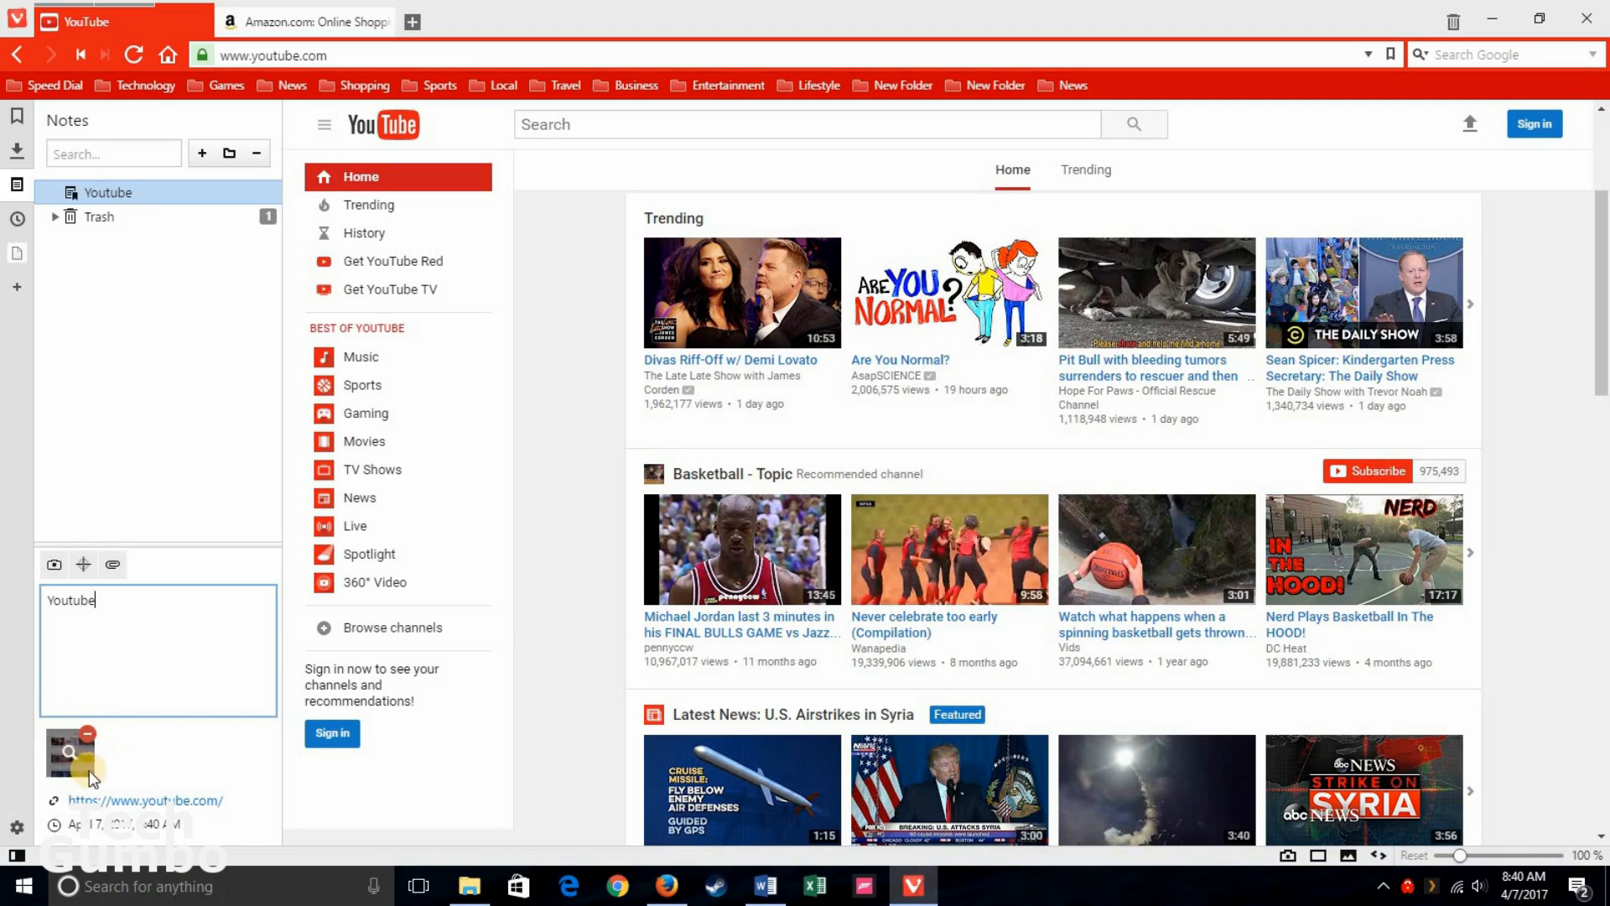
{"action": "mouse_move", "coordinate": [152, 753]}
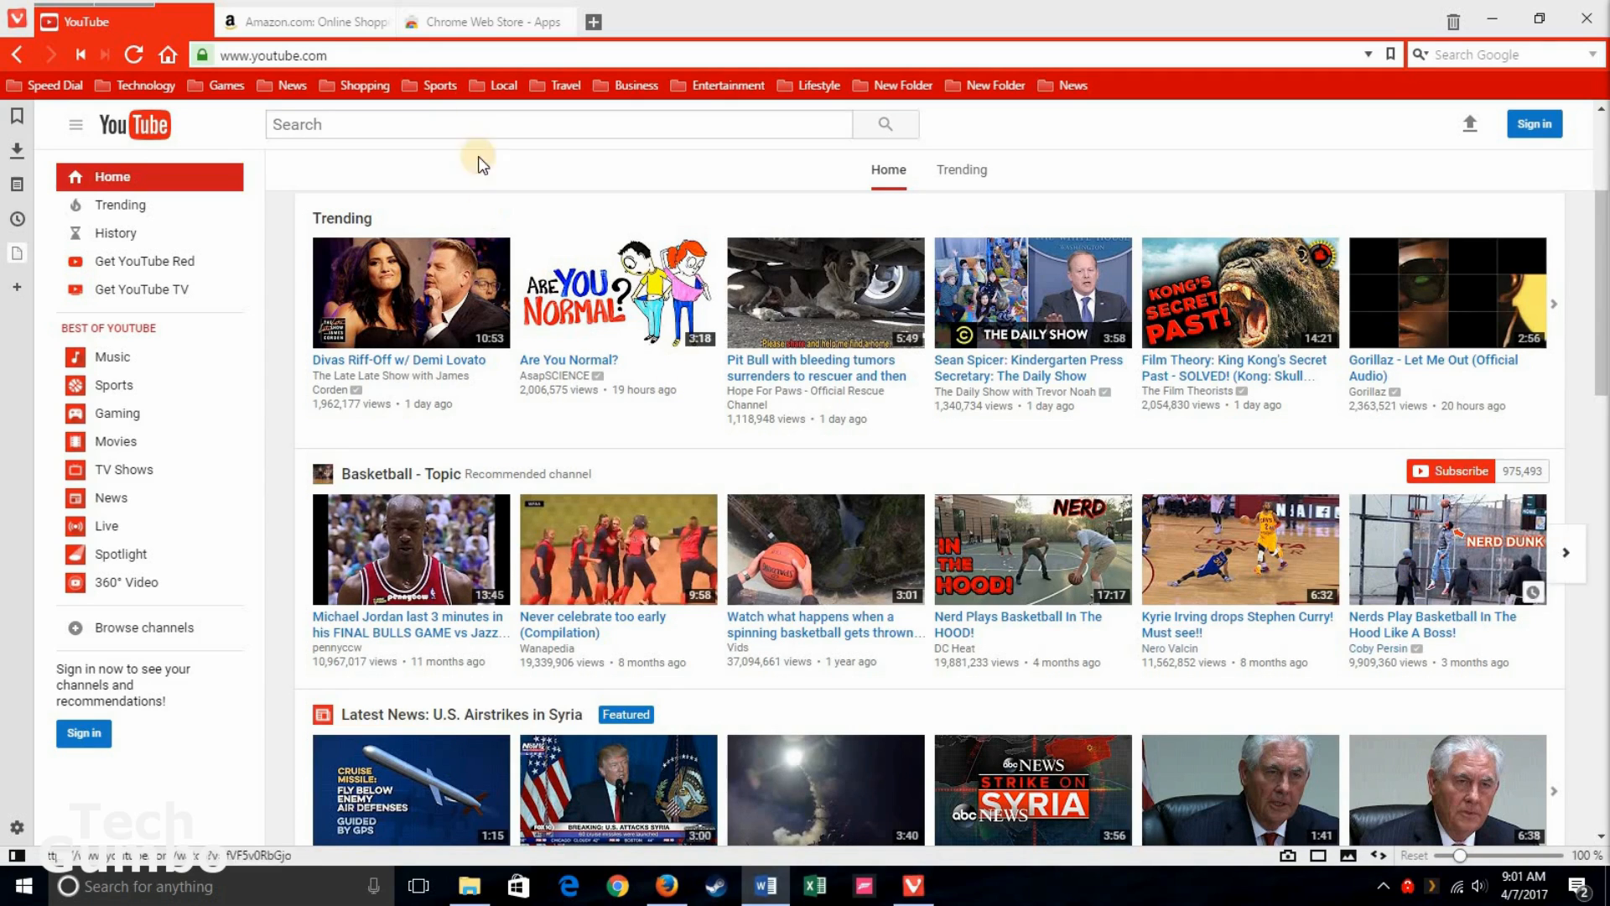
Step: Switch to the Chrome Web Store apps tab and show the Vivaldi menu's Tools list
{"action": "left_click", "coordinate": [487, 20]}
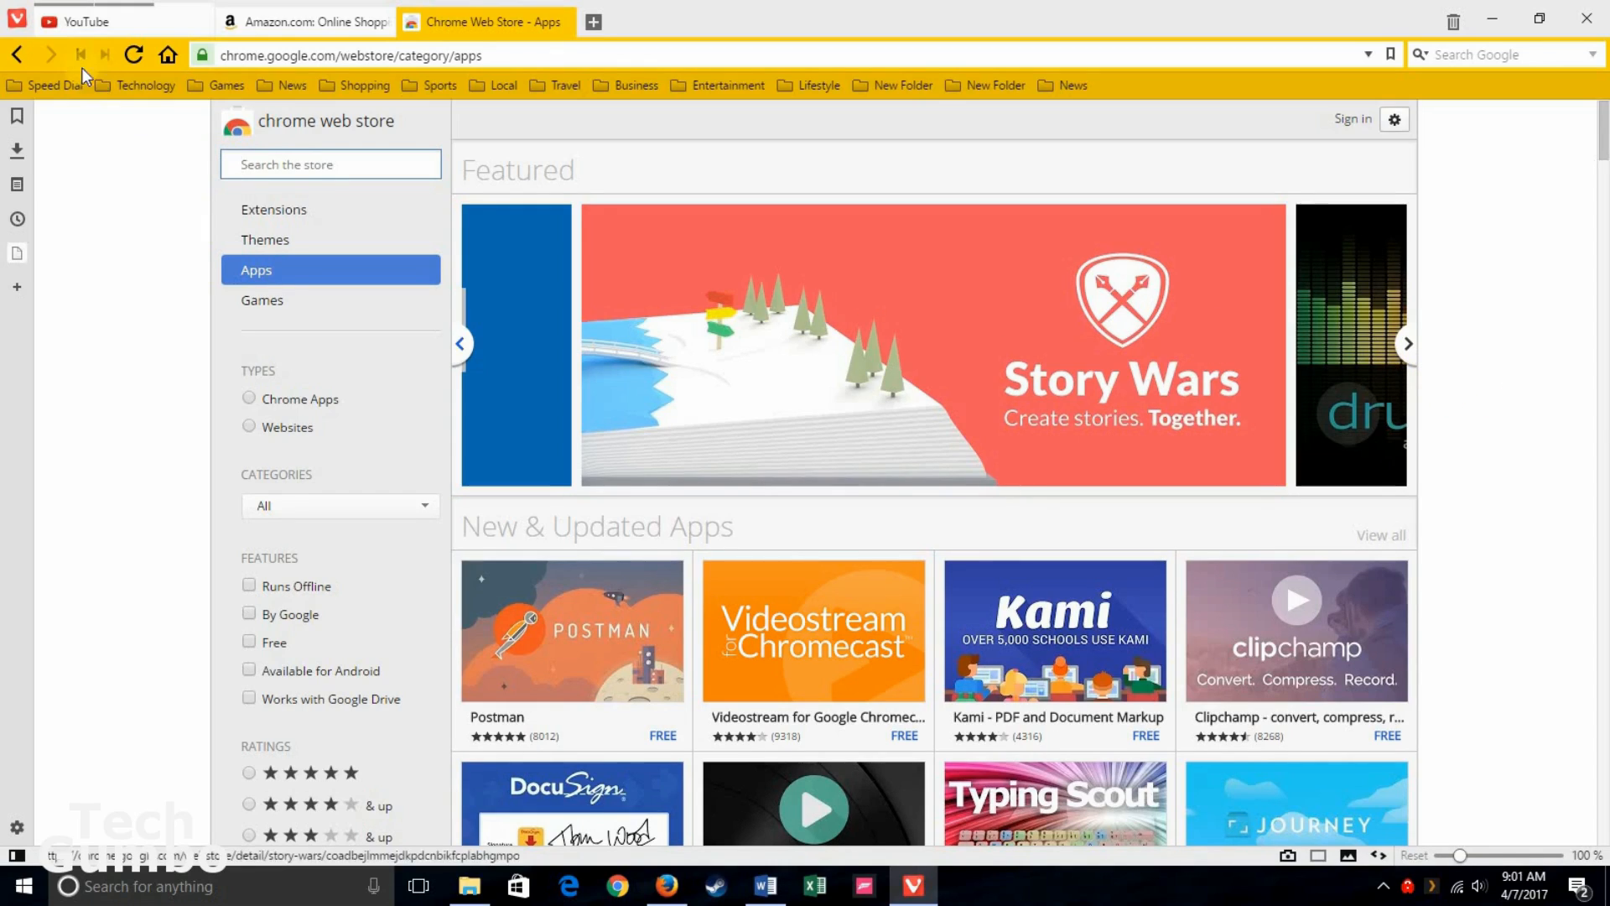
{"action": "mouse_move", "coordinate": [15, 20]}
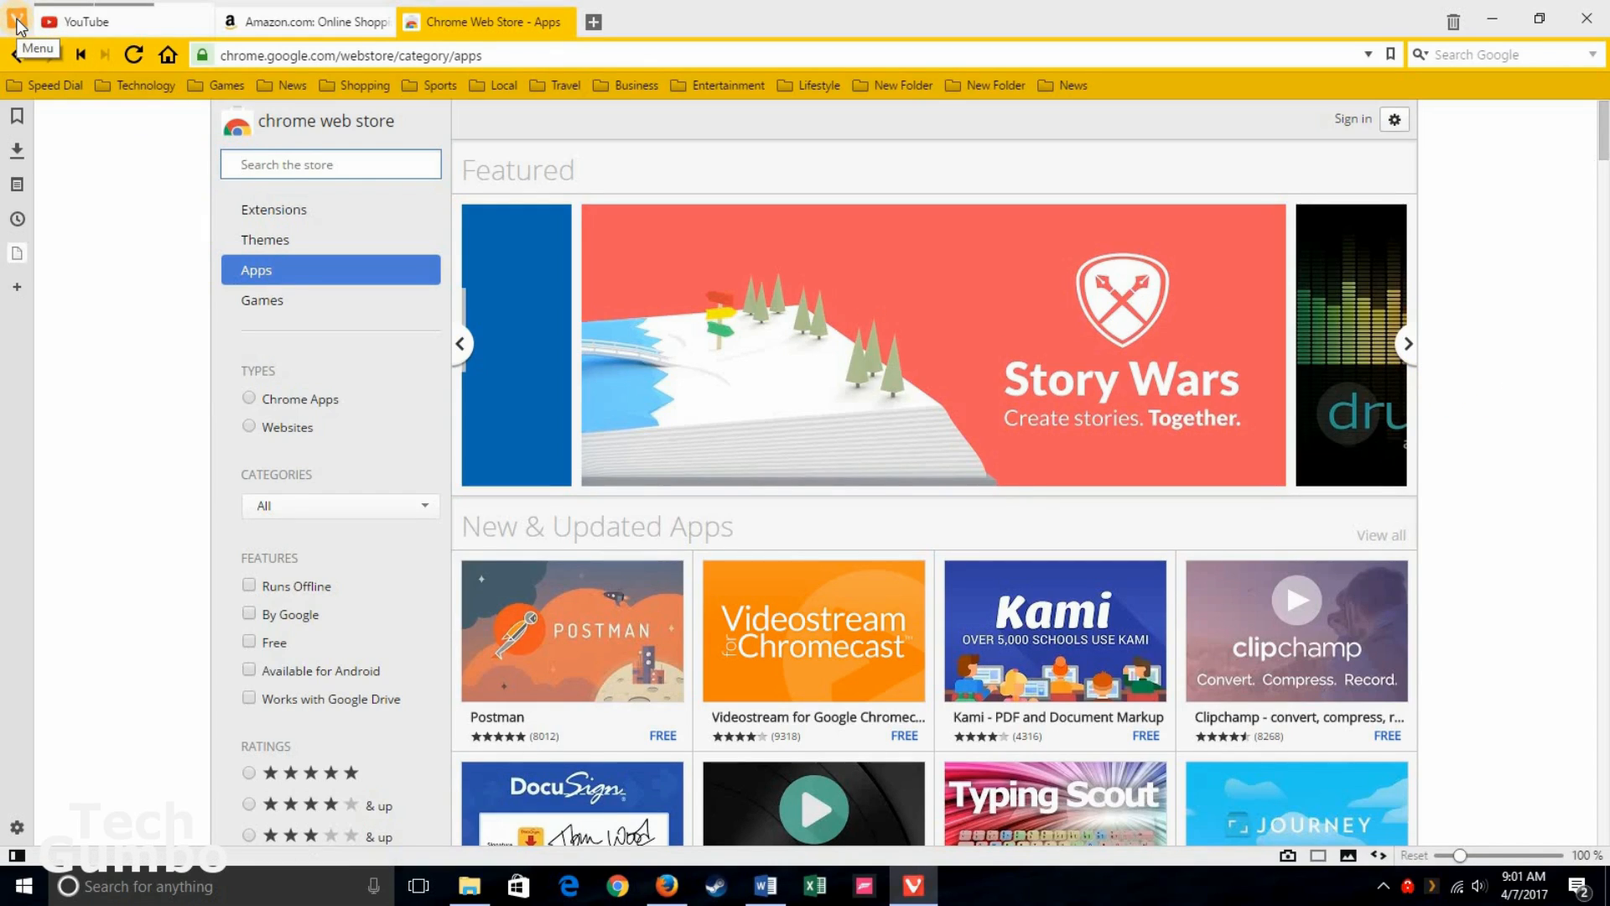
{"action": "left_click", "coordinate": [15, 20]}
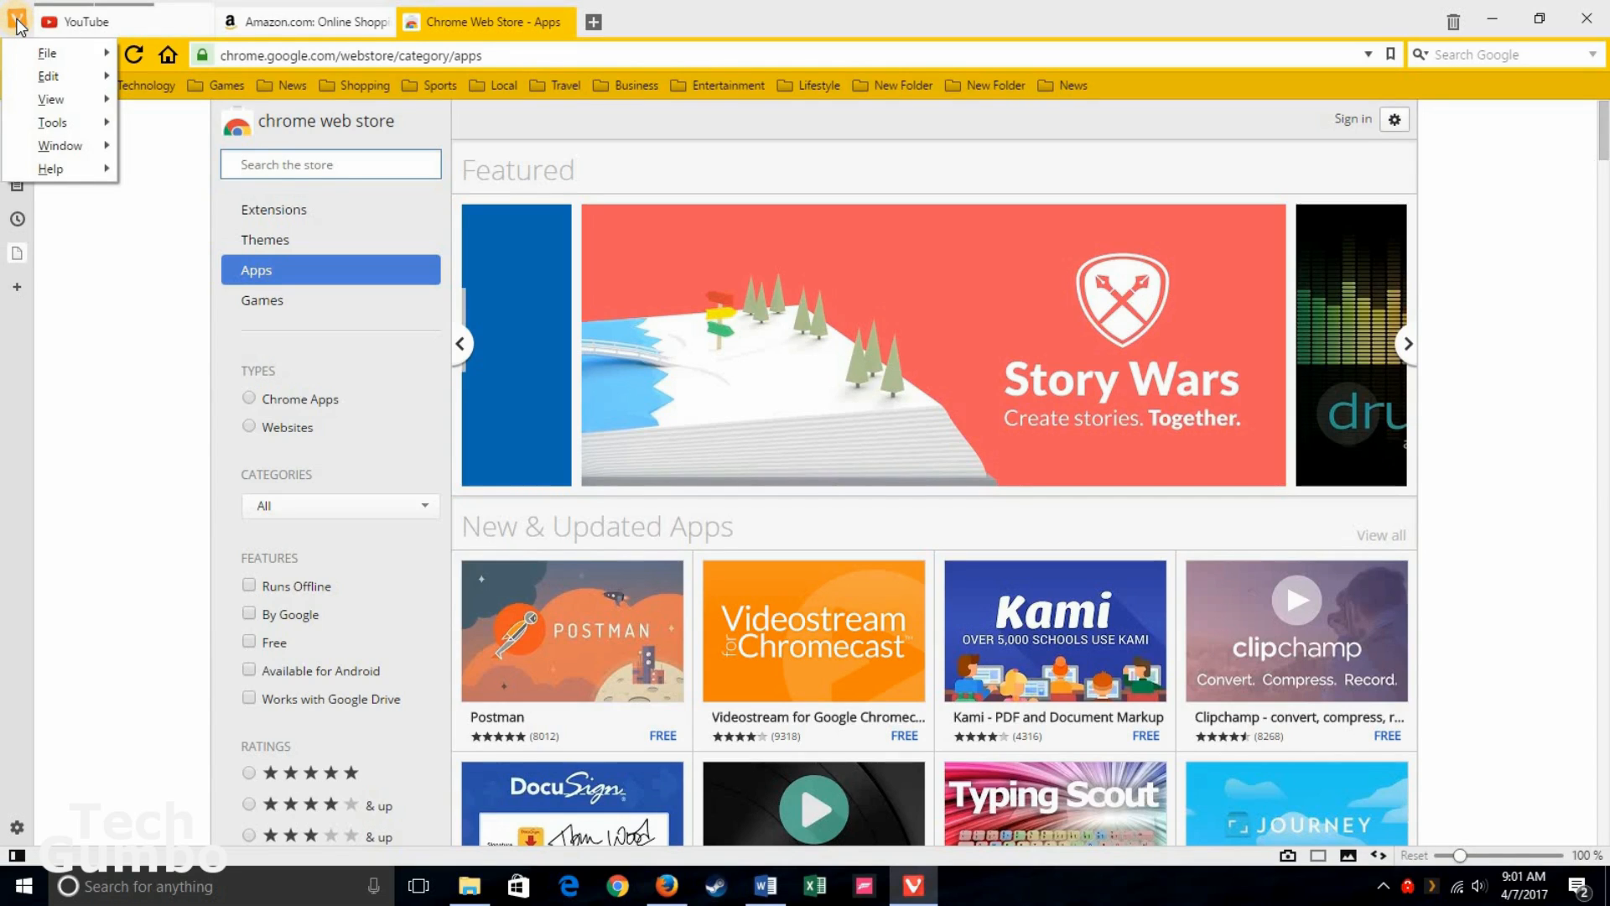
{"action": "left_click", "coordinate": [52, 122]}
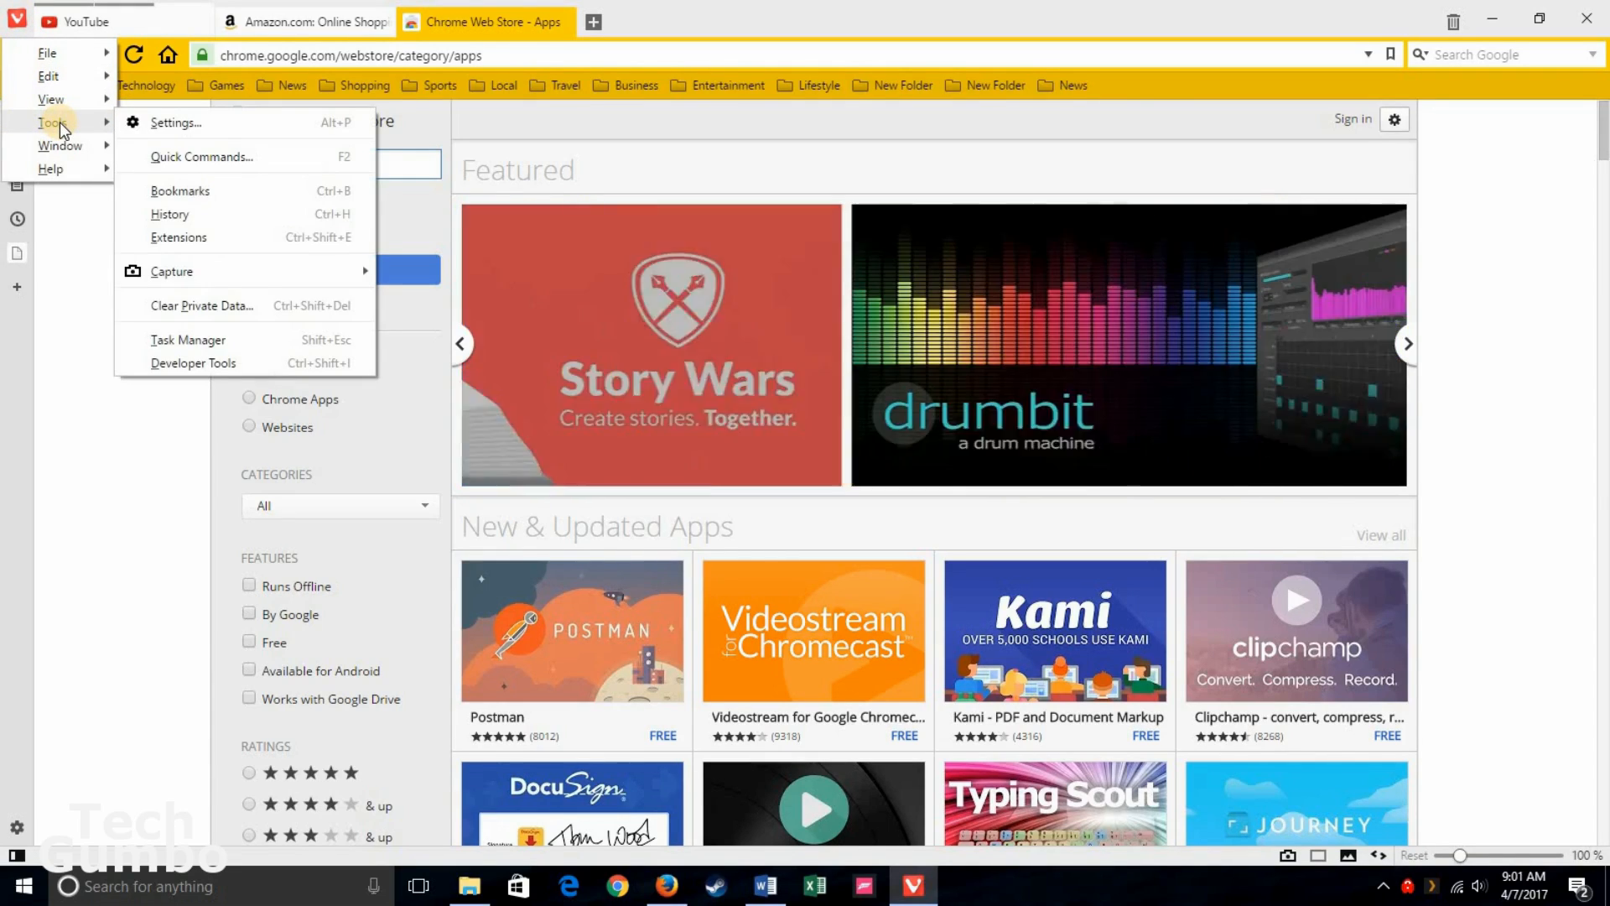
{"action": "mouse_move", "coordinate": [177, 236]}
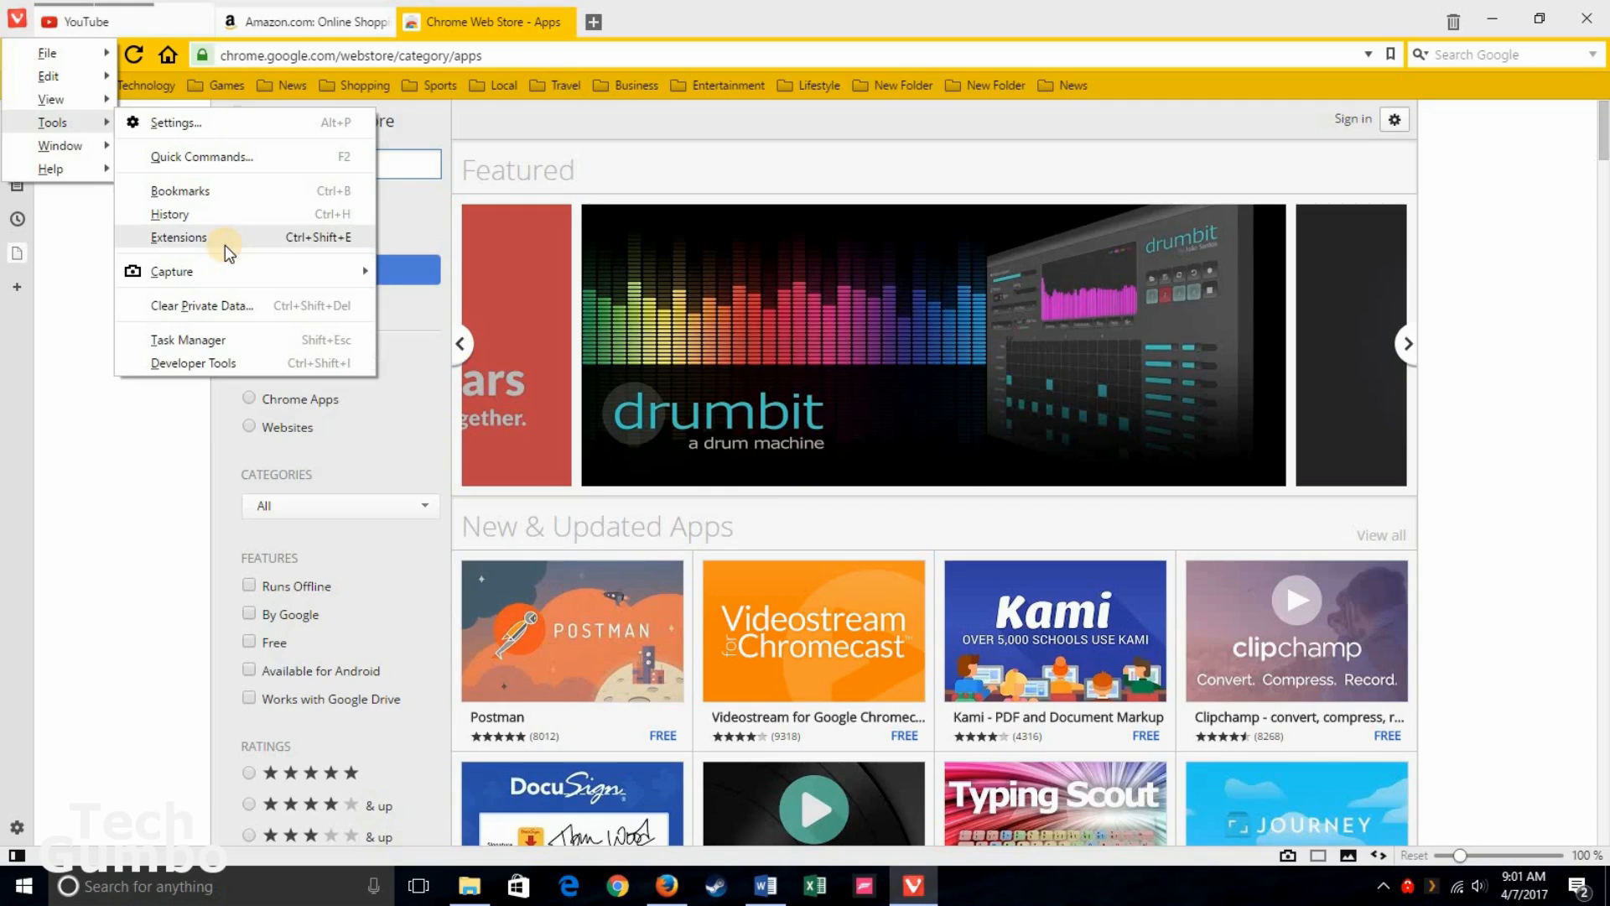
Step: Open vivaldi://extensions listing Adobe Acrobat and Avira Browser Safety
{"action": "left_click", "coordinate": [179, 237]}
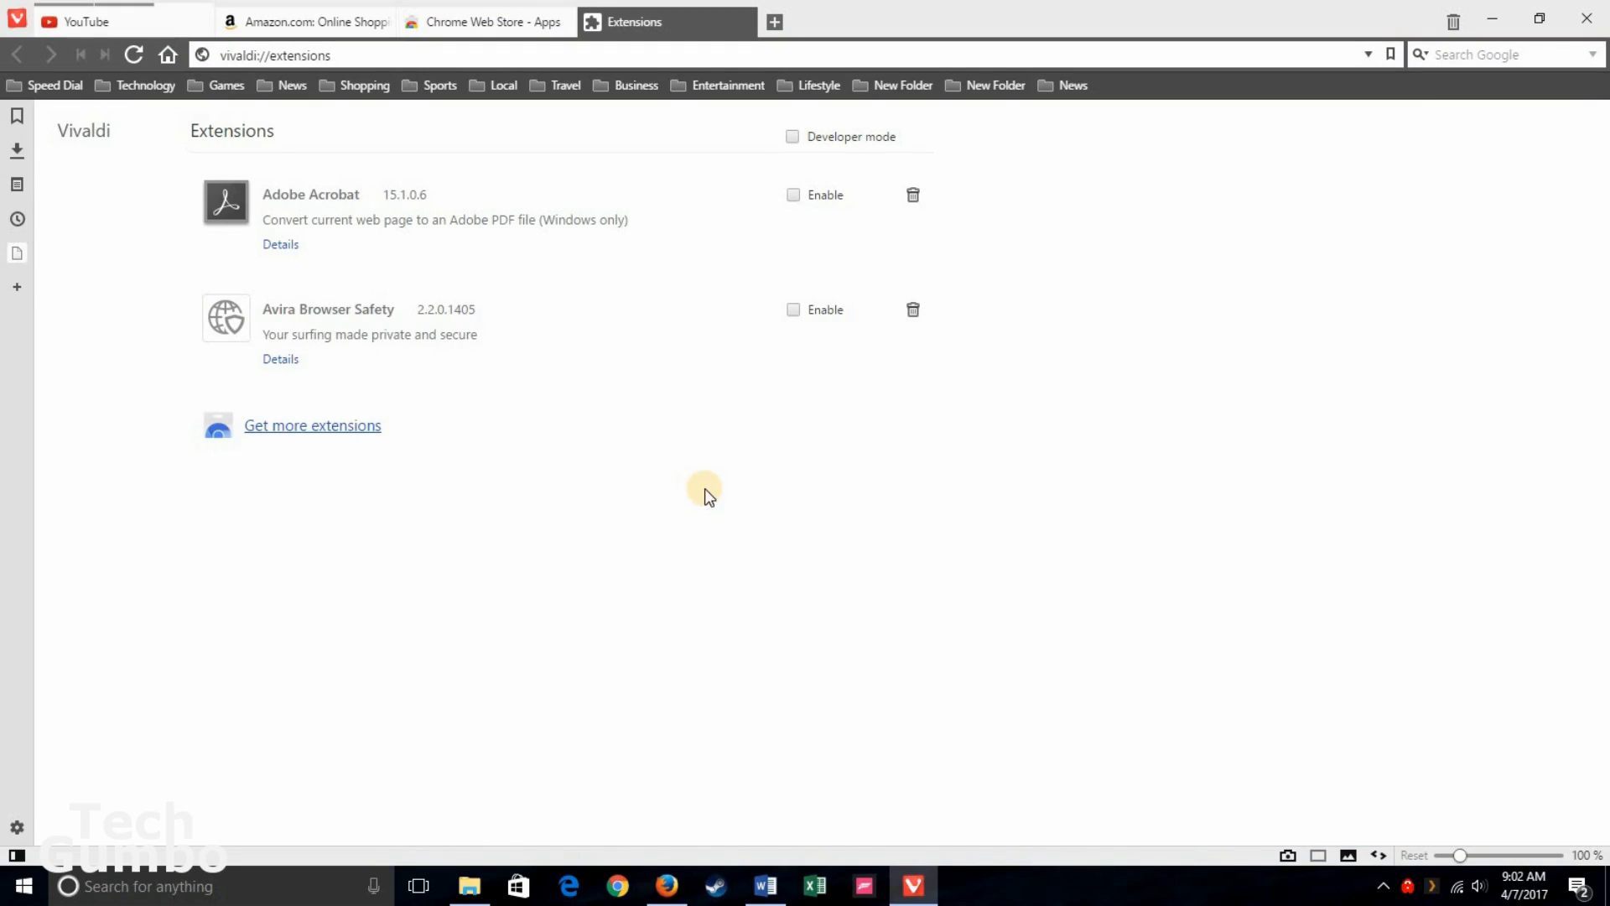
{"action": "mouse_move", "coordinate": [693, 491]}
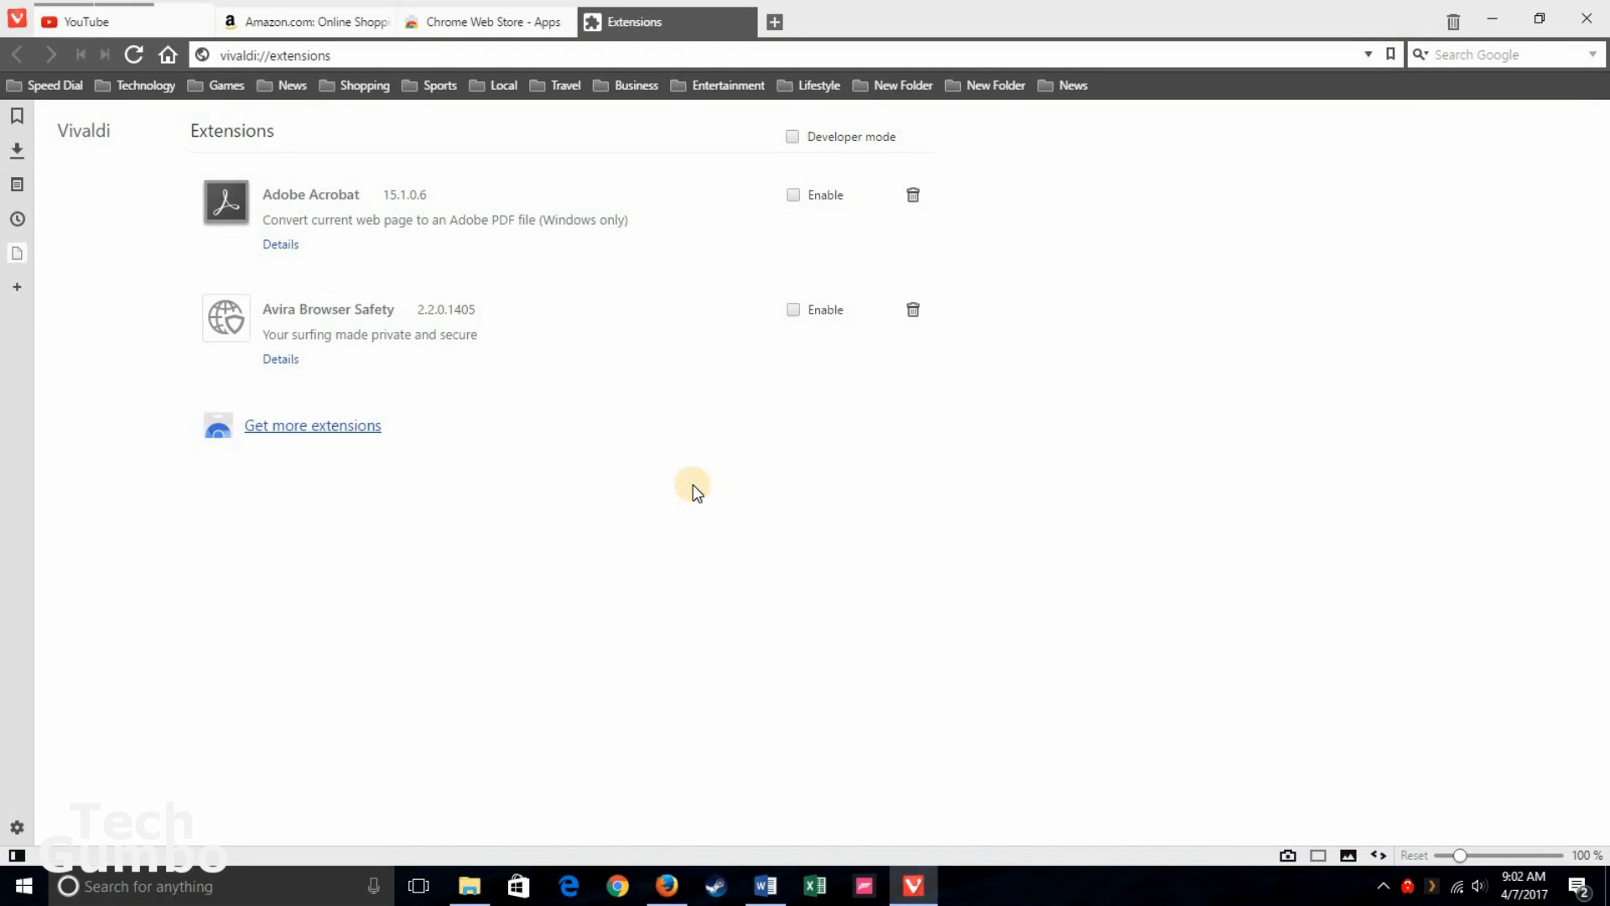
{"action": "mouse_move", "coordinate": [401, 493]}
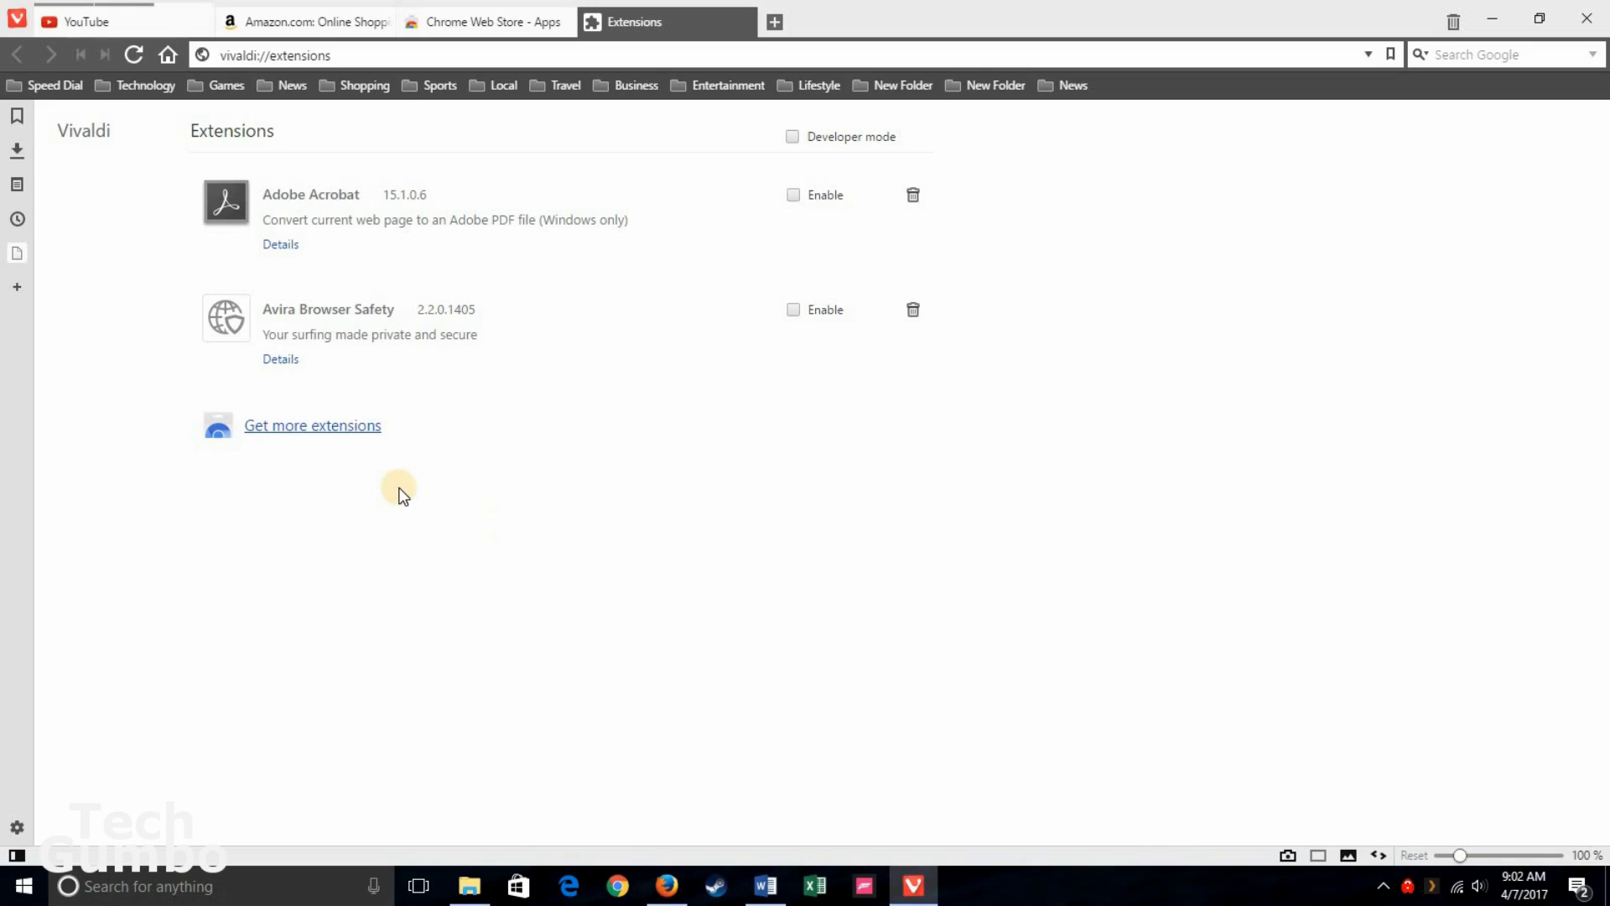
{"action": "mouse_move", "coordinate": [329, 425]}
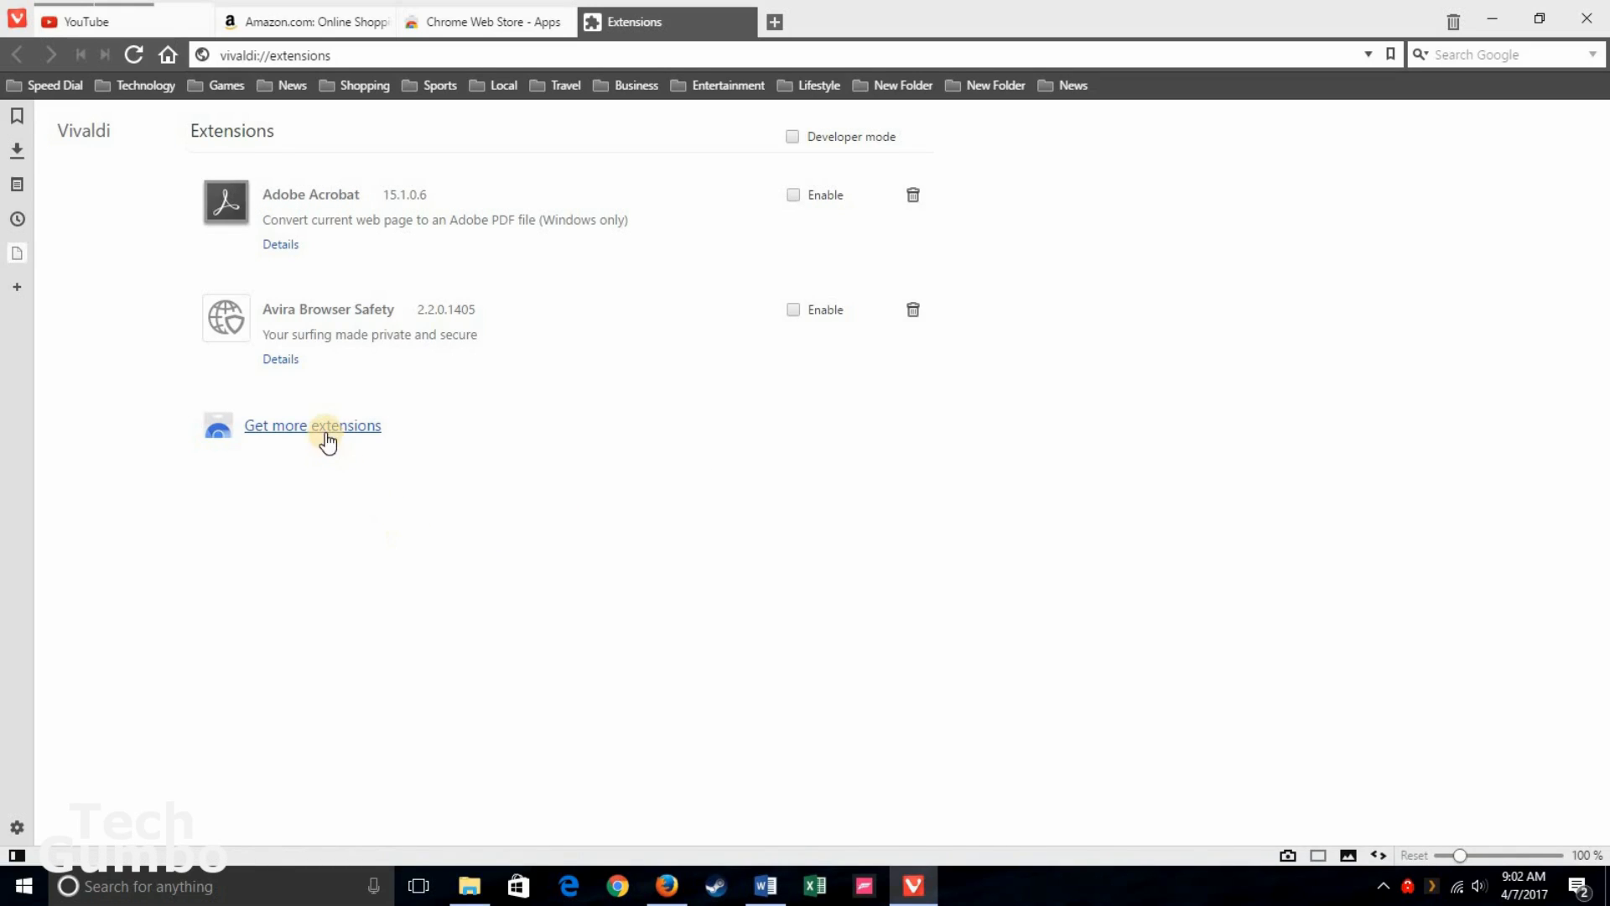
Step: Search the Chrome Web Store for 'invisiblehand' and add the InvisibleHand extension
{"action": "left_click", "coordinate": [312, 424]}
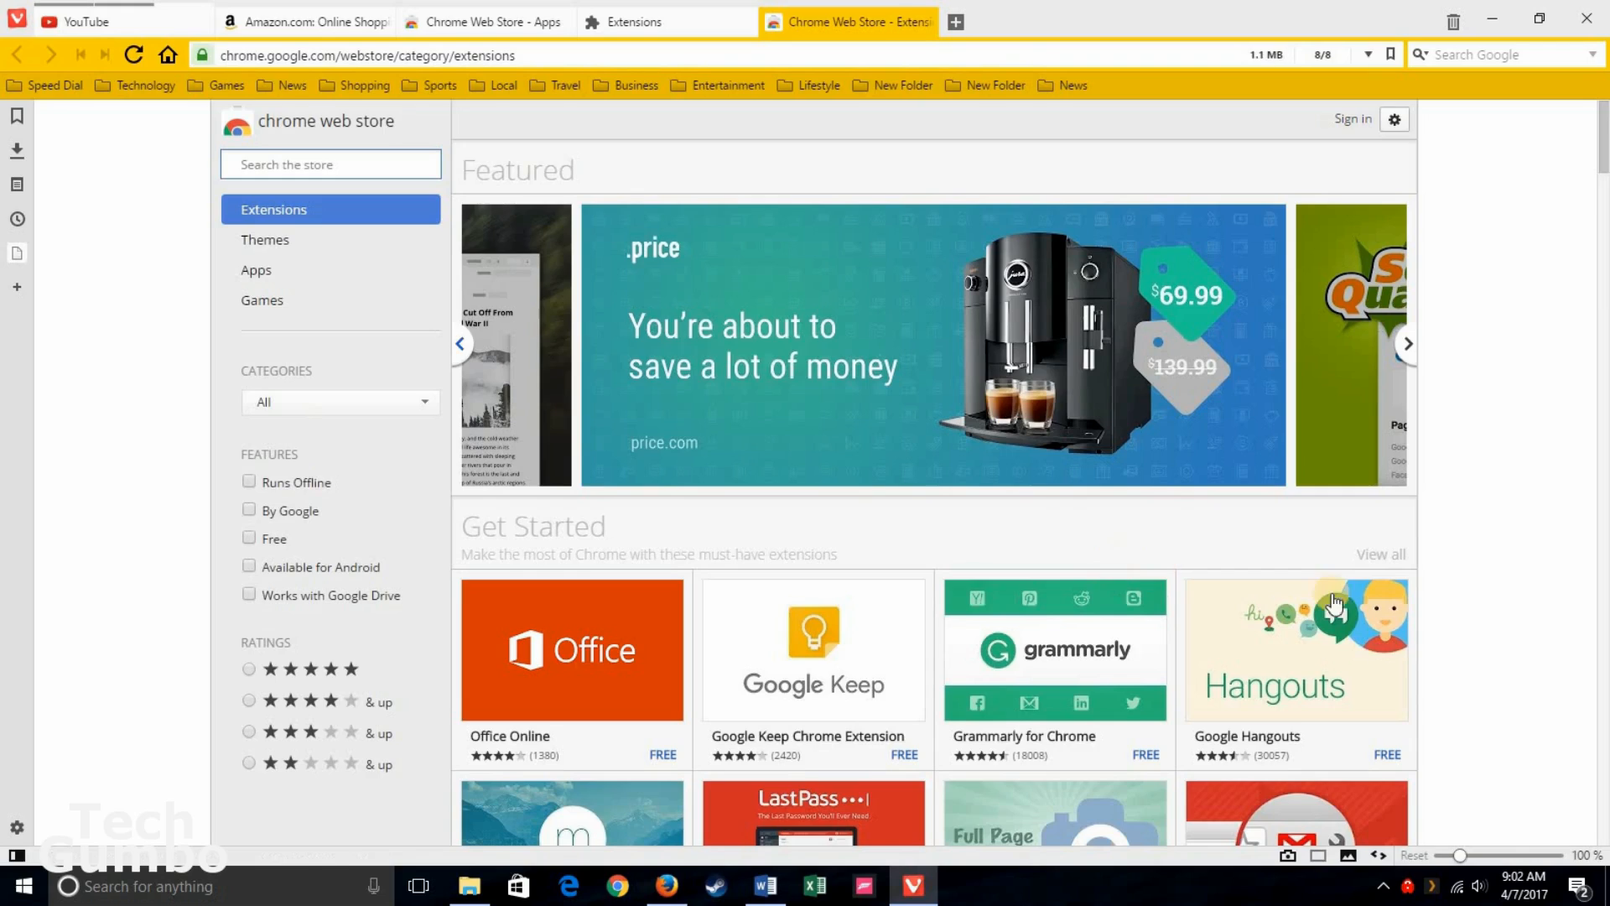
{"action": "mouse_move", "coordinate": [1525, 463]}
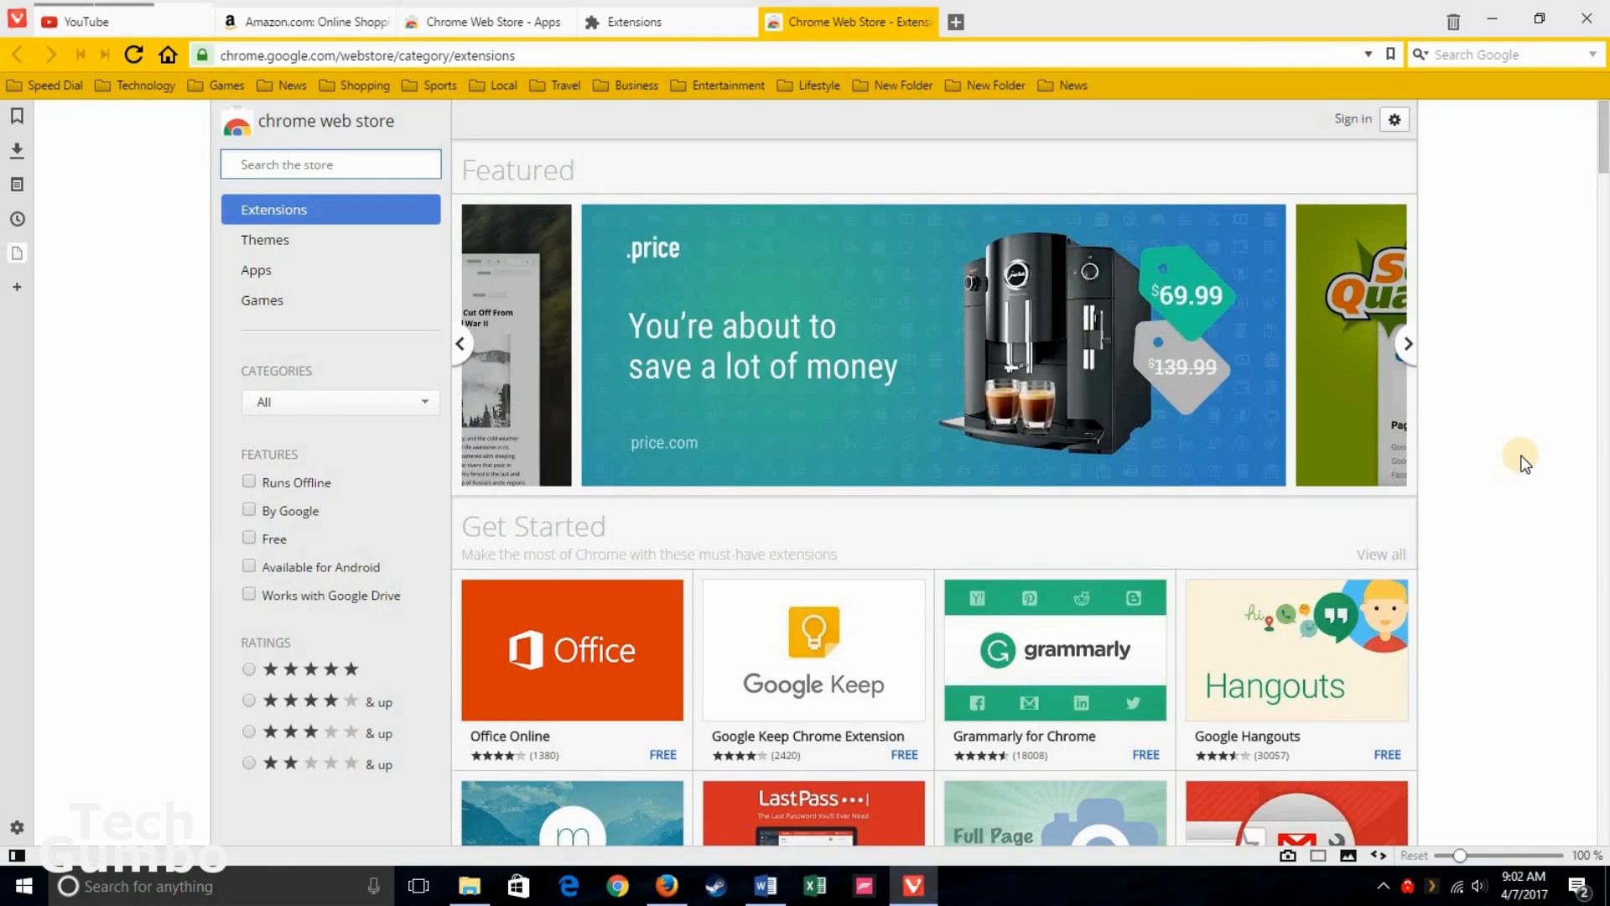
{"action": "left_click", "coordinate": [1407, 342]}
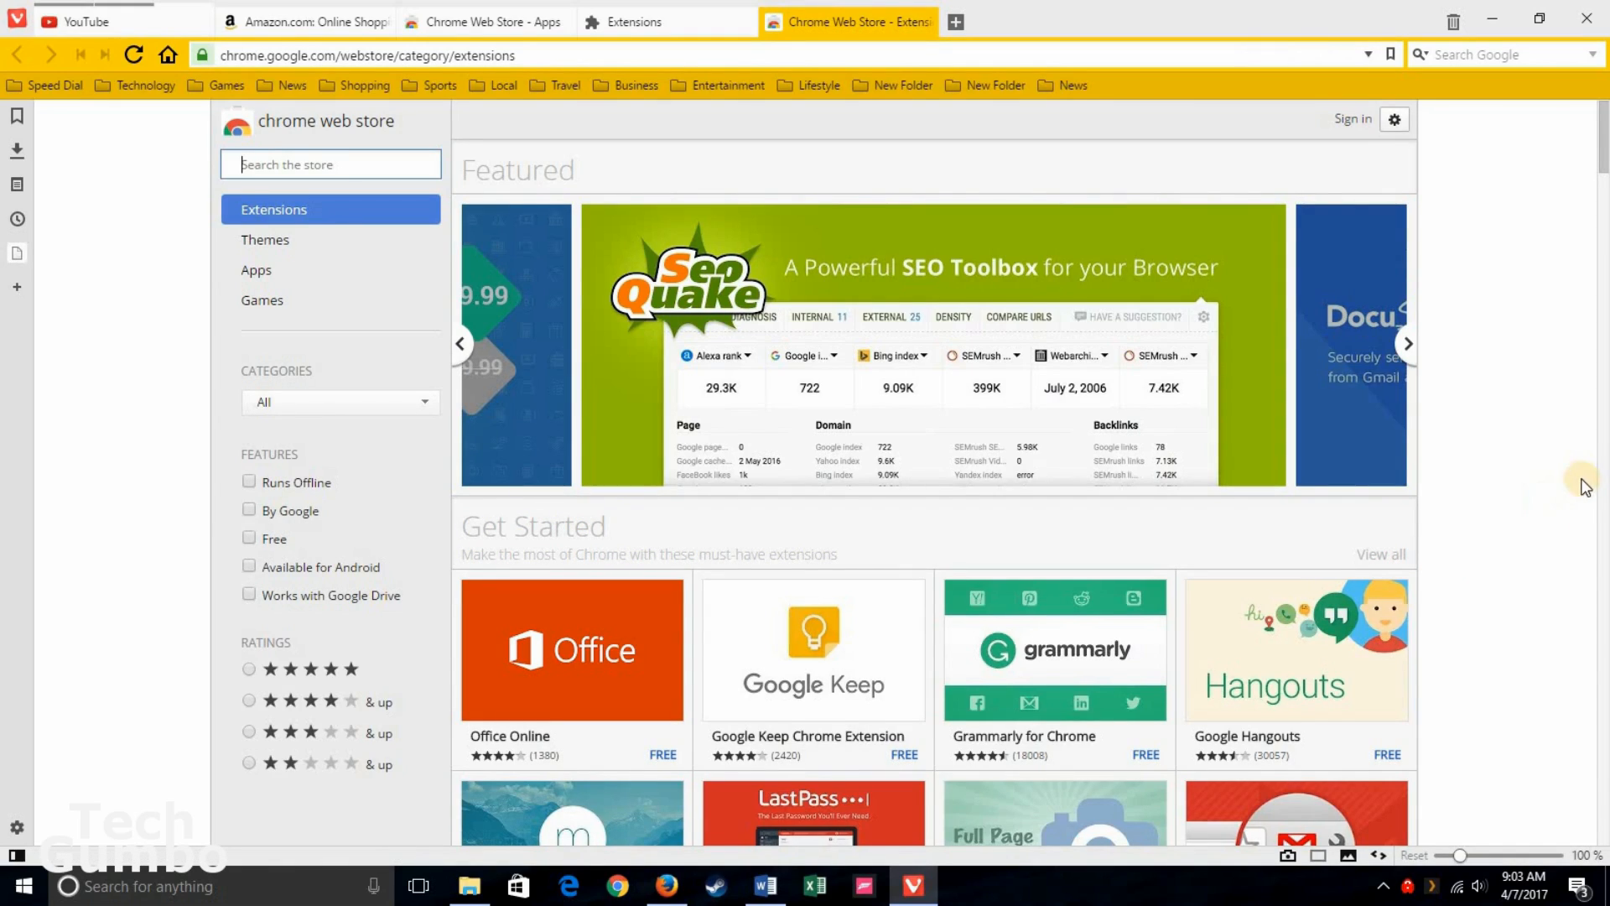
{"action": "mouse_move", "coordinate": [772, 367]}
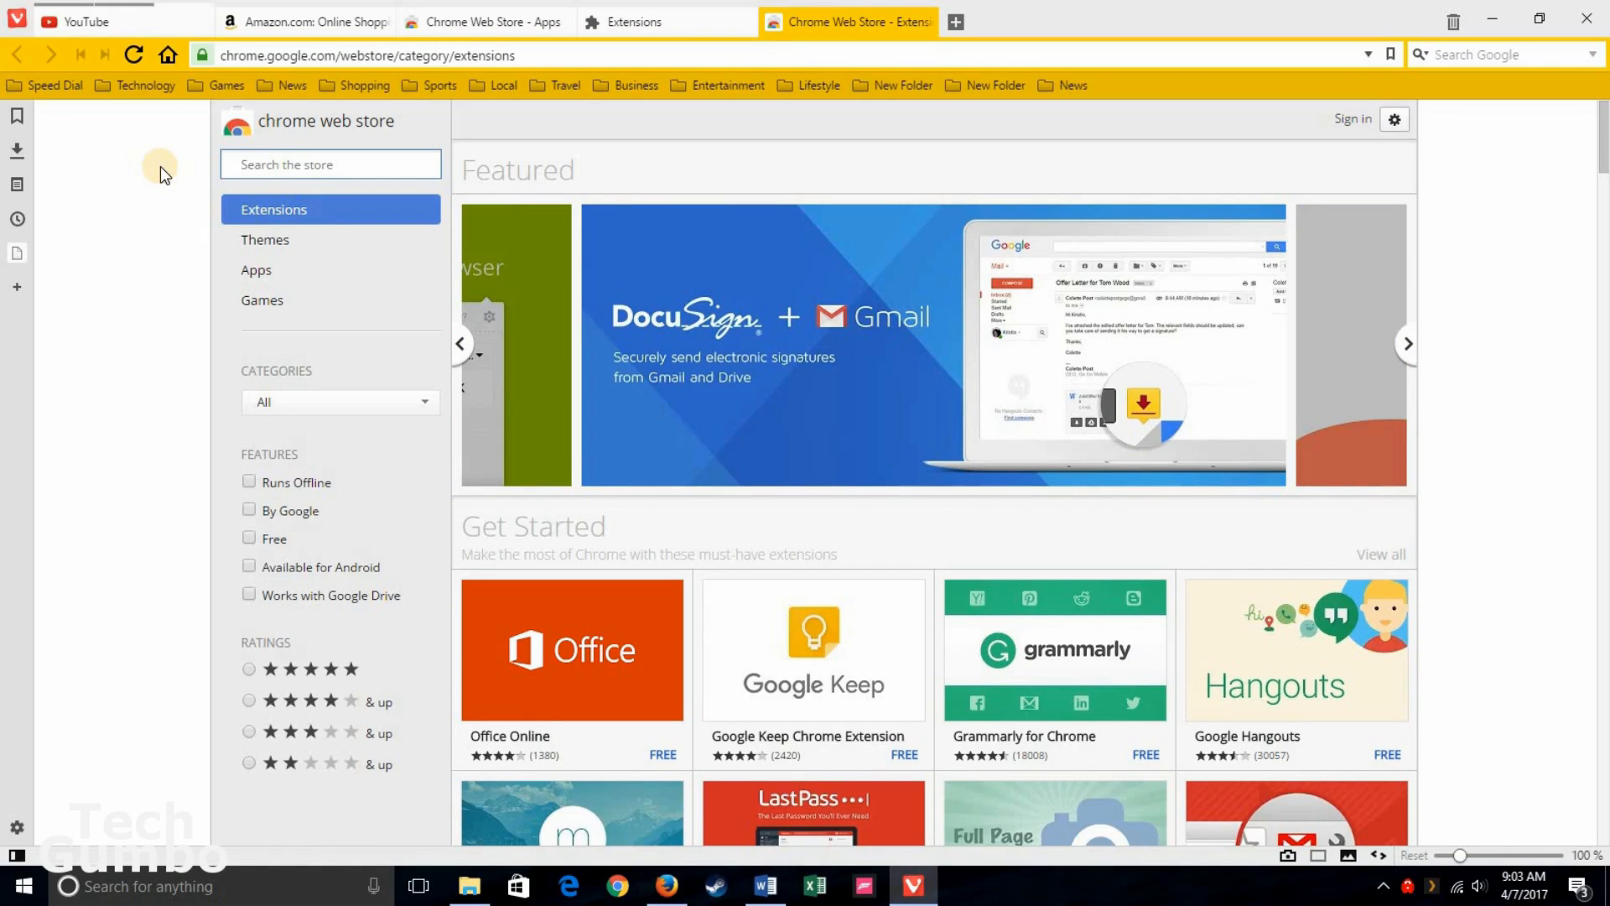
{"action": "left_click", "coordinate": [1406, 342]}
{"action": "type", "text": "invisi"}
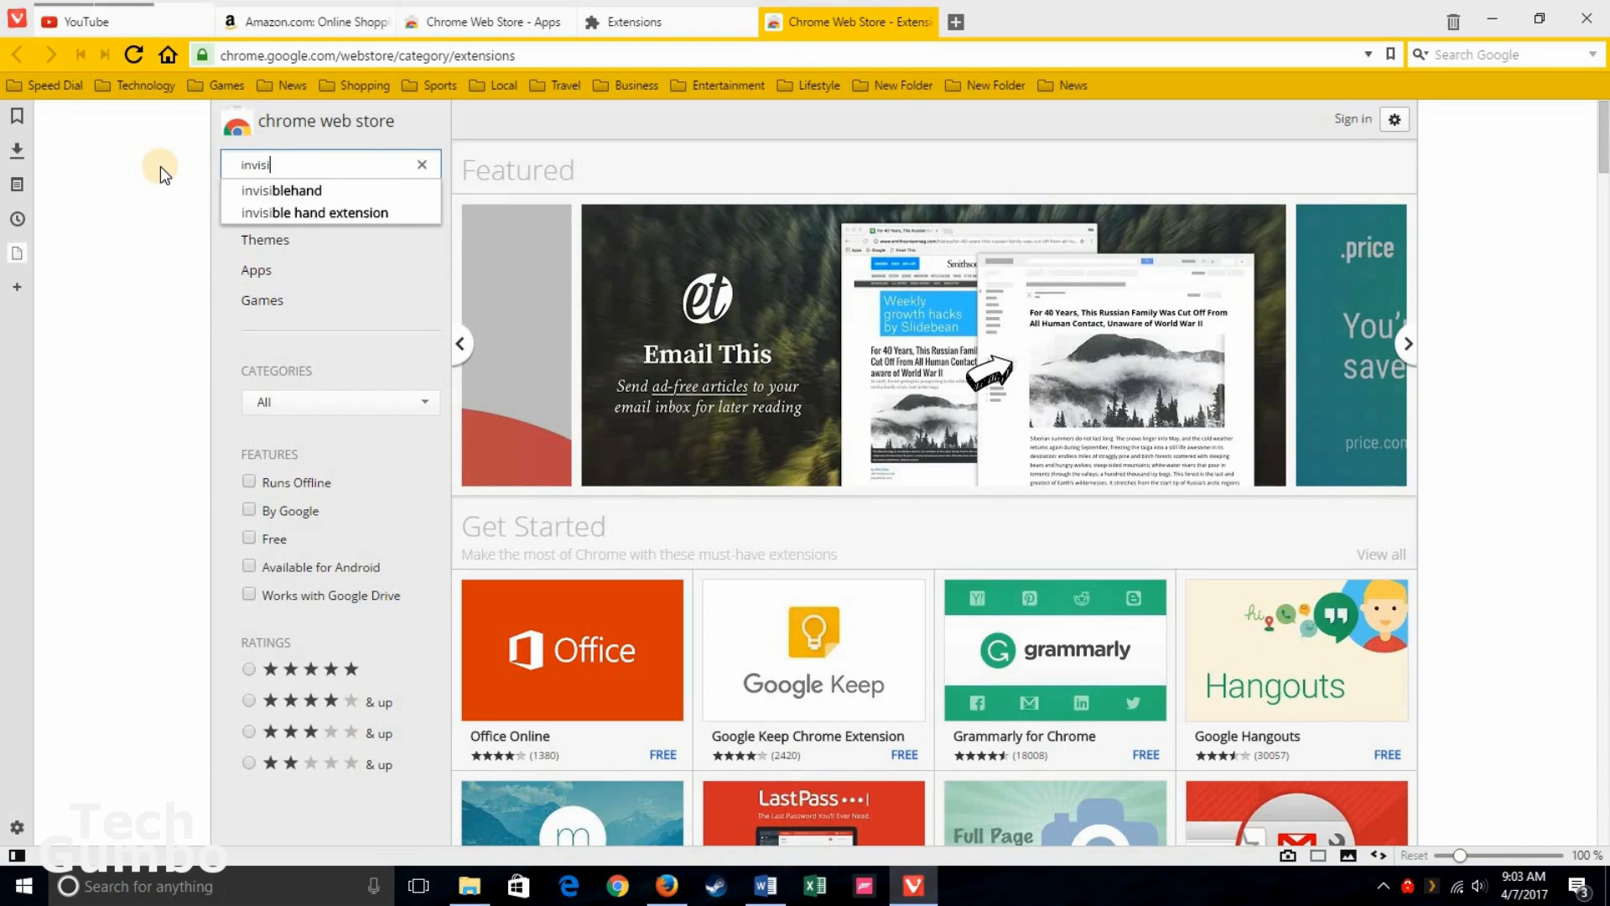
{"action": "left_click", "coordinate": [280, 189]}
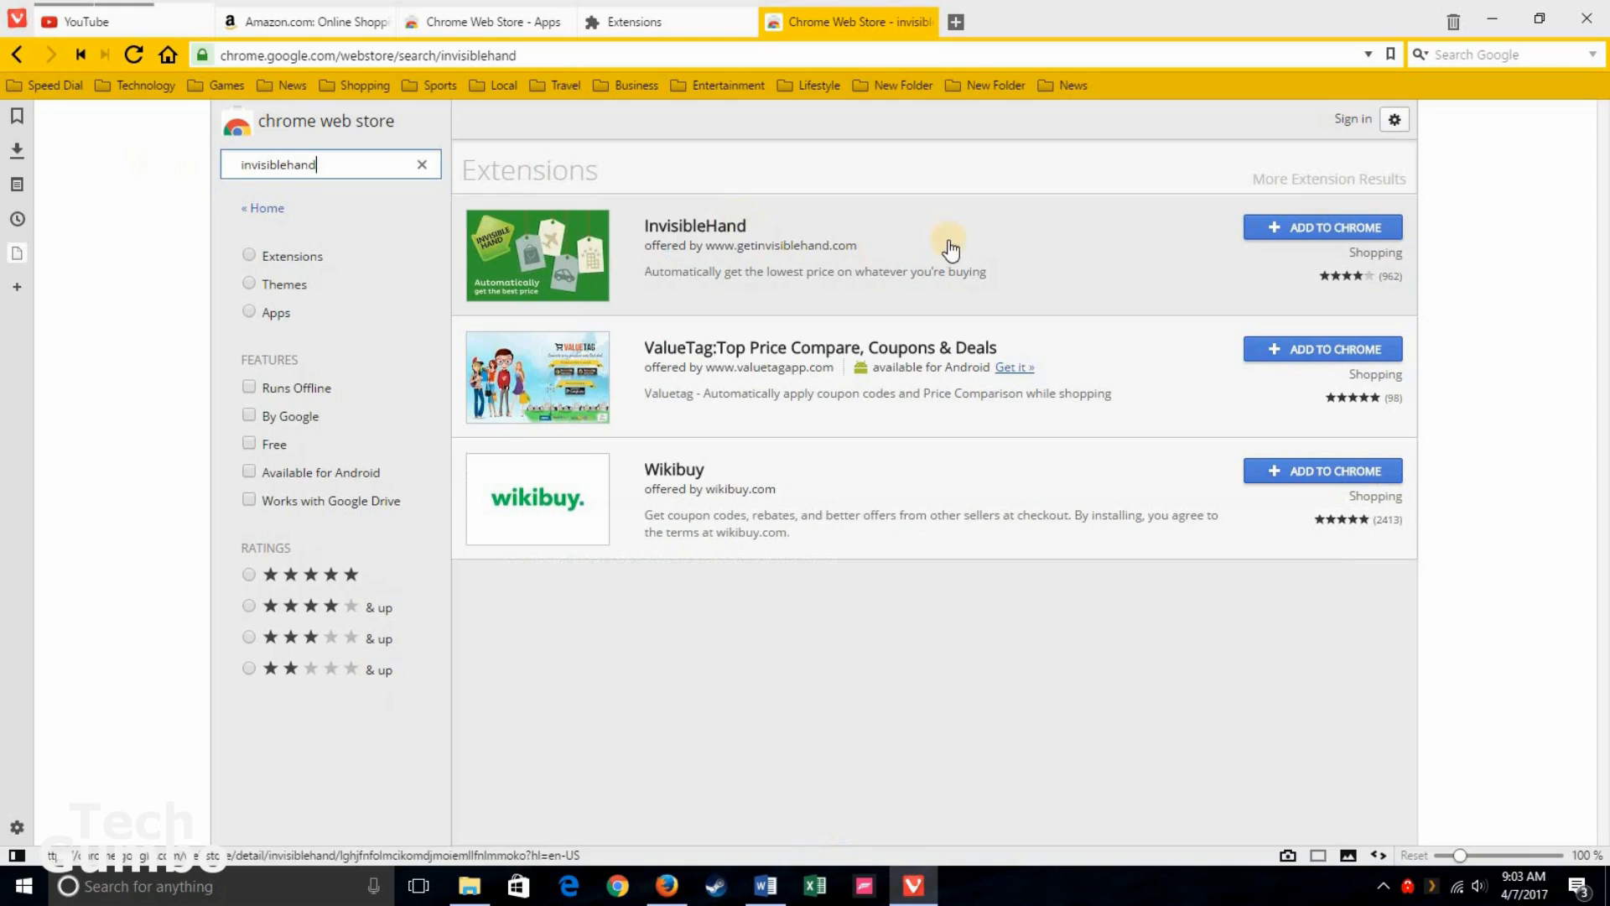
{"action": "mouse_move", "coordinate": [1322, 226]}
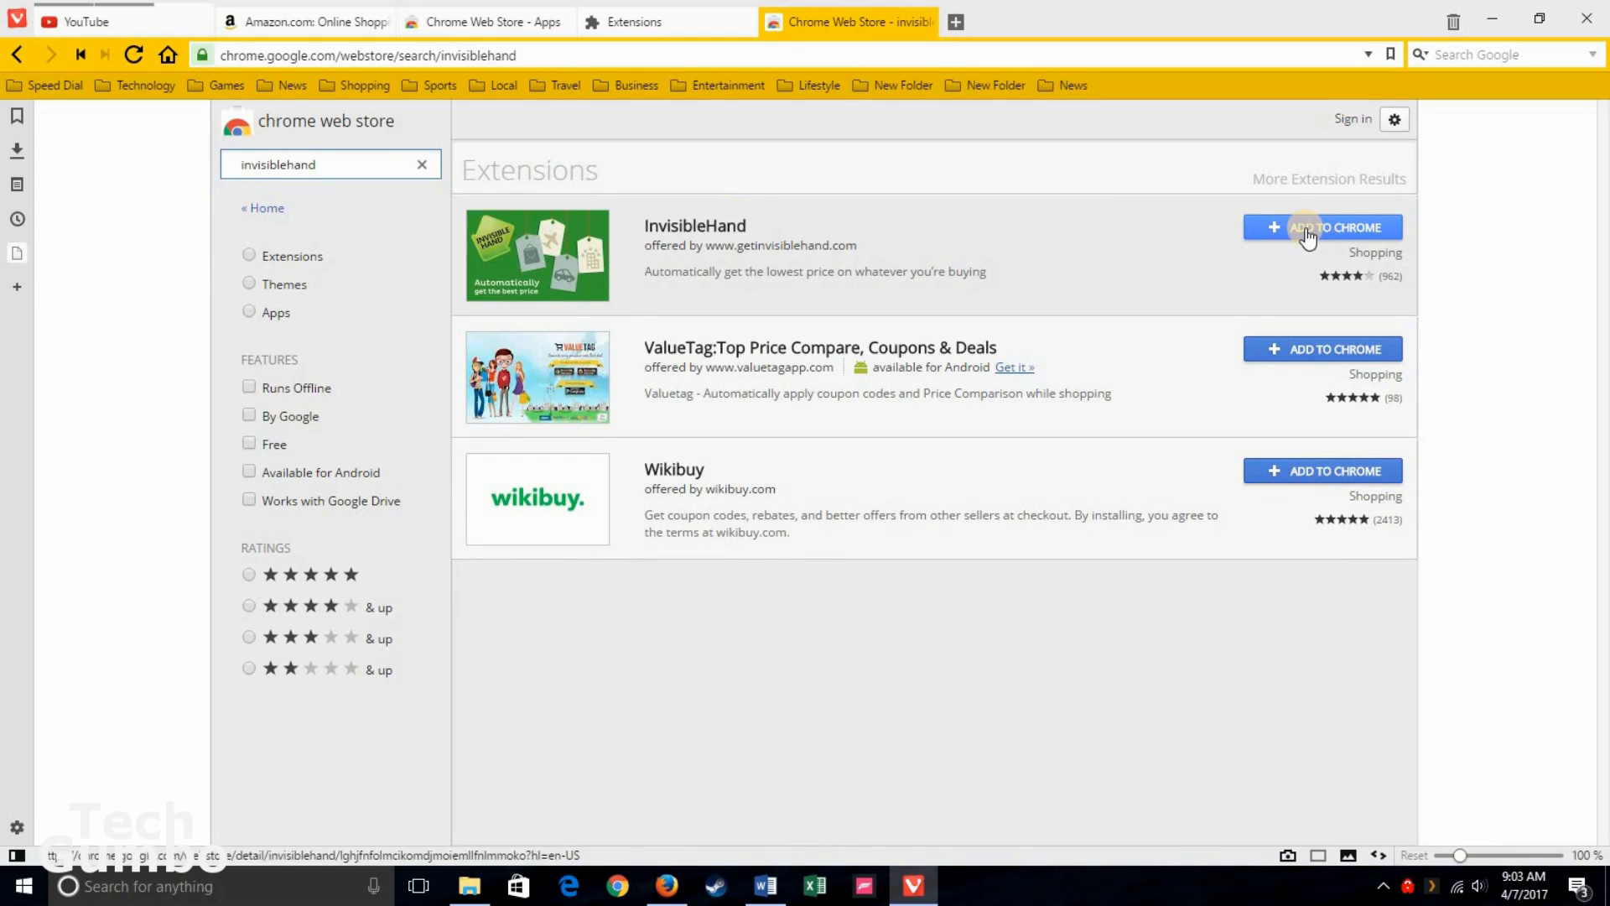
{"action": "left_click", "coordinate": [1321, 227]}
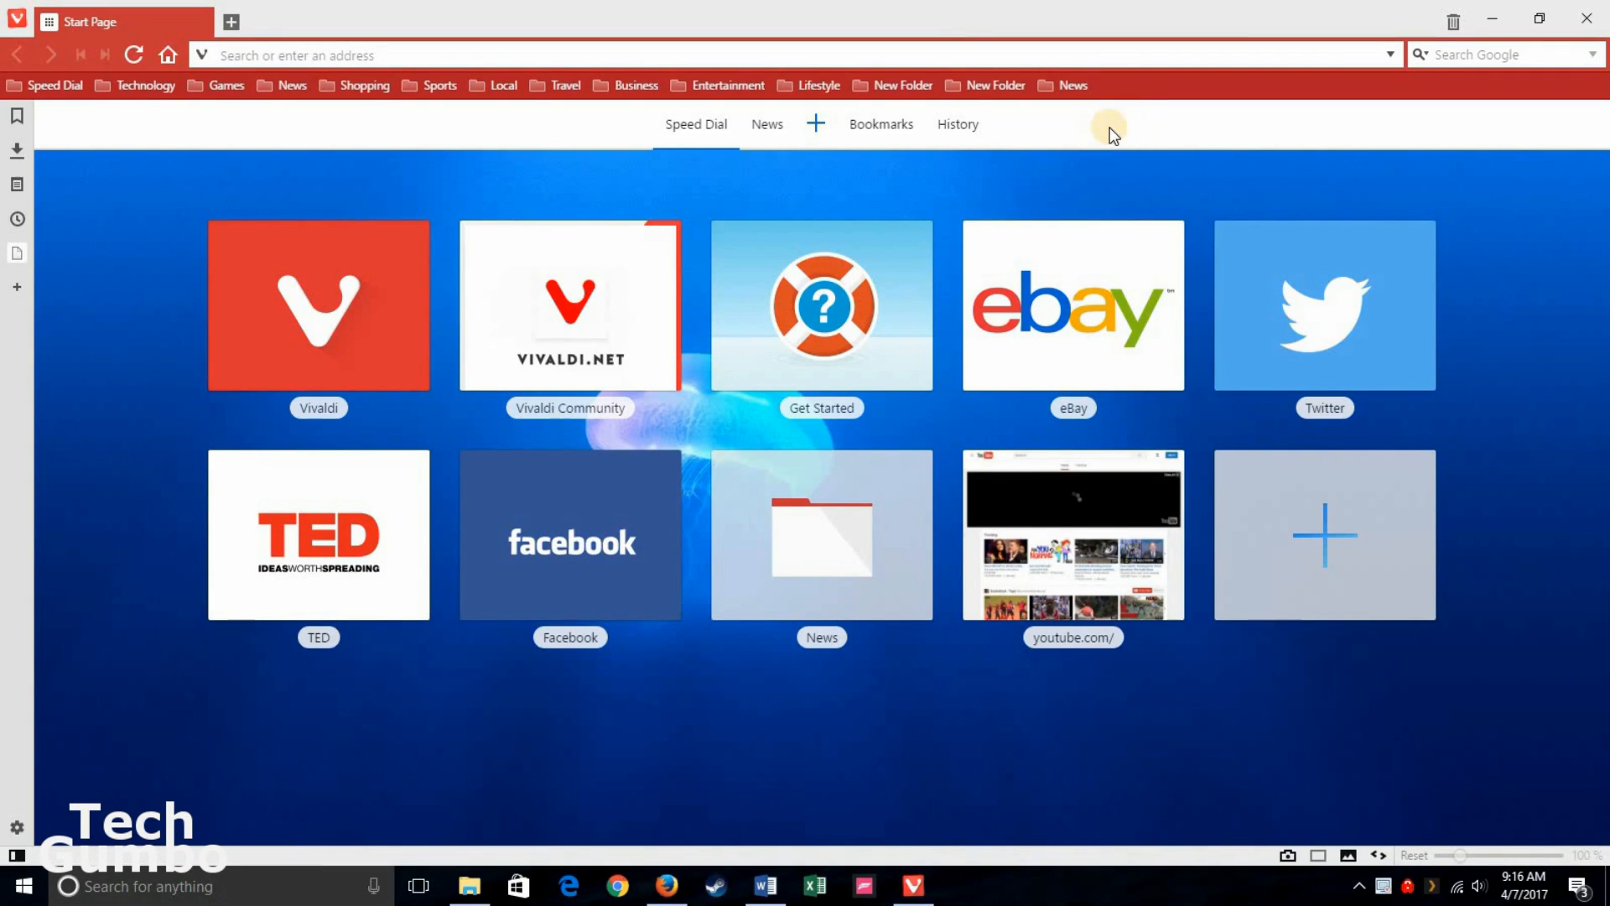
{"action": "mouse_move", "coordinate": [958, 124]}
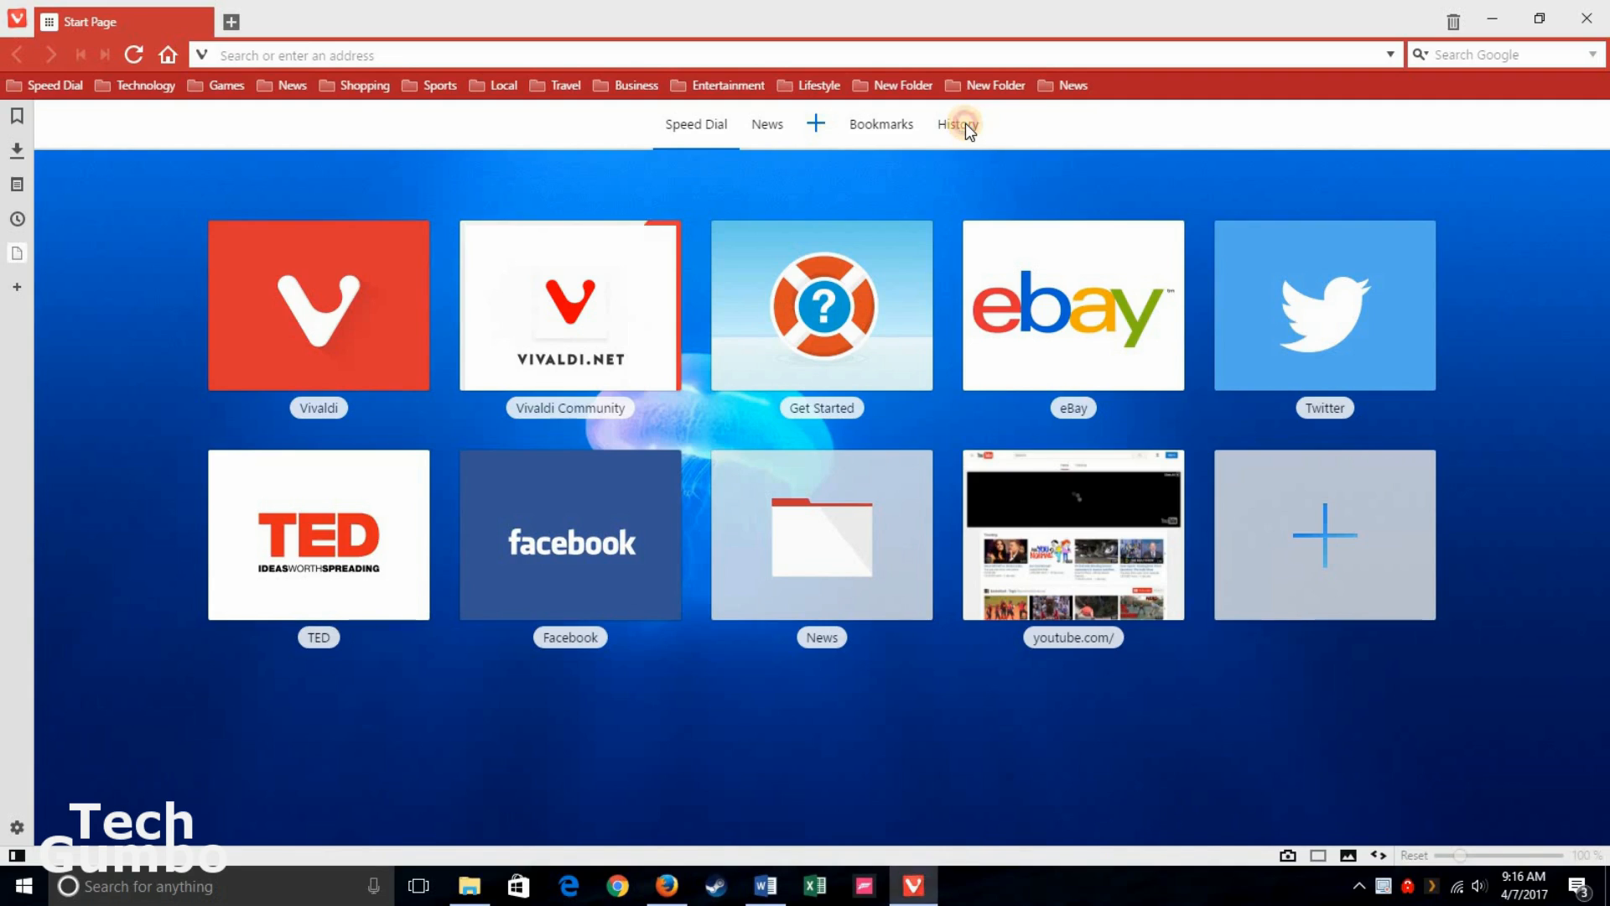
Step: Open the History page from the Start Page showing today's visits and activity charts
{"action": "left_click", "coordinate": [958, 122]}
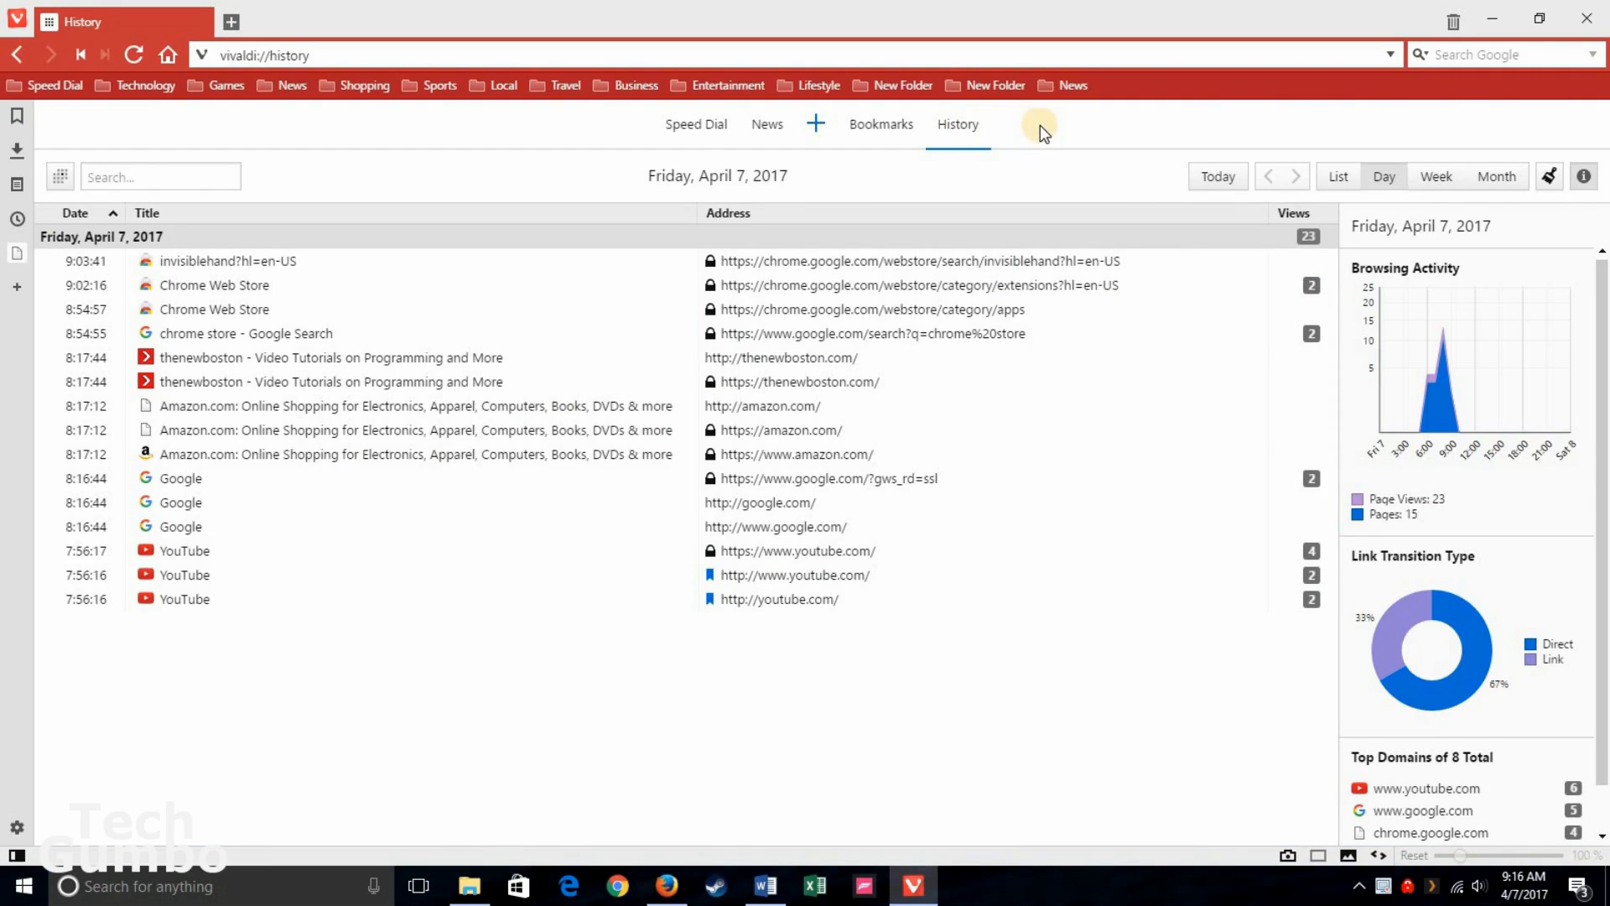
{"action": "mouse_move", "coordinate": [1127, 122]}
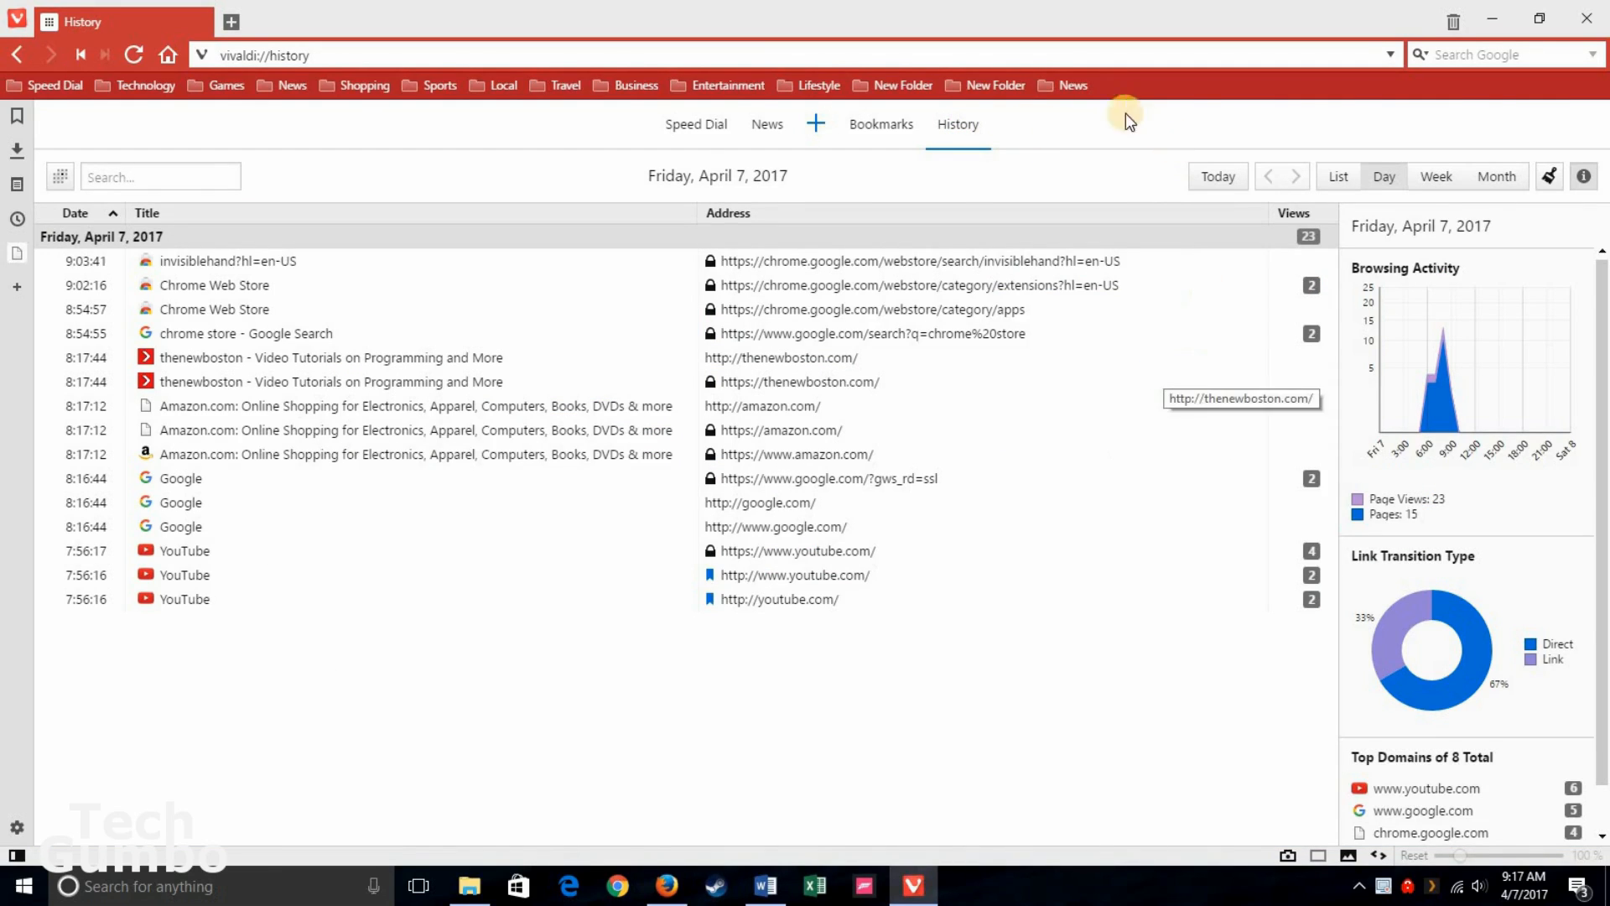
{"action": "mouse_move", "coordinate": [1078, 144]}
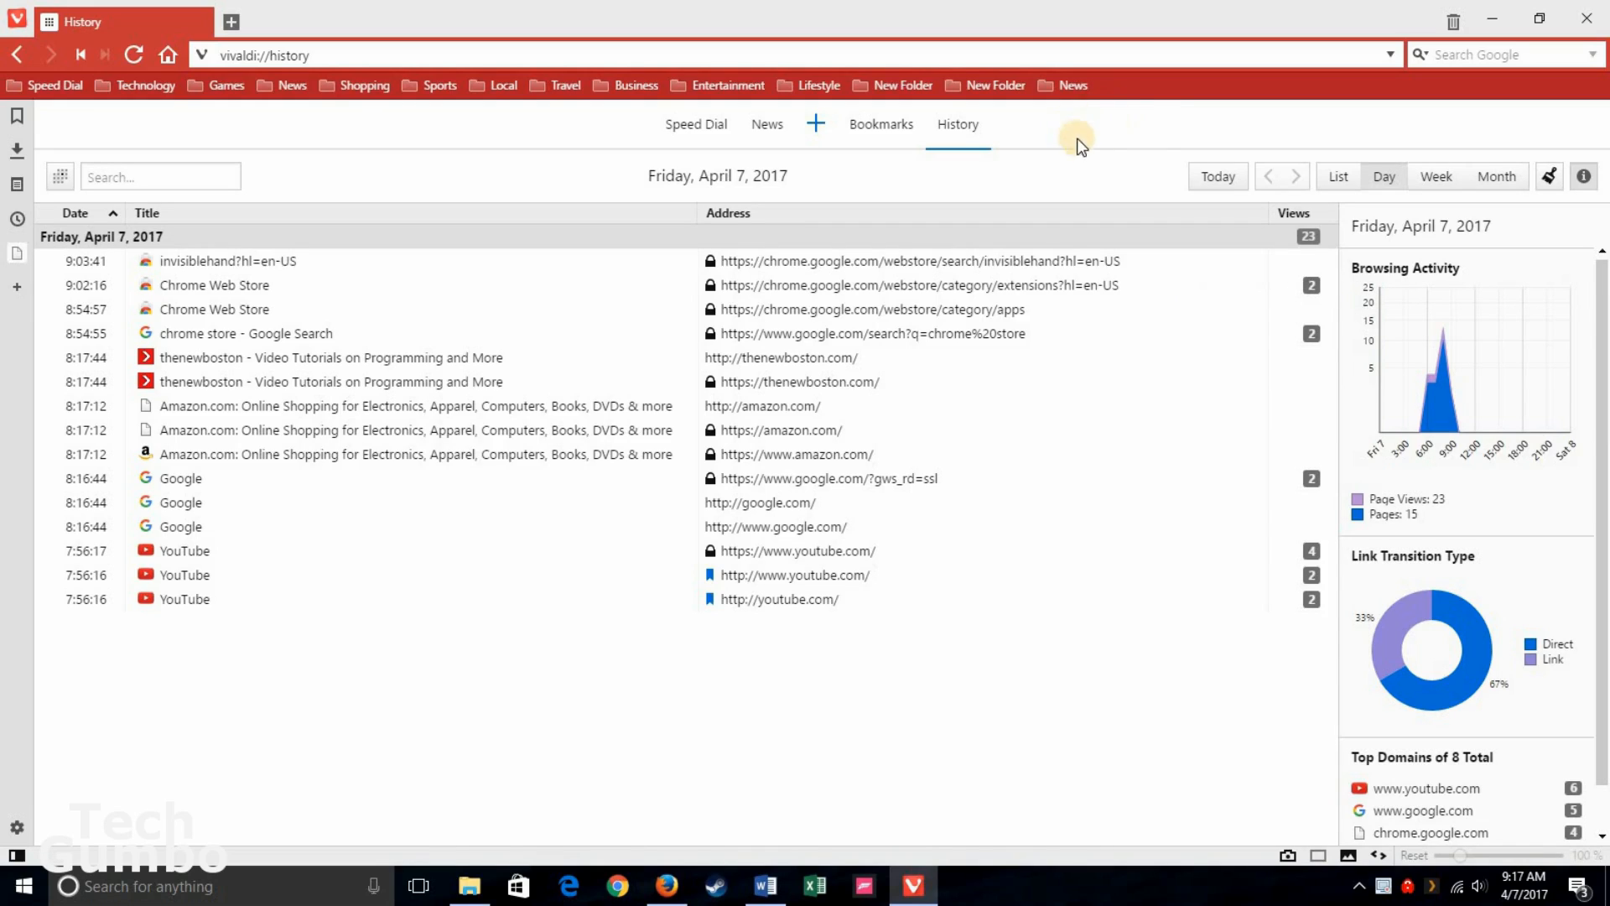
{"action": "mouse_move", "coordinate": [1384, 176]}
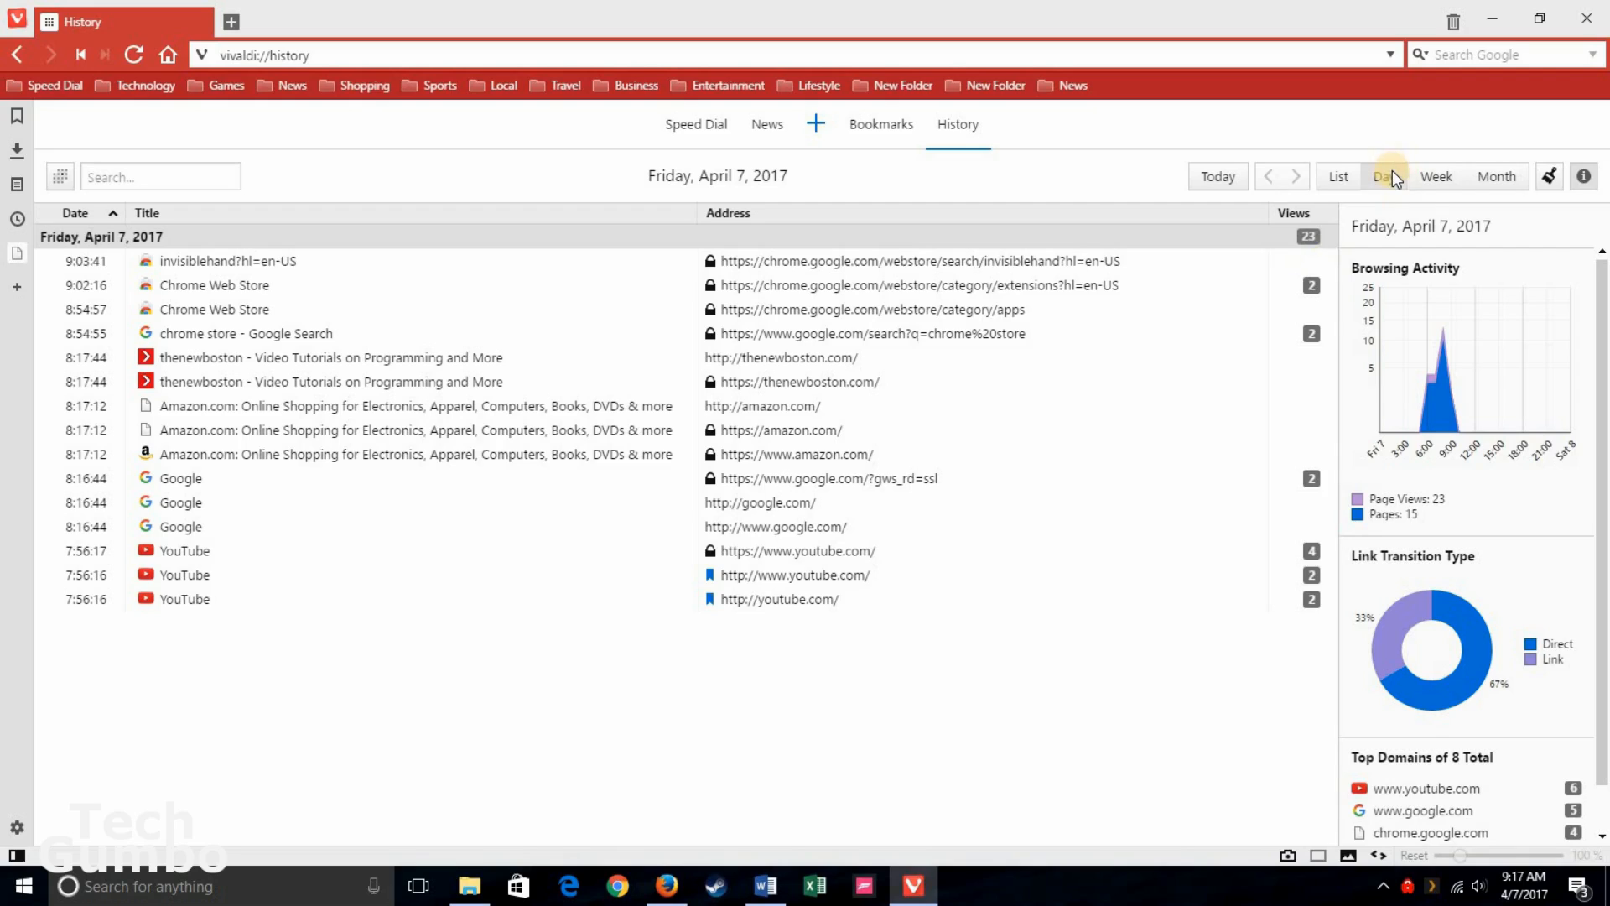
Step: Switch the History page to Week view, then to the March 2017 Month calendar
{"action": "left_click", "coordinate": [1434, 176]}
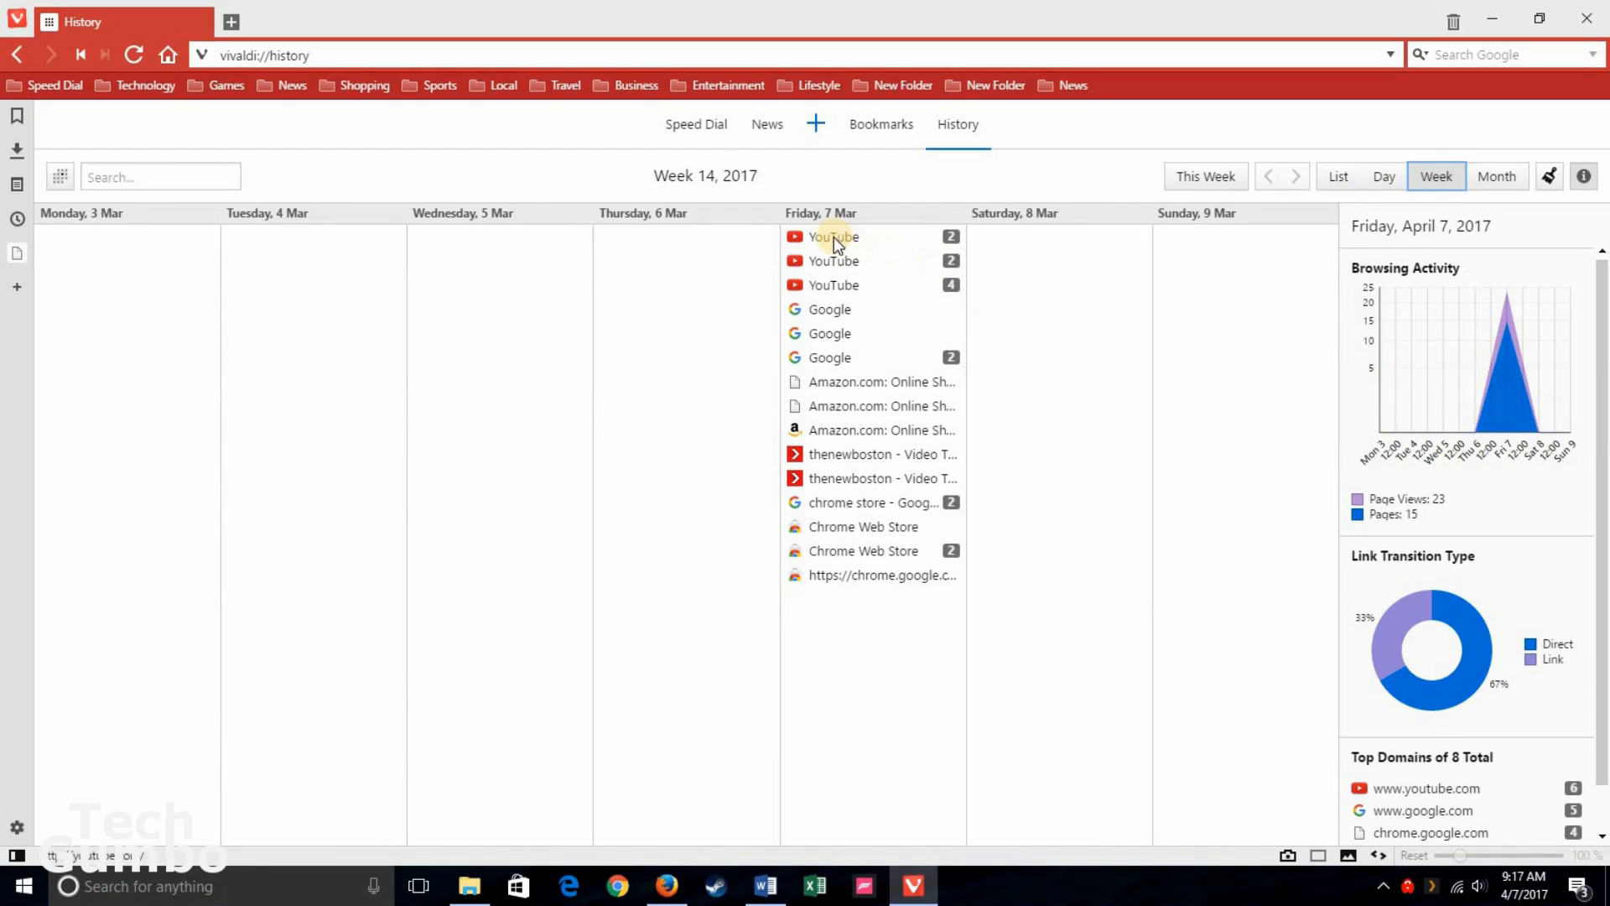
{"action": "mouse_move", "coordinate": [1292, 329]}
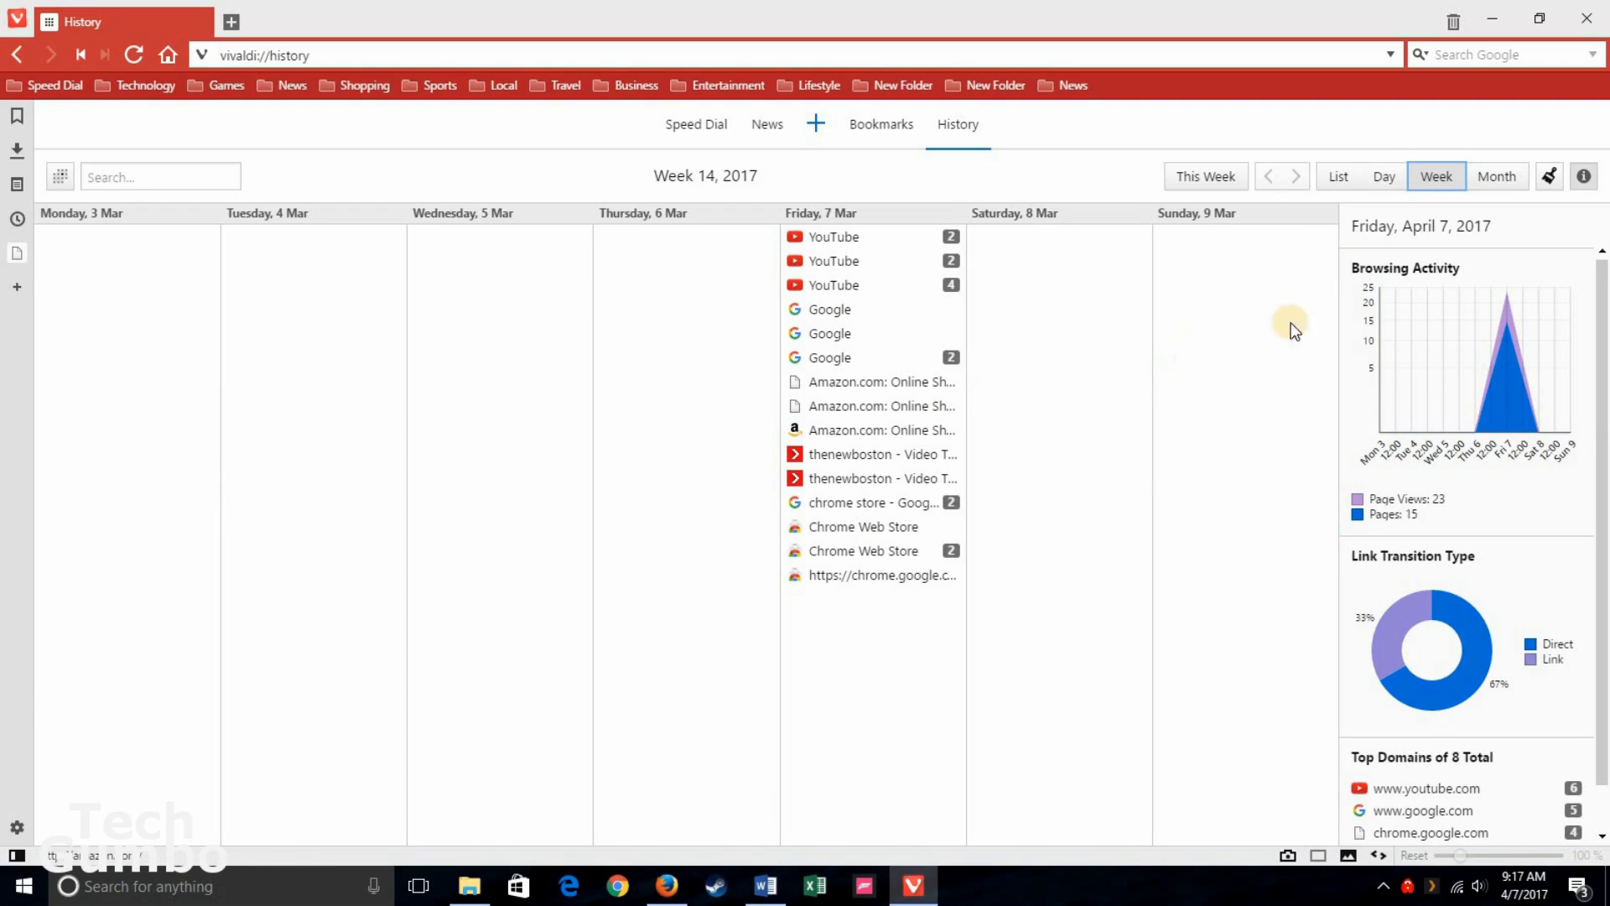
{"action": "left_click", "coordinate": [1497, 176]}
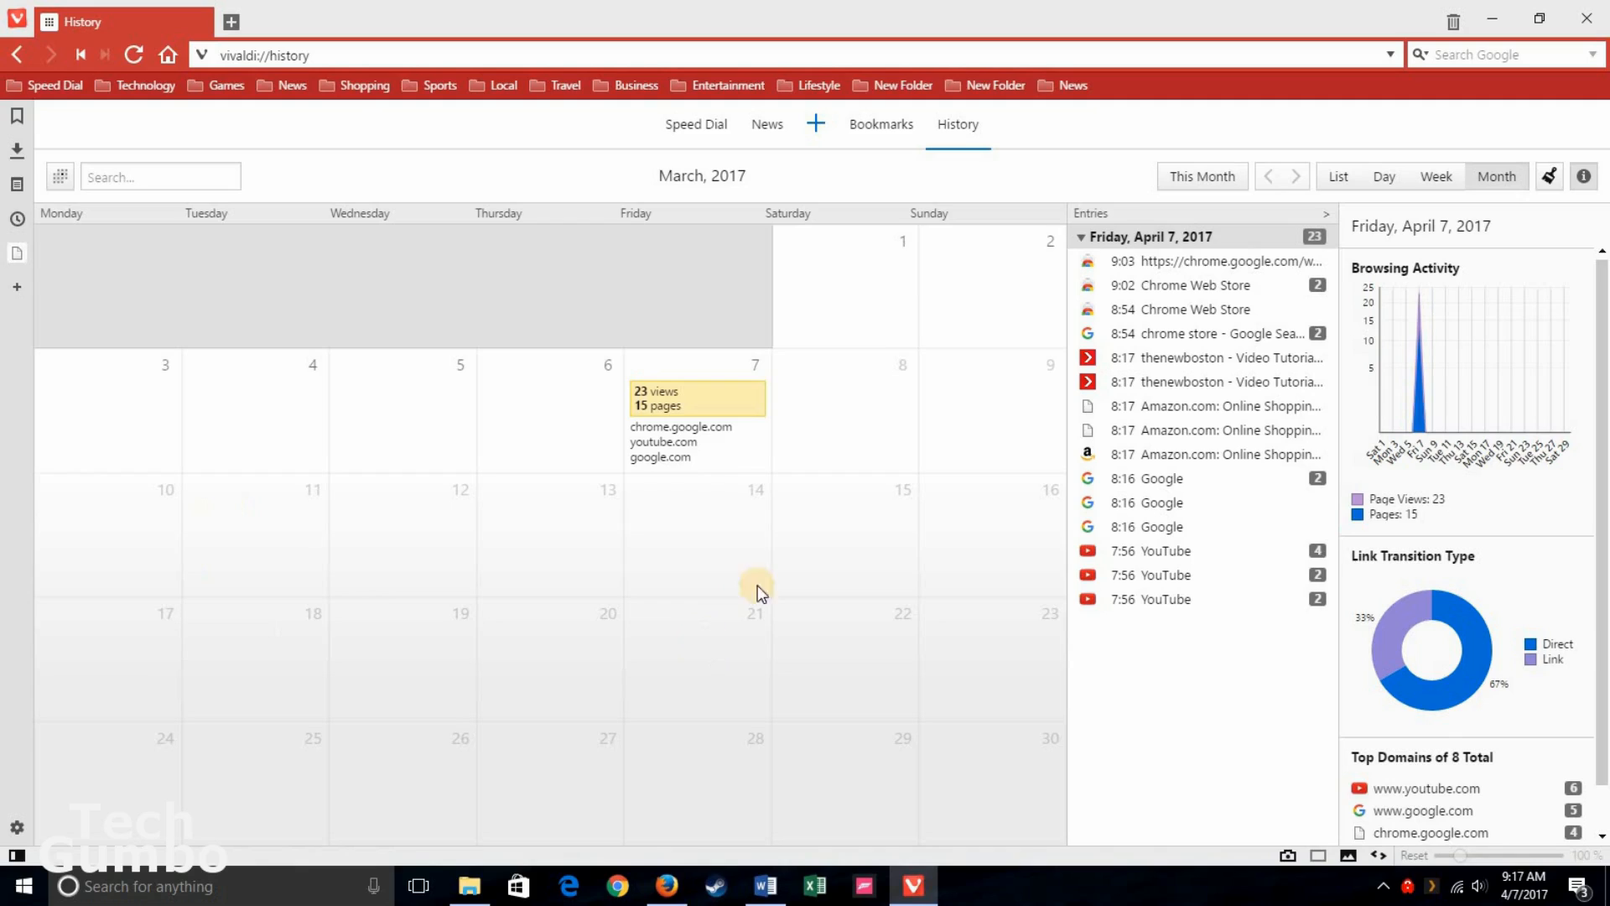
{"action": "mouse_move", "coordinate": [430, 526]}
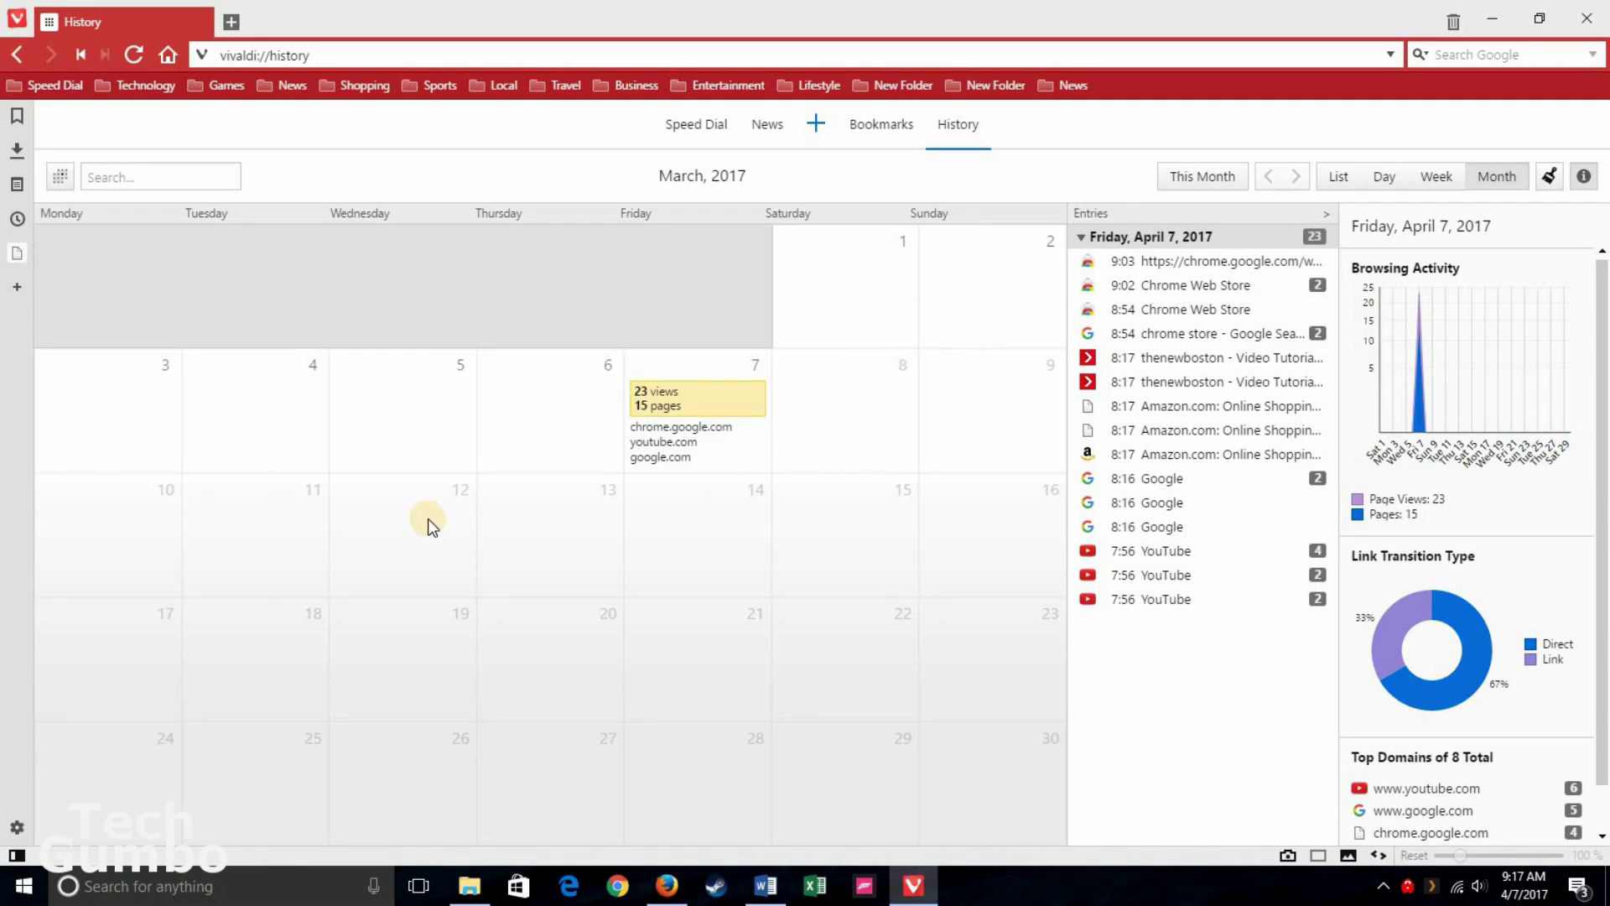
{"action": "mouse_move", "coordinate": [1017, 338]}
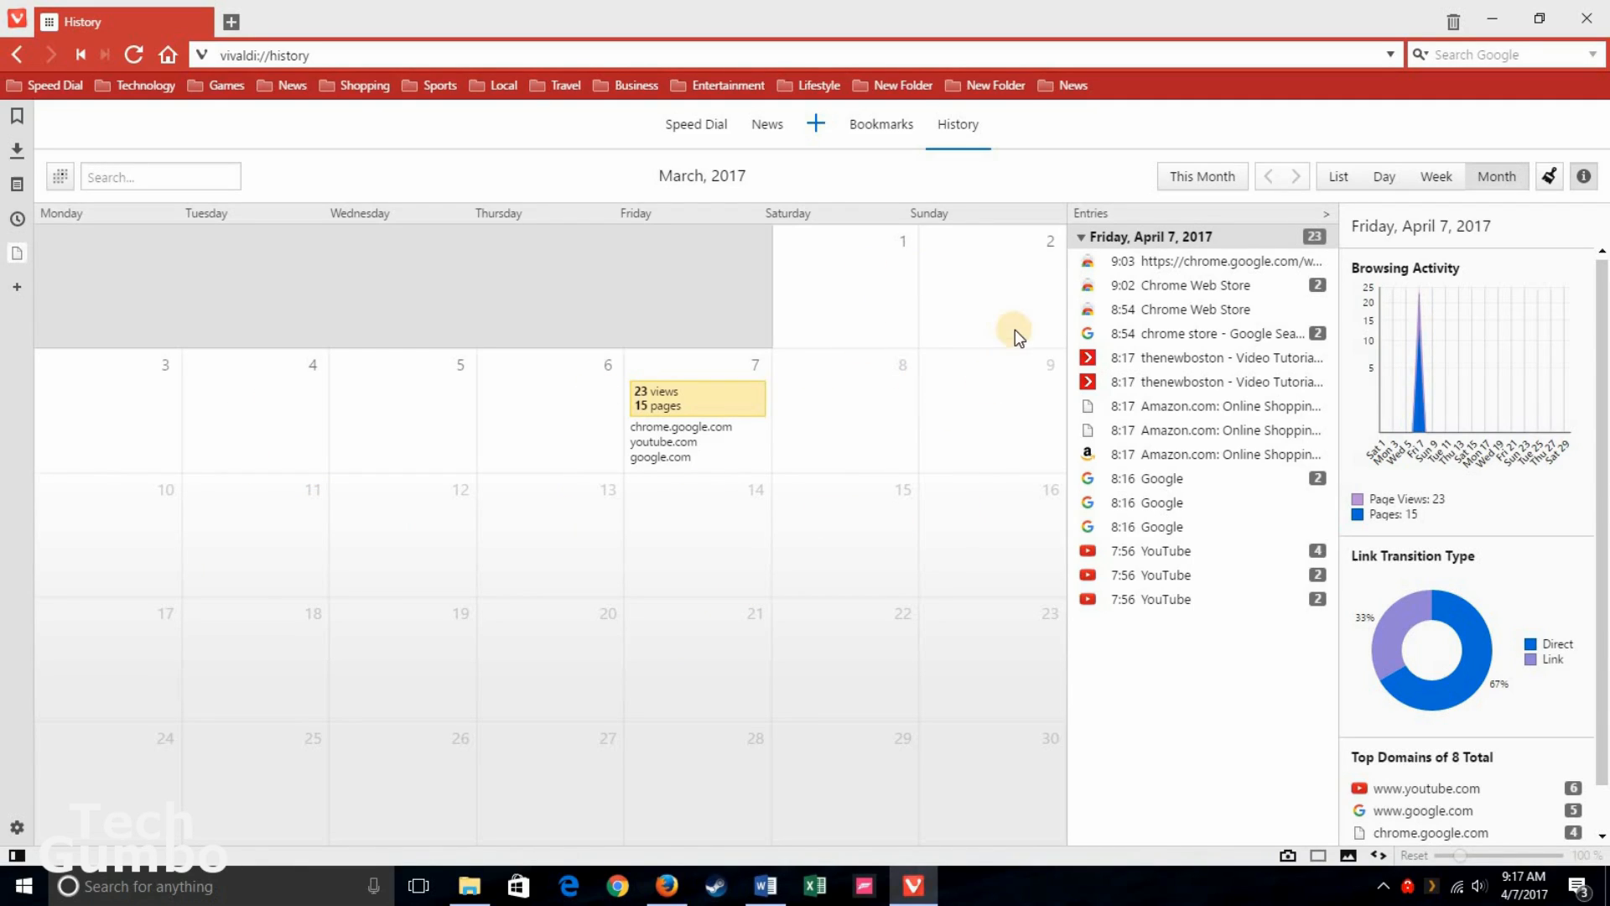
{"action": "mouse_move", "coordinate": [1493, 373]}
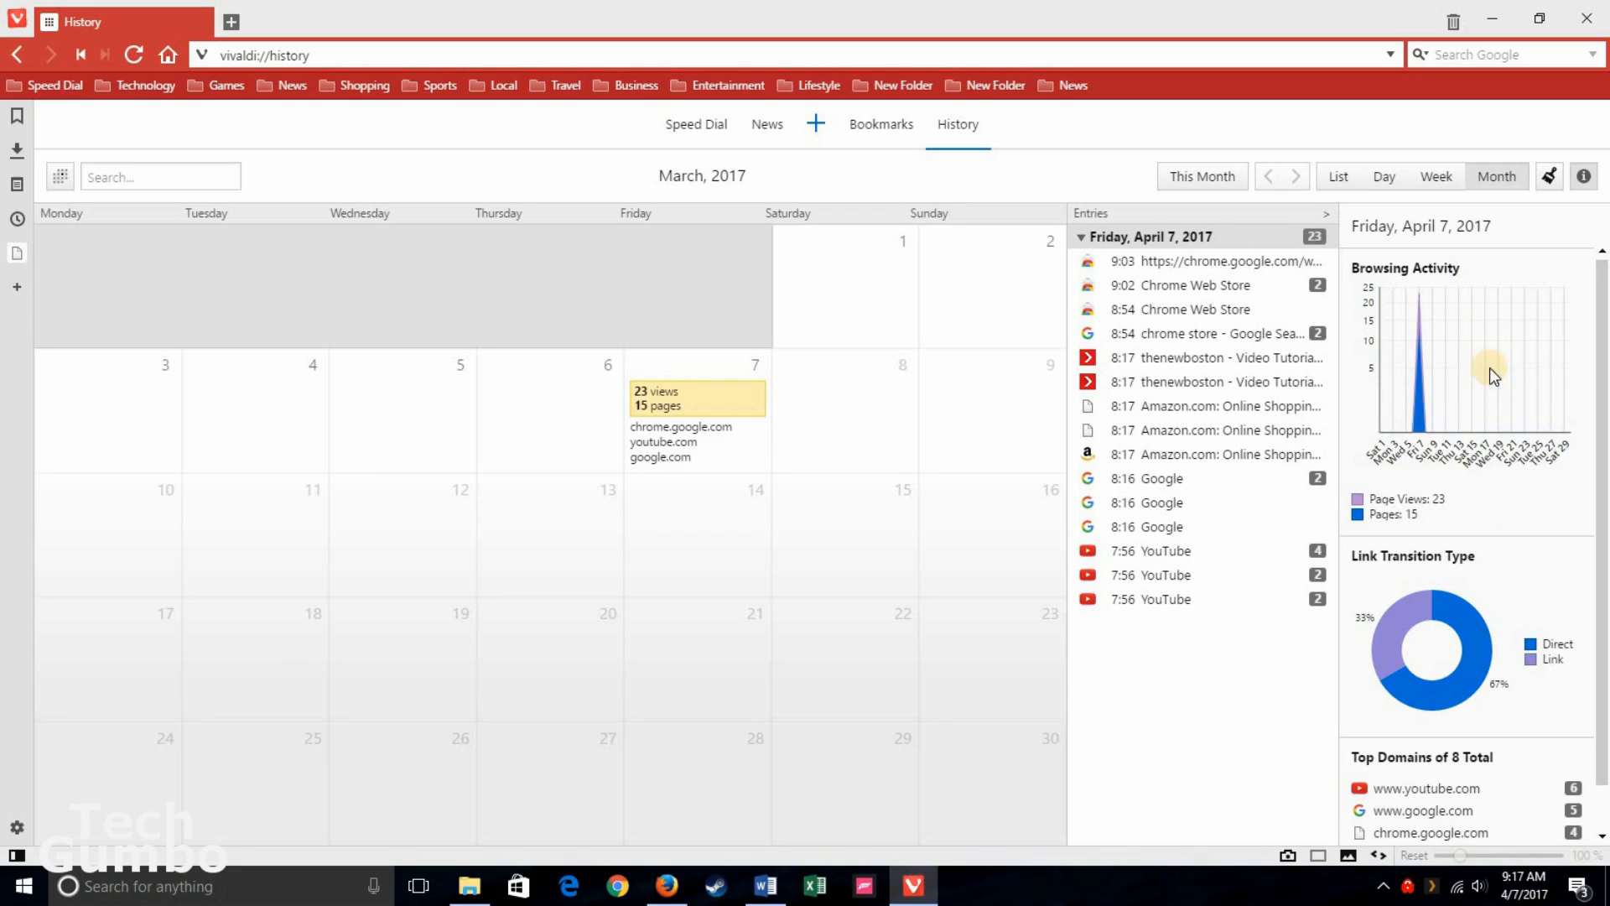
{"action": "mouse_move", "coordinate": [1439, 317]}
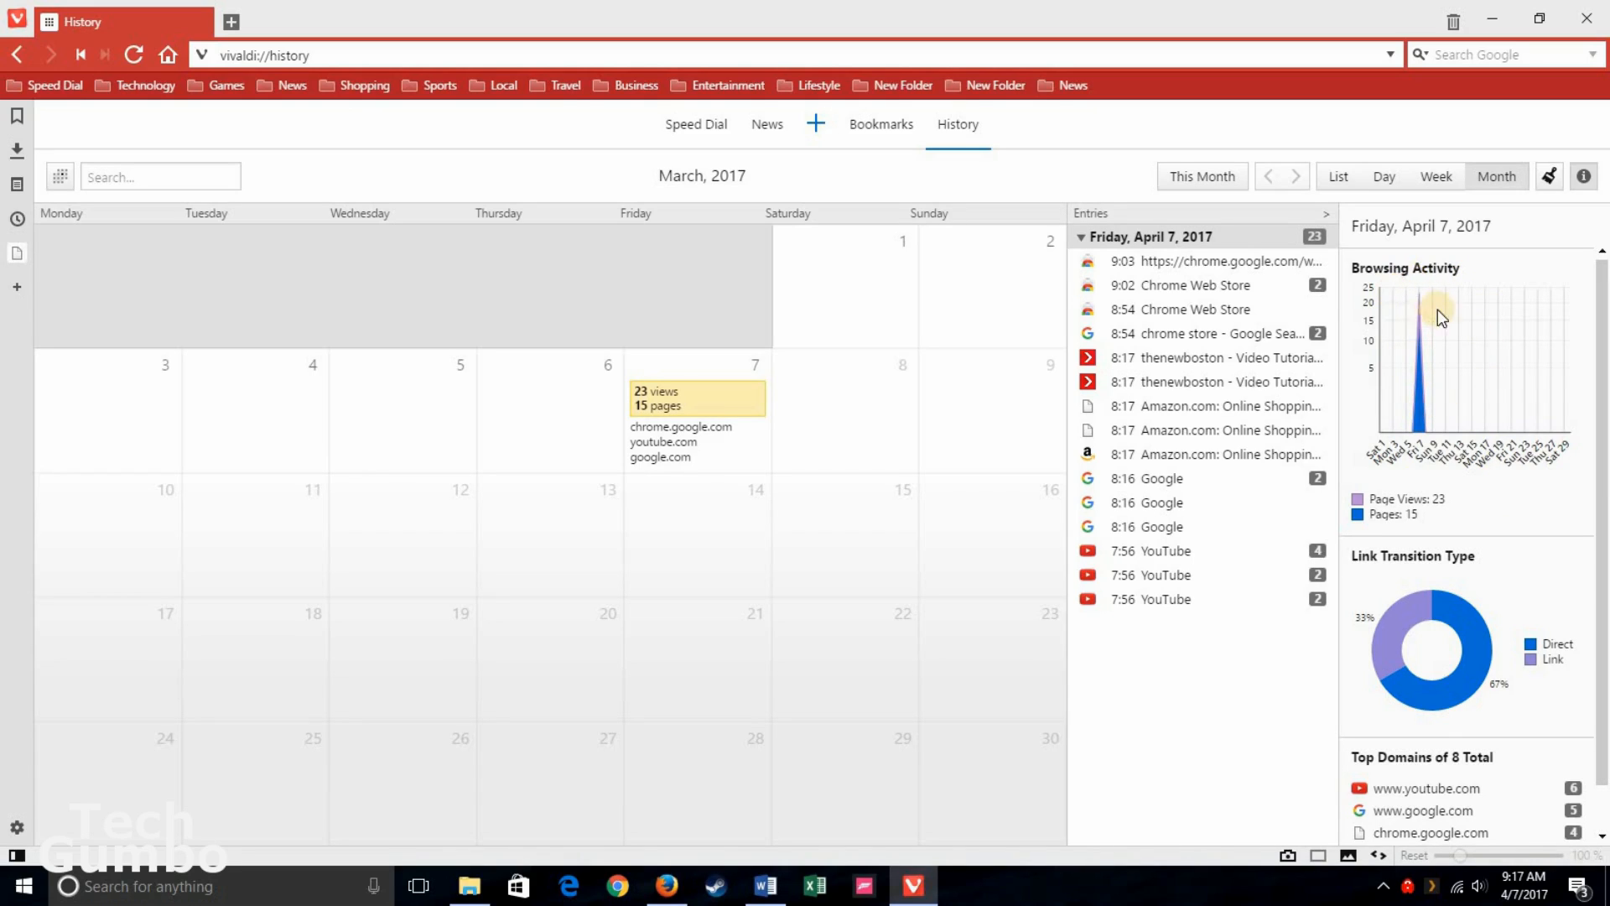
{"action": "mouse_move", "coordinate": [1434, 564]}
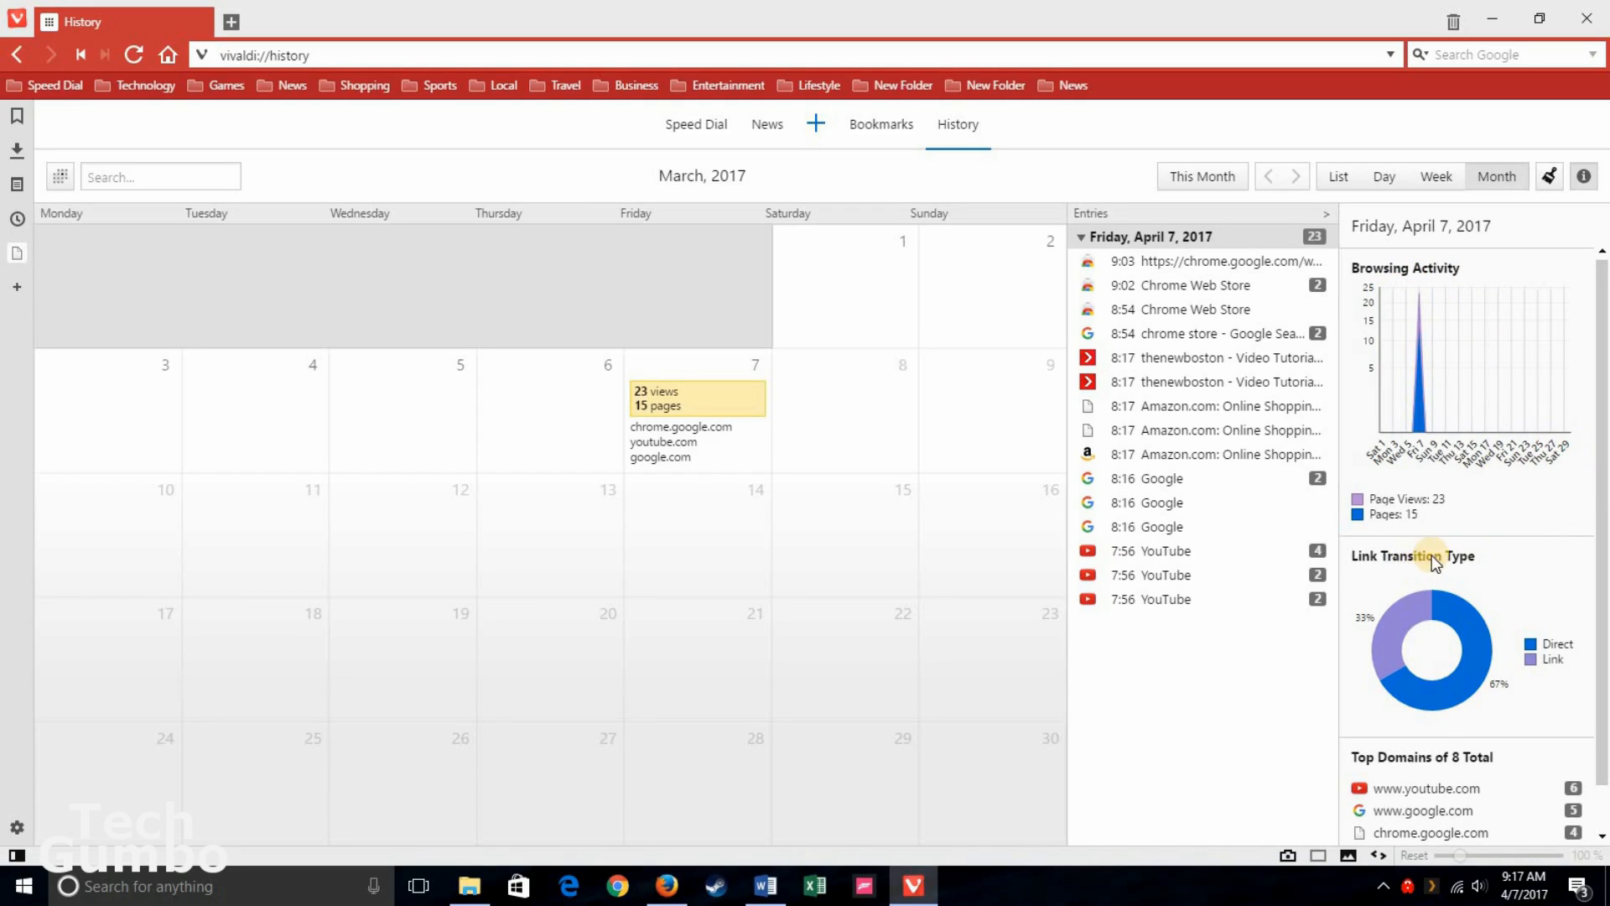
{"action": "mouse_move", "coordinate": [1461, 690]}
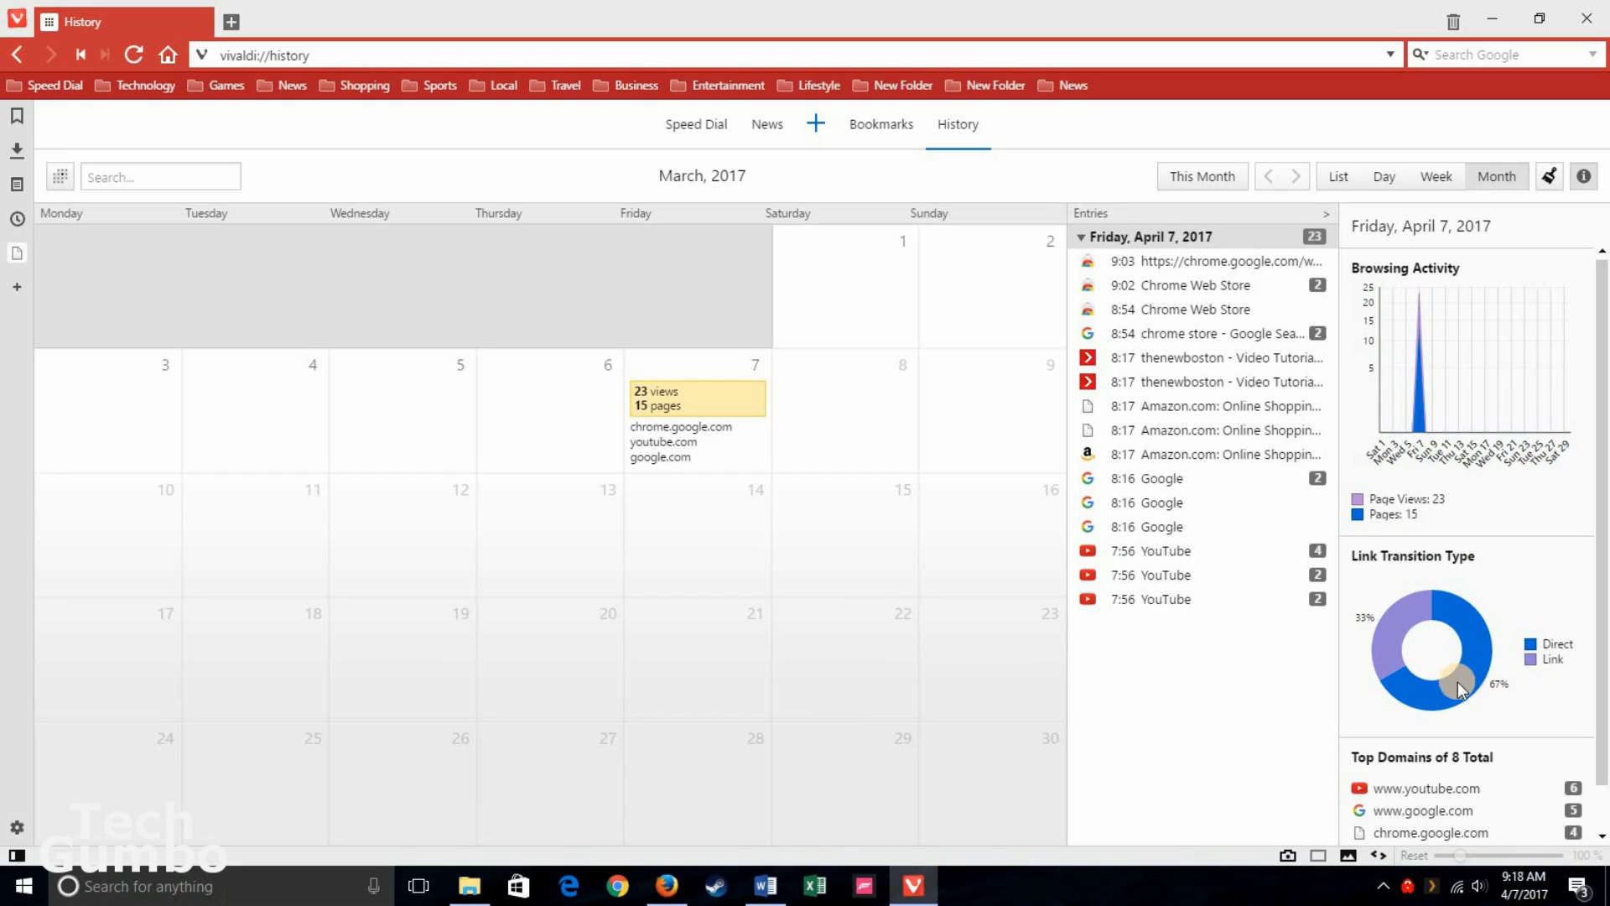
{"action": "mouse_move", "coordinate": [1336, 575]}
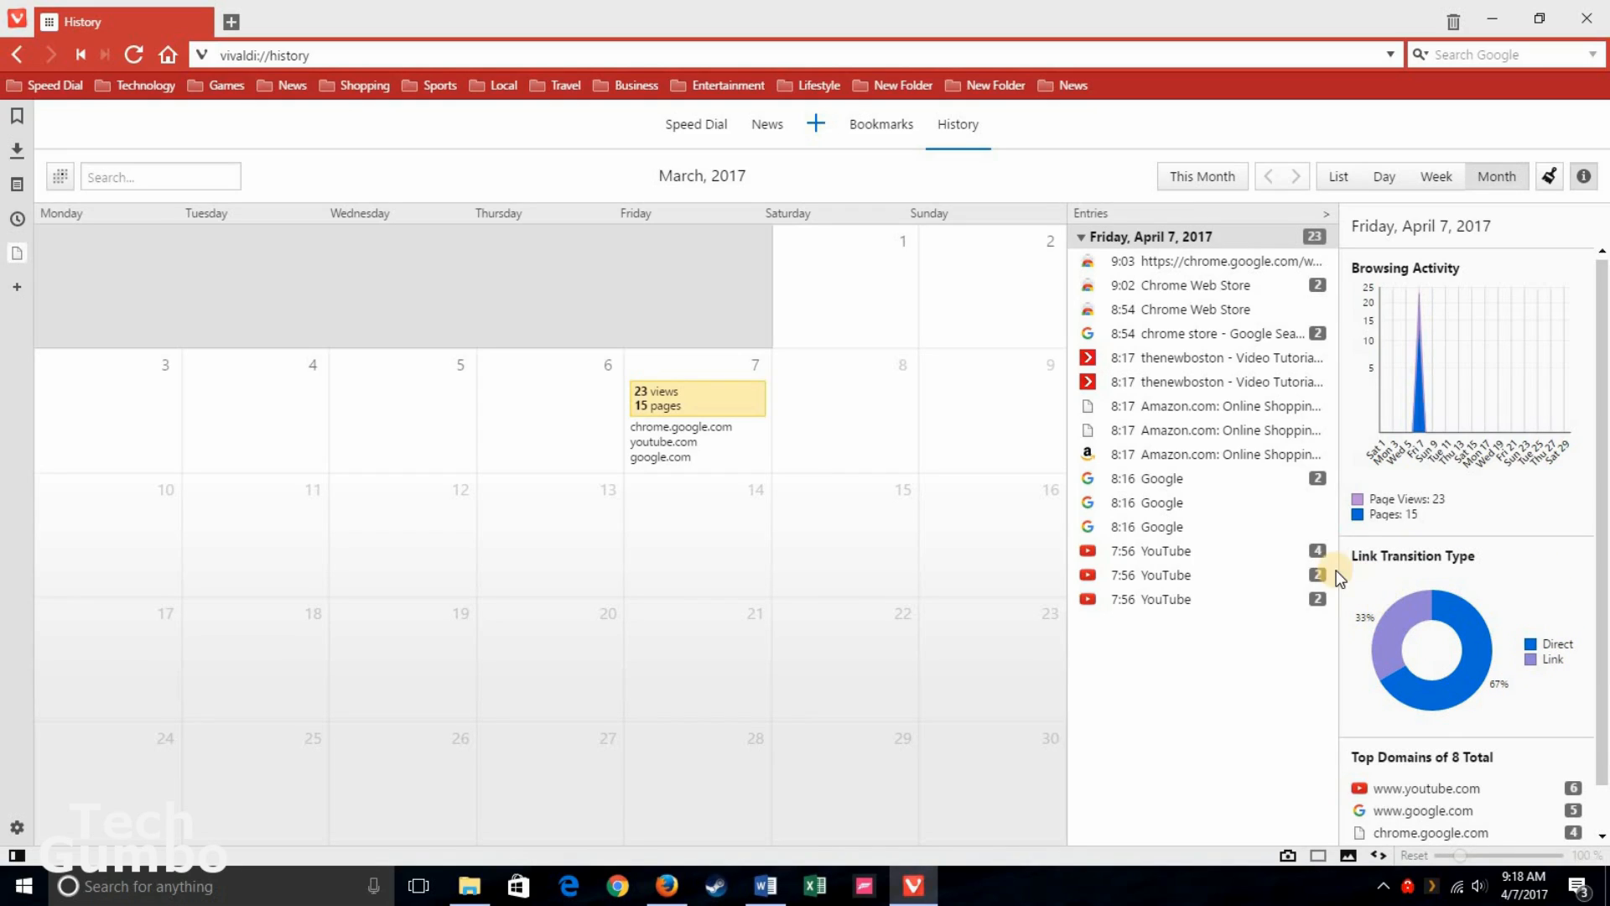
{"action": "mouse_move", "coordinate": [1469, 765]}
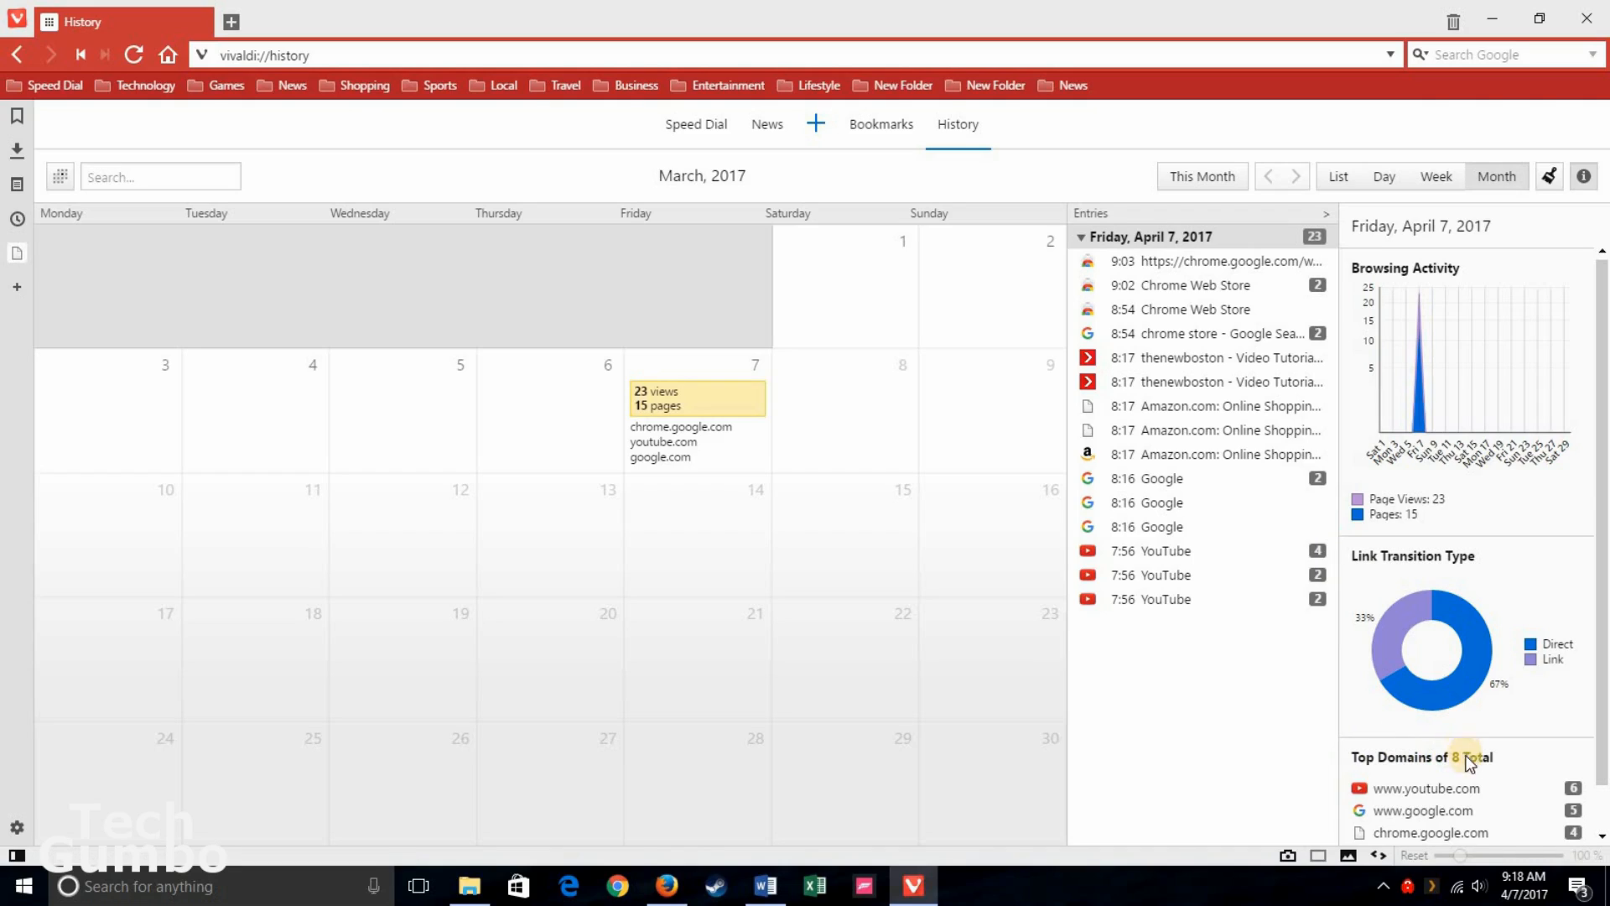
{"action": "mouse_move", "coordinate": [1577, 807]}
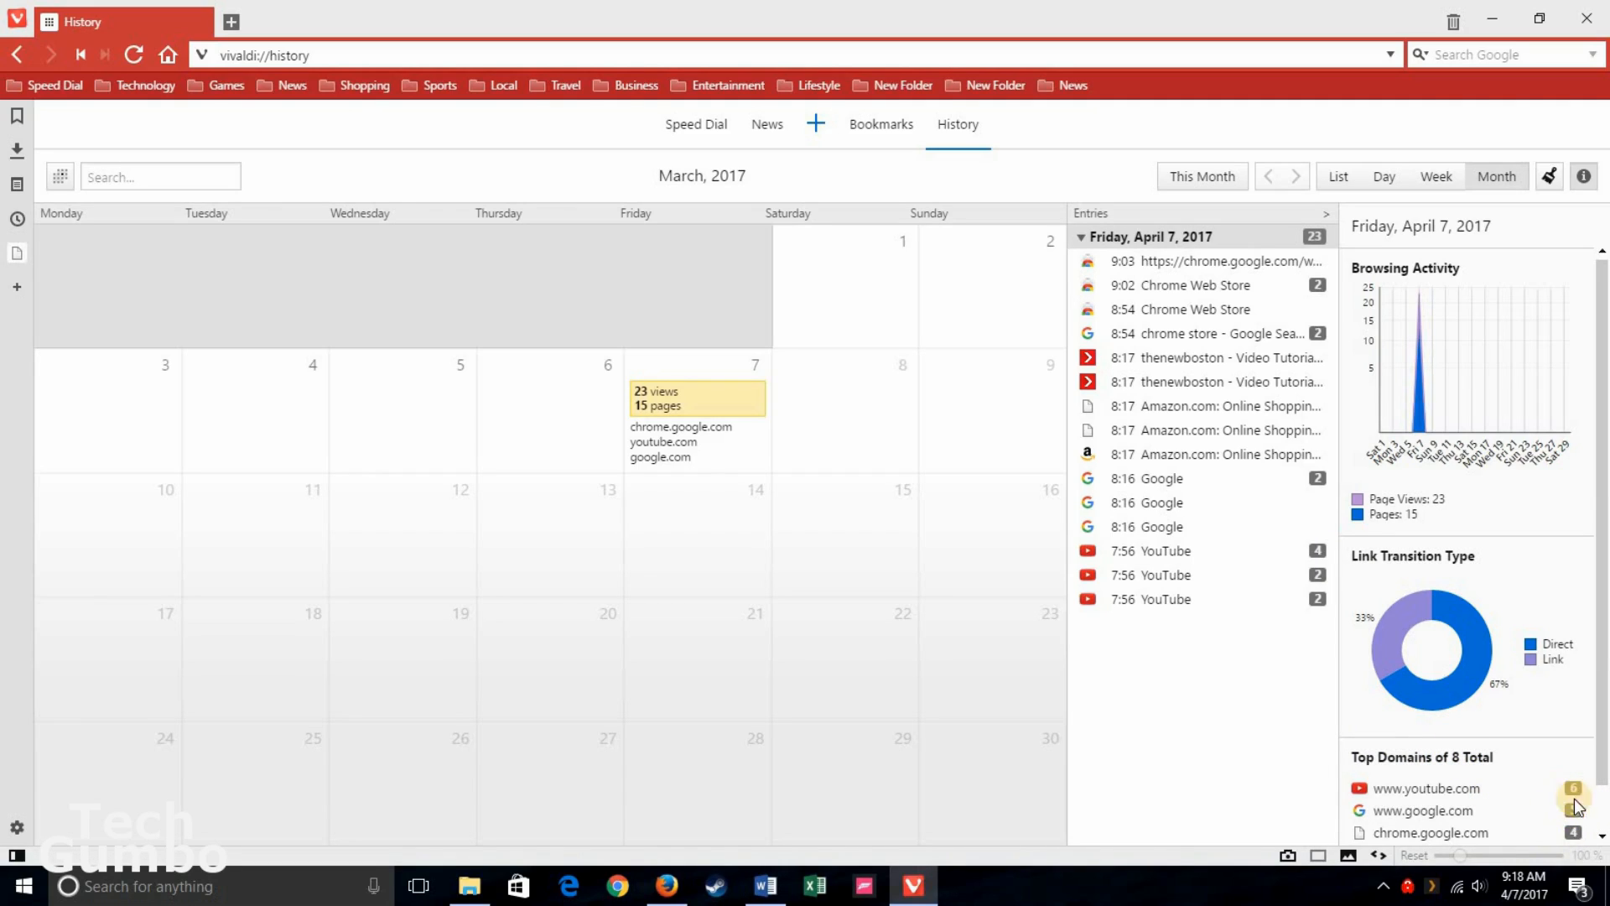